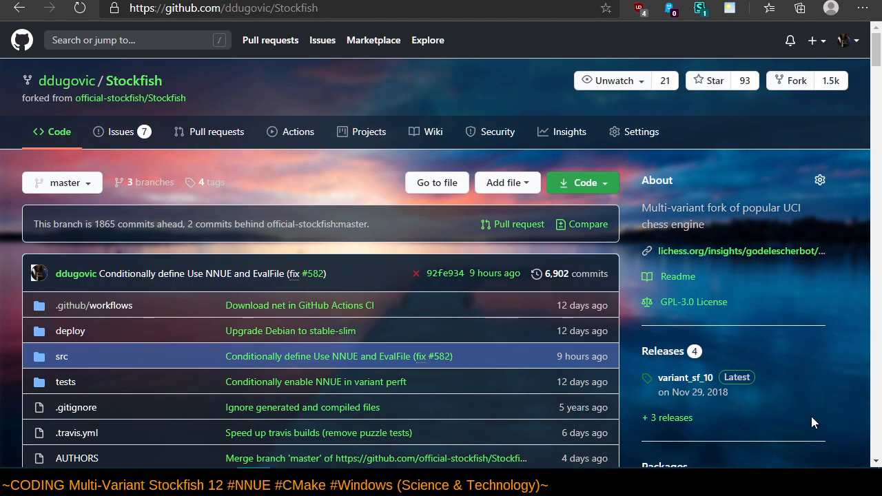
mouse_move(375, 331)
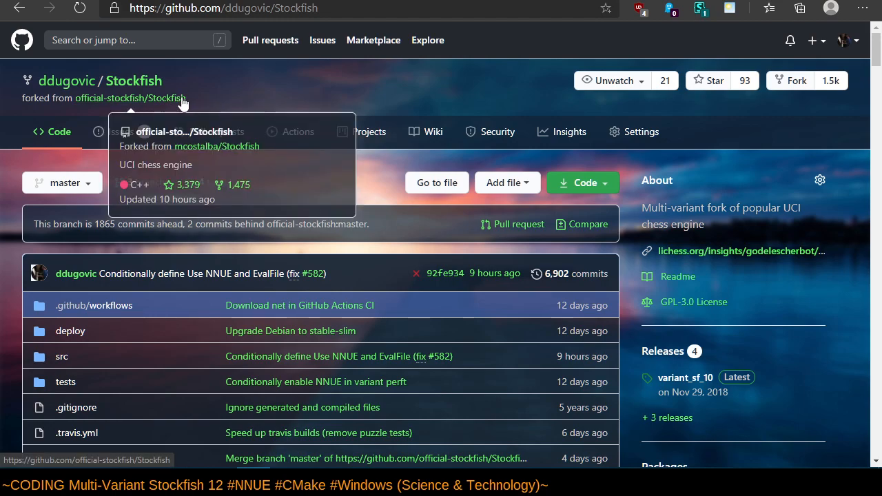
mouse_move(229, 87)
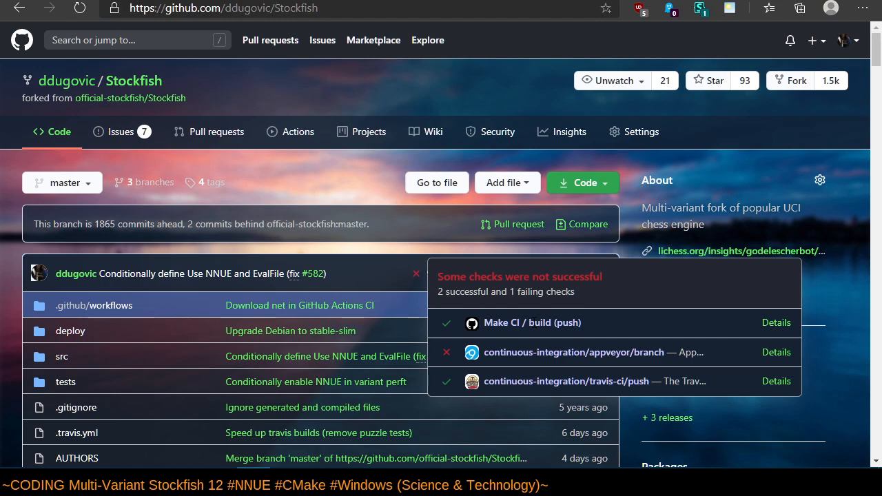
mouse_move(567, 381)
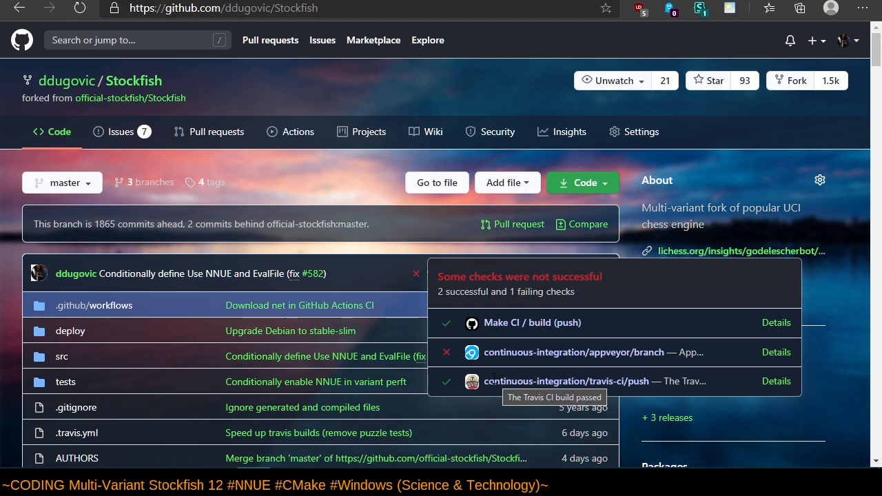
mouse_move(449, 358)
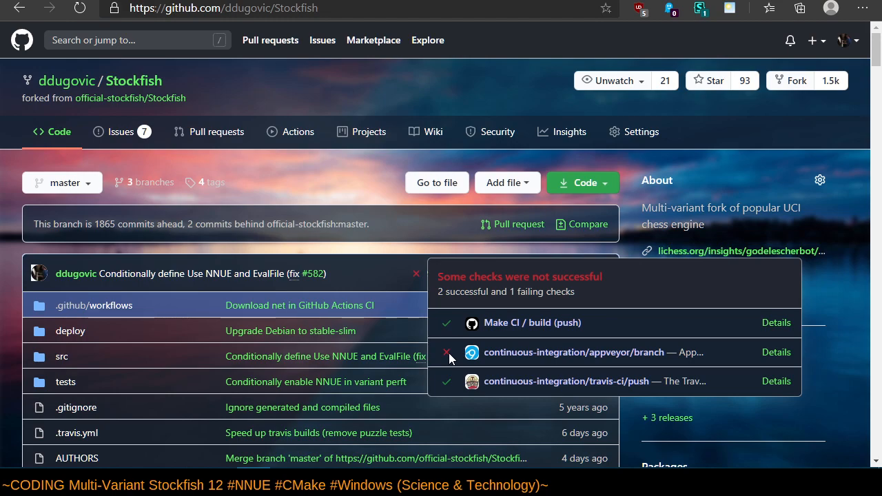
mouse_move(471, 352)
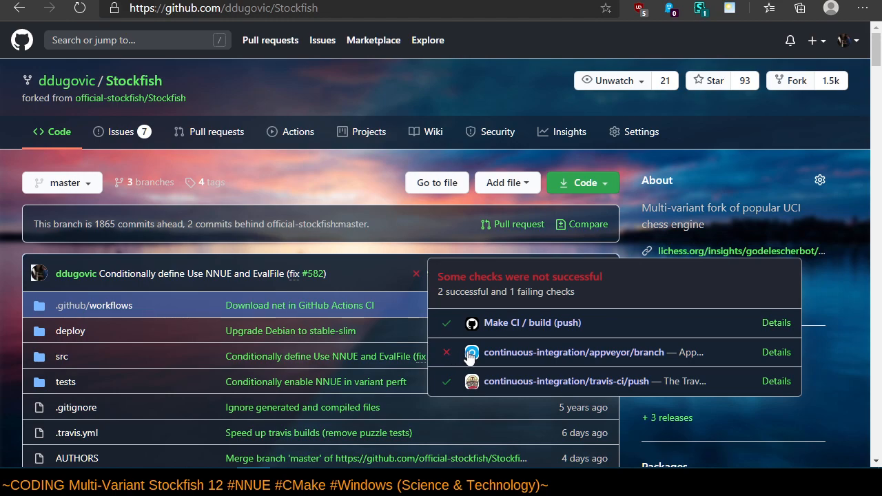
mouse_move(478, 356)
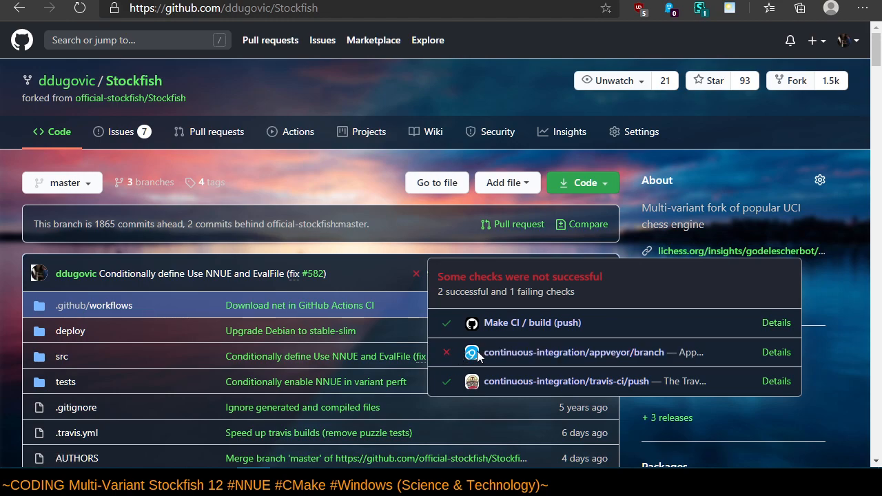
Open the failing AppVeyor check for the fork's latest NNUE commit.
click(777, 352)
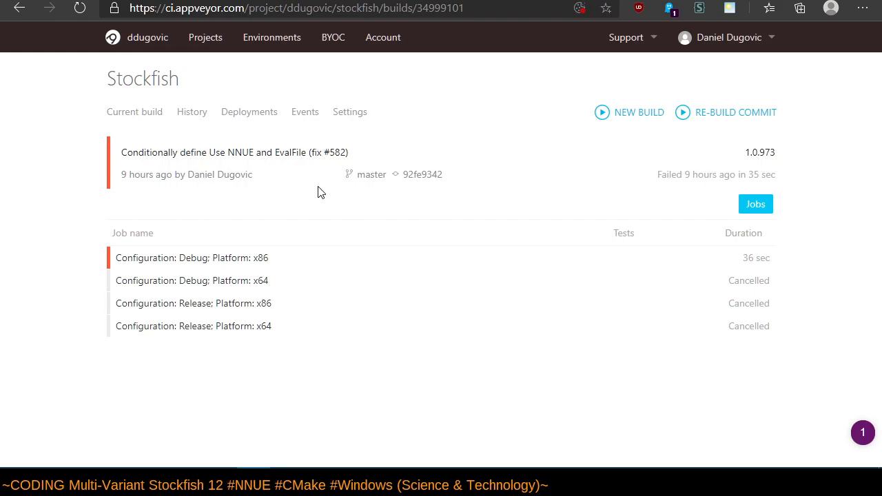
mouse_move(365, 145)
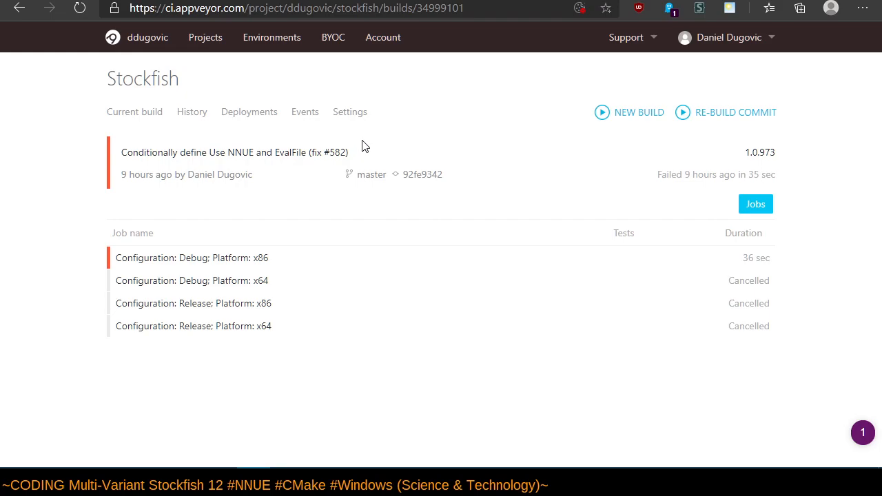
mouse_move(254, 107)
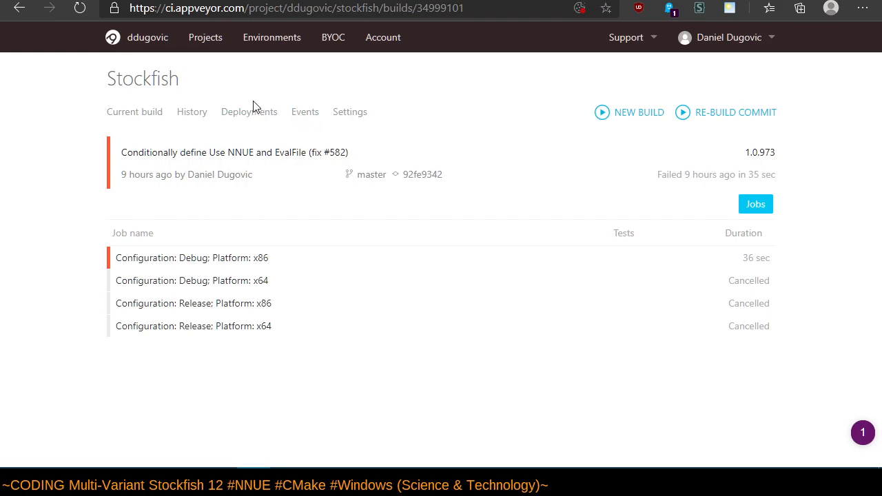
mouse_move(20, 7)
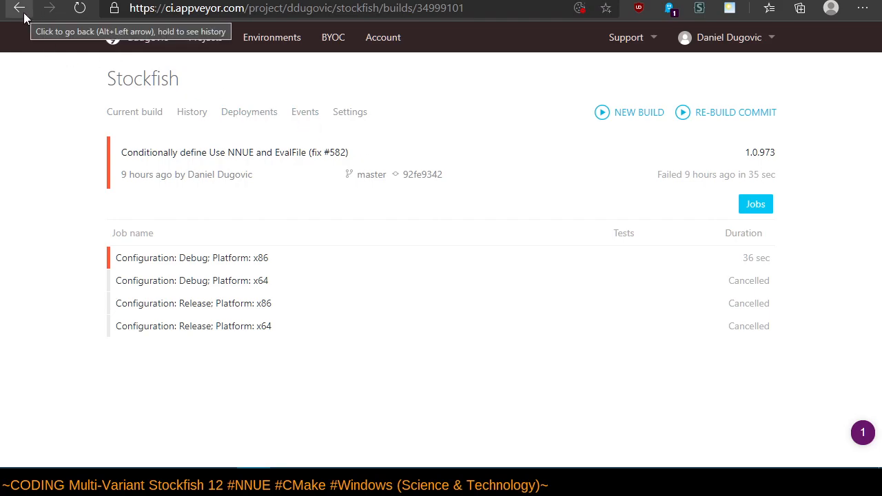
Review the AppVeyor jobs, with Debug x86 failed and the rest cancelled, then go back.
click(20, 7)
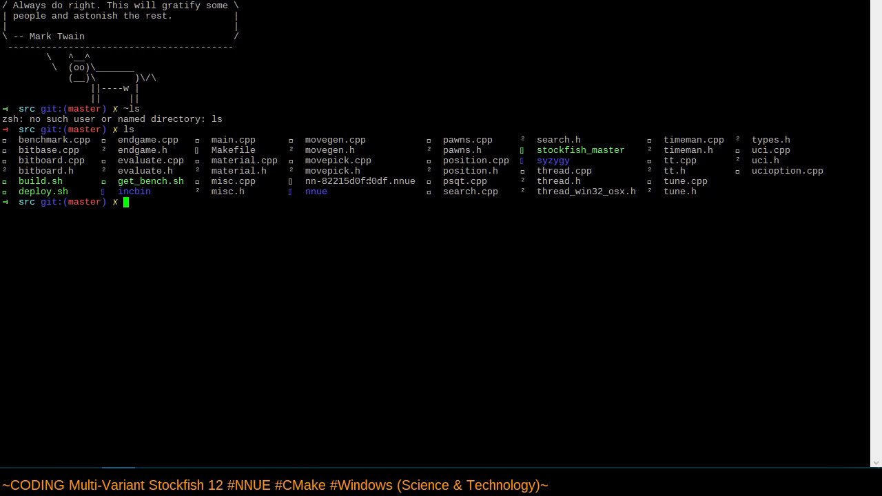
Run cd .. to the Stockfish root and list files matching */appveyor*.
text(cd .)
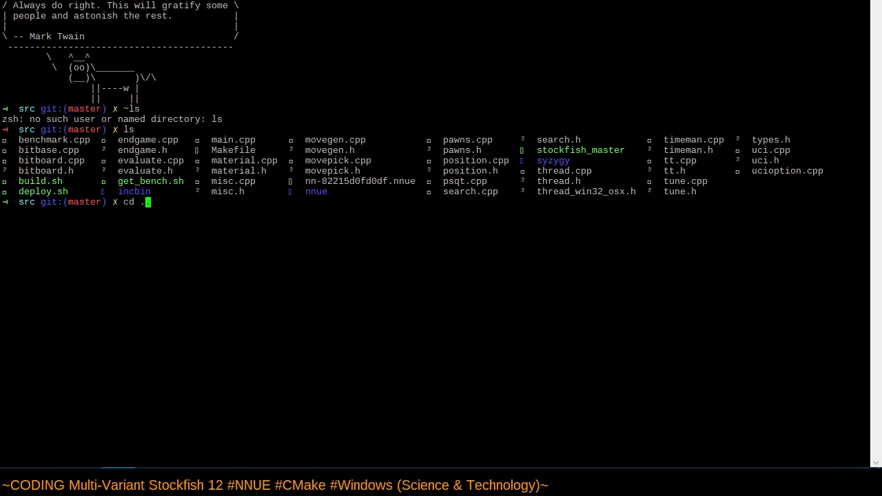
key(Return)
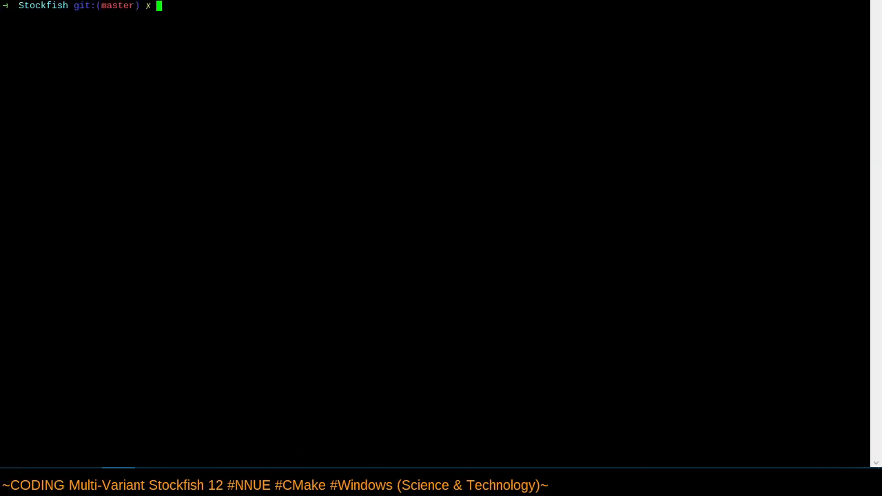
text(ls */a)
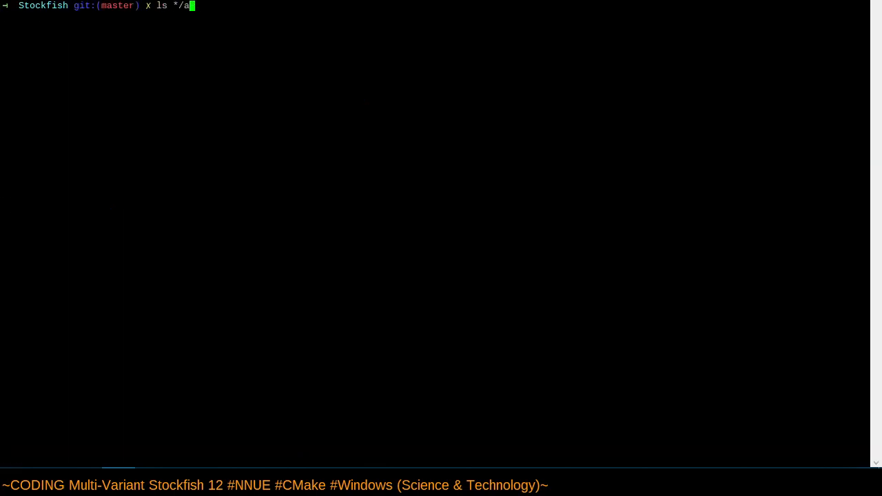
text(ppveyo)
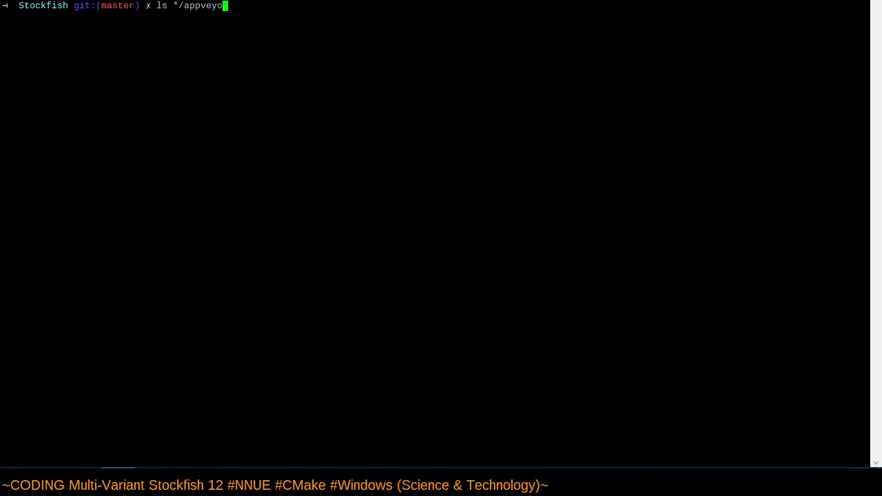
key(Return)
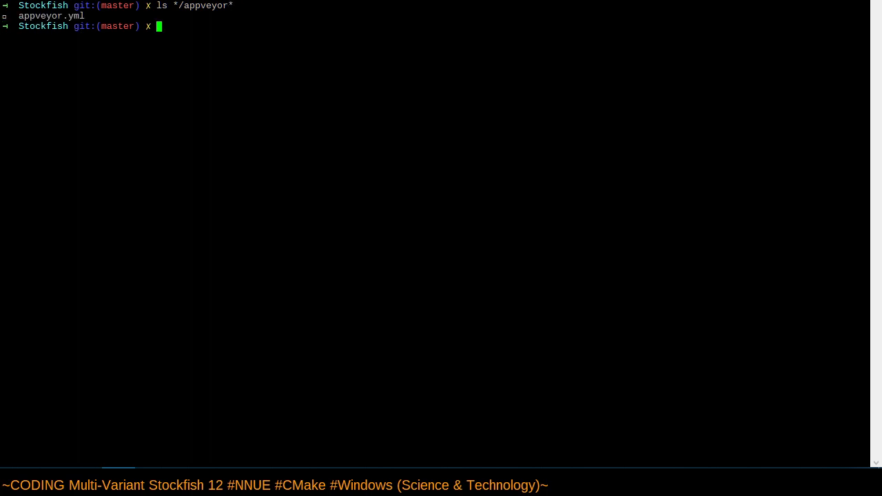
key(Return)
text(app)
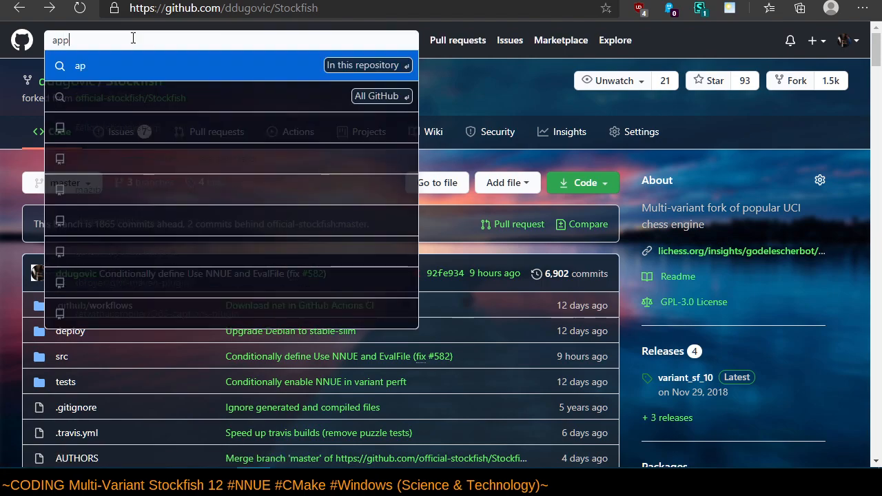
Search the repository for appveyor.yml and read pull request #455 on binary snapshots.
text(veyor.yml)
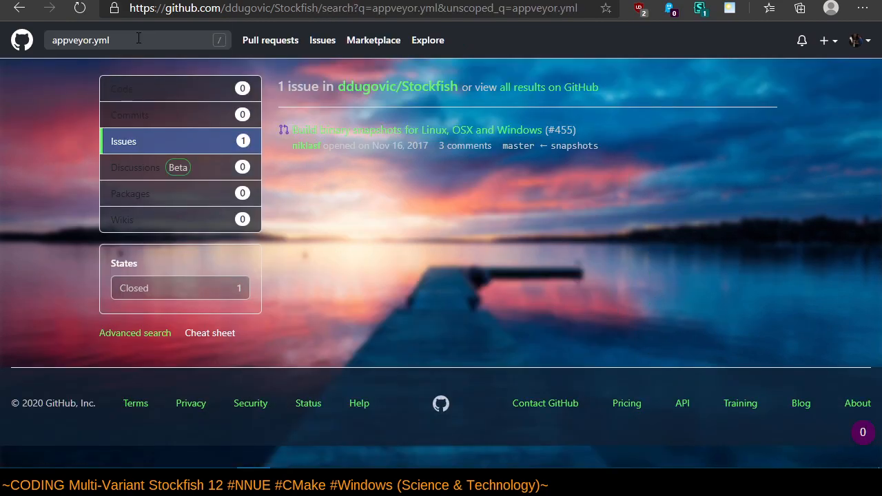
mouse_move(637, 160)
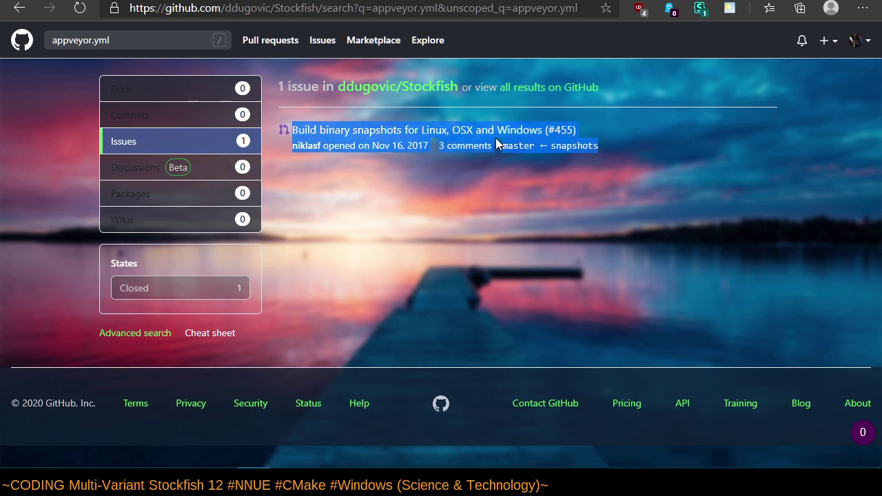
click(434, 130)
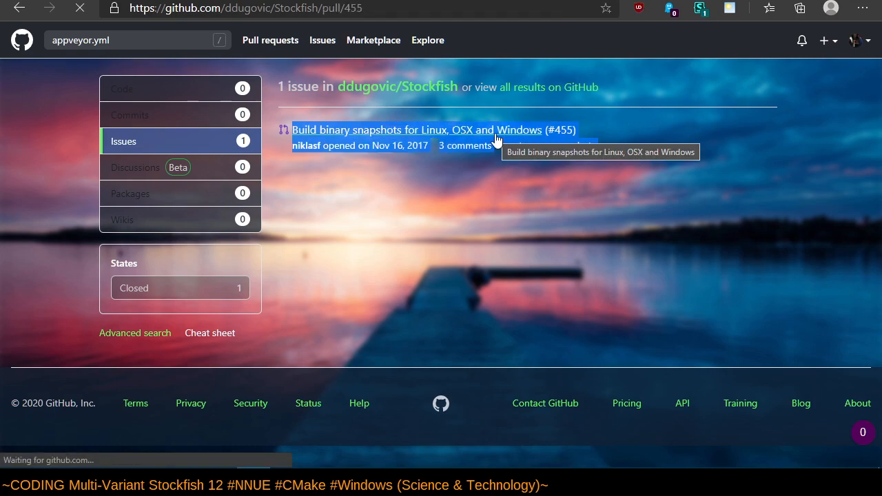
click(414, 129)
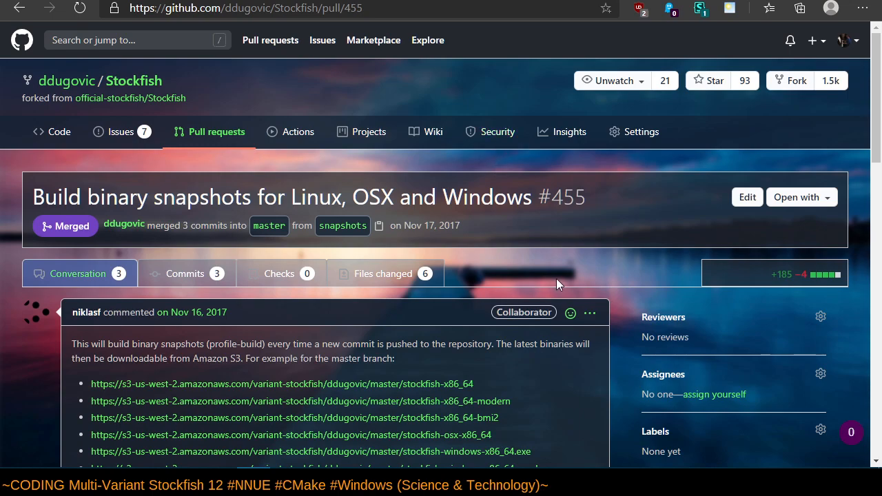
scroll(down, 3)
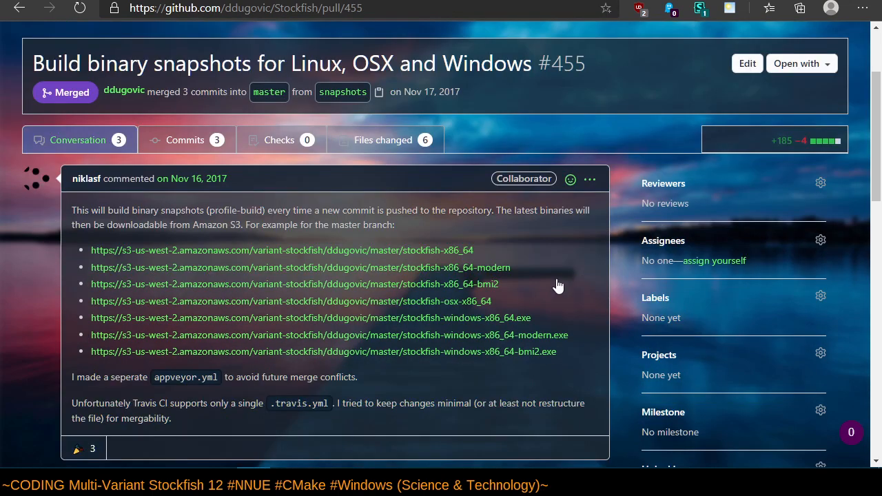
scroll(down, 3)
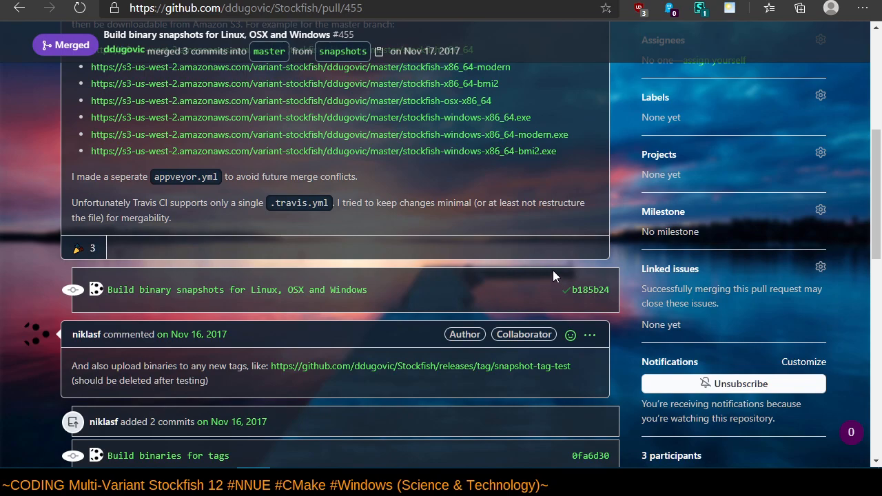
mouse_move(527, 262)
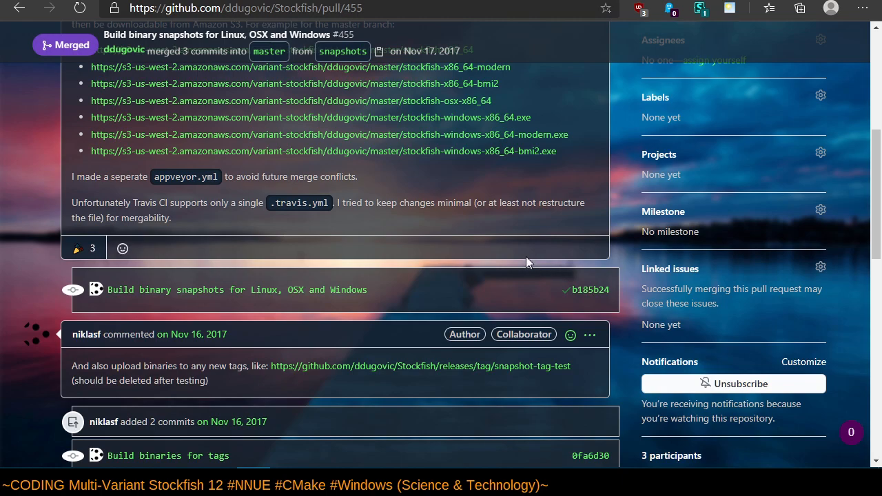
scroll(down, 3)
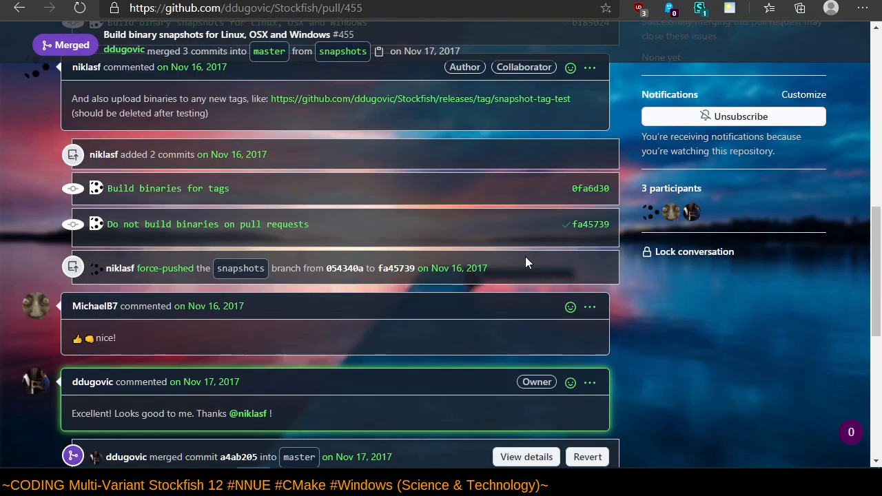
scroll(down, 3)
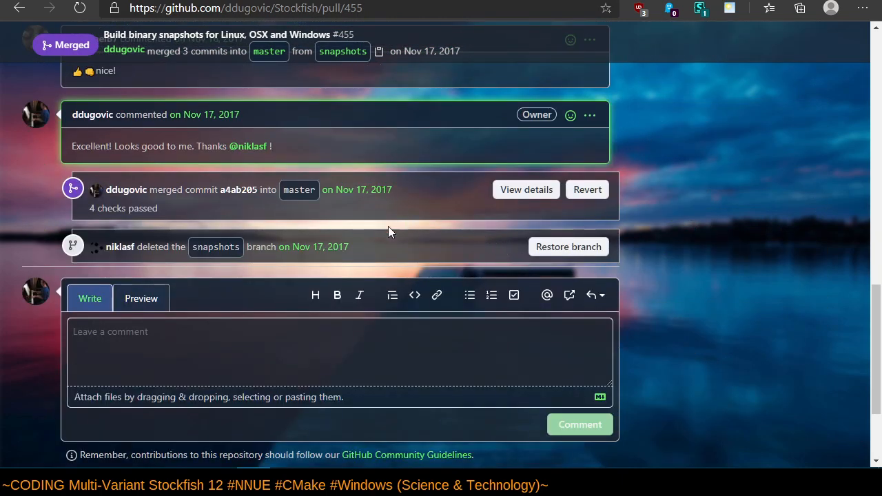
scroll(up, 3)
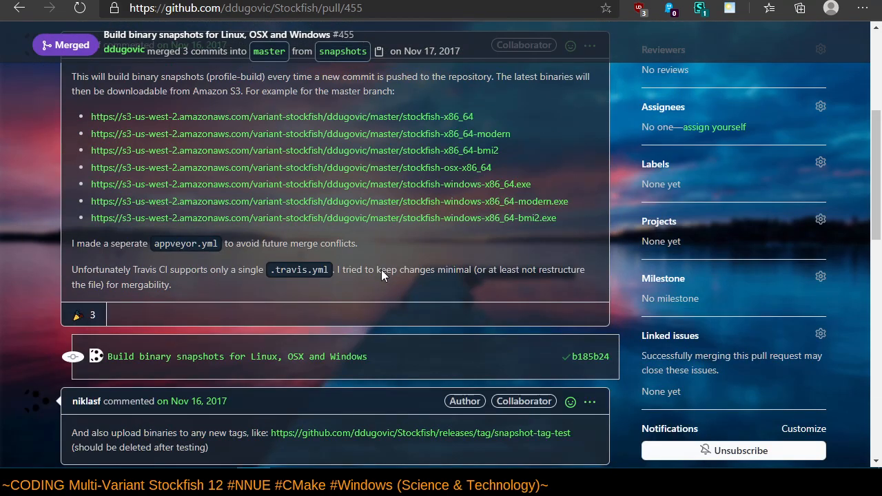
mouse_move(563, 232)
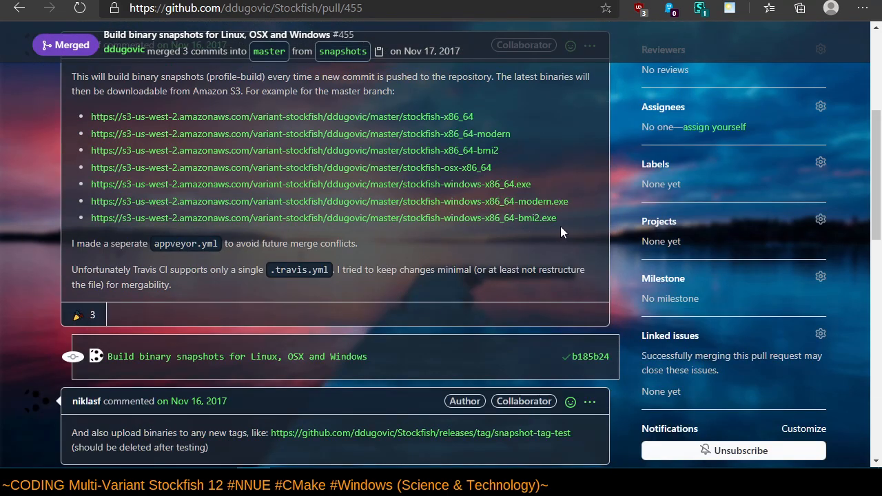
scroll(up, 3)
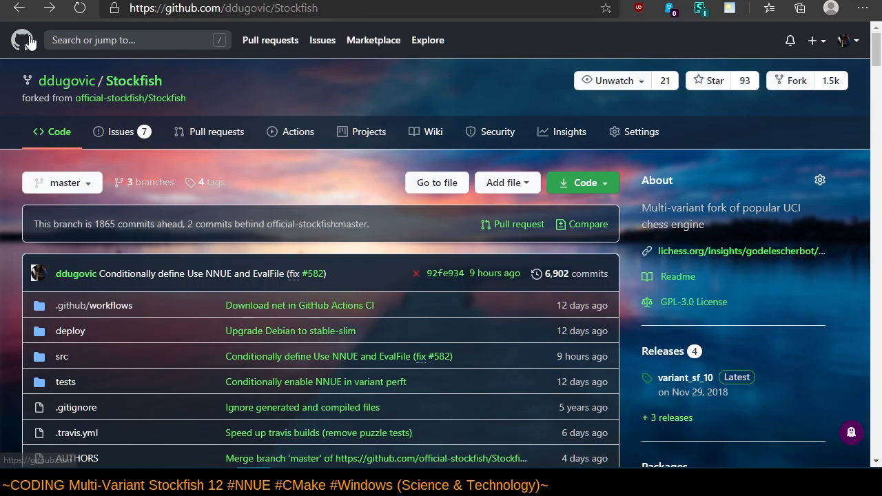
mouse_move(62, 291)
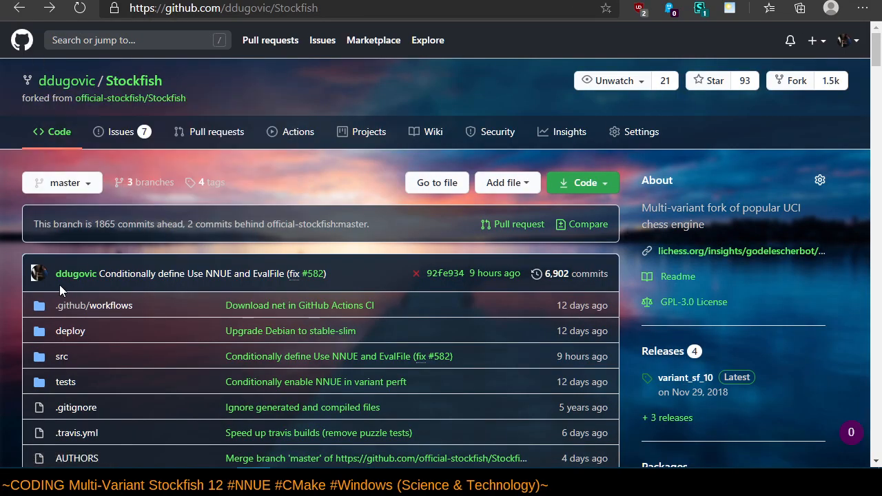
mouse_move(17, 324)
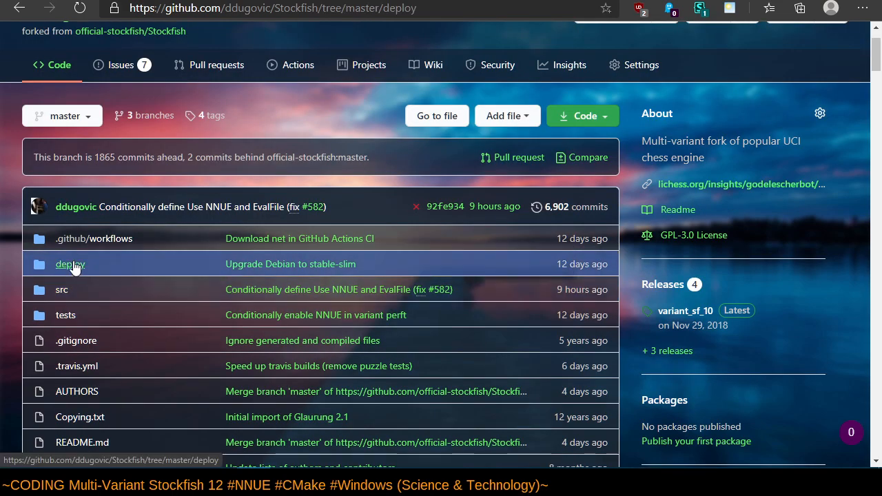
Read deploy/appveyor.yml's S3 and GitHub release deploy settings, then return to deploy/.
click(70, 264)
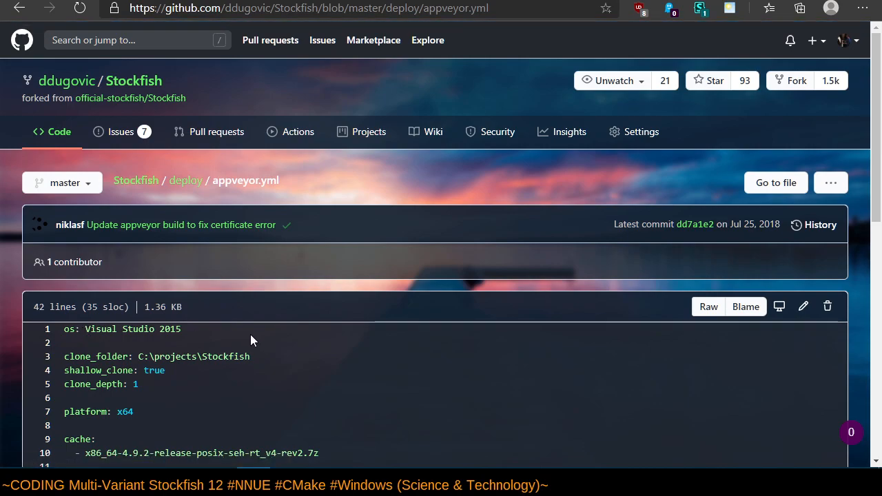
mouse_move(19, 8)
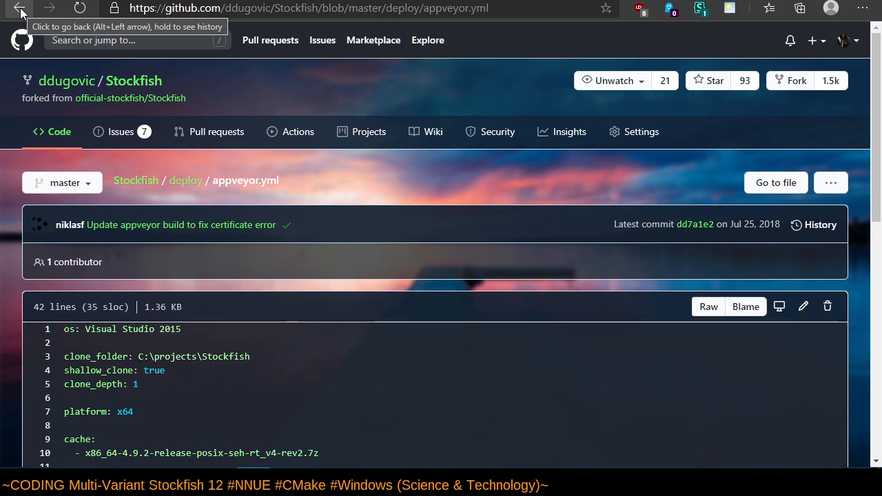
click(13, 7)
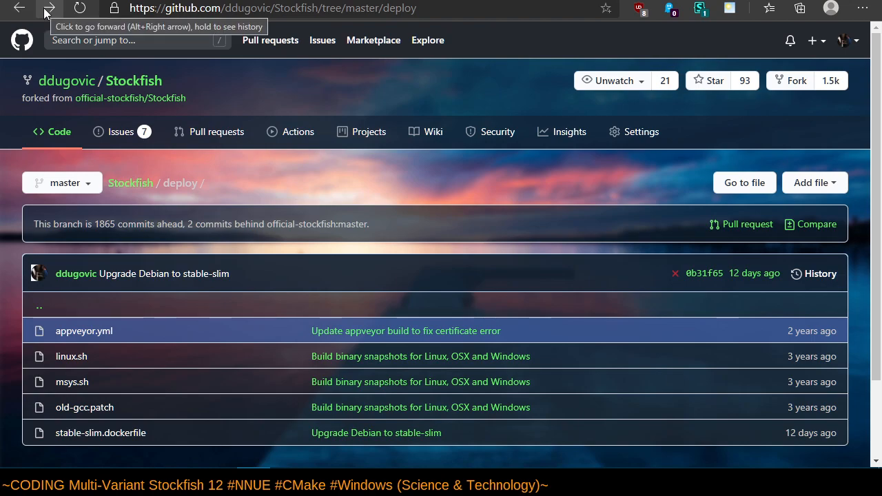
click(84, 331)
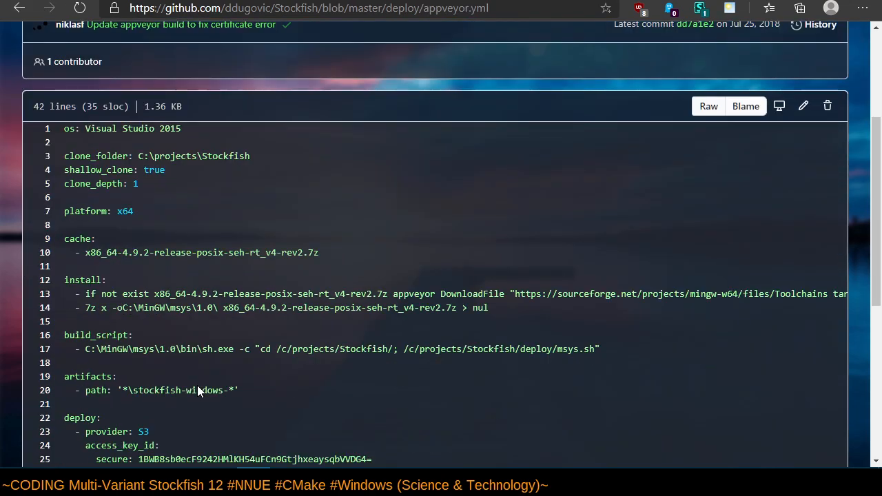
mouse_move(195, 375)
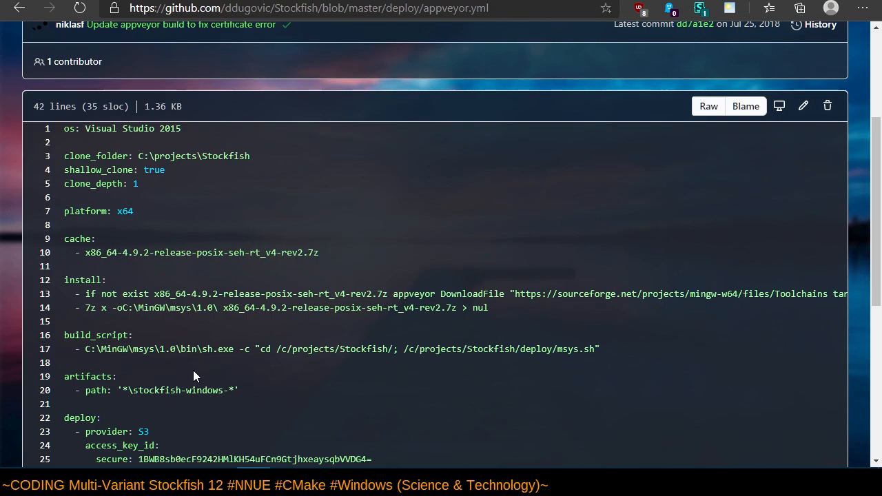
scroll(down, 3)
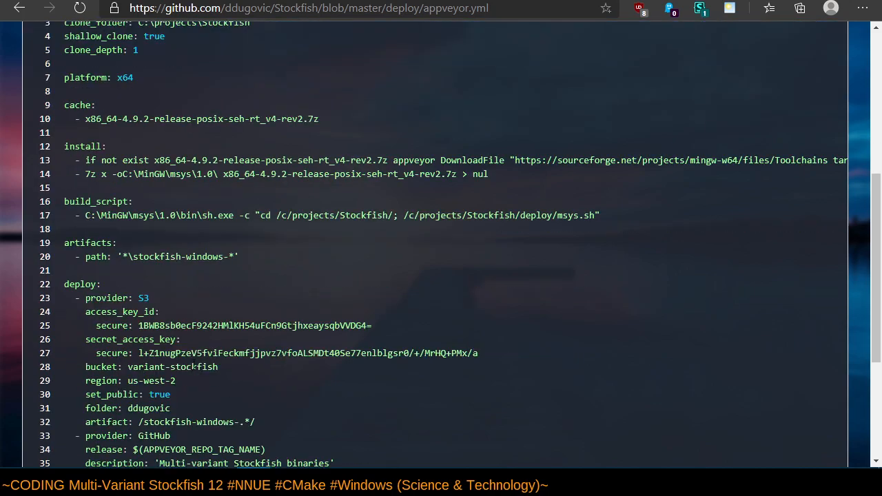
scroll(down, 3)
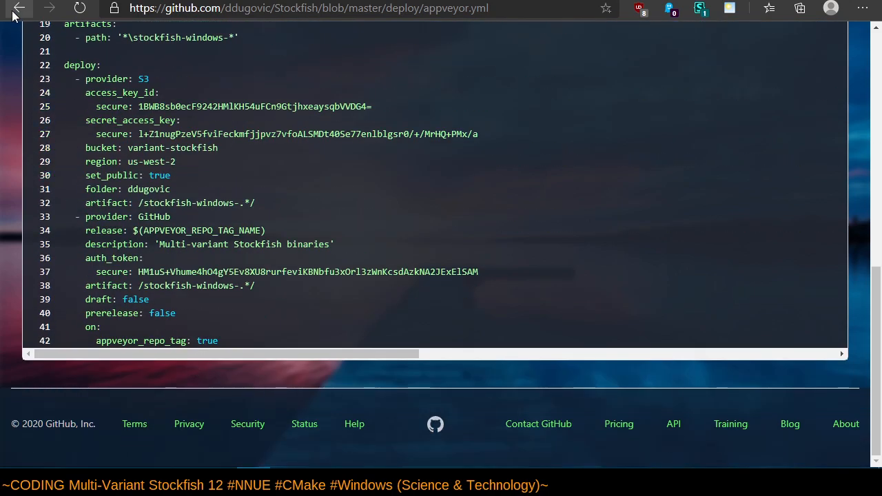
mouse_move(14, 12)
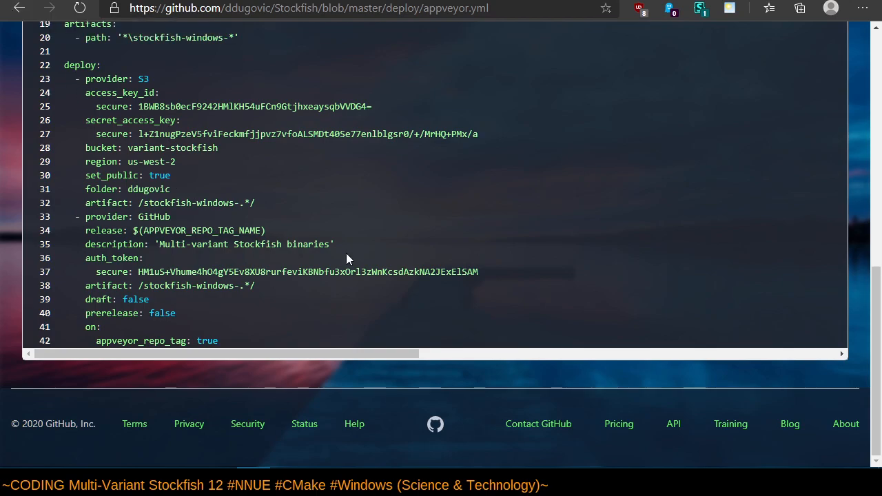
mouse_move(209, 311)
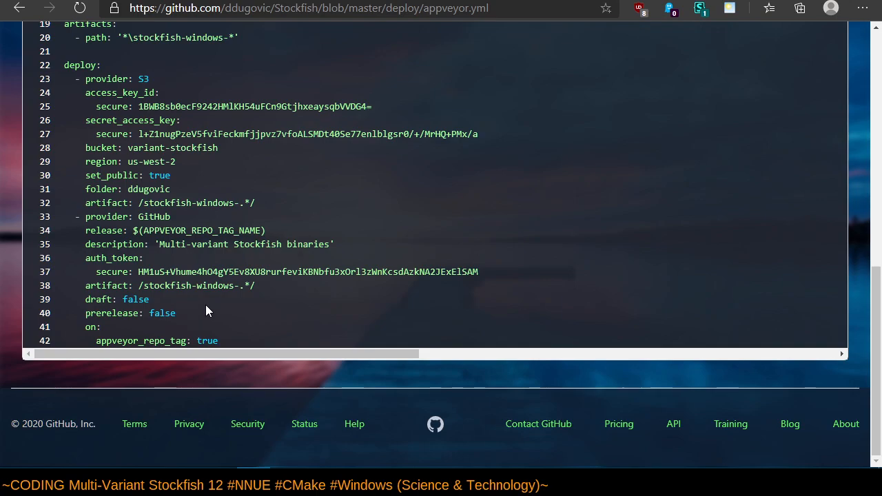
mouse_move(331, 230)
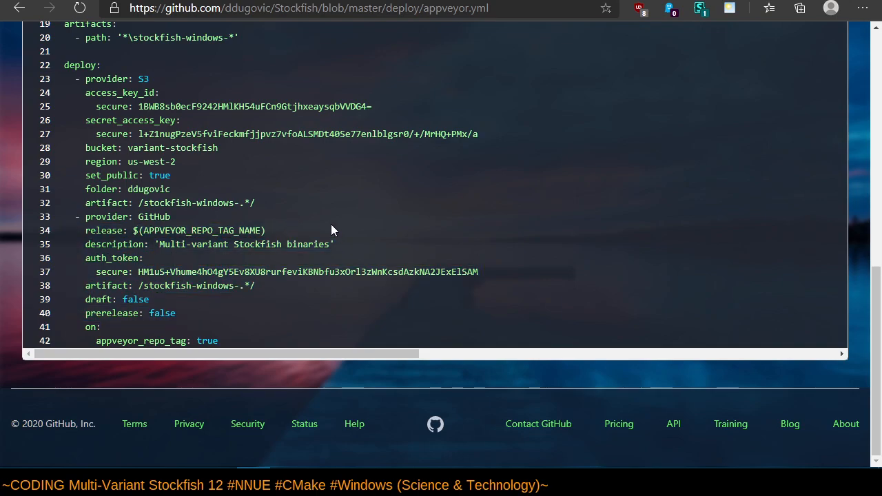
mouse_move(259, 184)
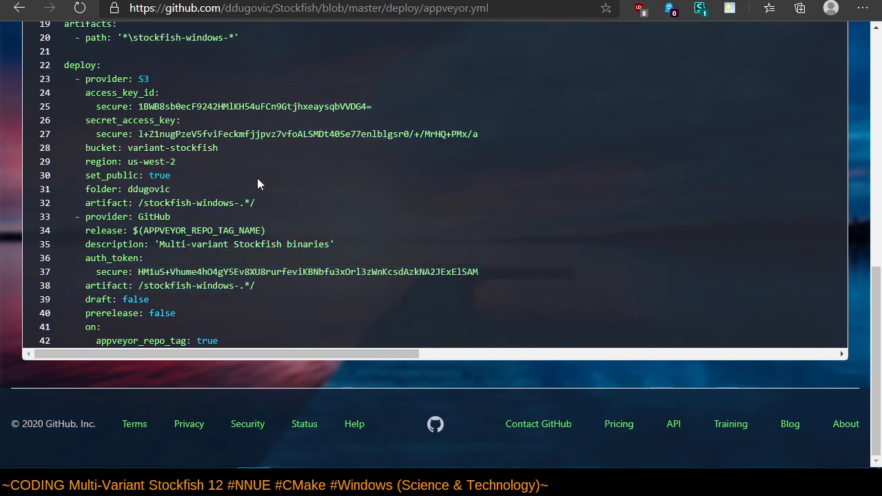
click(19, 8)
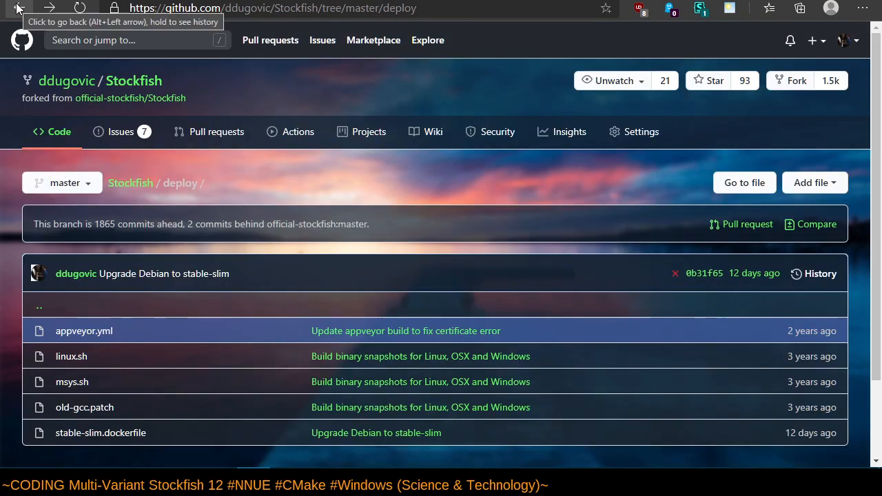
mouse_move(268, 171)
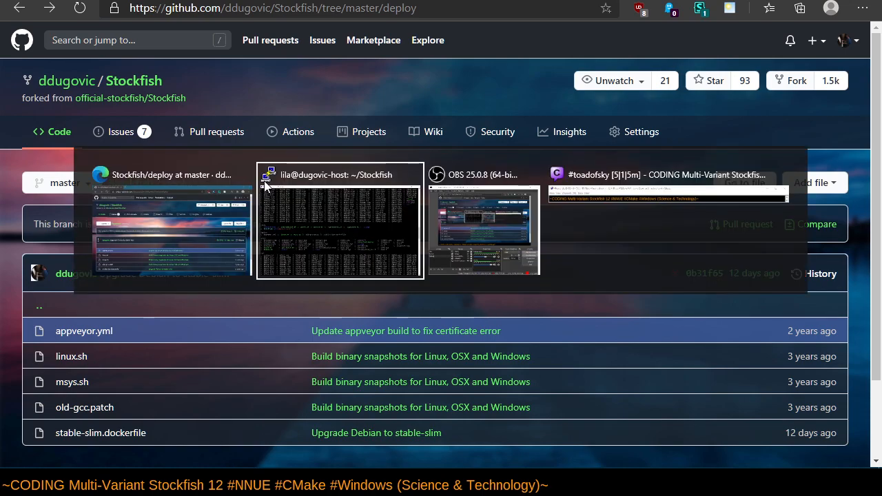
Open the root appveyor.yml in vim and scroll down through it.
click(340, 221)
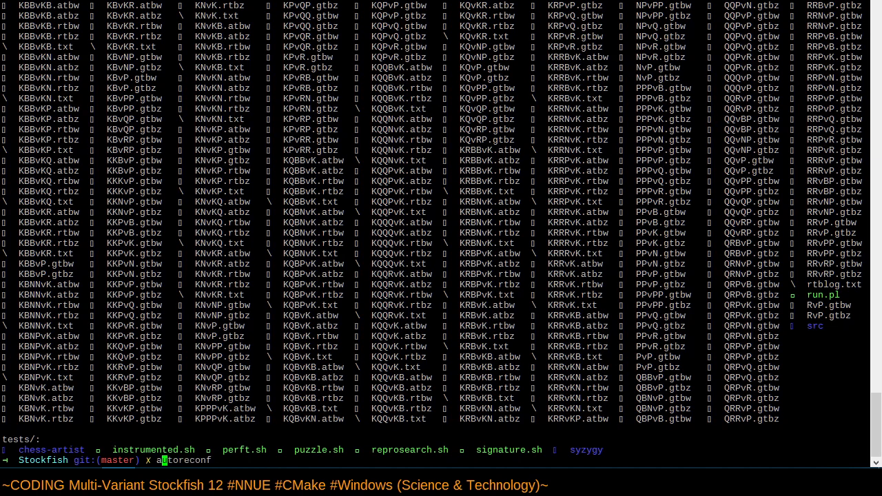
text(vim appveyor.yml)
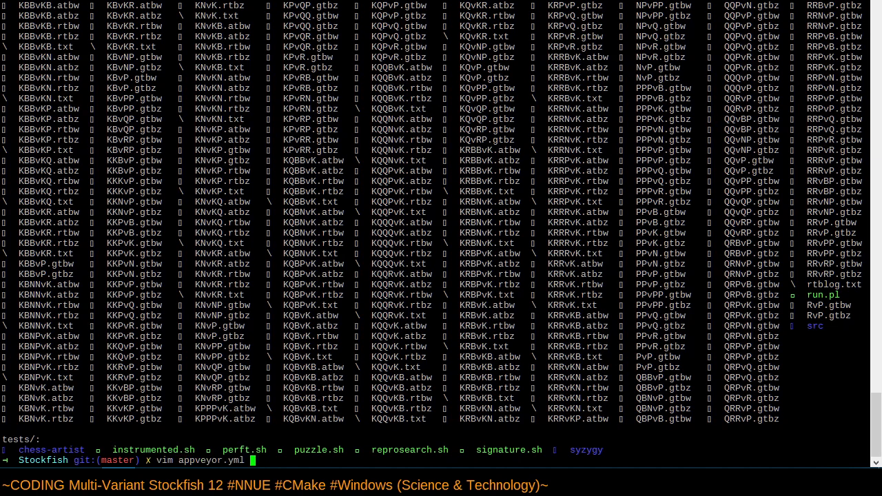
key(Return)
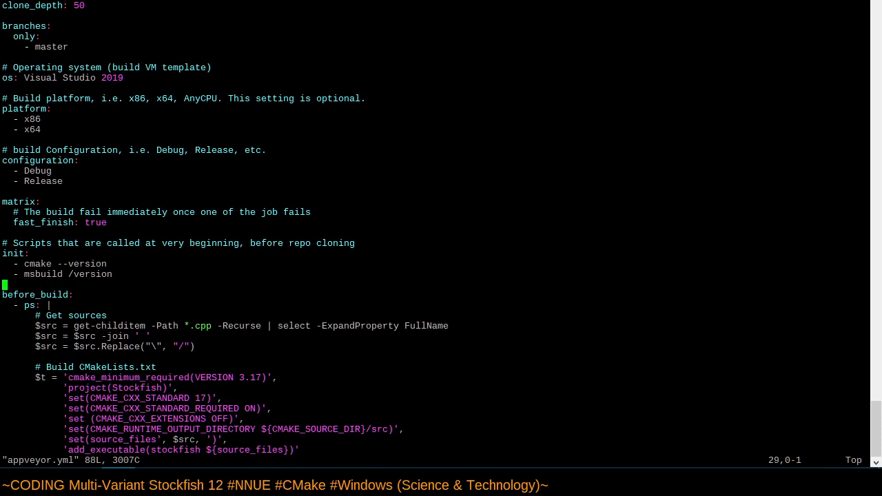
scroll(down, 3)
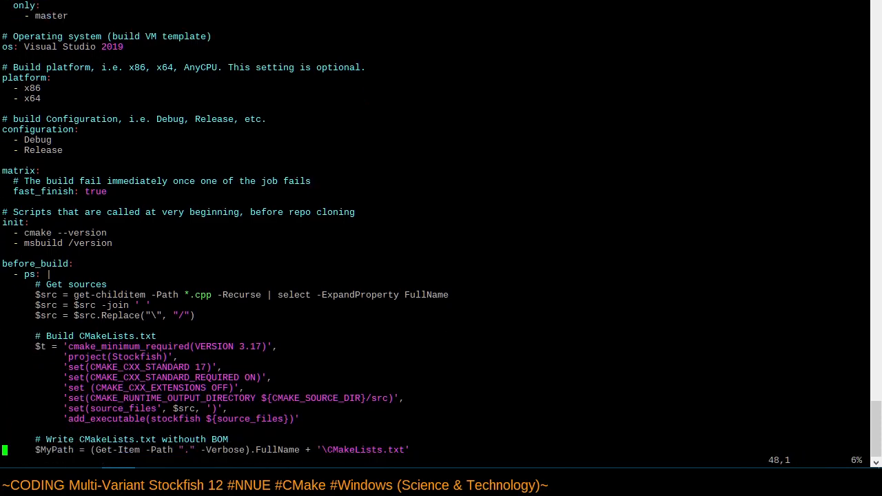
scroll(down, 3)
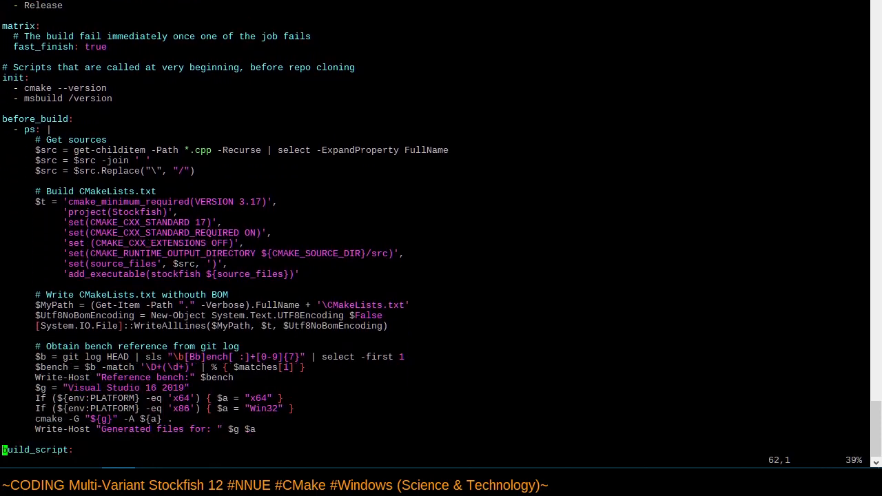
scroll(down, 3)
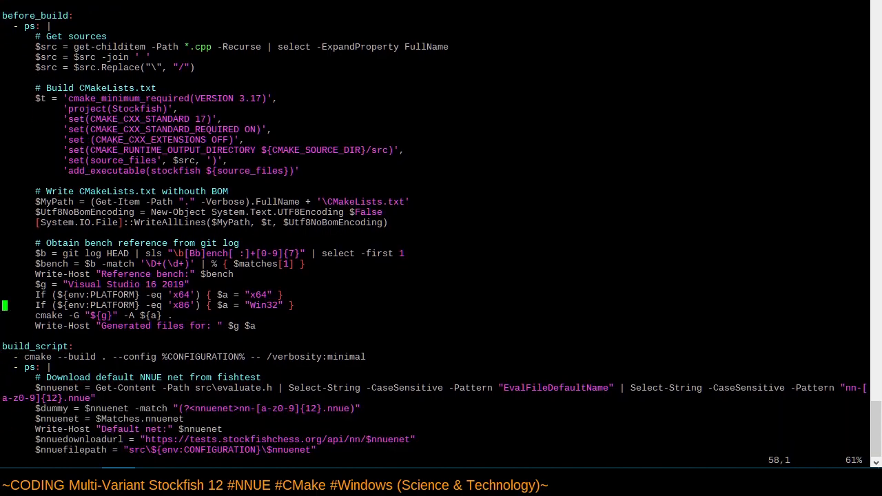
Inspect the x86 PLATFORM line, the build_script section and the cmake generate line.
key(Up)
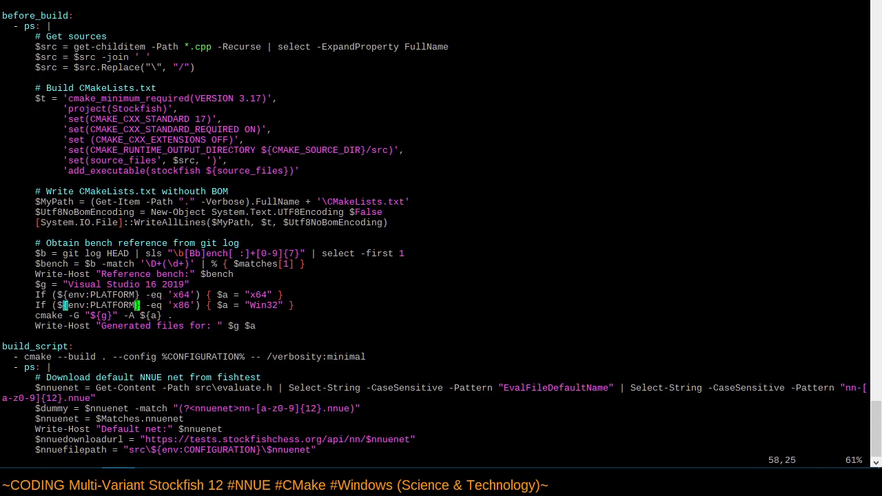
key(Home)
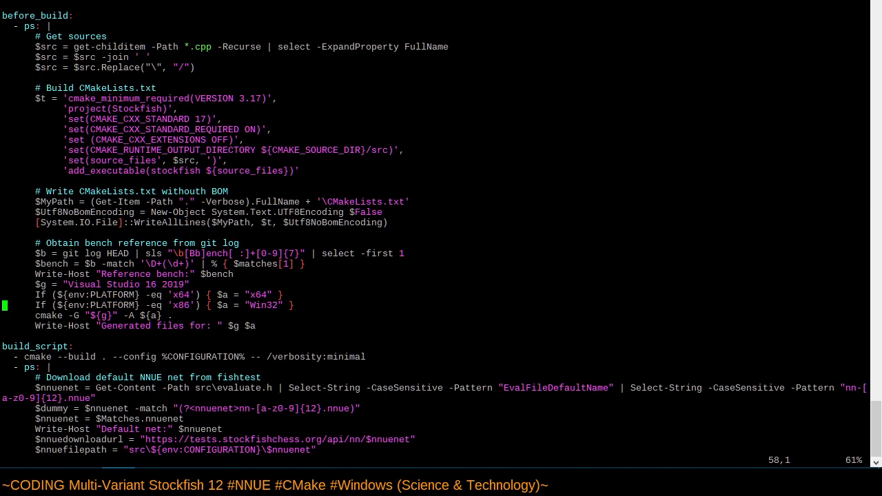
key(Down)
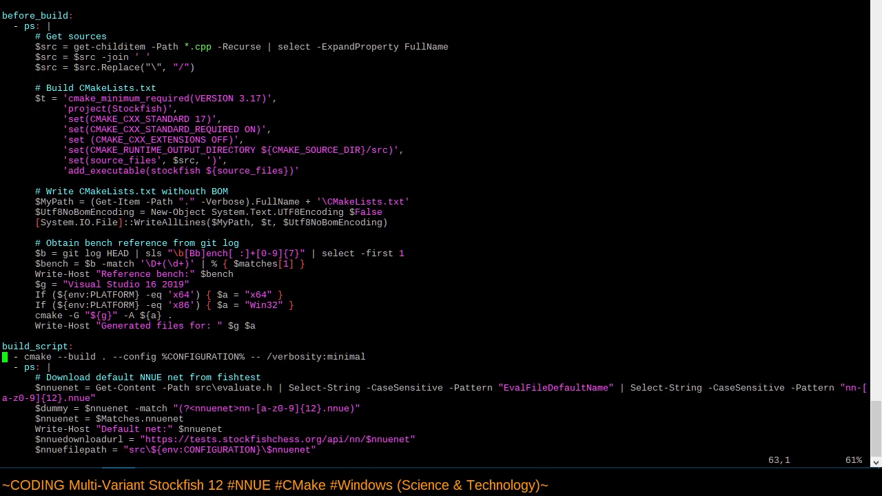
scroll(down, 3)
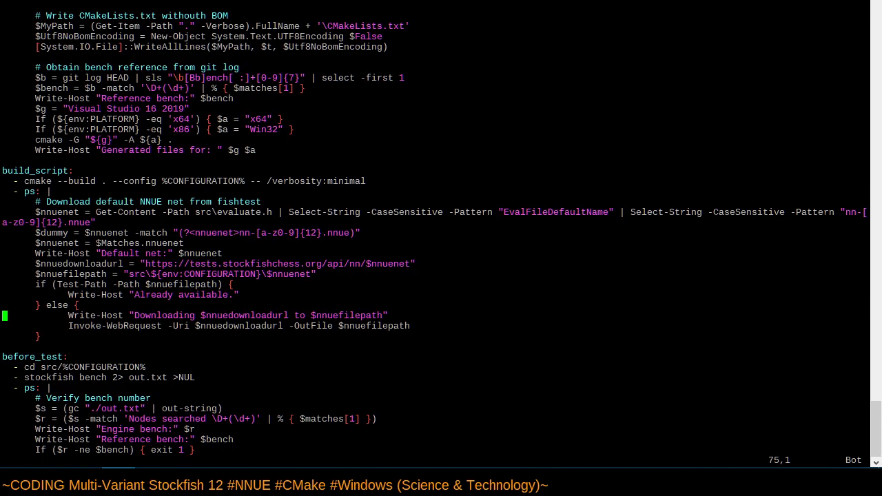
key(Down)
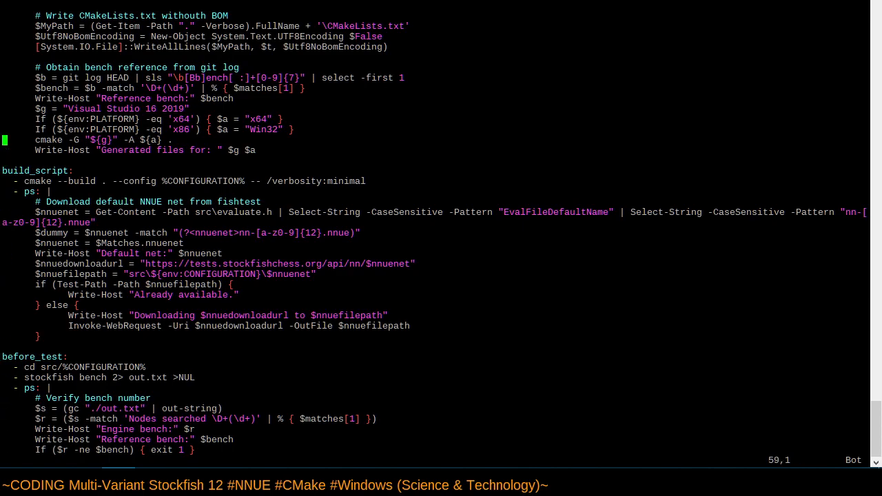
Change 'withouth' to 'without' in the CMakeLists BOM comment and save with :w.
scroll(up, 3)
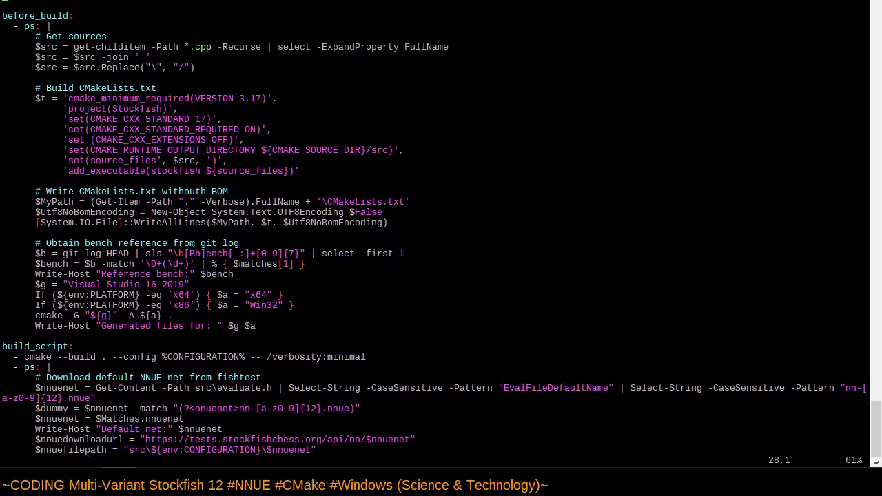
scroll(up, 3)
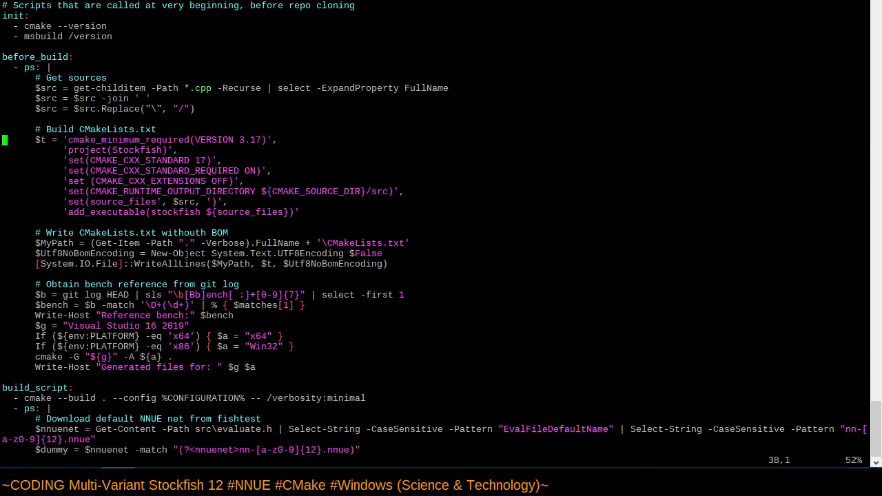
key(Down)
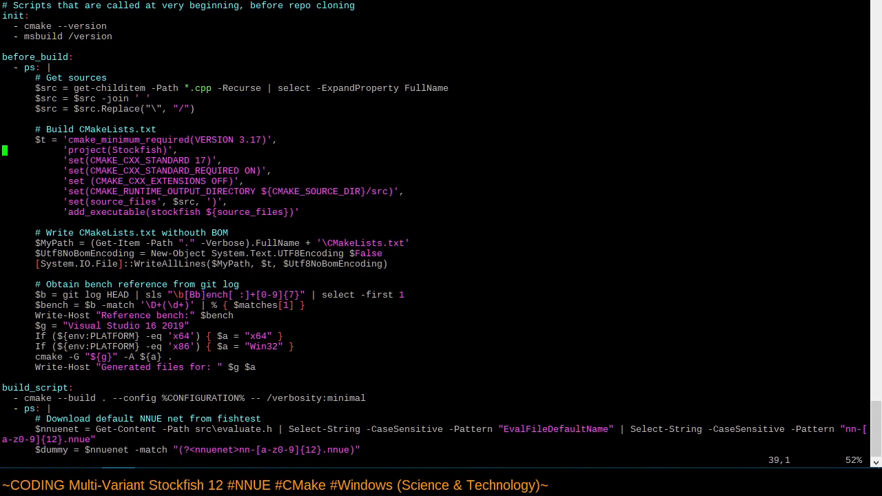
key(Down)
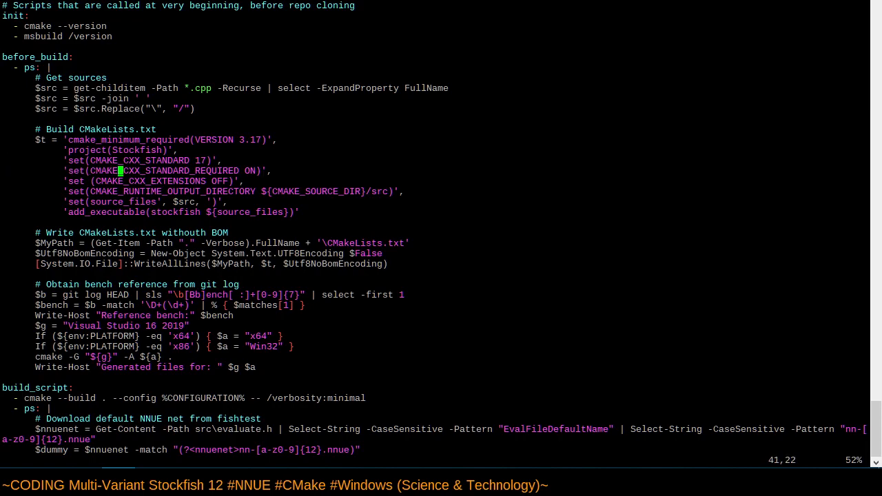
key(Down)
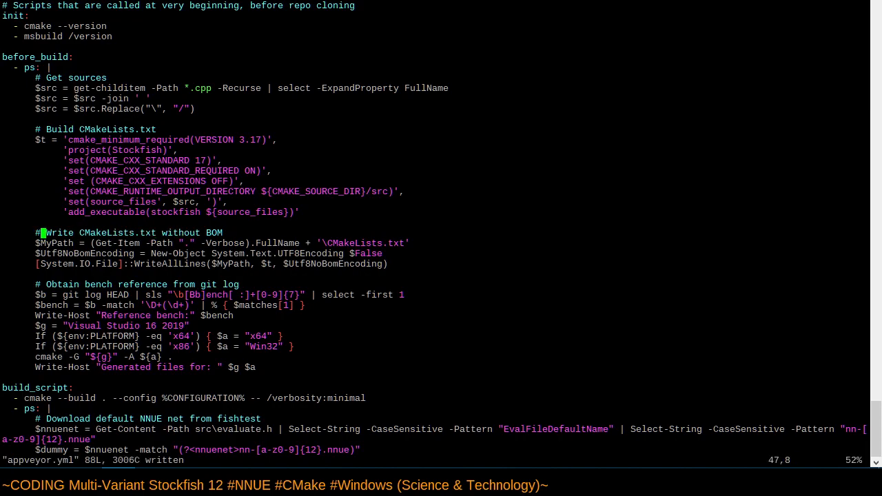
key(Home)
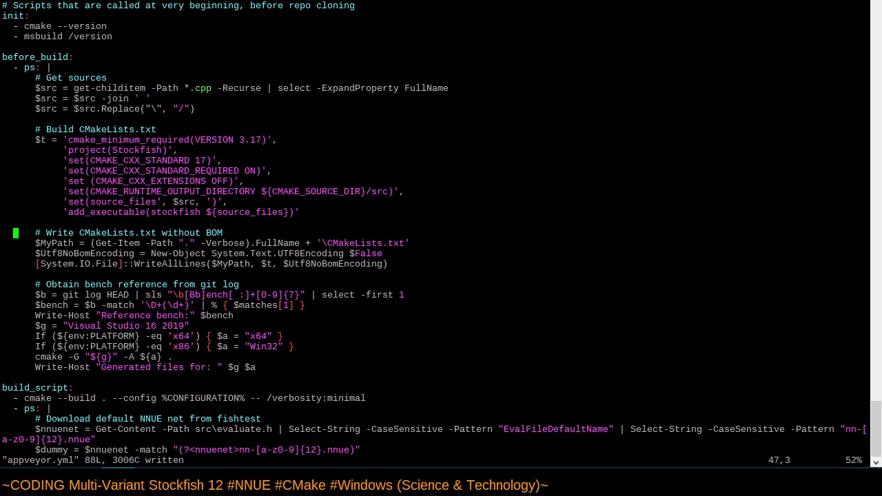
key(Left)
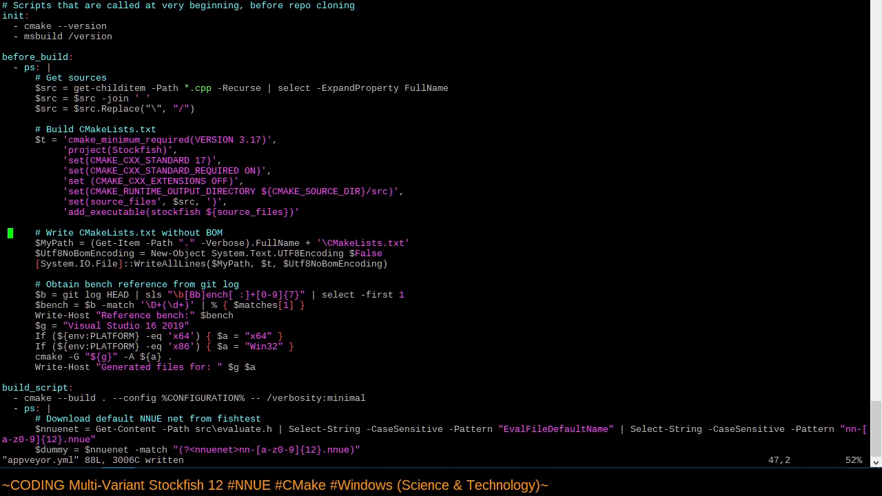
key(Left)
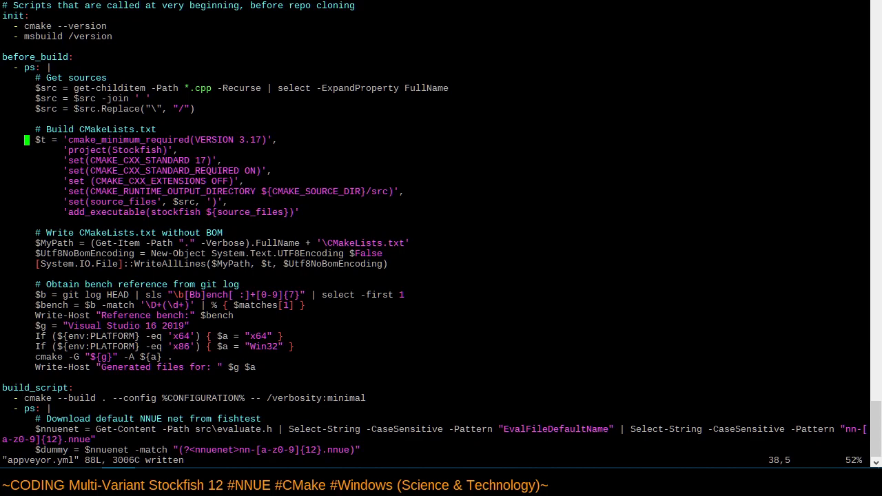
key(Up)
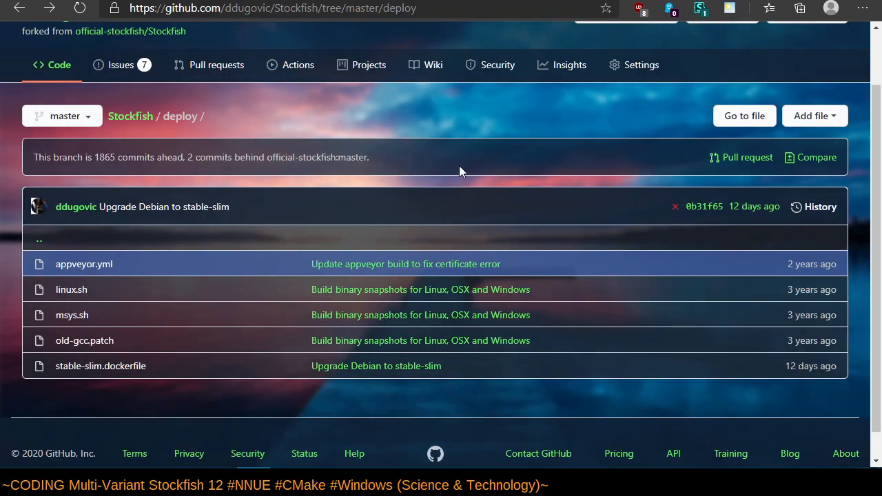
mouse_move(748, 157)
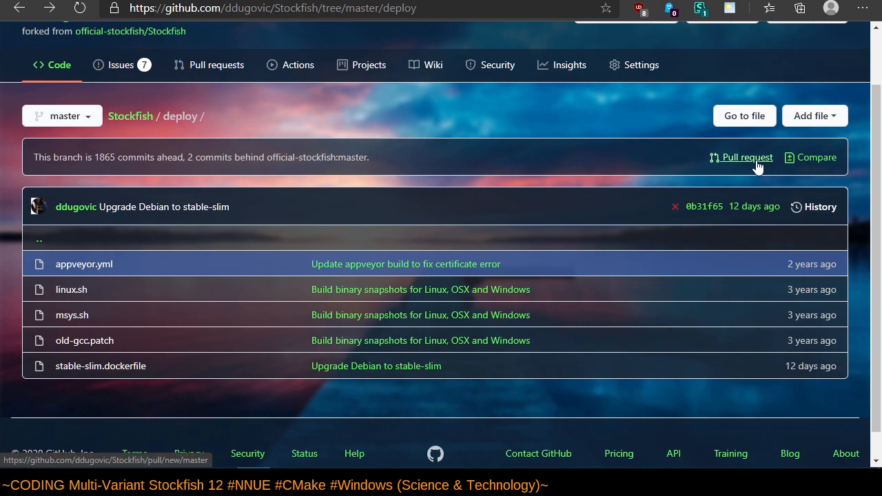
mouse_move(772, 166)
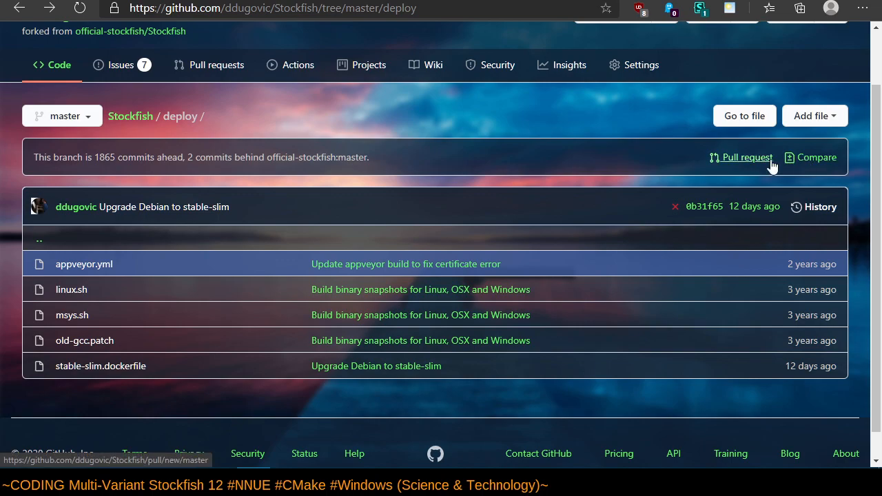
mouse_move(816, 157)
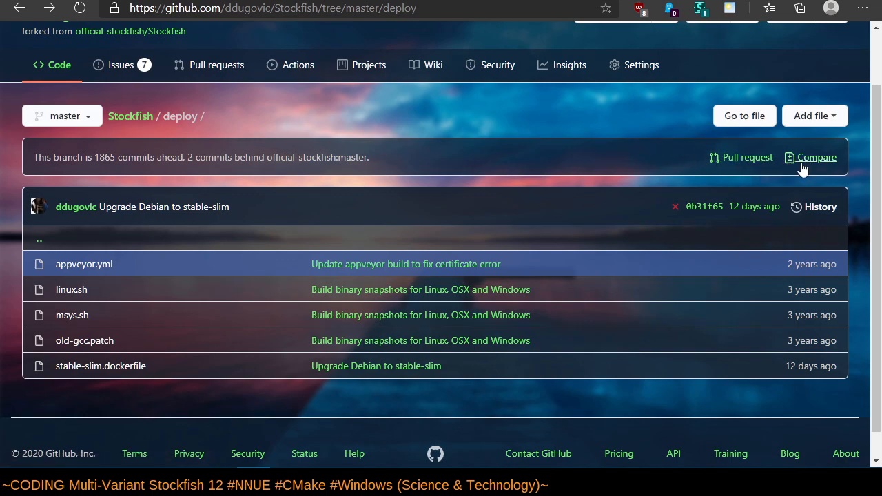
mouse_move(834, 185)
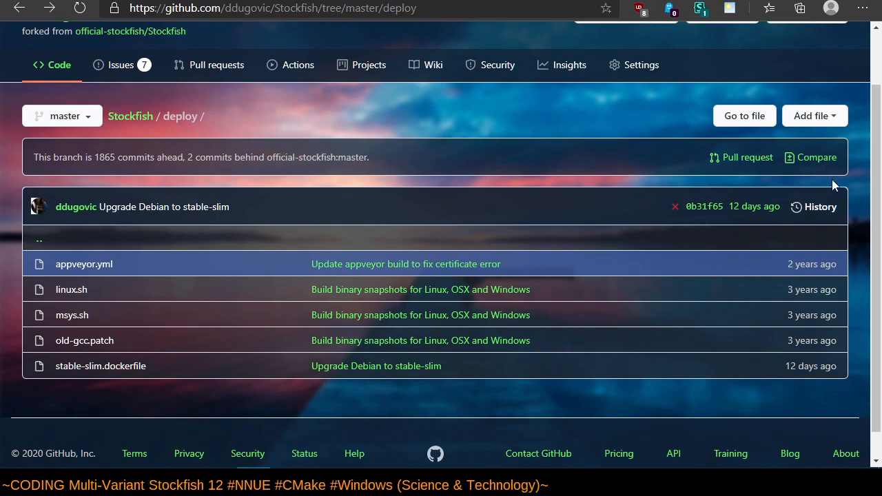
Leave the deploy folder for the ddugovic/Stockfish repository home page.
scroll(up, 3)
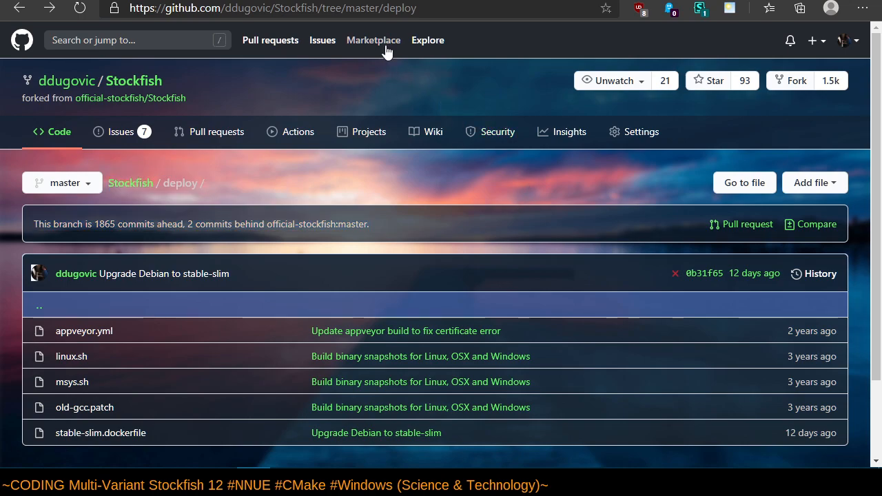
mouse_move(133, 81)
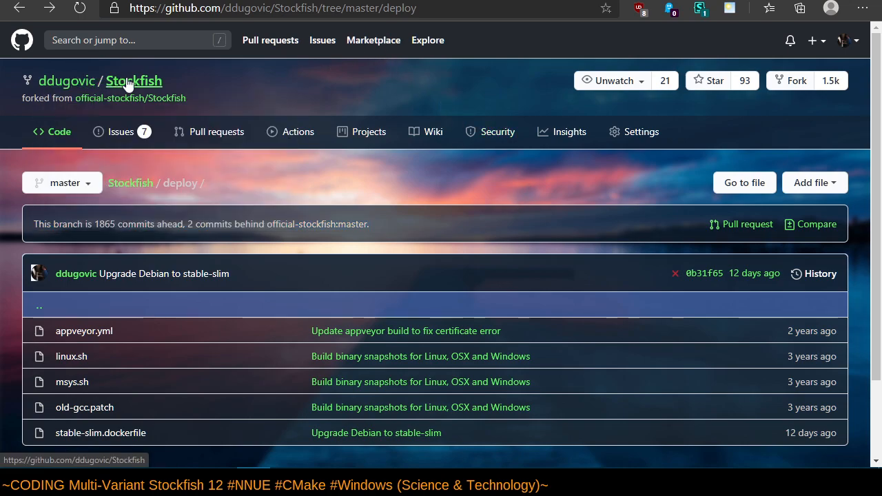
click(133, 80)
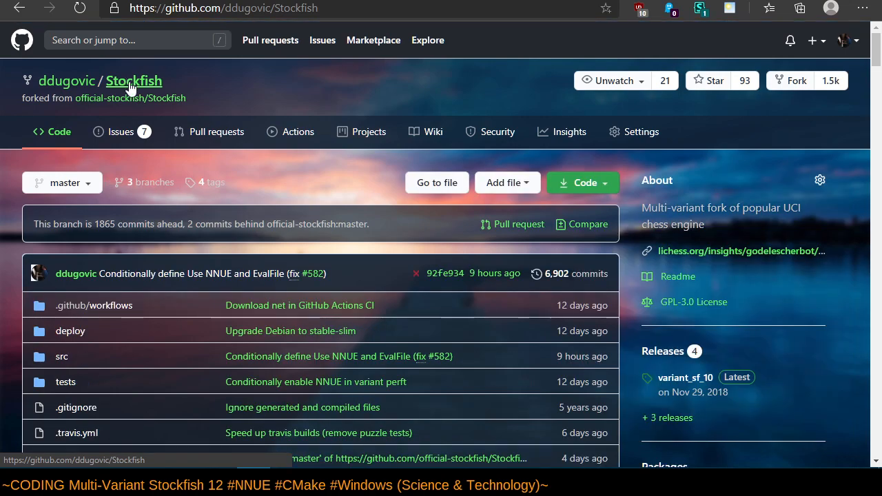
mouse_move(584, 183)
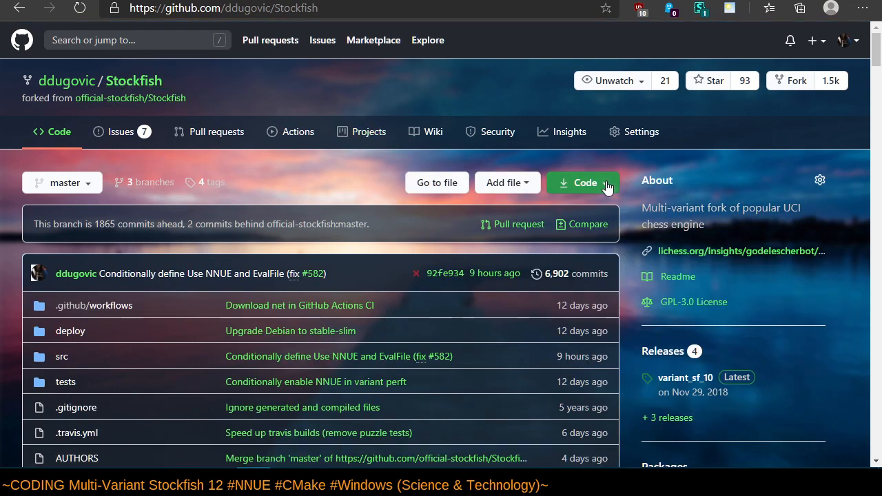
click(583, 182)
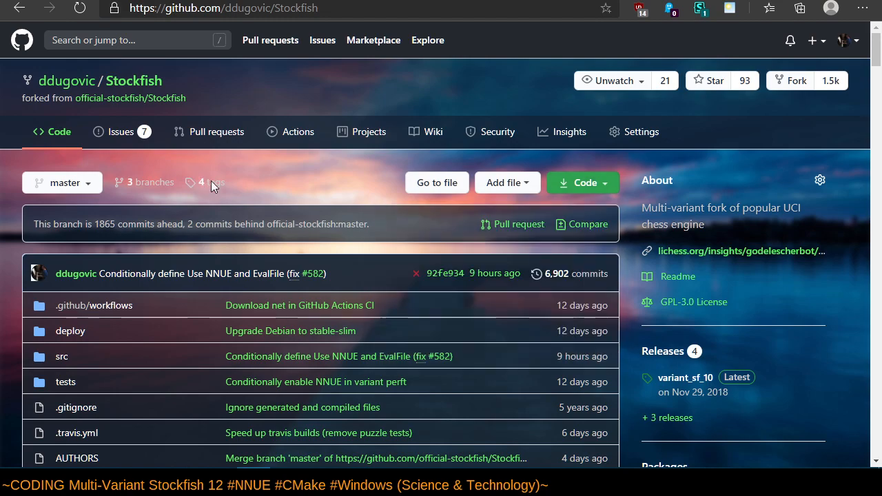
click(15, 454)
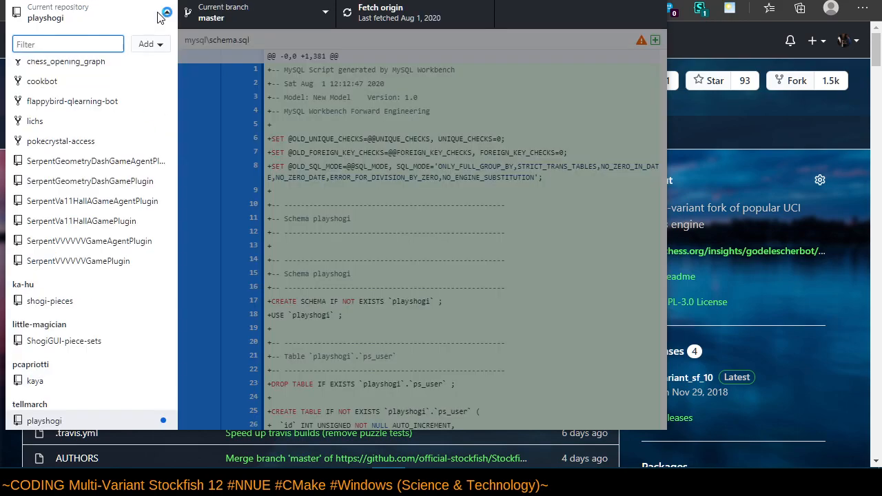
Filter GitHub Desktop's local repository list for Stockfish and find no match.
text(std)
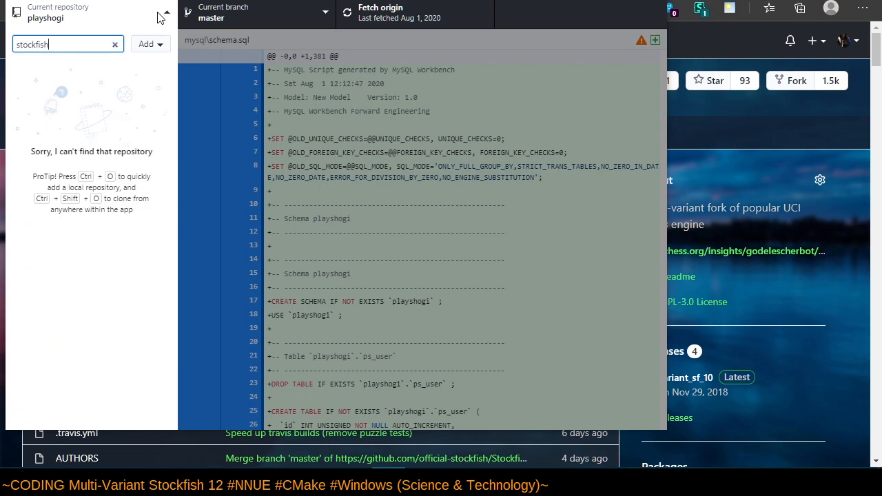
triple_click(62, 44)
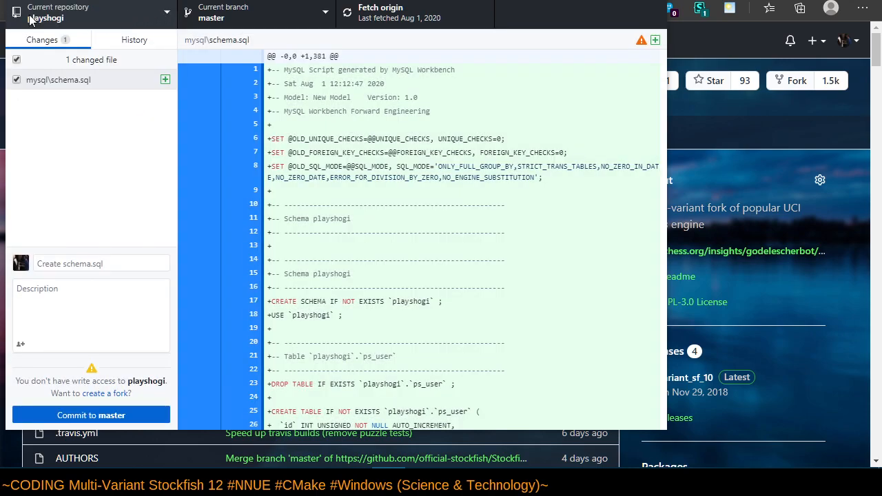
click(15, 12)
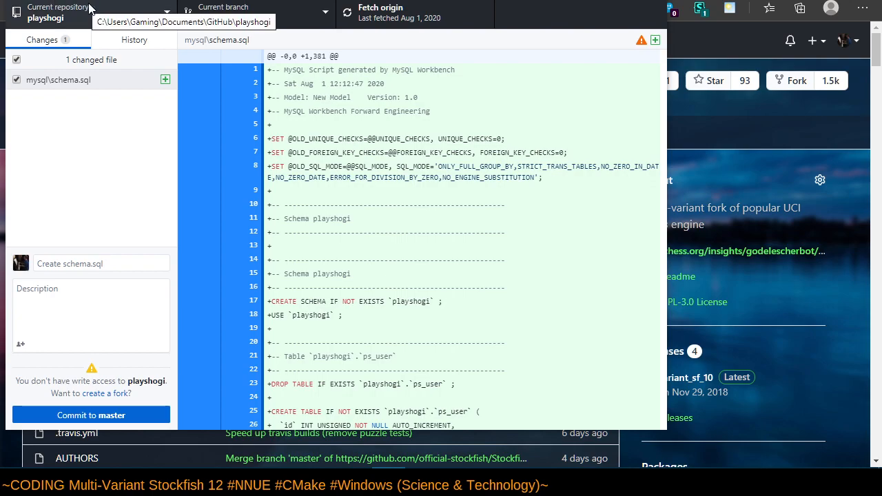
mouse_move(156, 24)
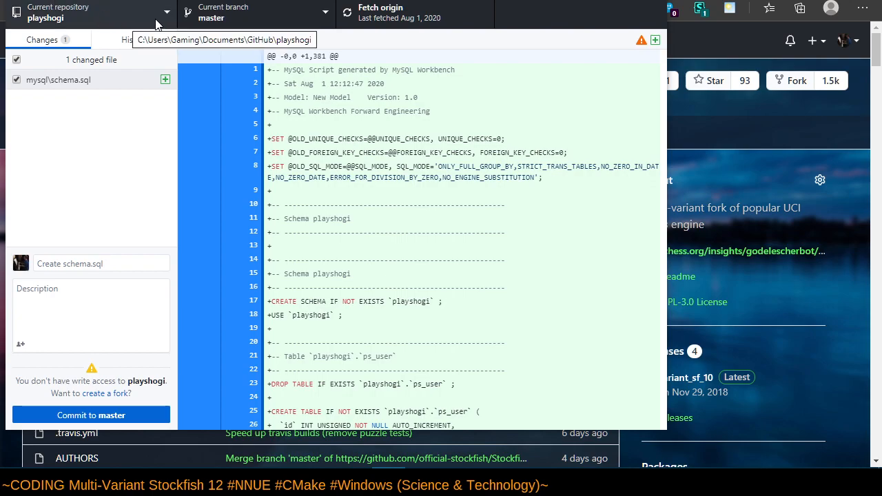
click(83, 13)
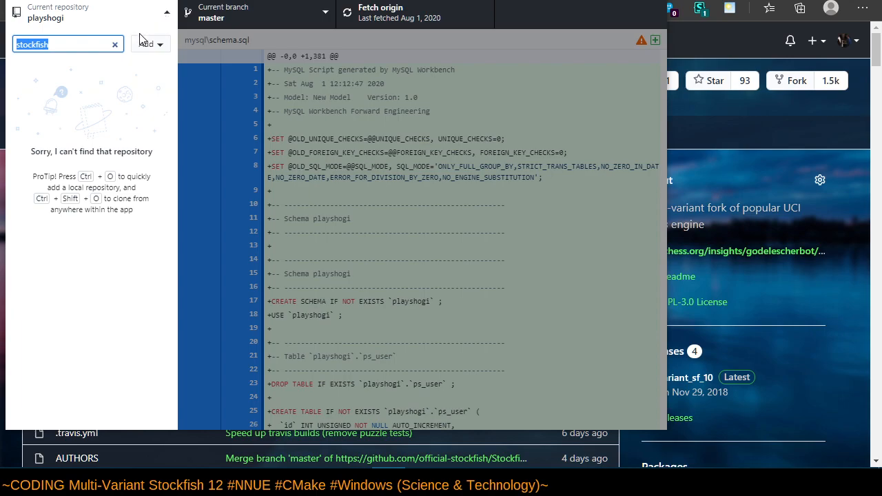
mouse_move(164, 17)
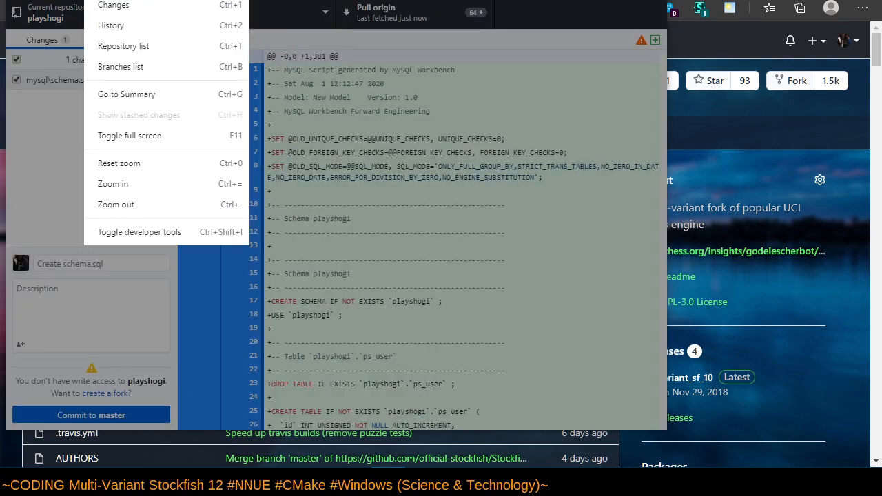
Clone ddugovic/Stockfish from GitHub.com into the local GitHub documents folder.
click(20, 6)
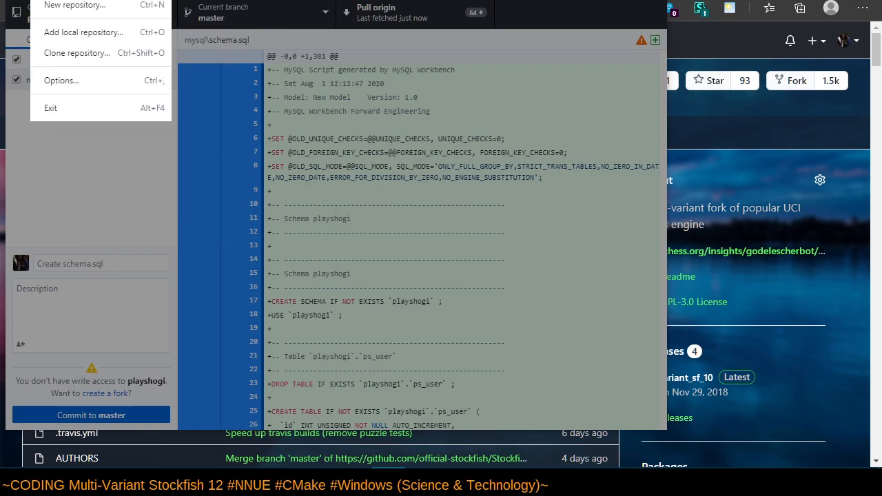
click(77, 52)
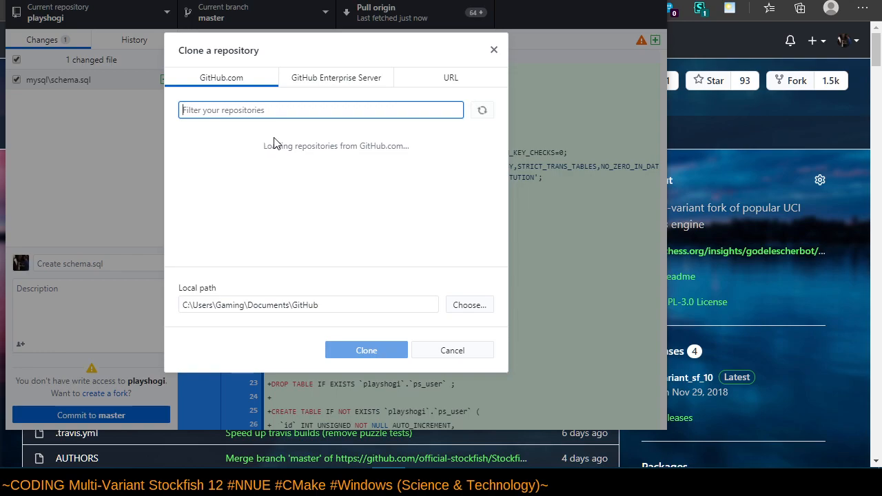
text(https://github.com/ddugovic/Stockfish.git)
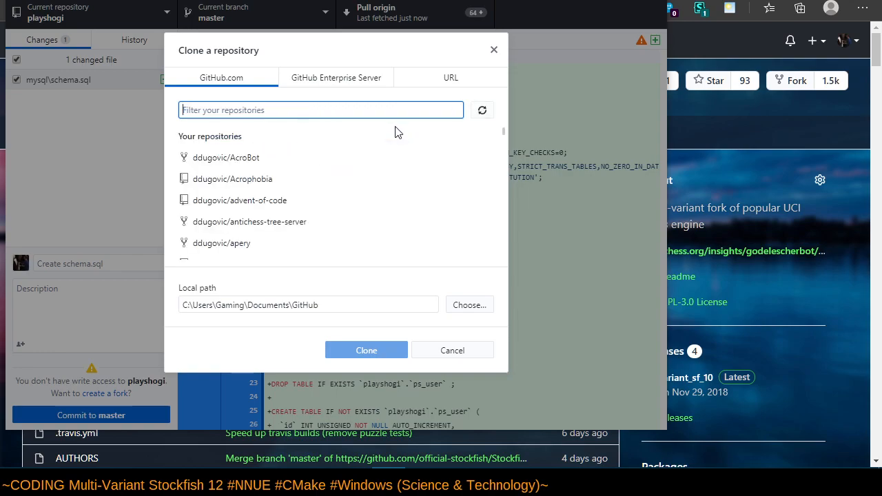
text(stockfish)
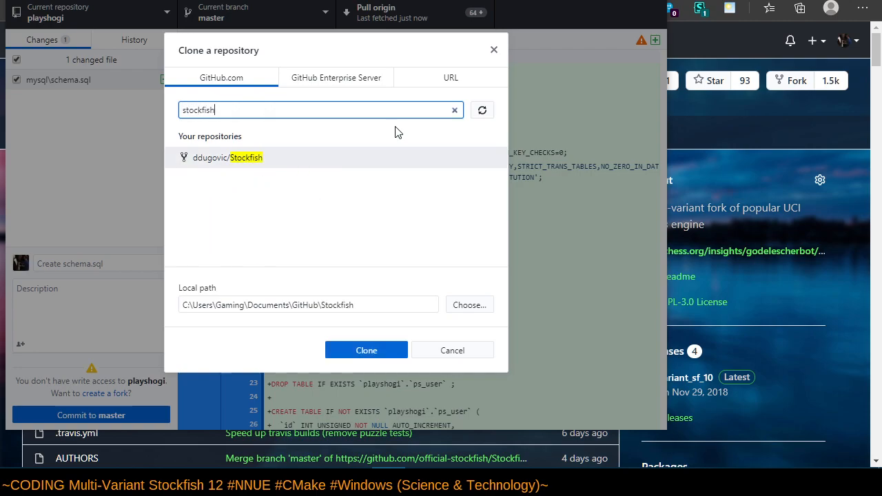
click(337, 157)
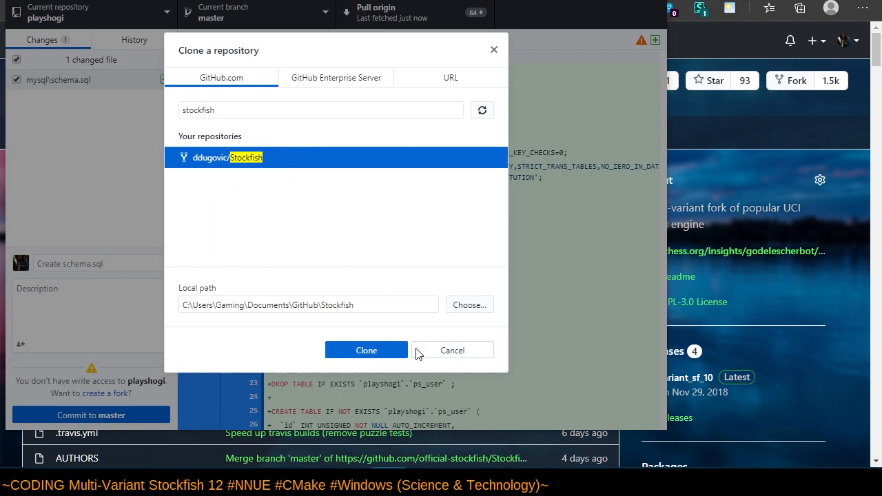
mouse_move(366, 350)
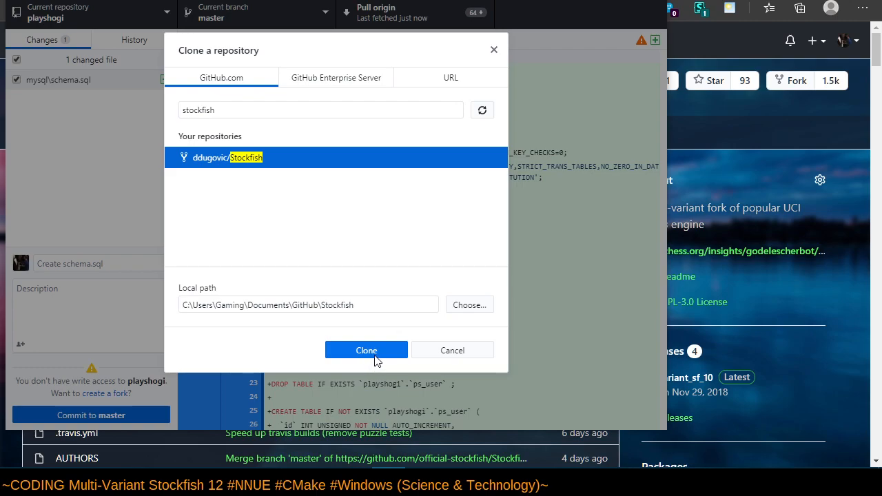
click(366, 350)
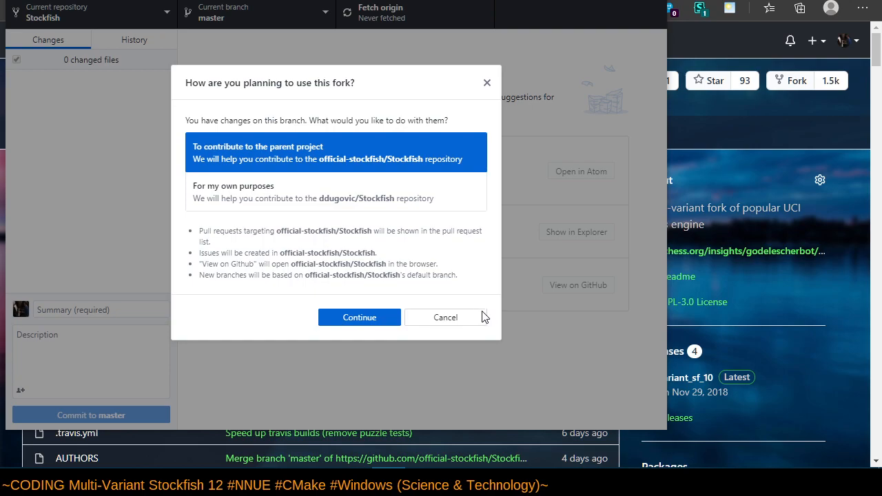
mouse_move(469, 300)
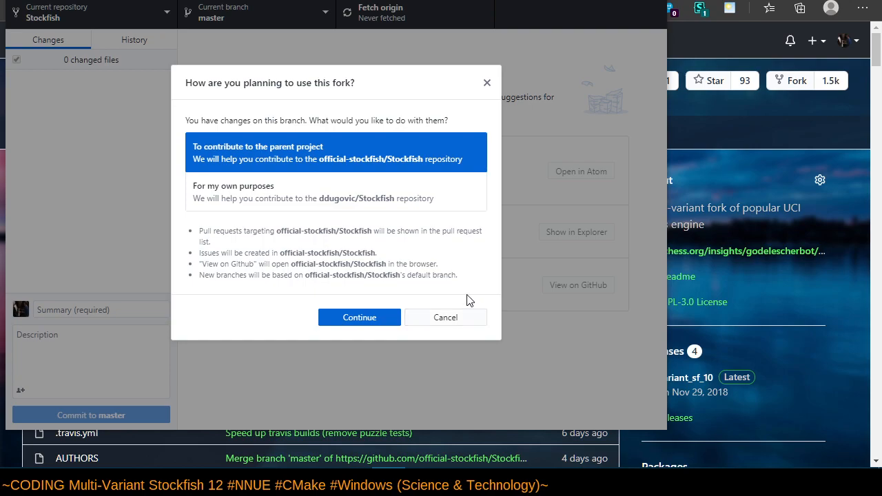
Mark the Stockfish fork as 'For my own purposes' and continue.
click(335, 192)
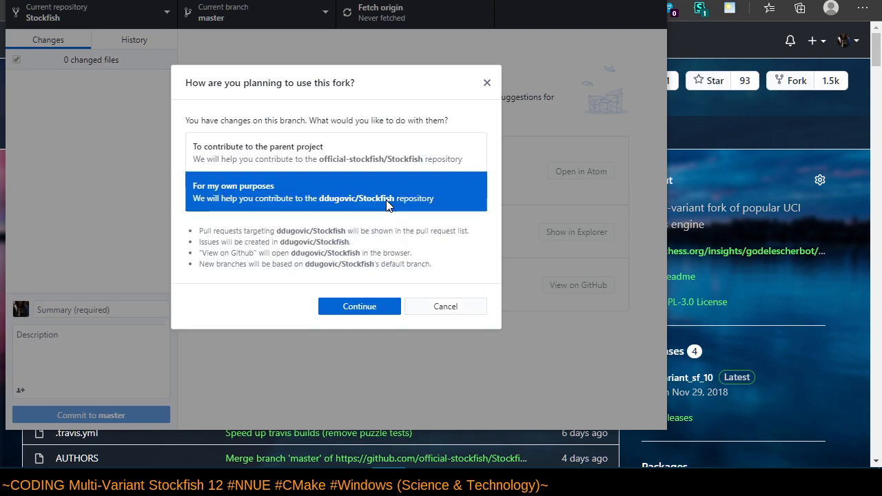
click(359, 306)
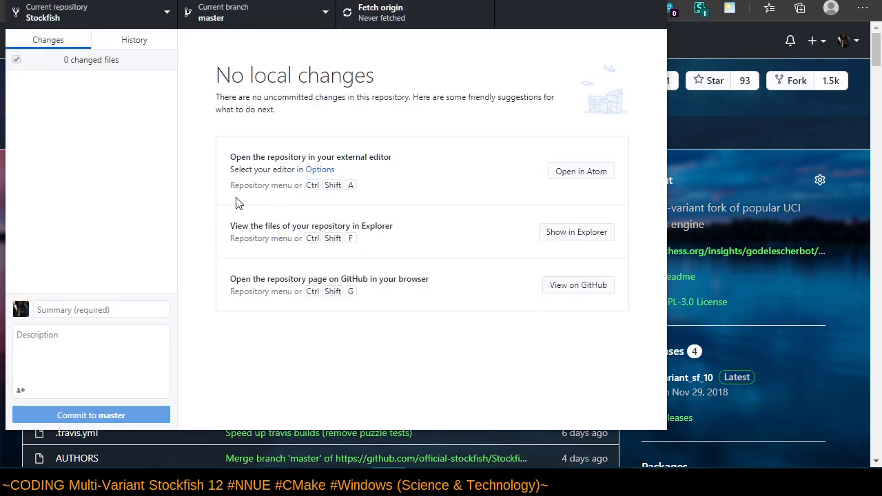
mouse_move(247, 191)
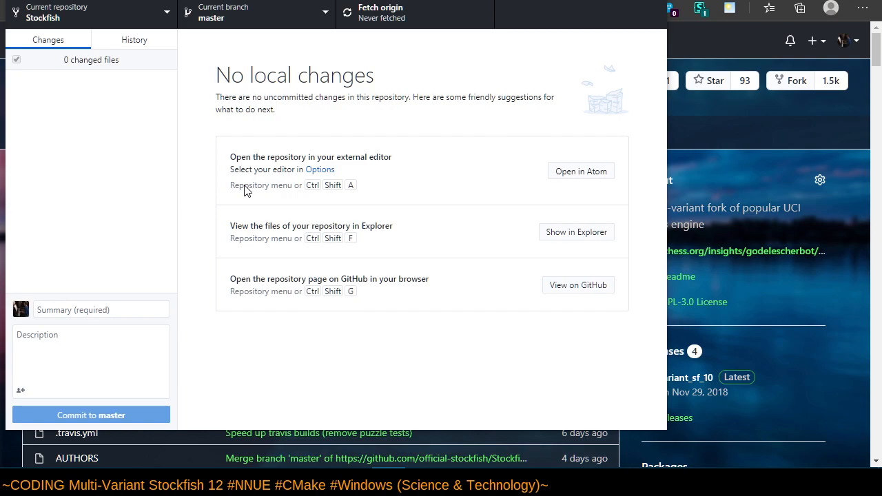
mouse_move(220, 107)
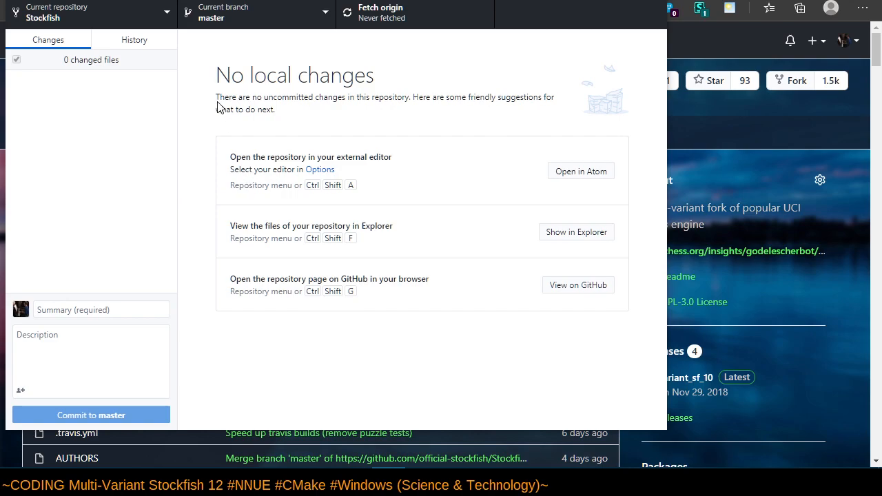
mouse_move(134, 40)
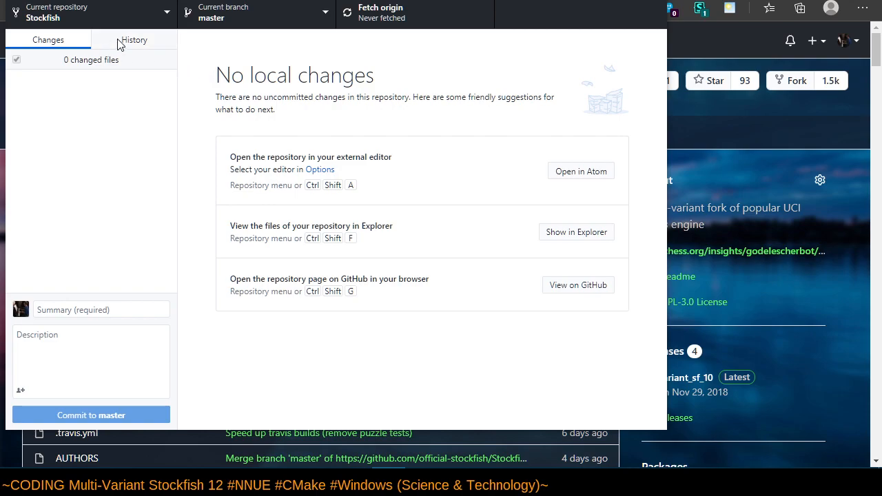
mouse_move(117, 54)
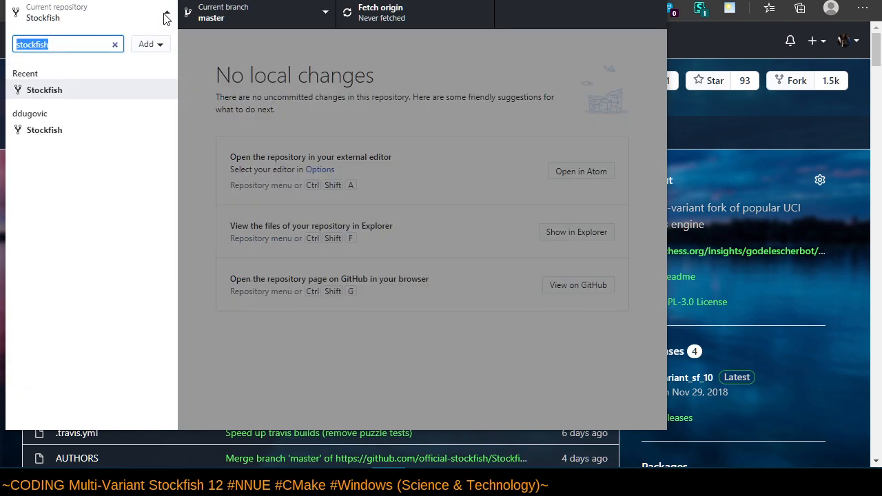
mouse_move(38, 129)
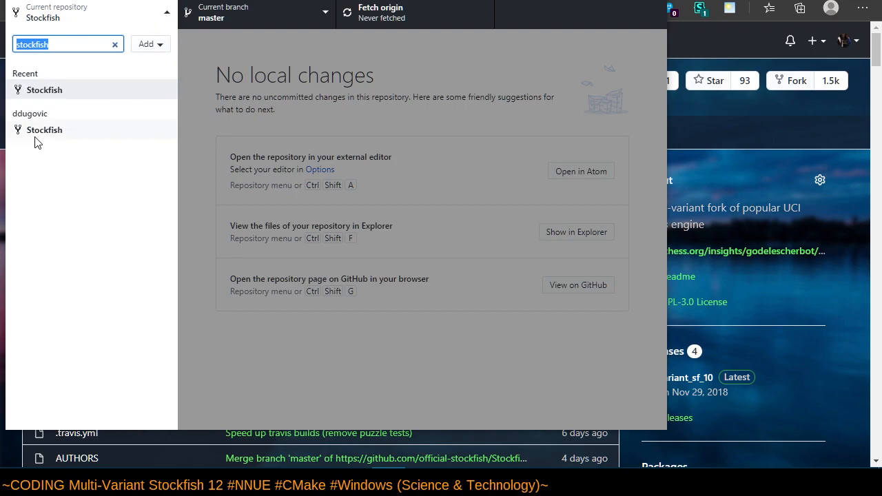
mouse_move(44, 131)
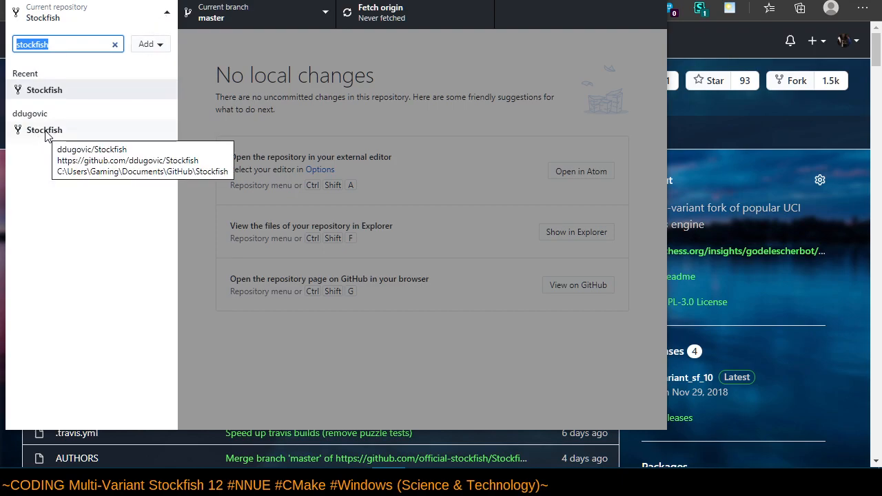
mouse_move(49, 134)
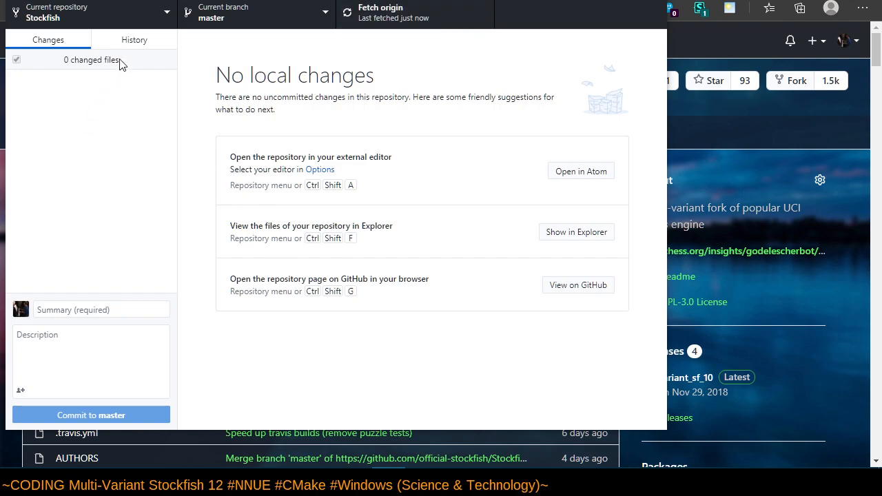
mouse_move(155, 19)
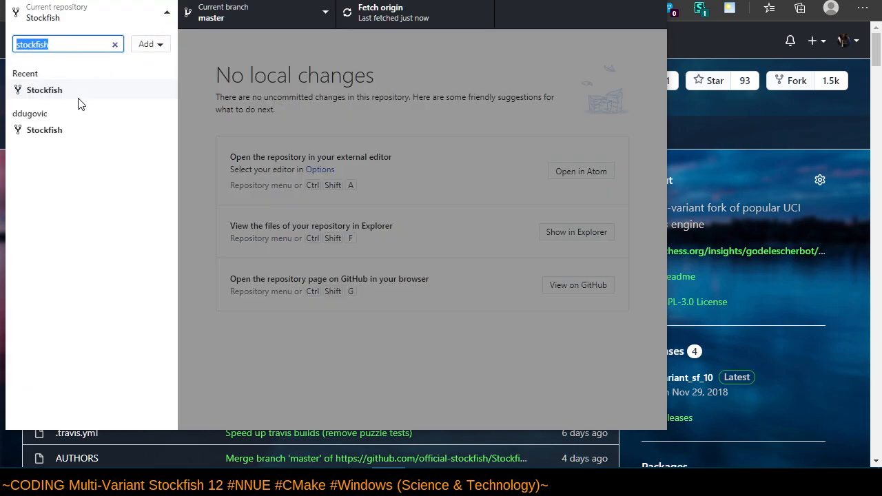
Reopen the recent Stockfish repository so it fetches origin.
click(44, 90)
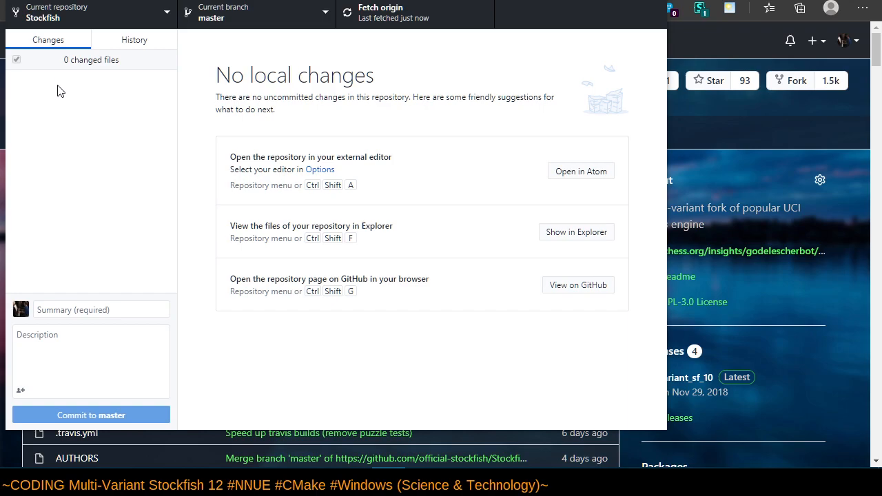
mouse_move(67, 61)
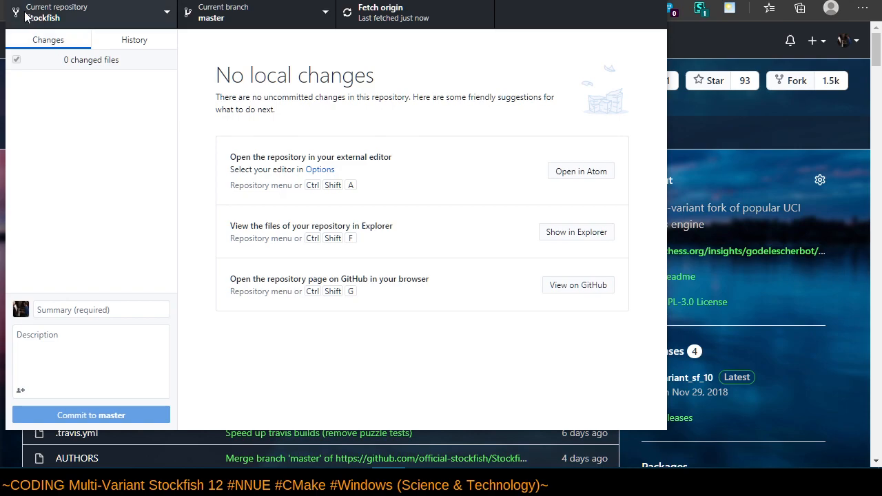
click(14, 8)
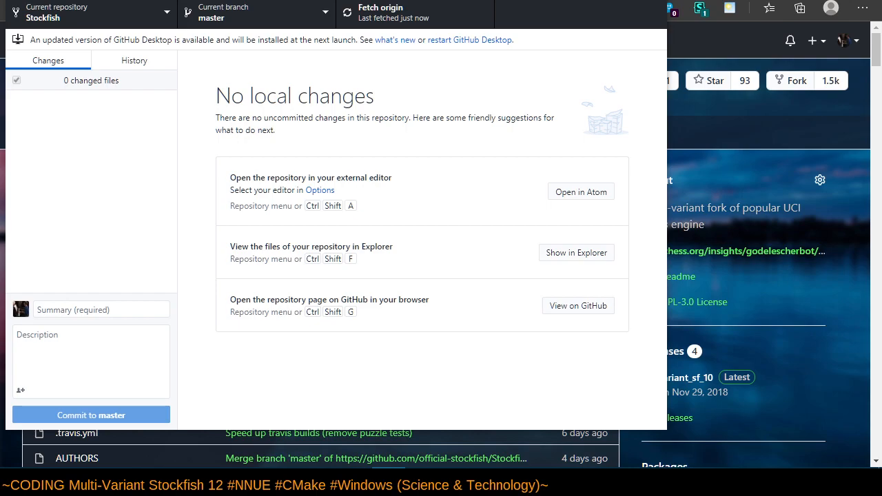
mouse_move(165, 52)
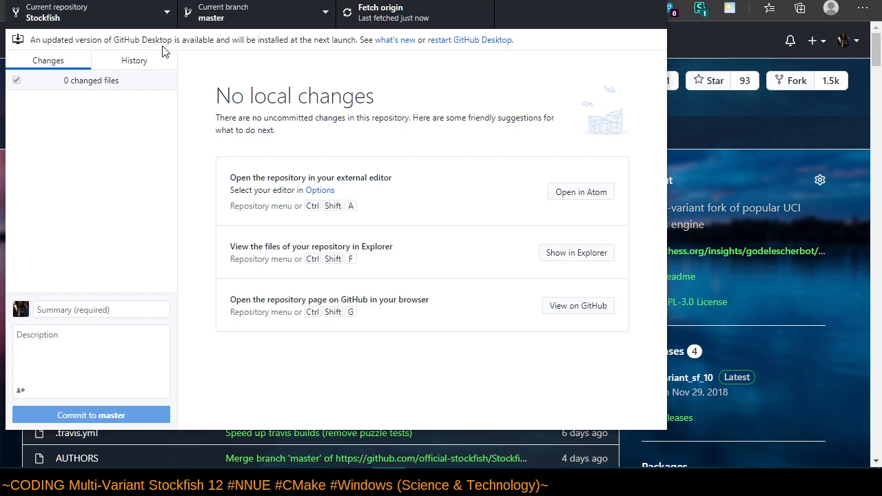
mouse_move(254, 48)
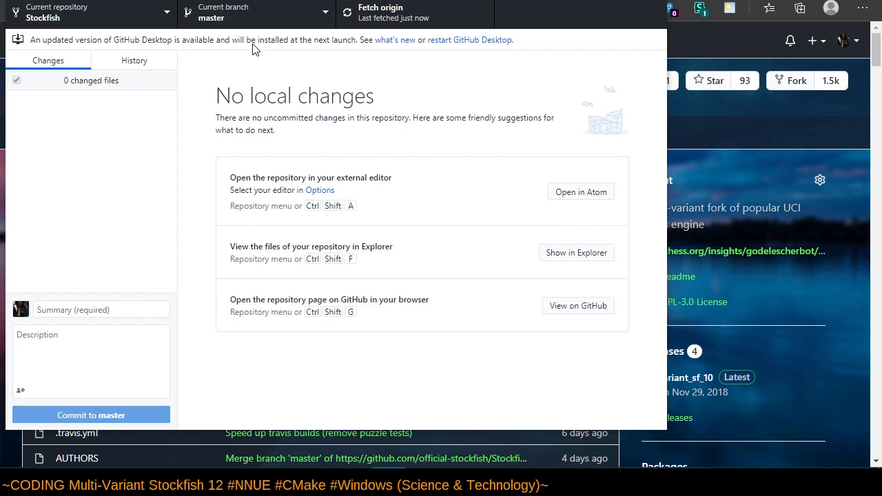
Restart GitHub Desktop from the Help menu to install the pending update.
click(20, 4)
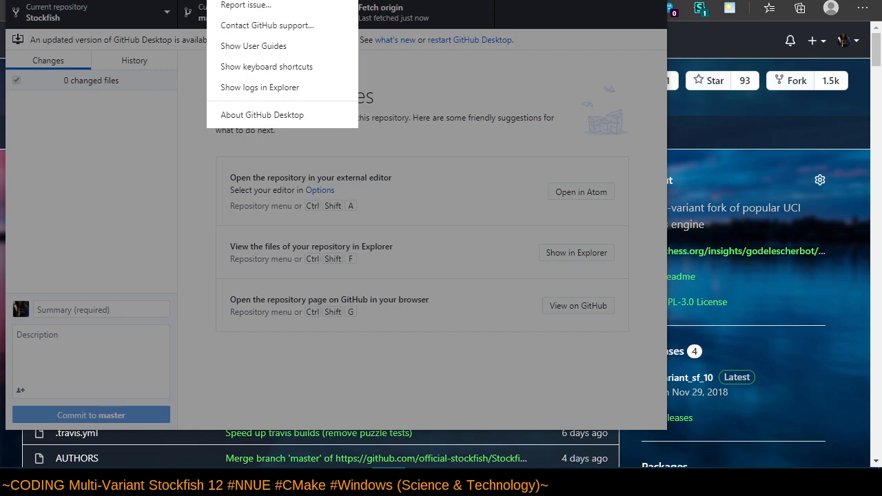
click(21, 5)
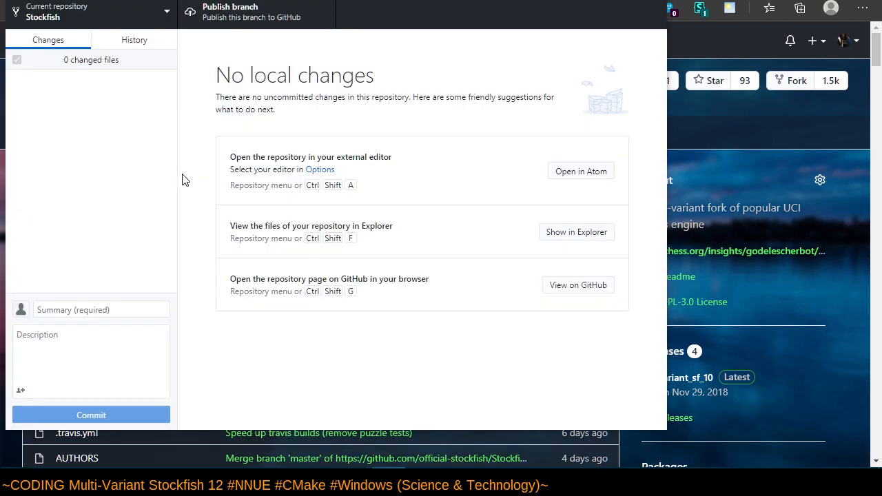
click(256, 11)
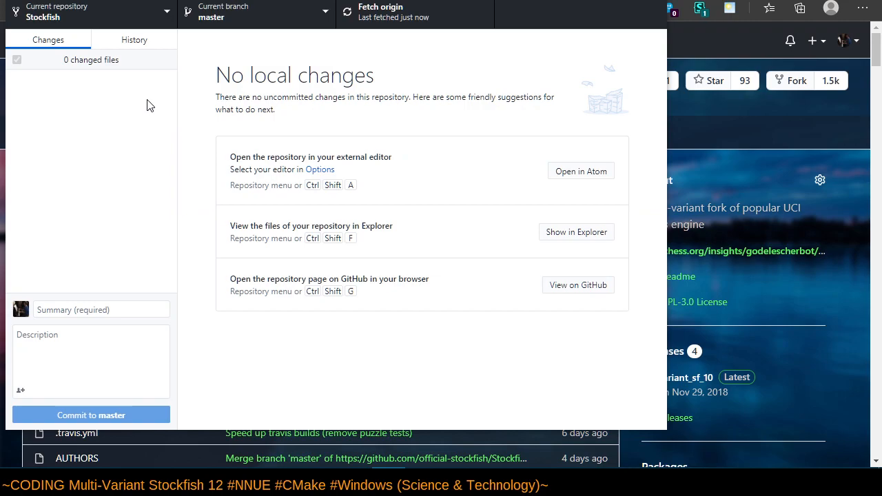
mouse_move(106, 58)
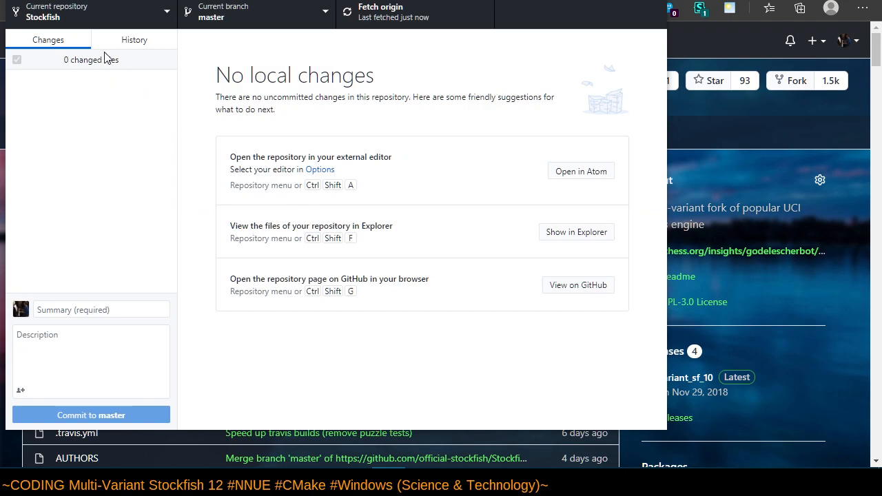
mouse_move(118, 55)
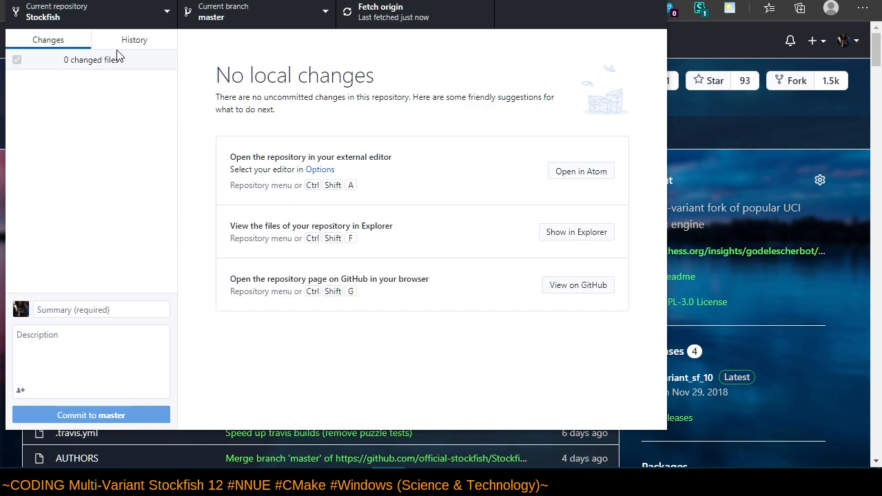
mouse_move(594, 247)
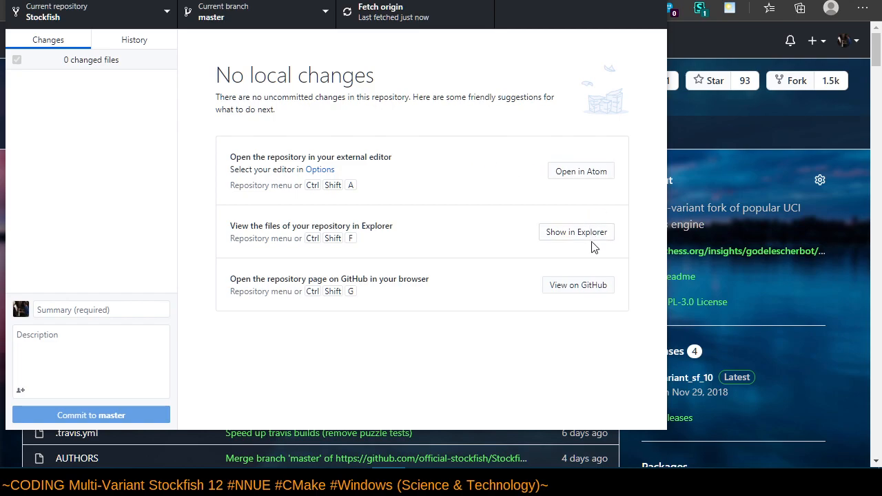
Show the Stockfish folder in Explorer, reveal its full path, then close the window.
click(576, 232)
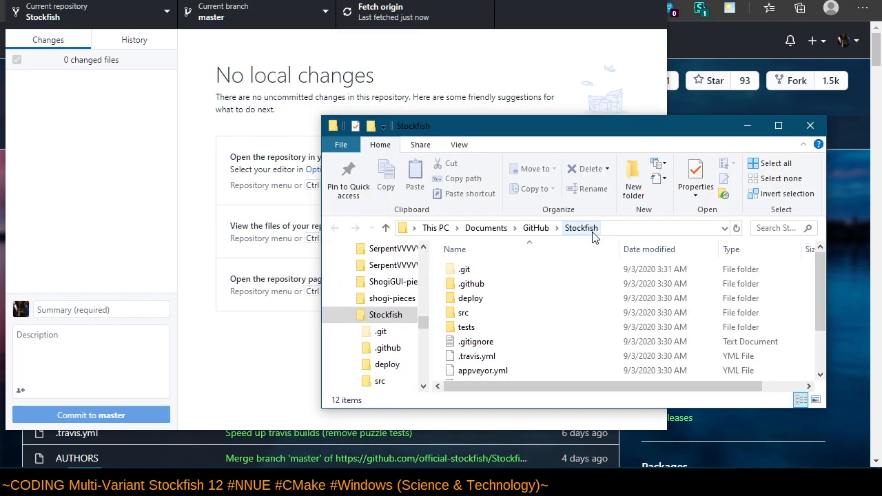
click(581, 228)
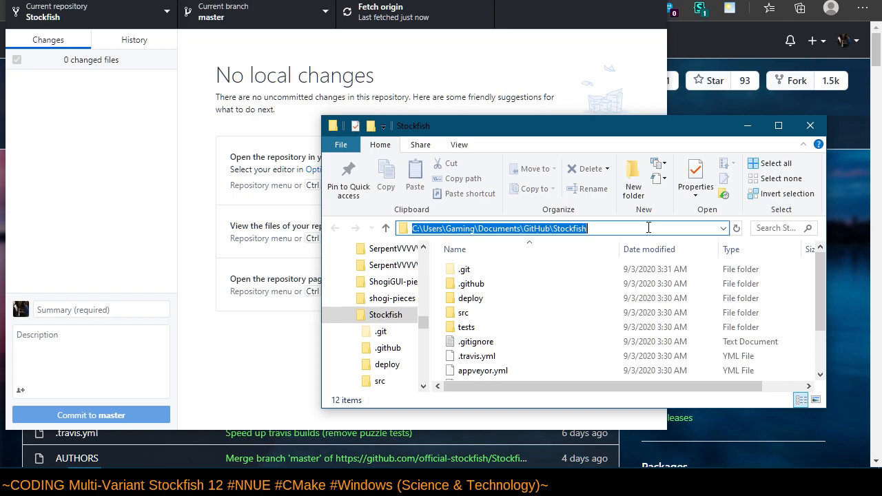
mouse_move(810, 126)
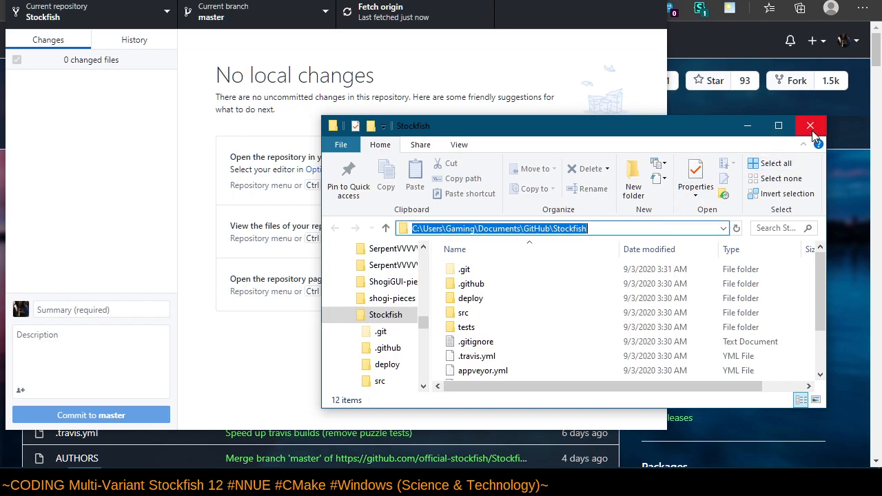
click(811, 126)
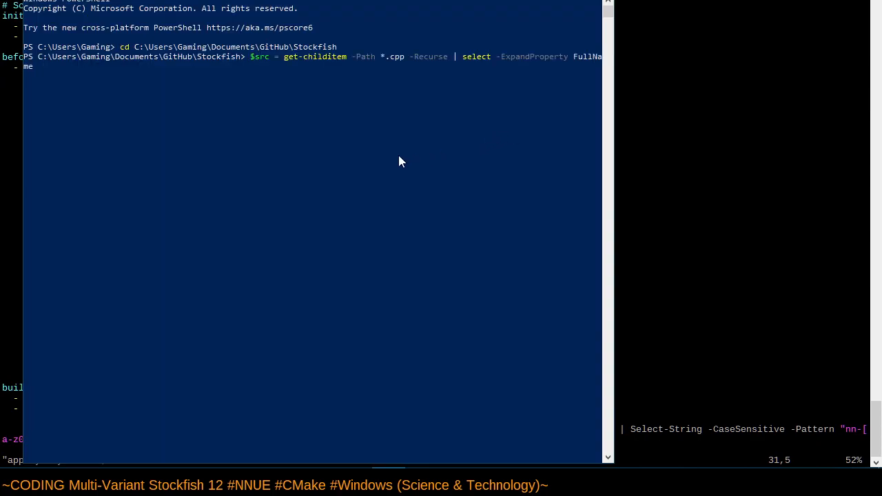
Collect all .cpp paths, convert backslashes to forward slashes, and echo $src.
key(Return)
text($src = $src -join ' ')
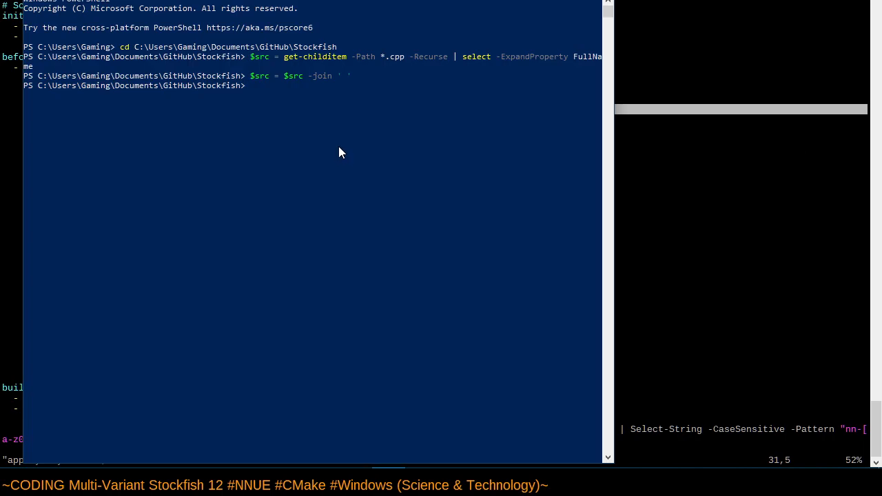
key(Return)
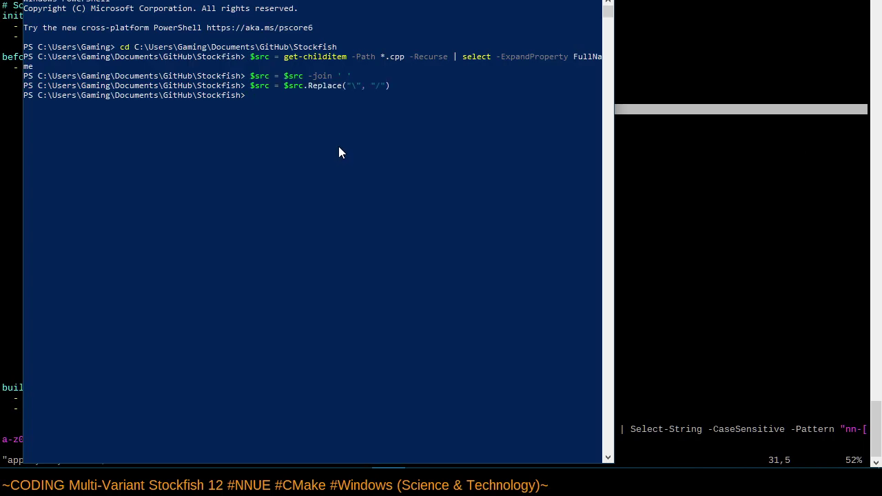
text(echo)
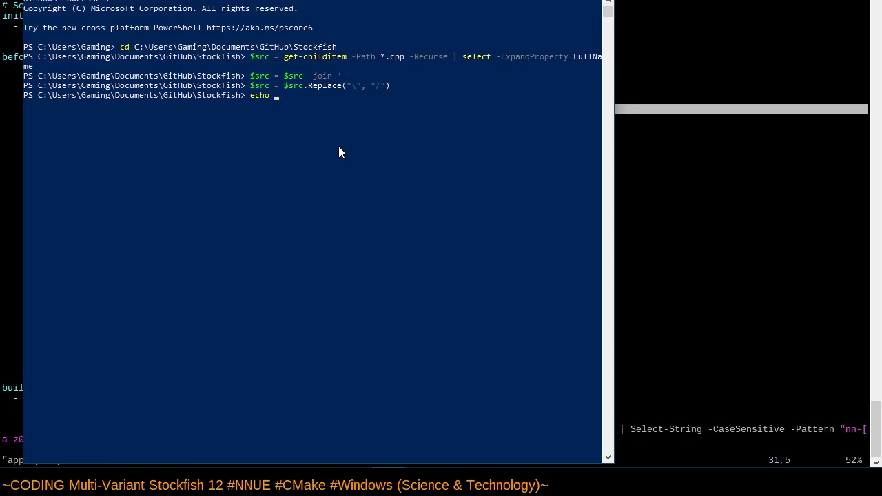
text($sr)
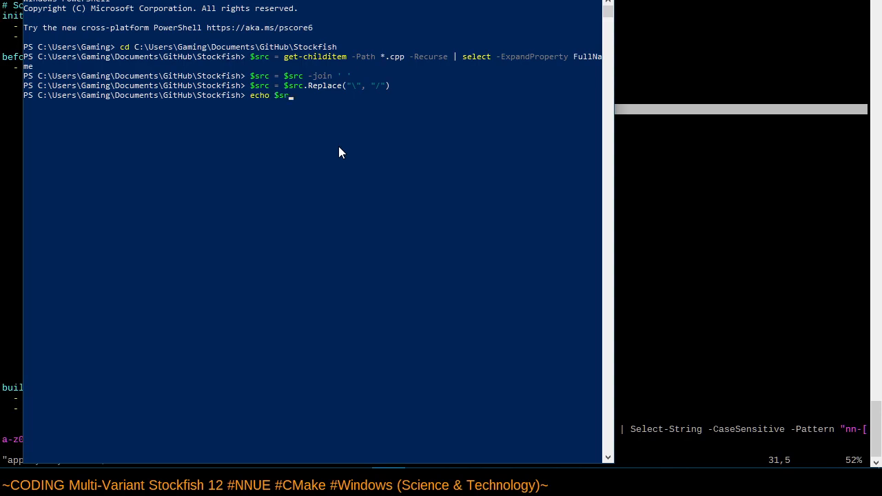
key(Return)
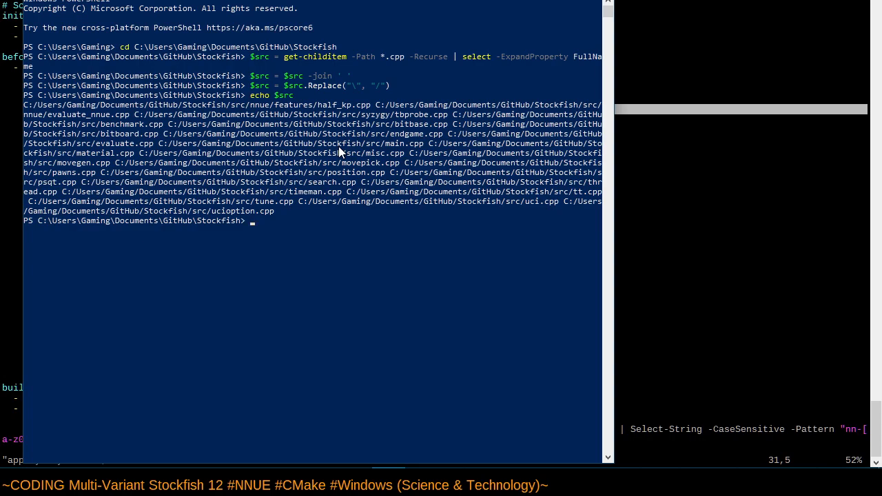
mouse_move(453, 124)
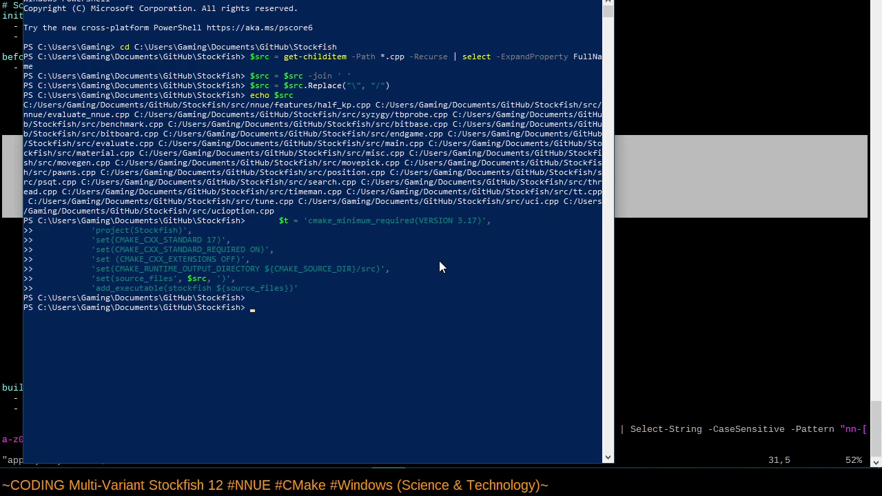
Echo the assembled CMakeLists text stored in $t.
text(echo $)
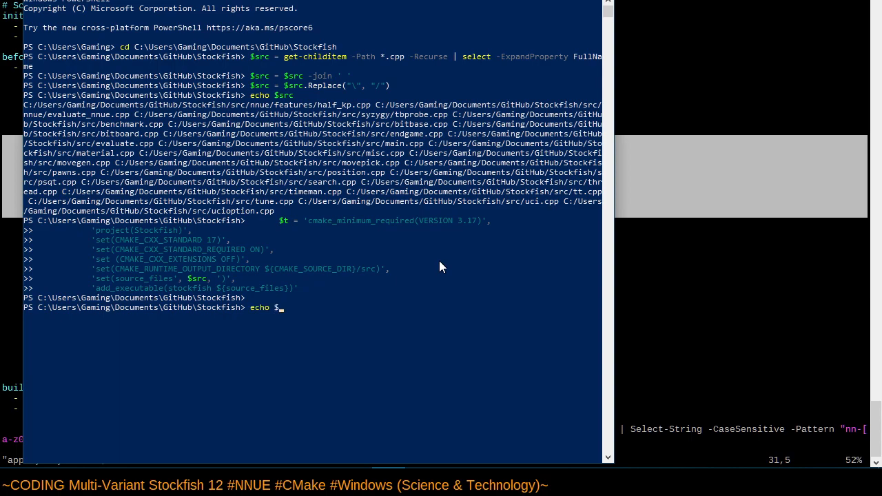
key(Return)
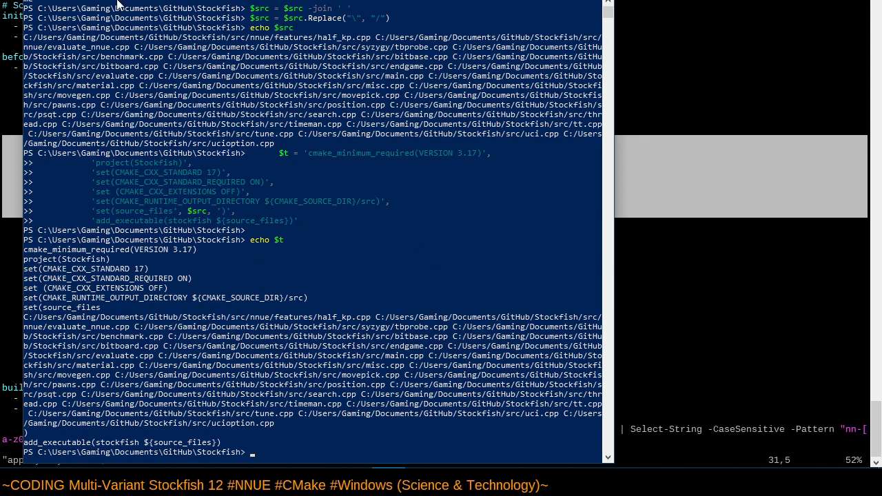
scroll(down, 3)
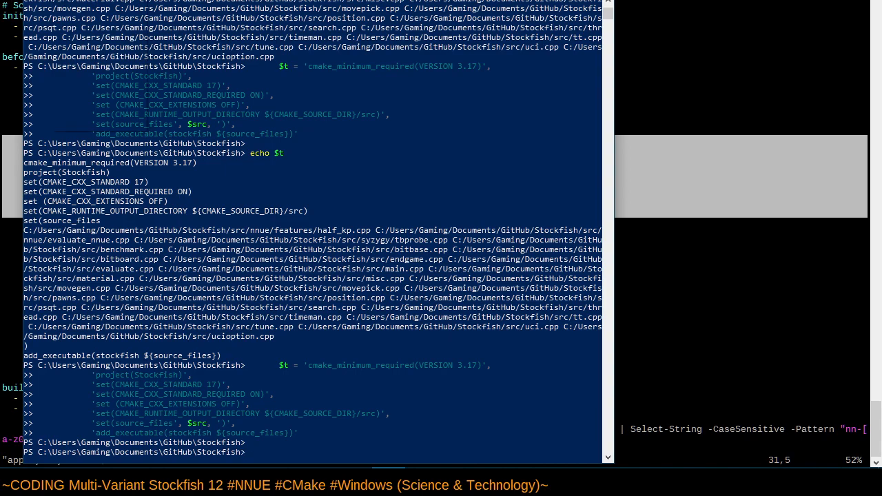
Set the console font to Liberation Mono at size 16 in console Properties.
right_click(21, 3)
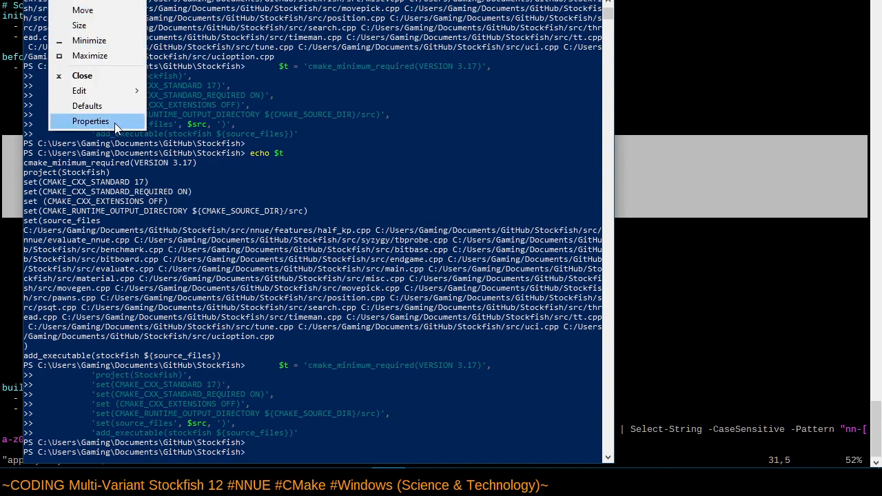
click(91, 121)
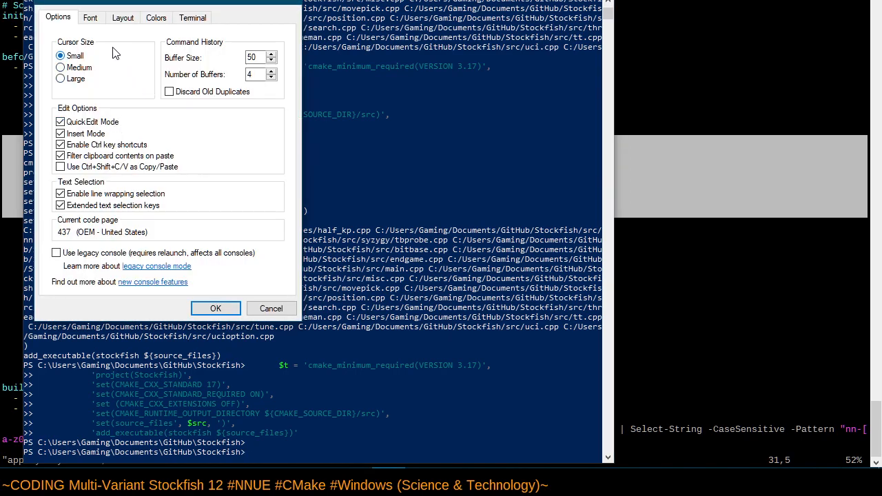
mouse_move(86, 73)
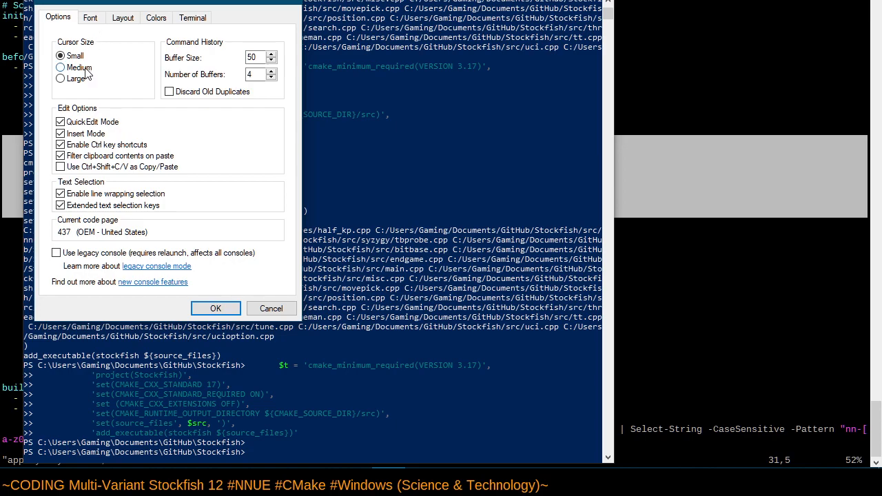
mouse_move(98, 209)
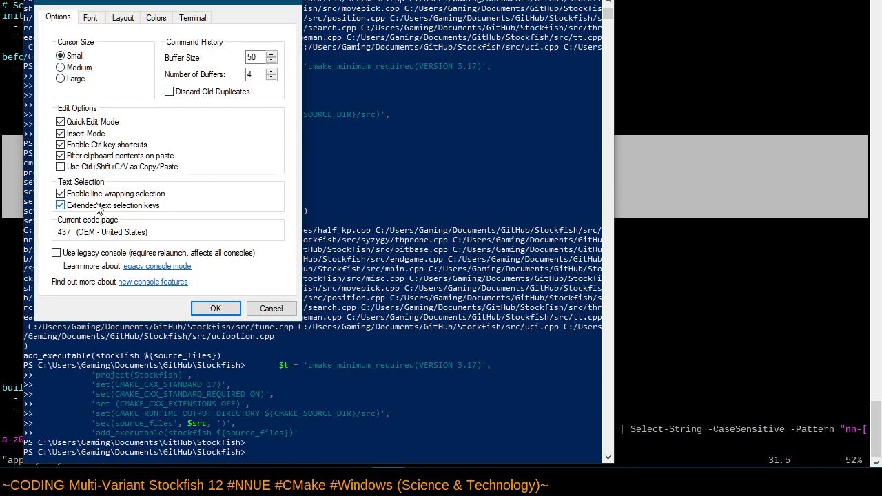
click(90, 17)
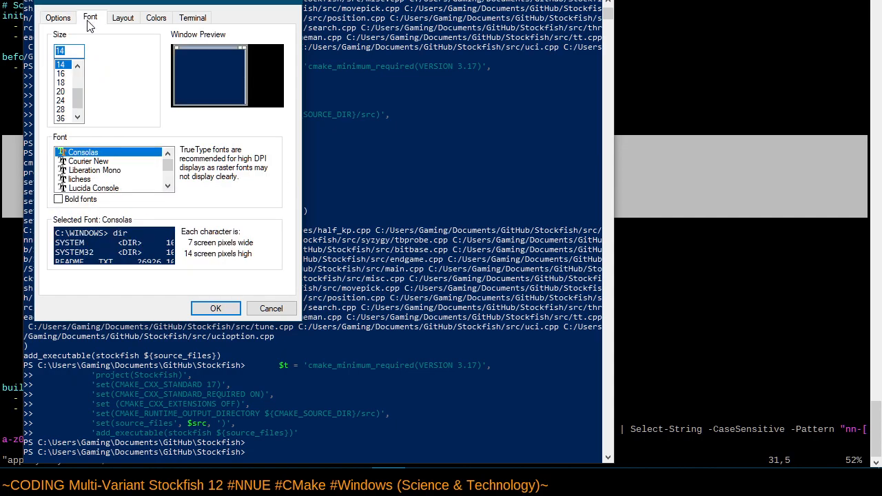
mouse_move(109, 60)
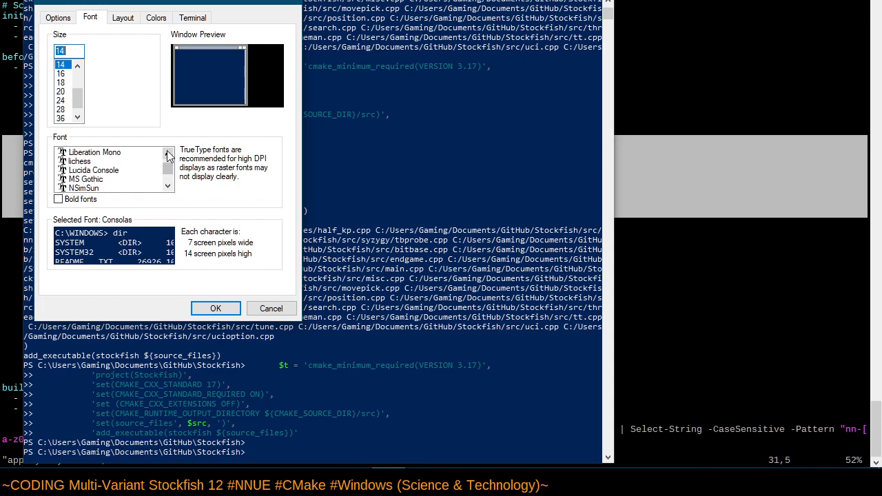
click(94, 152)
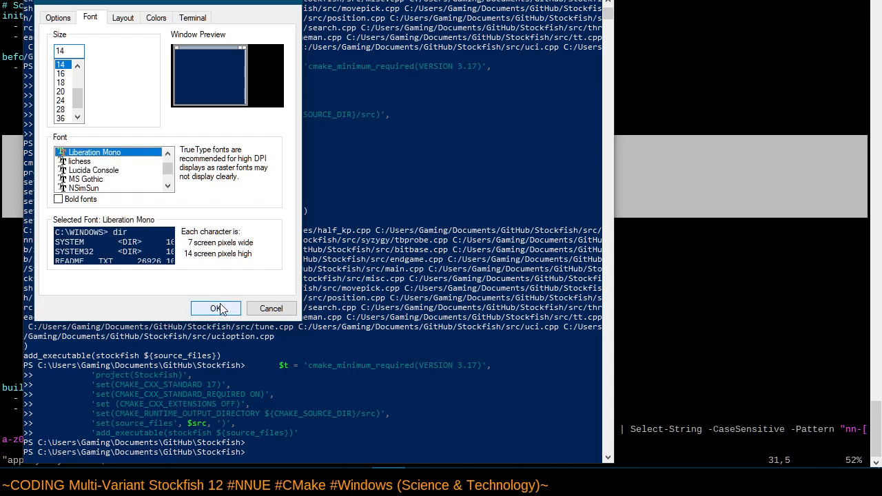
mouse_move(118, 116)
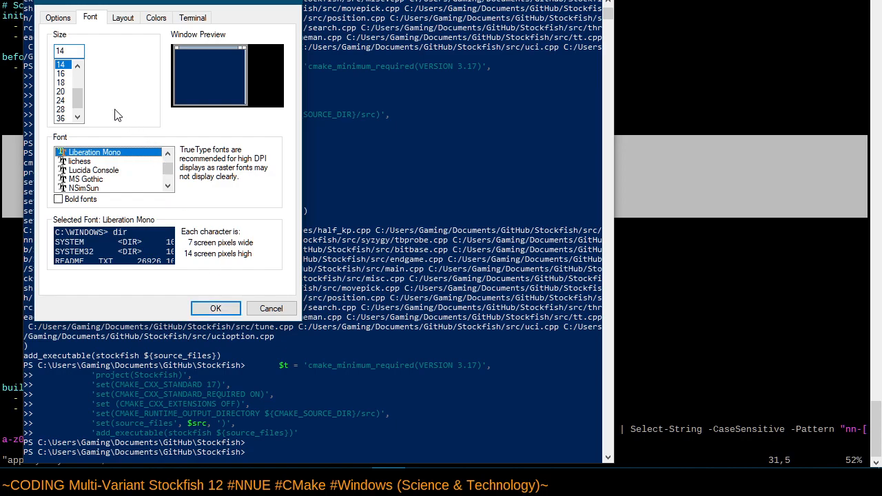
click(60, 74)
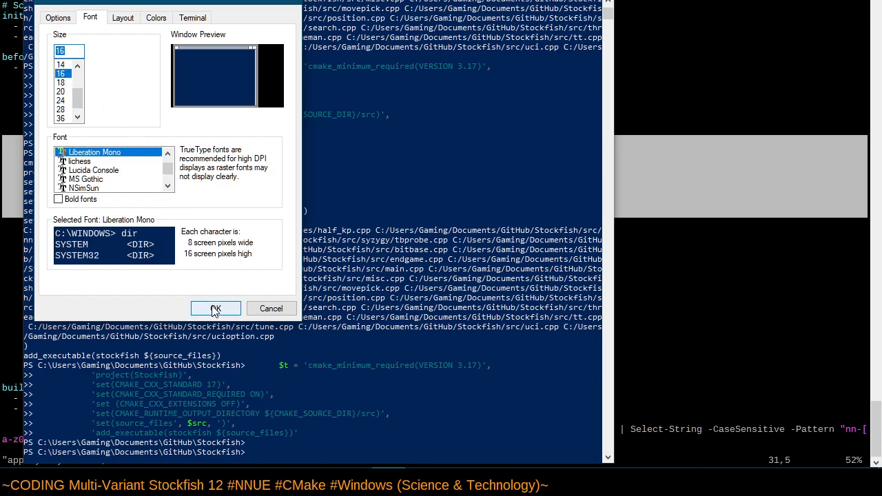
click(216, 308)
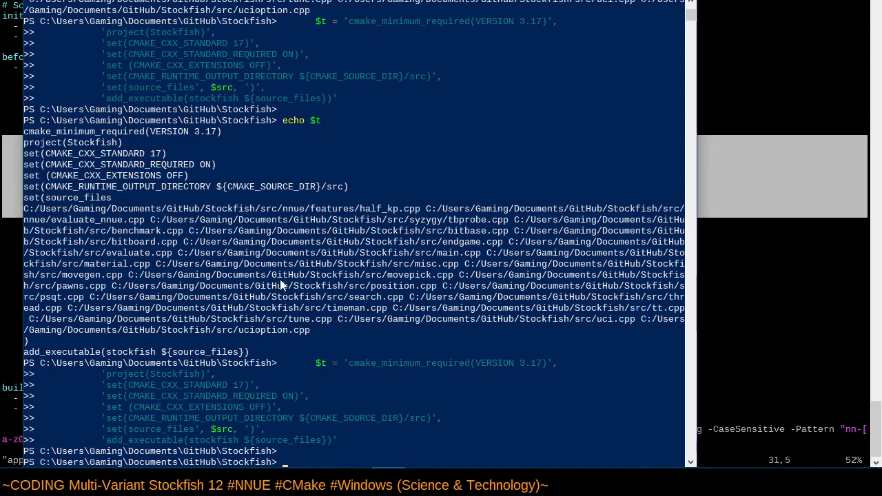
Echo the CMakeLists text $t again in the cleared console.
scroll(down, 3)
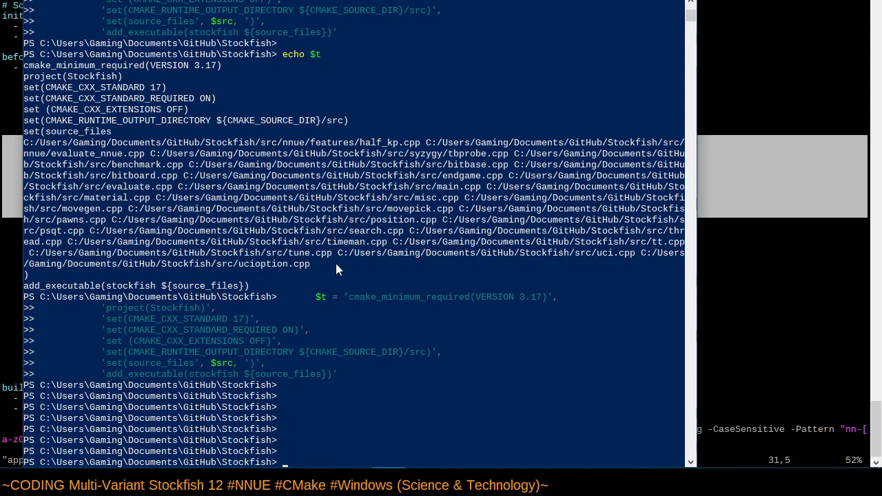
mouse_move(111, 302)
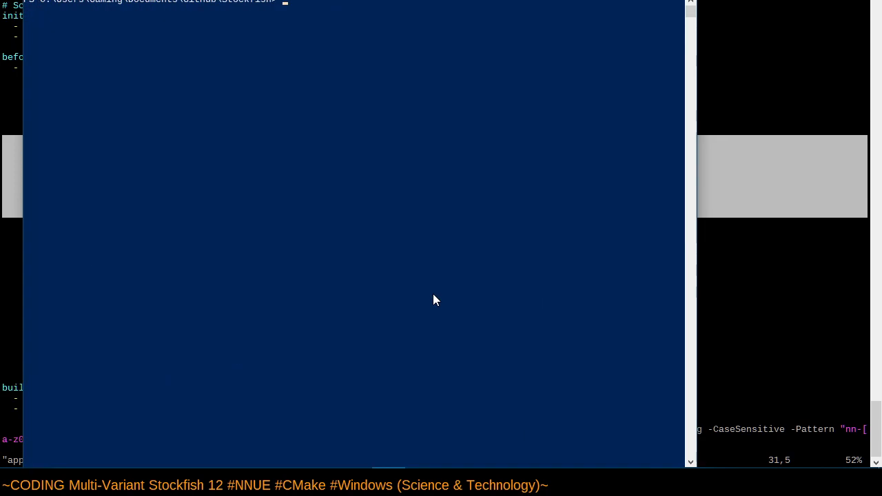
text(echo $t)
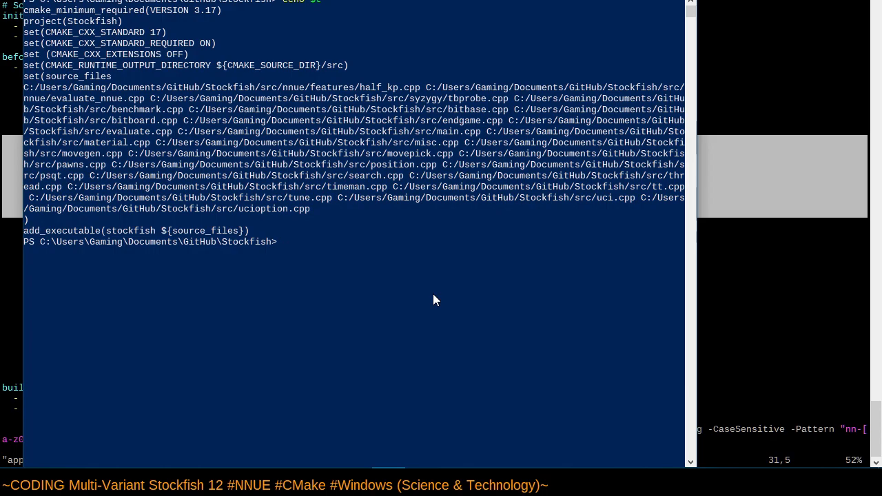
mouse_move(106, 91)
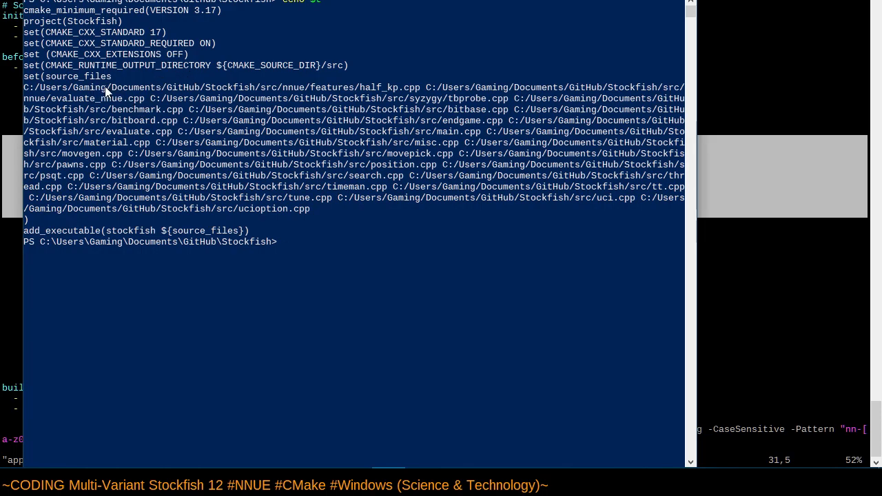
mouse_move(107, 66)
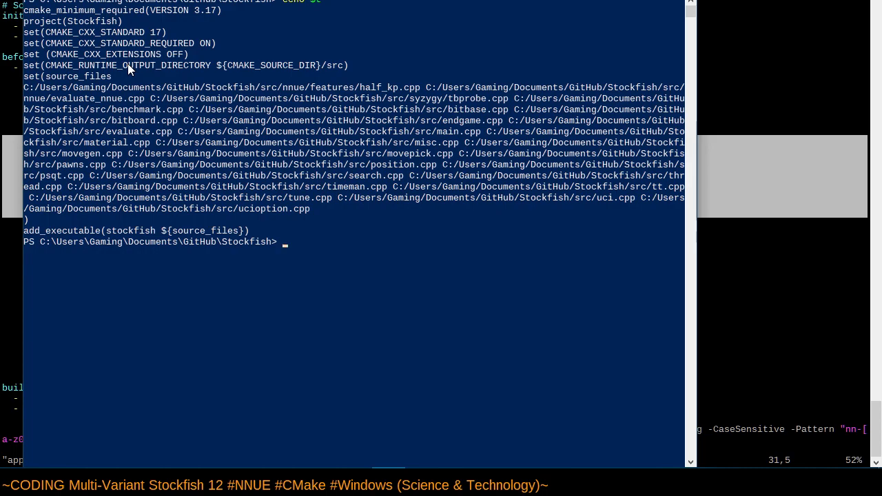
mouse_move(581, 31)
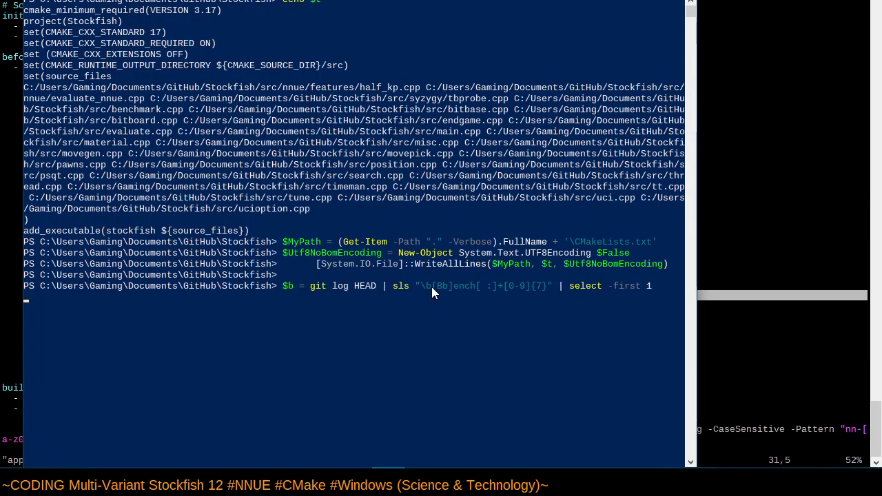
Run the git log bench query, then search Google for 'cmakelists example'.
key(Return)
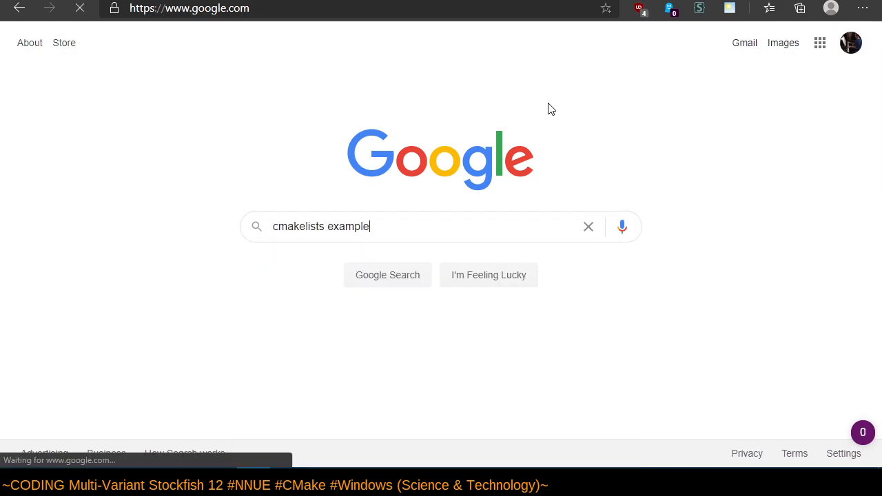
click(388, 274)
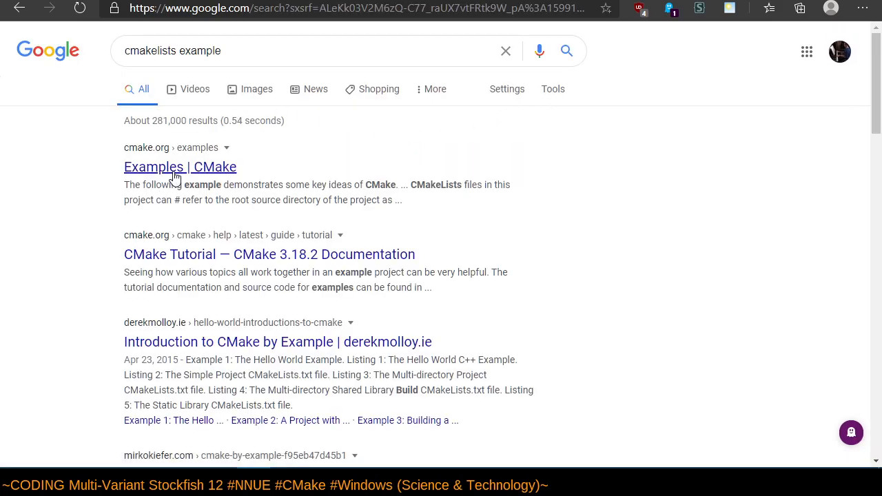
Open 'Examples | CMake' full screen and scroll through the three example CMakeLists files.
click(180, 166)
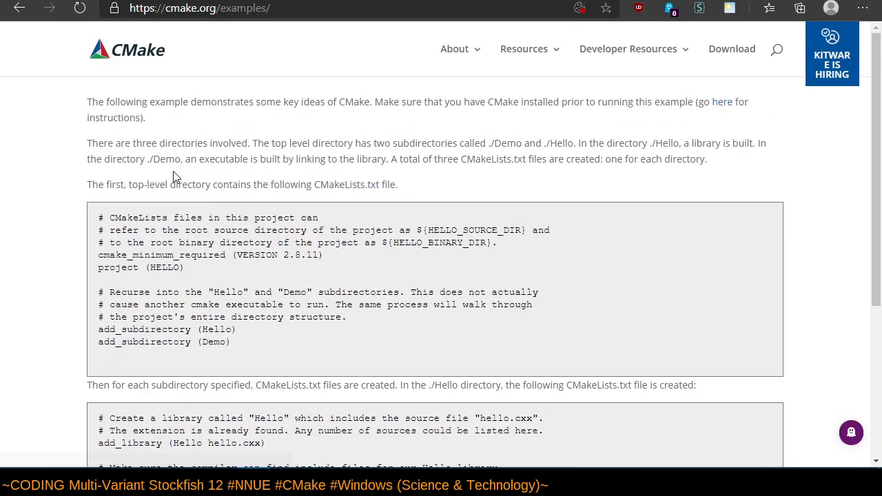
key(F11)
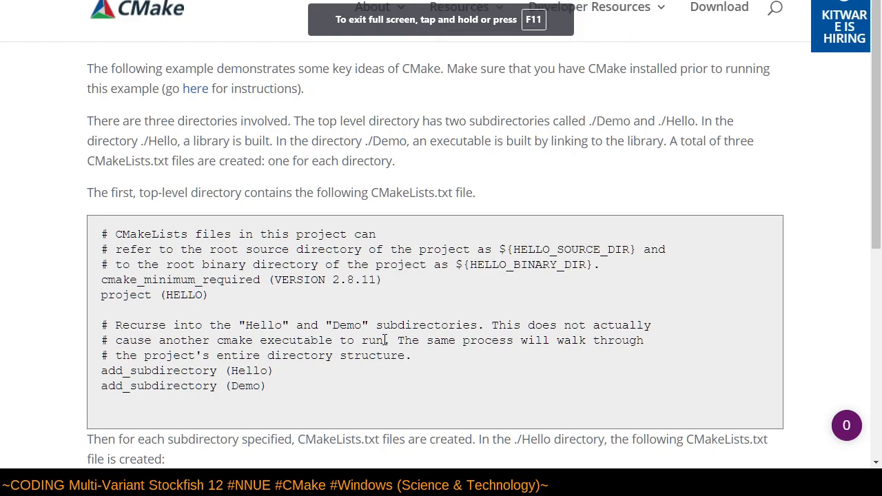
scroll(down, 3)
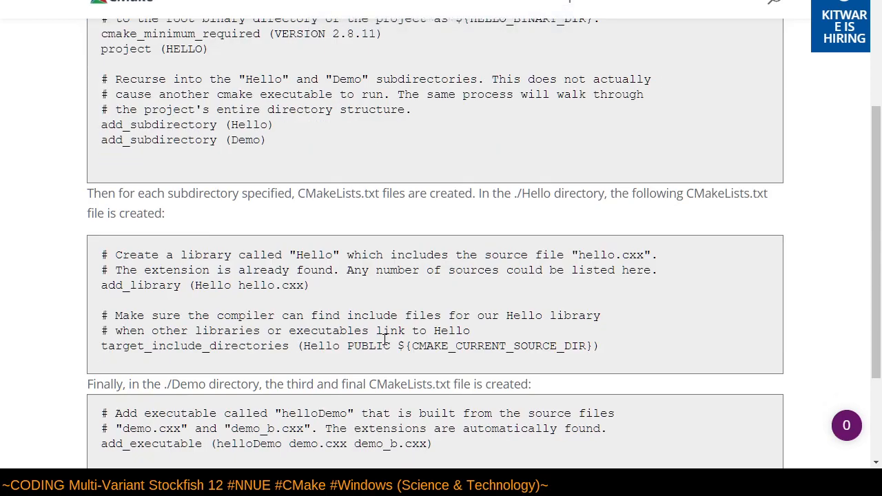
scroll(up, 3)
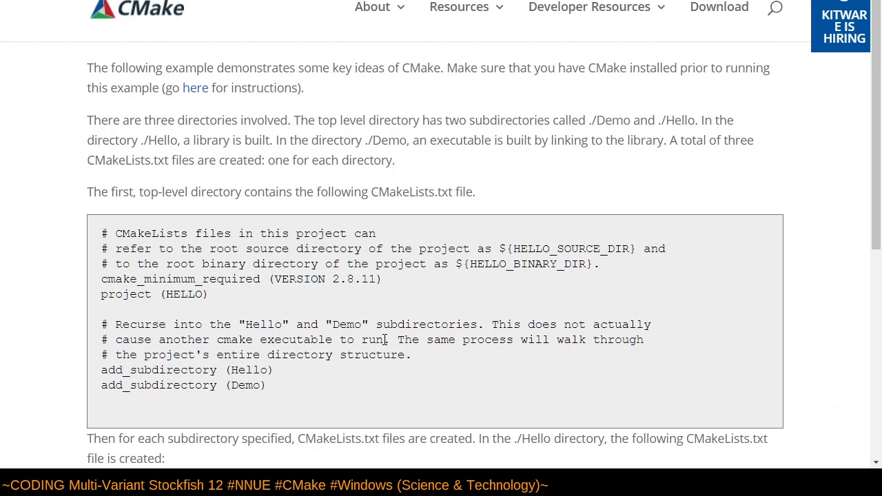
scroll(down, 3)
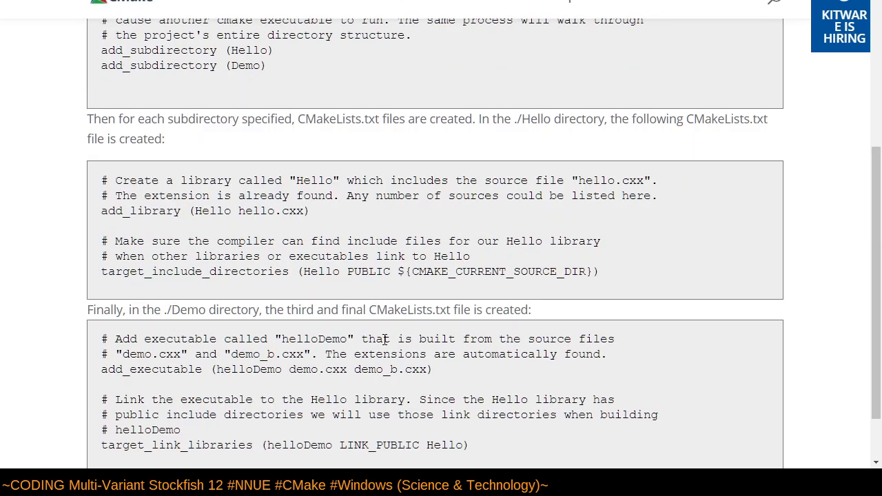
scroll(down, 3)
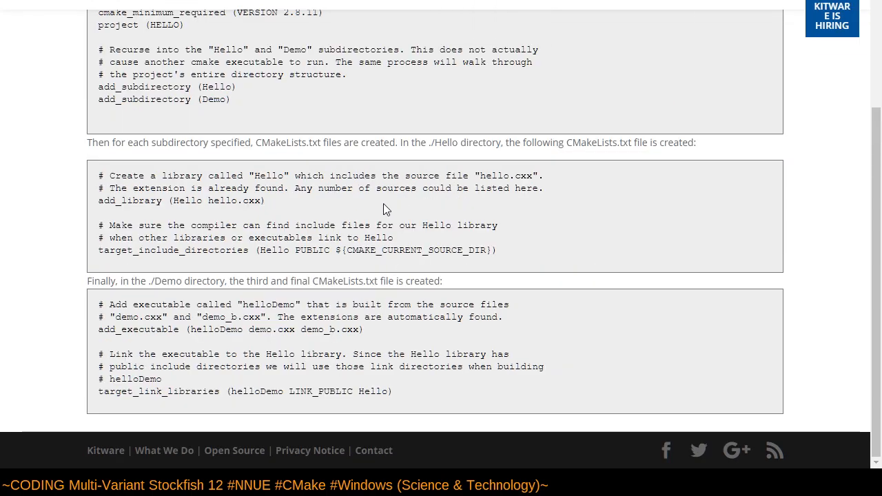
Open the CMake 3.18 documentation from Reference Documentation and scroll down to Guides.
click(535, 3)
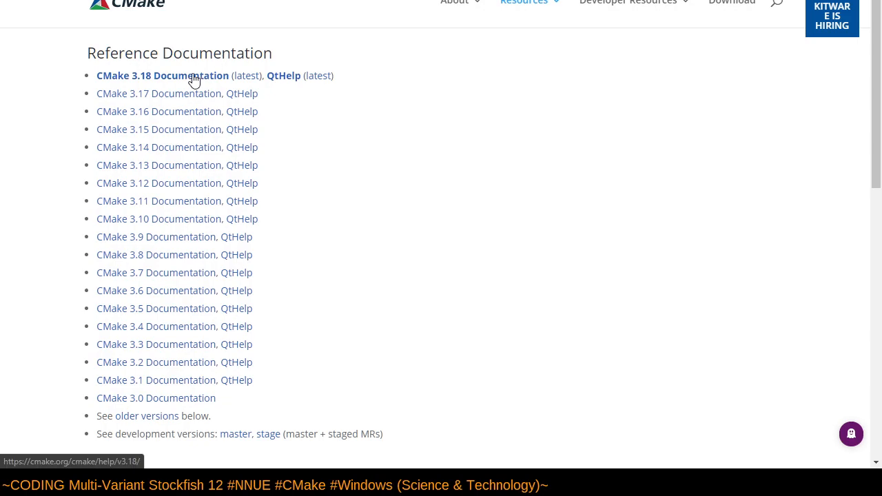
click(161, 75)
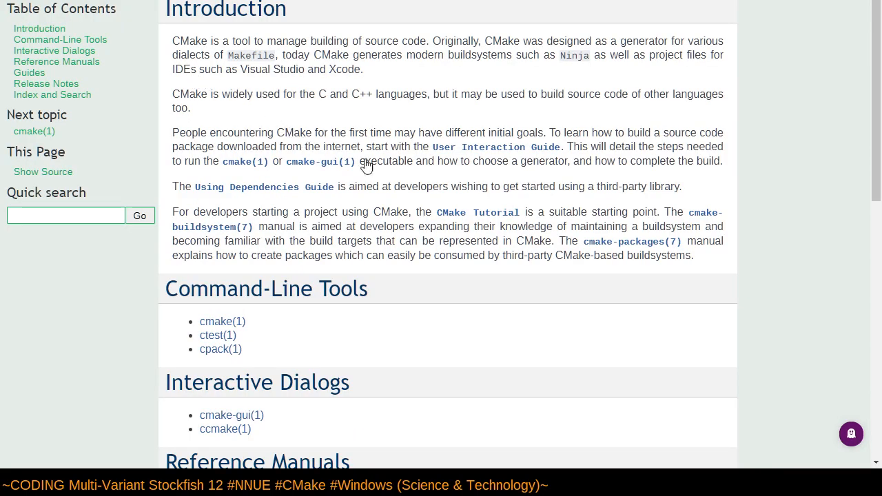
mouse_move(782, 134)
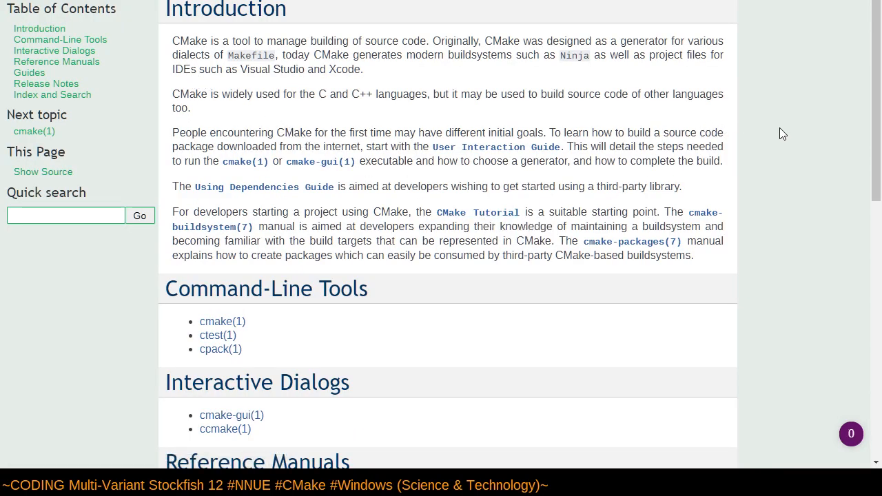
mouse_move(748, 211)
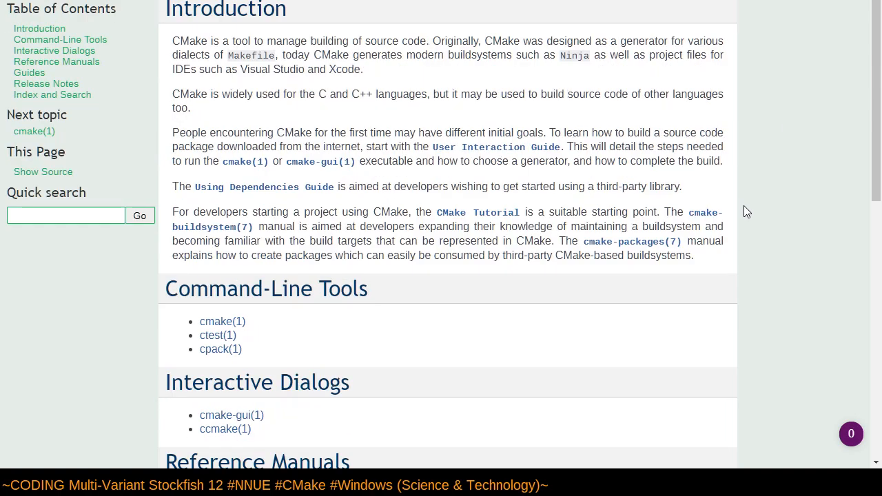
mouse_move(3, 37)
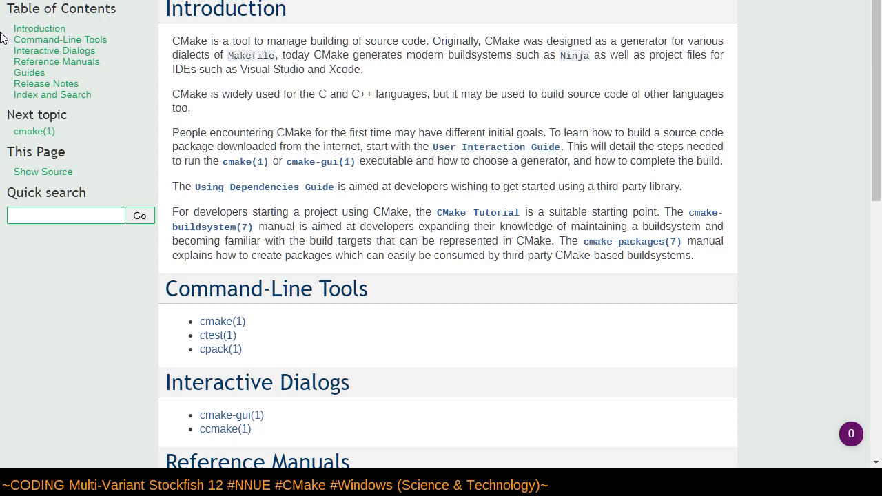
mouse_move(57, 61)
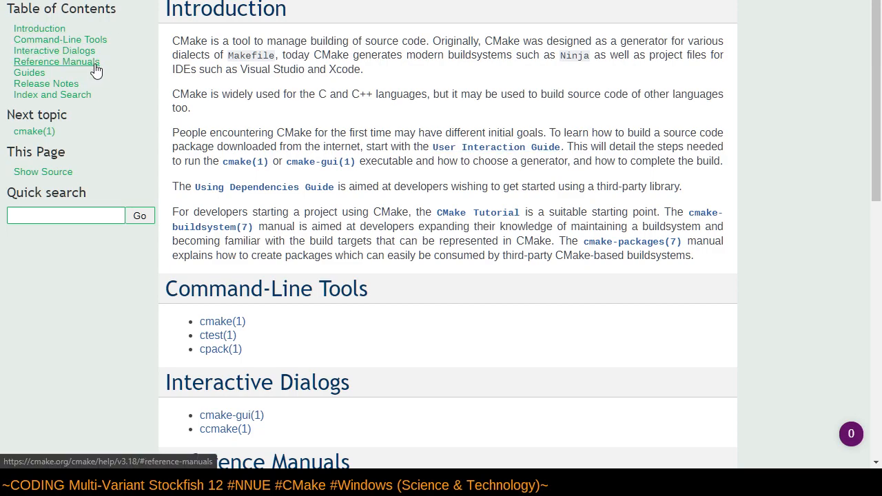
scroll(down, 3)
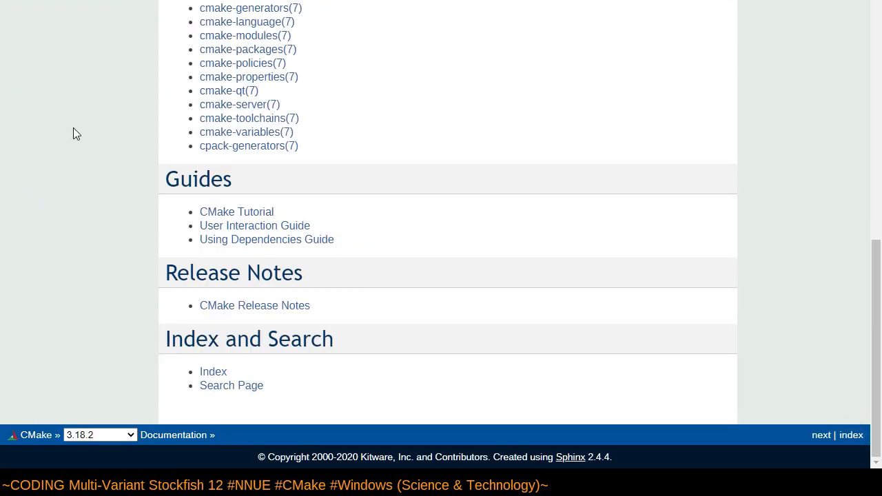
mouse_move(236, 211)
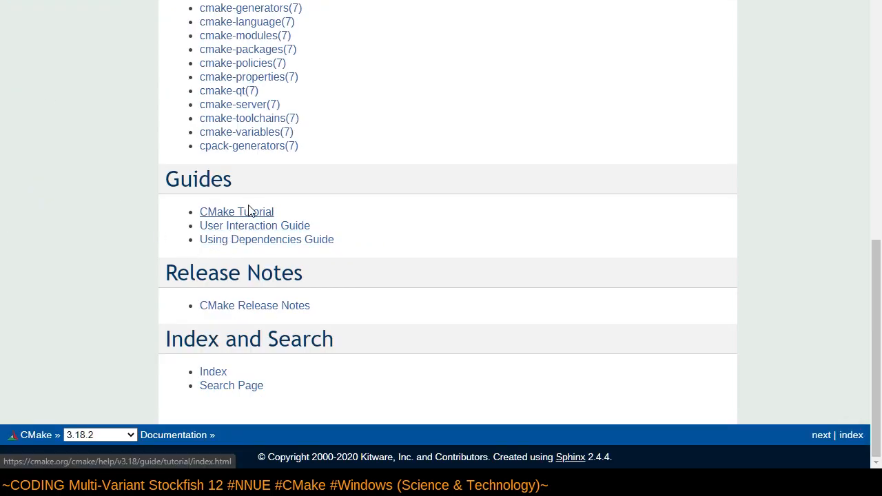
mouse_move(253, 215)
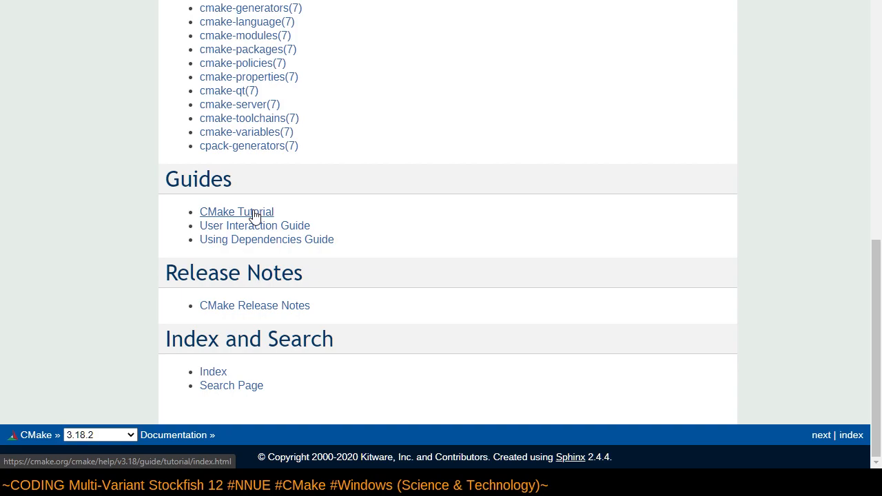
Read the CMake Tutorial's Step 1, from 'Adding a Version Number' through 'Specify the C++ Standard' to 'Build and Test'.
click(237, 211)
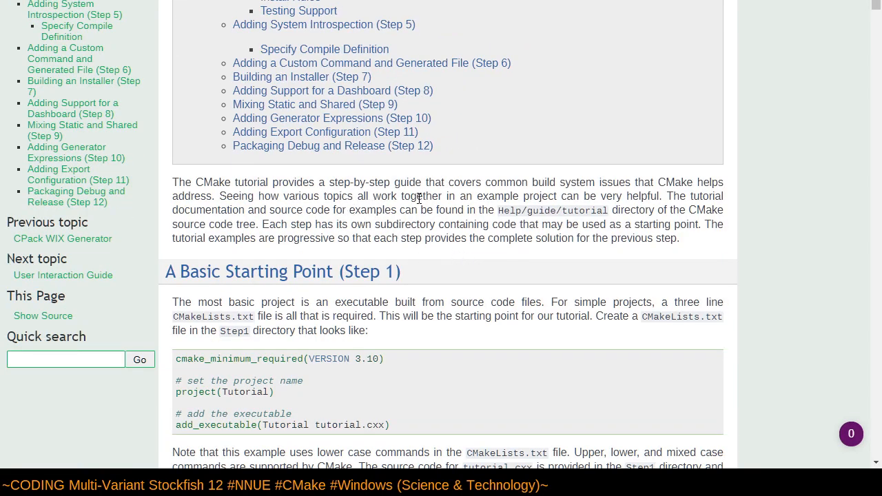
mouse_move(656, 193)
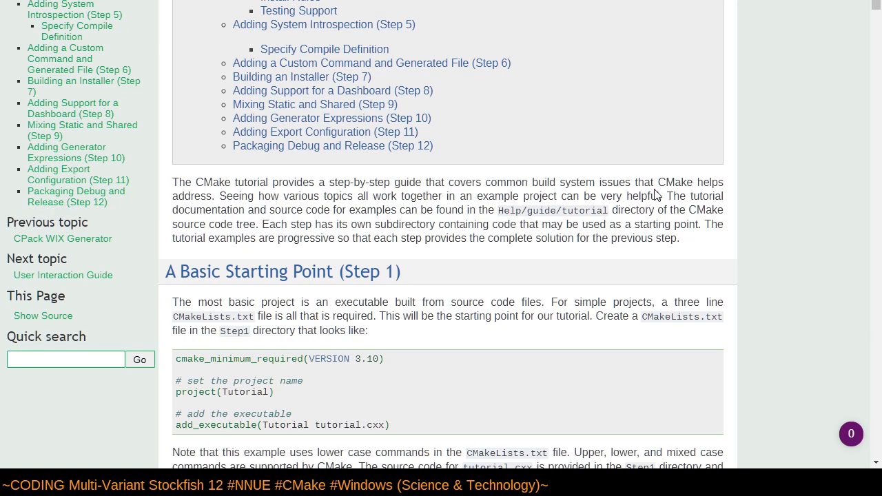
mouse_move(669, 210)
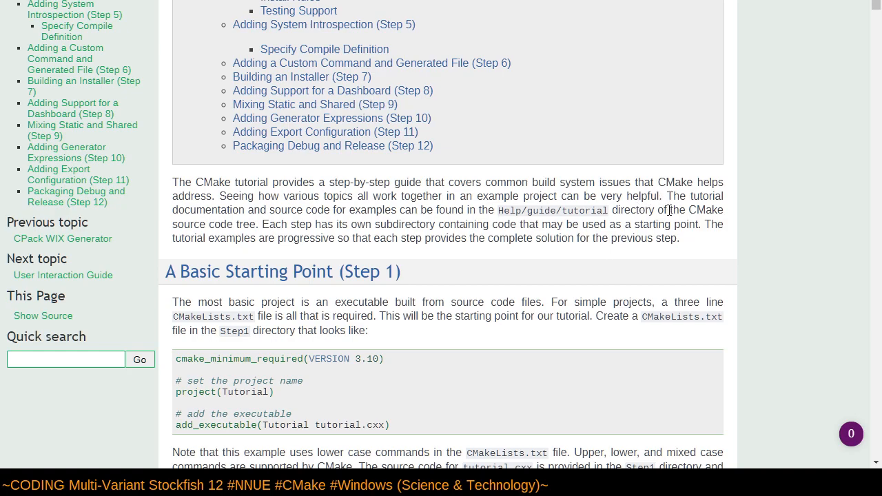
scroll(down, 3)
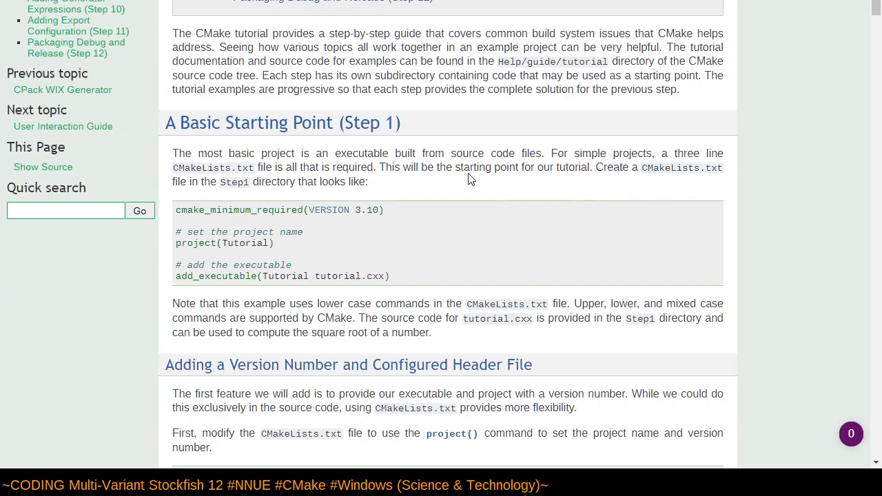
mouse_move(338, 210)
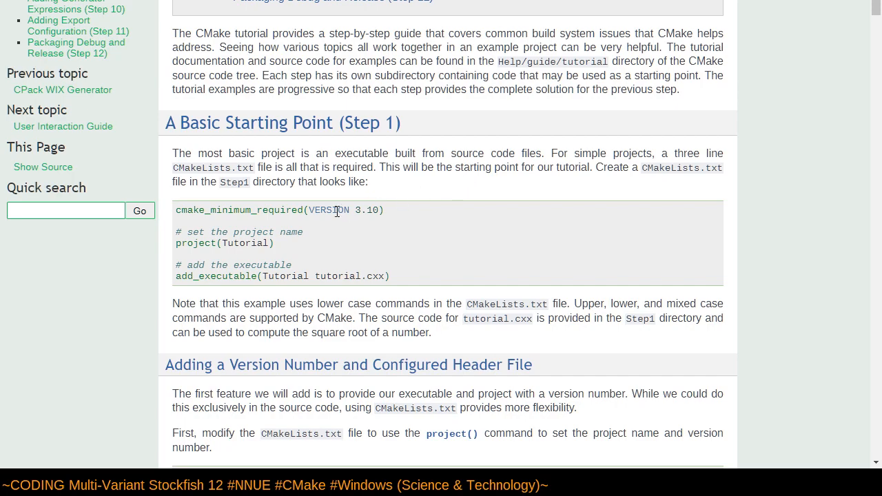
mouse_move(255, 213)
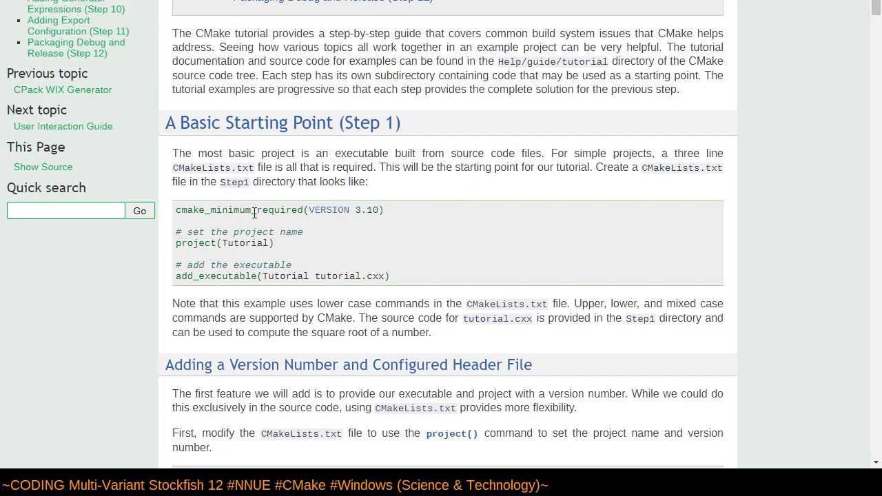
mouse_move(476, 269)
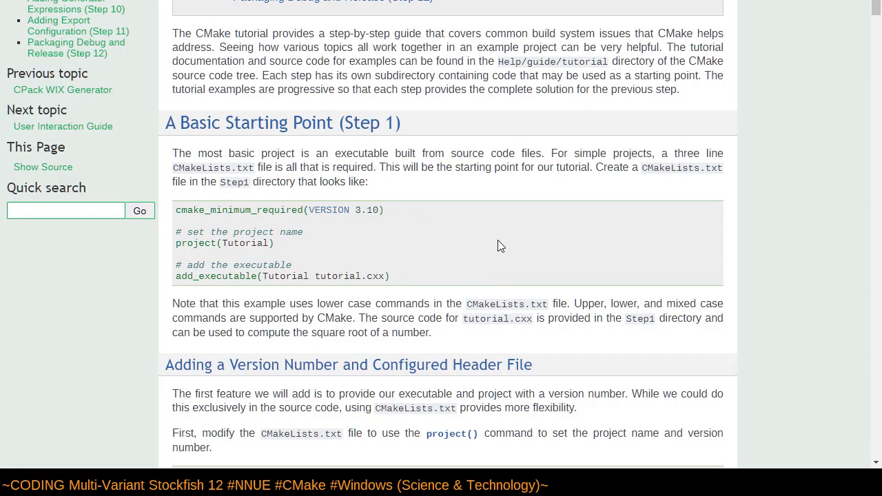
mouse_move(558, 266)
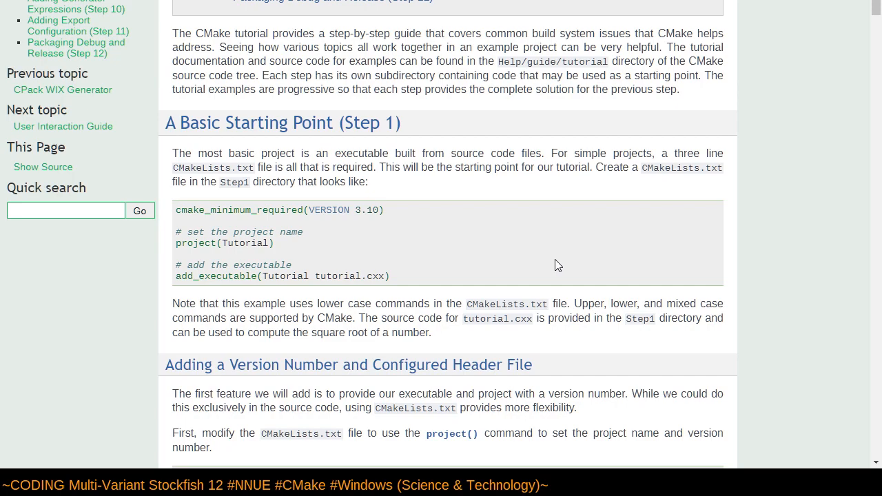
scroll(down, 3)
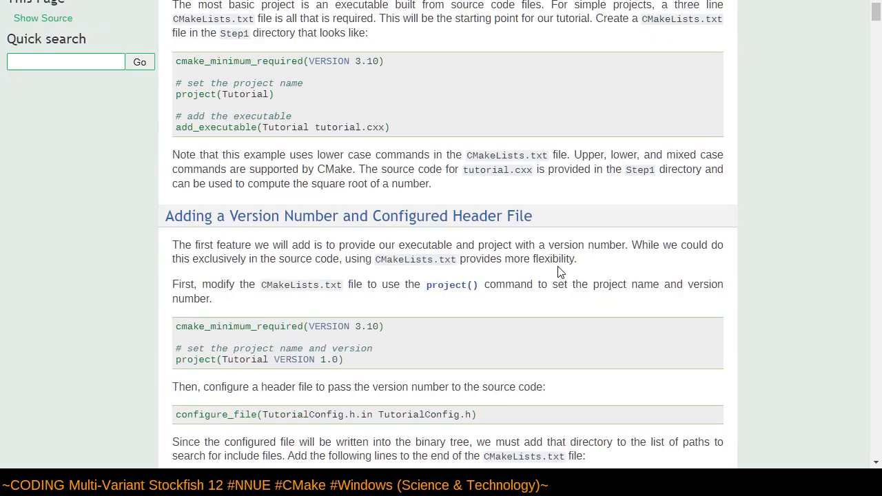
scroll(down, 3)
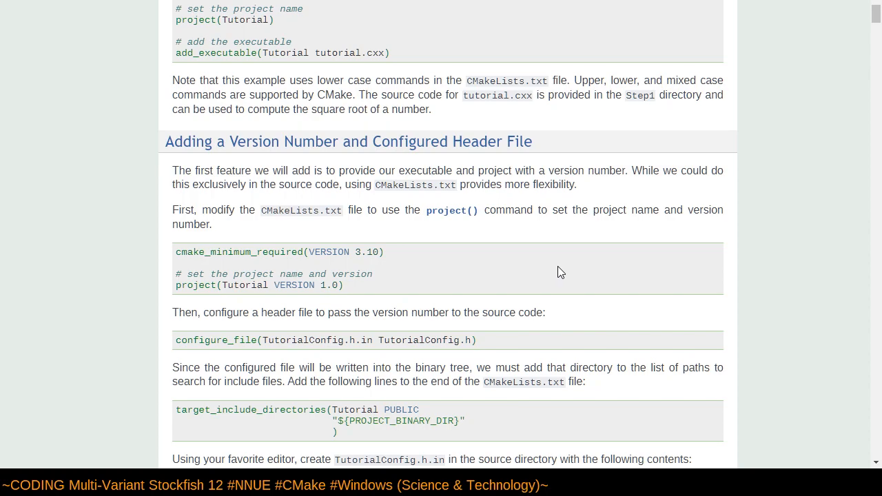
mouse_move(559, 267)
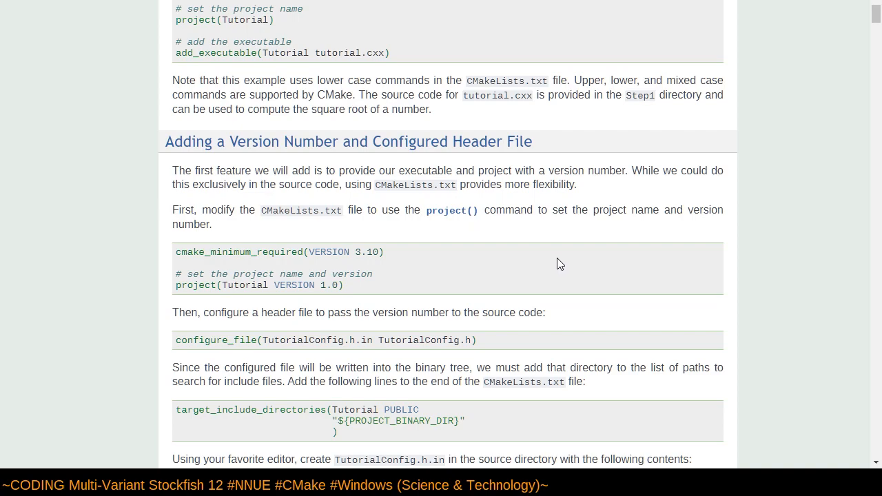
scroll(down, 3)
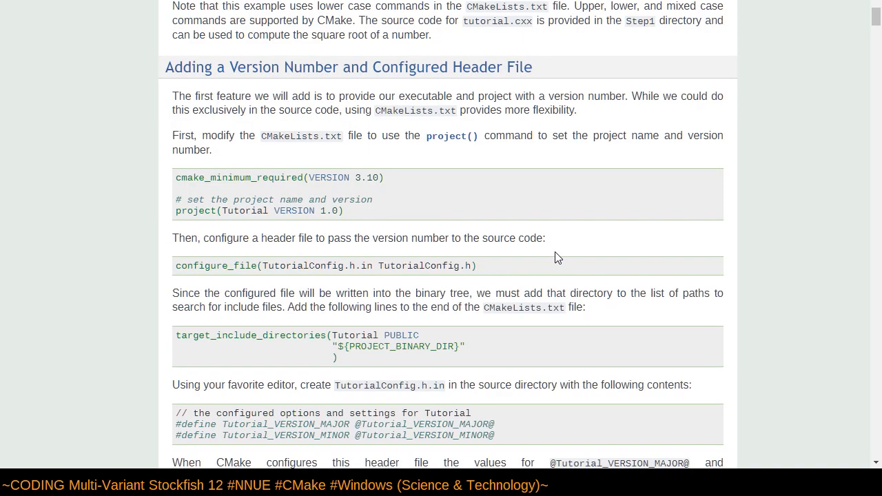
mouse_move(551, 251)
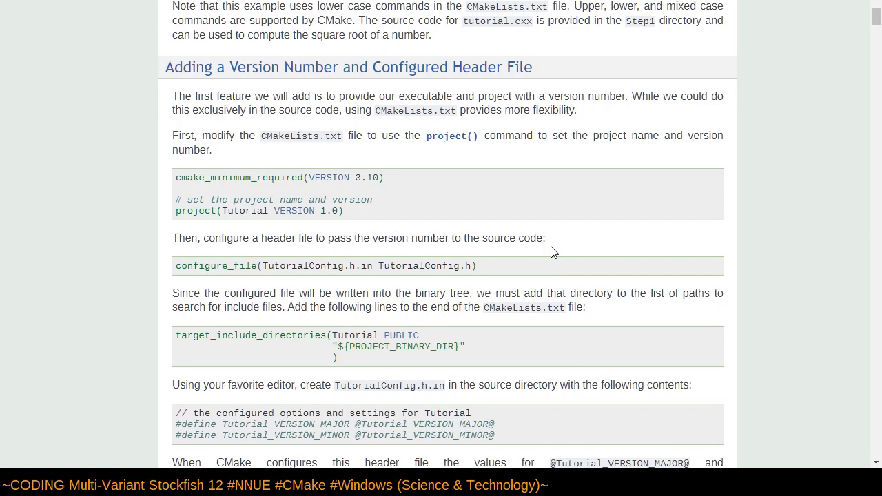
scroll(down, 3)
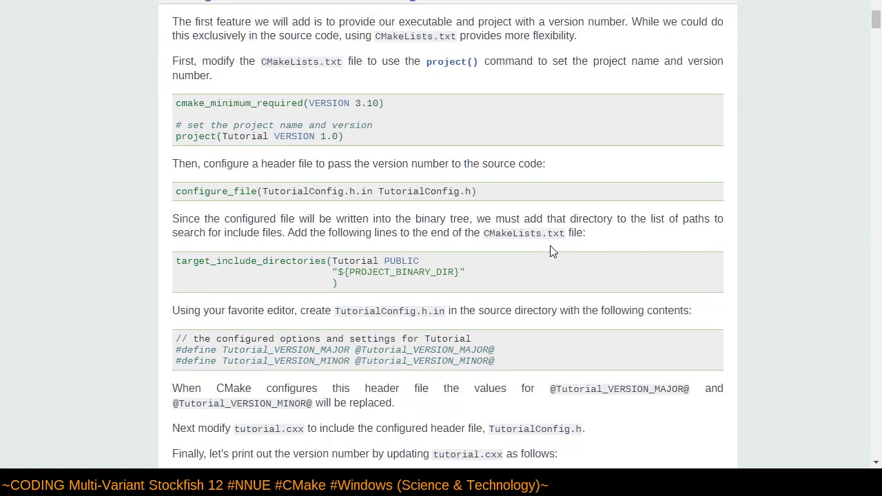
mouse_move(331, 210)
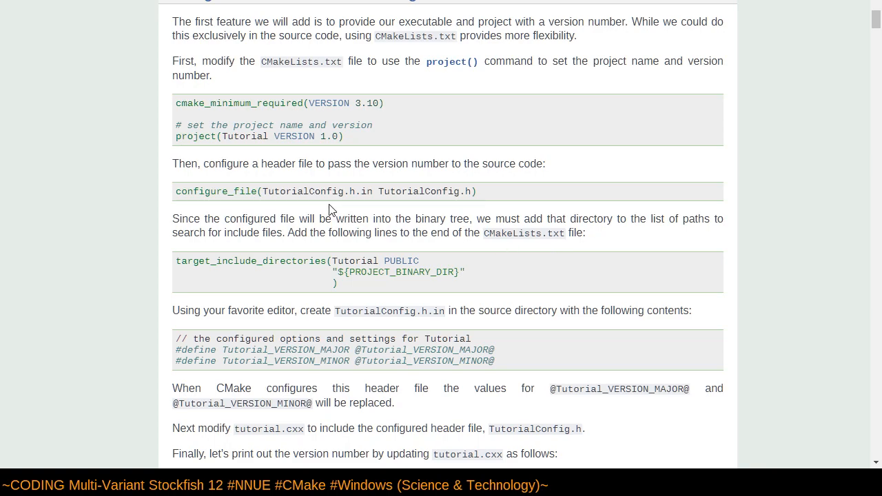
mouse_move(254, 191)
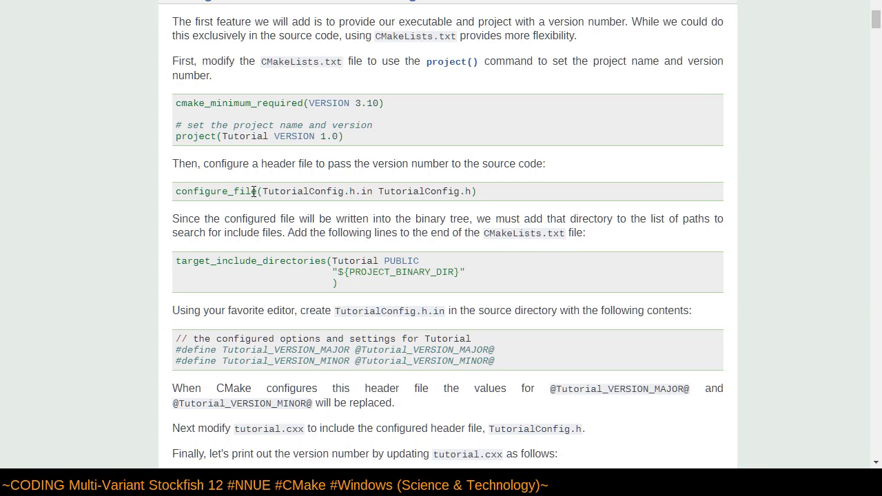
mouse_move(258, 192)
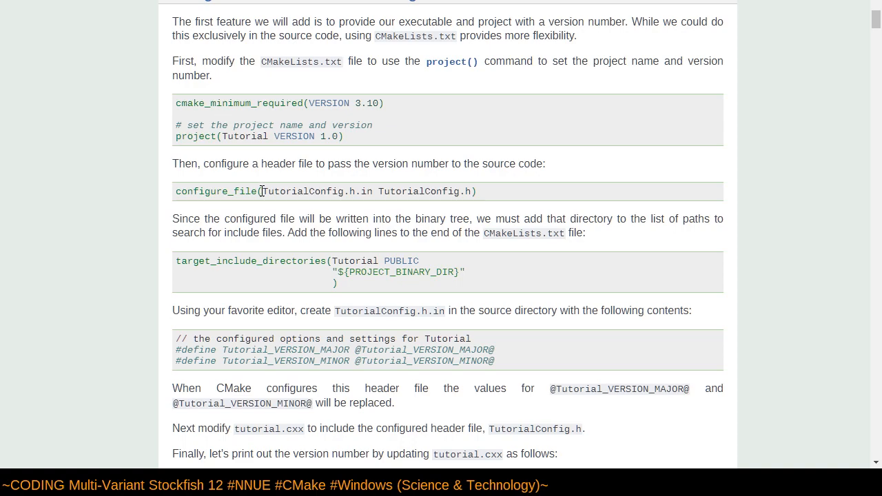
scroll(down, 3)
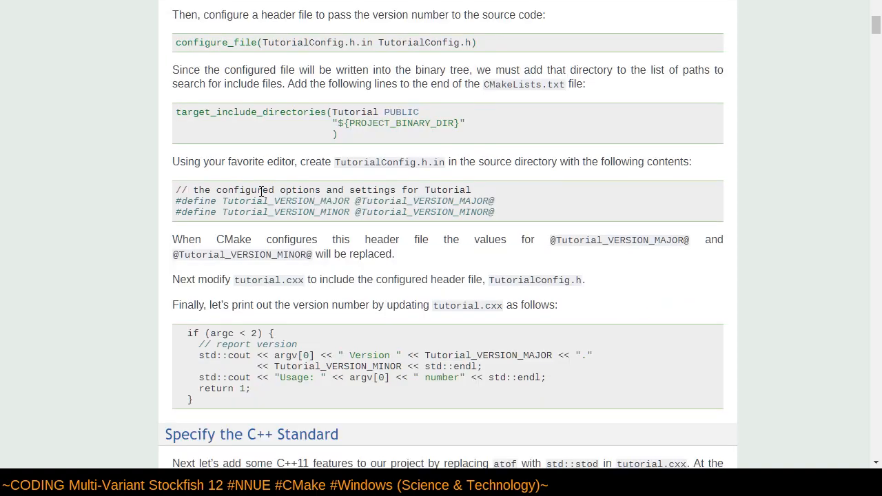
mouse_move(462, 262)
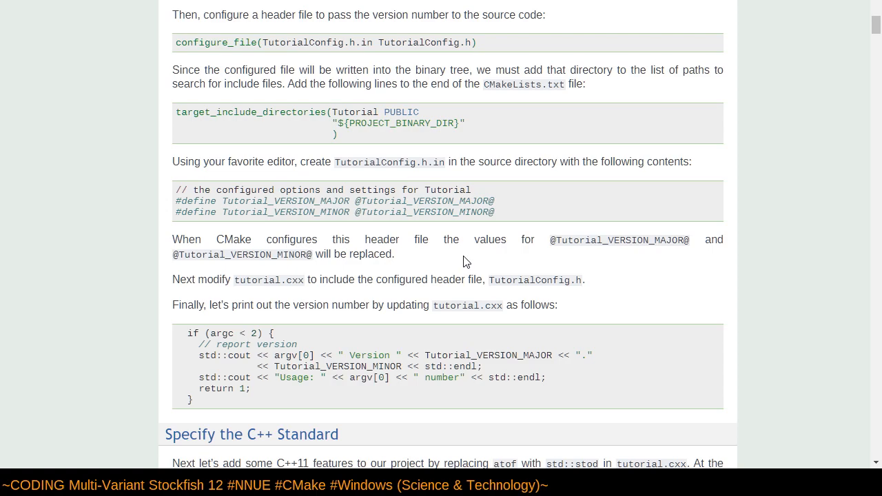
scroll(down, 3)
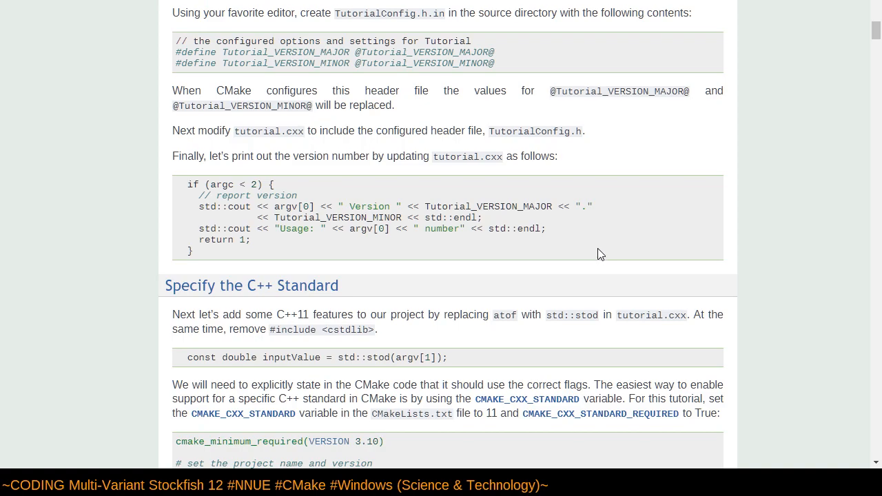
scroll(down, 3)
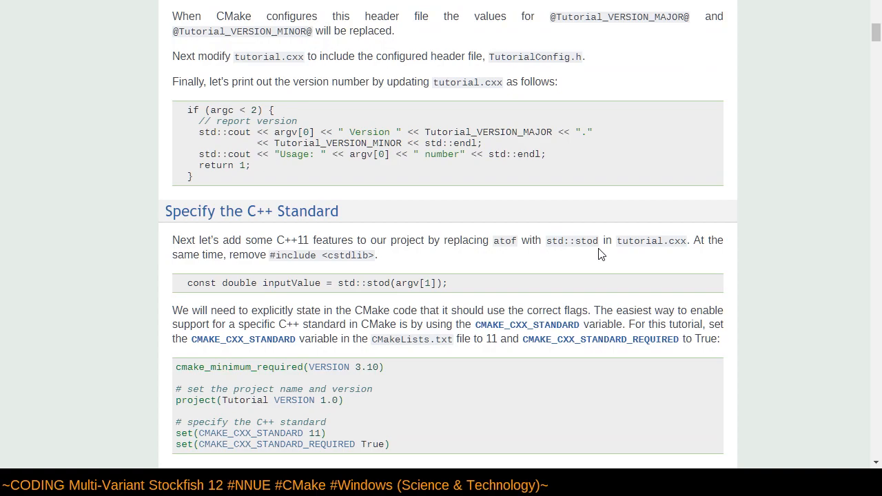
scroll(down, 3)
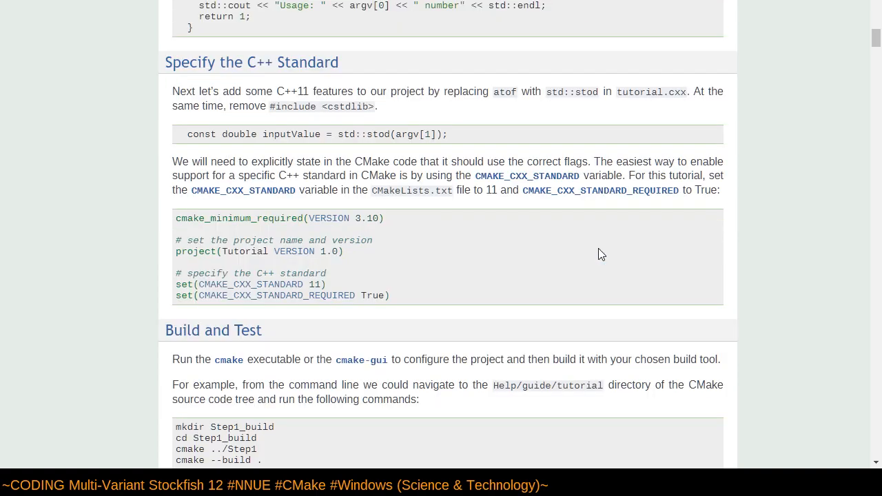
scroll(down, 3)
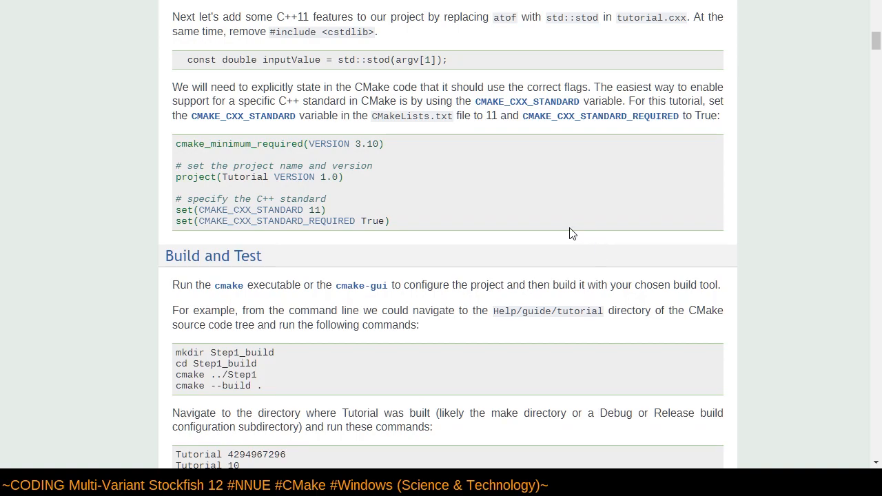
mouse_move(213, 252)
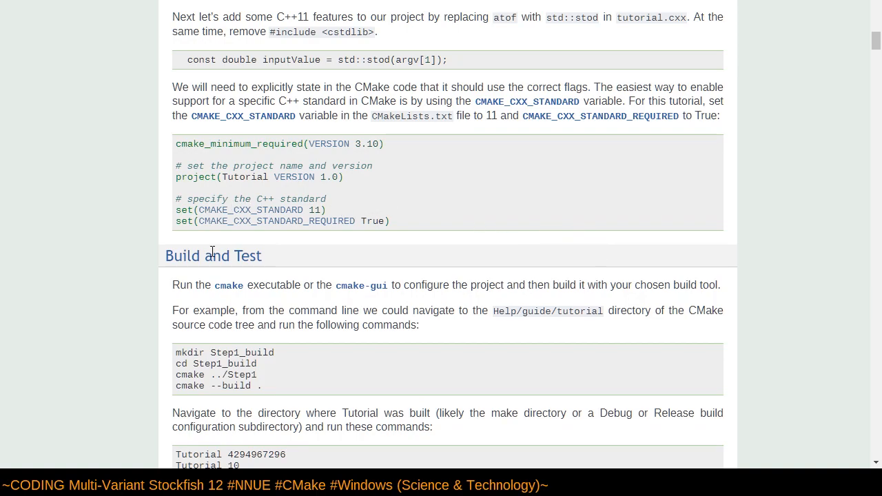
scroll(down, 3)
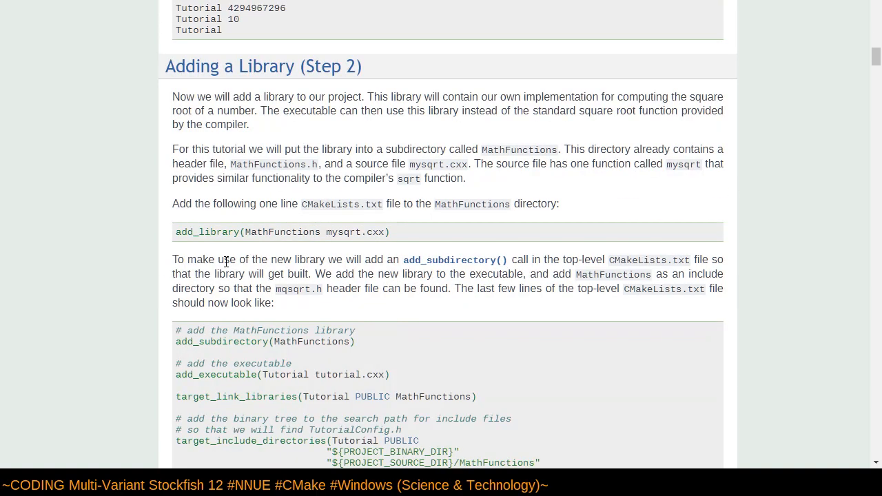
scroll(down, 3)
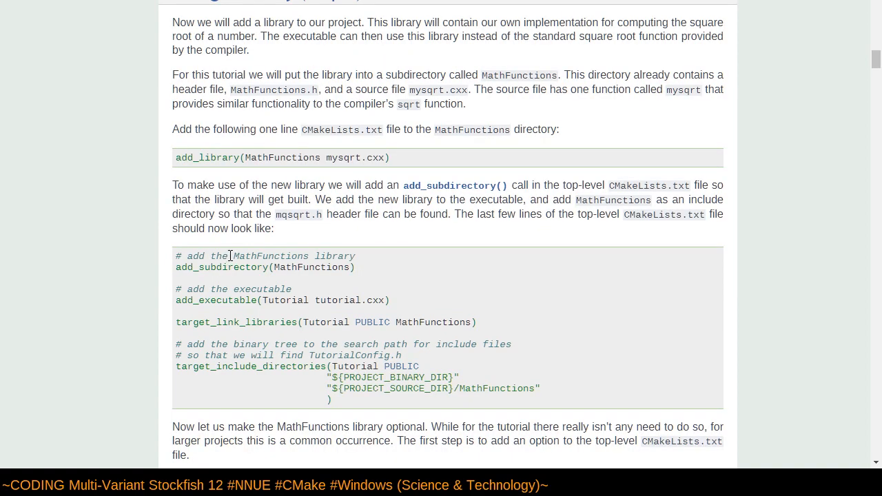
scroll(down, 3)
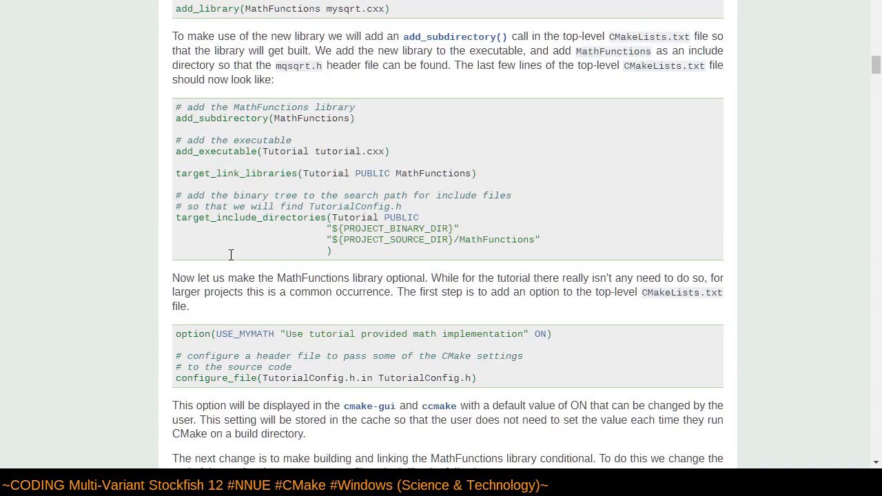
scroll(down, 3)
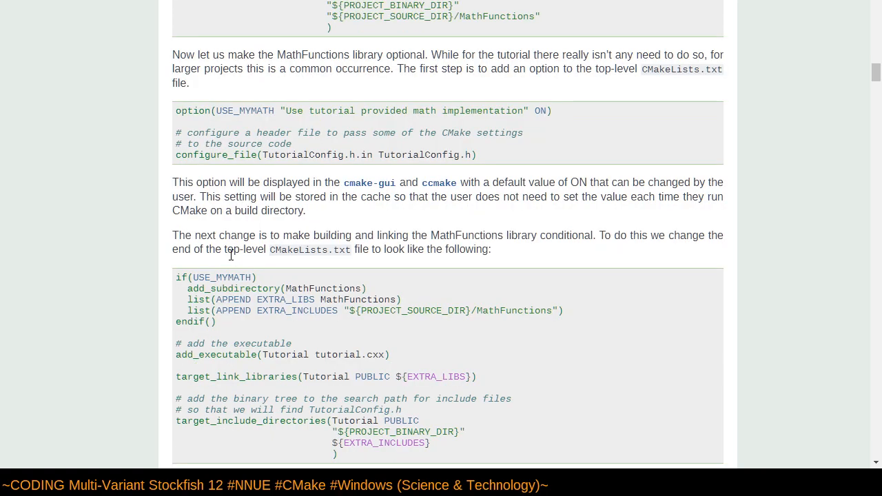
scroll(down, 3)
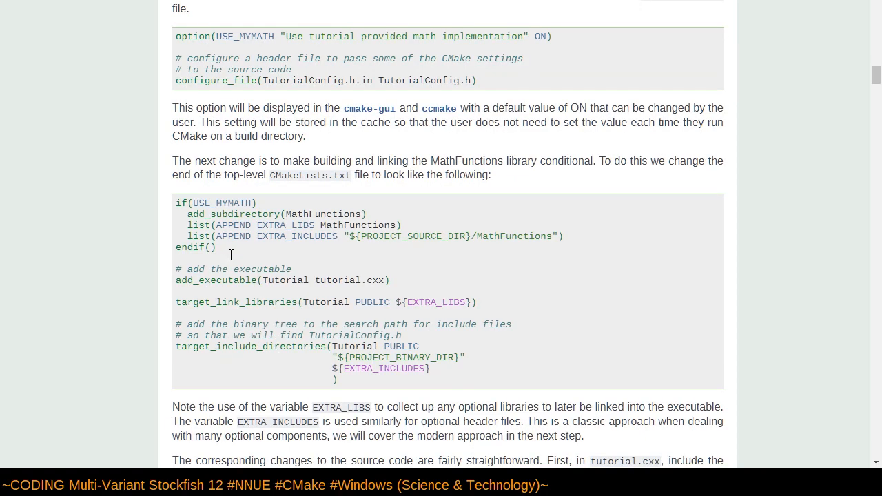
mouse_move(228, 229)
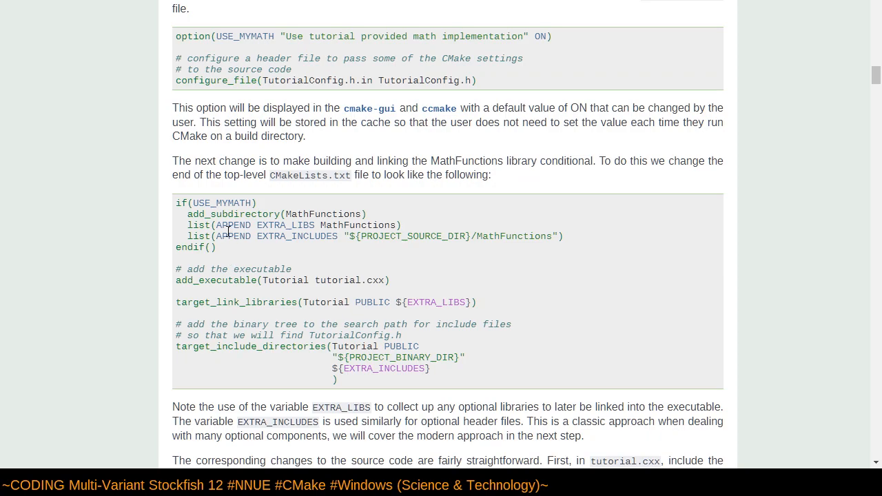
scroll(down, 3)
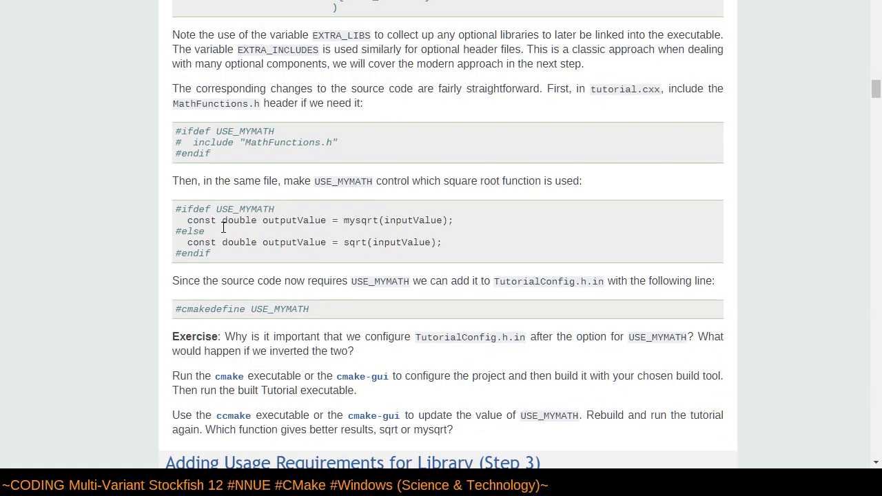
scroll(down, 3)
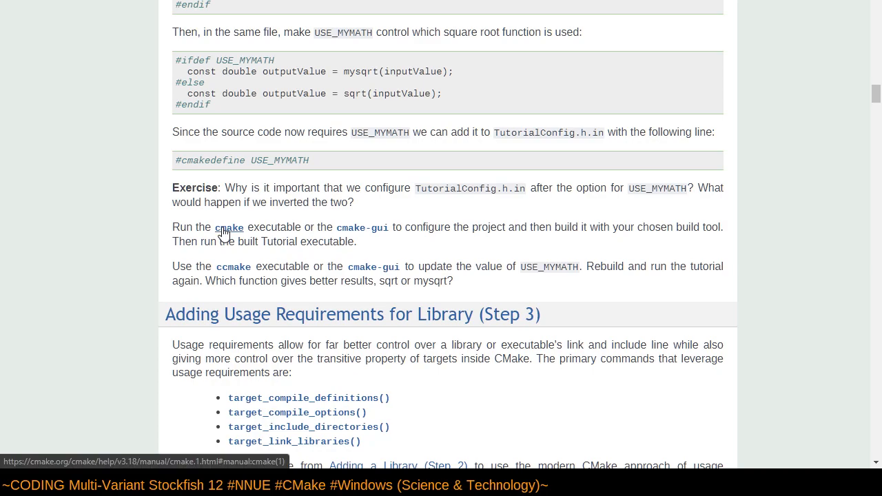
scroll(down, 3)
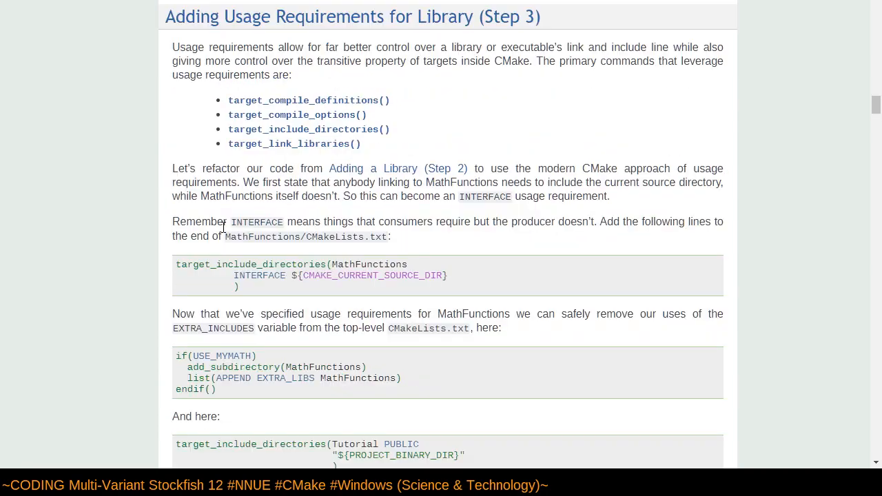
mouse_move(395, 101)
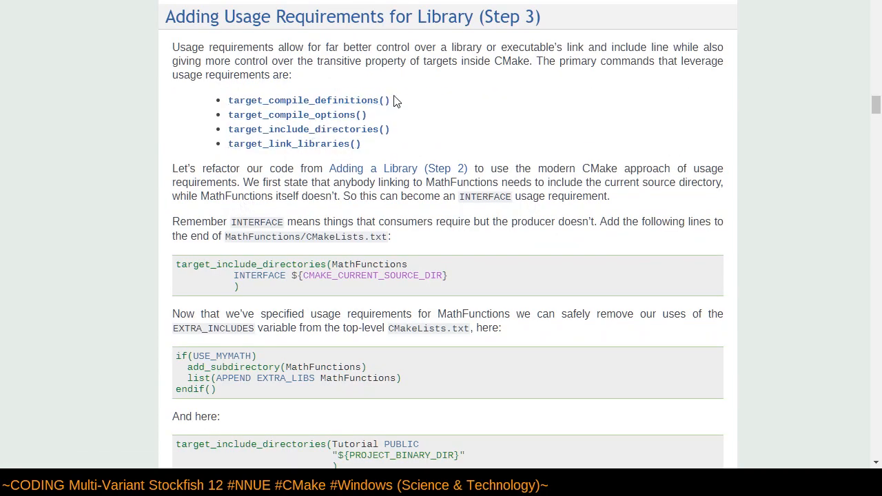
mouse_move(348, 115)
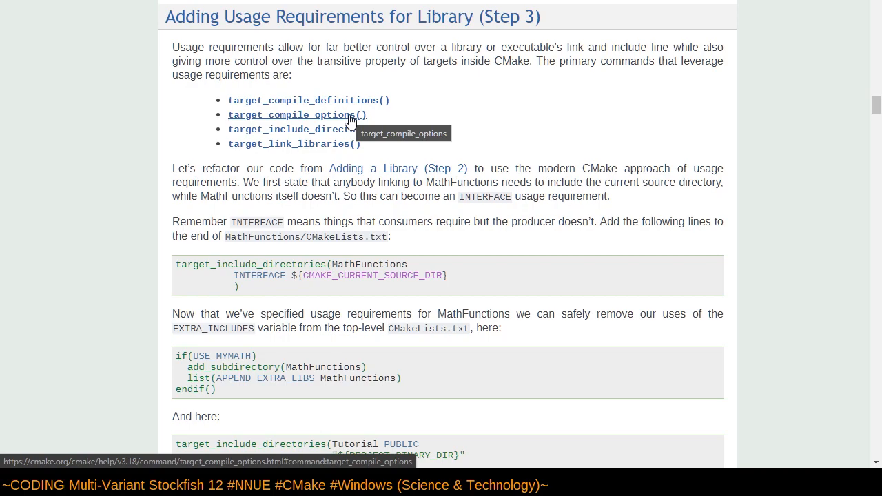
mouse_move(518, 135)
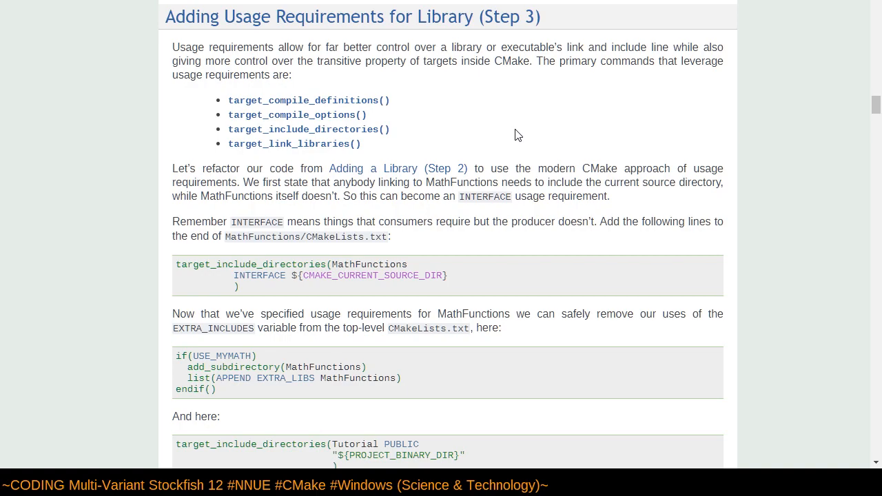
scroll(down, 3)
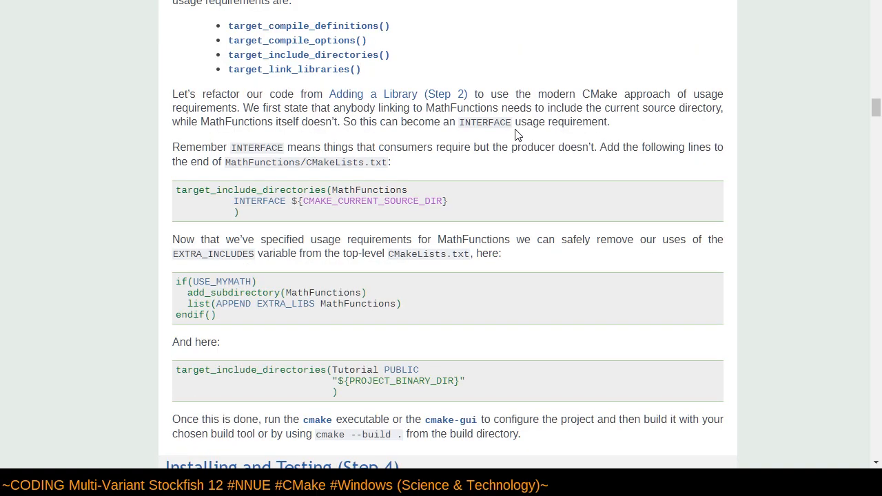
mouse_move(391, 237)
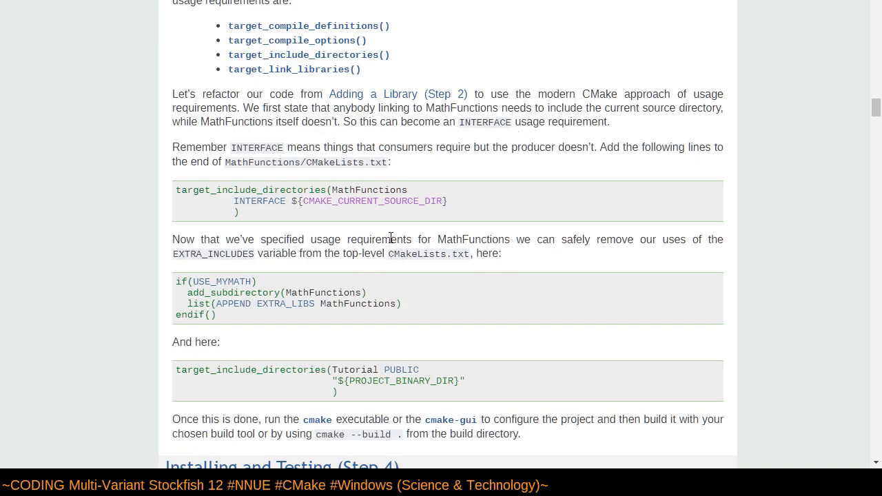
mouse_move(336, 239)
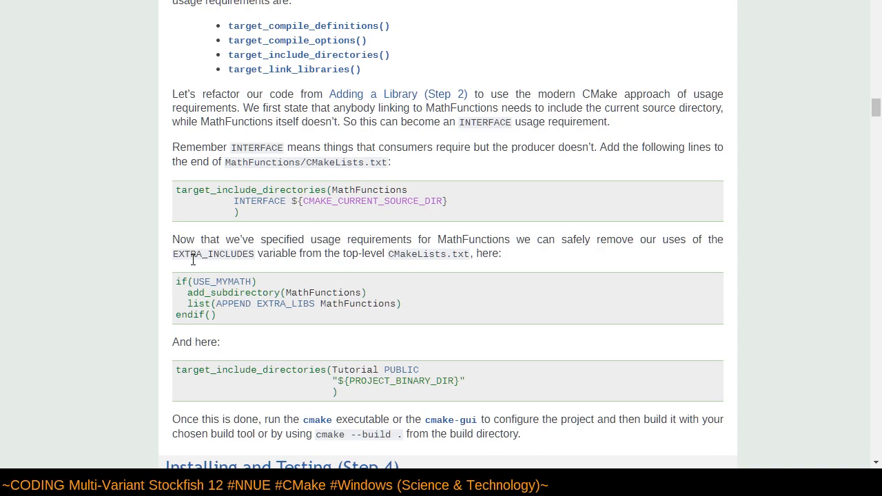
scroll(down, 3)
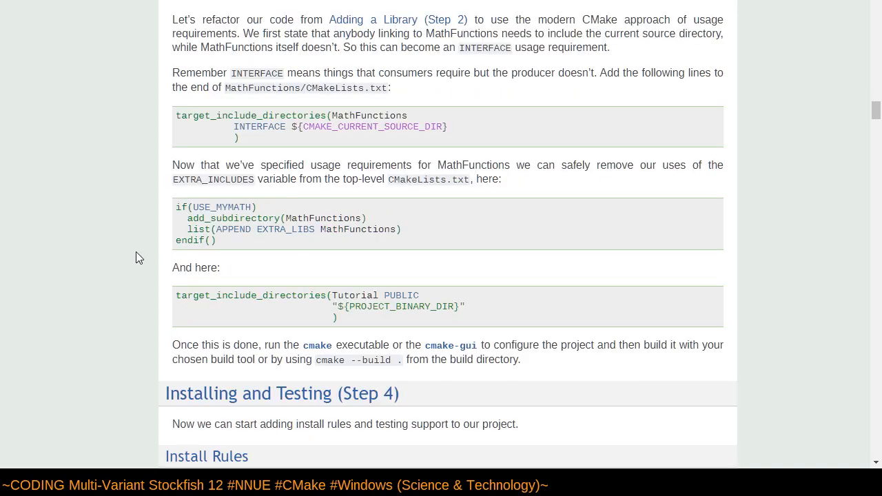
scroll(down, 3)
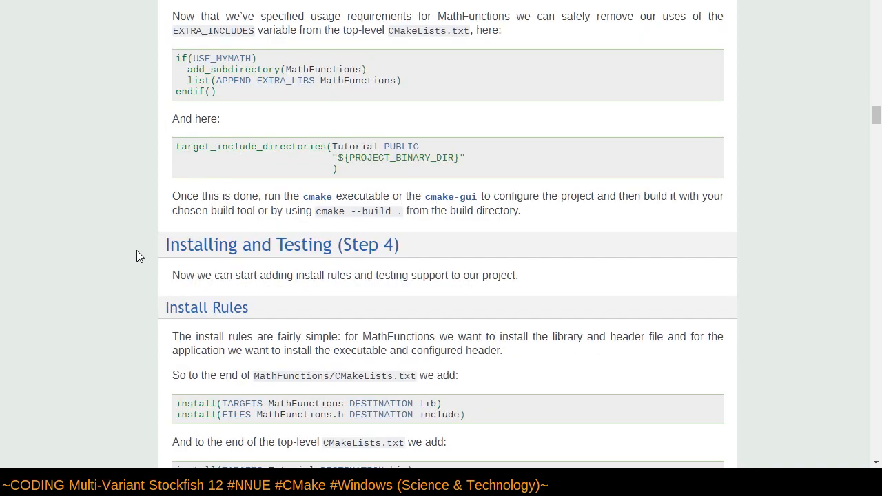
scroll(up, 3)
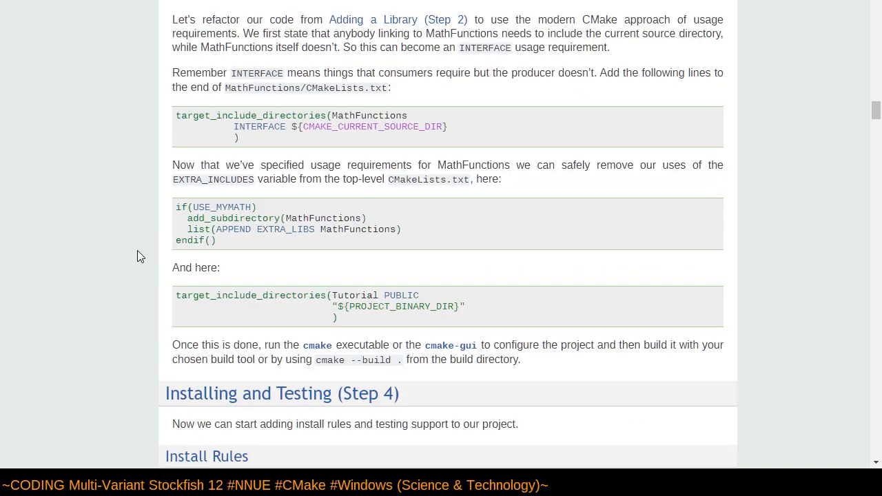
scroll(up, 3)
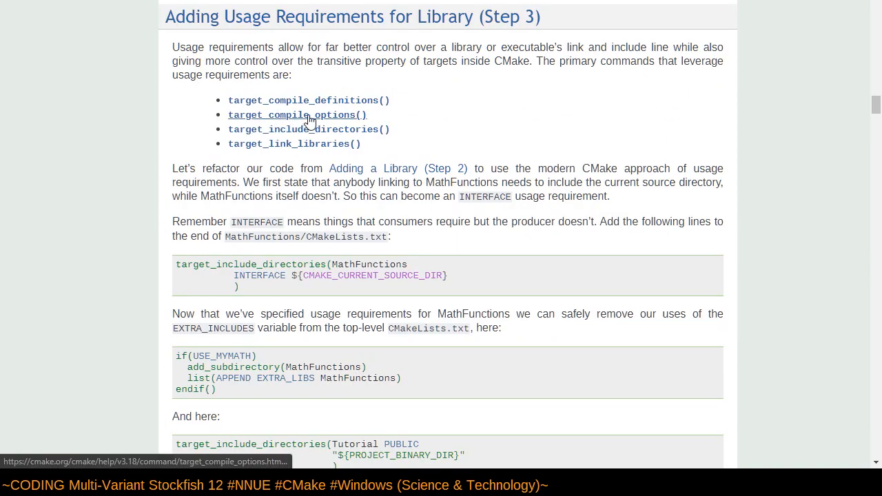
Open the target_compile_options reference and copy the command name from its signature.
click(297, 115)
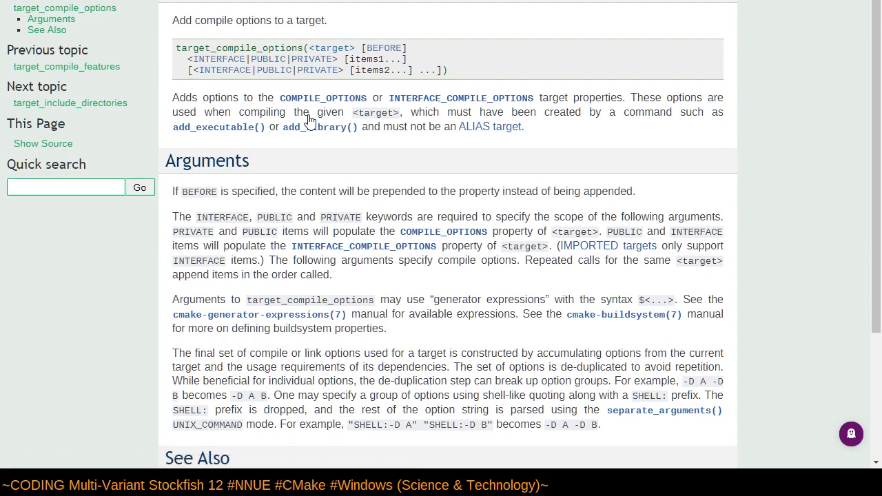
double_click(239, 48)
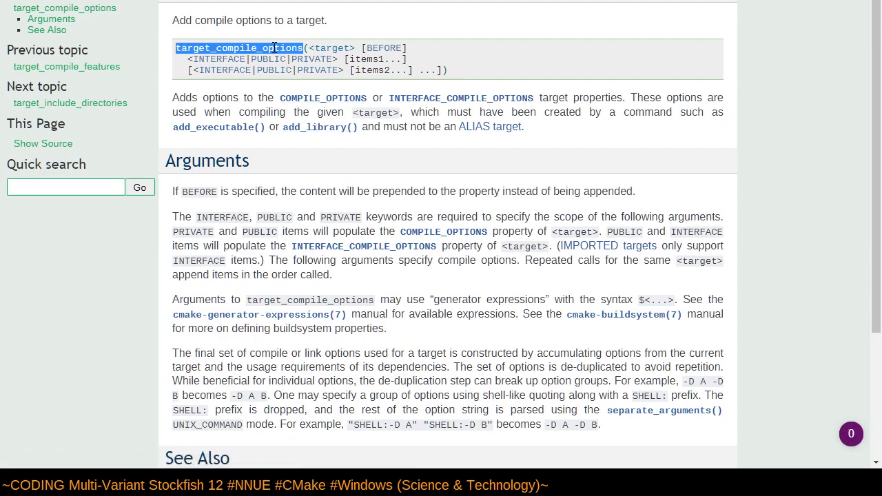
mouse_move(426, 122)
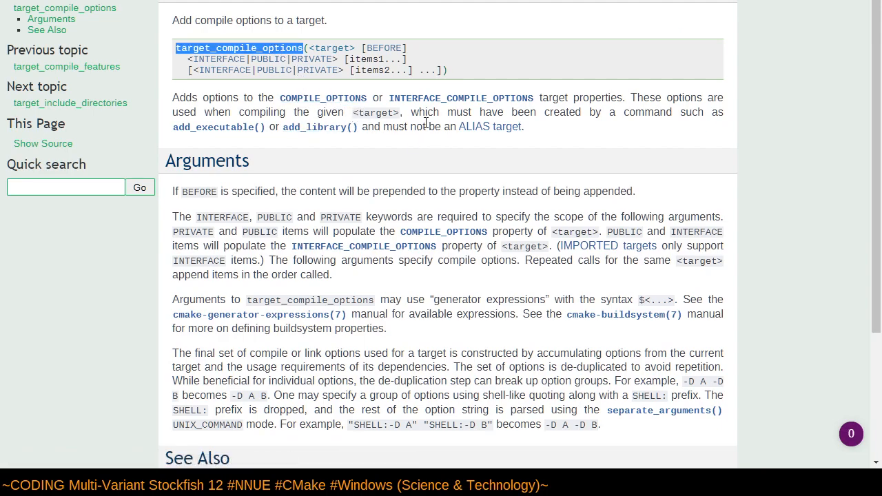
mouse_move(344, 125)
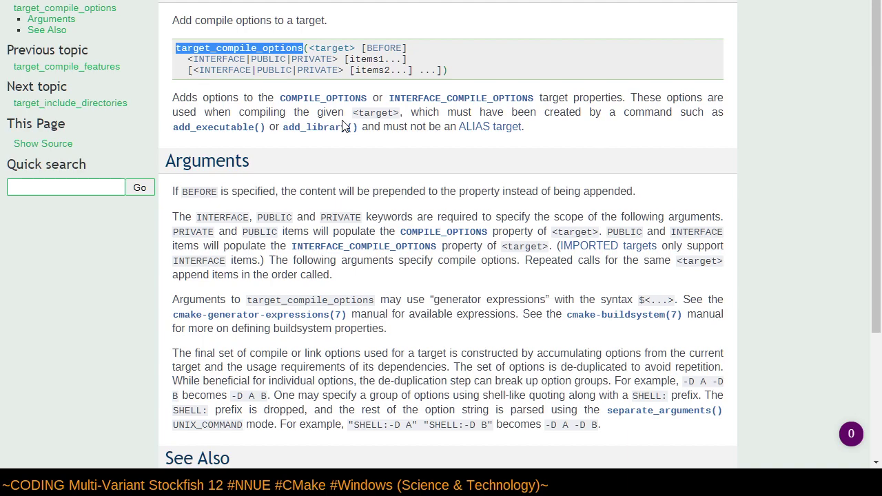
key(alt+tab)
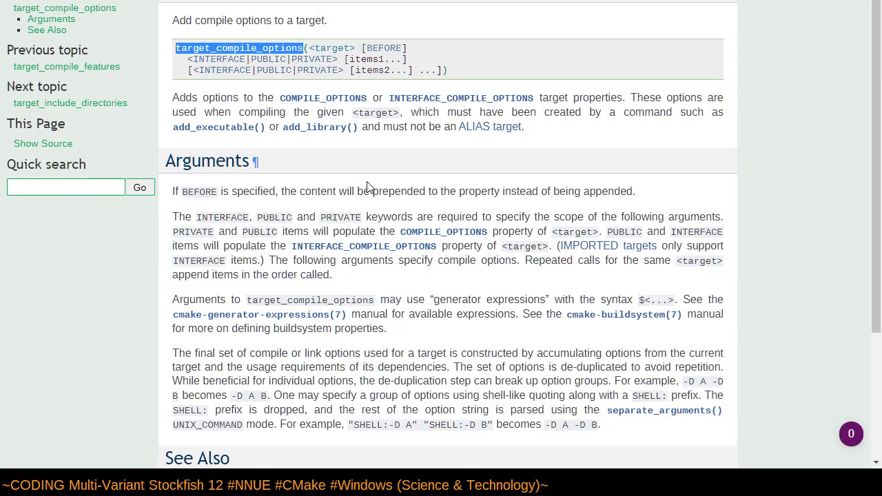
scroll(up, 3)
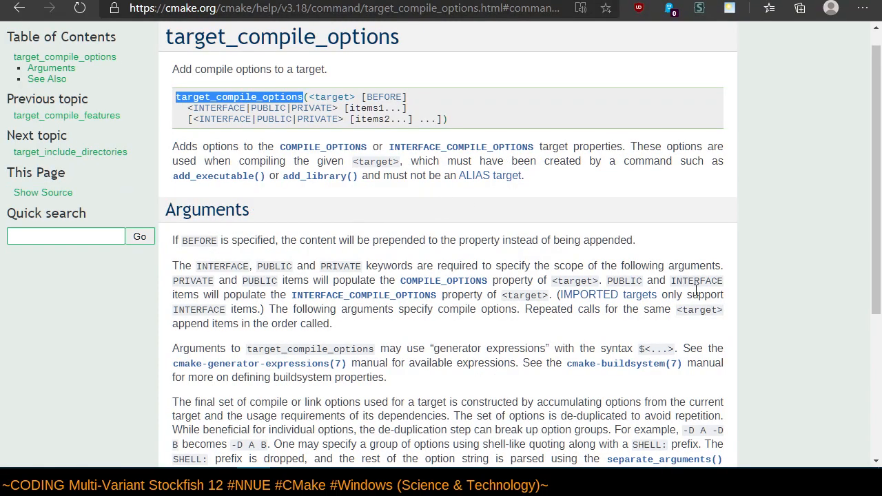
mouse_move(297, 62)
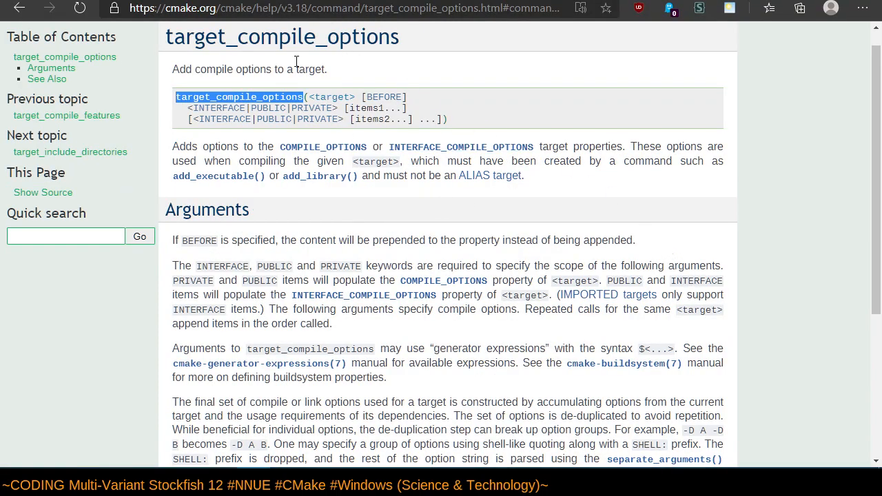
mouse_move(390, 85)
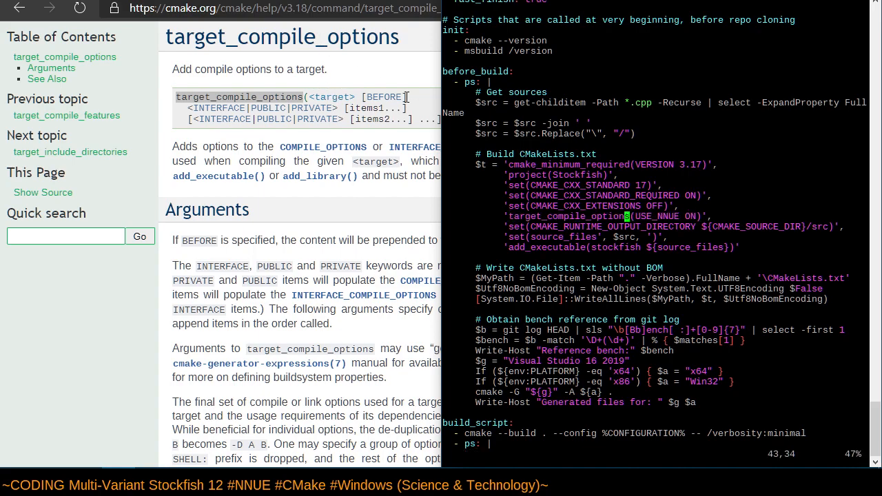
mouse_move(232, 123)
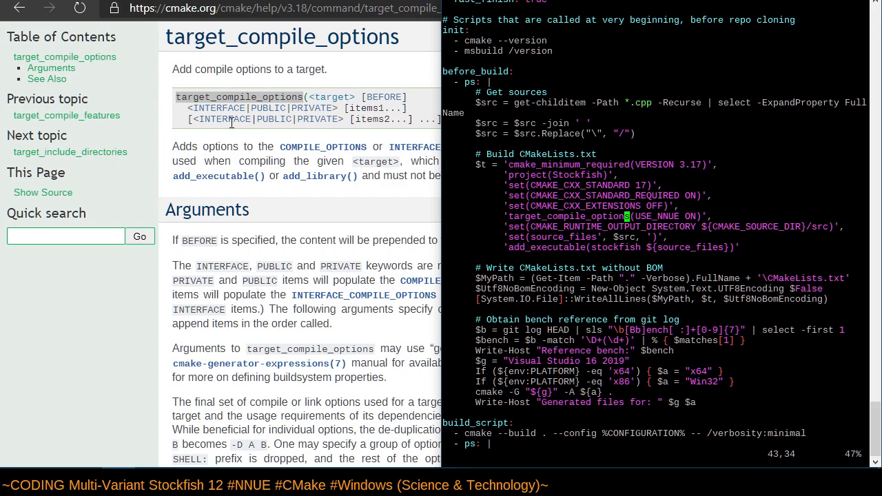
Bring the target_compile_options reference page back into view.
click(319, 175)
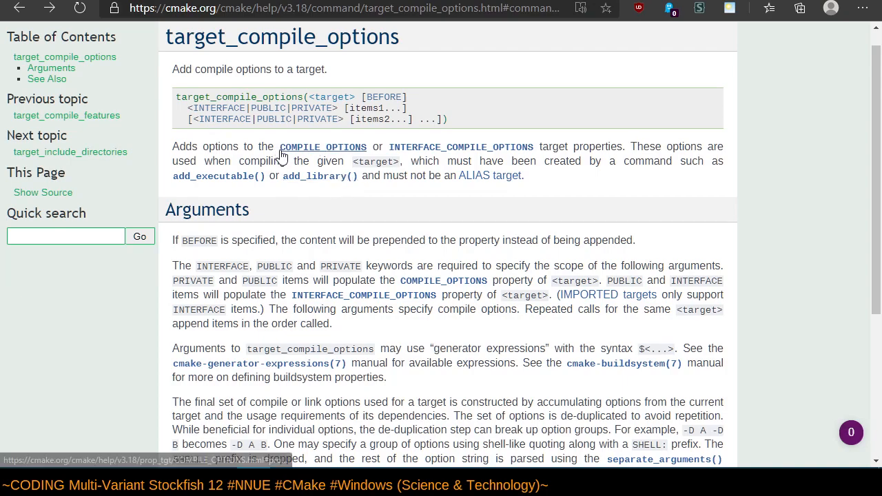
mouse_move(645, 150)
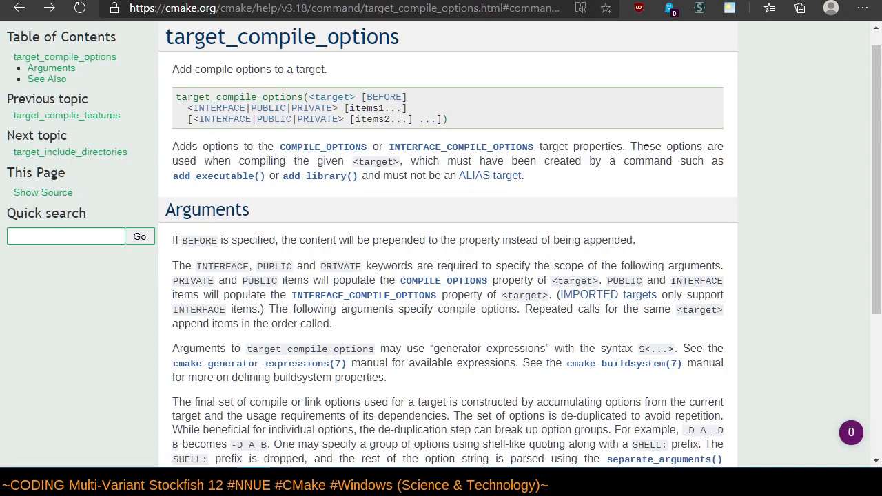
mouse_move(616, 178)
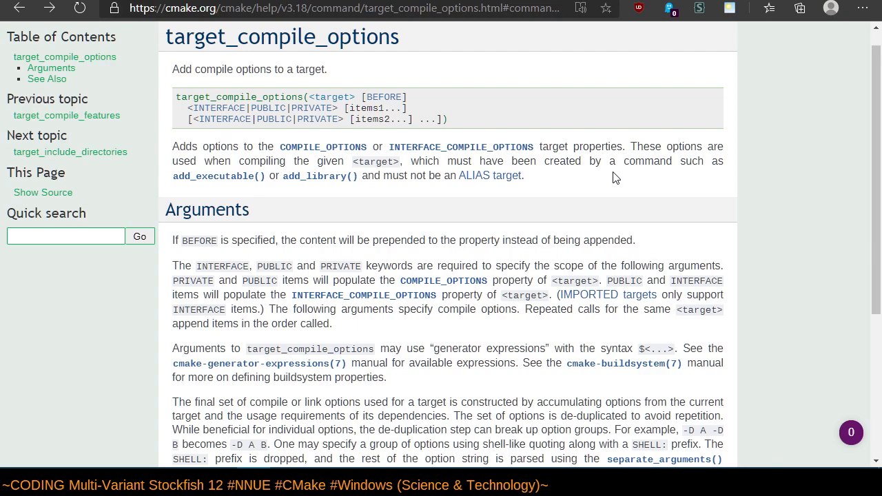
mouse_move(622, 212)
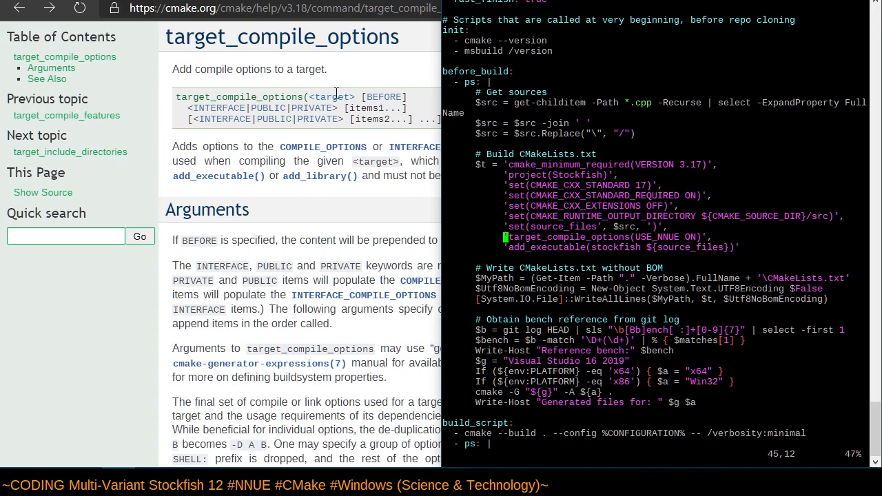
mouse_move(336, 93)
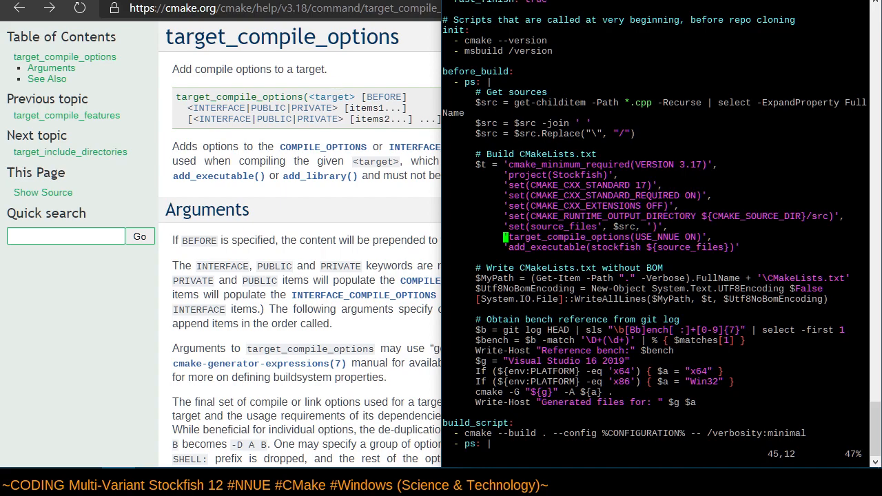
mouse_move(233, 184)
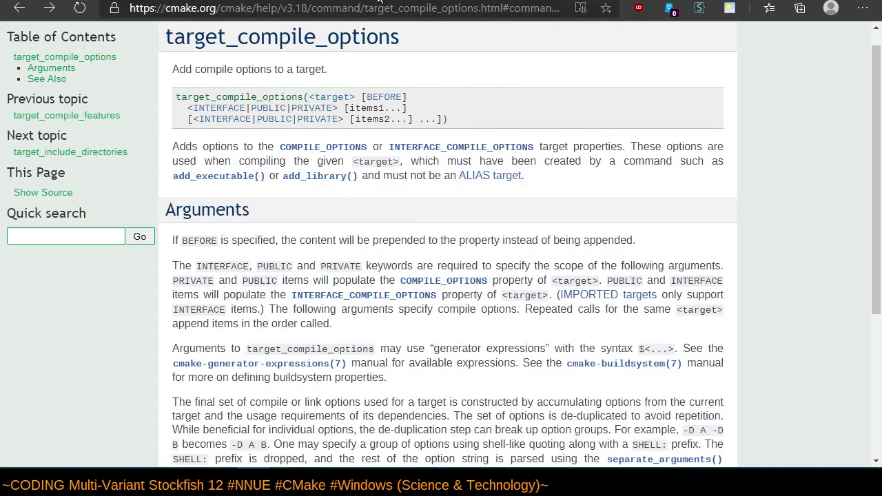
Open the add_executable reference page showing its Normal Executables signature.
click(220, 176)
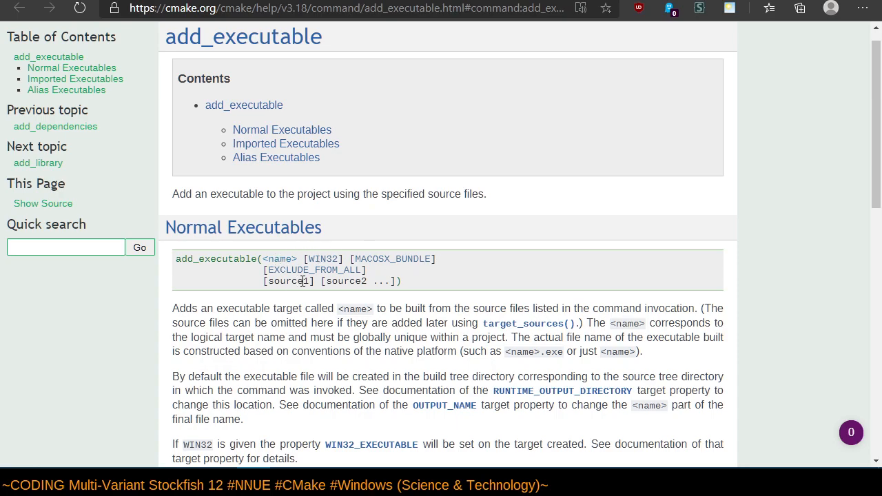
mouse_move(354, 250)
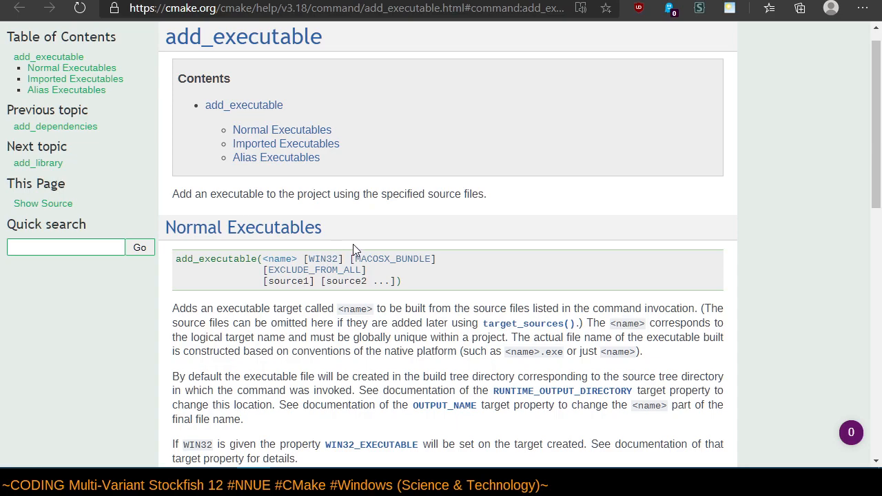
mouse_move(300, 97)
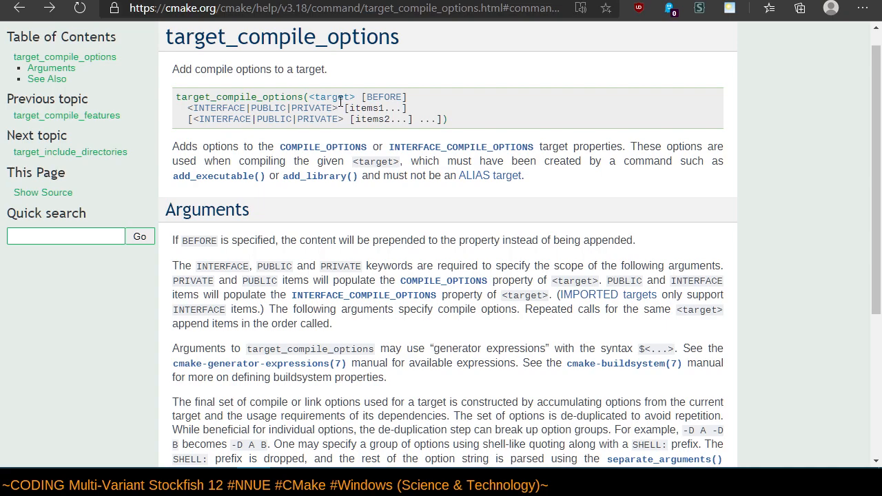
mouse_move(487, 230)
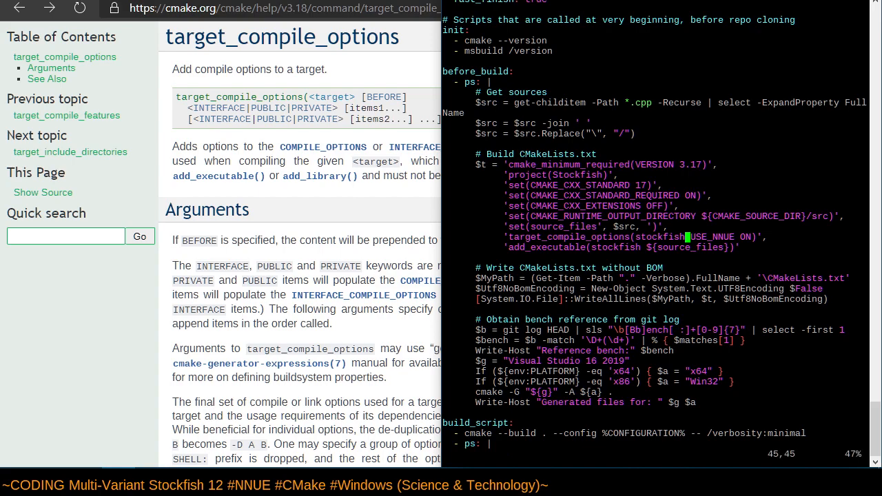
mouse_move(310, 135)
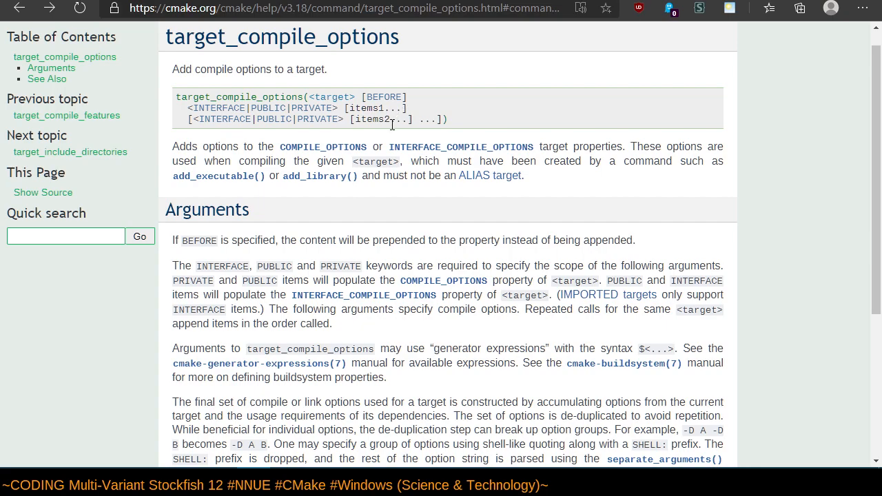
mouse_move(442, 214)
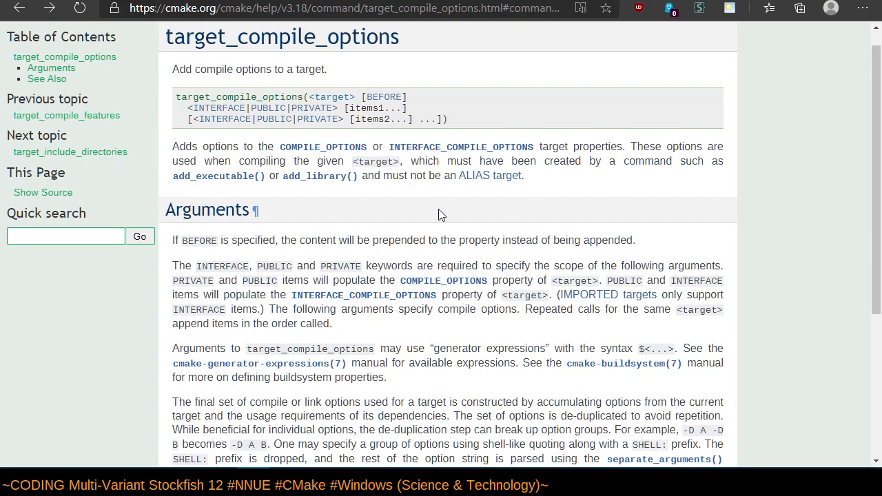
scroll(down, 3)
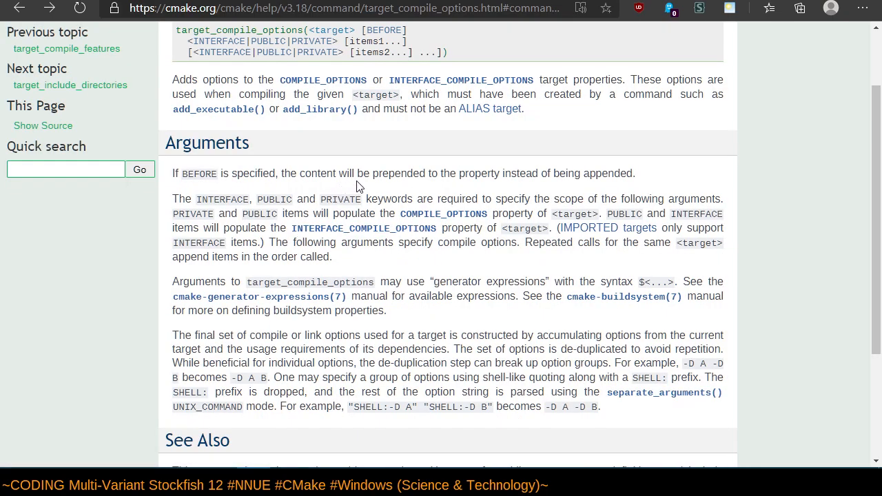
mouse_move(420, 195)
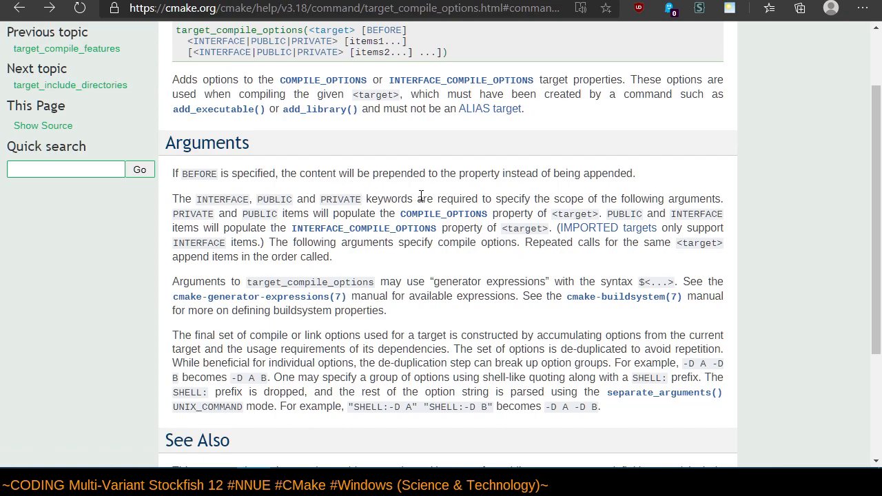
mouse_move(423, 191)
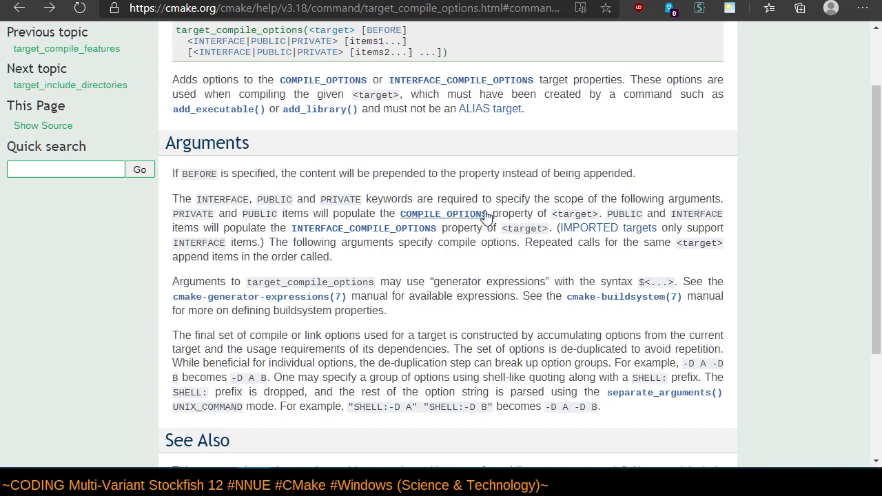
mouse_move(545, 210)
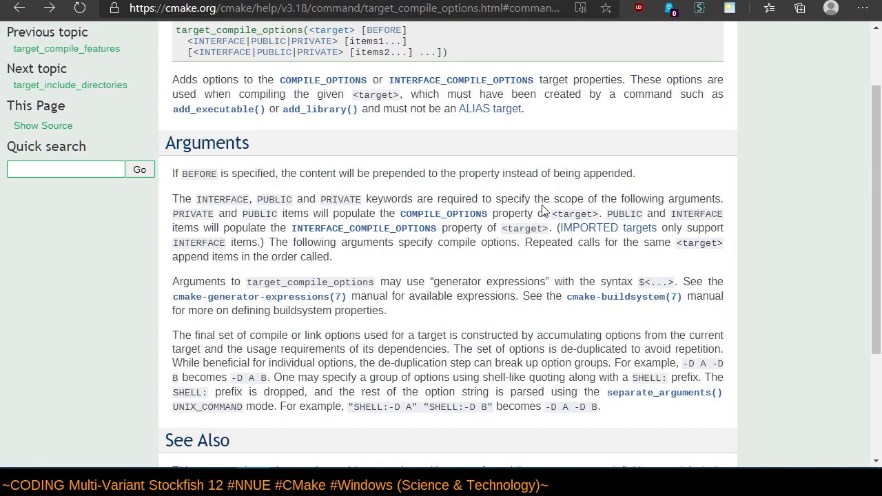
scroll(down, 3)
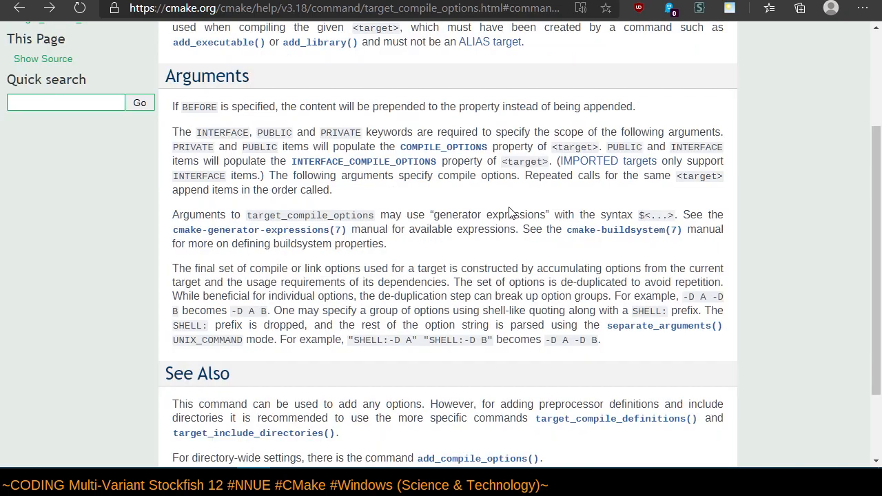
mouse_move(393, 168)
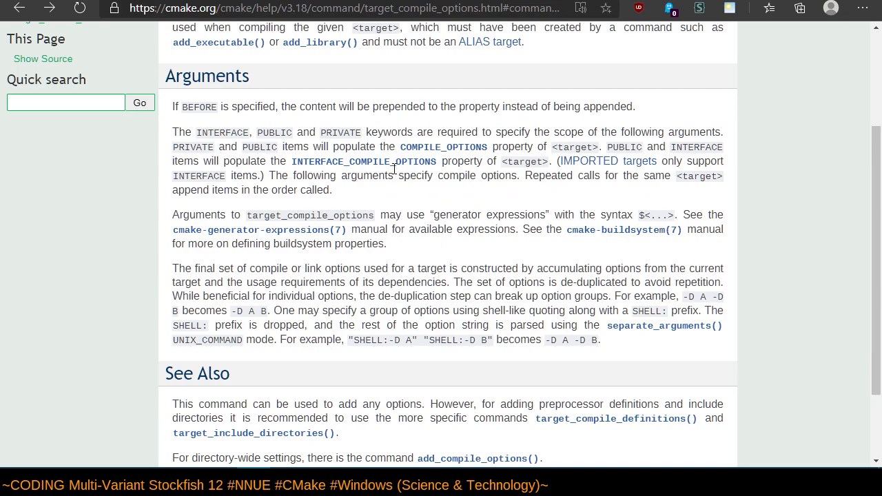
mouse_move(513, 207)
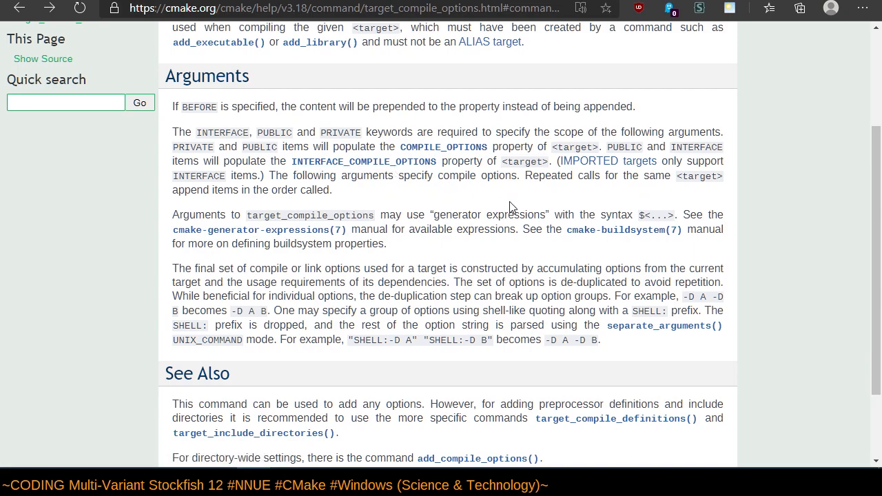
mouse_move(513, 203)
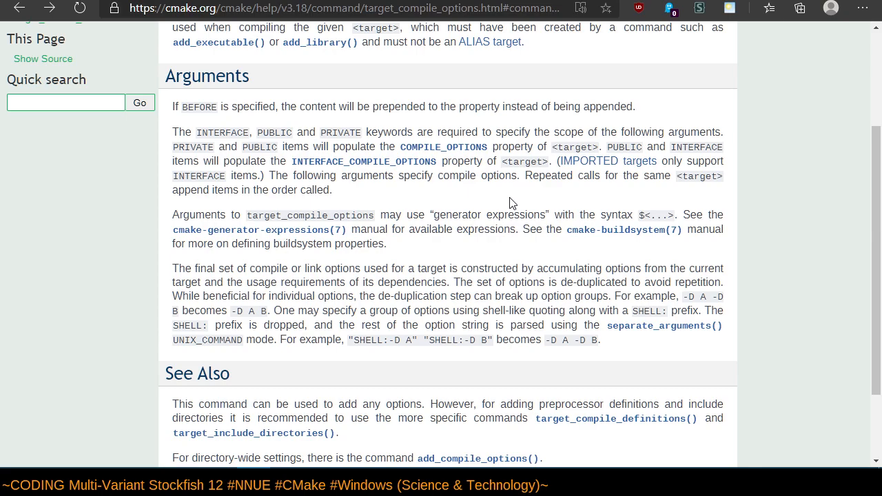
mouse_move(503, 191)
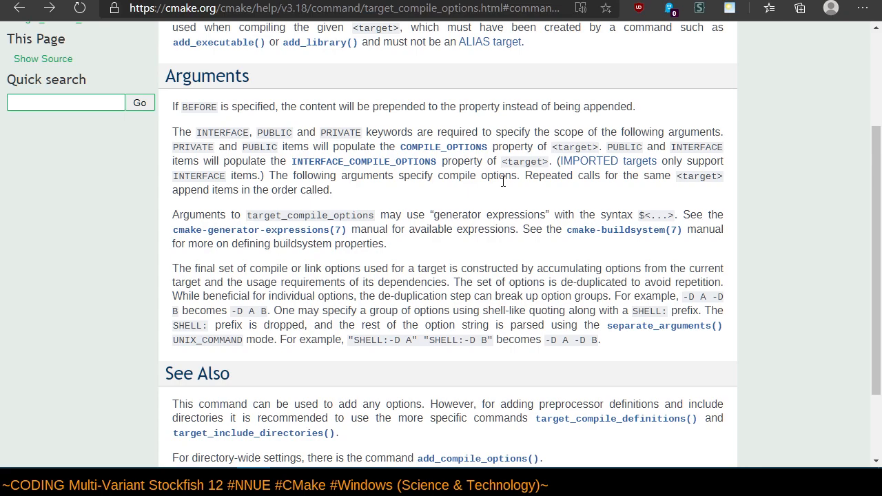
mouse_move(432, 142)
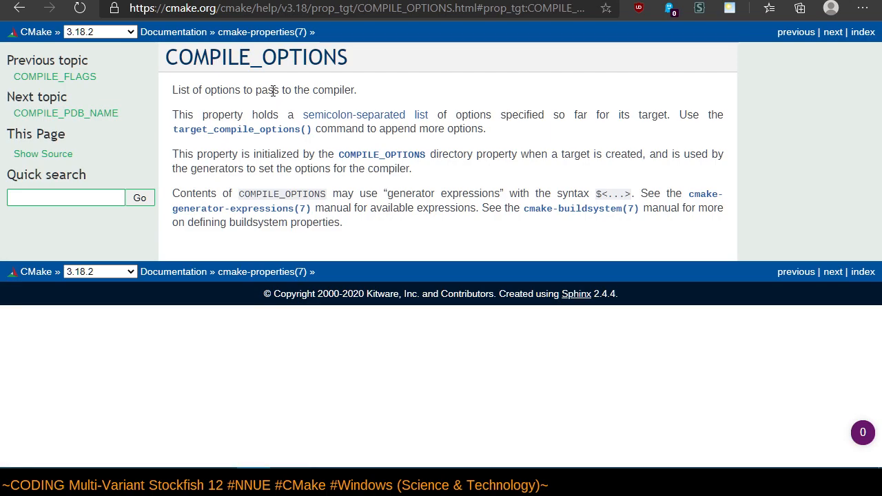
mouse_move(281, 131)
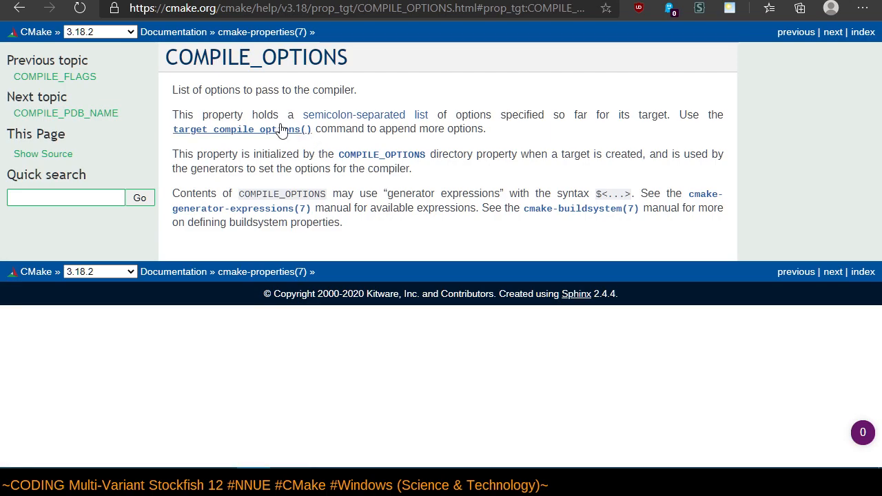
mouse_move(43, 62)
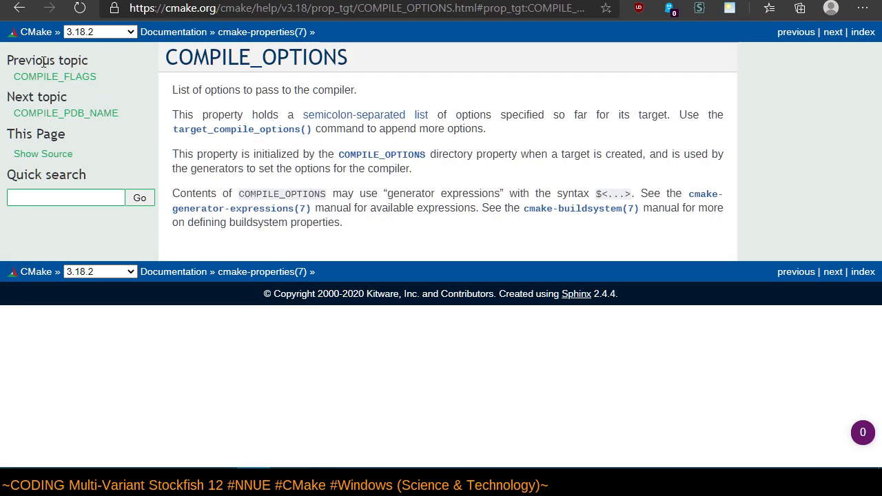
click(242, 129)
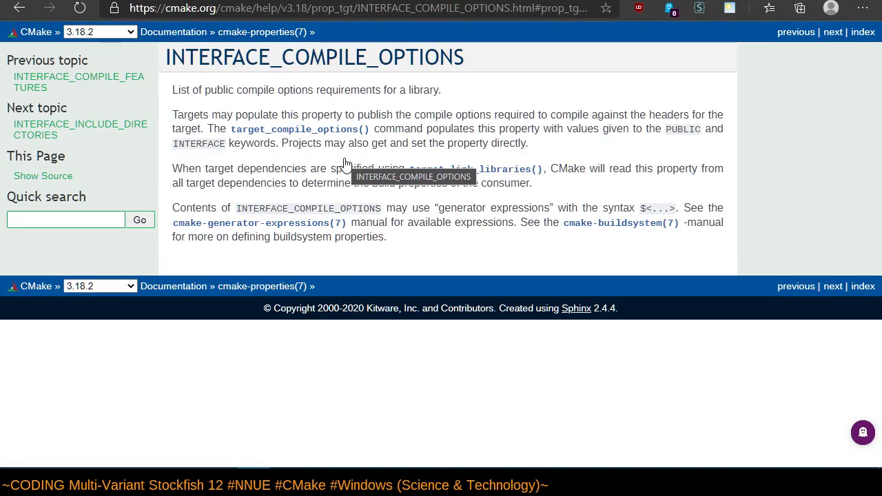
mouse_move(269, 113)
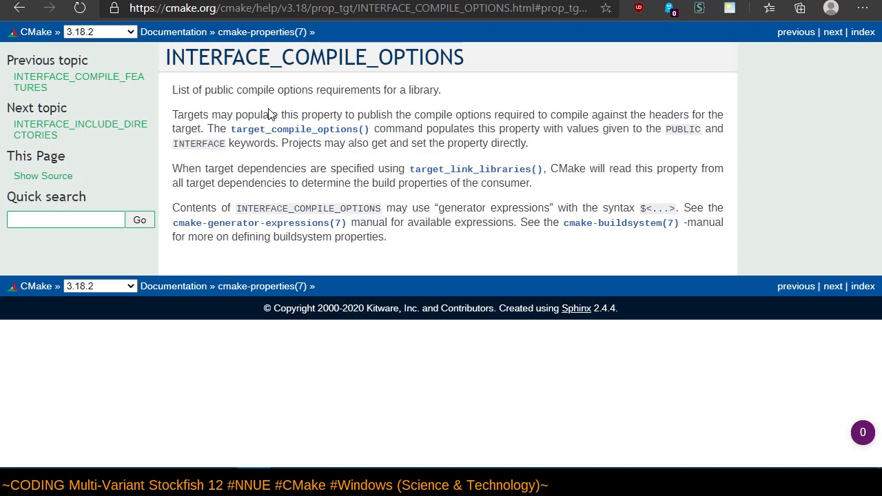
mouse_move(254, 104)
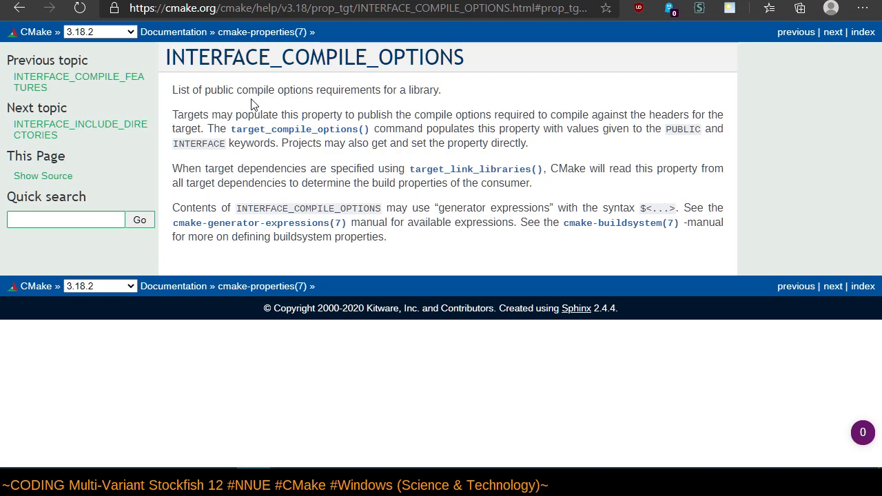
mouse_move(386, 179)
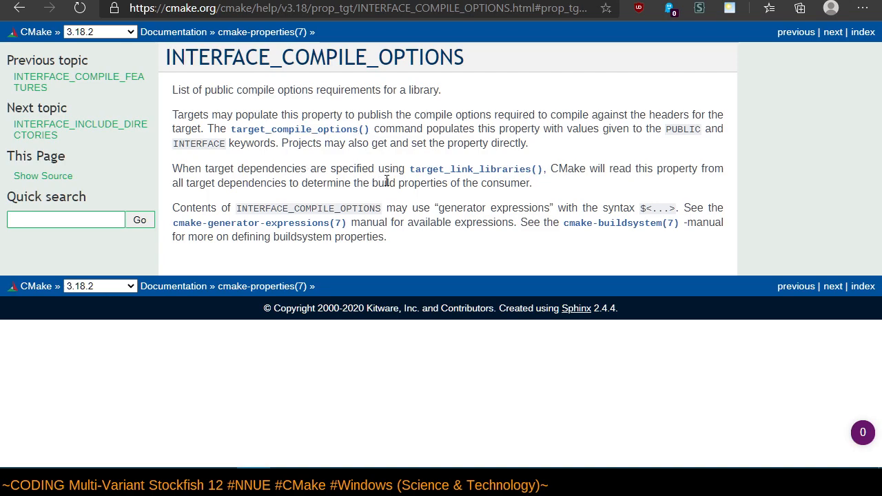
mouse_move(210, 76)
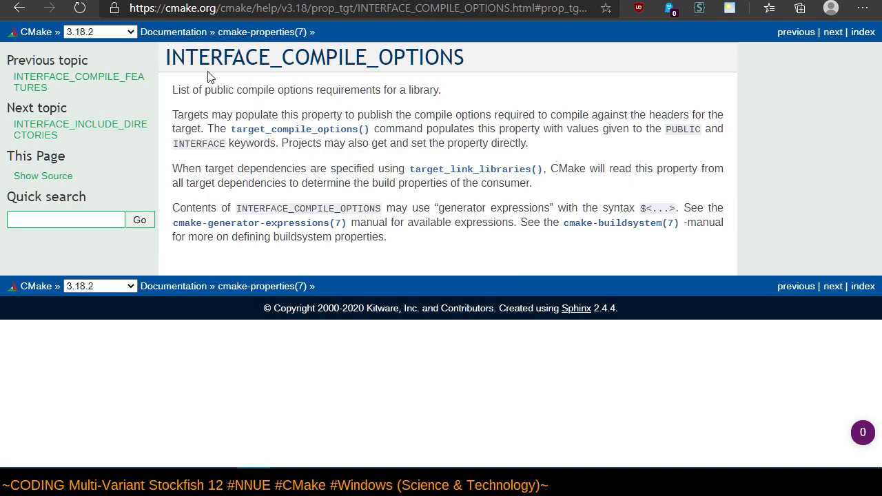
mouse_move(19, 9)
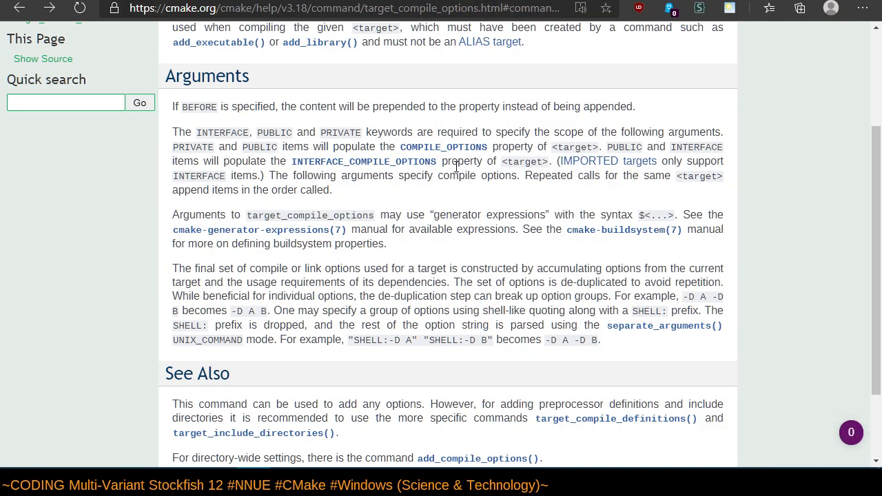
mouse_move(501, 210)
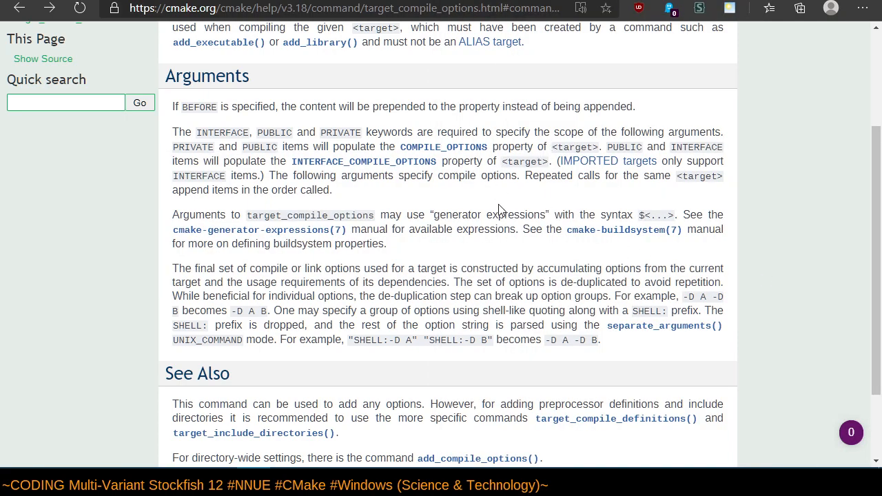
mouse_move(518, 231)
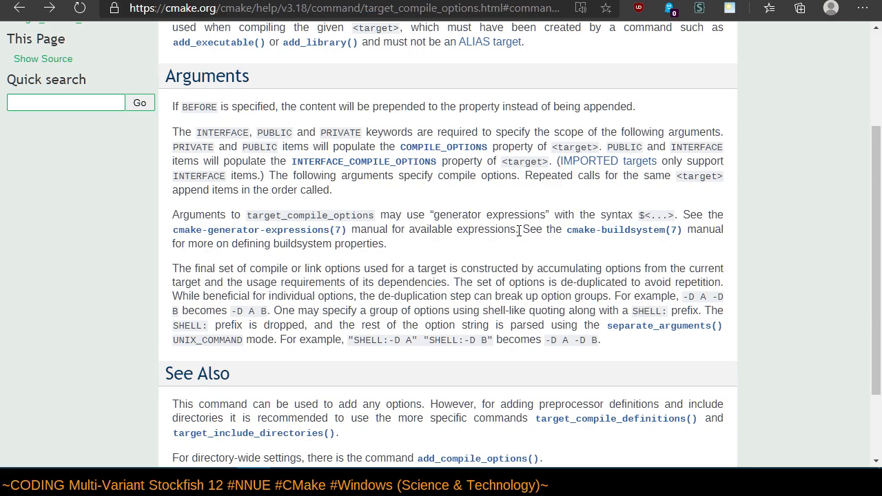
scroll(up, 3)
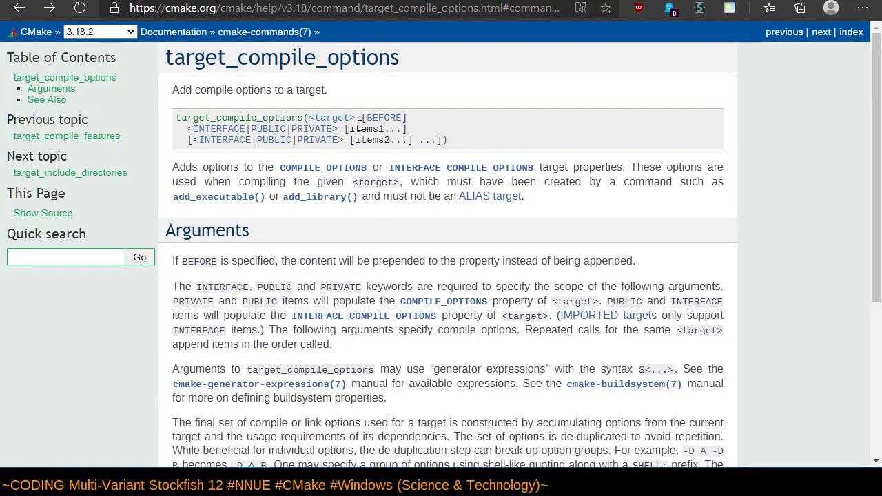
double_click(311, 129)
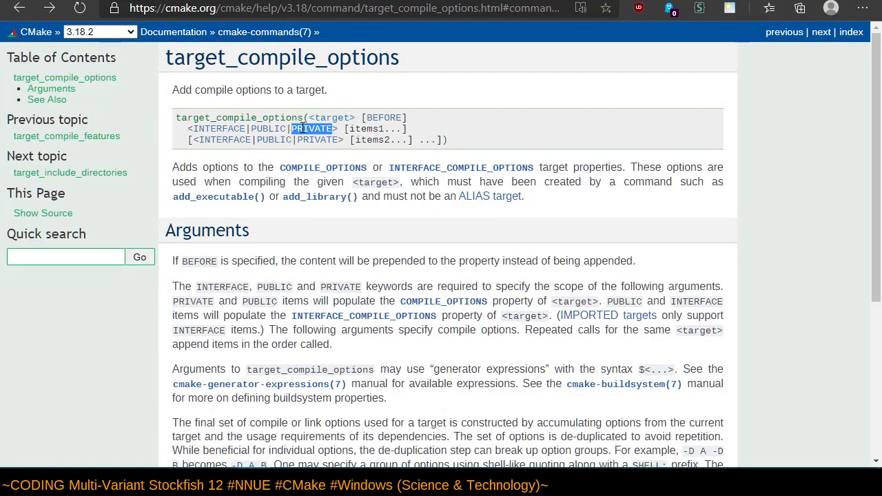
scroll(down, 3)
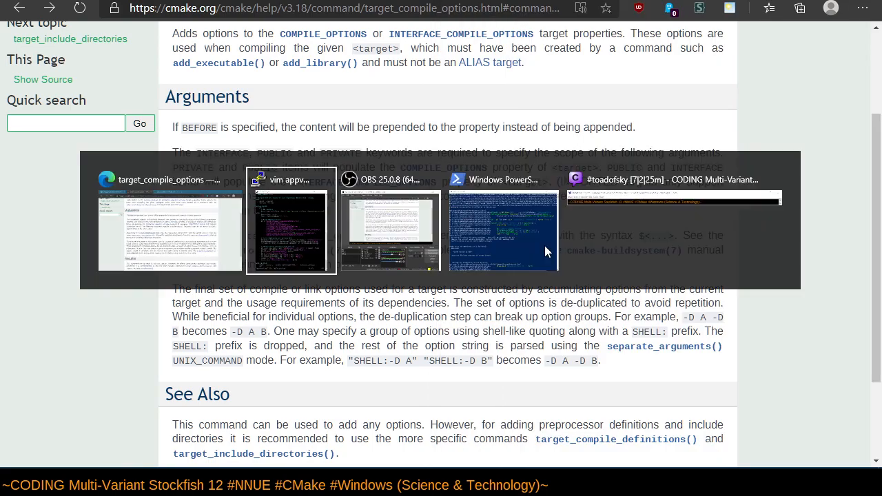
Switch to appveyor.yml in Vim and move down through build_script to the cmake build command.
click(291, 227)
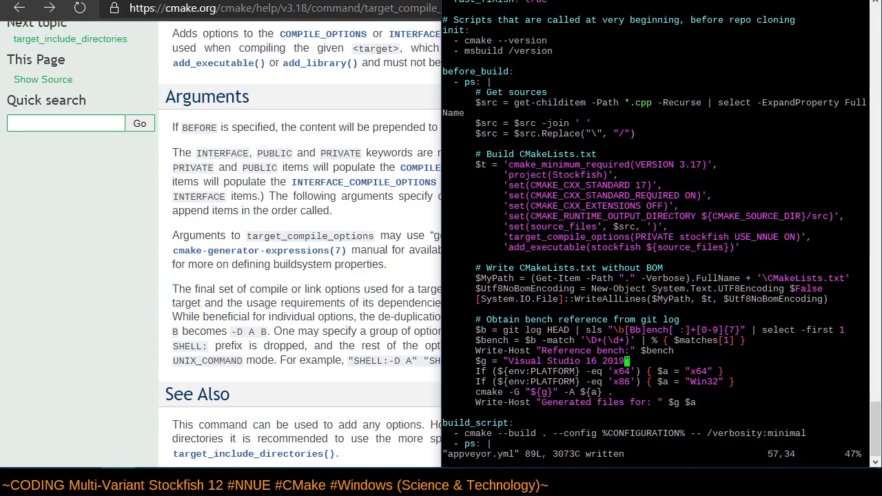
scroll(down, 3)
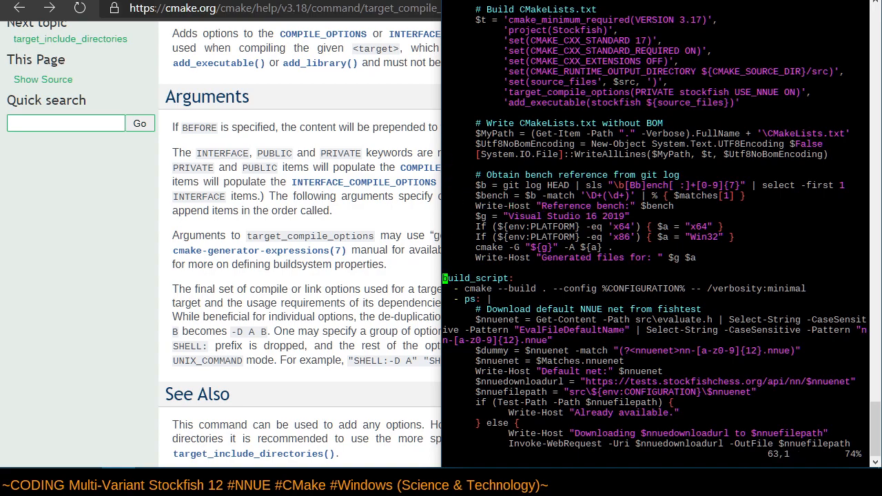
key(Down)
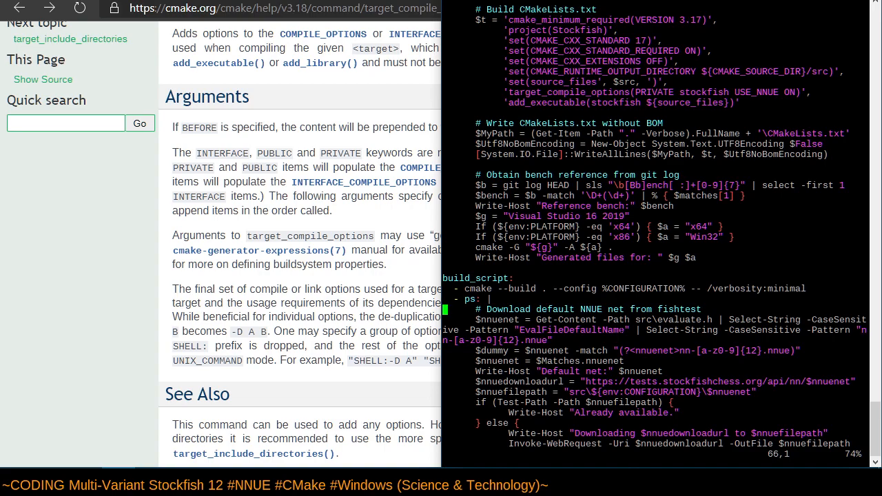
scroll(down, 3)
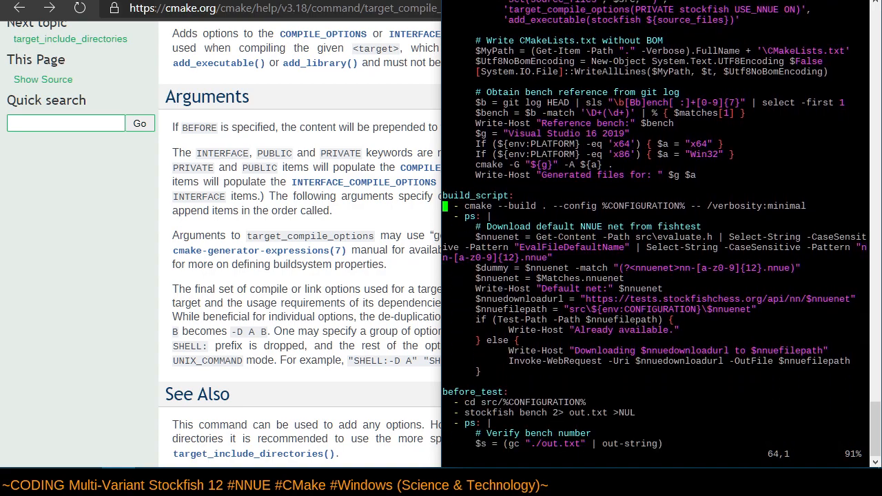
key(Down)
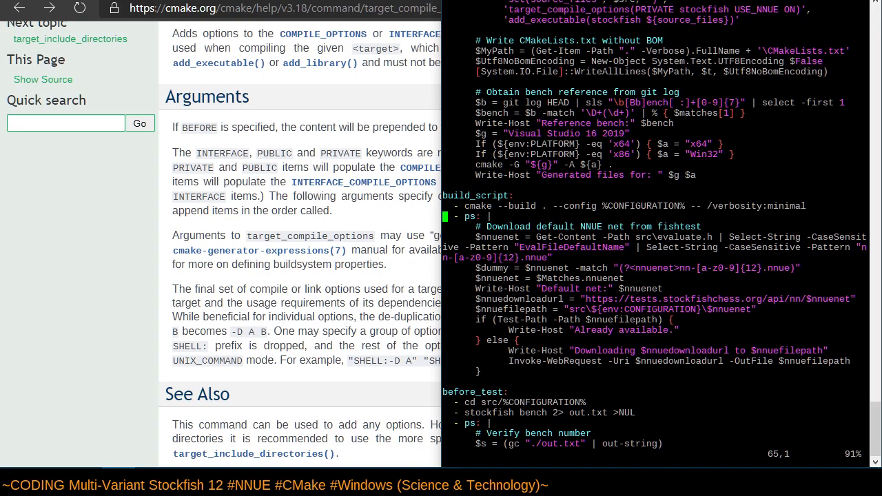
mouse_move(358, 220)
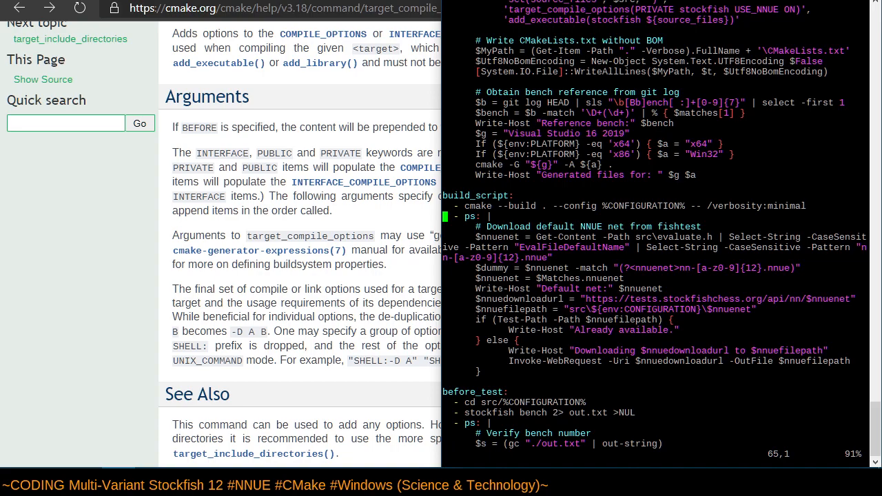
mouse_move(372, 277)
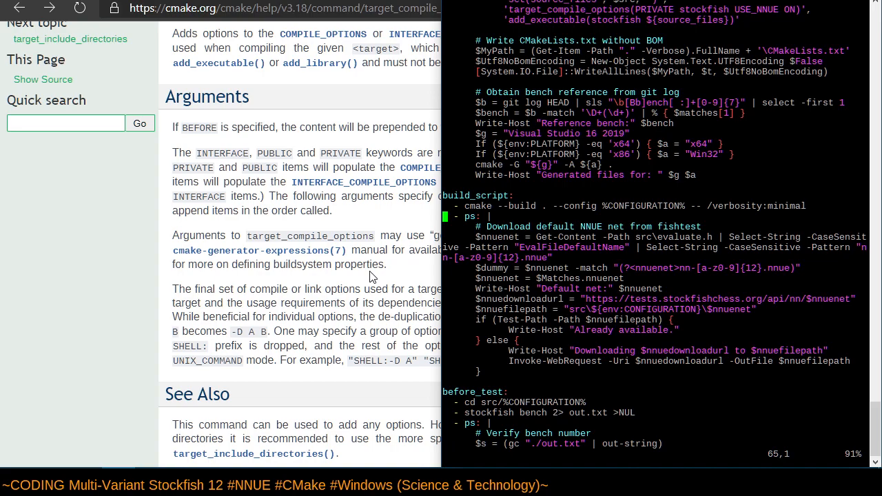
mouse_move(402, 284)
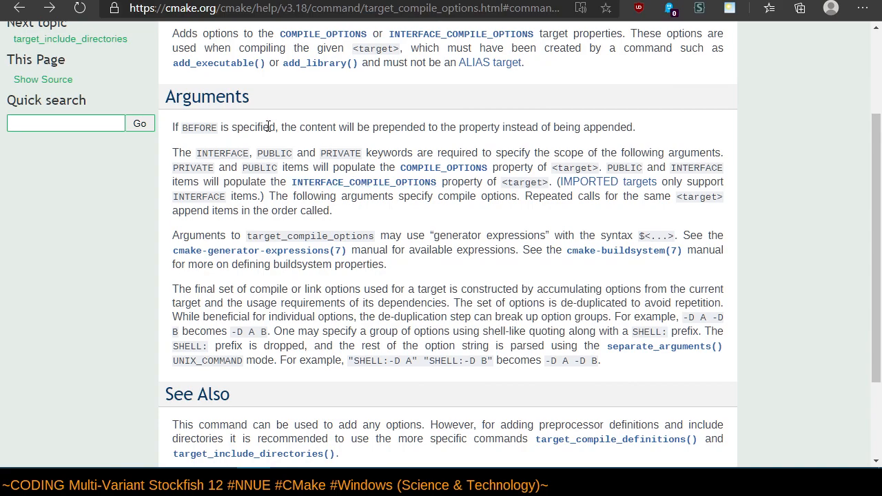
mouse_move(271, 122)
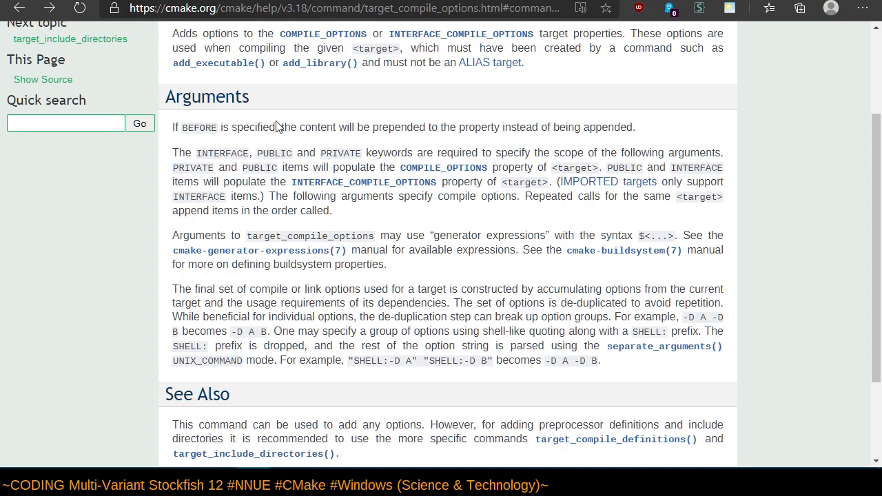
mouse_move(384, 230)
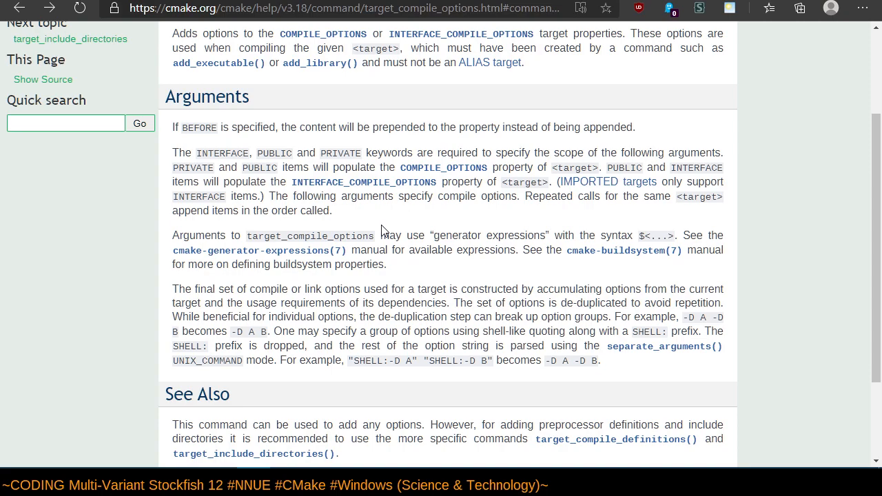
mouse_move(418, 256)
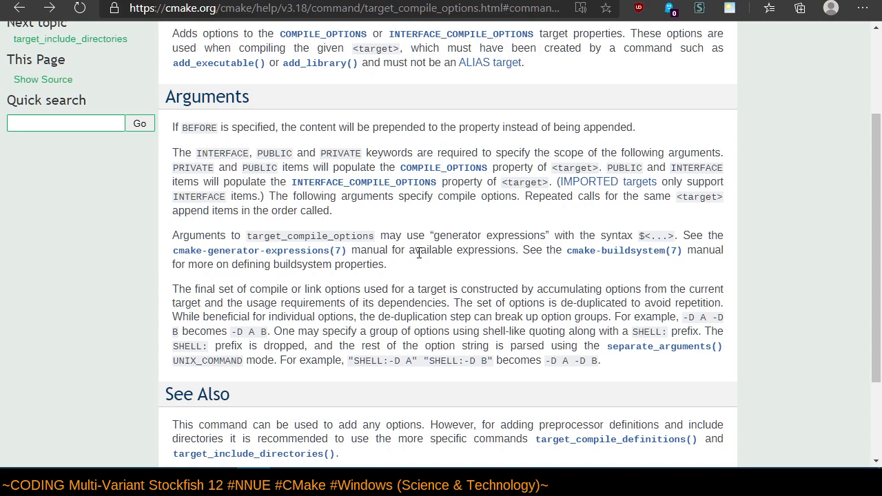
mouse_move(462, 287)
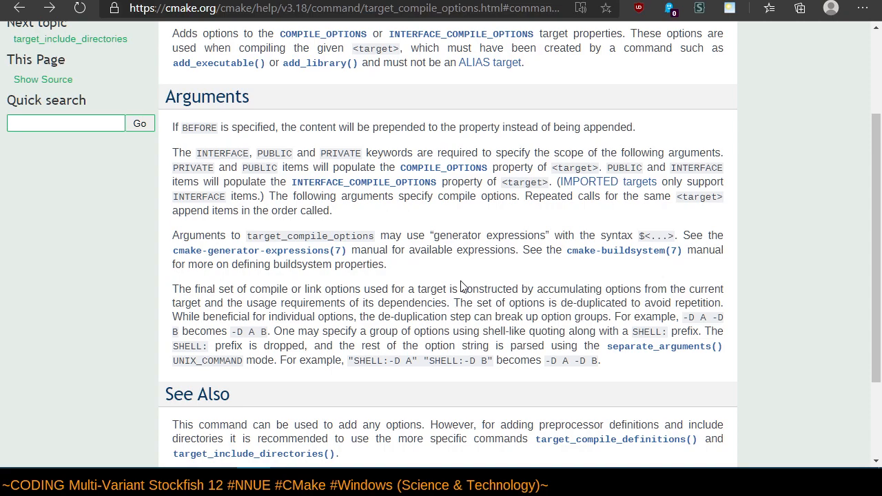
Scroll the target_compile_options page to See Also, which points to target_compile_definitions.
scroll(down, 3)
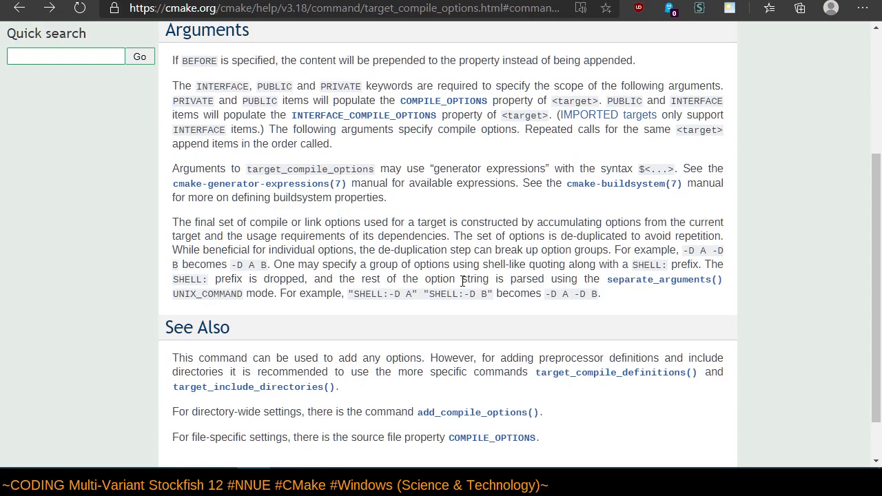
mouse_move(344, 168)
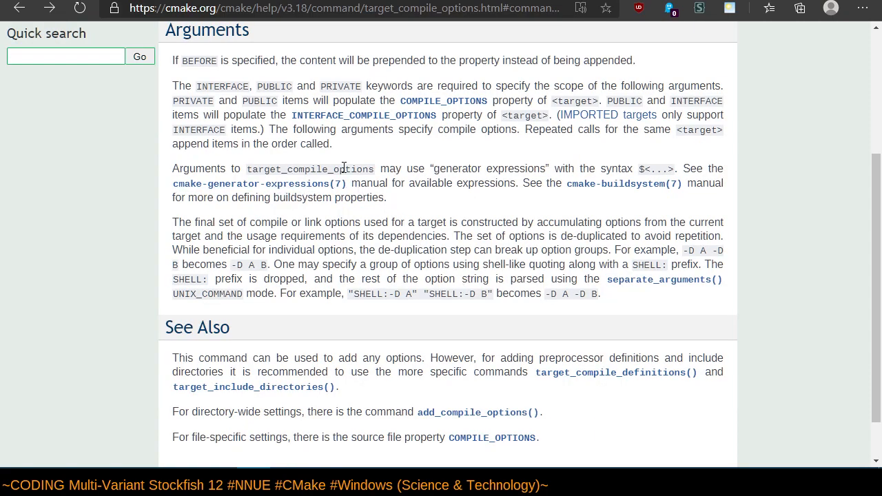
mouse_move(505, 168)
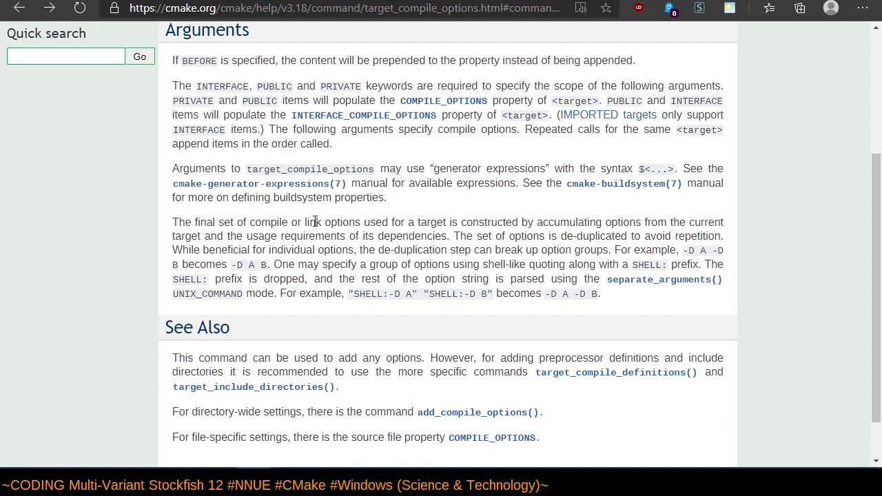
mouse_move(283, 198)
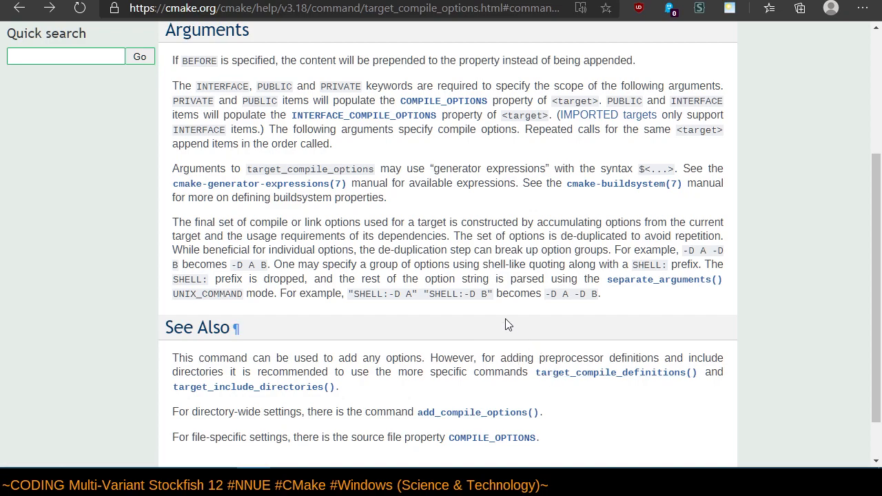
mouse_move(639, 354)
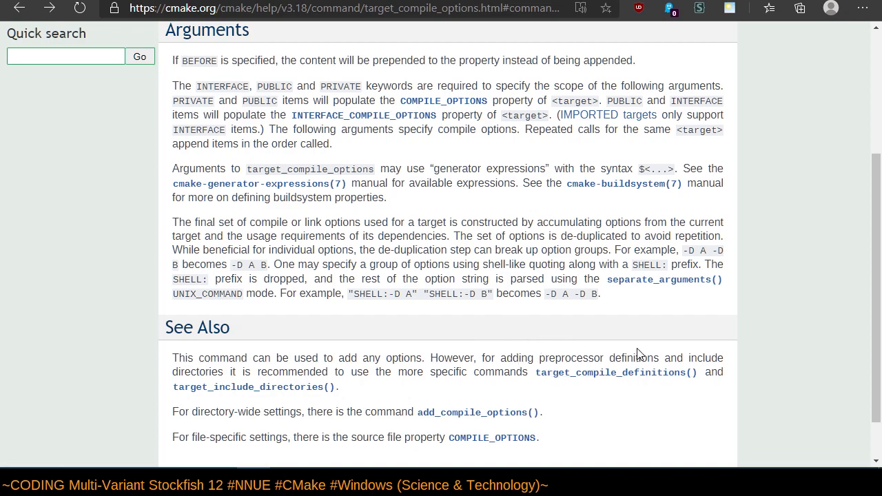
mouse_move(434, 357)
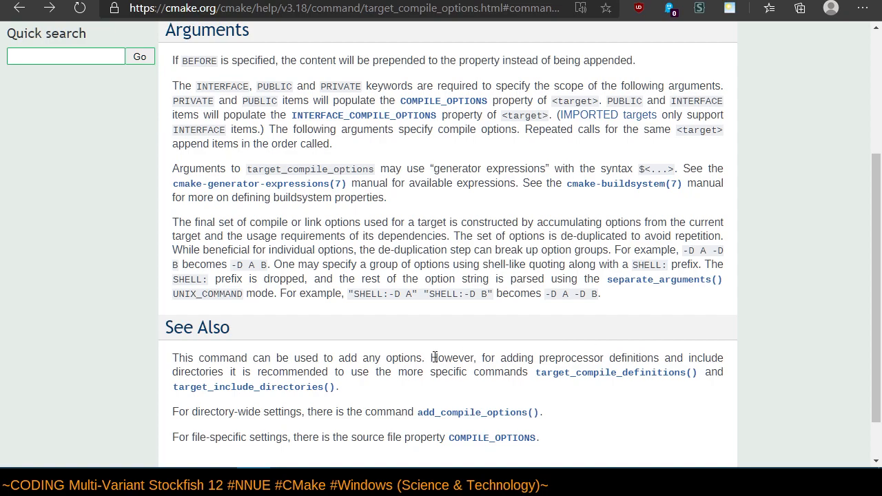
mouse_move(425, 376)
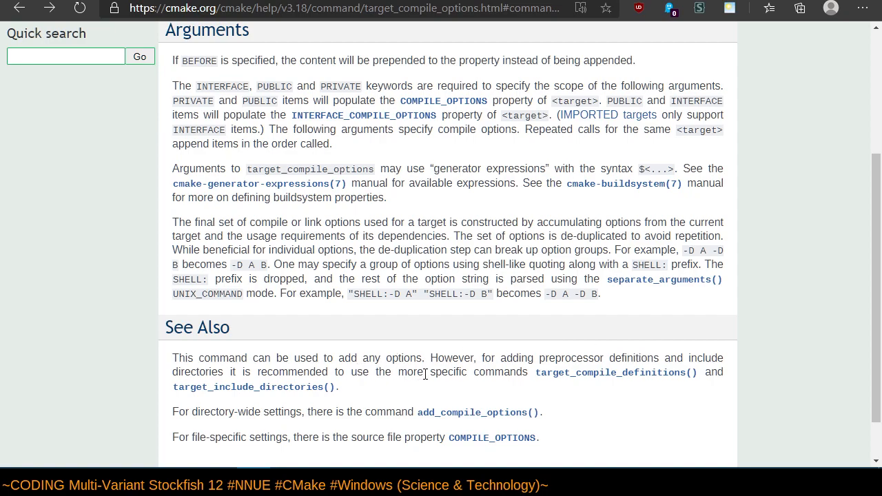
mouse_move(472, 371)
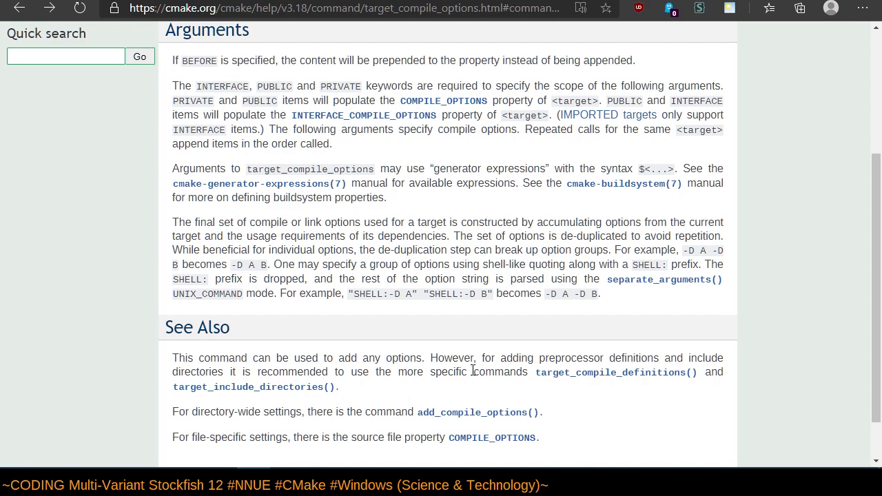
mouse_move(538, 373)
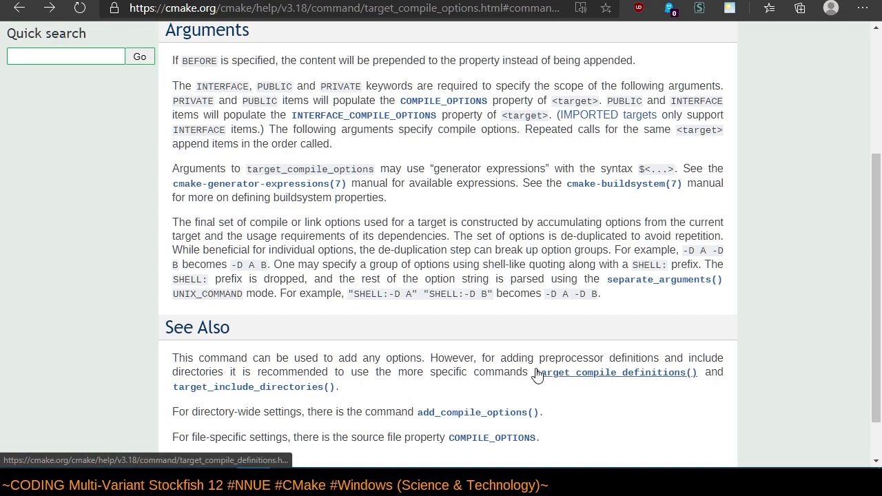
mouse_move(539, 372)
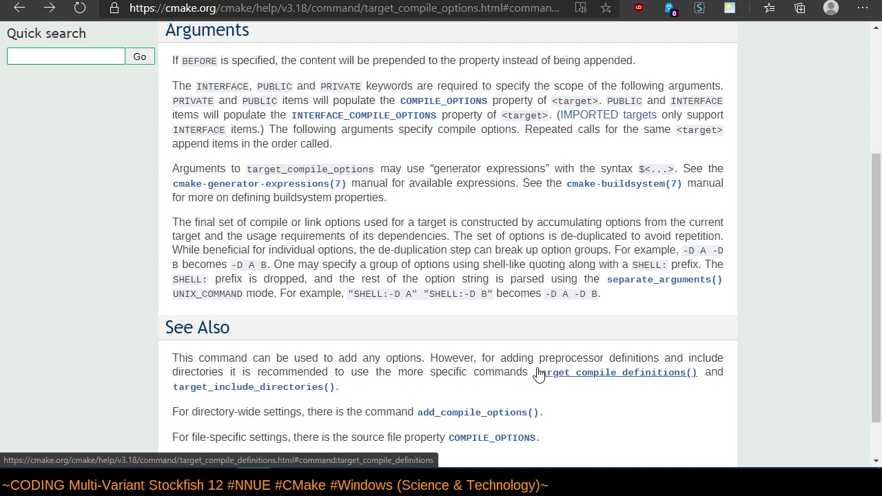
mouse_move(540, 374)
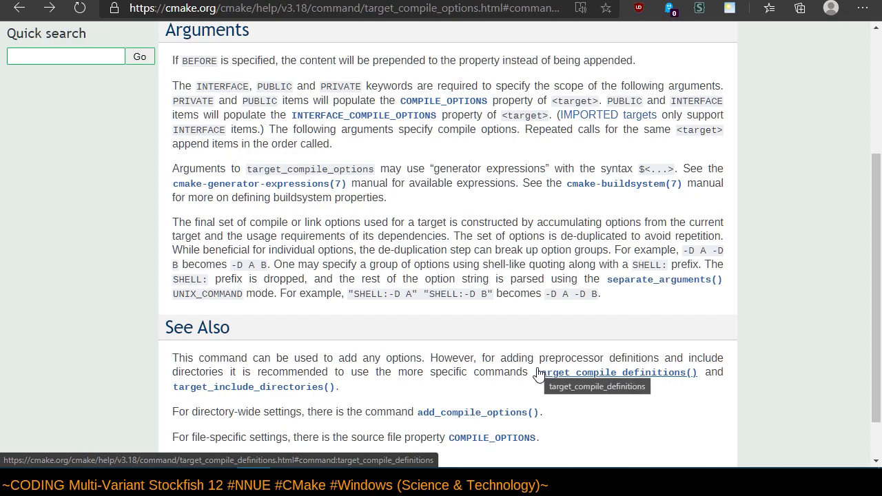
scroll(down, 3)
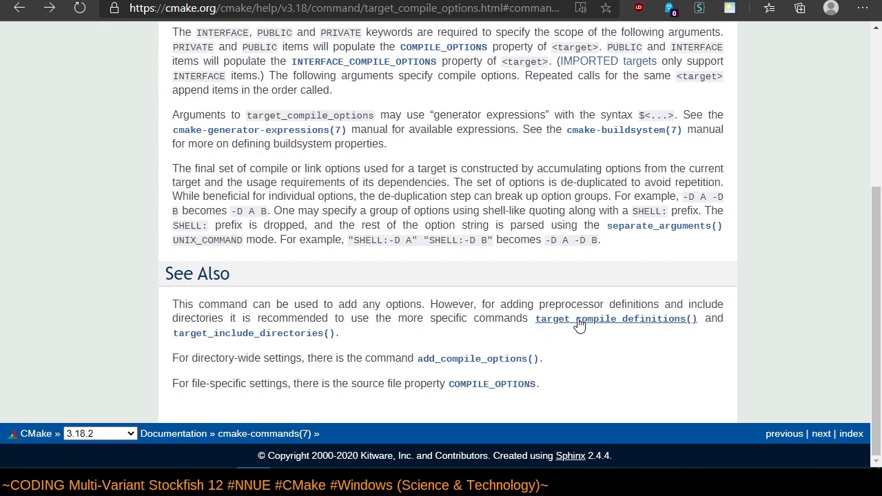
mouse_move(633, 103)
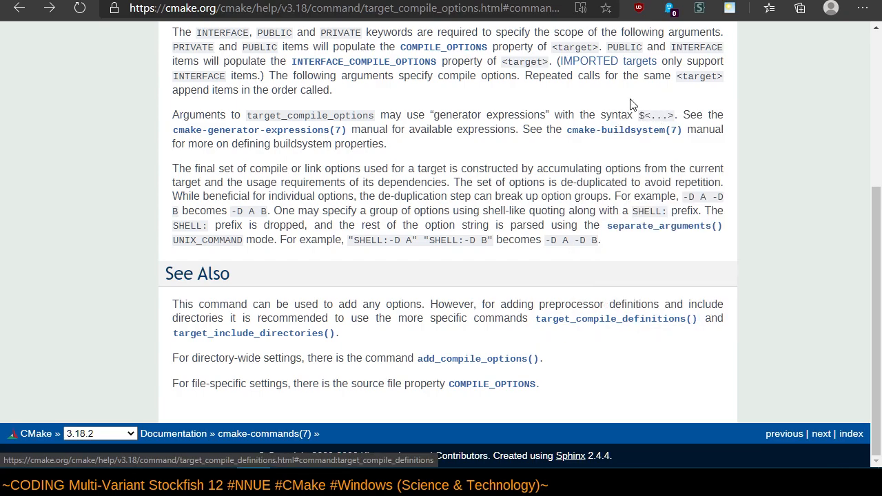
Open target_compile_definitions and select its name, the 'foo' example target and the PRIVATE keyword.
click(615, 318)
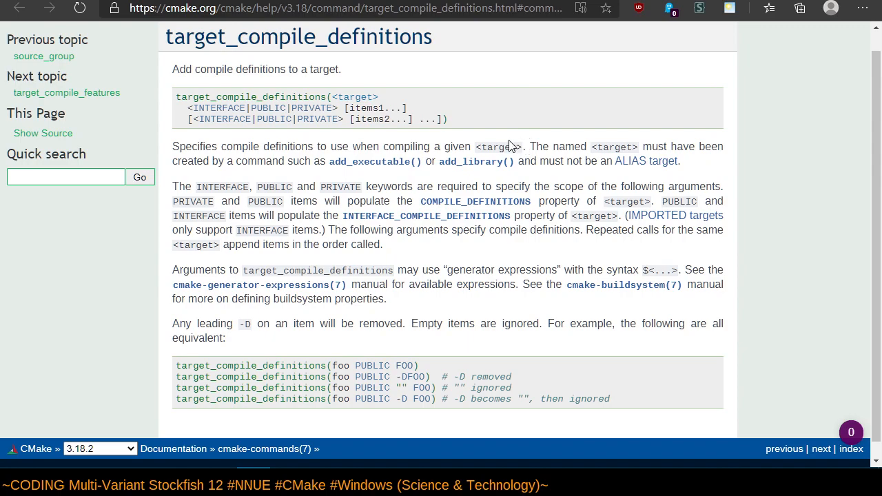
mouse_move(286, 94)
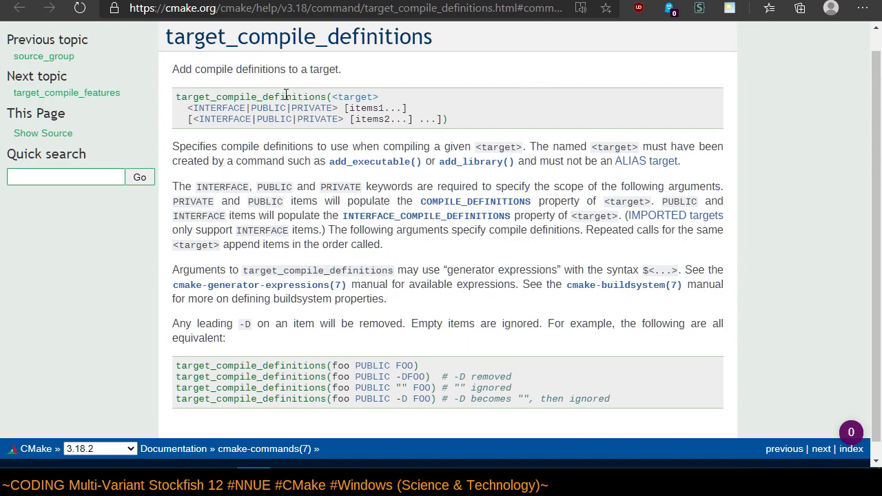
double_click(250, 96)
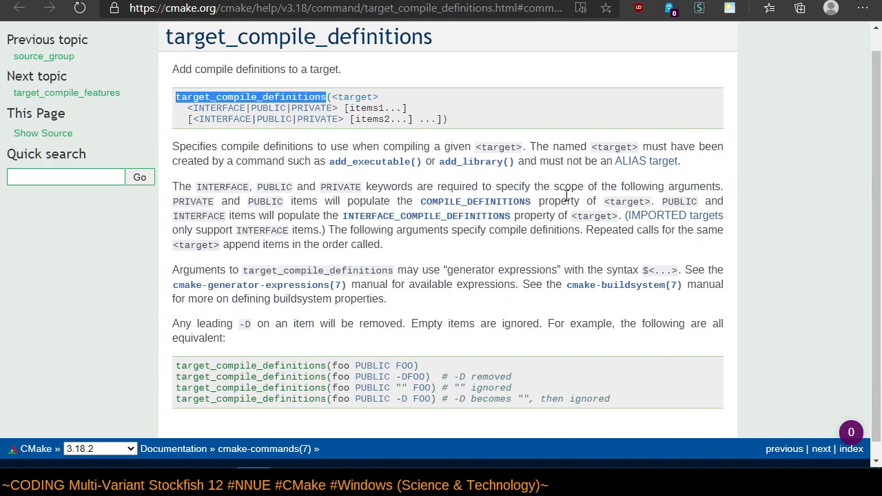
scroll(down, 3)
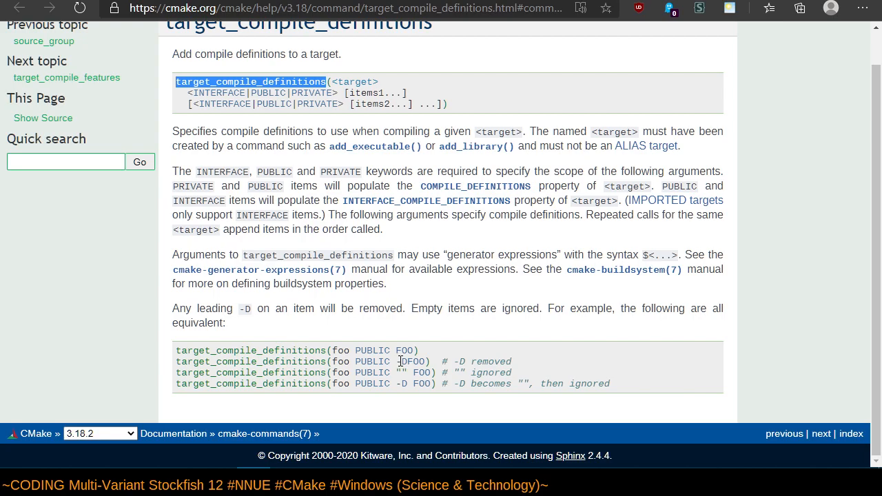
mouse_move(268, 308)
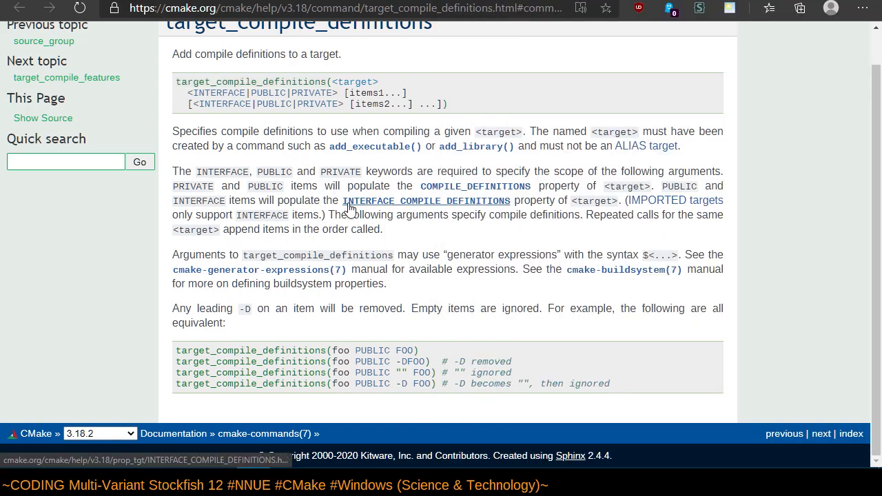
mouse_move(632, 297)
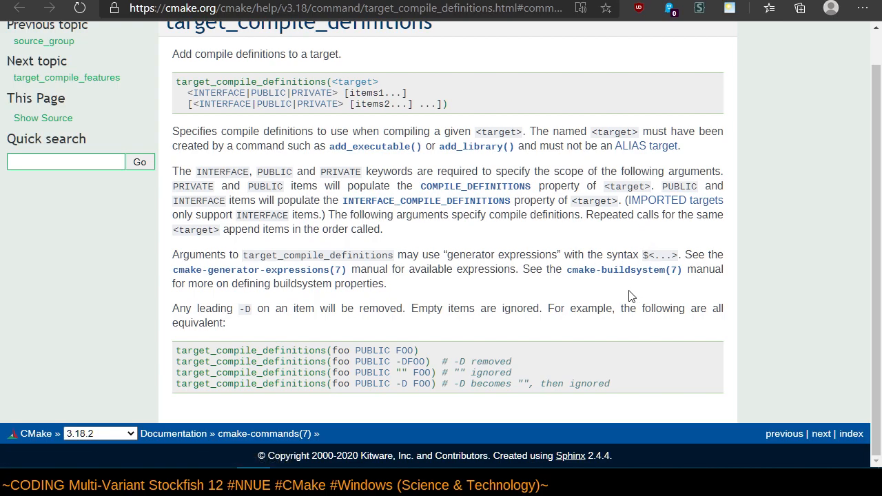
mouse_move(750, 319)
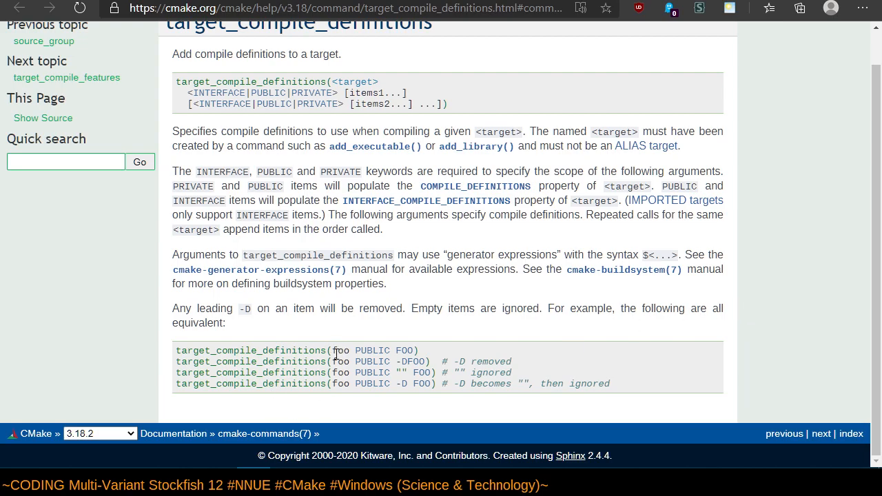
double_click(342, 351)
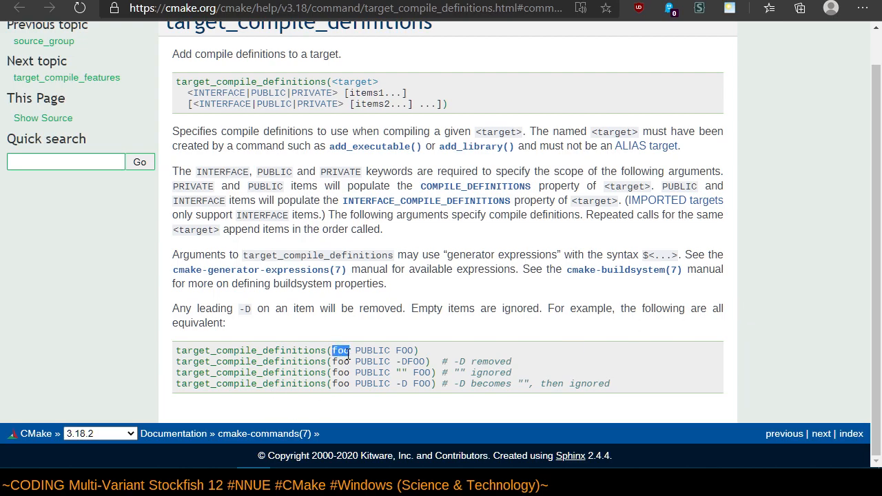
mouse_move(388, 362)
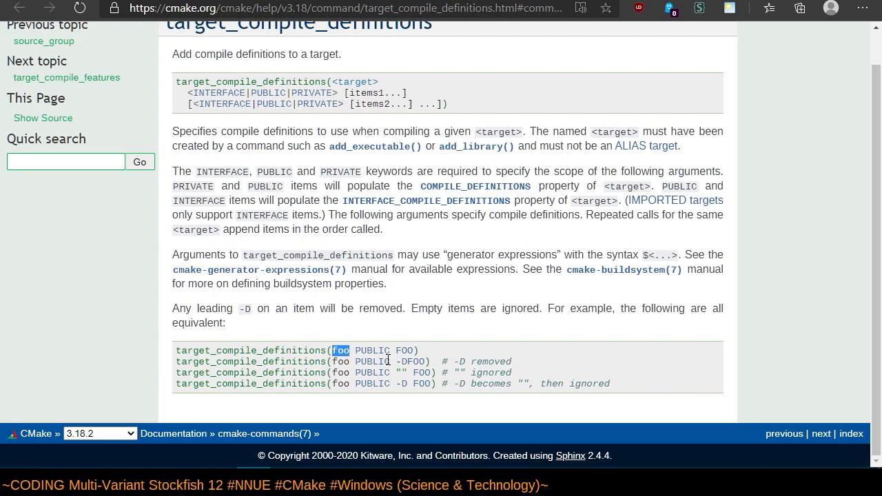
mouse_move(414, 353)
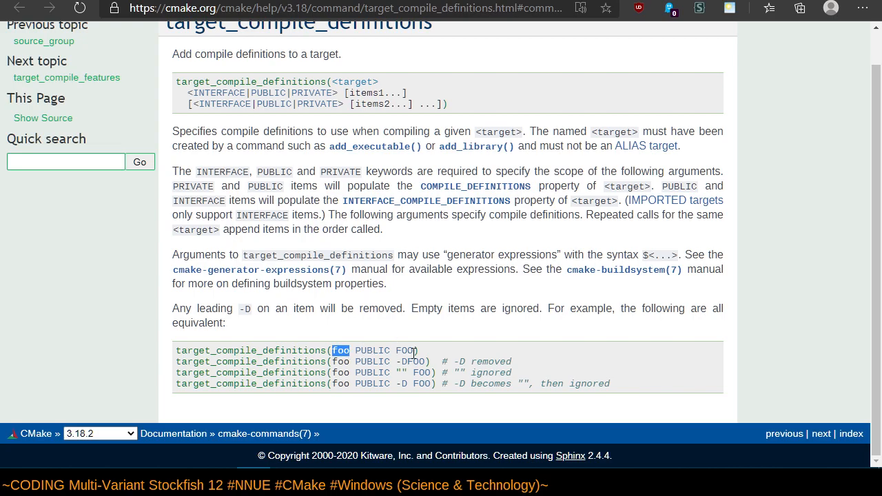
mouse_move(555, 171)
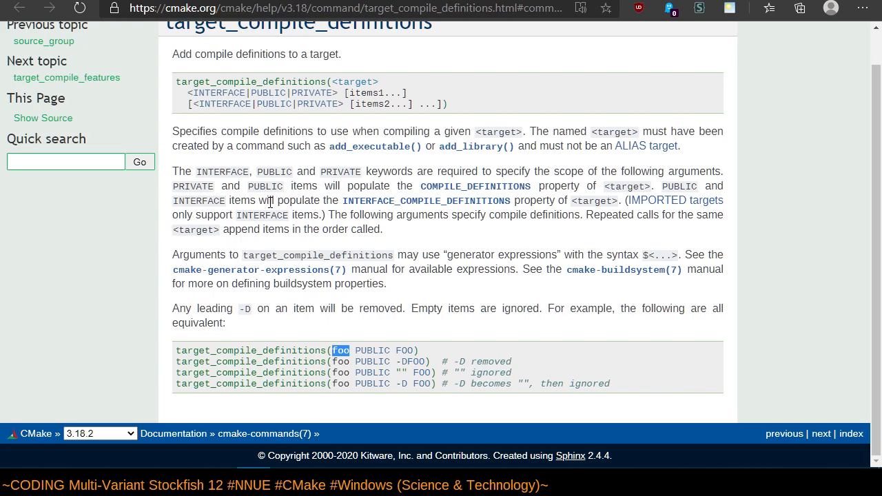
mouse_move(268, 203)
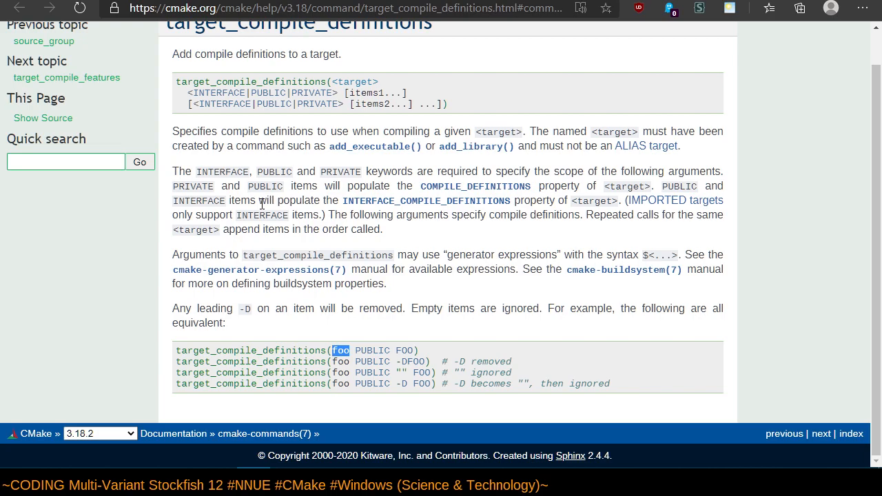
mouse_move(307, 76)
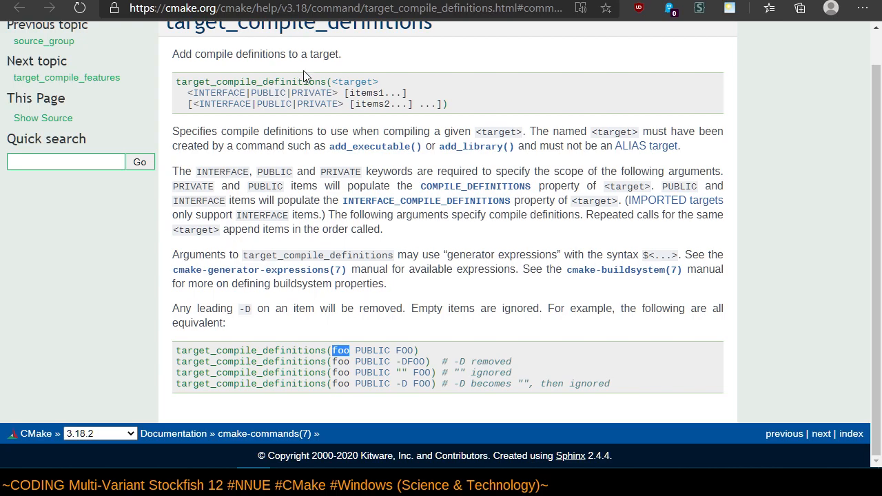
double_click(311, 93)
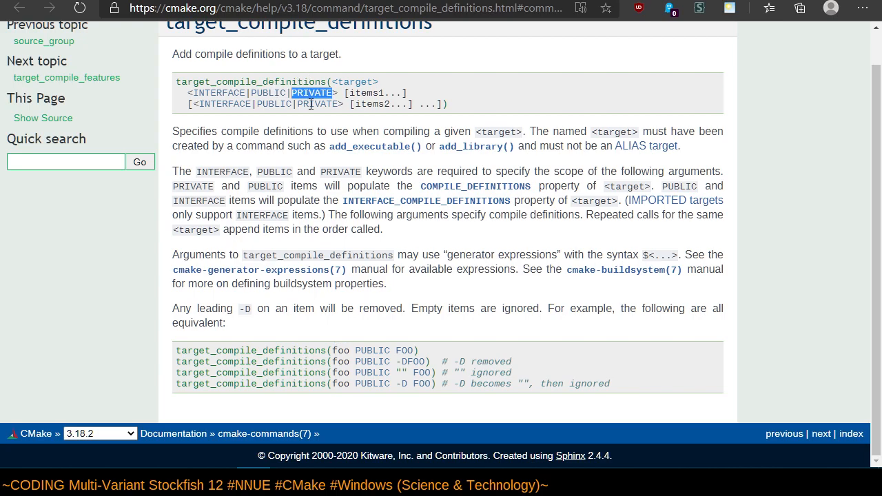
mouse_move(785, 269)
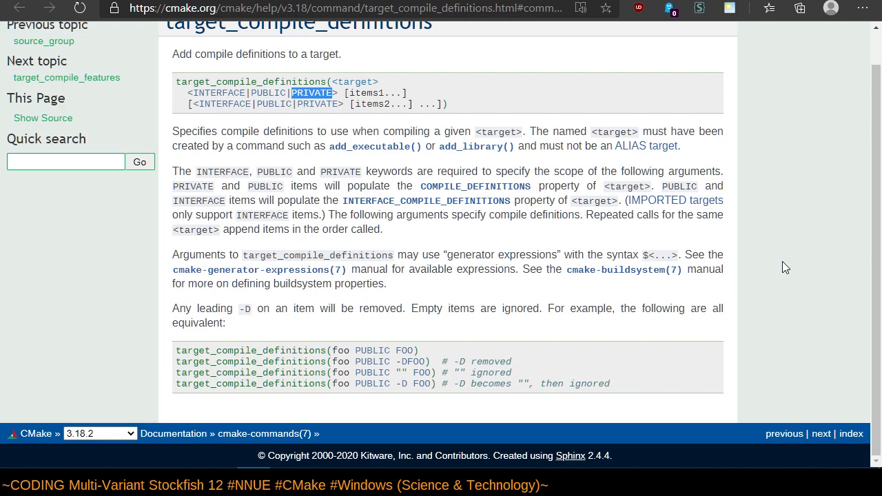
mouse_move(479, 292)
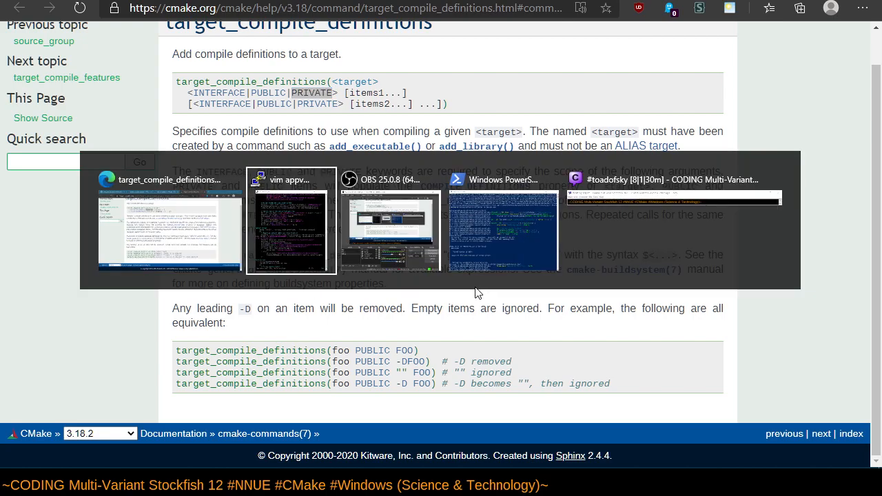
Switch to Vim and scroll appveyor.yml through the install and build_script sections.
click(290, 221)
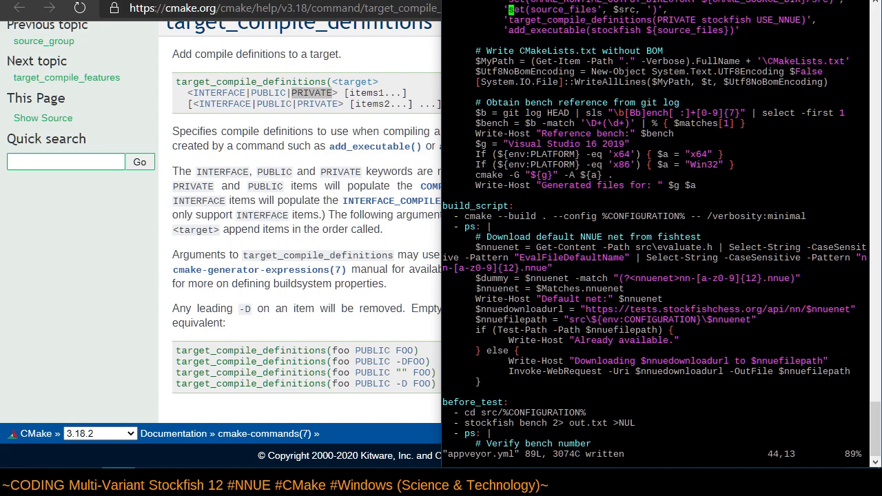
scroll(up, 3)
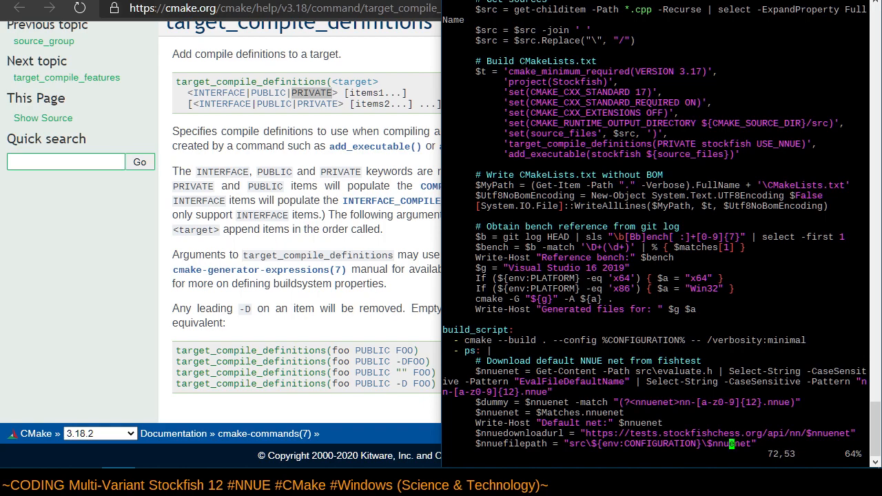
scroll(down, 3)
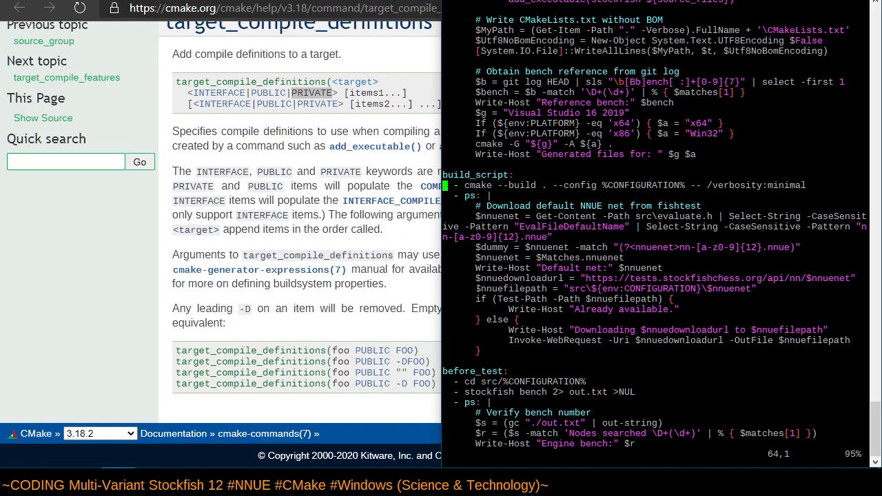
mouse_move(419, 251)
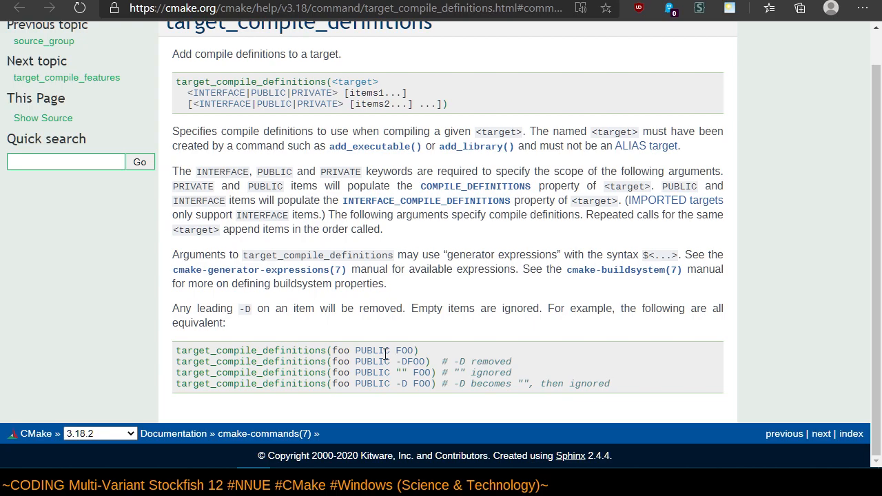
mouse_move(395, 361)
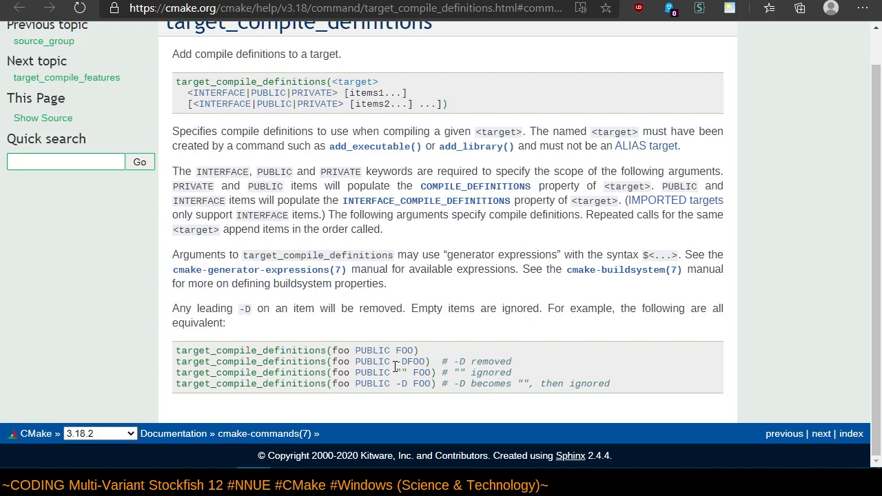
mouse_move(481, 287)
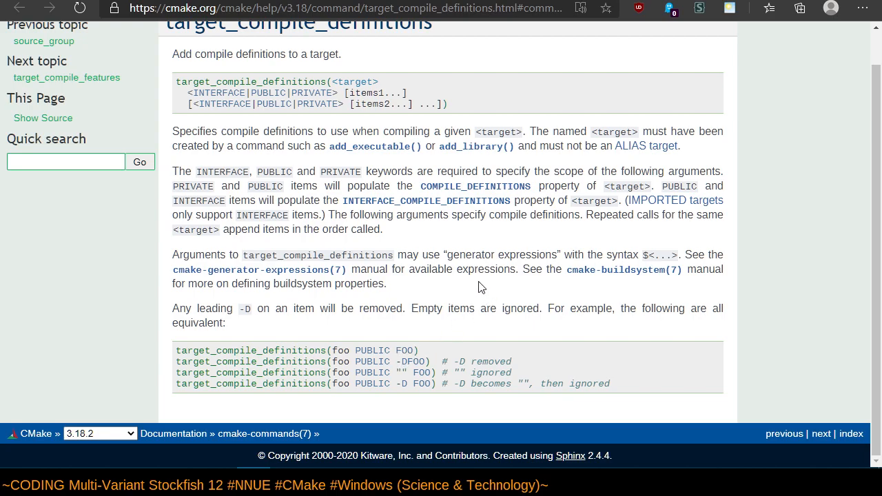
mouse_move(279, 169)
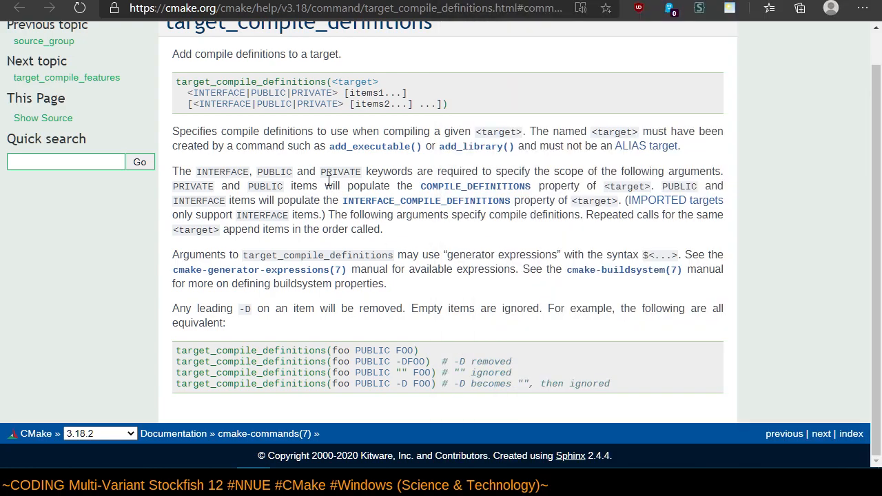
Search Google for 'cmakelists example' and browse the cmake.org result about Unicode files with BOM.
text(cmakelists example)
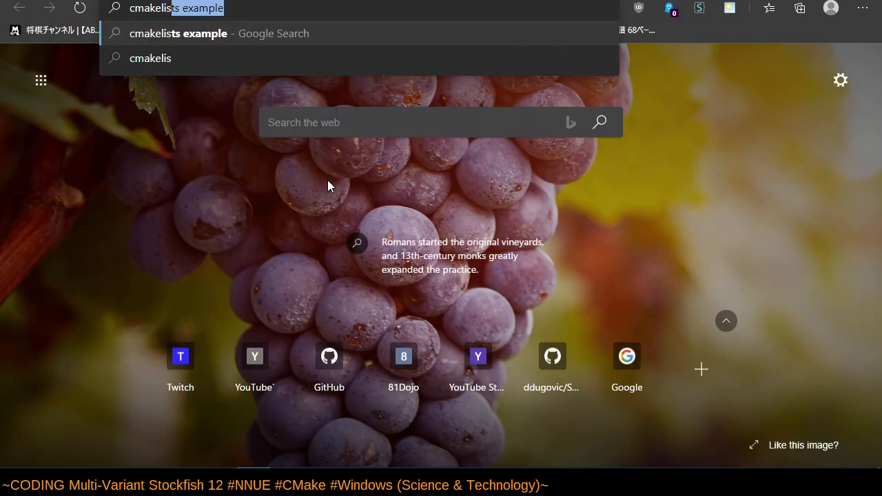
text(ts bom)
key(Return)
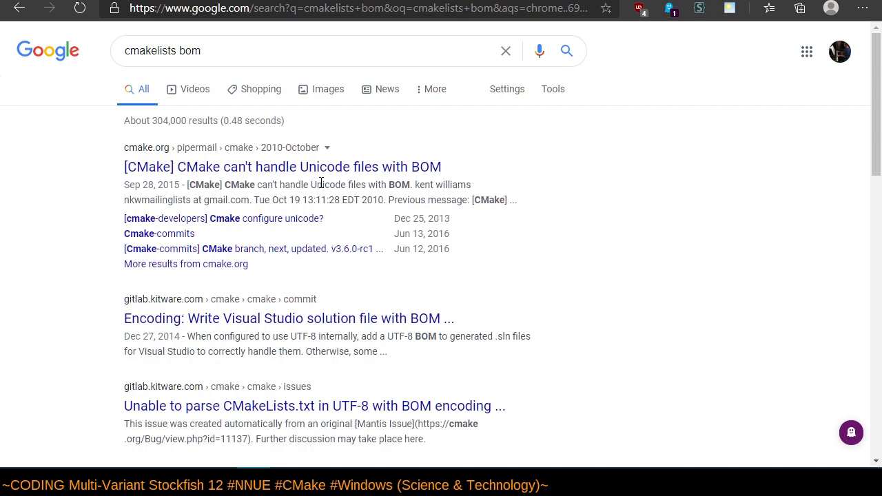
mouse_move(338, 167)
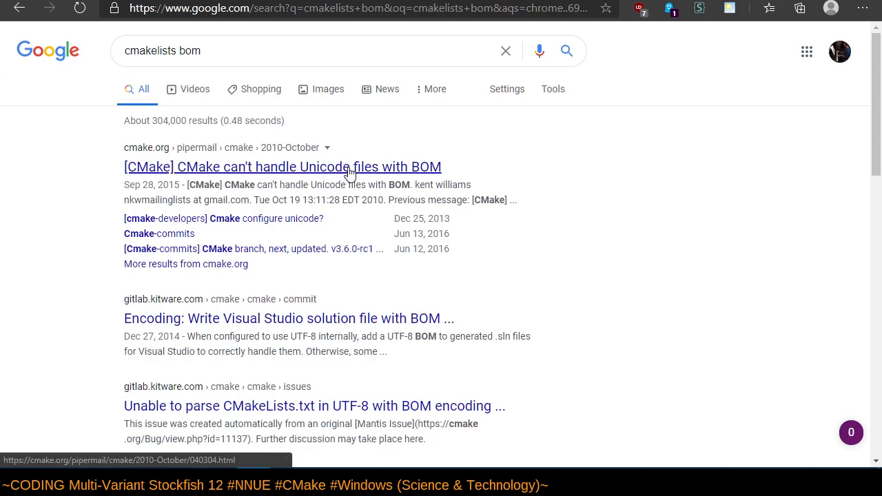
click(282, 167)
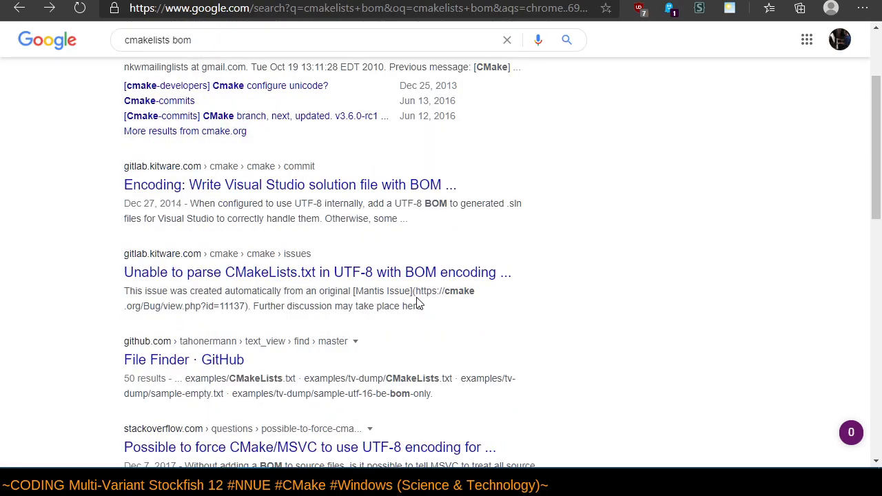
scroll(down, 3)
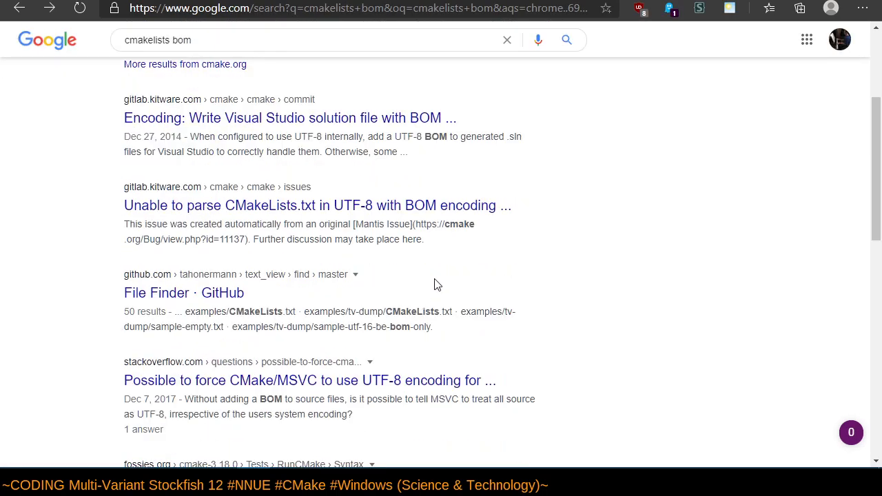
scroll(up, 3)
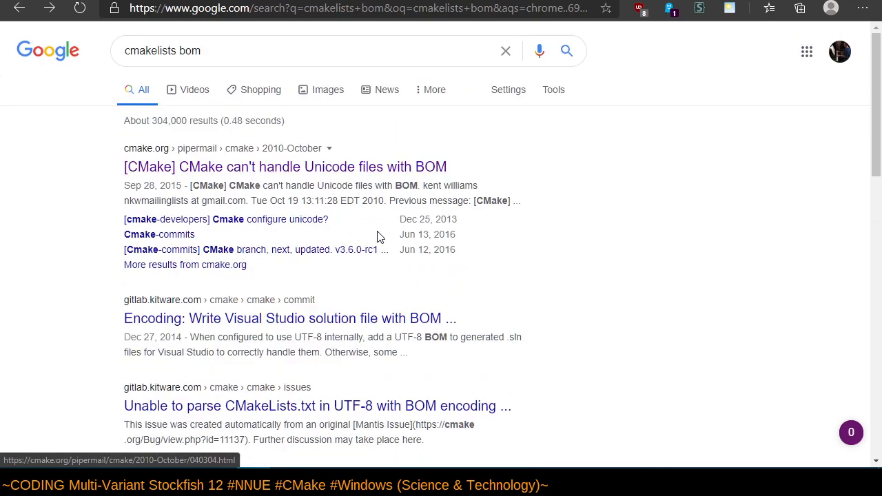
mouse_move(427, 248)
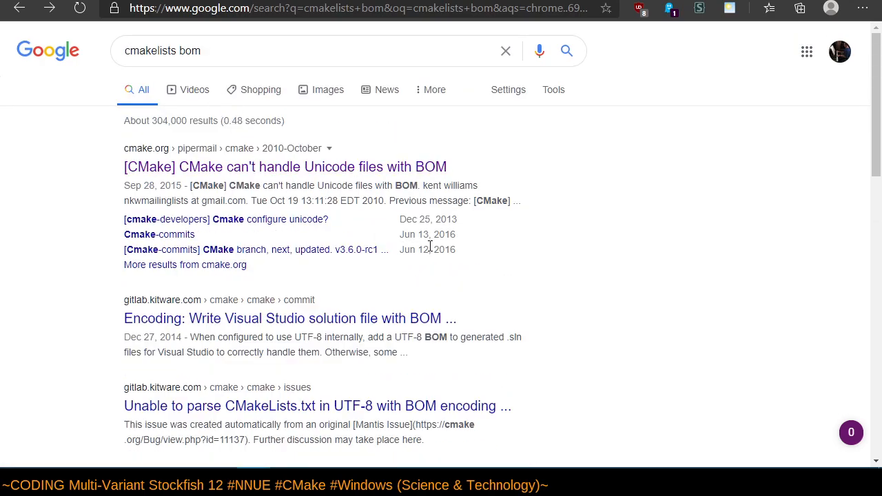
scroll(down, 3)
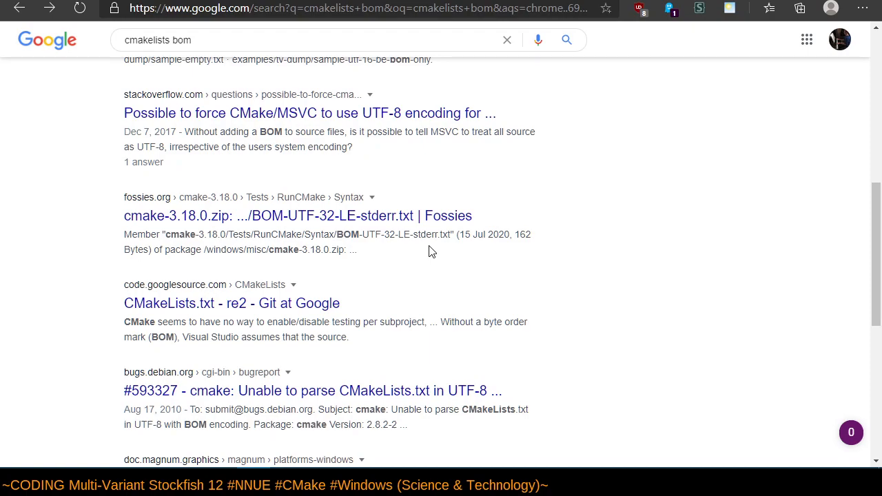
scroll(down, 3)
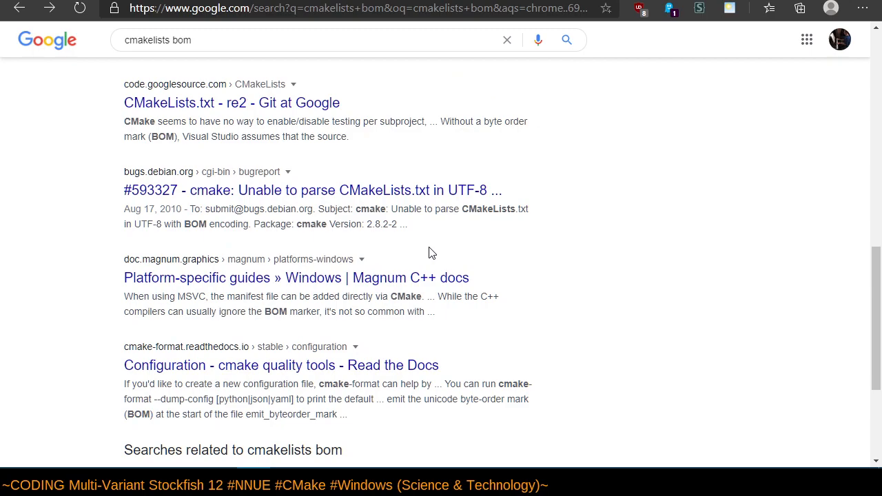
scroll(down, 3)
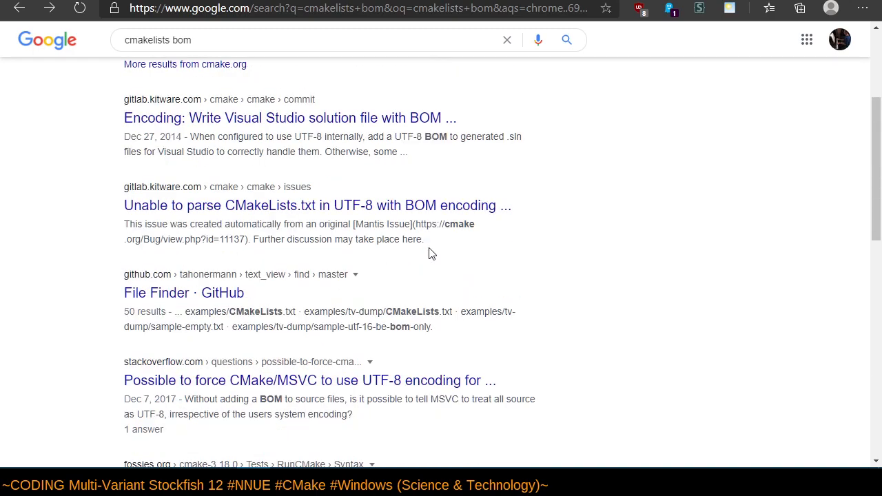
scroll(up, 3)
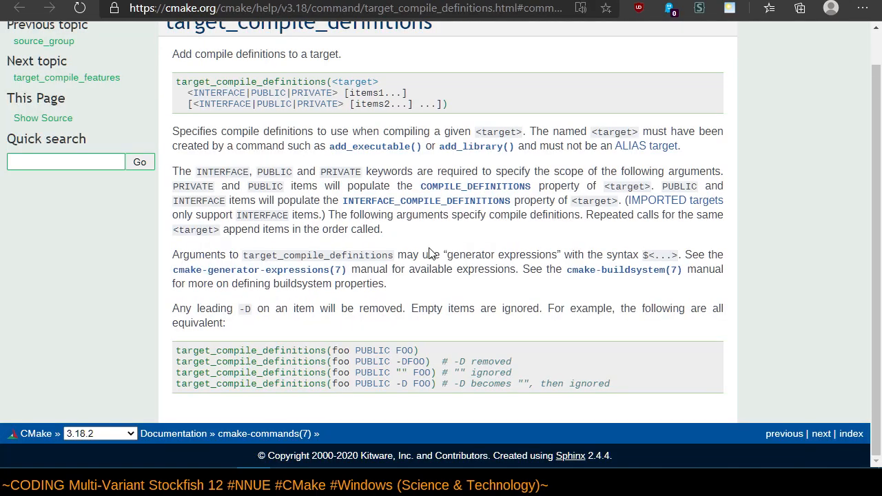
mouse_move(783, 272)
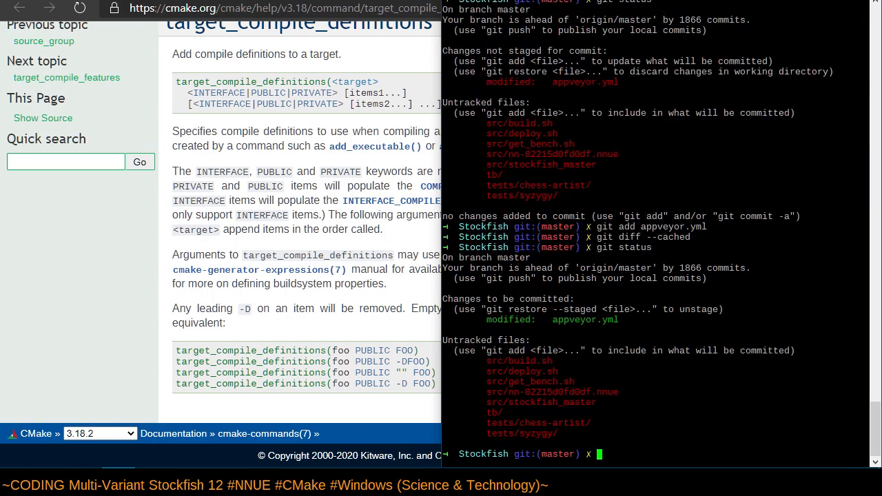
Create branch appveyor-test and commit with 'Conditionally define Use NNUE and EvalFile (fix #582)'.
text(git checkout -b appveyor)
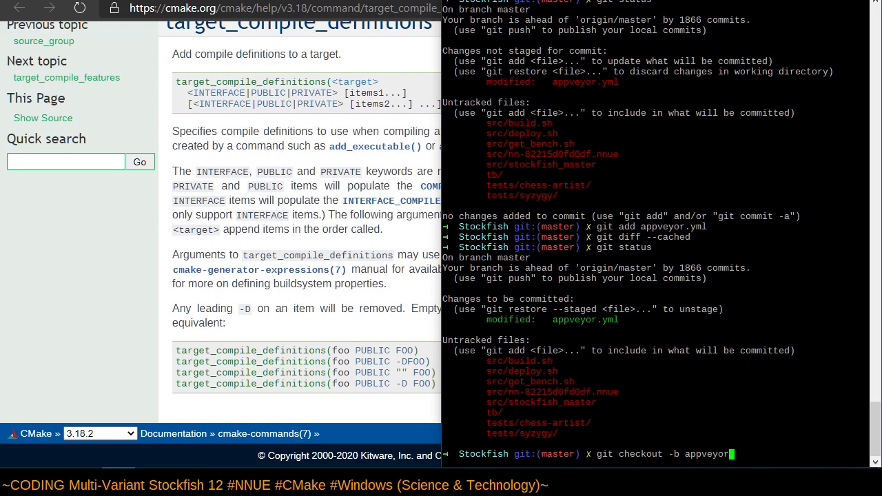
text(-test)
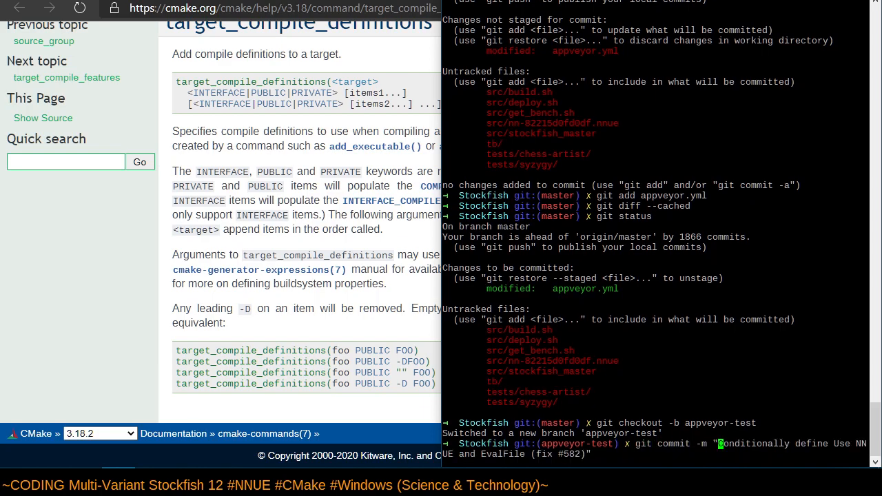
text(Test")
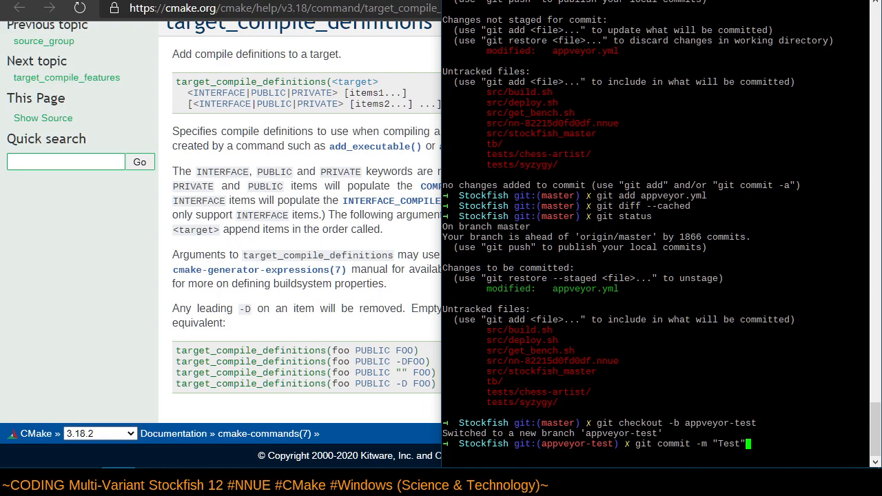
text(Conditionally define Use NNUE and EvalFile (fix #582))
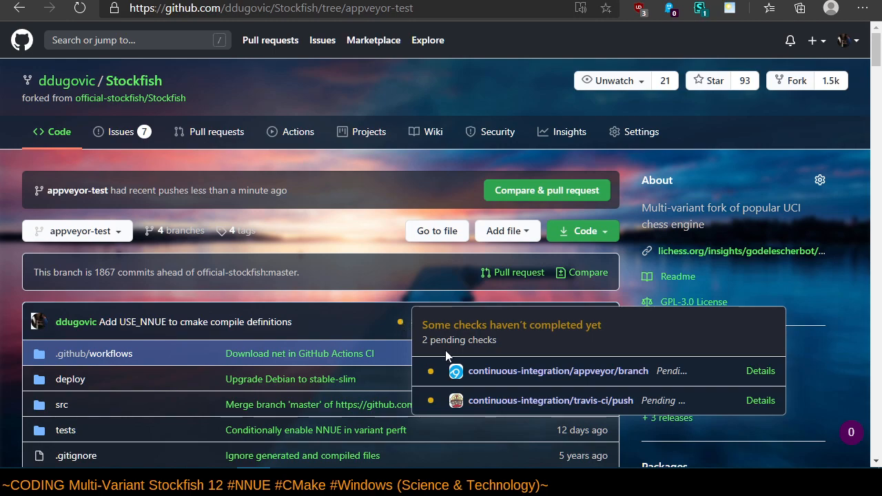
mouse_move(760, 371)
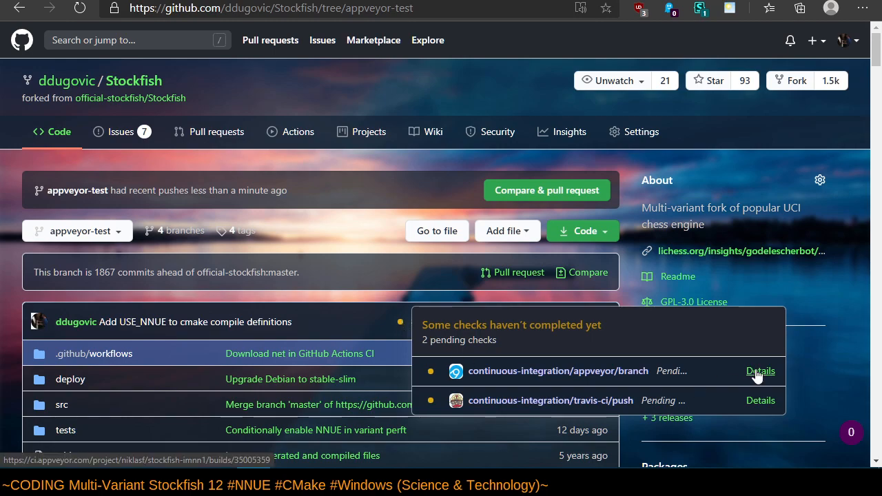
Open Details for the pending continuous-integration/appveyor/branch check on the latest commit.
click(761, 371)
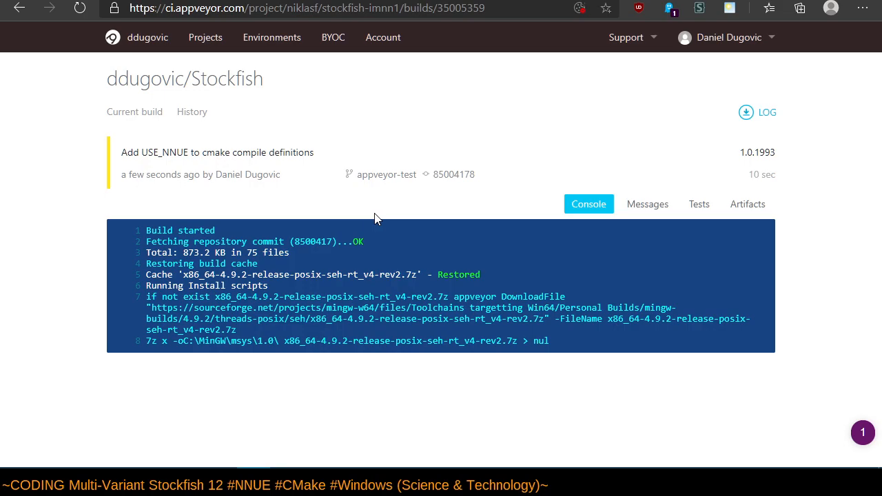
Read the appveyor-test build console log through to Build success and back up.
scroll(down, 3)
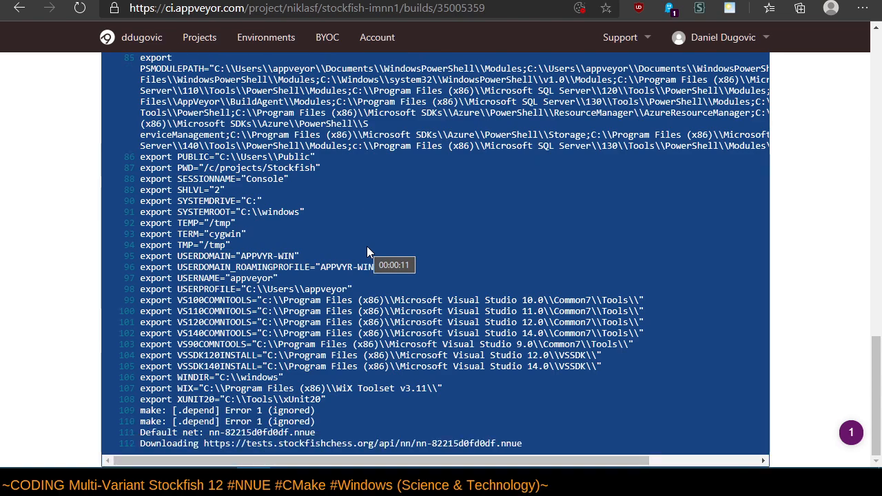
scroll(down, 3)
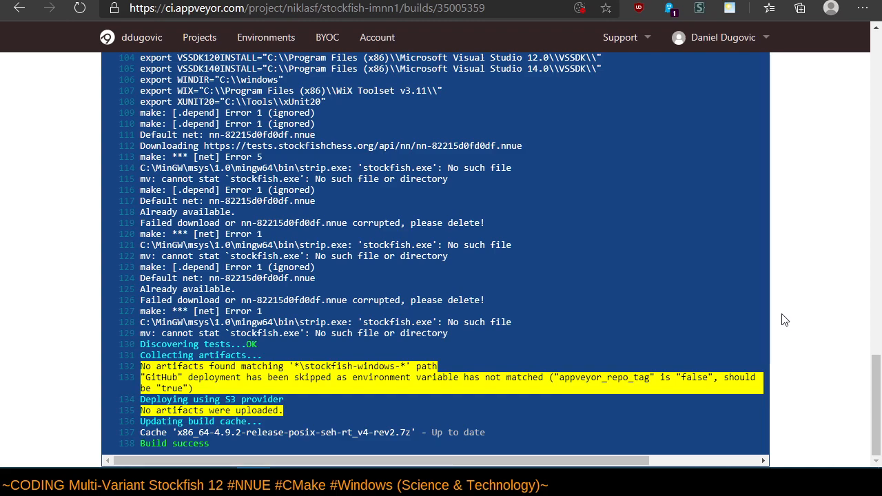
mouse_move(773, 354)
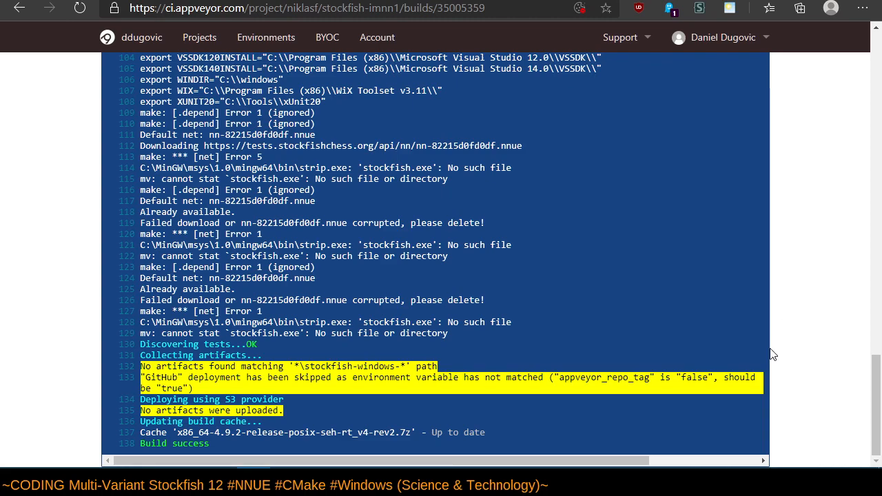
mouse_move(756, 370)
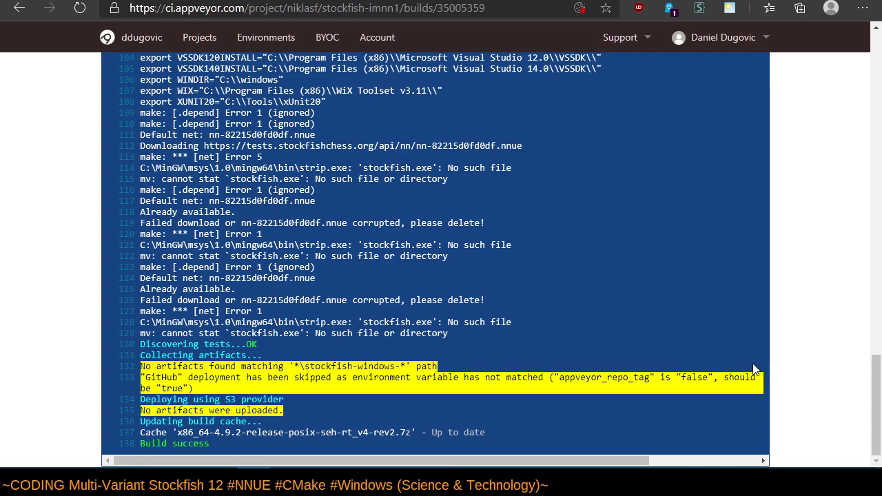
mouse_move(731, 342)
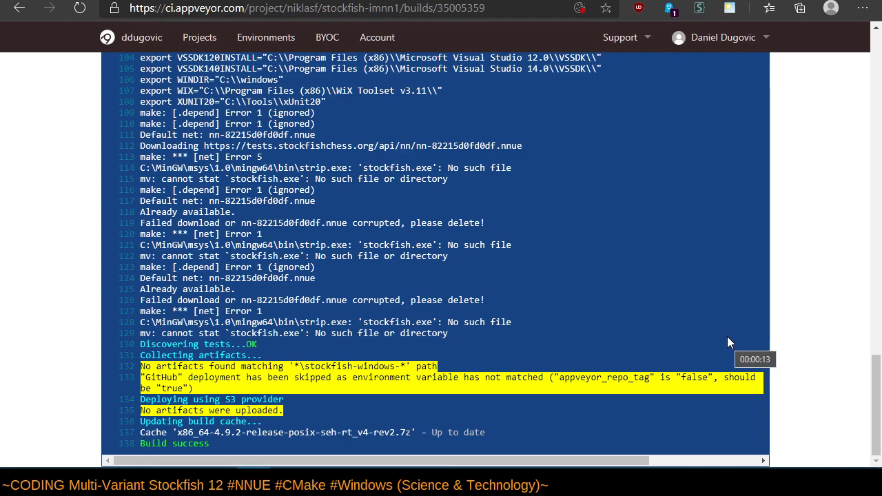
scroll(up, 3)
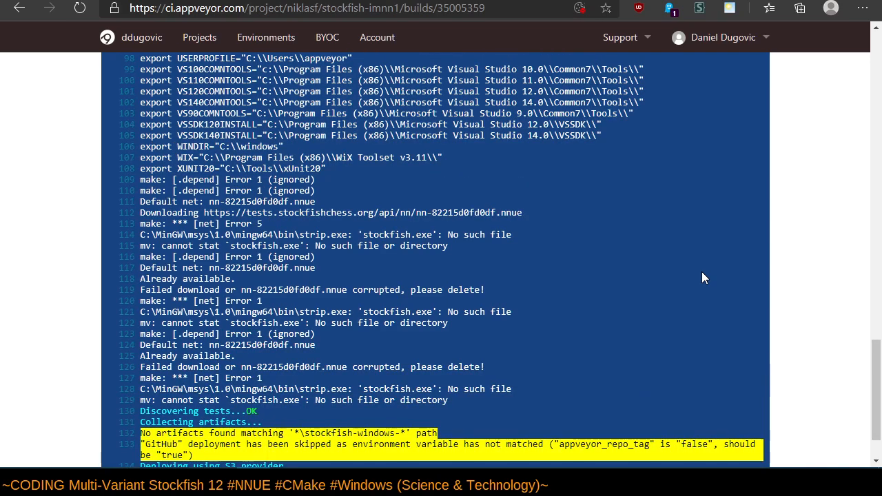
scroll(up, 3)
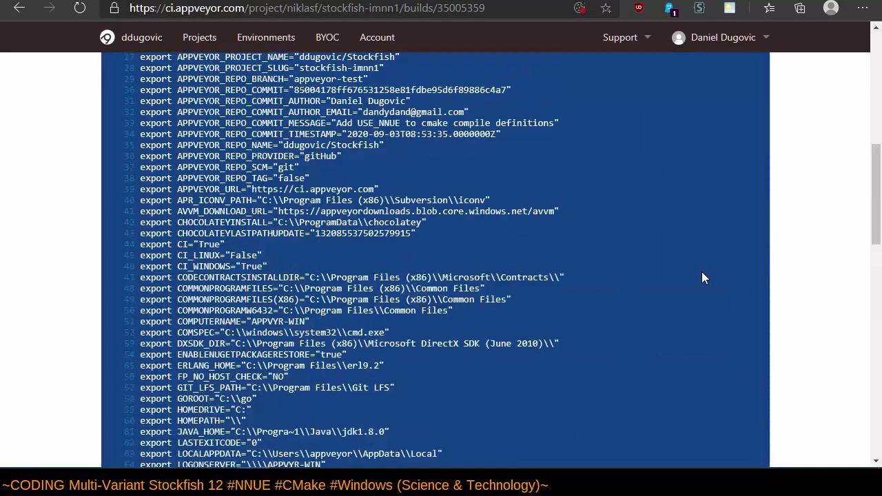
scroll(up, 3)
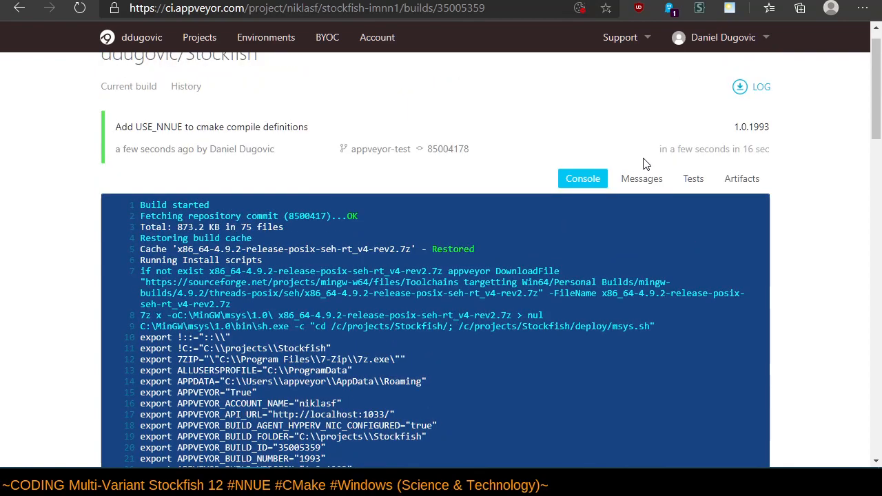
mouse_move(665, 245)
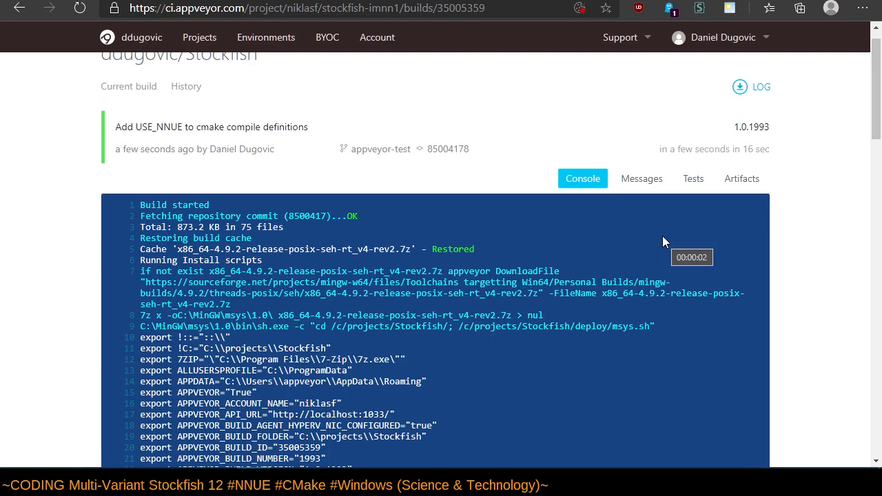
scroll(down, 3)
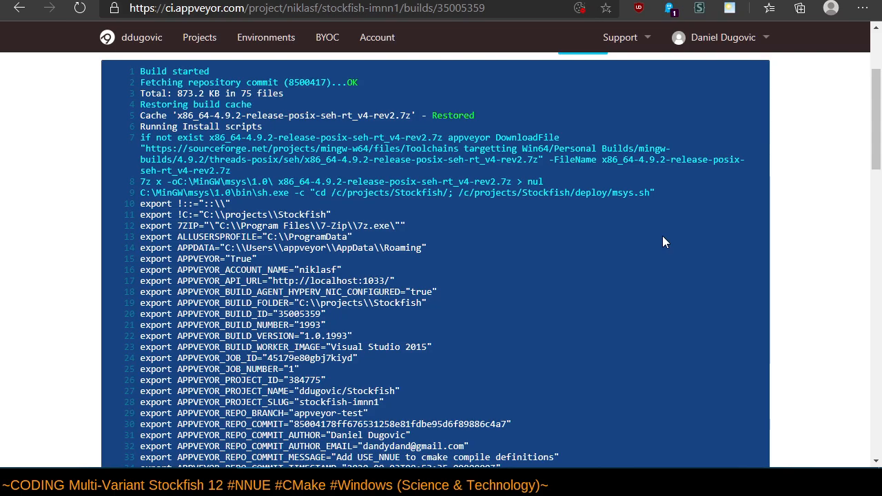
scroll(down, 3)
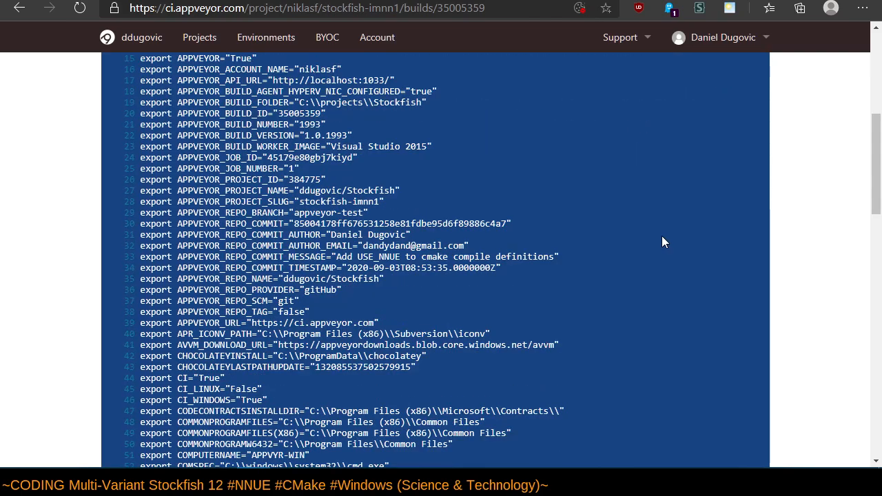
scroll(down, 3)
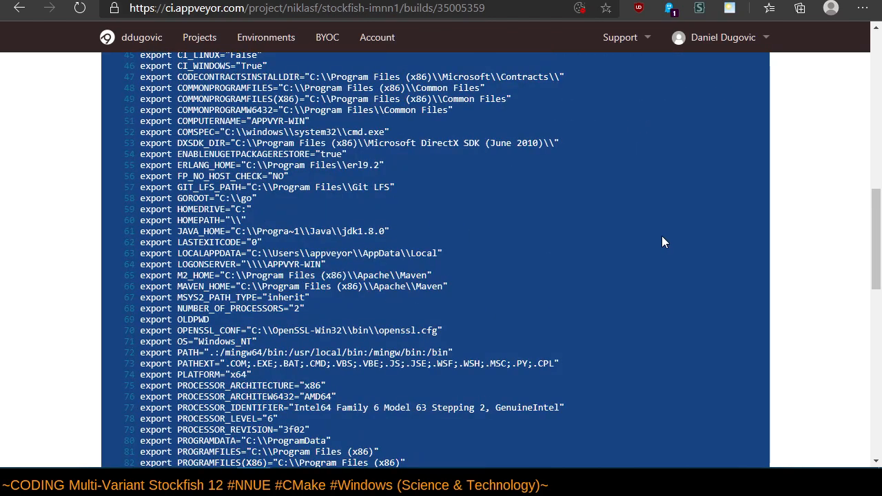
scroll(up, 3)
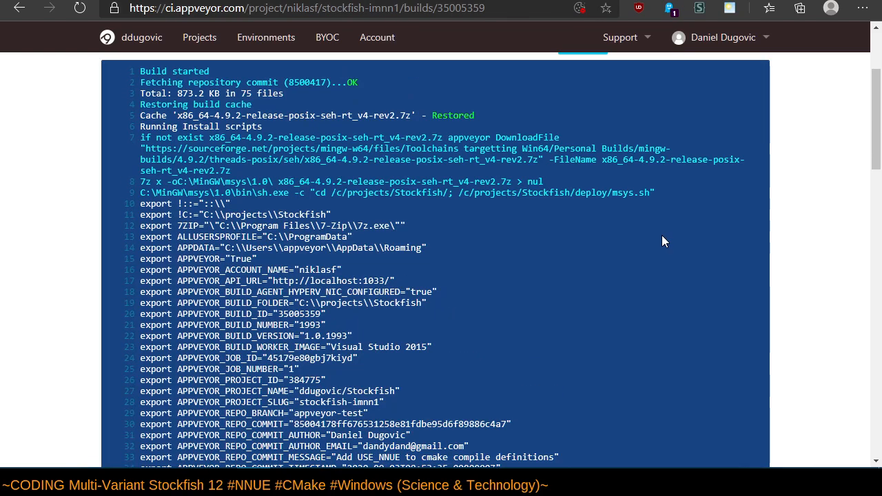
scroll(down, 3)
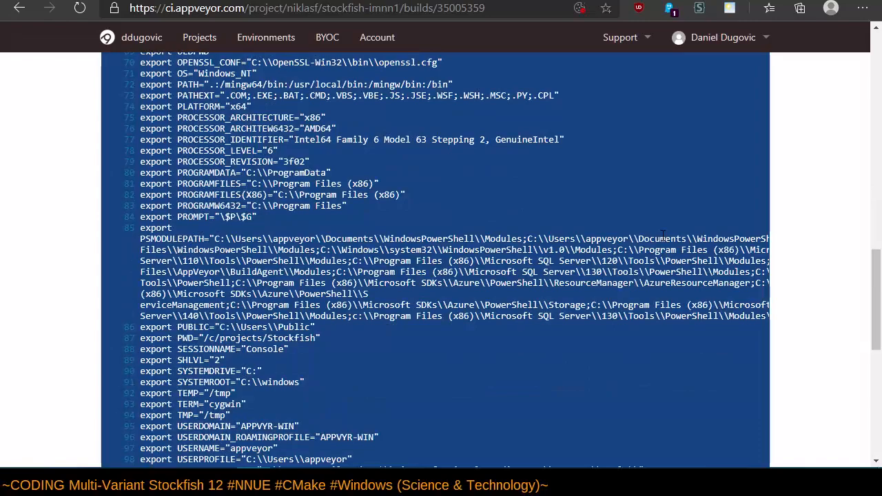
scroll(down, 3)
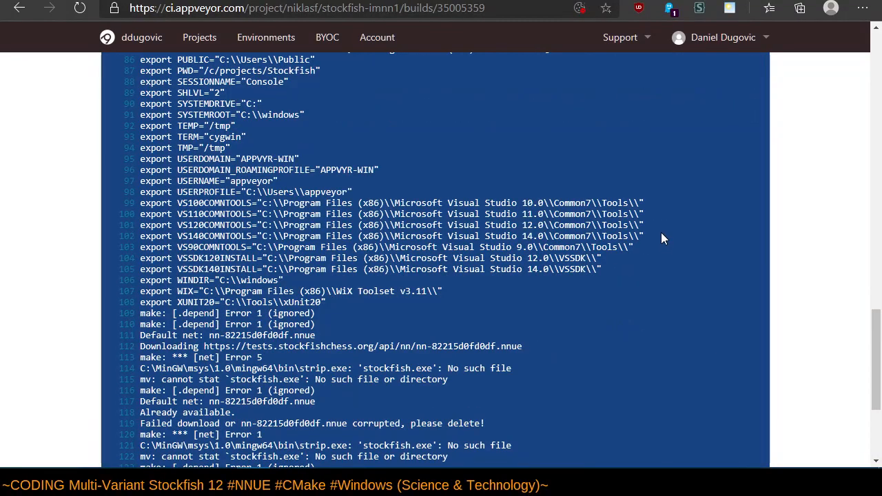
scroll(down, 3)
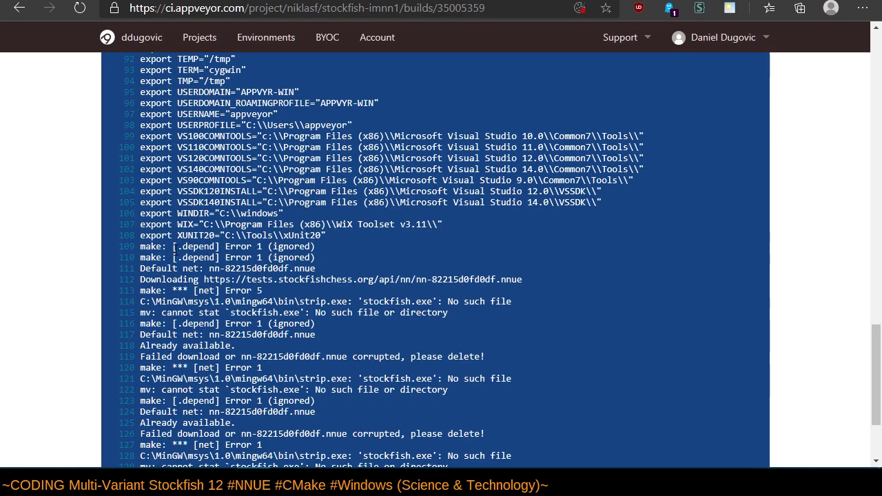
mouse_move(234, 268)
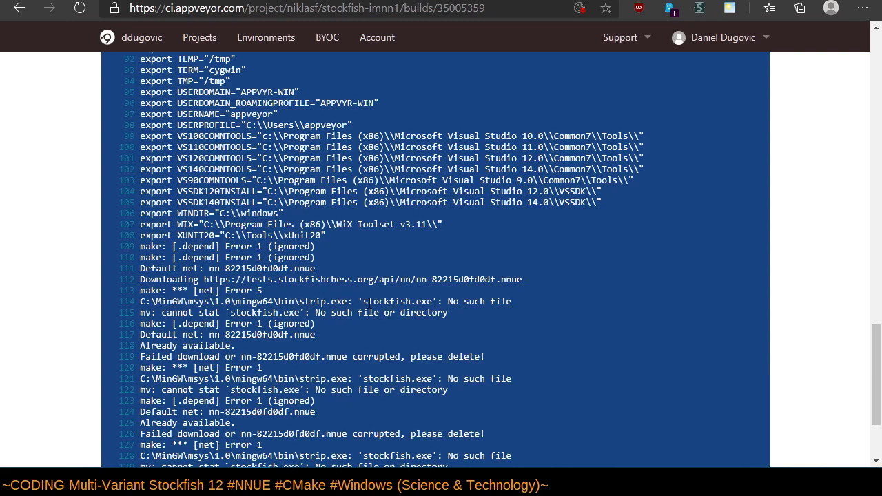
mouse_move(540, 330)
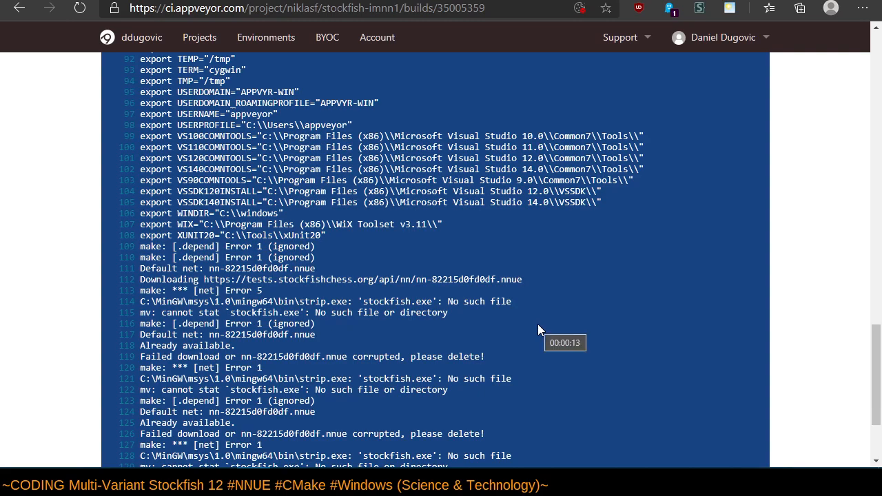
mouse_move(435, 253)
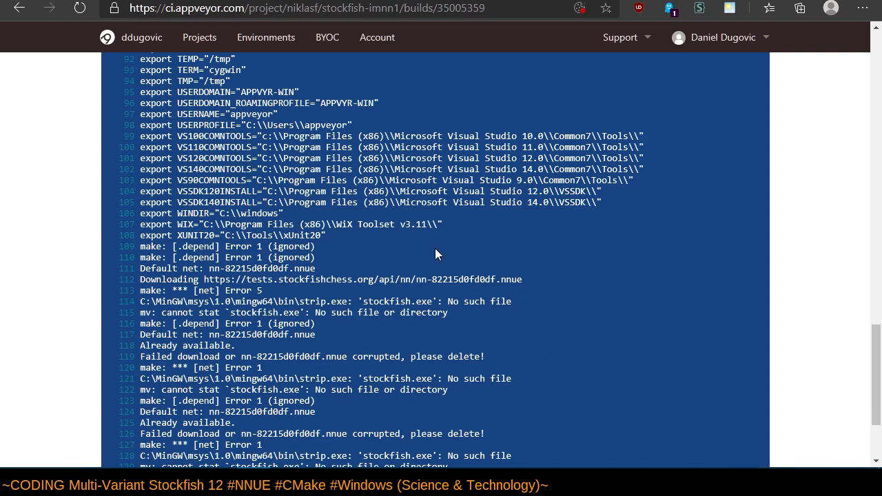
mouse_move(519, 325)
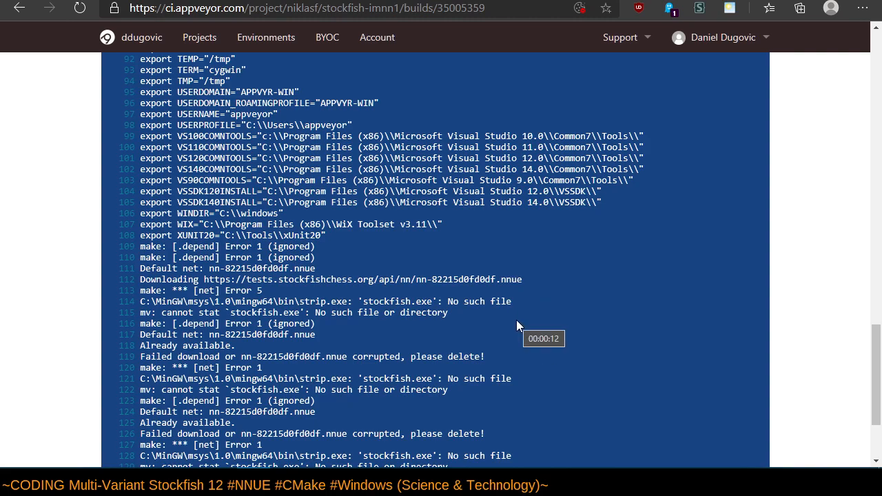
mouse_move(524, 326)
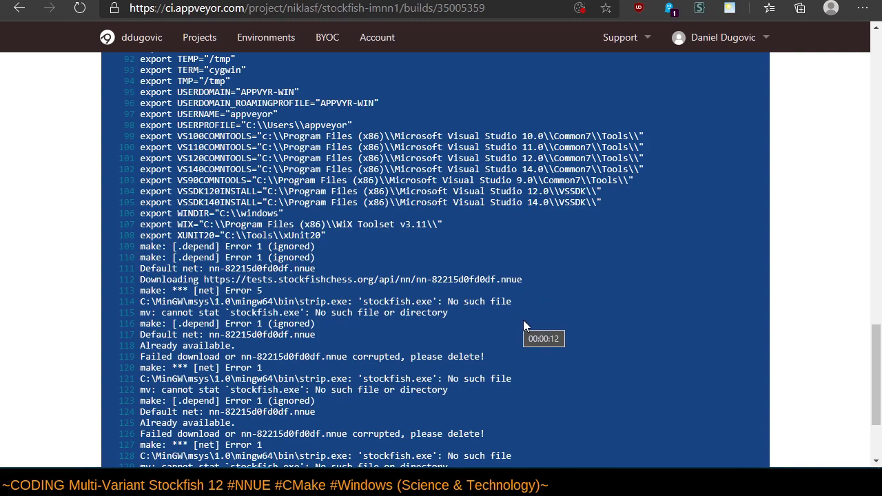
scroll(down, 3)
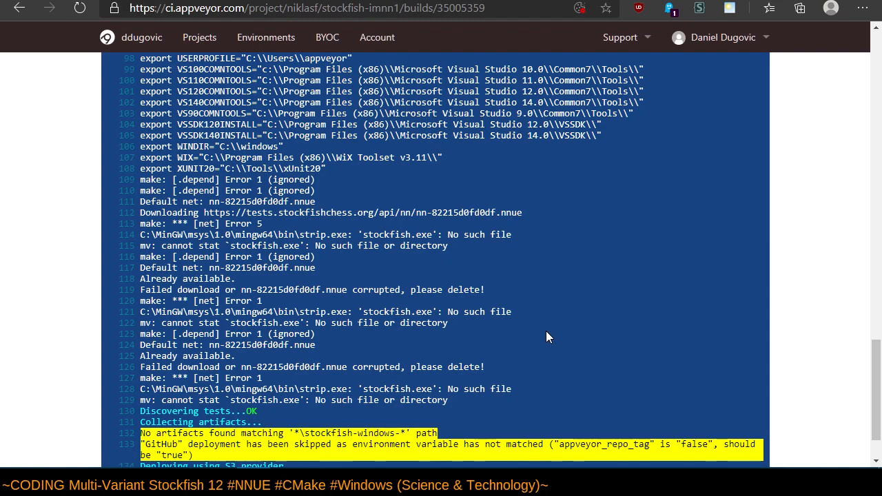
scroll(down, 3)
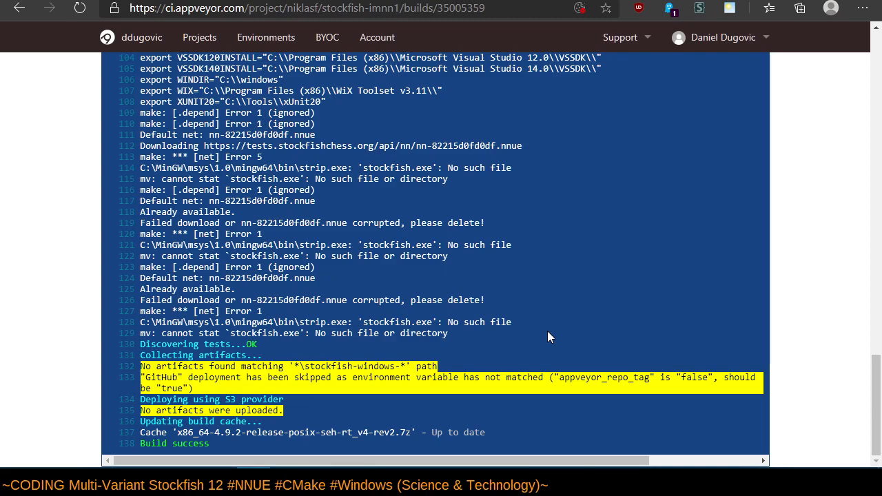
mouse_move(565, 329)
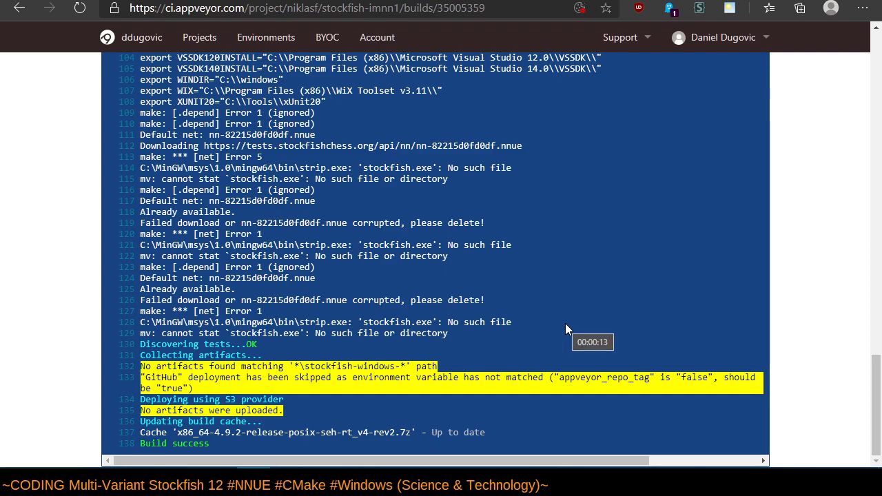
mouse_move(591, 268)
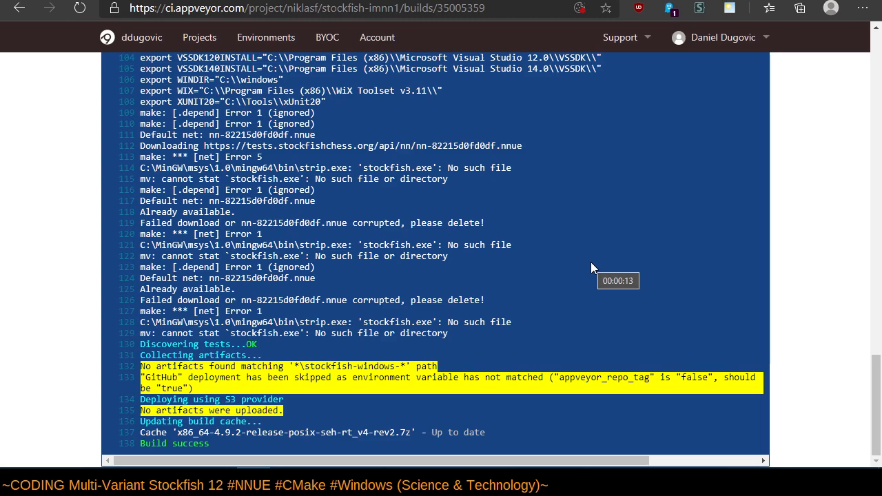
mouse_move(607, 269)
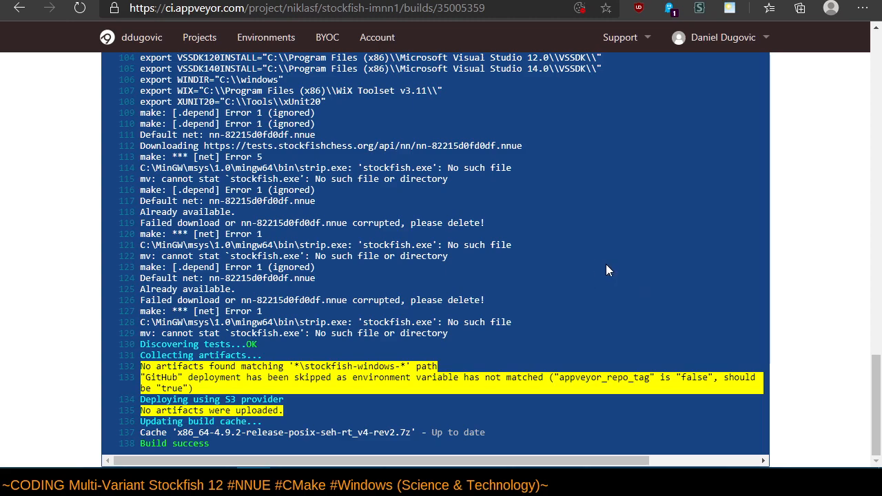
mouse_move(623, 295)
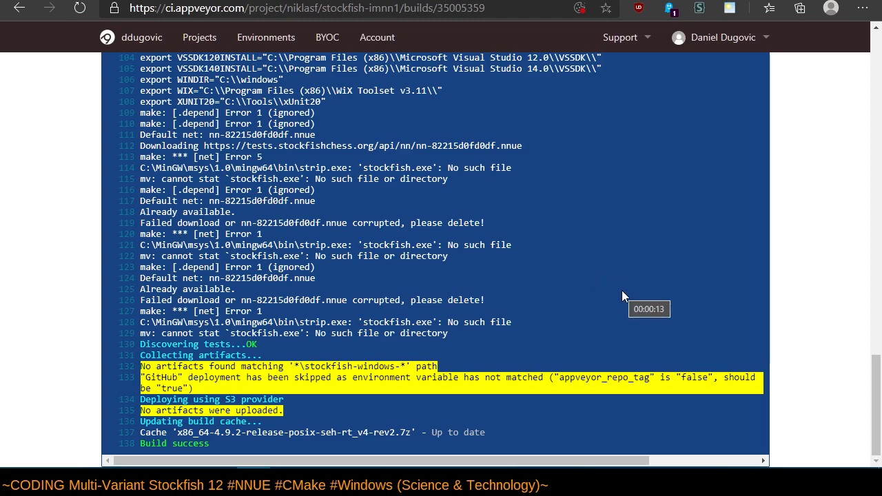
scroll(up, 3)
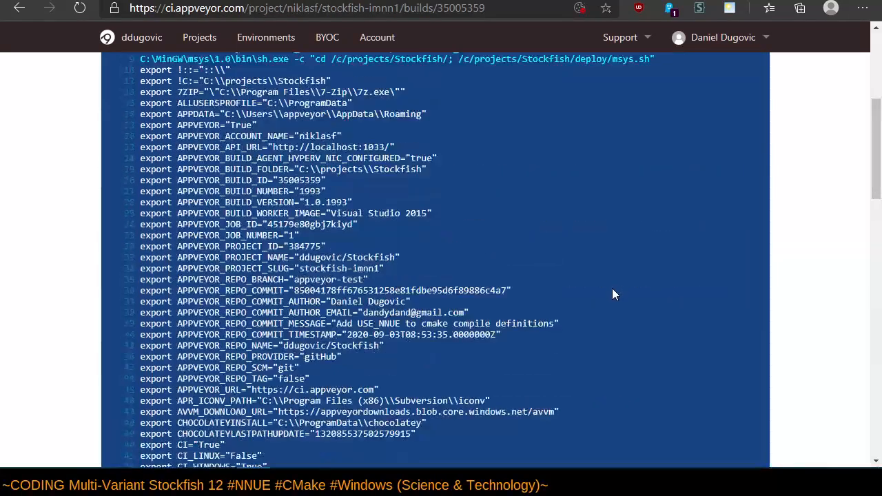
scroll(up, 3)
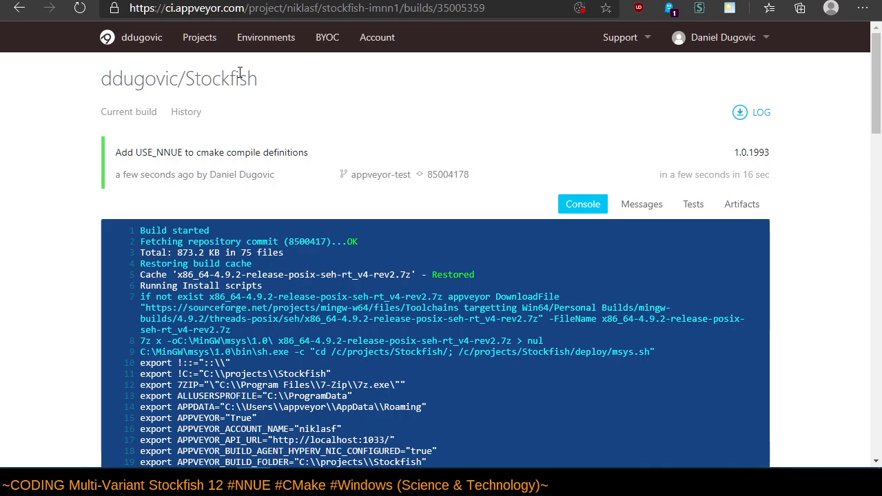
Open the Current build page and scan build 1.0.1993's environment-export console.
click(130, 112)
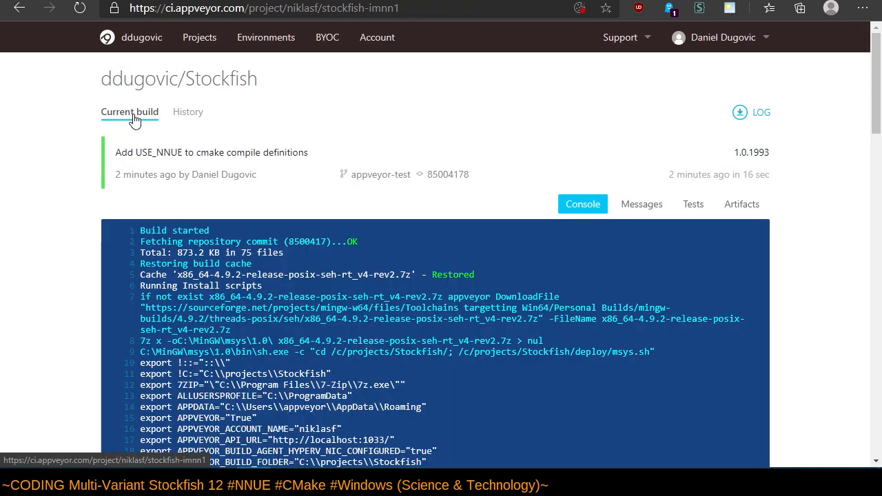
mouse_move(406, 164)
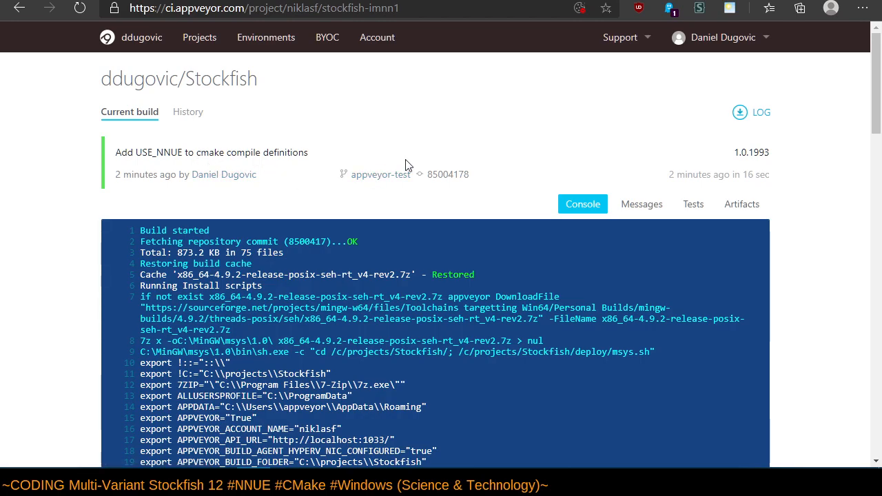
mouse_move(399, 191)
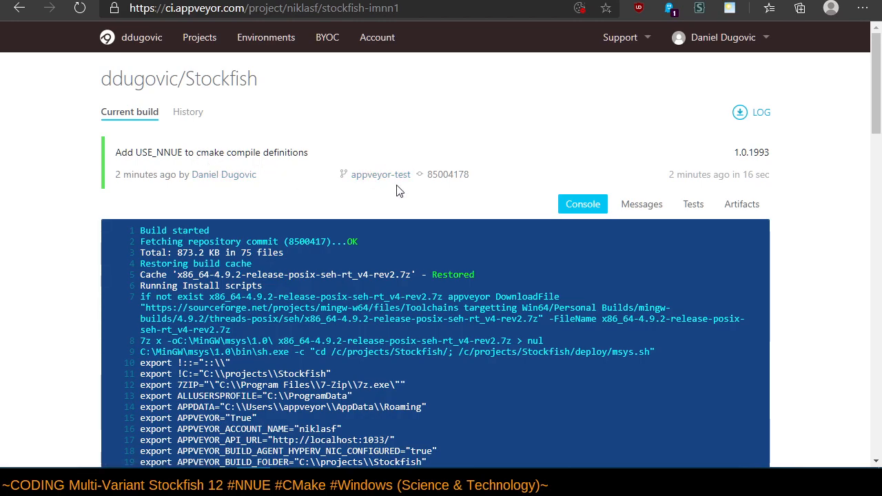
scroll(down, 3)
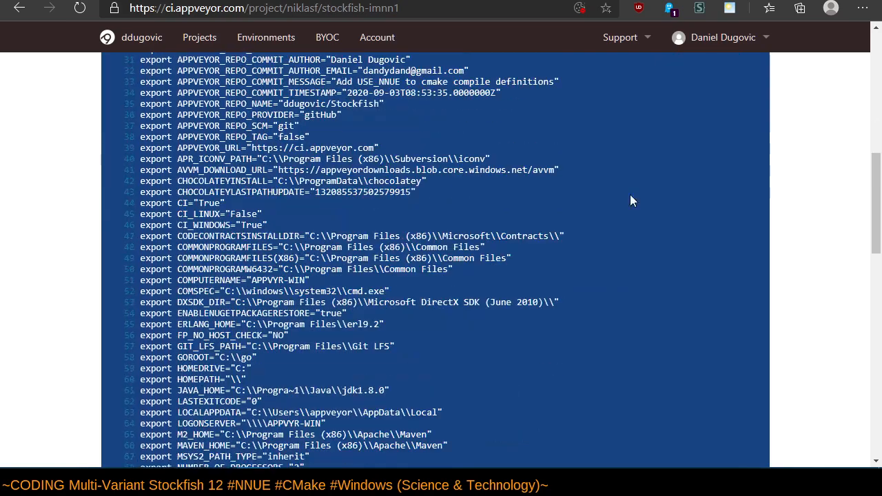
scroll(up, 3)
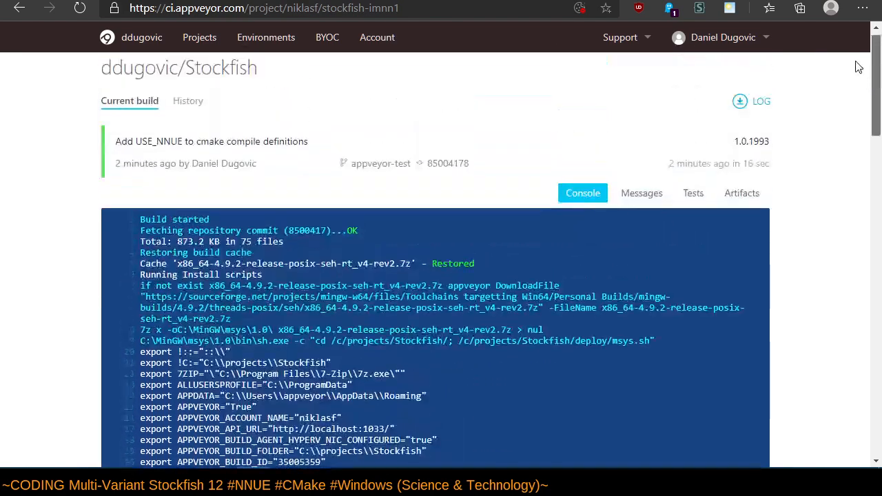
scroll(down, 3)
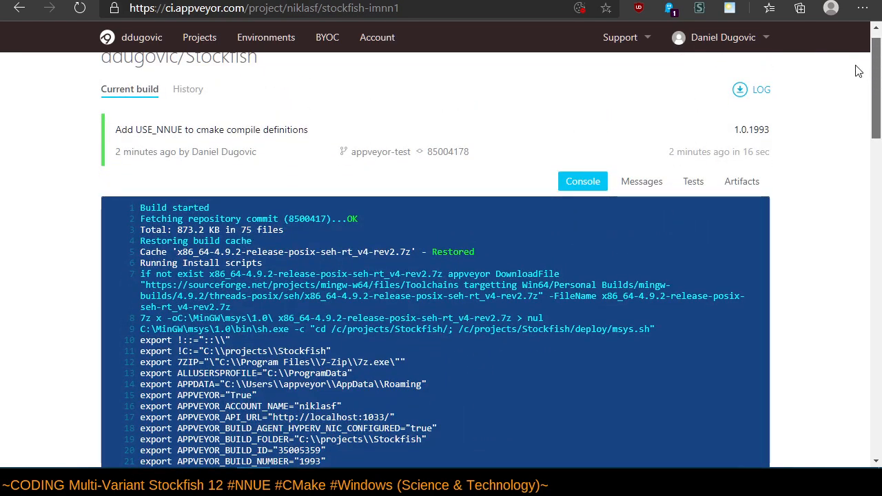
scroll(up, 3)
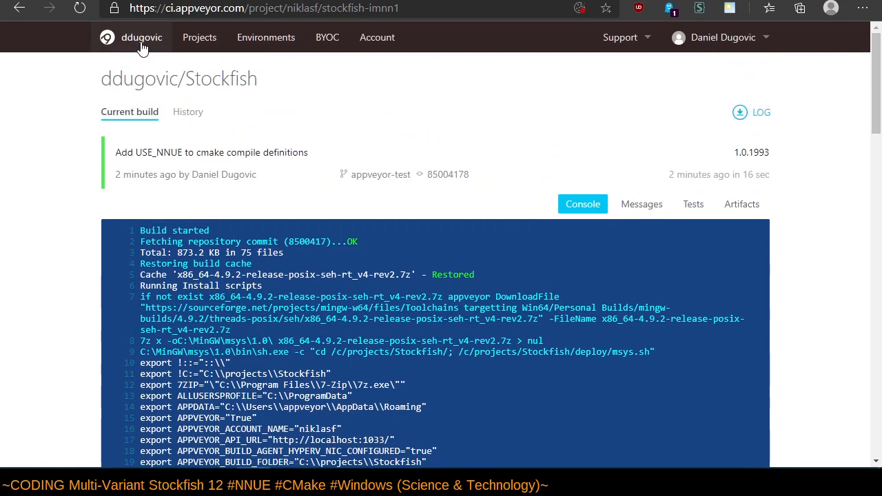
click(199, 37)
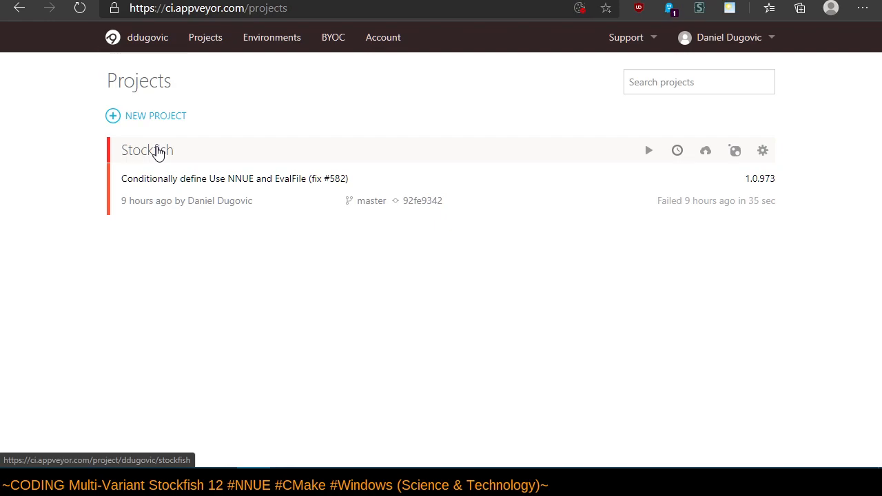
click(147, 150)
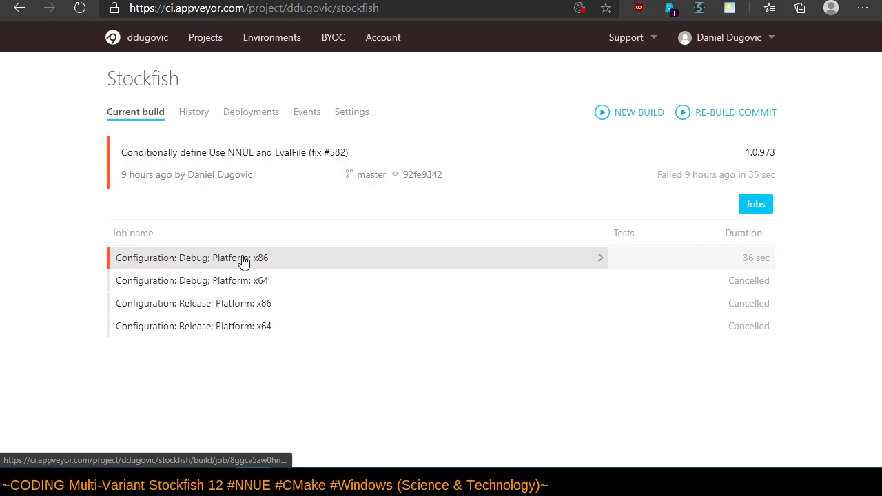
mouse_move(234, 269)
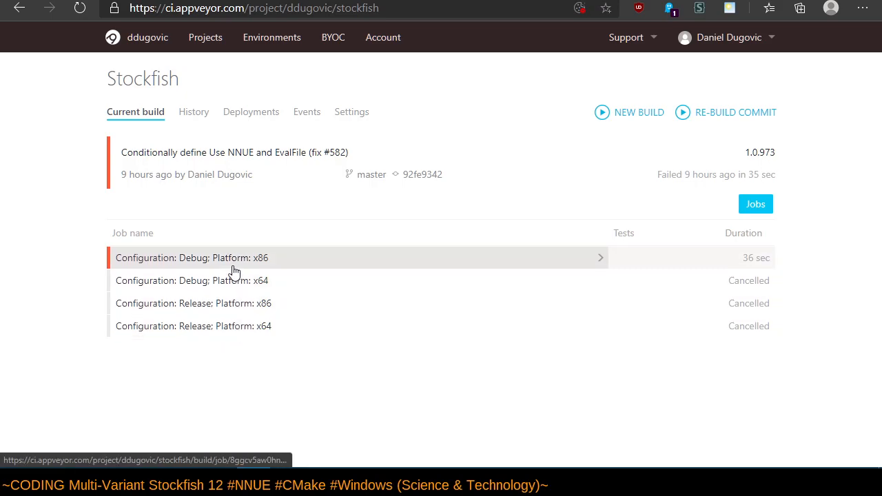
click(235, 258)
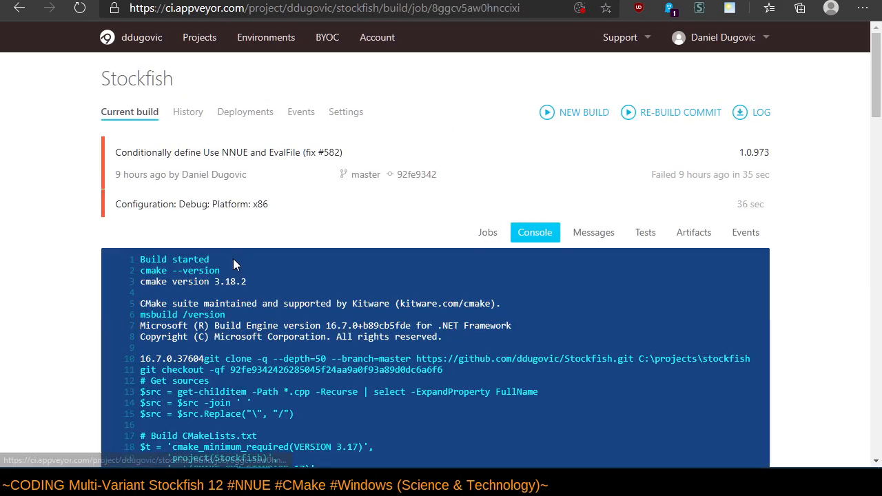
scroll(down, 3)
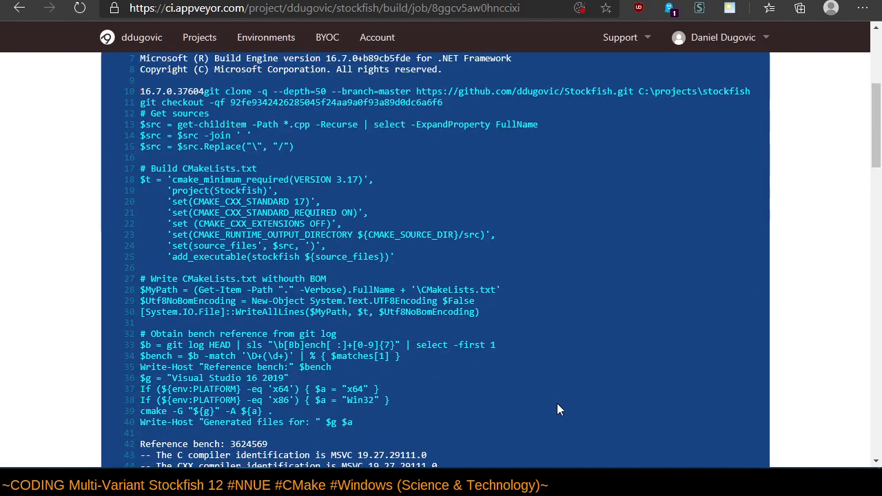
mouse_move(466, 279)
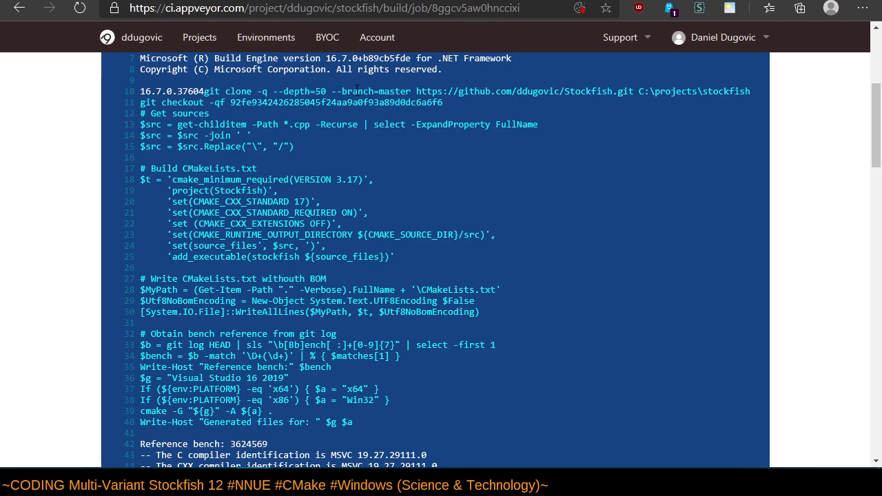
double_click(371, 91)
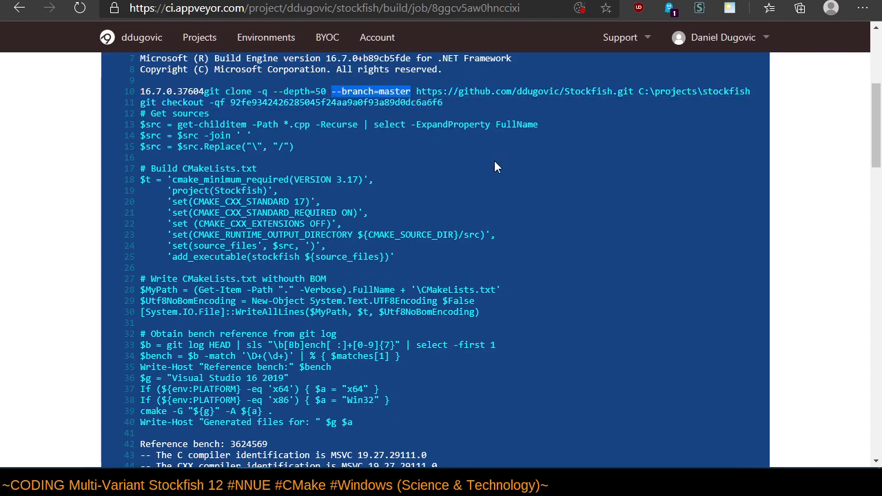
mouse_move(496, 166)
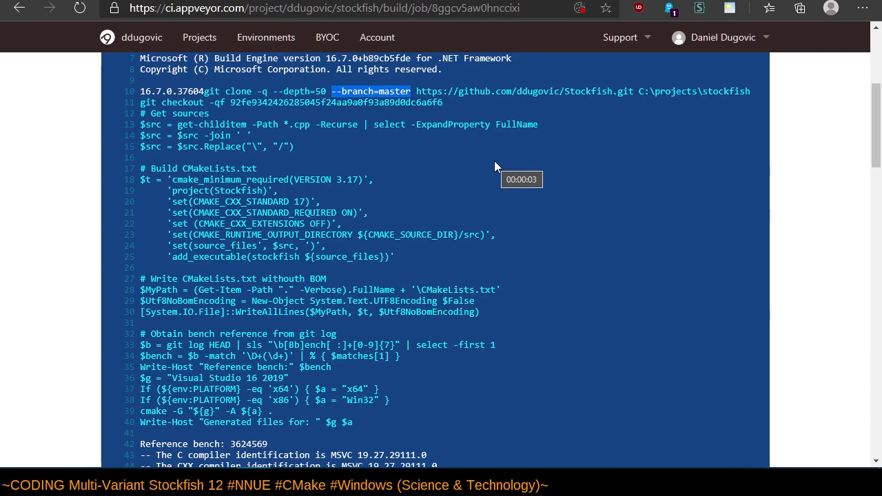
mouse_move(489, 167)
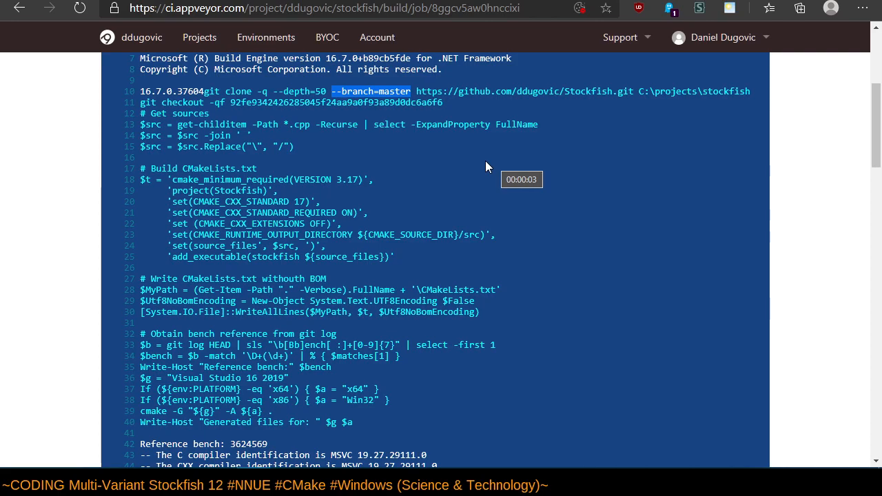
mouse_move(151, 196)
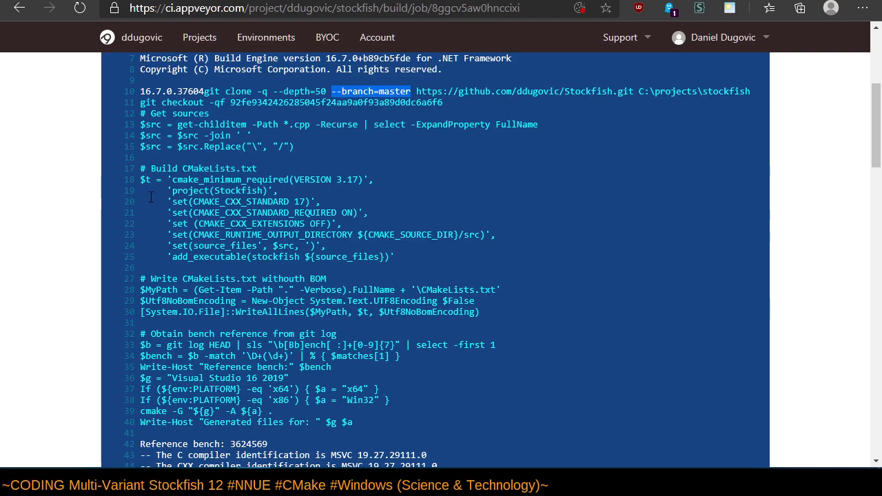
mouse_move(117, 218)
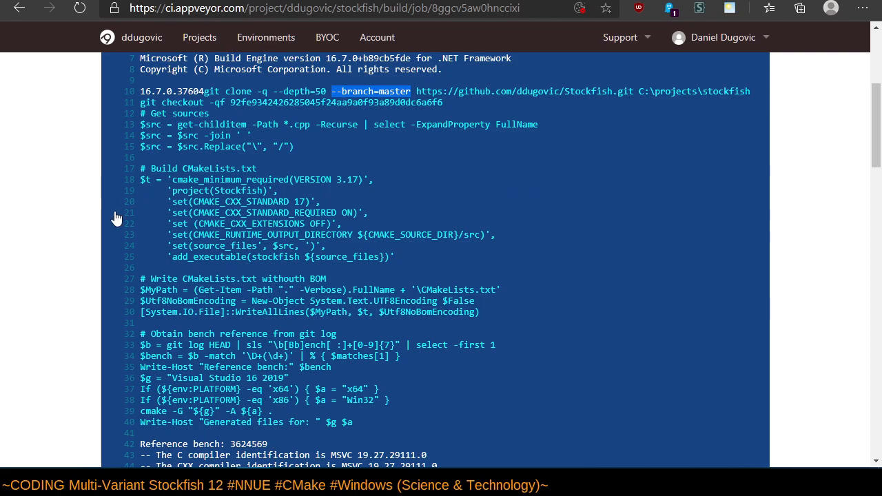
scroll(up, 3)
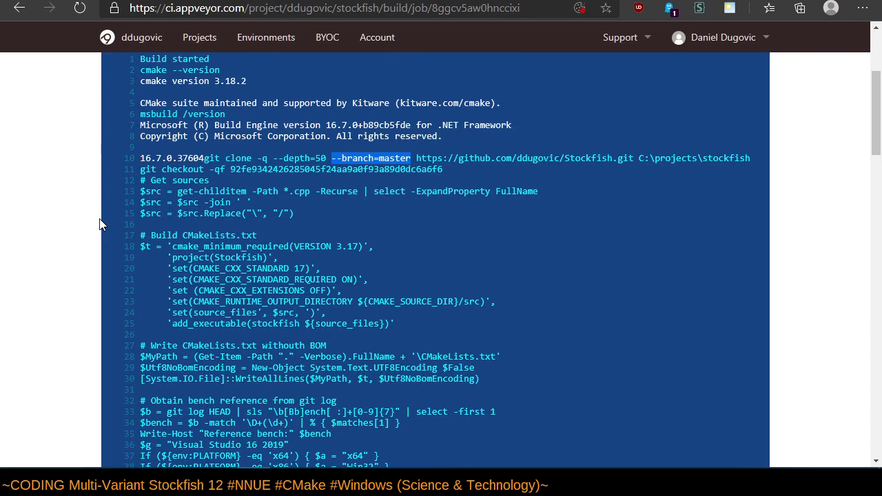
mouse_move(404, 181)
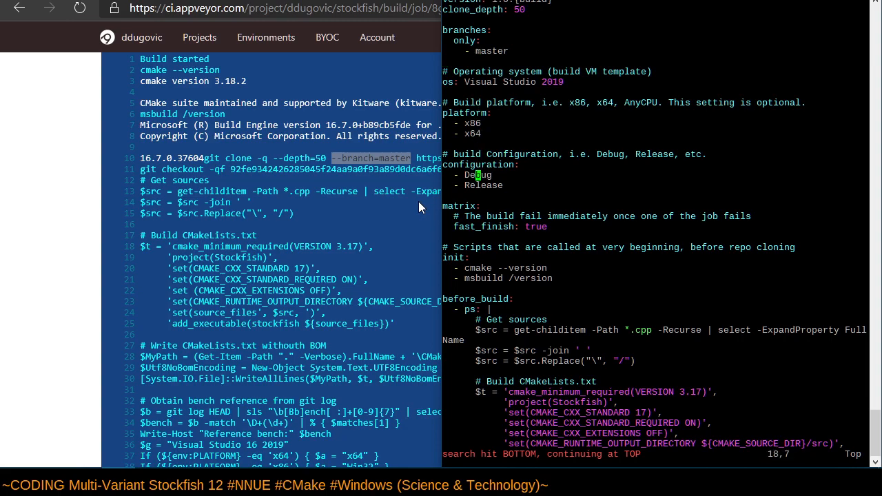
Replace 'master' with 'appveyor-test' under branches: only: in appveyor.yml.
scroll(down, 3)
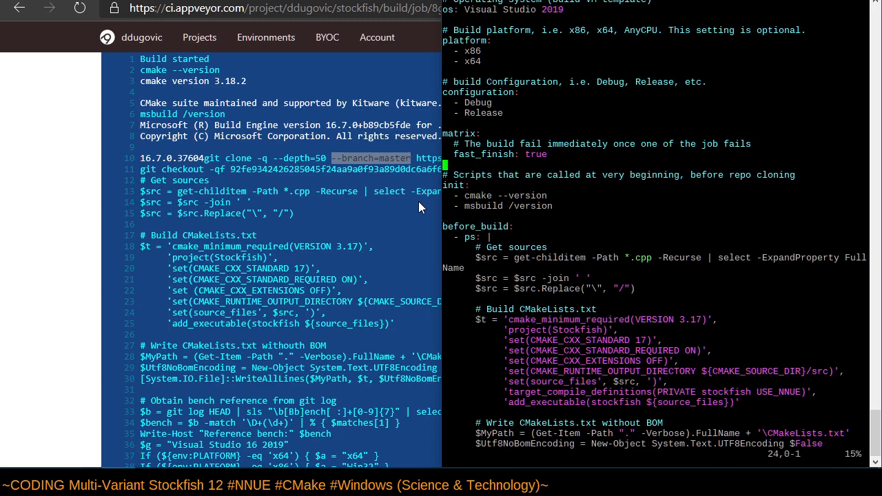
scroll(up, 3)
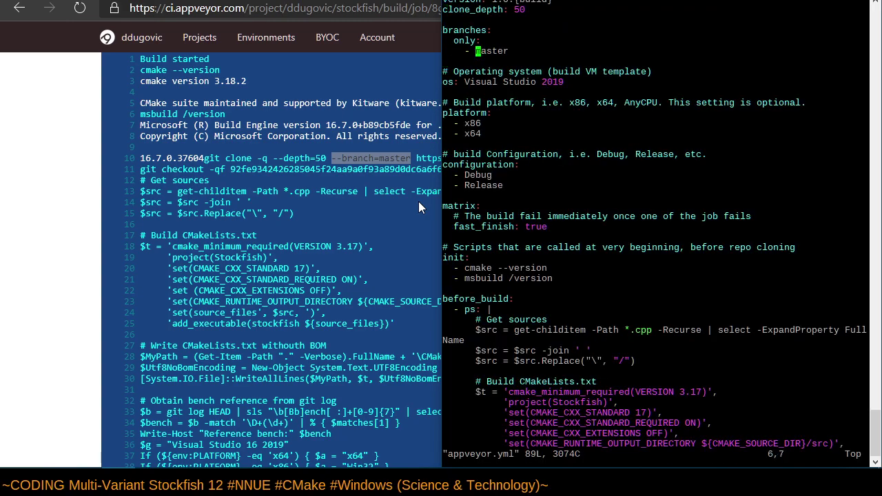
text(app)
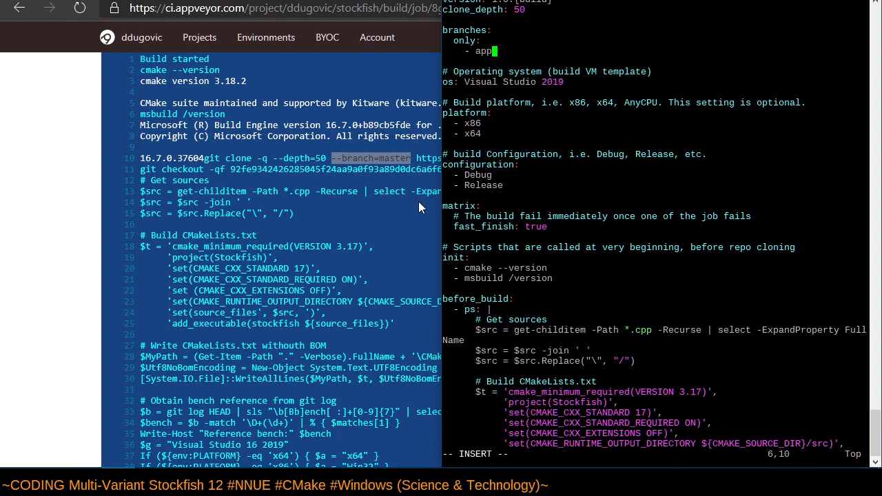
text(veyor)
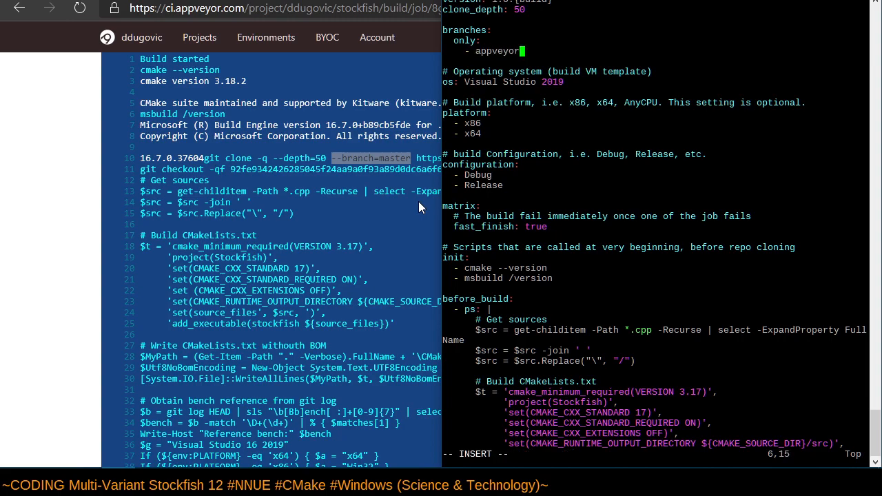
text(-tes)
text(git push ddugovic)
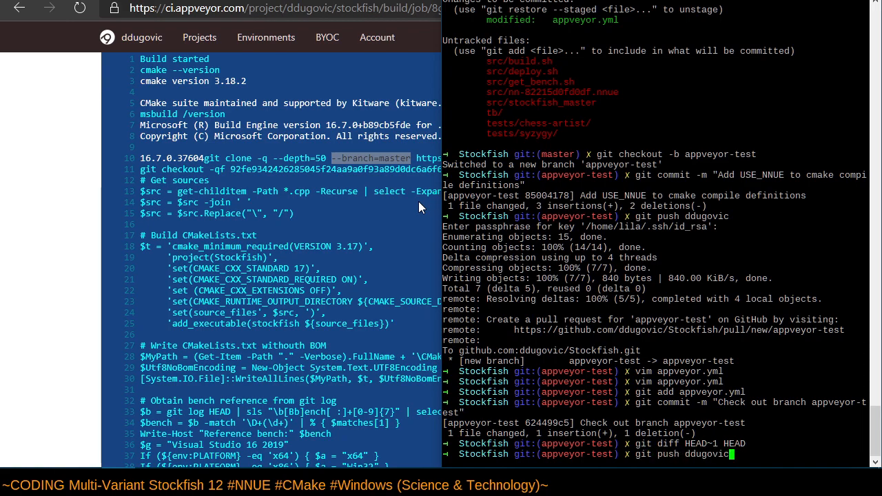
Push the branch-filter commit to ddugovic's appveyor-test branch.
scroll(down, 3)
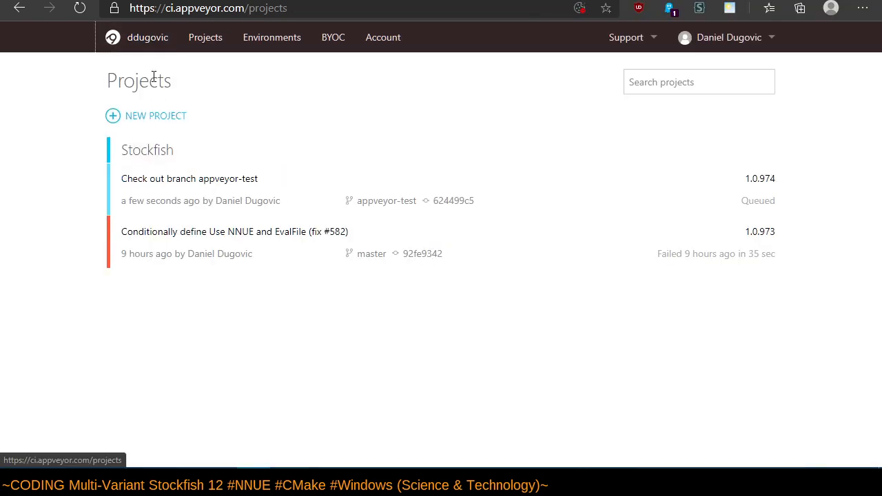
Open build 1.0.974's Debug x86 job and scroll to the CMake 'PRIVATE' target error.
click(189, 179)
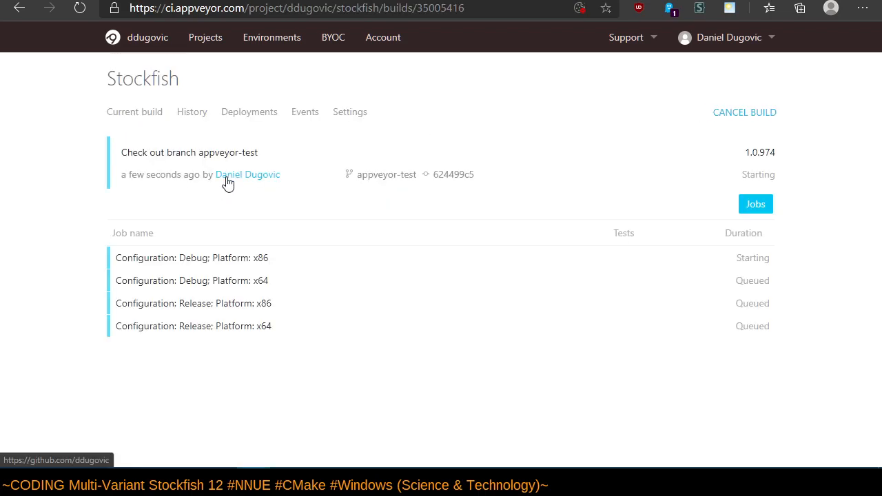
click(192, 258)
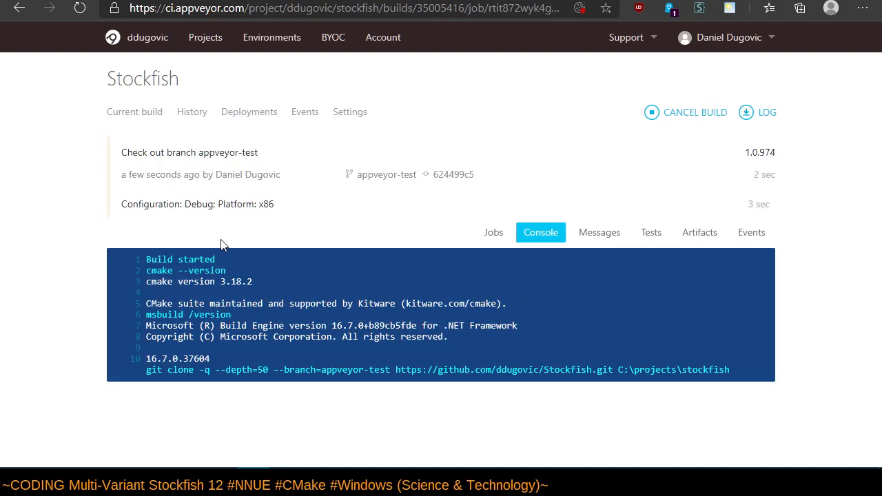
scroll(down, 3)
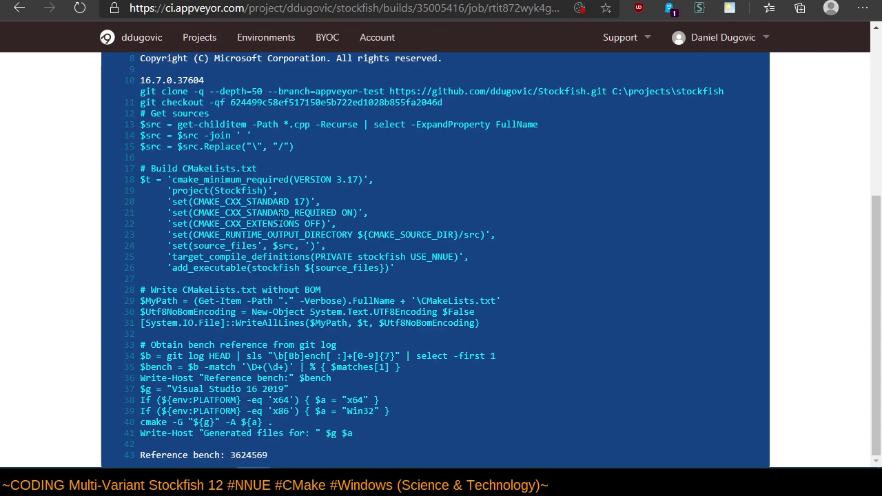
scroll(down, 3)
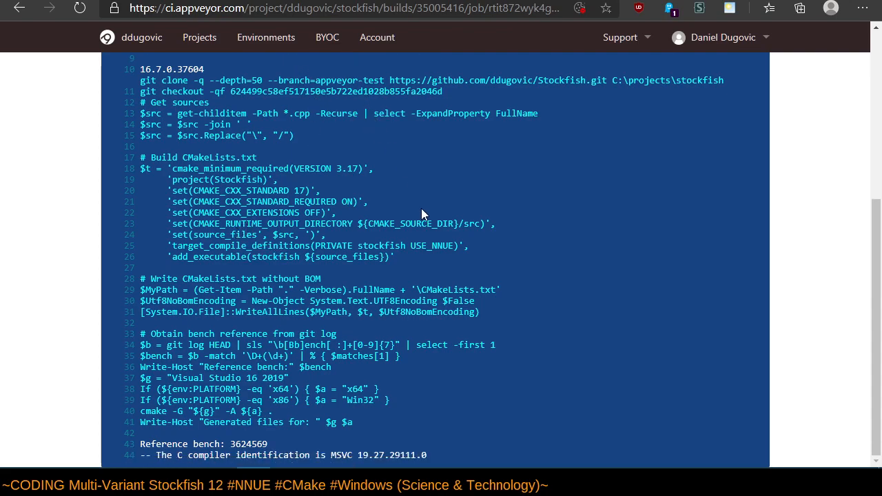
scroll(down, 3)
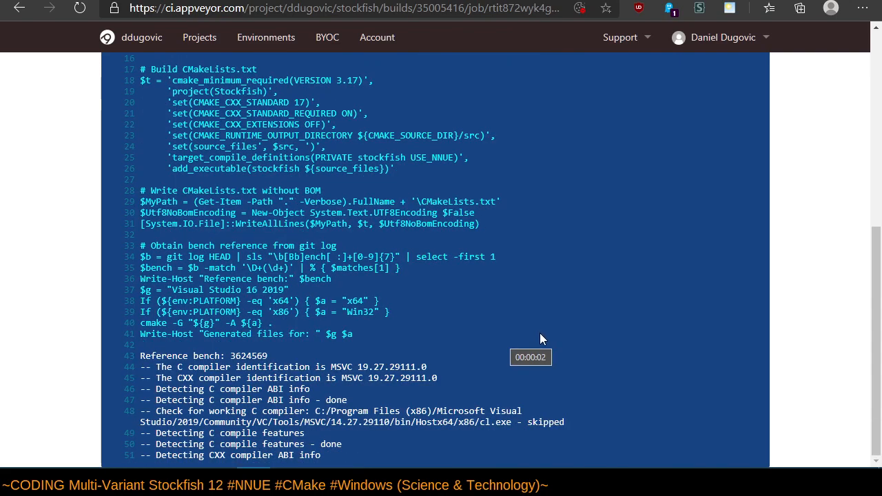
scroll(down, 3)
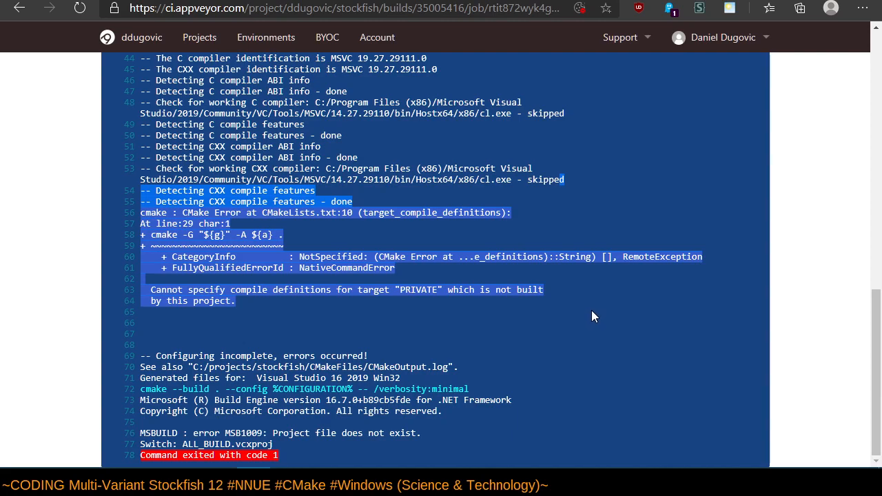
mouse_move(298, 290)
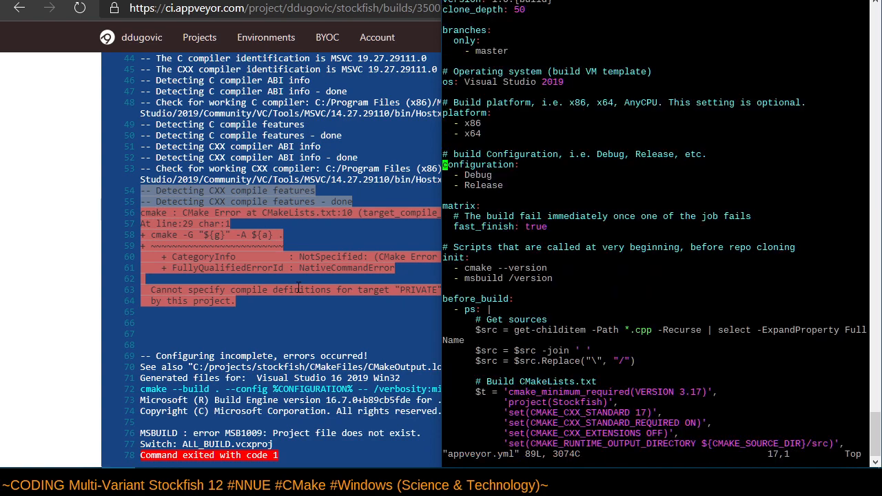
Change to target_compile_definitions(stockfish PRIVATE USE_NNUE) and branches only appveyor-test.
scroll(down, 3)
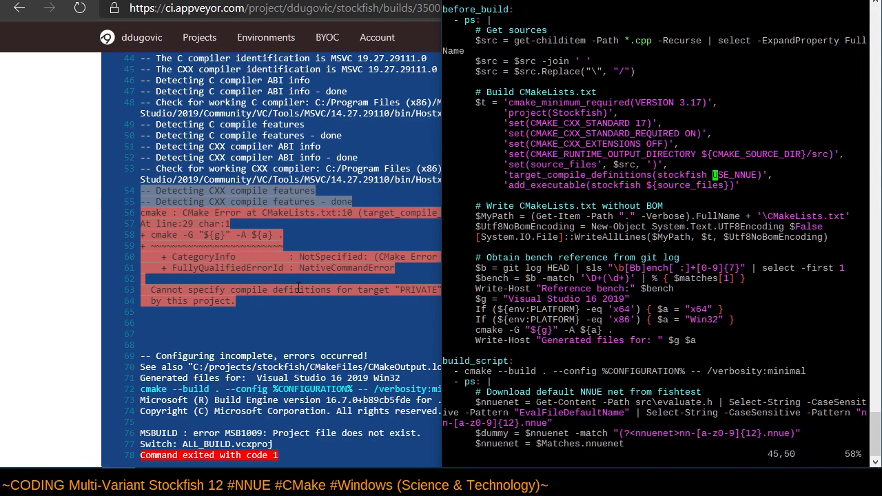
text(PRIVATE)
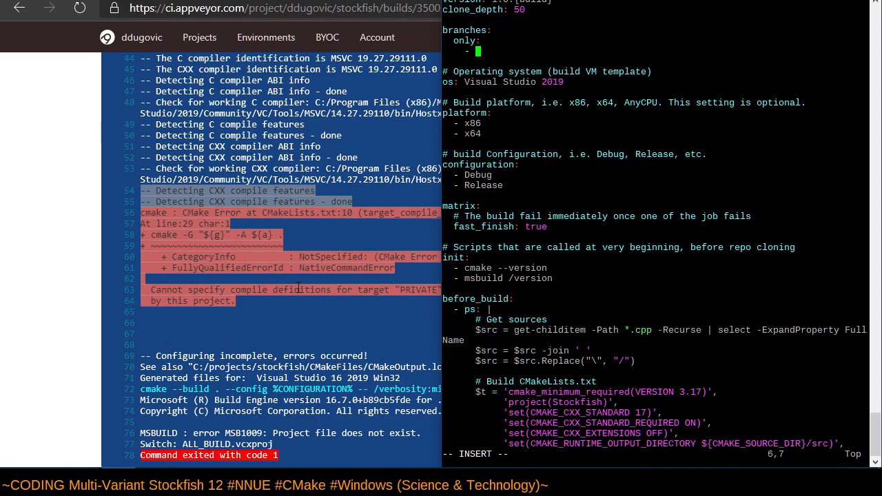
text(app)
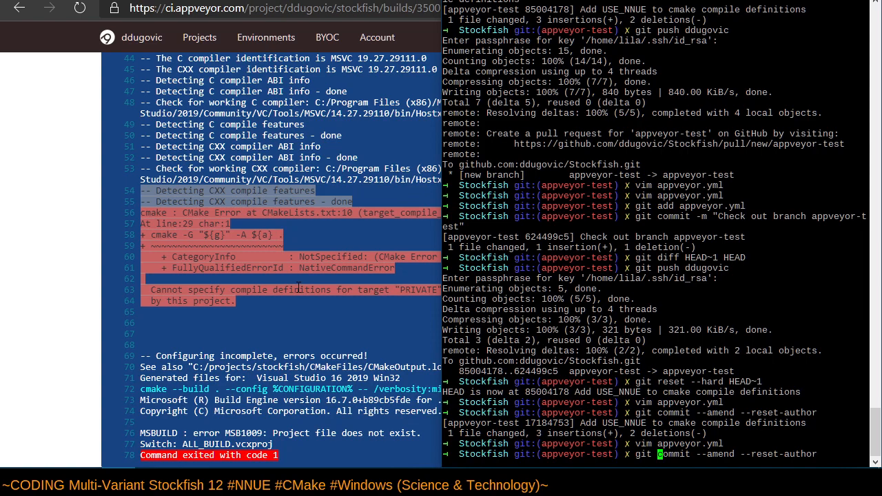
Commit appveyor.yml as 'Check out branch appveyor-test' and force-push to ddugovic appveyor-test.
scroll(down, 3)
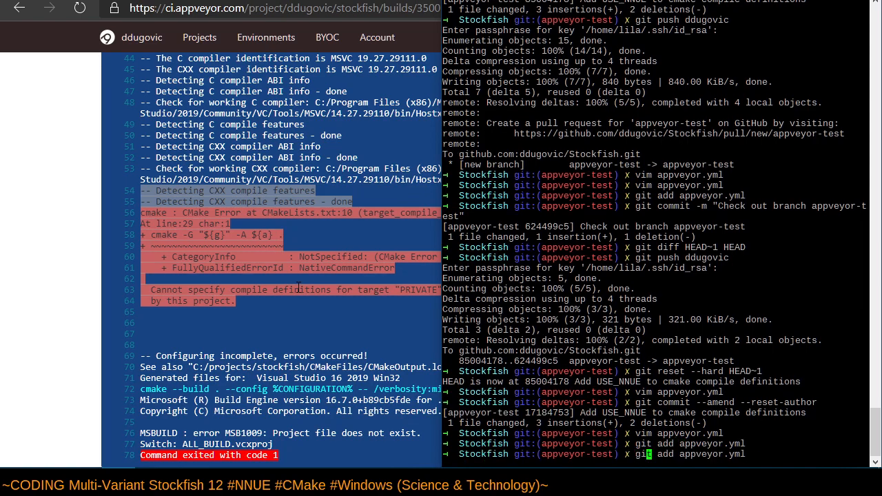
scroll(down, 3)
text(git push -f ddugovic appveyor-test)
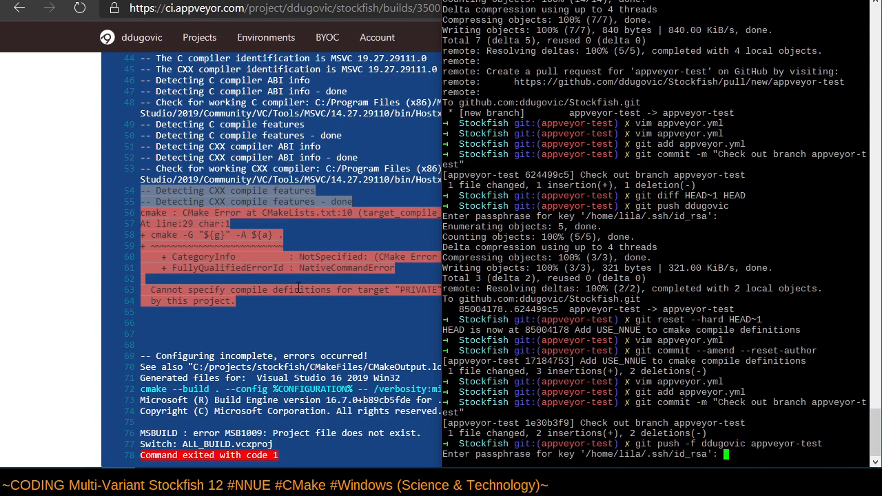
scroll(down, 3)
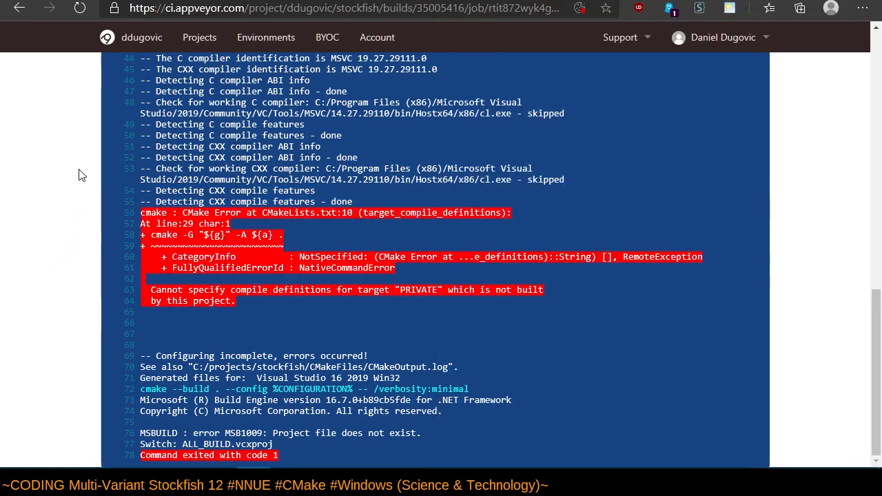
Open build 1.0.975's Debug x86 log and scroll to the 'stockfish not built' CMake error.
click(205, 37)
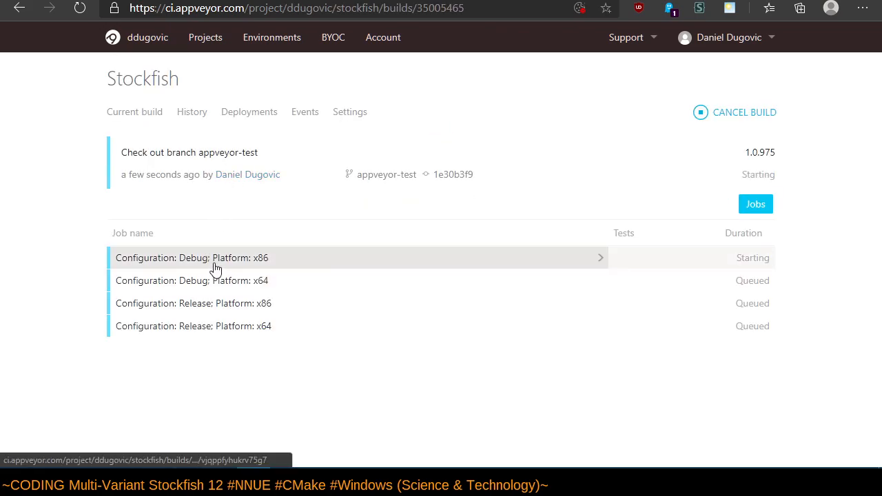
mouse_move(218, 224)
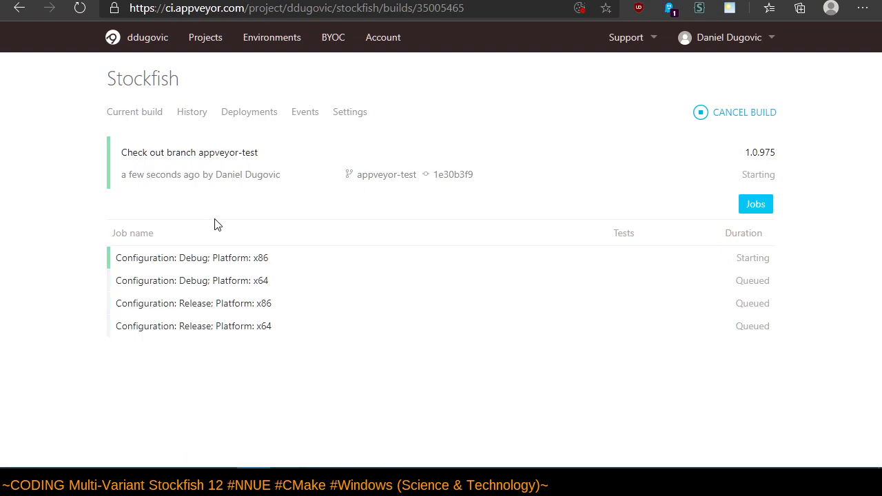
click(191, 258)
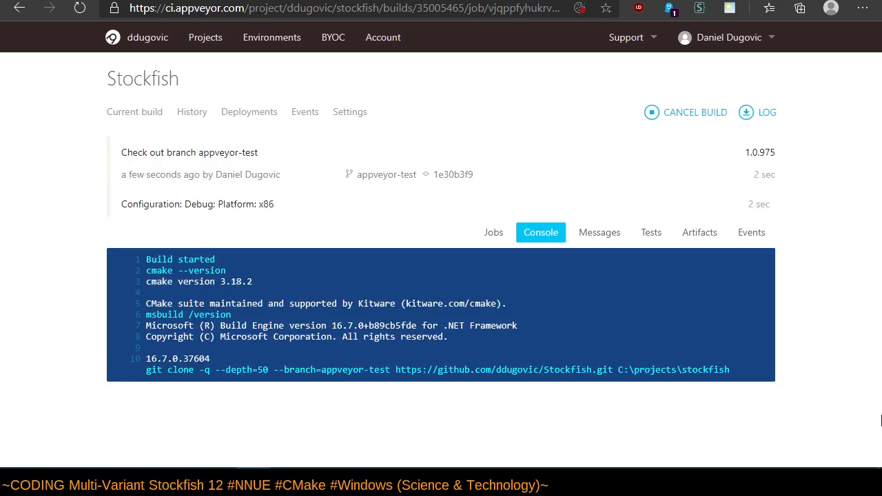
scroll(down, 3)
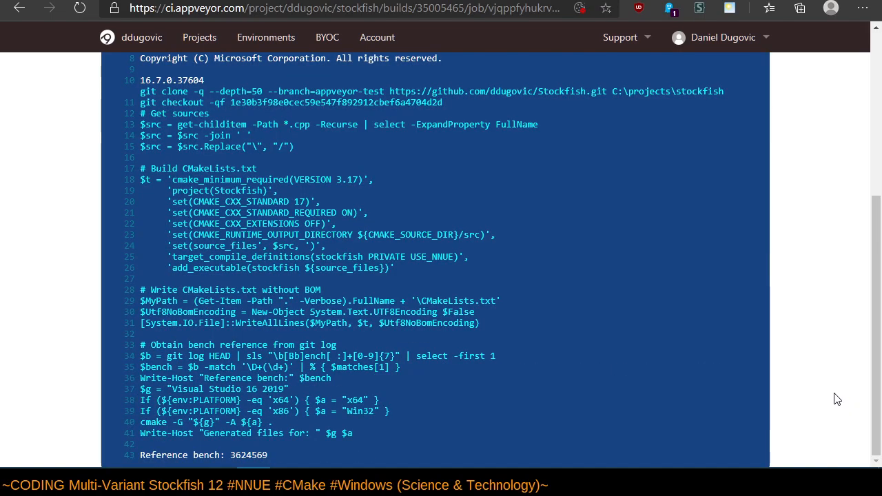
scroll(down, 3)
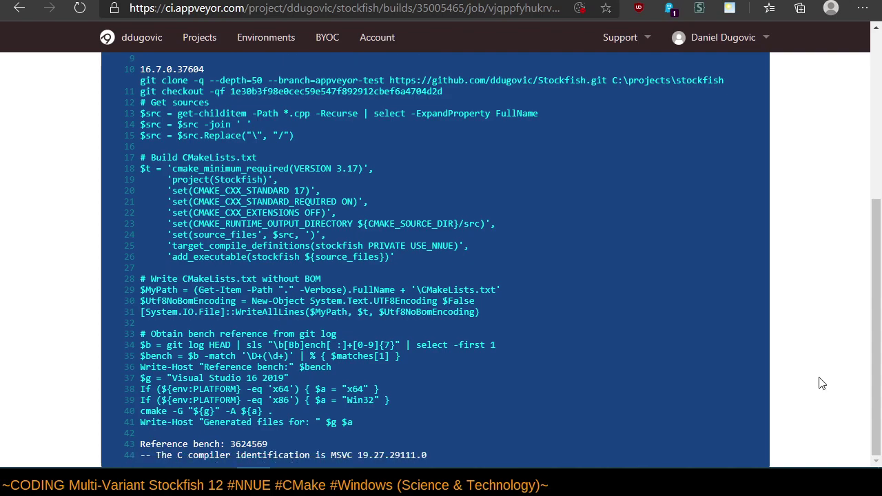
scroll(down, 3)
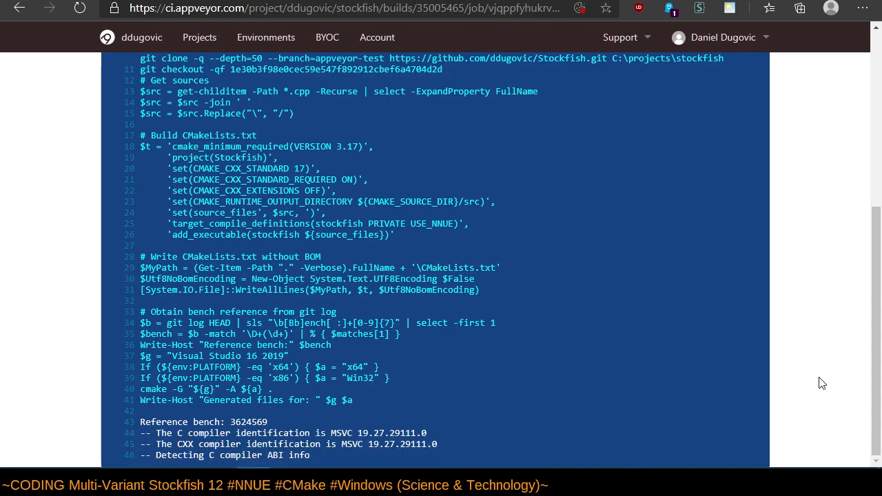
scroll(down, 3)
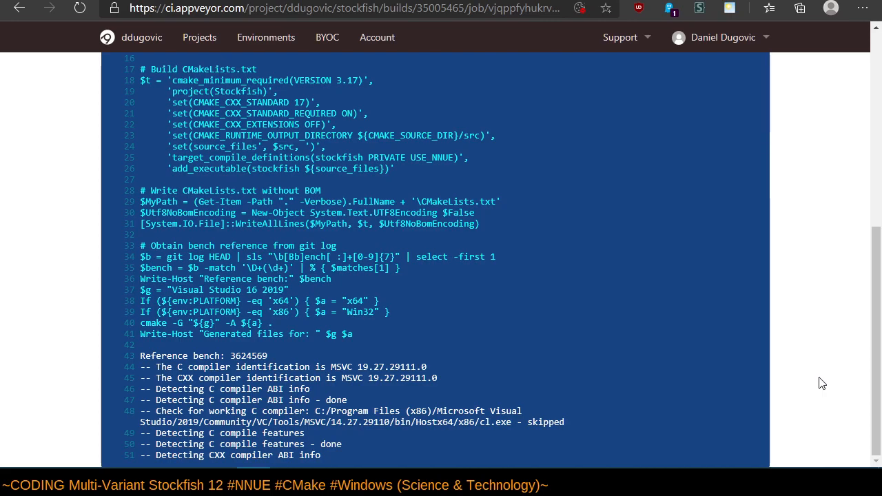
scroll(down, 3)
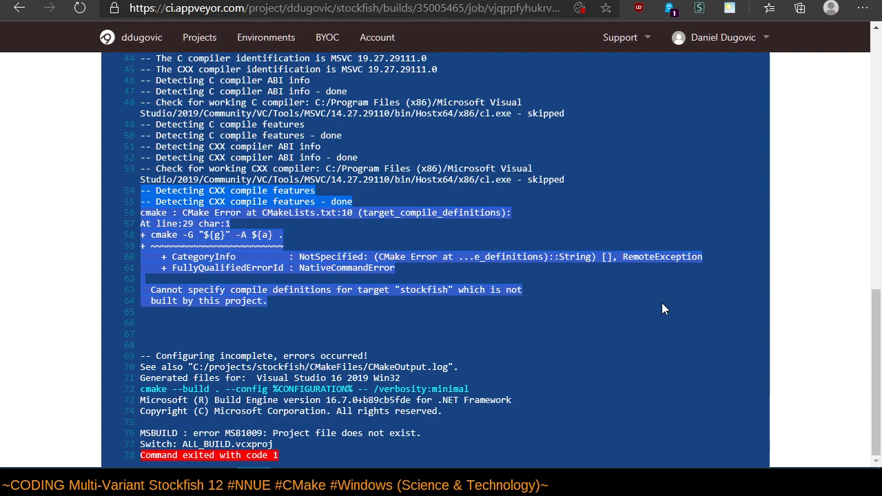
mouse_move(413, 318)
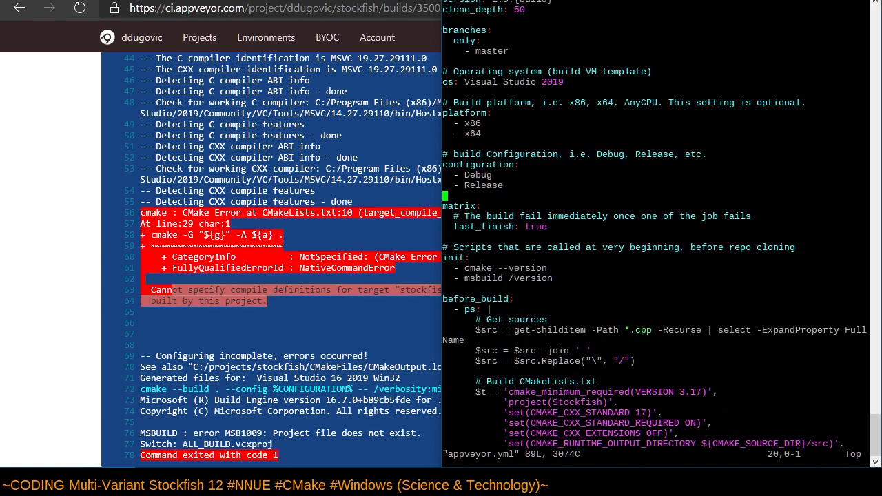
Place add_executable before target_compile_definitions in appveyor.yml and save with :w.
scroll(down, 3)
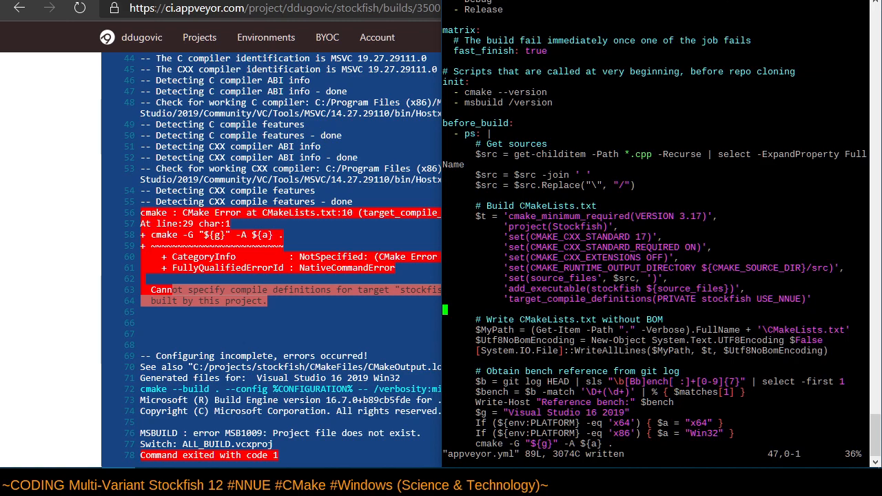
scroll(down, 3)
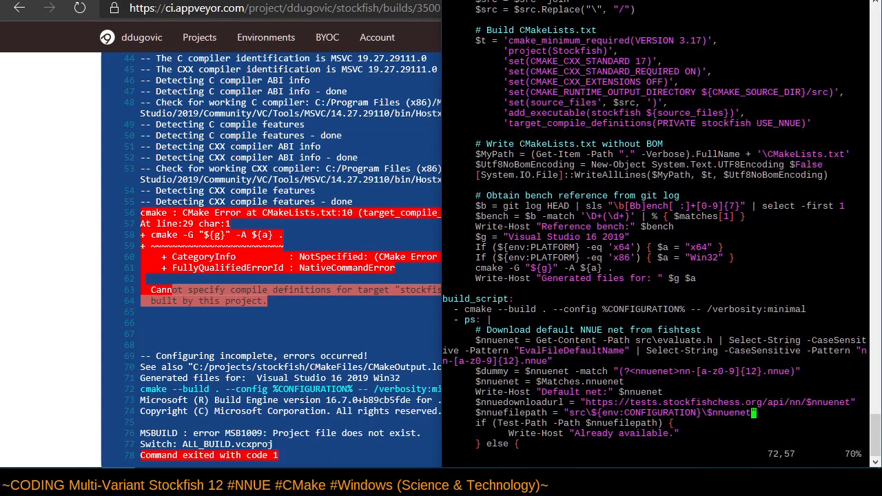
mouse_move(806, 175)
text(git push -f ddugovic appveyor-test)
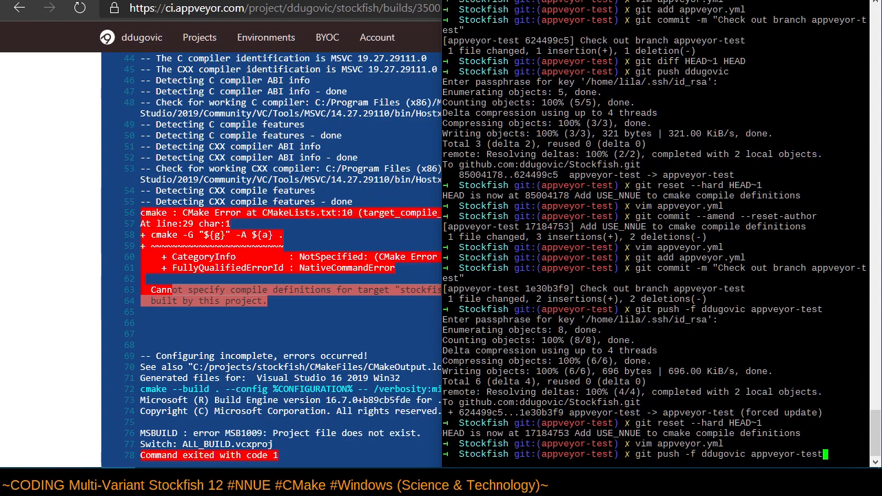
Amend the USE_NNUE commit, recommit the appveyor-test branch filter, and force-push.
scroll(down, 3)
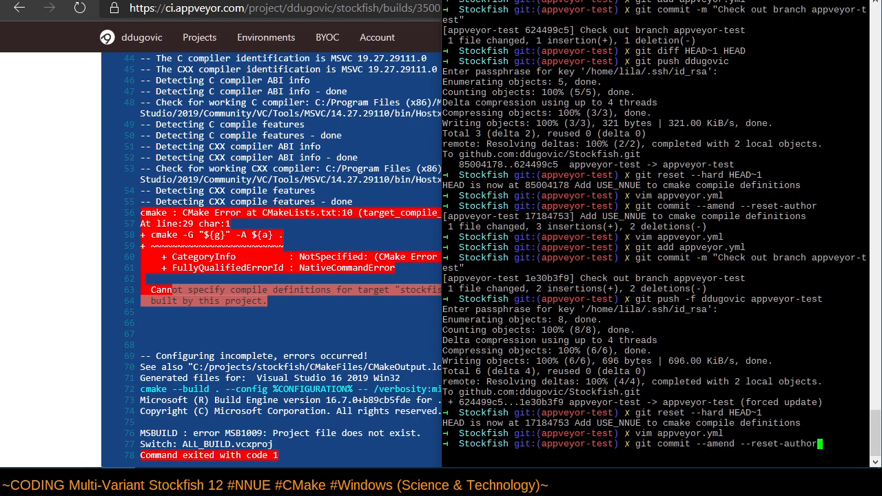
scroll(down, 3)
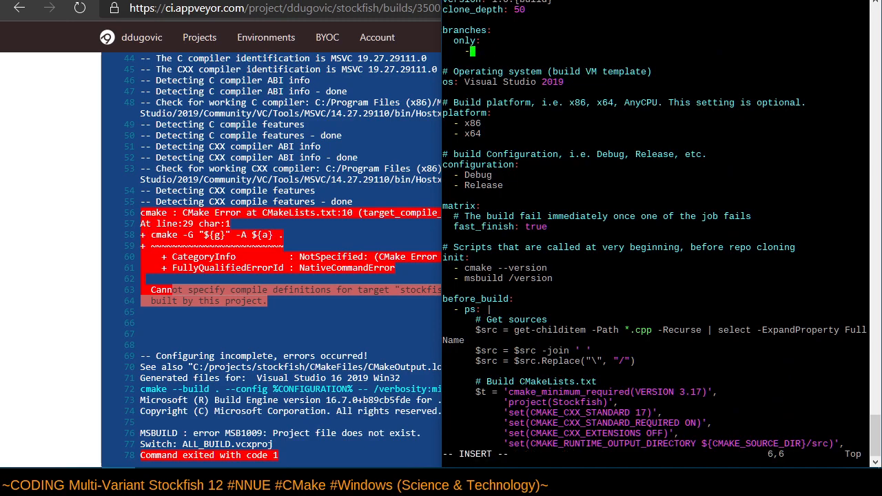
text(appveyor-t)
text(vim appveyor.yml)
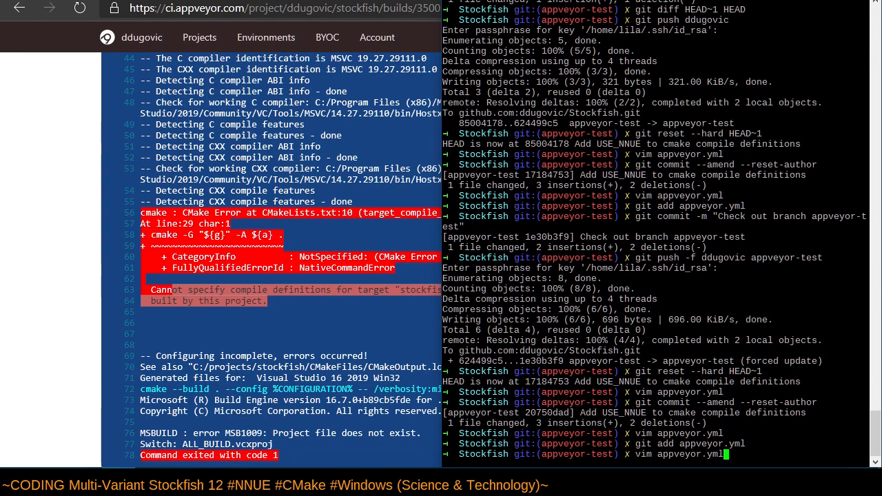
scroll(down, 3)
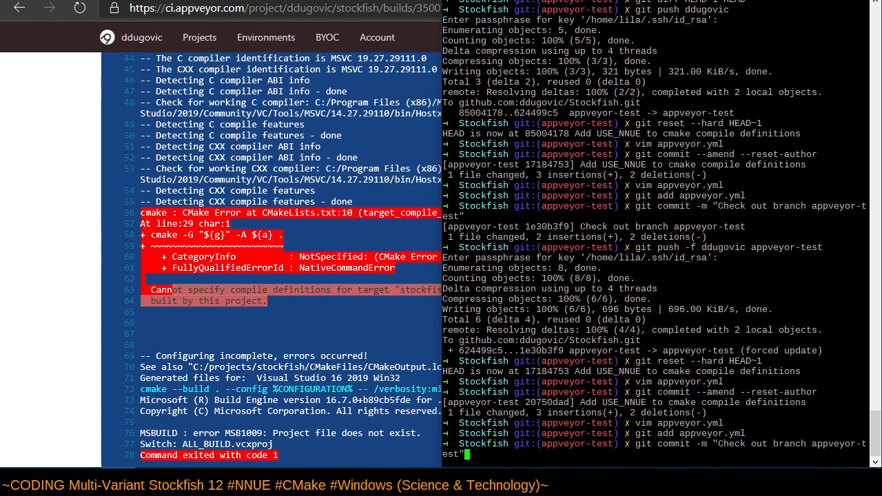
scroll(down, 3)
text(git push -f ddugovic appveyor-test)
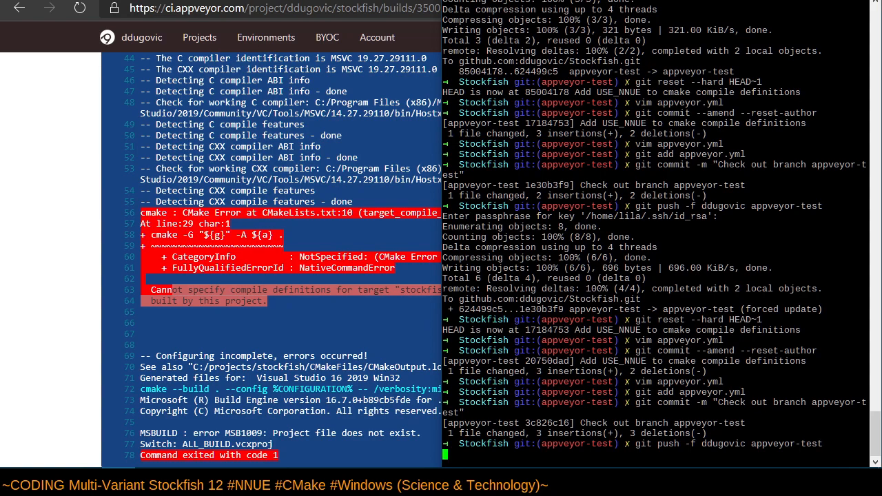
scroll(down, 3)
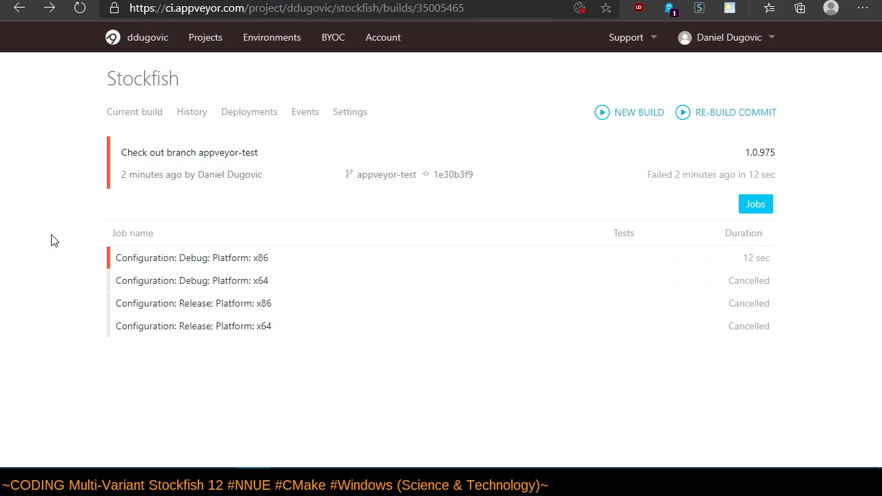
Open build 1.0.976's Debug x86 log and follow it to the target_compile_definitions CMake error.
click(205, 37)
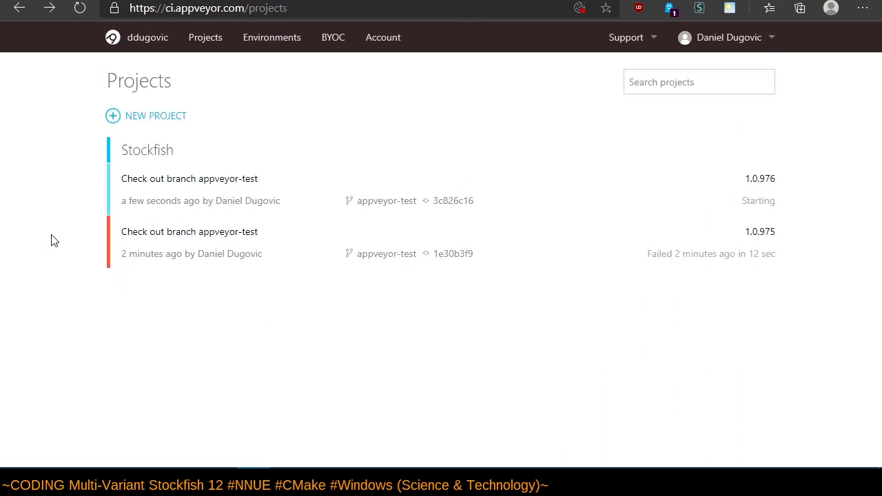
mouse_move(231, 178)
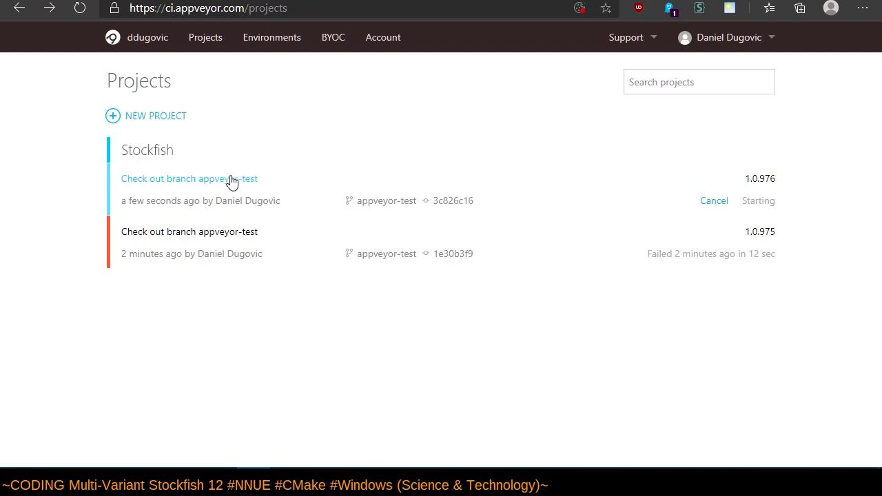
click(189, 178)
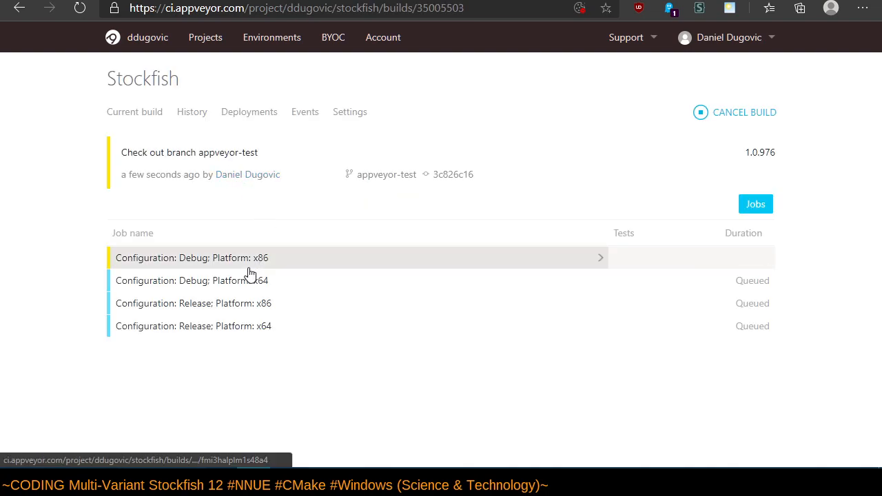
click(248, 257)
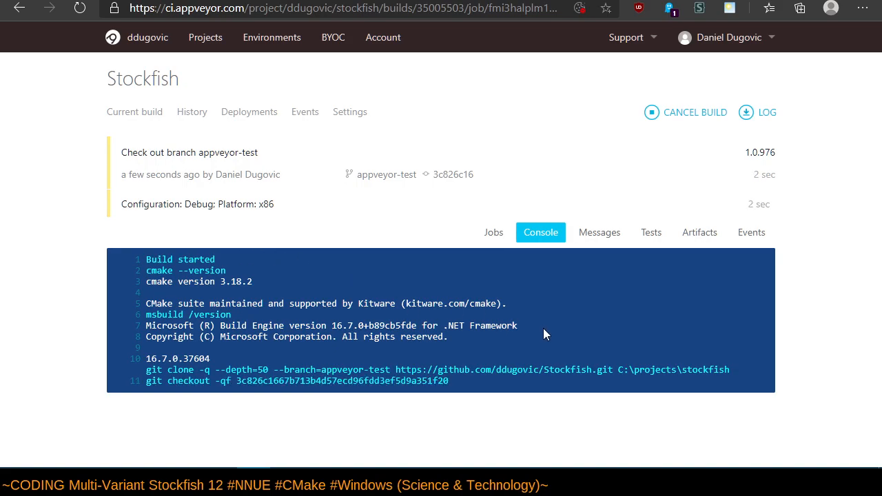
scroll(down, 3)
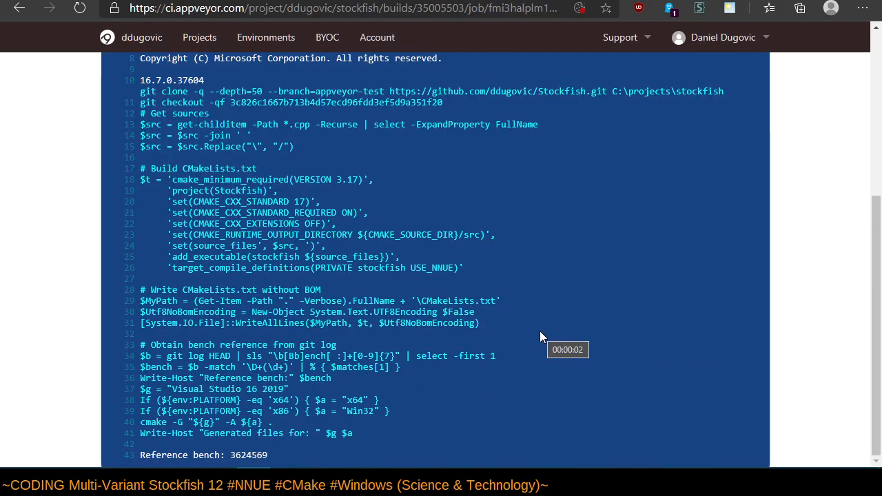
mouse_move(591, 337)
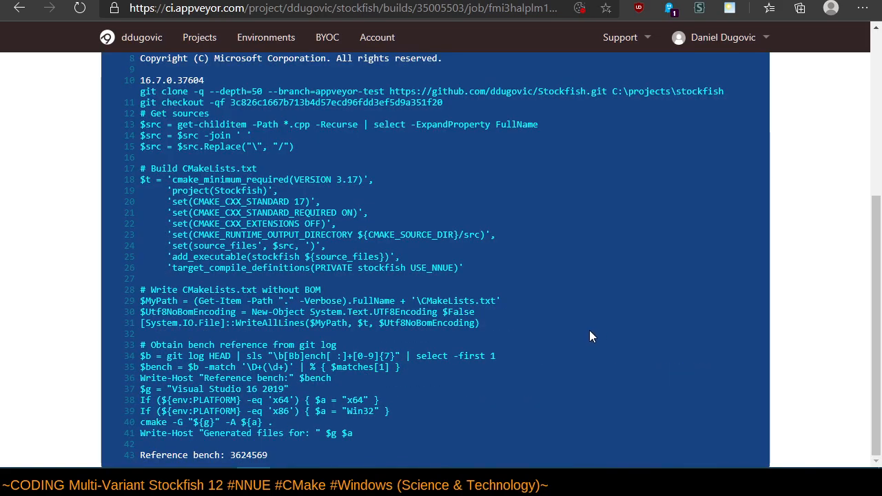
scroll(down, 3)
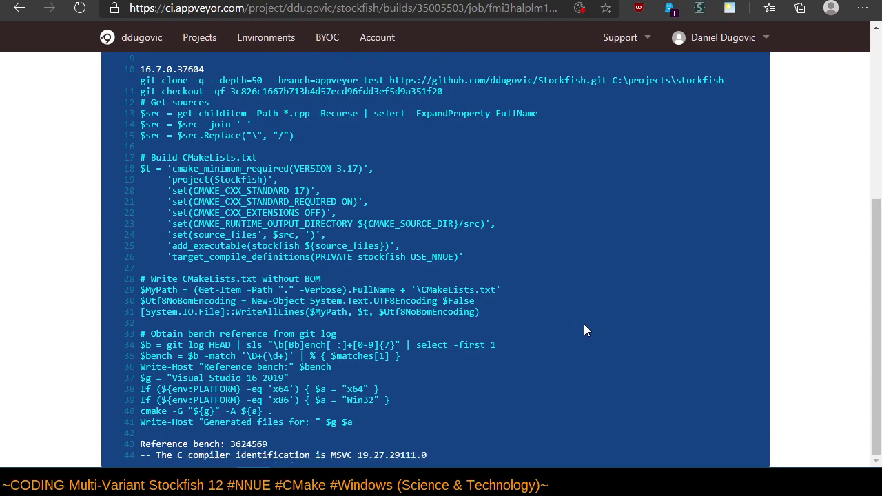
scroll(down, 3)
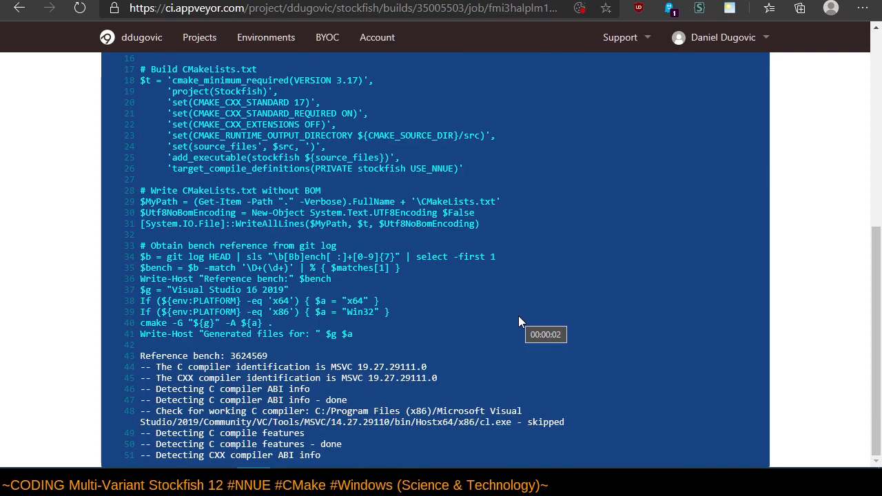
scroll(down, 3)
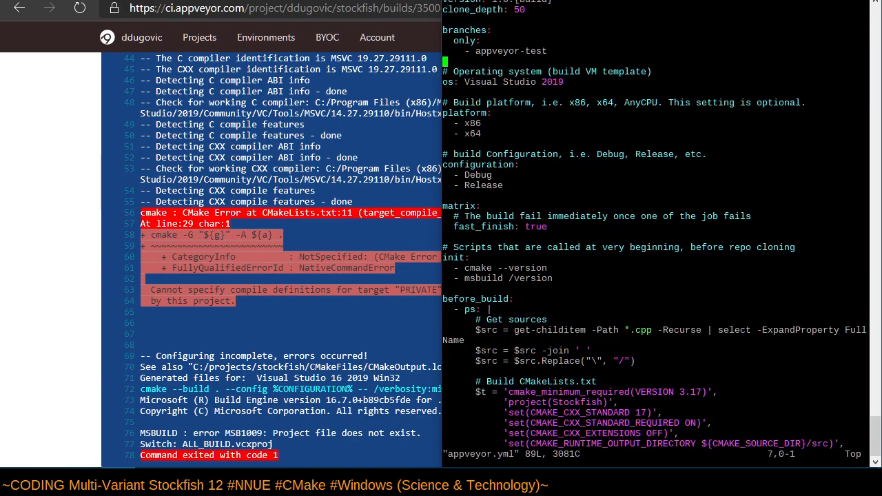
Reopen appveyor.yml after git reset --hard HEAD~1, showing branches only: master.
scroll(down, 3)
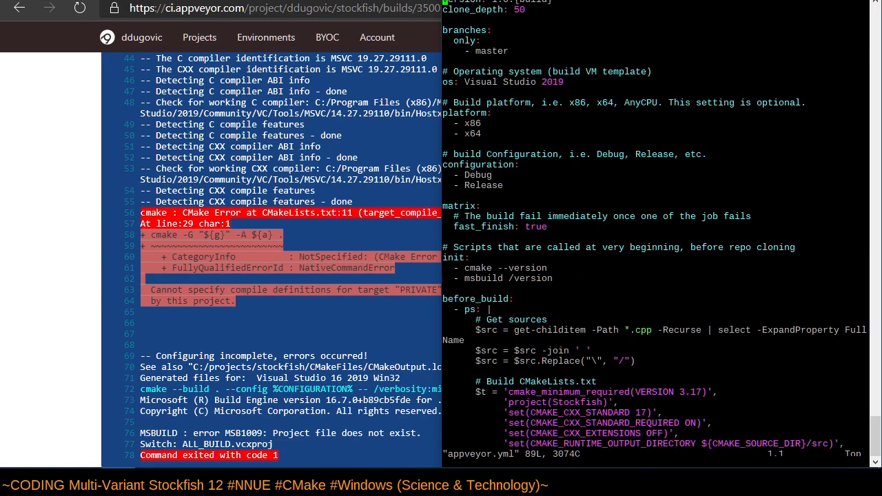
scroll(down, 3)
text(git commit --amend --reset-author)
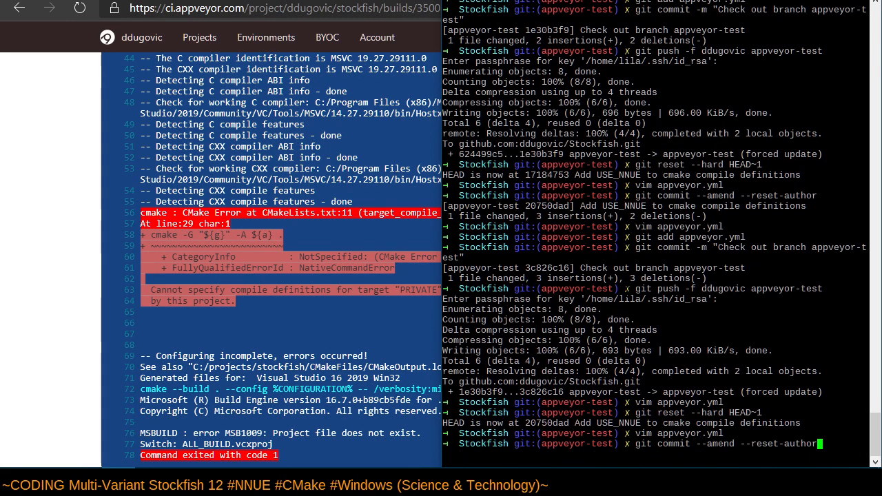
Amend the USE_NNUE commit, retype the branch filter as appveyor-test, recommit and force-push.
scroll(down, 3)
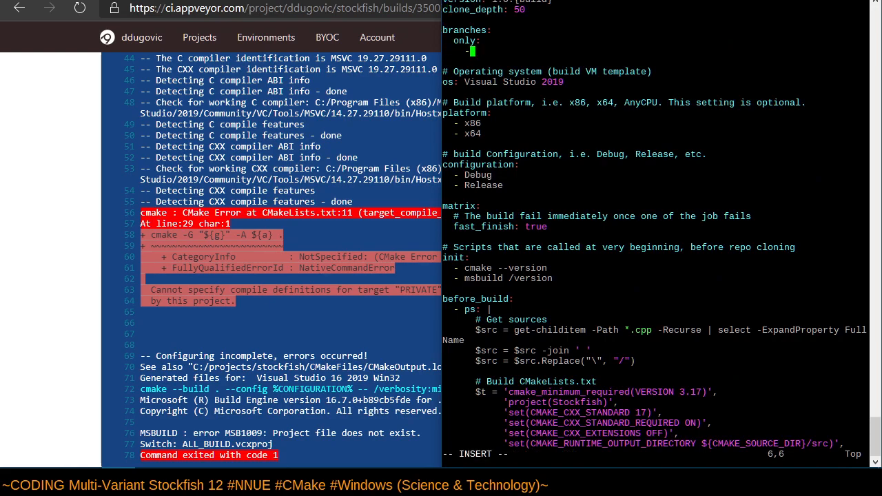
text(appvey)
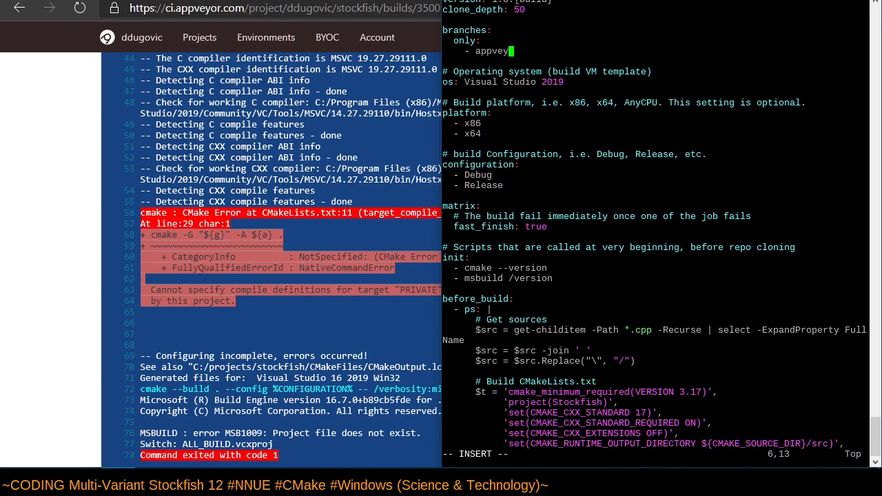
text(yor-test)
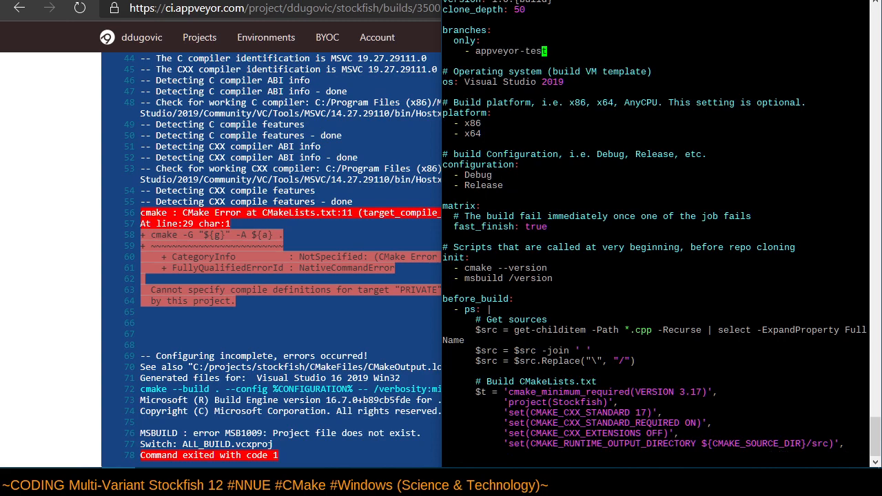
scroll(down, 3)
text(g)
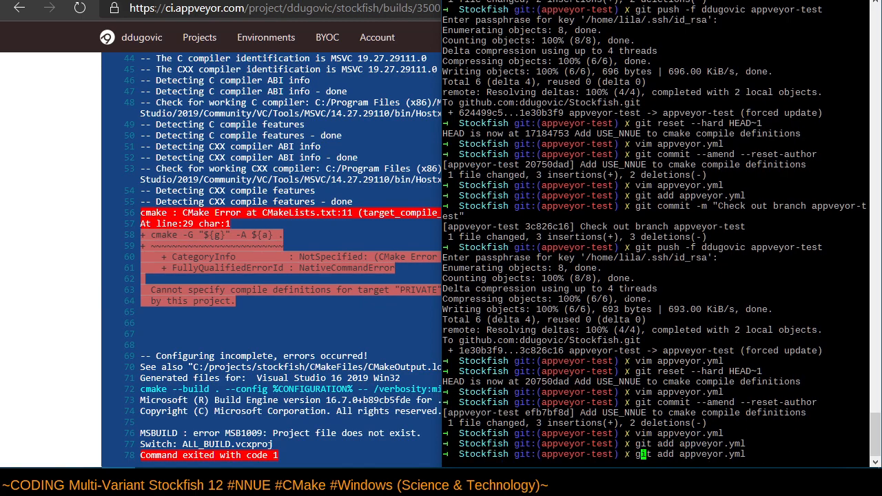
scroll(down, 3)
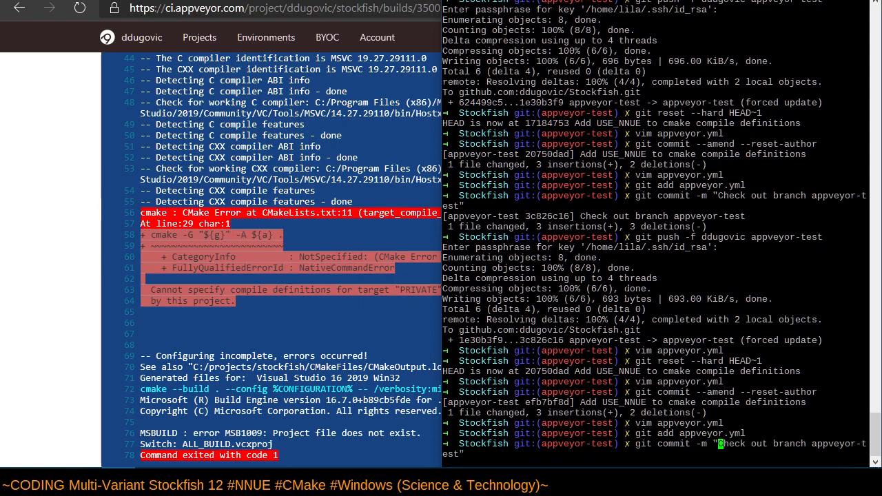
scroll(up, 3)
text(git push -f ddugovic appveyor-test)
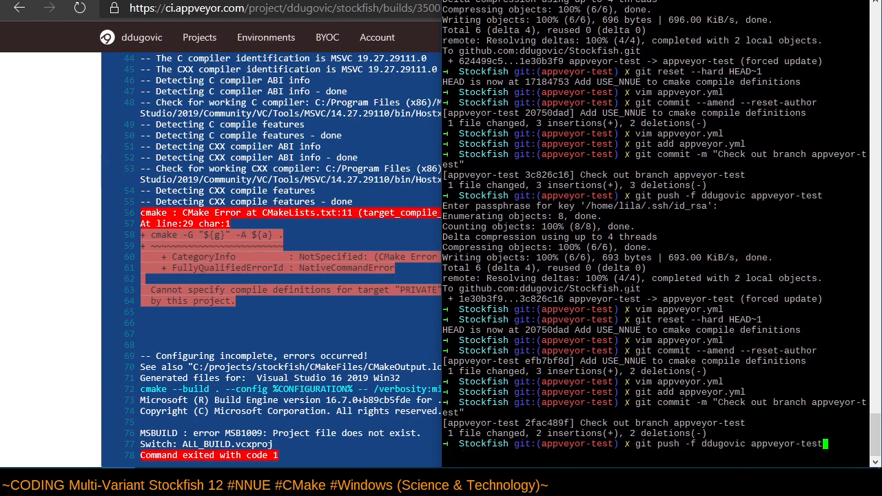
scroll(down, 3)
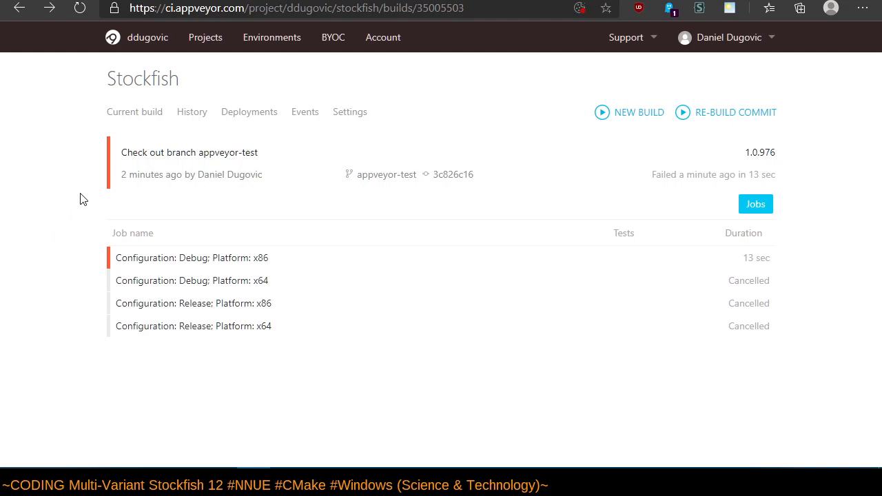
mouse_move(147, 37)
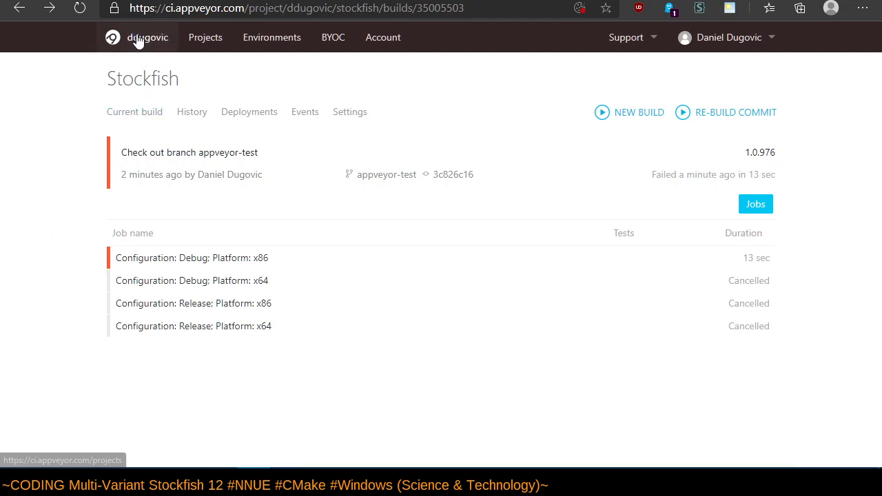
Open build 1.0.977's Debug x86 log down to the 'stockfish' target CMake error, exit code 1.
click(148, 37)
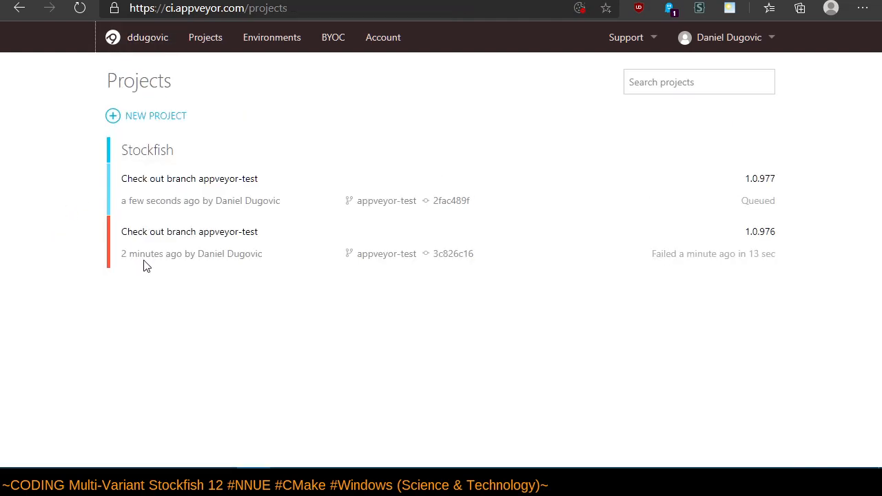
click(189, 178)
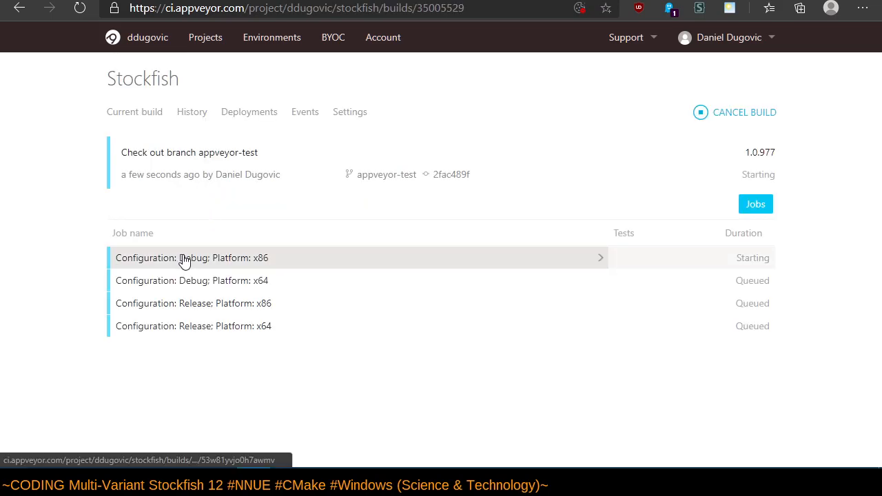
click(191, 257)
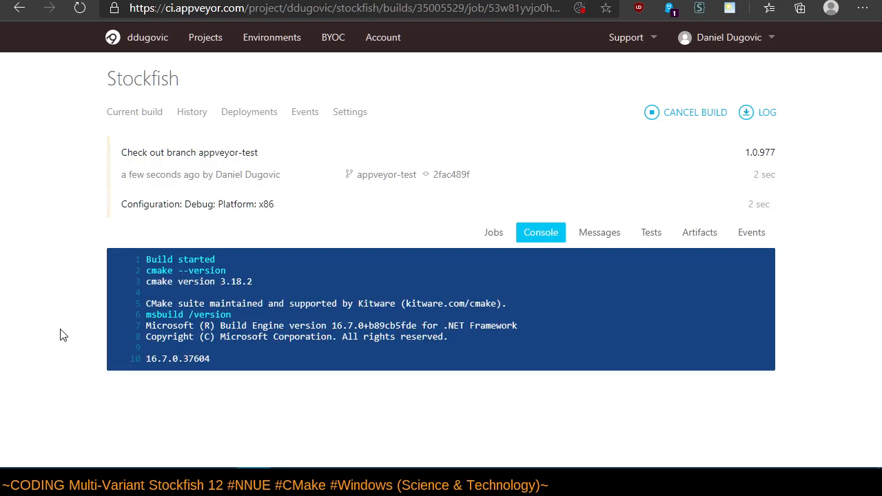
scroll(down, 3)
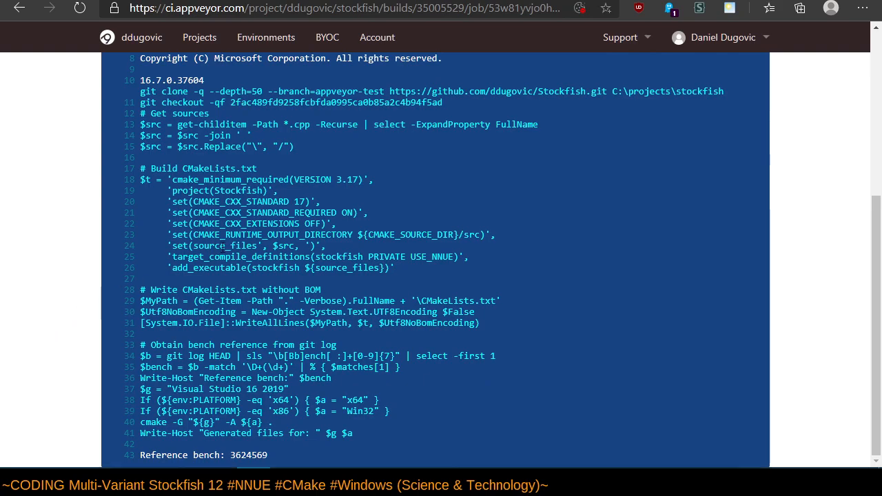
scroll(down, 3)
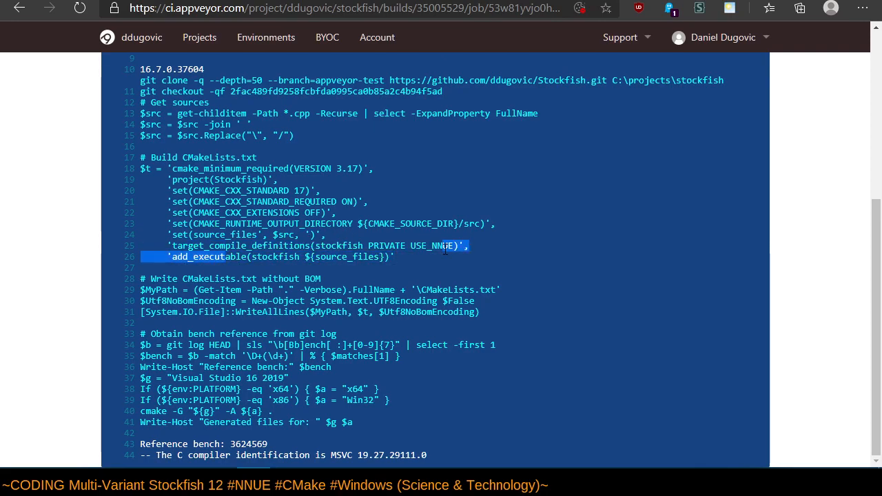
scroll(down, 3)
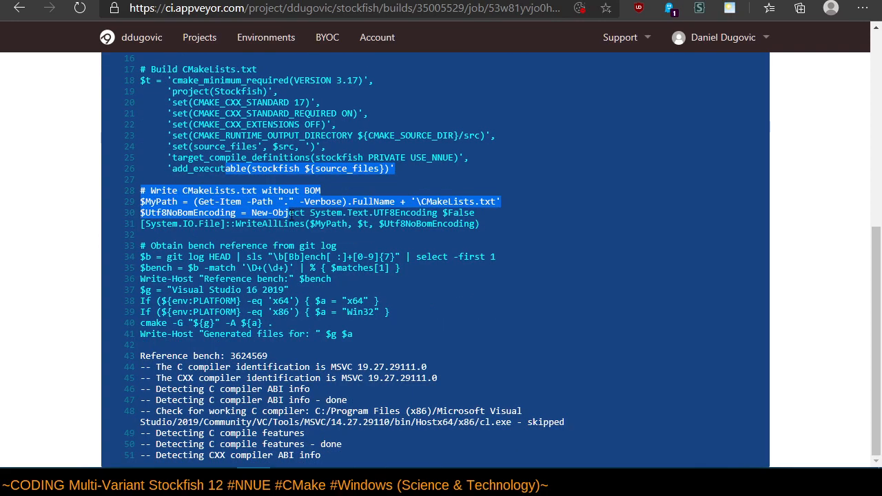
scroll(down, 3)
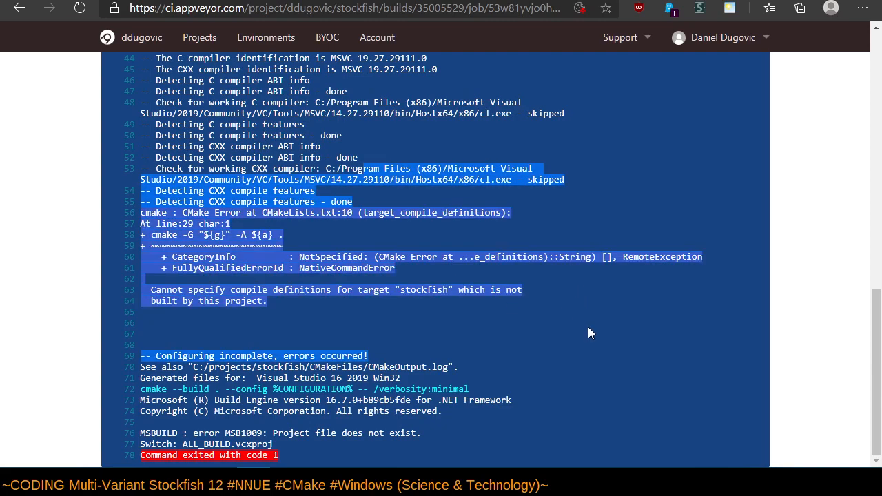
mouse_move(587, 324)
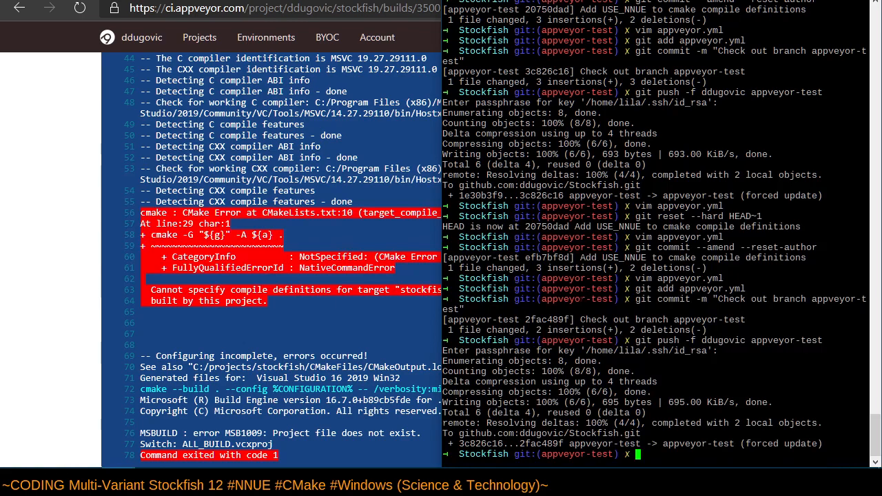
Move the USE_NNUE target_compile_definitions line below add_executable in appveyor.yml and save.
scroll(down, 3)
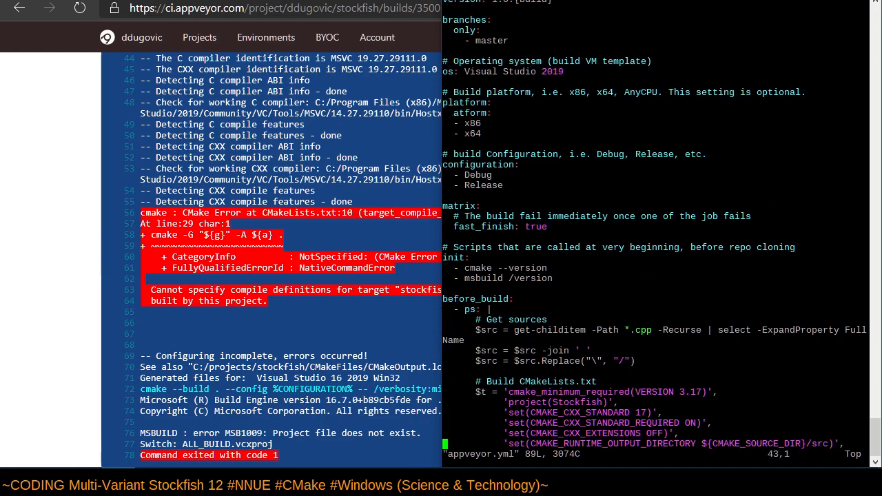
scroll(down, 3)
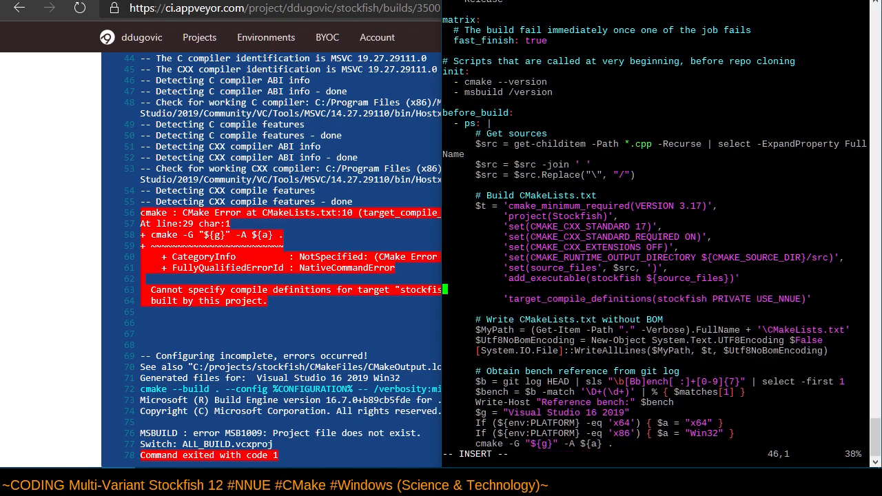
key(Escape)
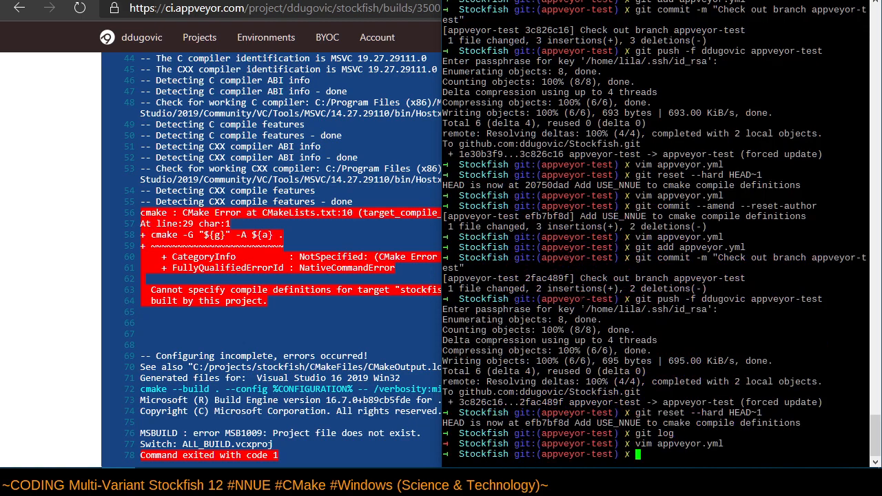
Amend 'Add USE_NNUE' with the appveyor.yml fix as 76c4307, then check git status and diff.
text(log)
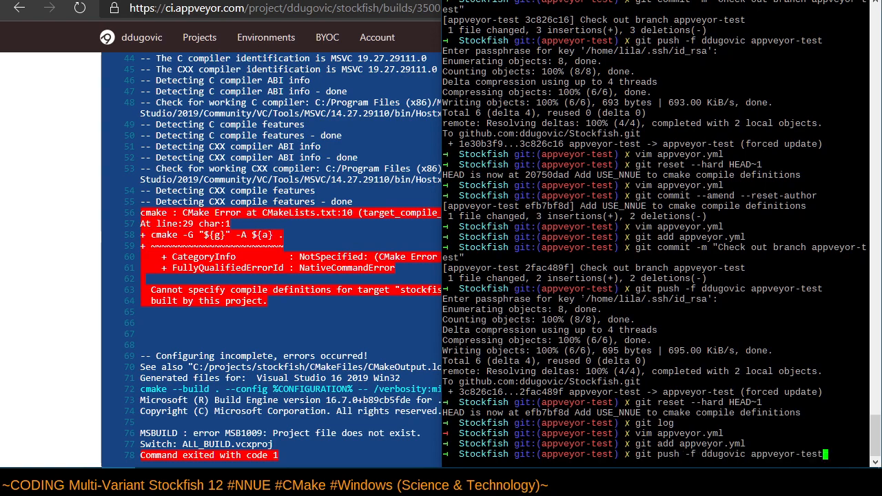
scroll(down, 3)
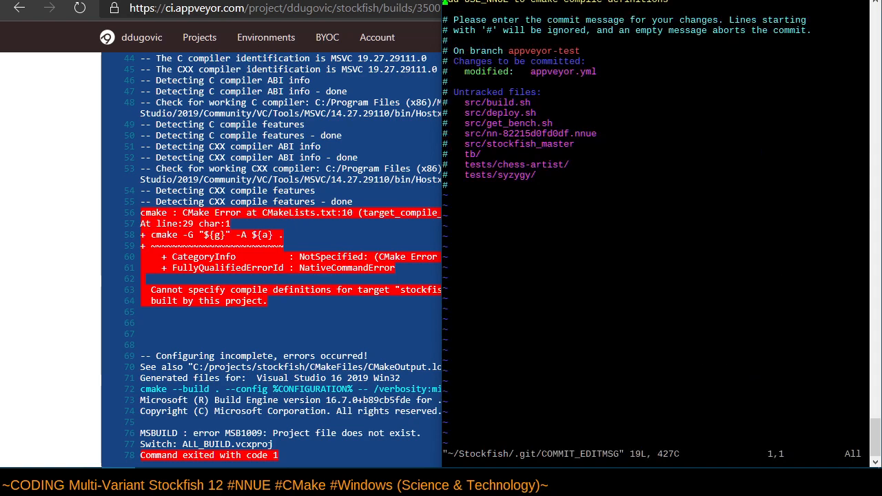
key(Down)
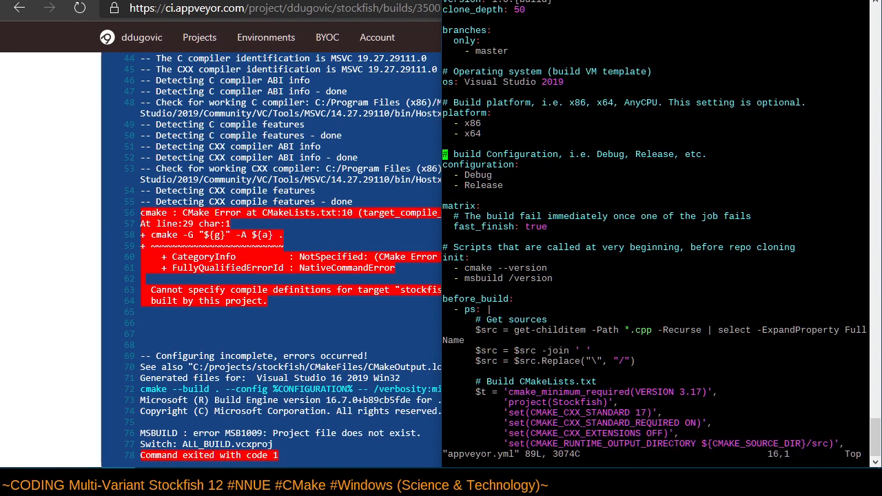
scroll(down, 3)
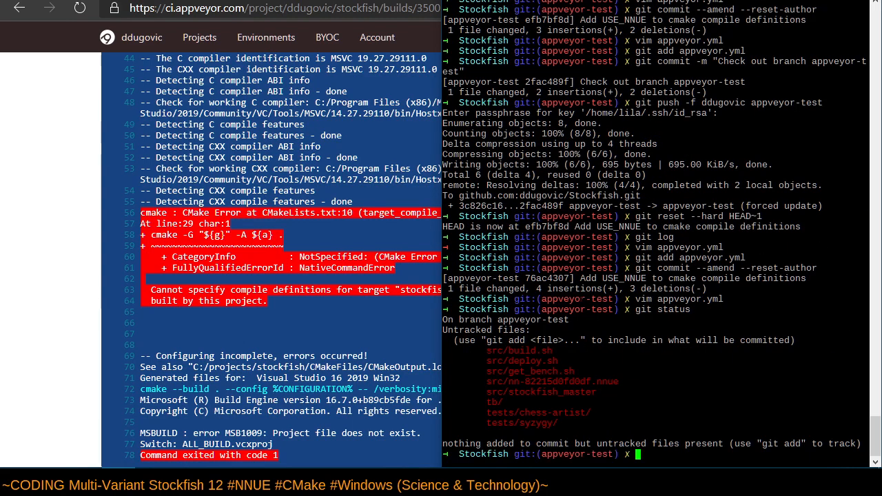
text(git status)
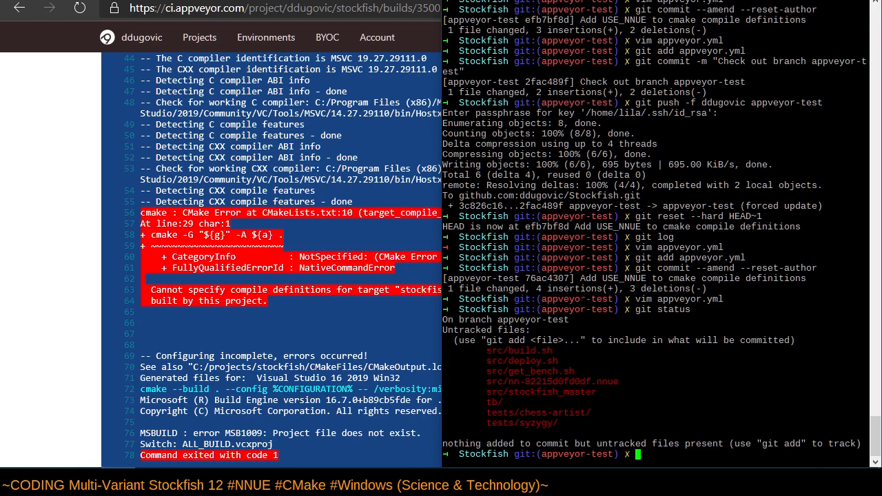
text(git diff HEAD~1 HEAD)
text(- a)
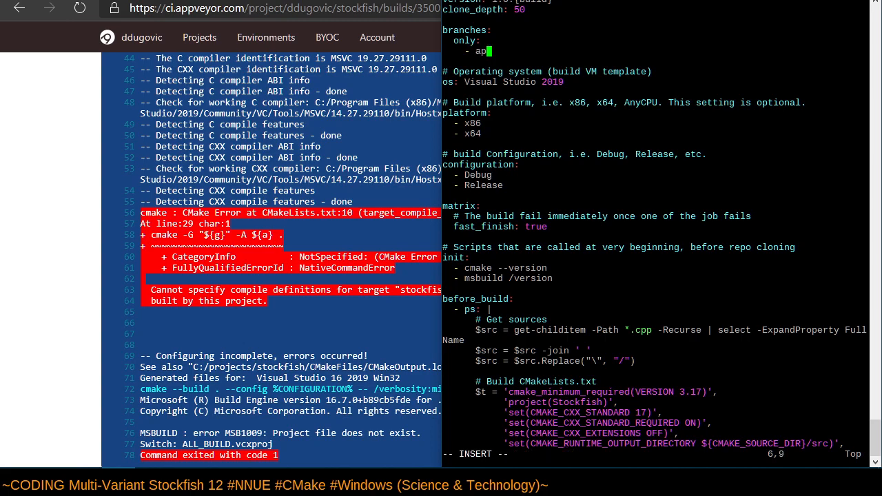
Commit the appveyor-test branch filter as 6b6a5717, force-push it, and review history in tig.
text(pveyor)
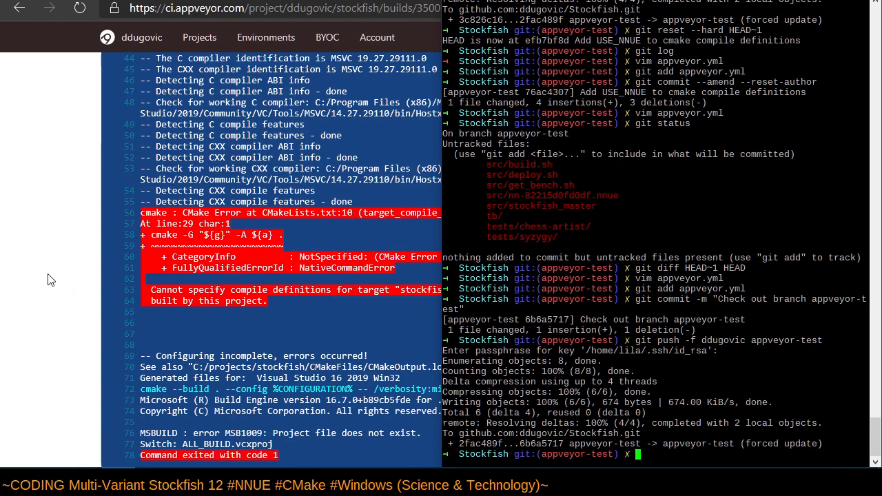
text(tig)
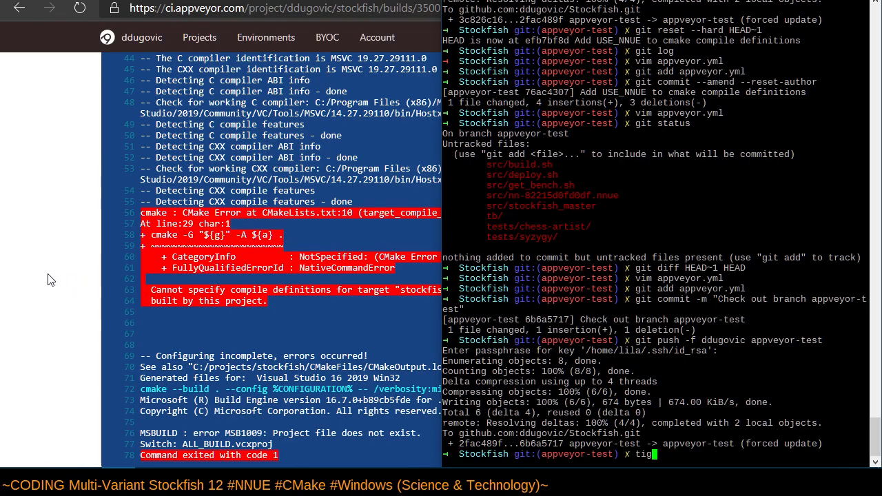
key(Return)
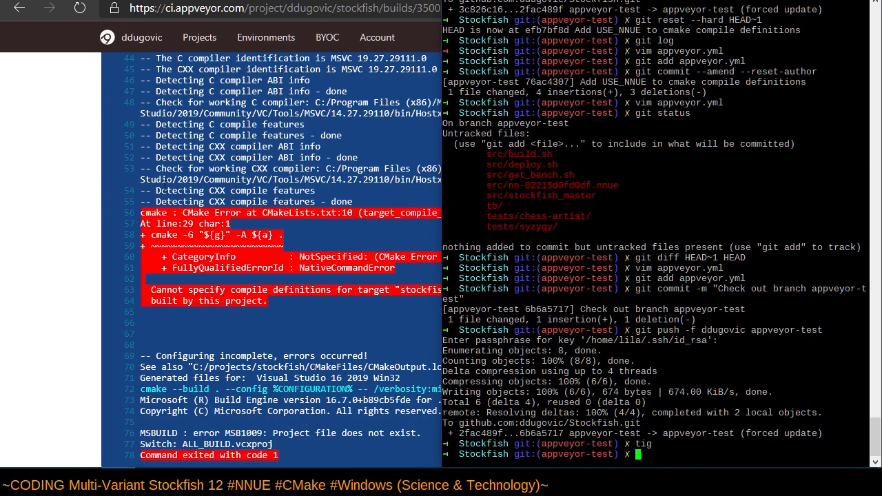
click(275, 8)
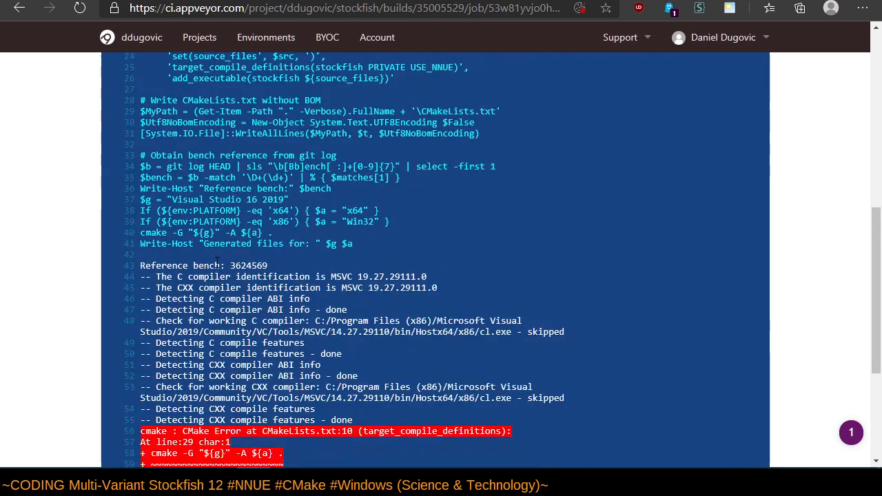
Scroll the failed log, then return to build 1.0.977's summary: Debug x86 failed, three cancelled.
scroll(down, 3)
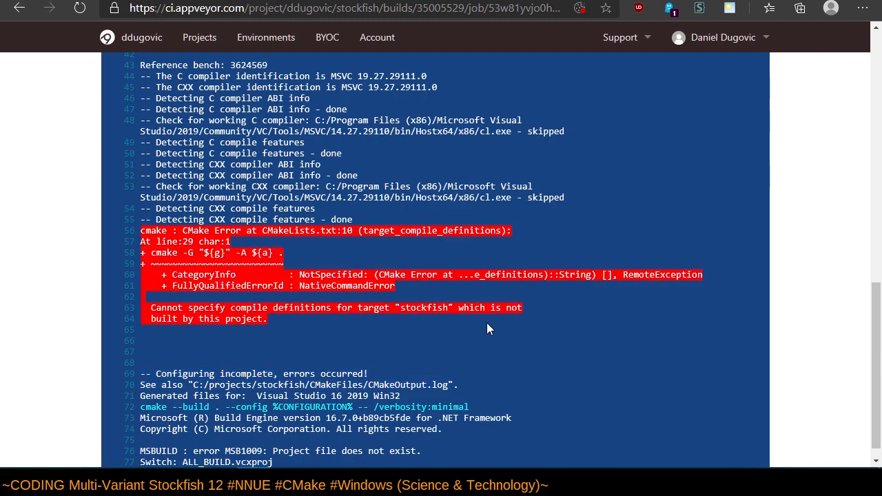
scroll(down, 3)
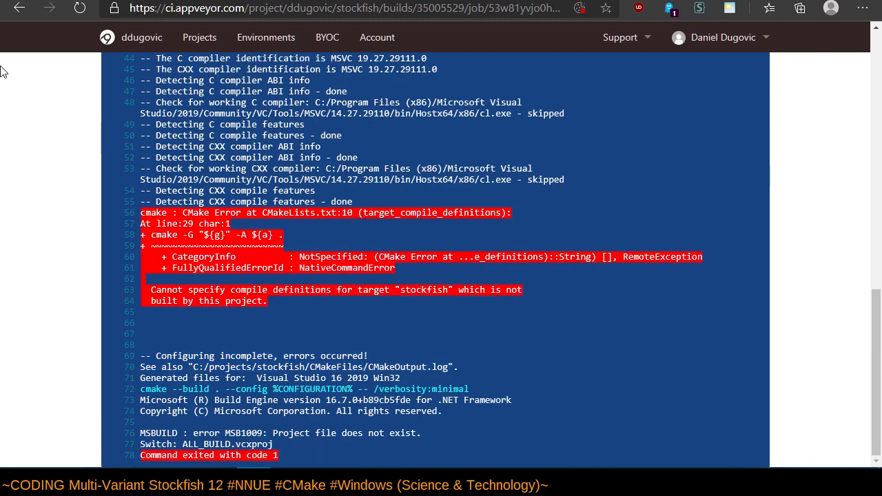
mouse_move(20, 7)
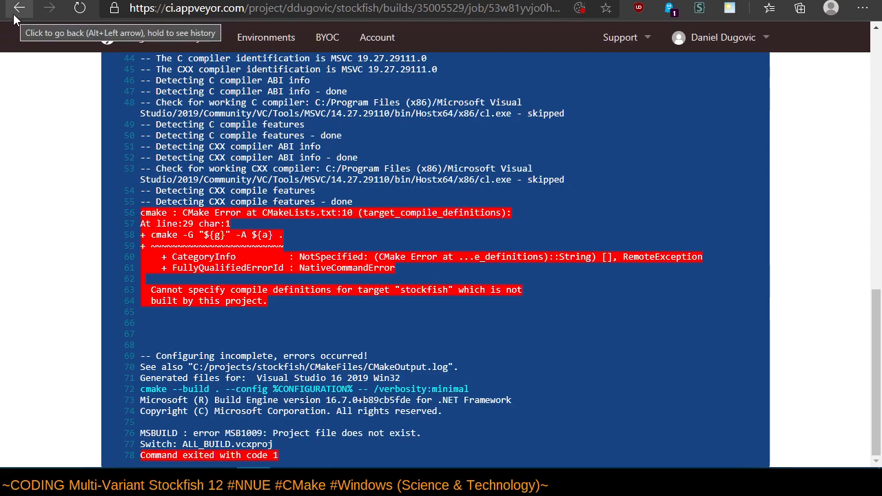
click(19, 8)
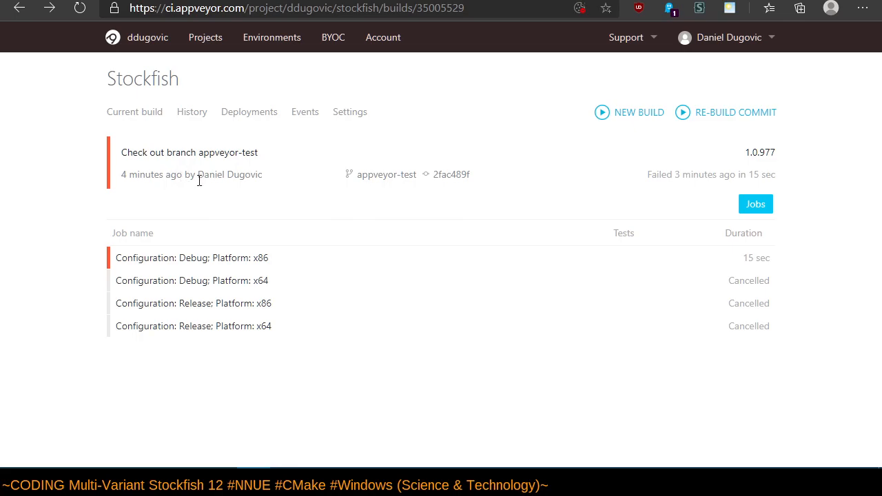
mouse_move(706, 196)
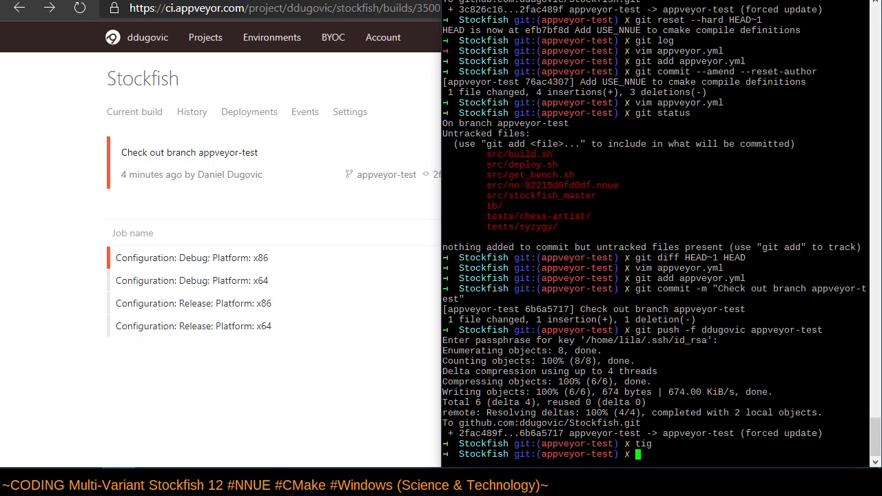
mouse_move(125, 144)
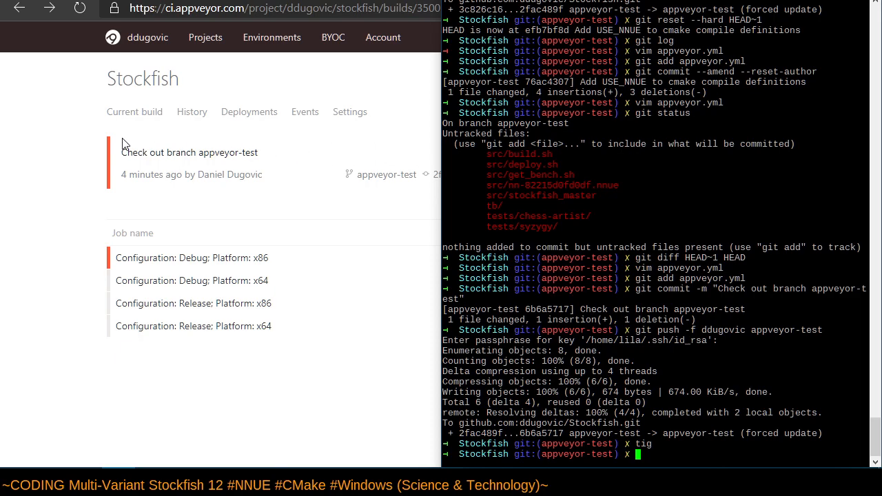
Open the newest Stockfish build 1.0.978's job log from the projects overview.
click(146, 37)
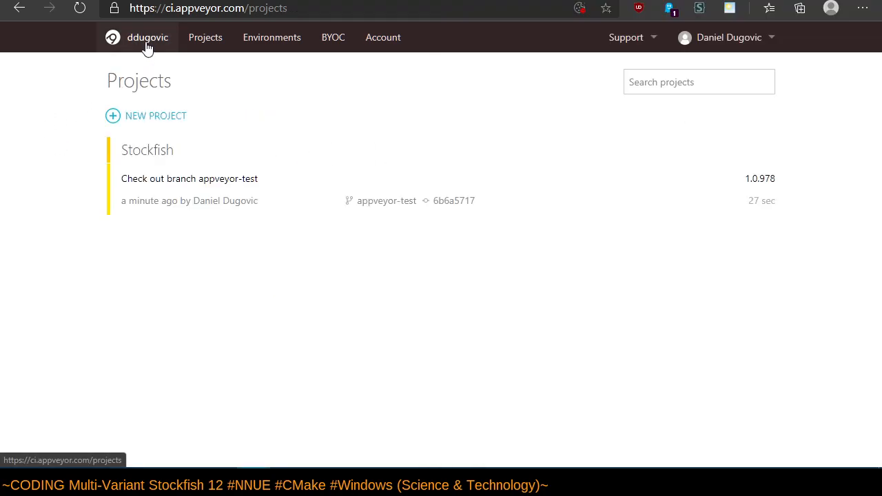
click(146, 149)
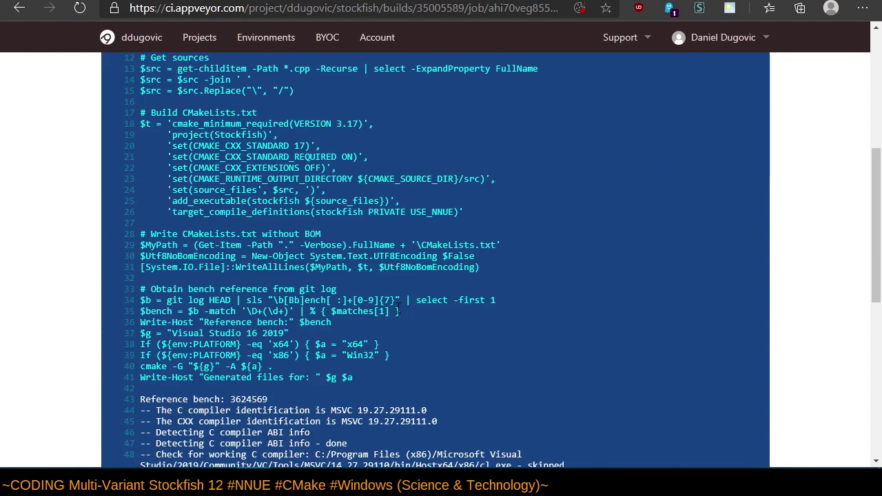
scroll(down, 3)
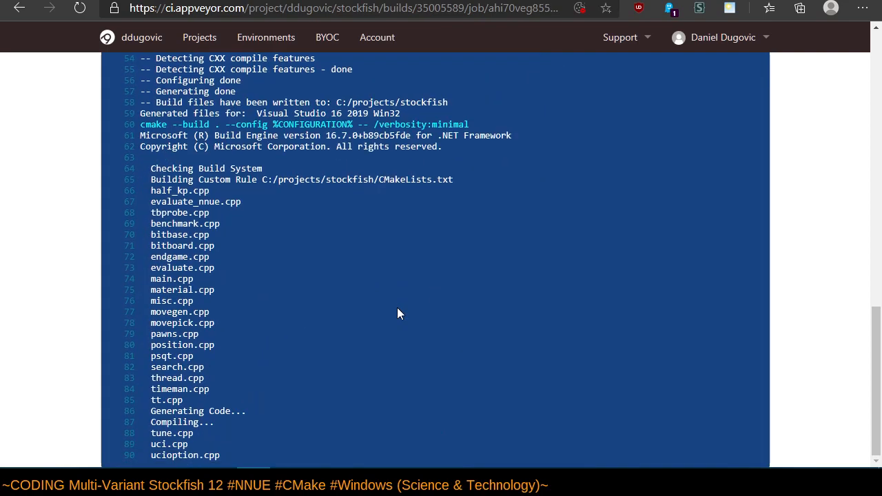
scroll(up, 3)
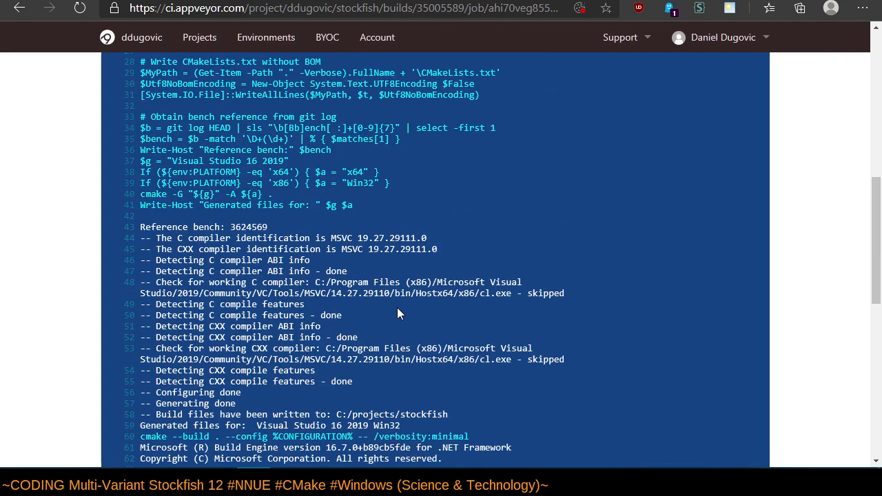
scroll(up, 3)
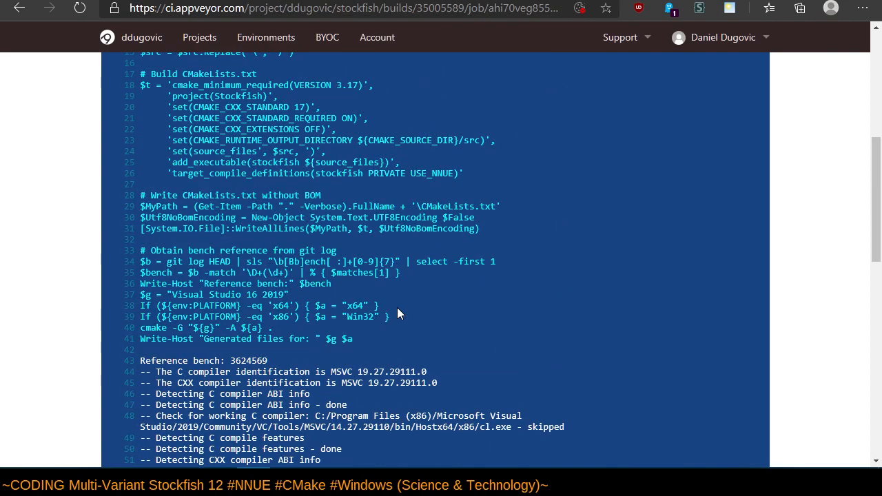
scroll(up, 3)
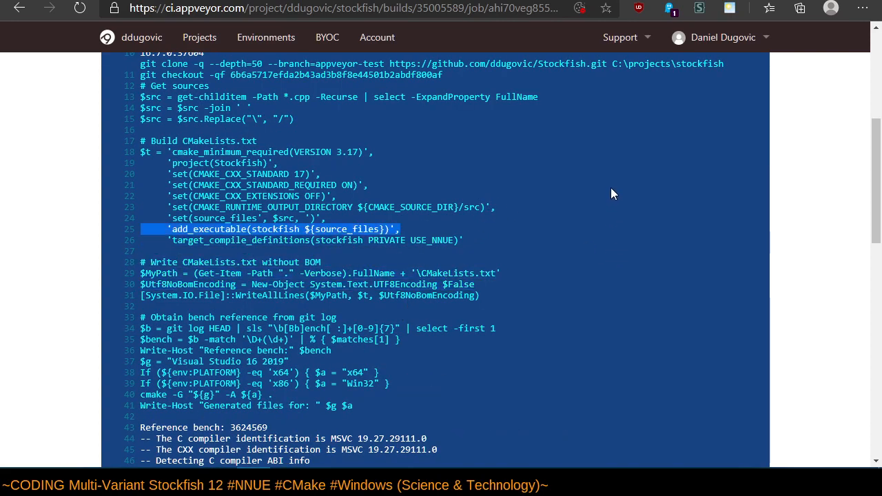
Select the add_executable line and scroll to the NNUE net download and bench commands.
click(301, 240)
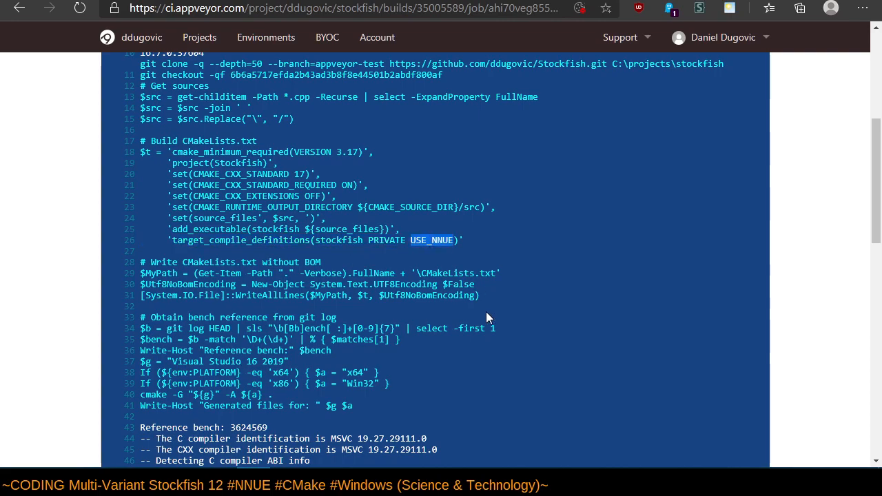
mouse_move(521, 275)
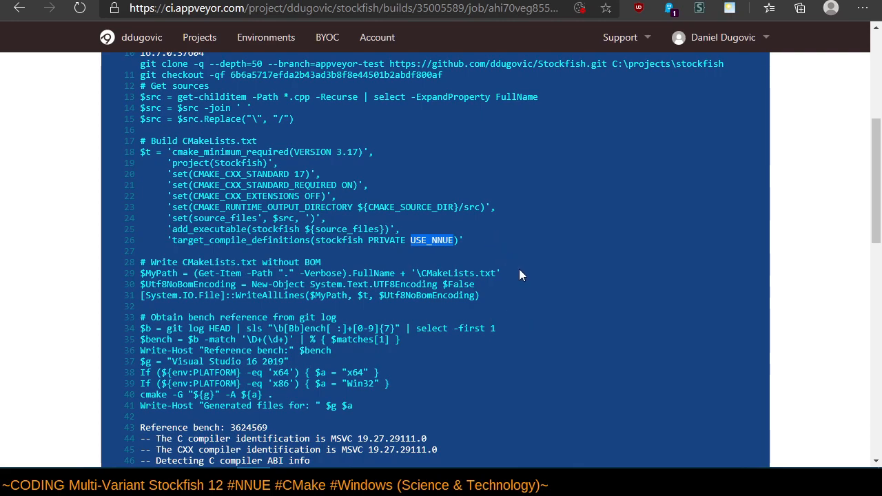
mouse_move(524, 282)
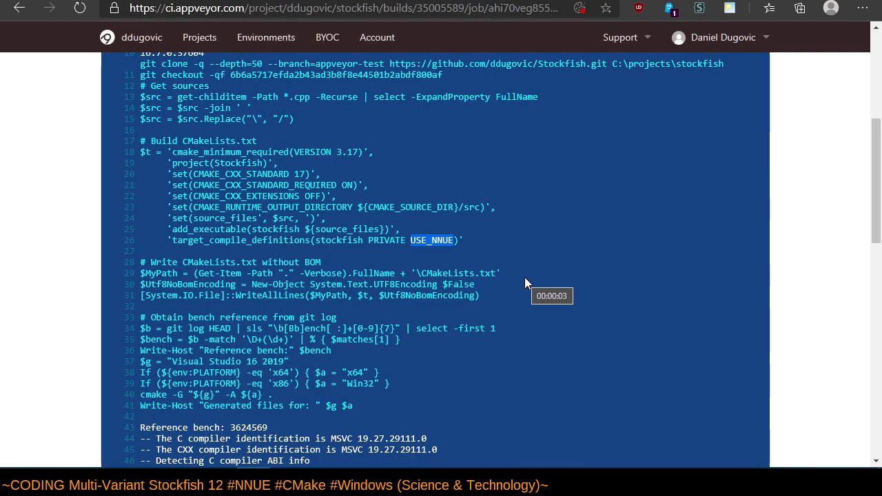
mouse_move(526, 281)
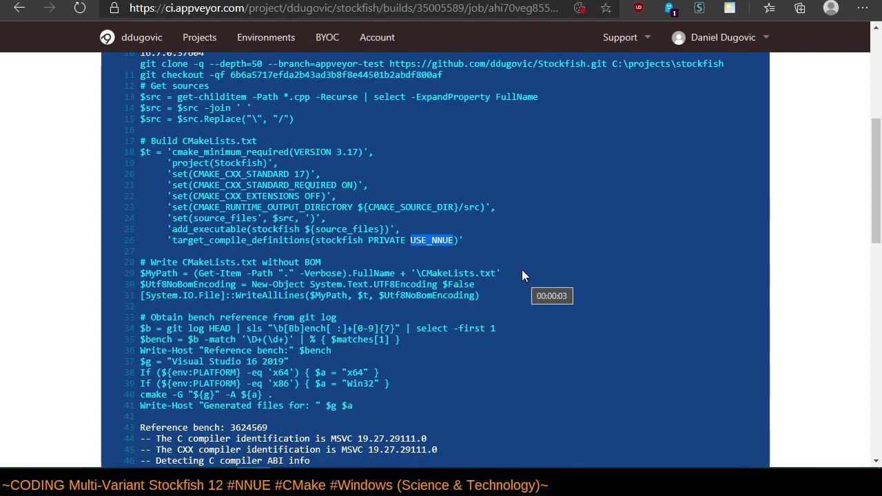
scroll(down, 3)
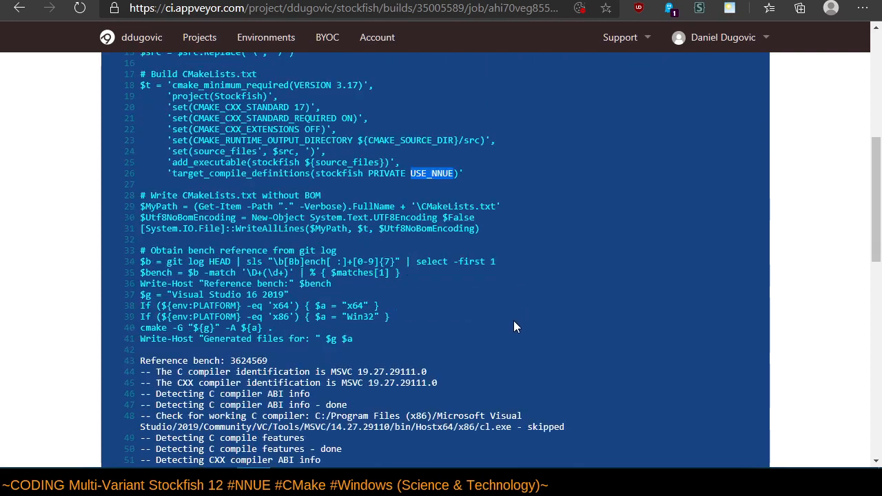
scroll(down, 3)
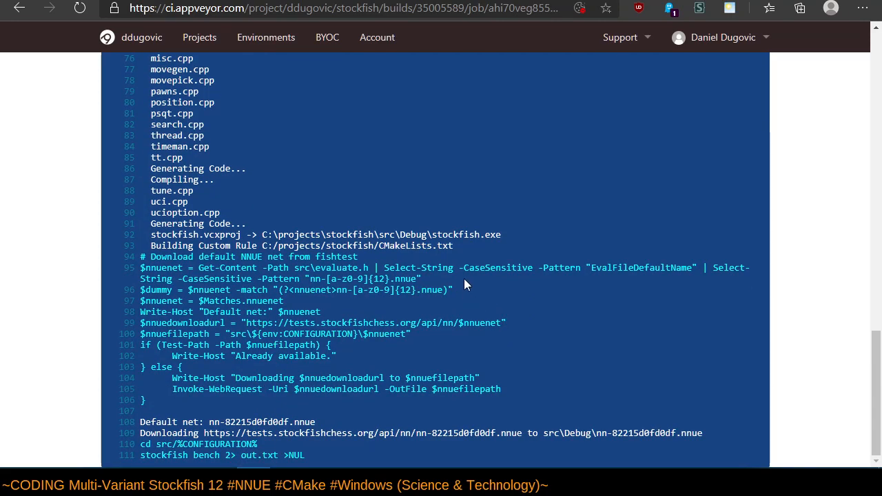
mouse_move(796, 423)
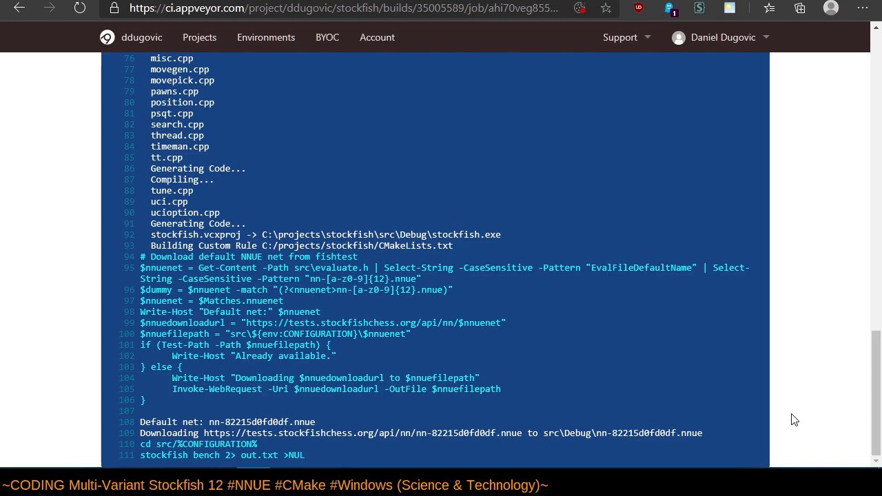
mouse_move(782, 411)
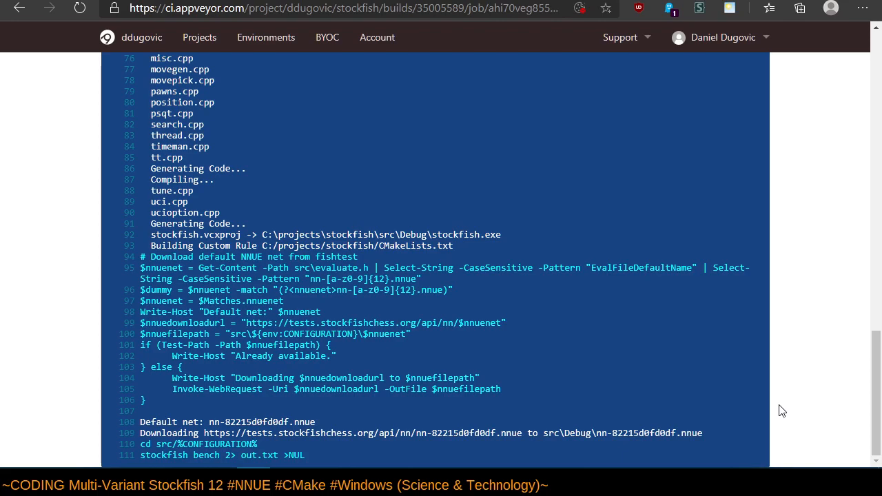
mouse_move(753, 400)
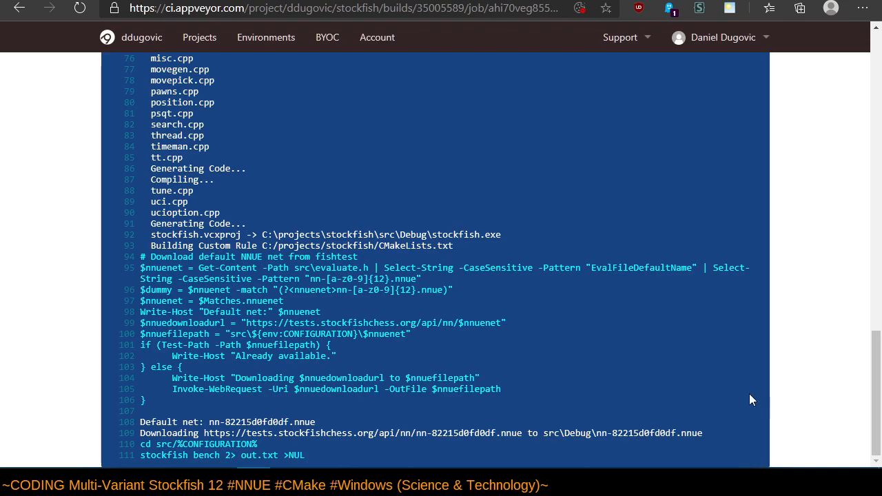
mouse_move(664, 376)
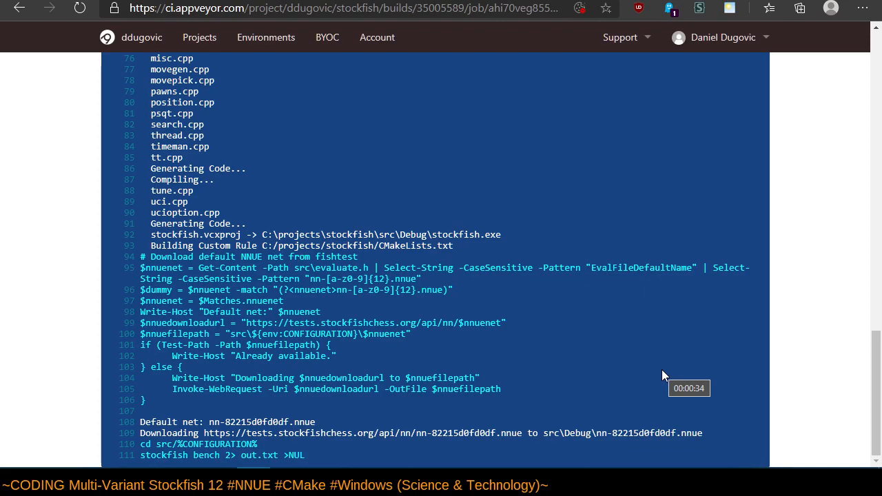
mouse_move(676, 373)
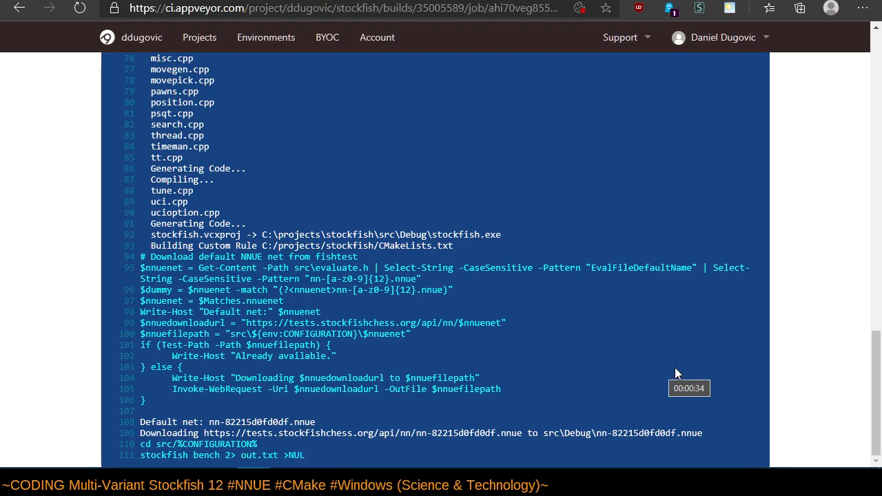
mouse_move(504, 403)
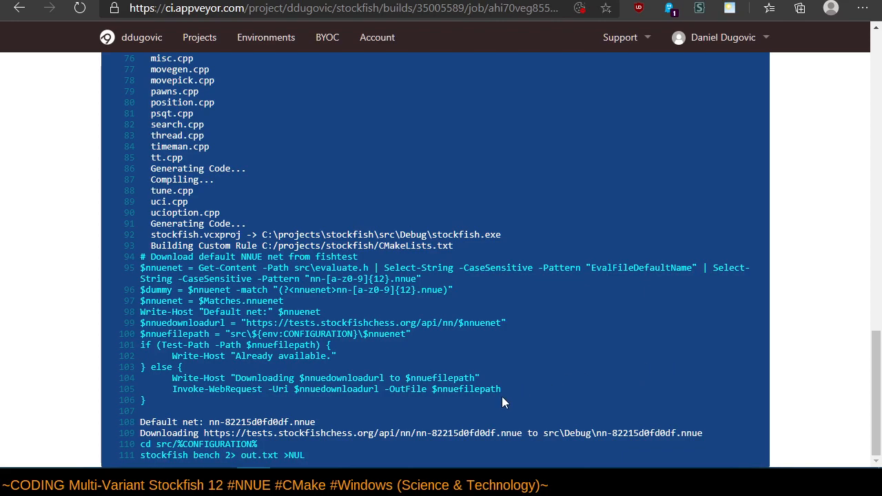
Scroll back up to the compiled files, including half_kp.cpp, and Reference bench 3624569.
scroll(up, 3)
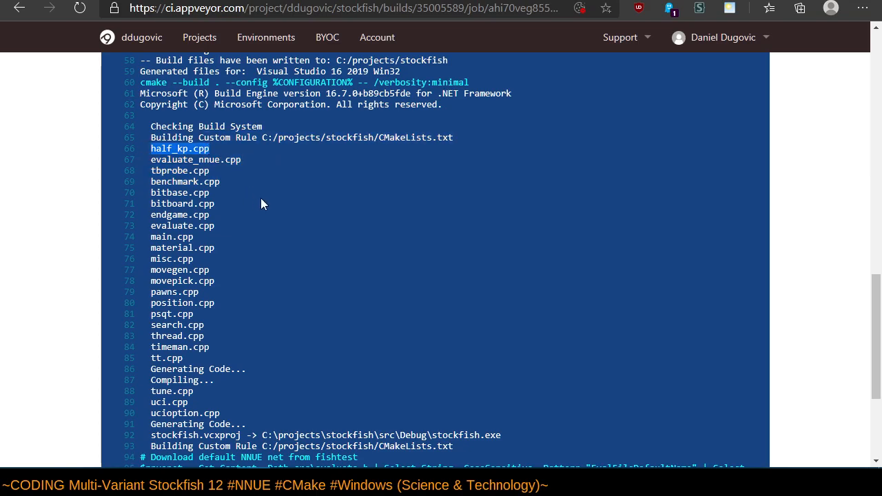
mouse_move(351, 348)
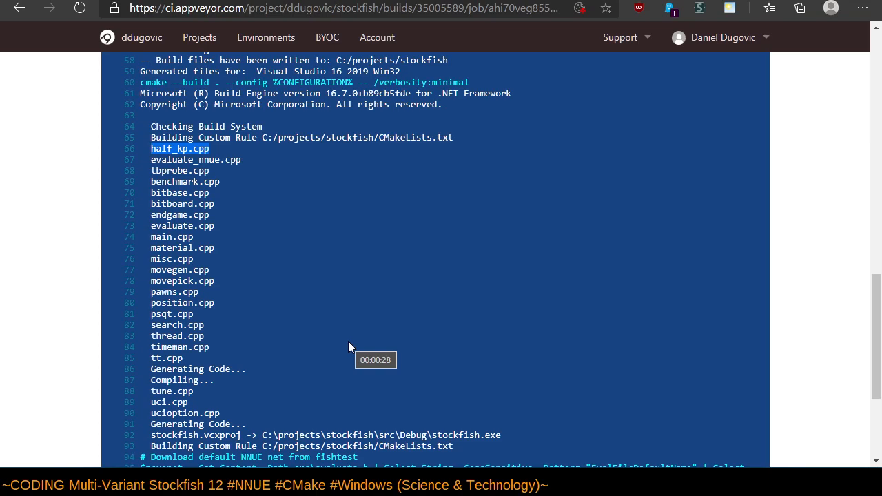
scroll(up, 3)
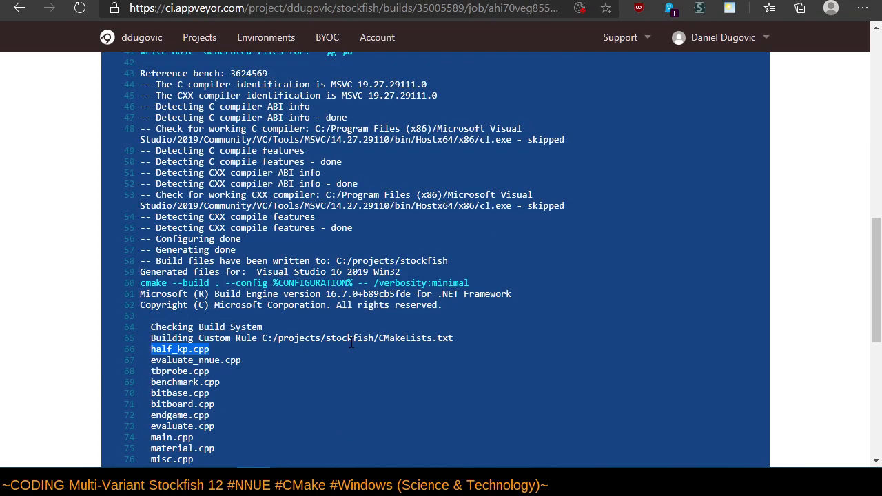
scroll(up, 3)
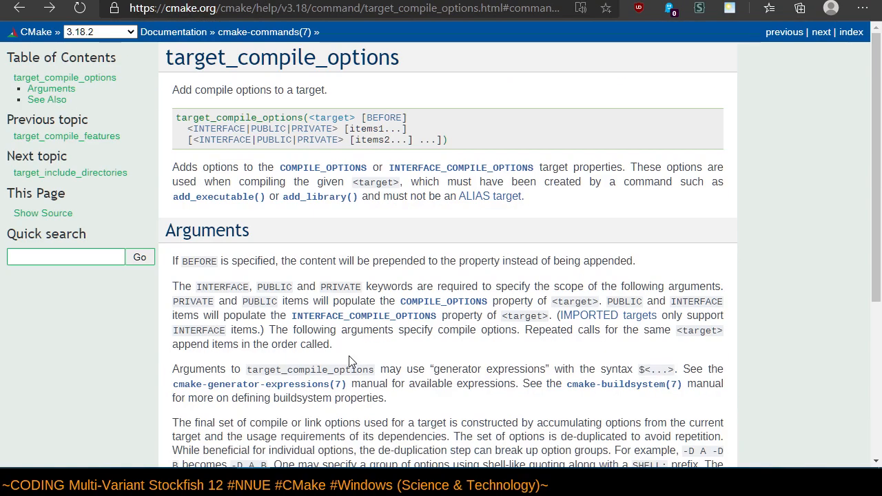
mouse_move(307, 78)
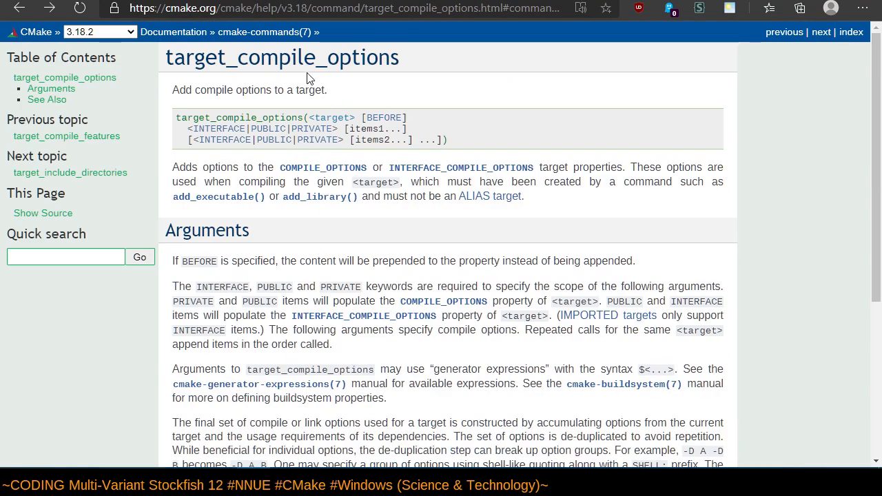
mouse_move(448, 91)
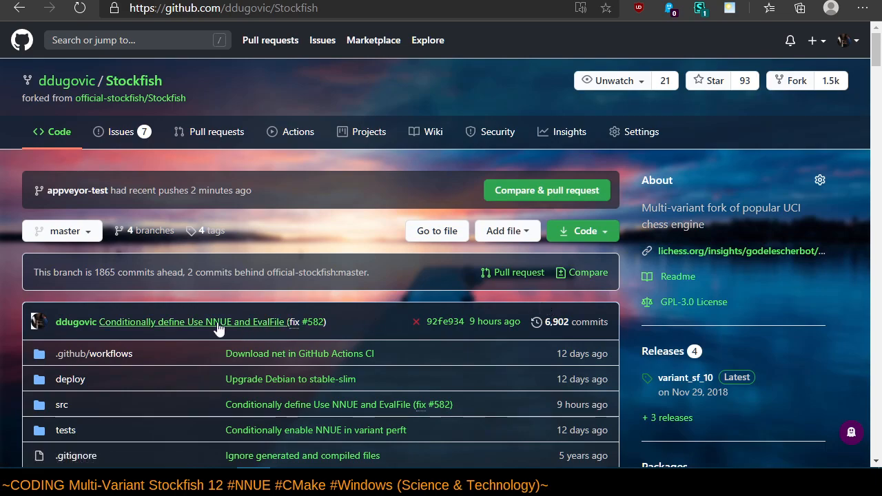
Open src/Makefile in ddugovic/Stockfish and view its latest commit from History.
scroll(down, 3)
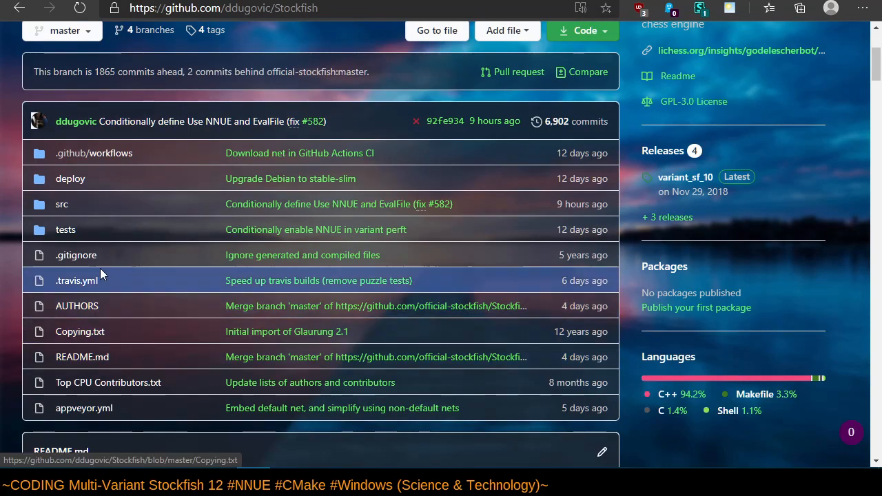
mouse_move(108, 383)
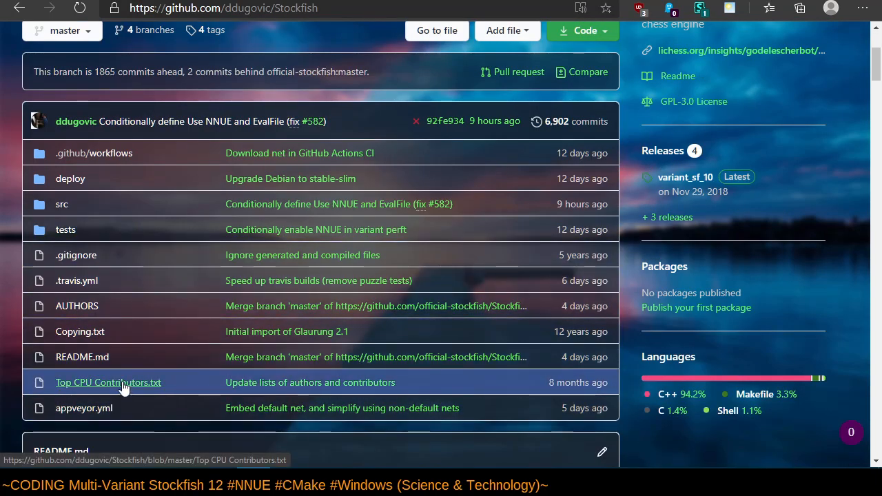
mouse_move(77, 281)
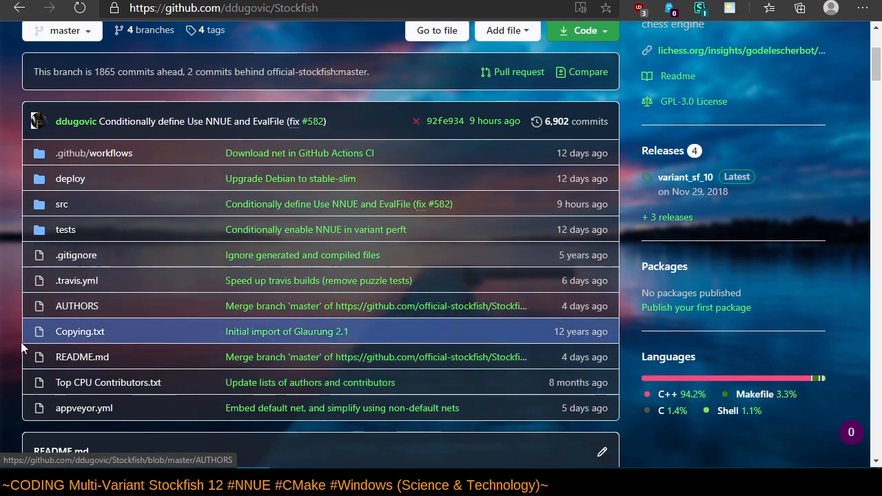
mouse_move(42, 240)
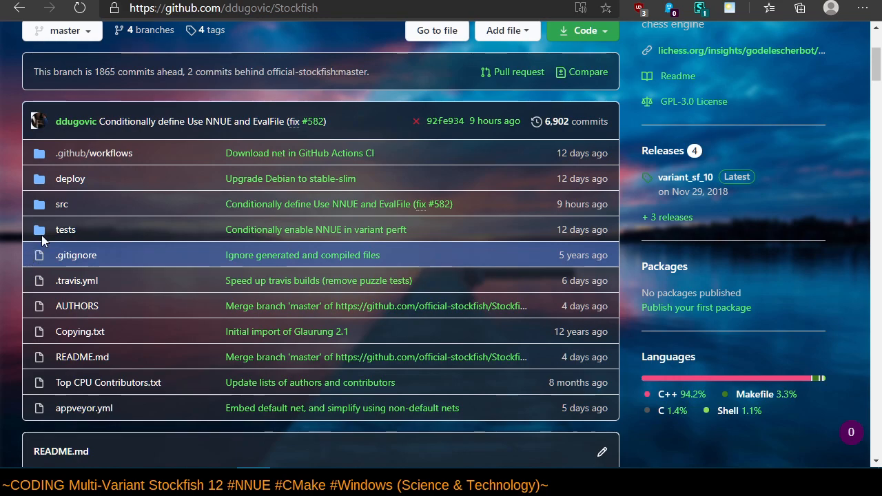
mouse_move(66, 230)
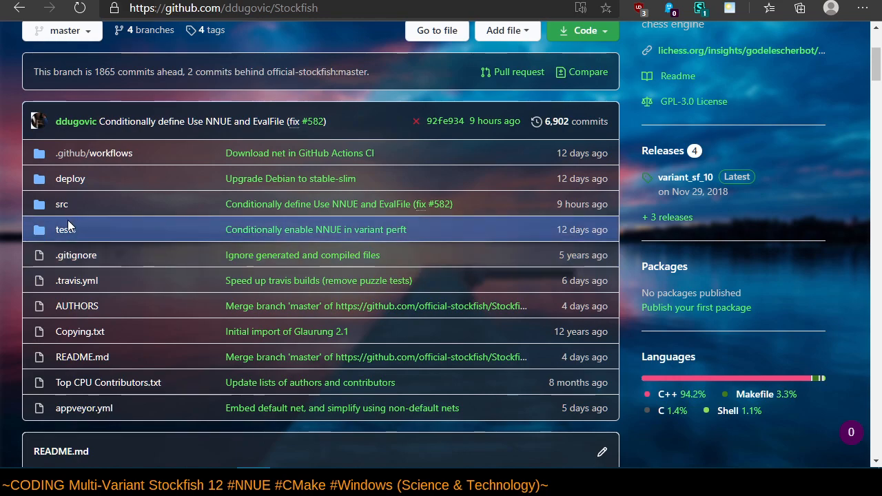
click(61, 204)
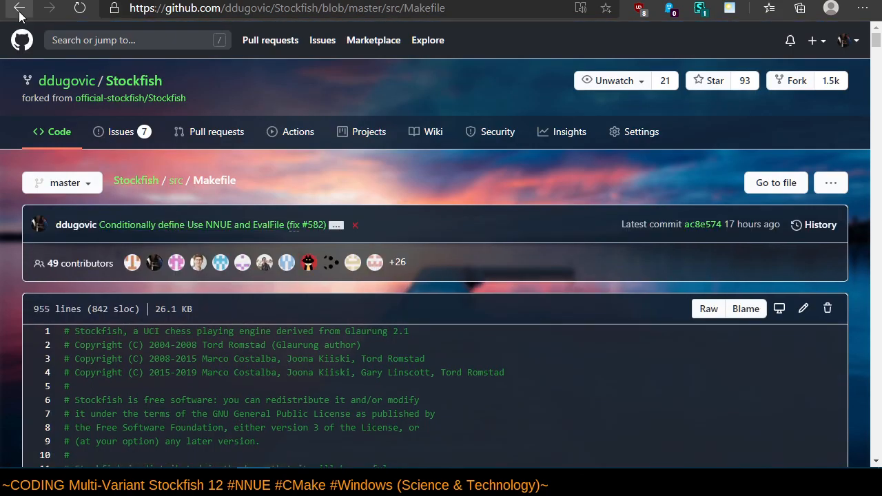
click(19, 7)
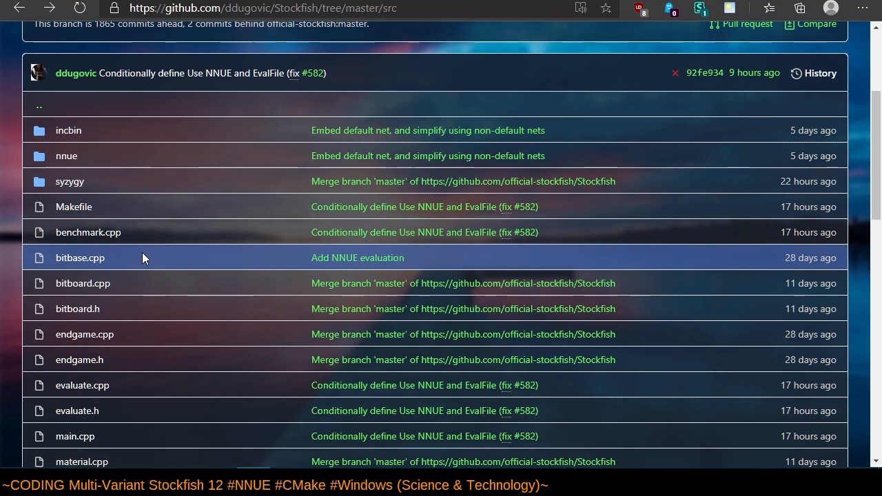
mouse_move(404, 68)
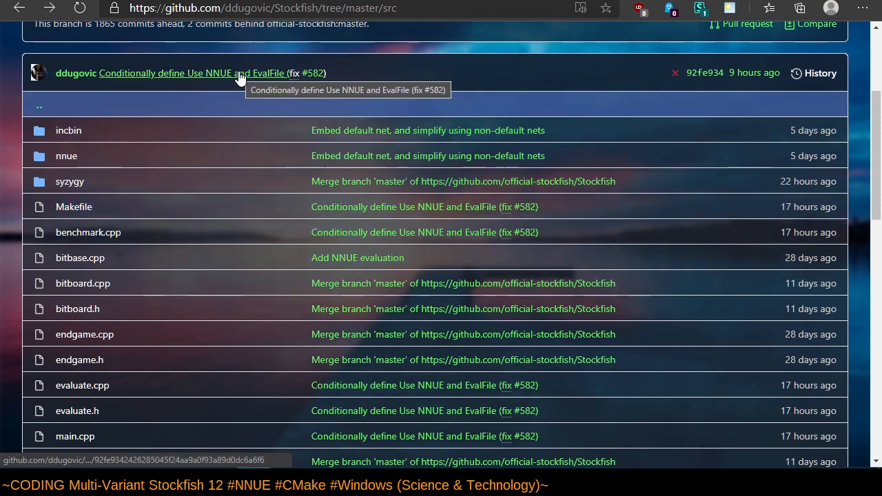
mouse_move(88, 232)
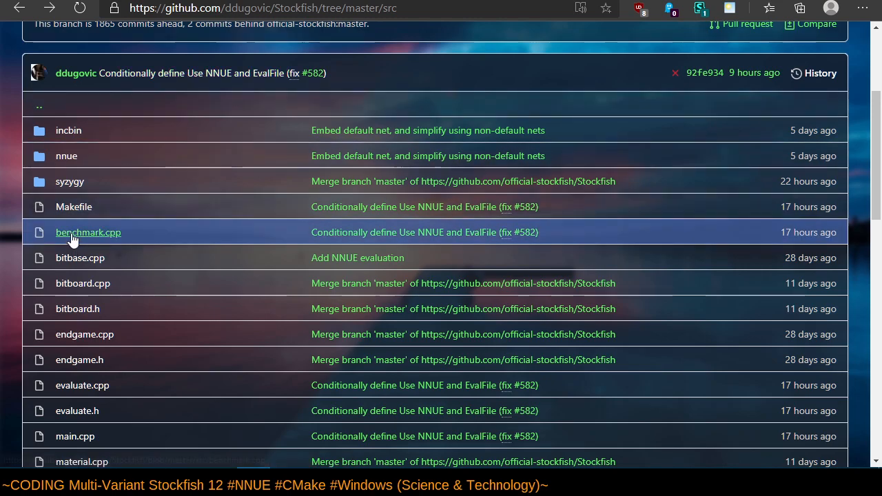
click(74, 206)
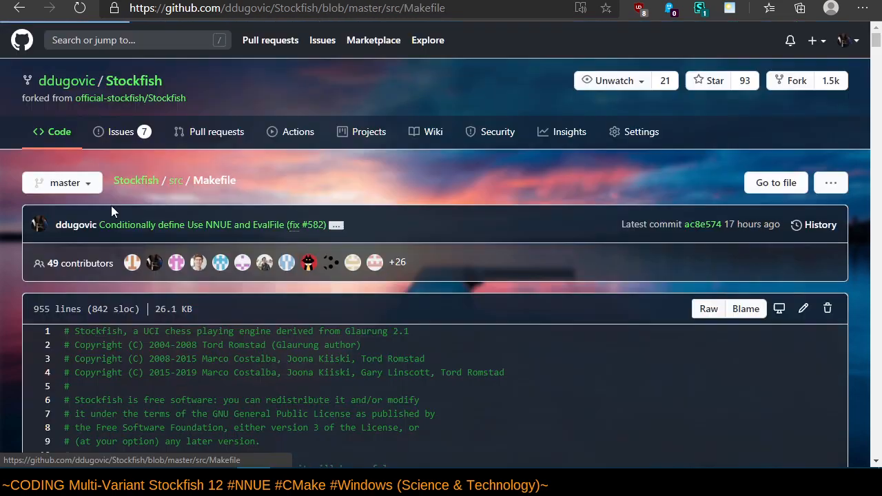
click(819, 224)
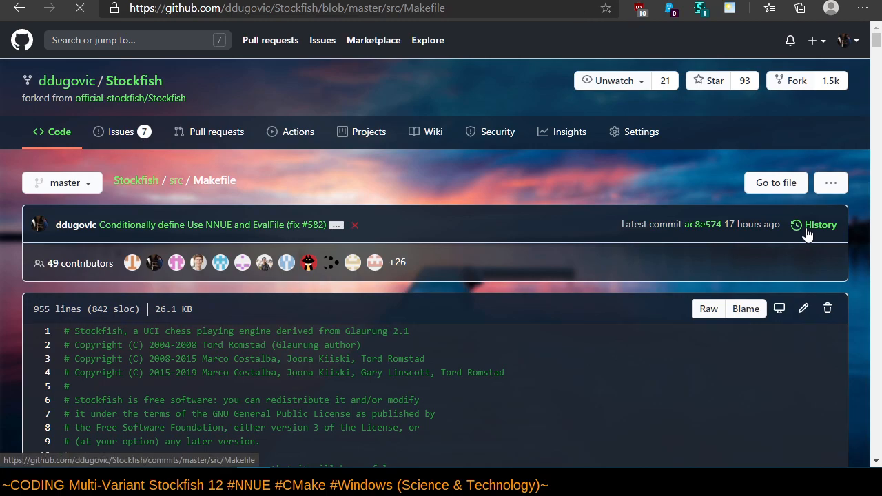
click(820, 224)
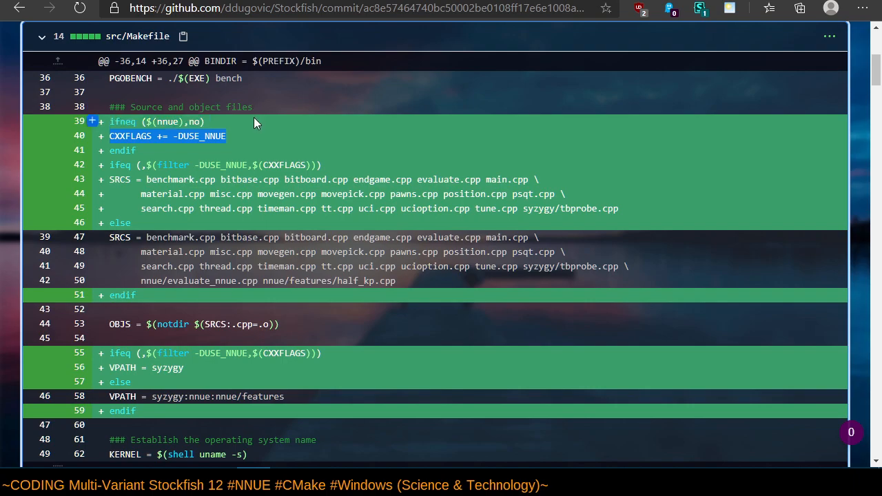
mouse_move(93, 136)
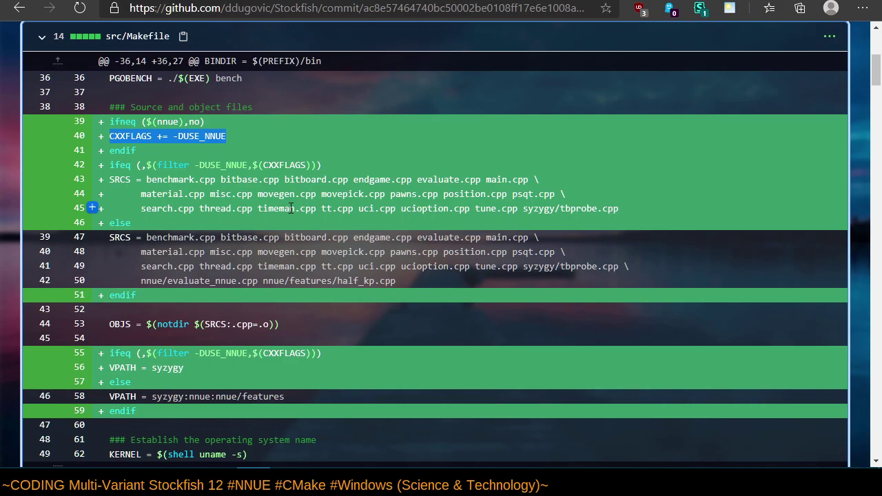
Look over the nnue Makefile diff, then return to the Makefile's commit history.
scroll(down, 3)
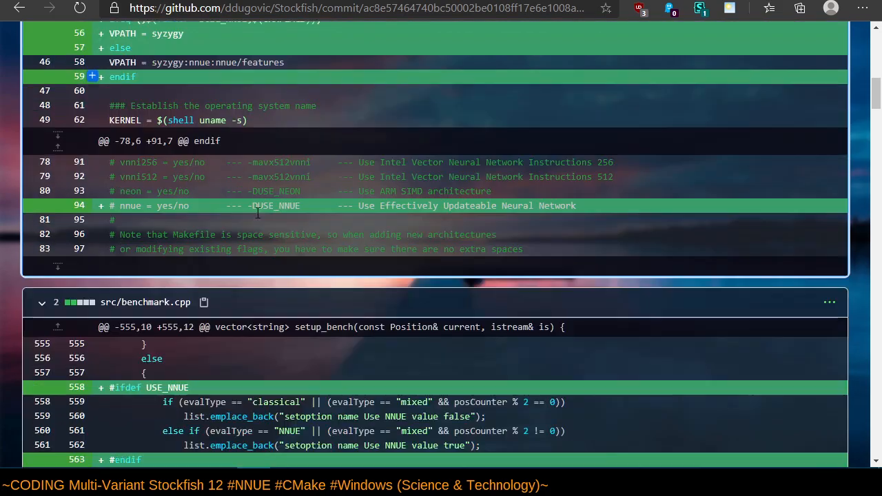
scroll(up, 3)
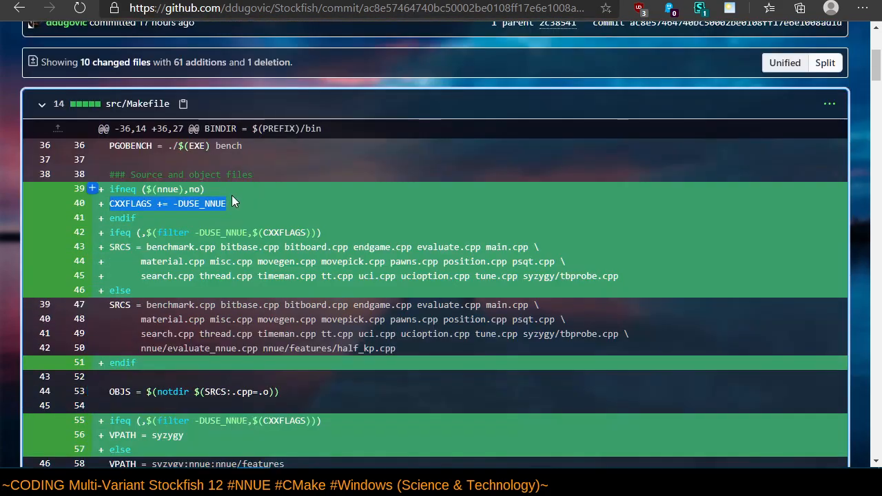
scroll(down, 3)
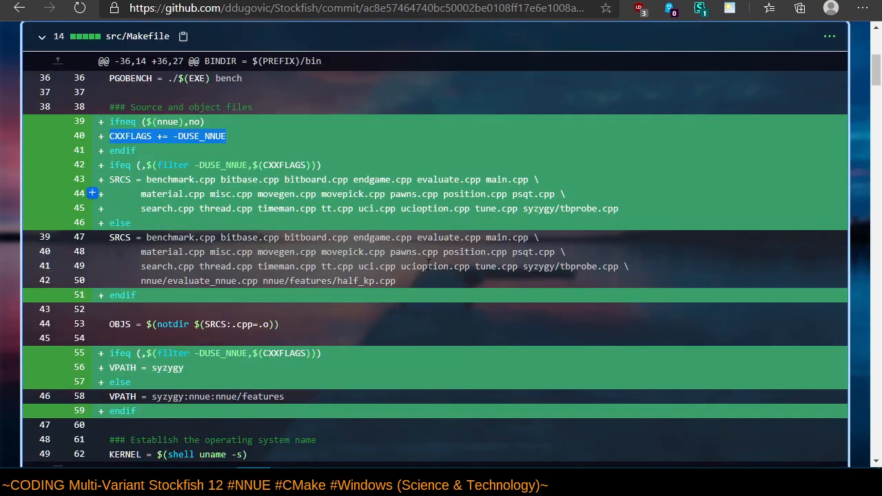
click(19, 8)
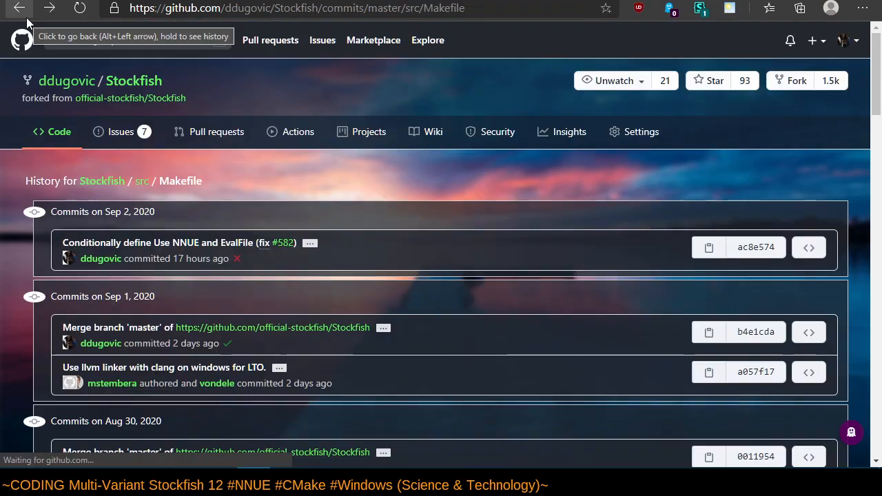
View the current Makefile and select the 3.2.1 Debugging CXXFLAGS line listing variant defines.
click(19, 8)
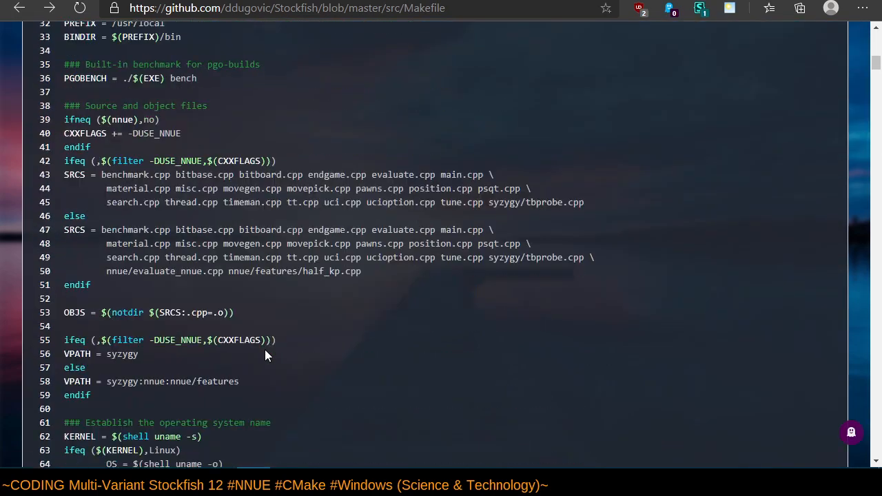
scroll(down, 3)
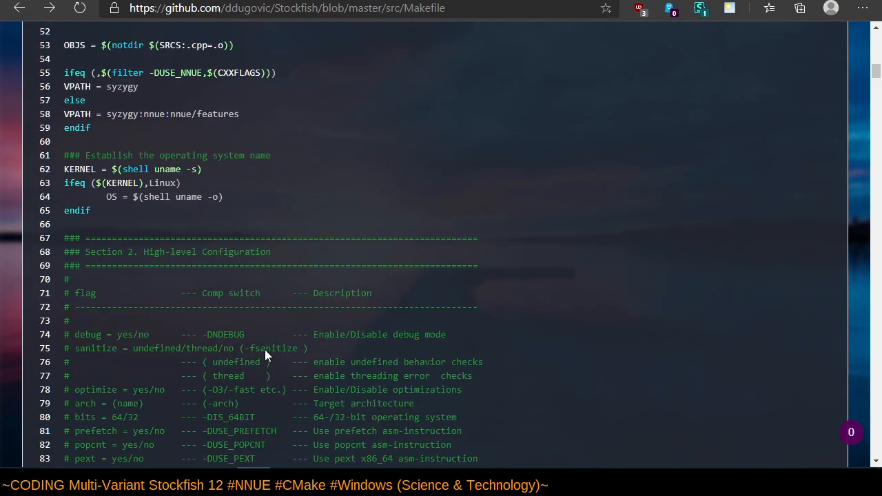
scroll(down, 3)
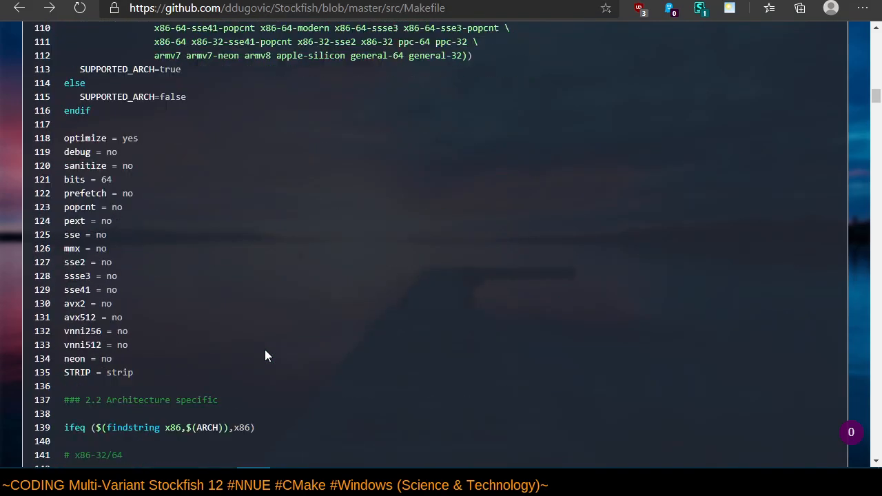
scroll(down, 3)
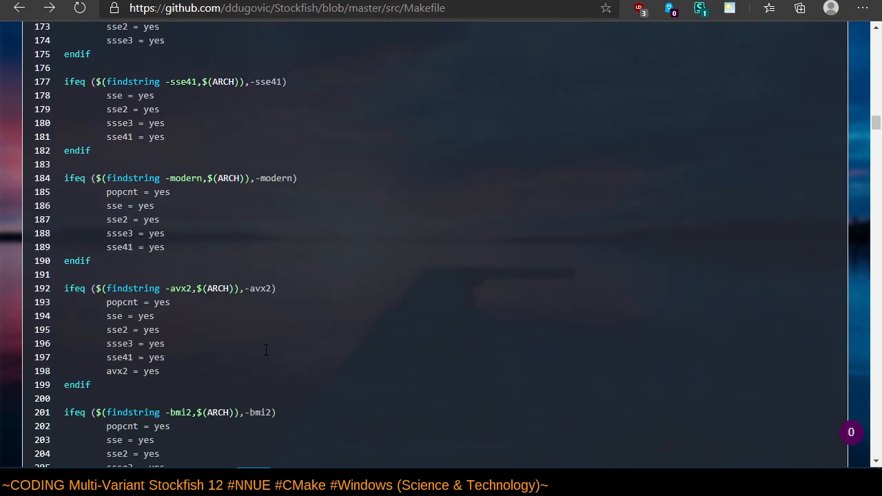
scroll(down, 3)
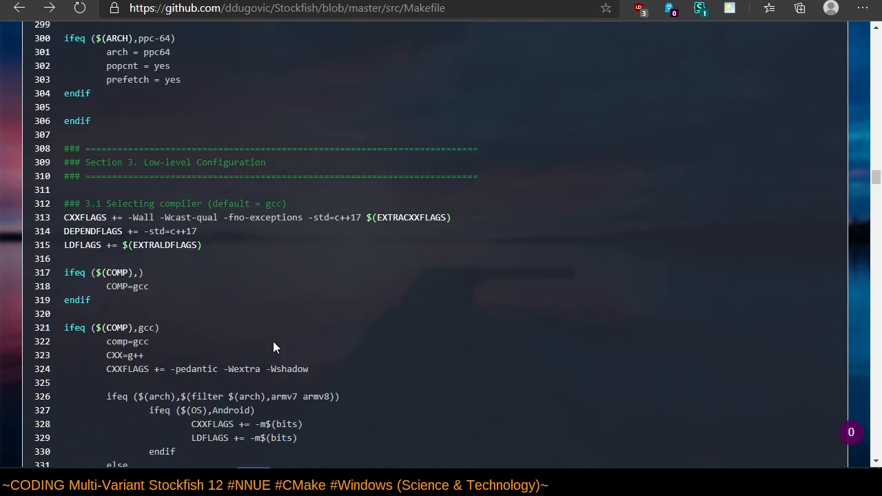
scroll(down, 3)
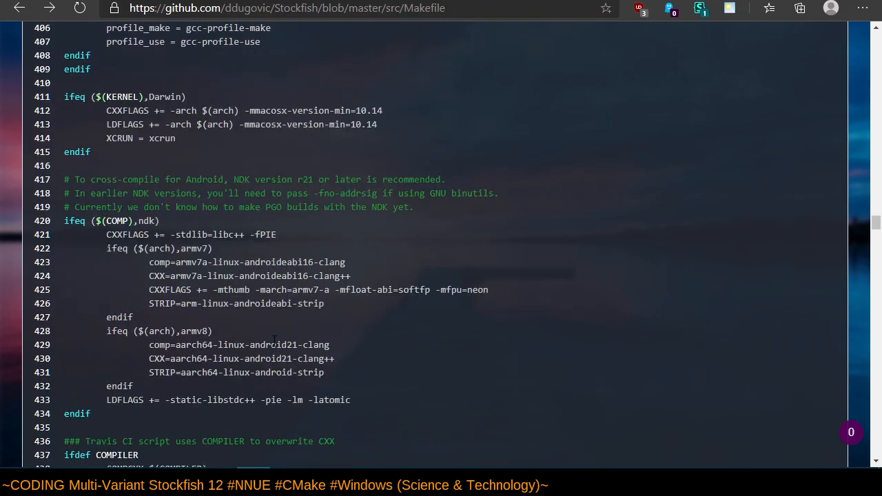
scroll(down, 3)
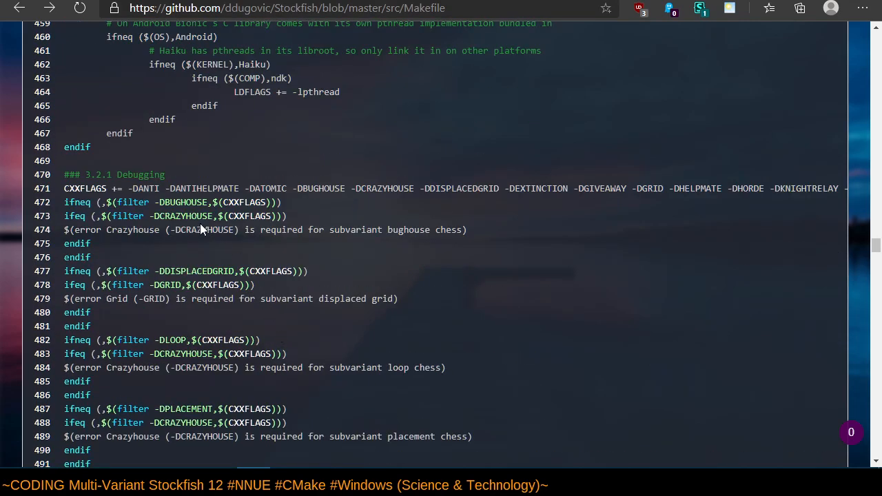
drag(129, 188, 567, 188)
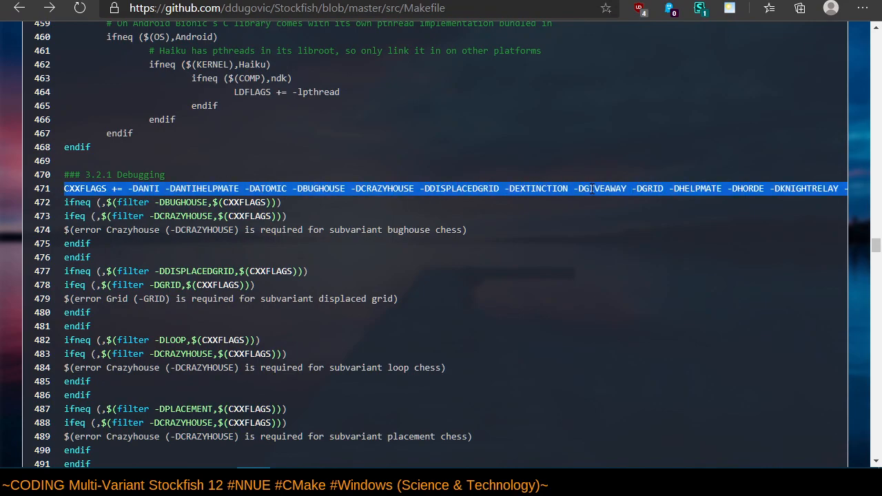
mouse_move(476, 259)
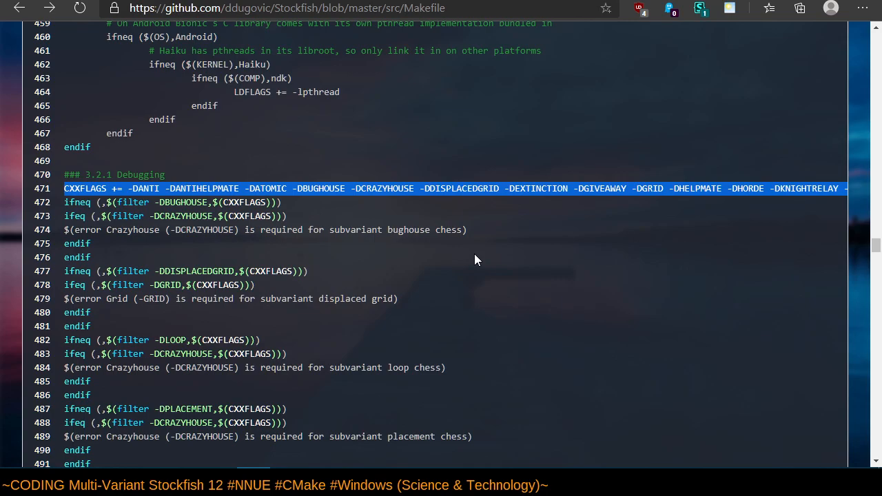
mouse_move(430, 214)
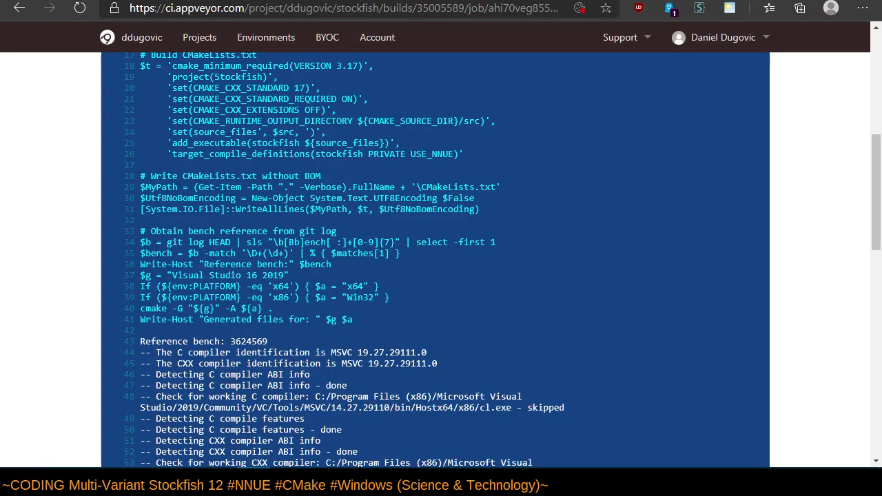
mouse_move(462, 358)
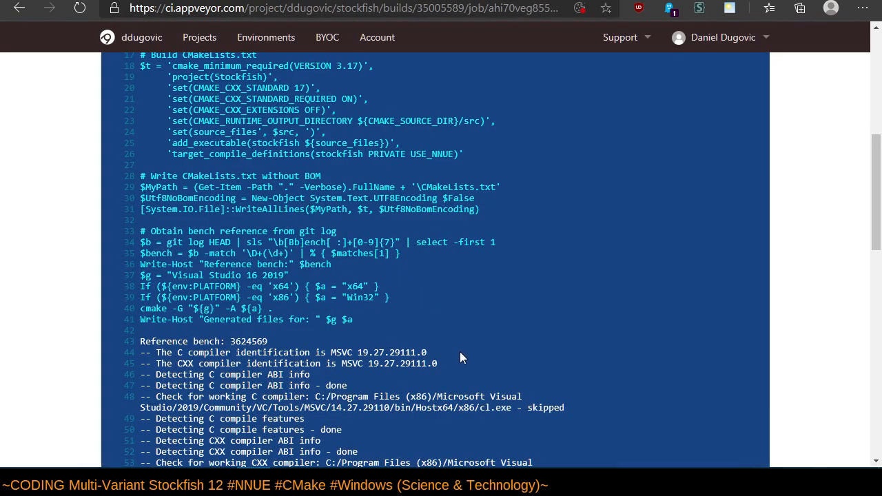
mouse_move(463, 355)
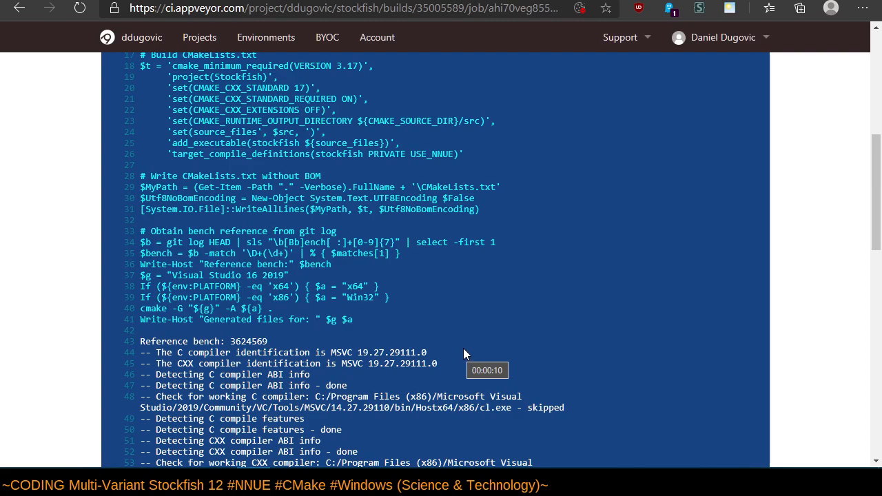
Check the Debug job log ends with engine bench 3624569 and Build success, then go back.
scroll(down, 3)
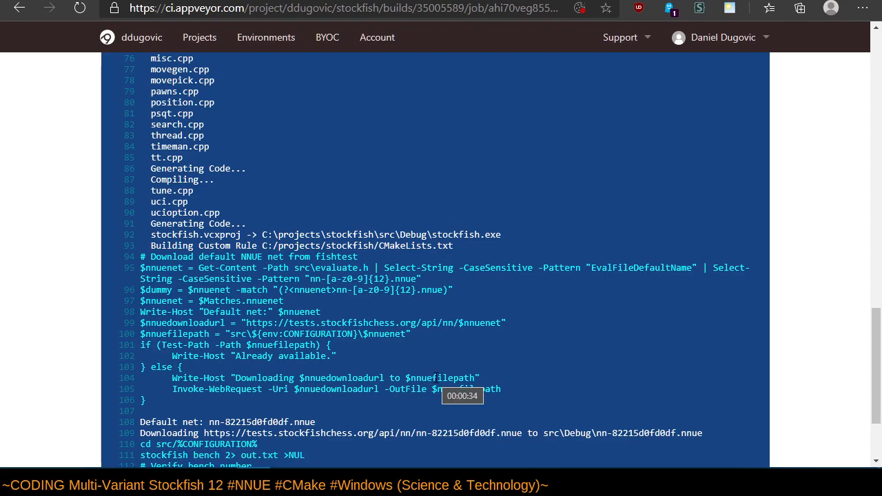
scroll(down, 3)
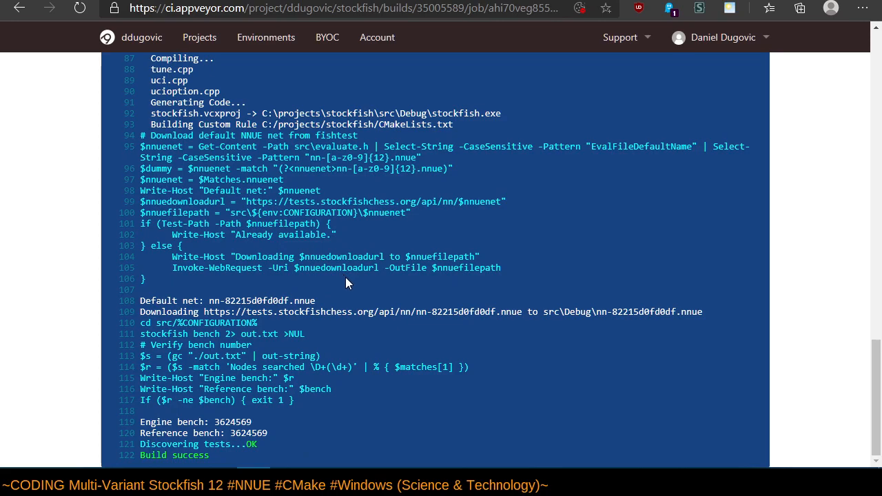
mouse_move(279, 450)
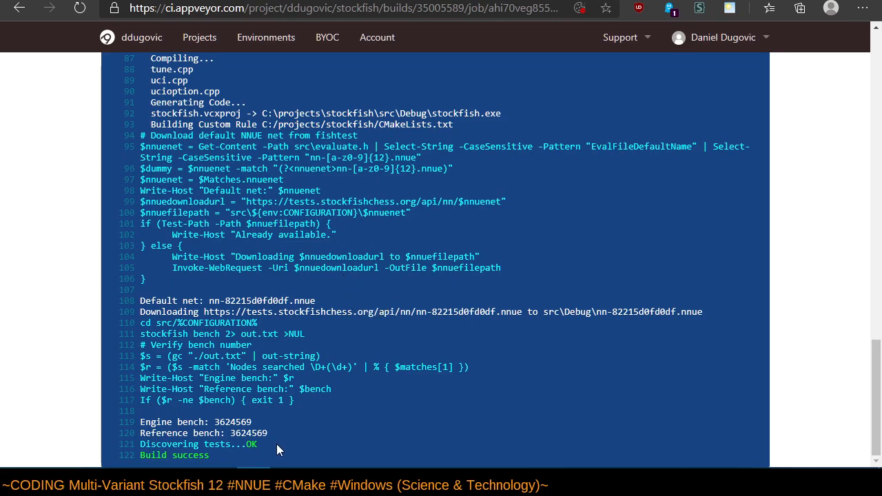
mouse_move(359, 344)
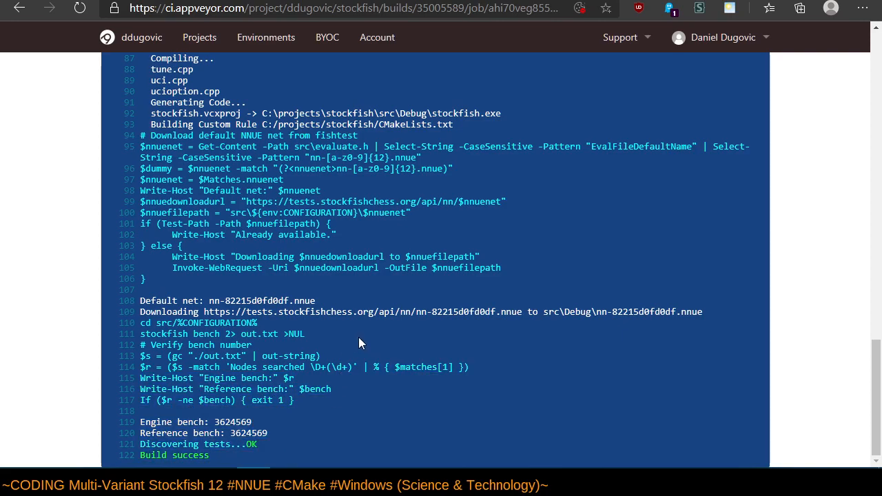
mouse_move(138, 283)
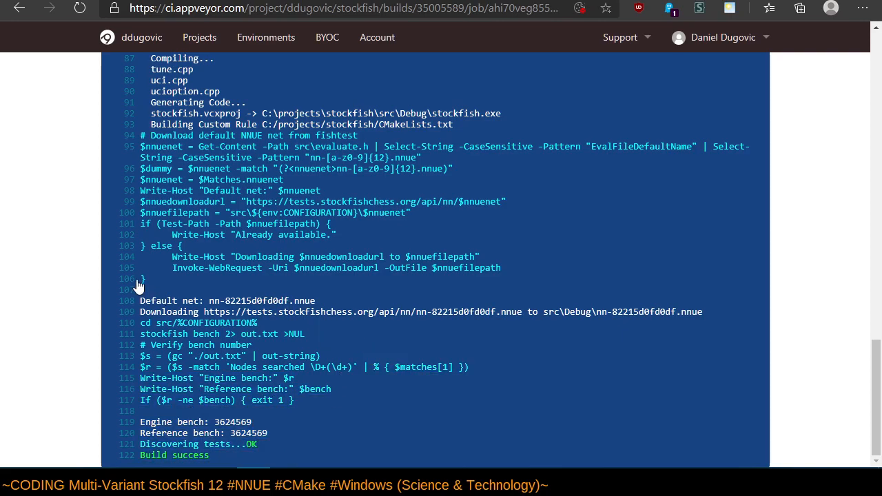
click(20, 7)
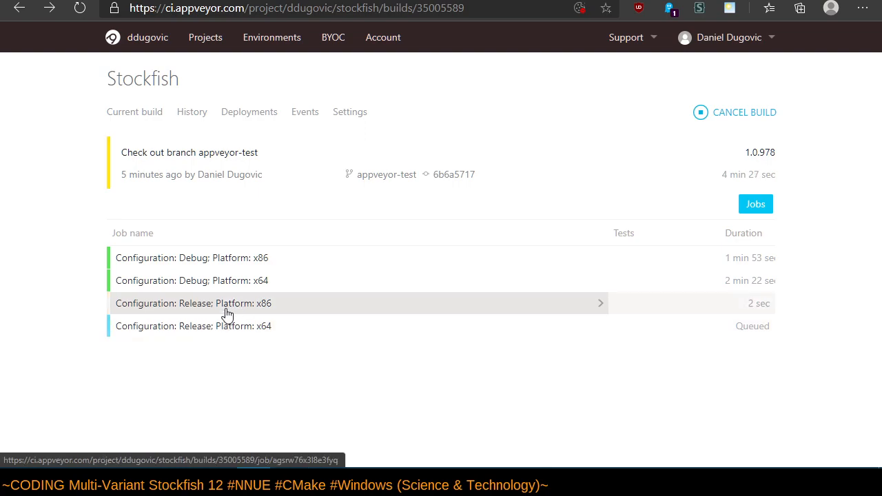
mouse_move(238, 332)
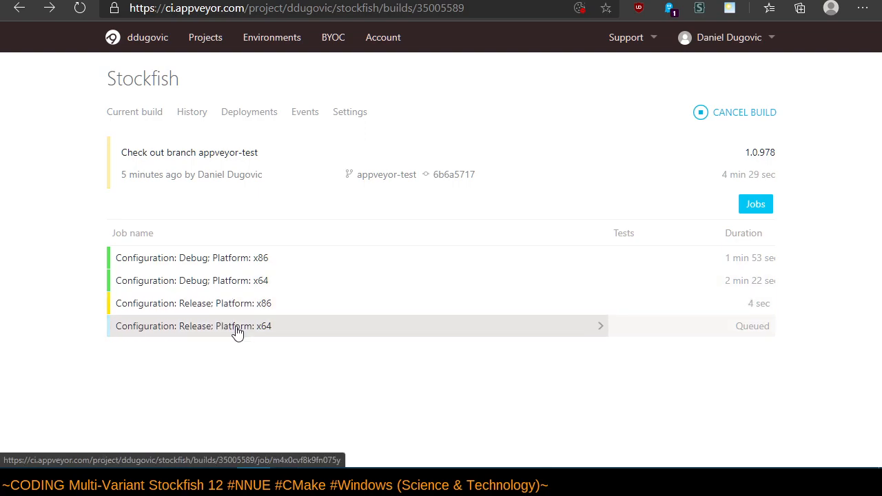
click(238, 326)
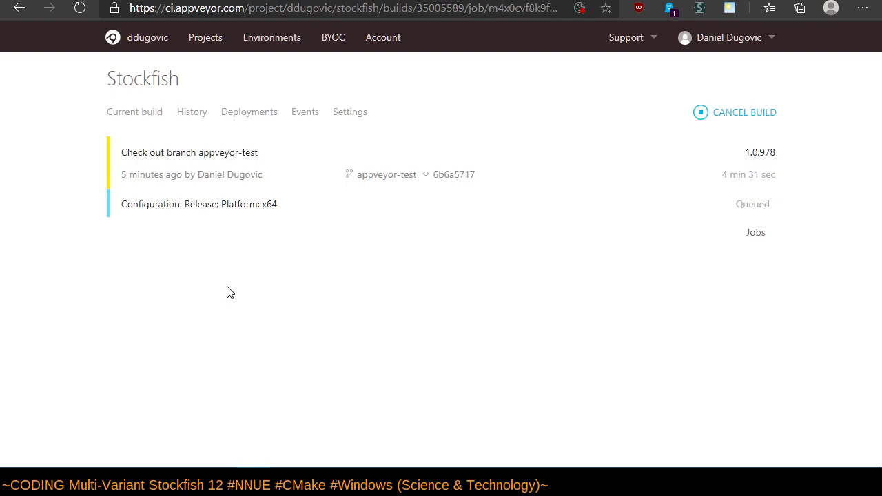
mouse_move(136, 197)
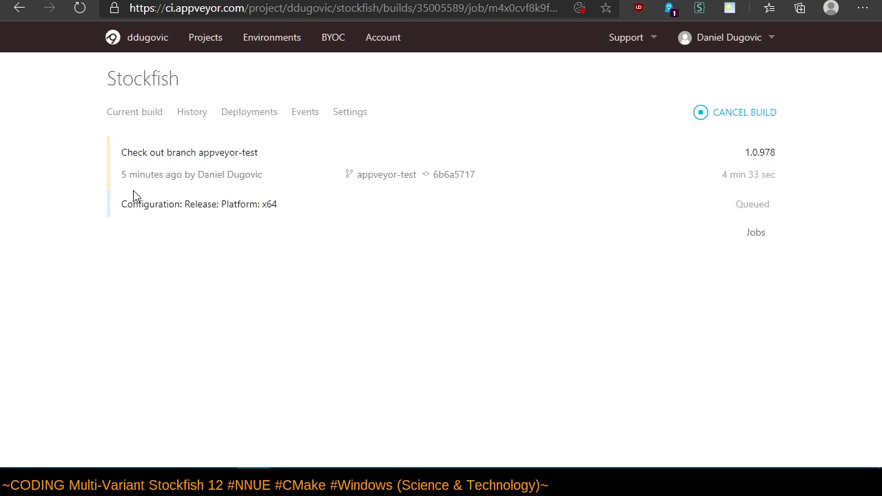
click(19, 7)
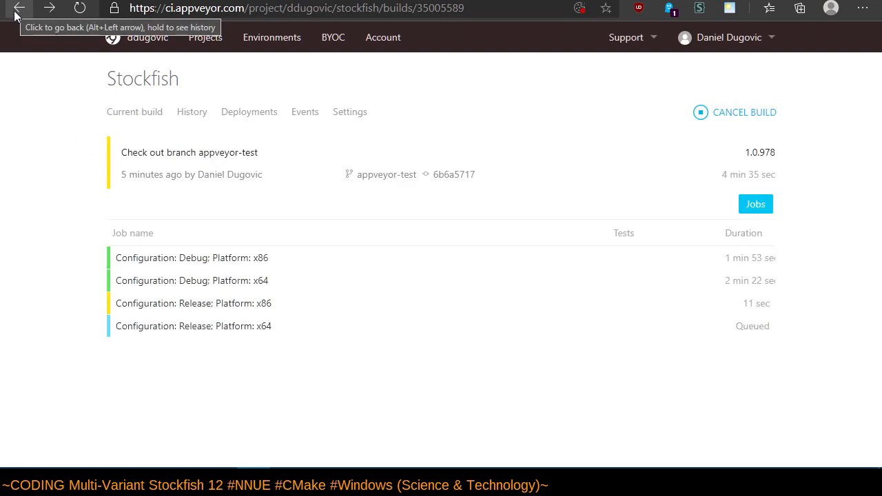
mouse_move(275, 352)
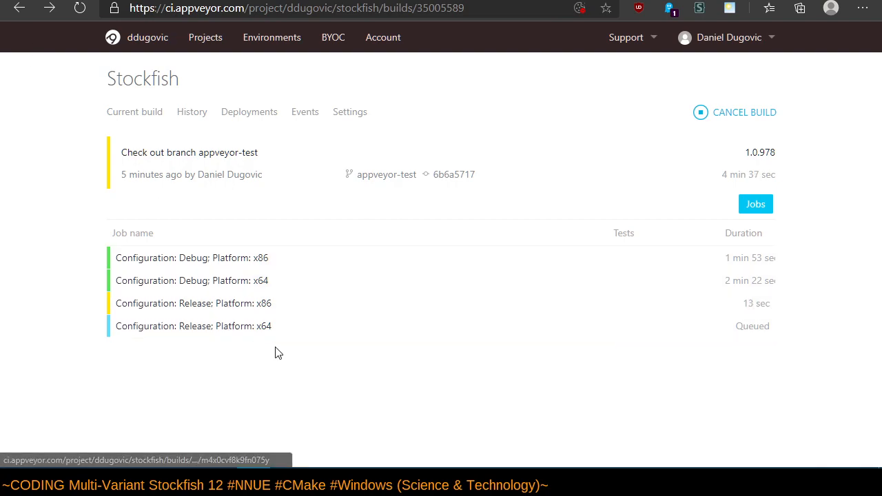
mouse_move(235, 303)
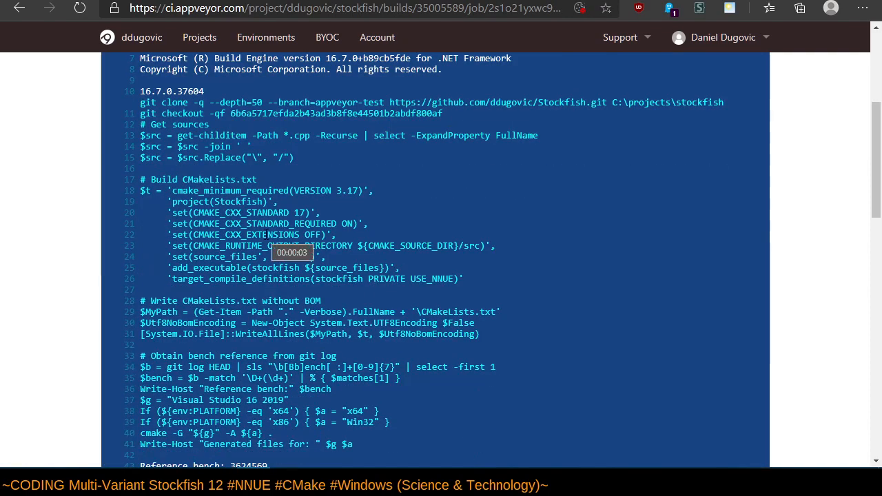
Scroll through the job's console log and return to build 1.0.978's job list.
scroll(down, 3)
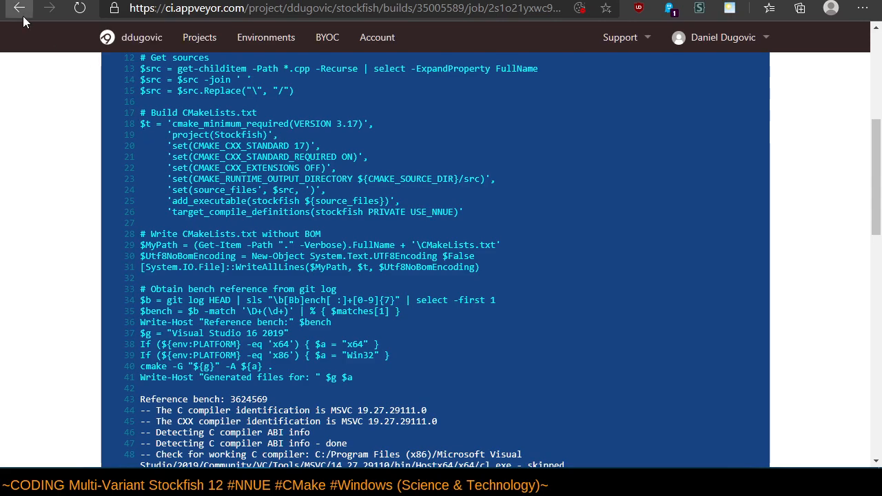
click(19, 8)
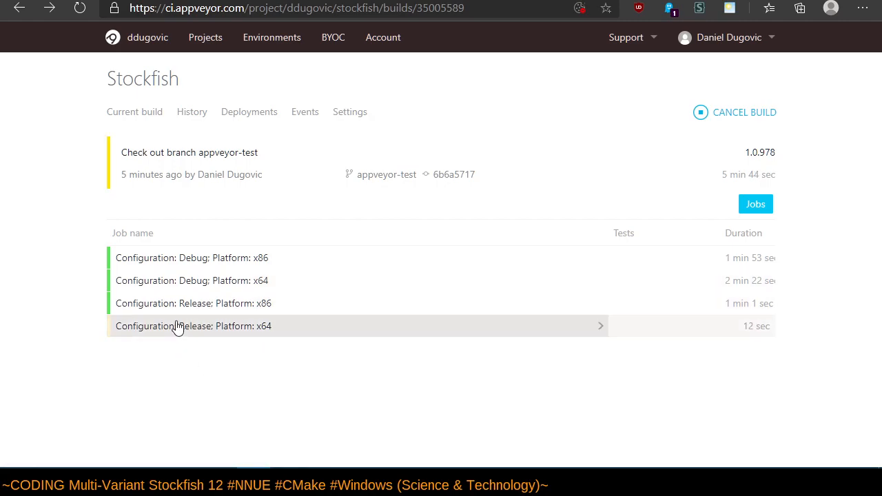
mouse_move(194, 355)
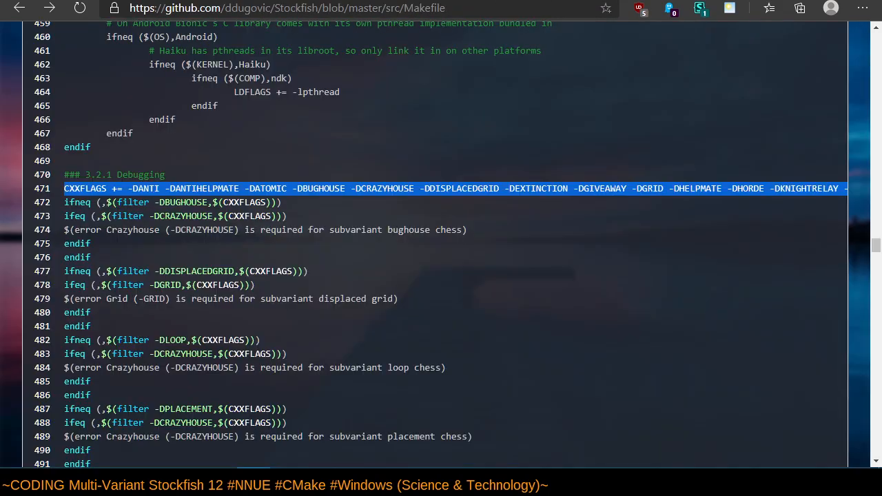
Scroll back up the Makefile and go to the ddugovic/Stockfish home page.
scroll(up, 3)
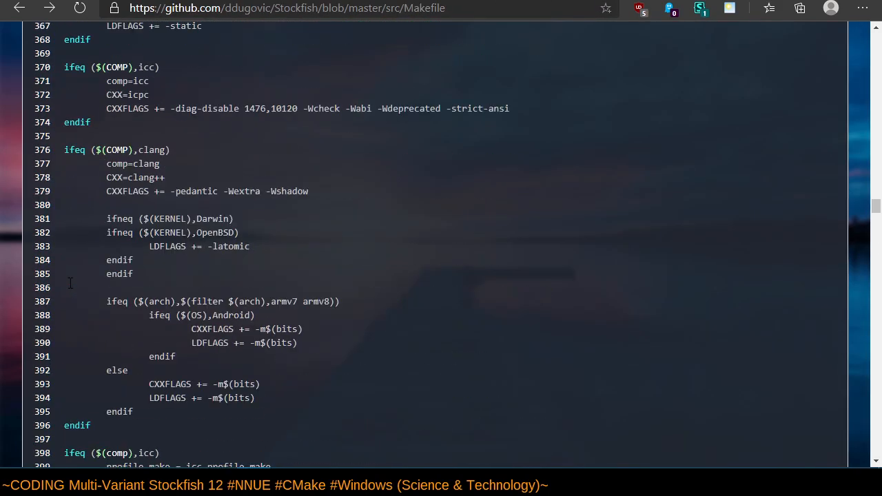
scroll(up, 3)
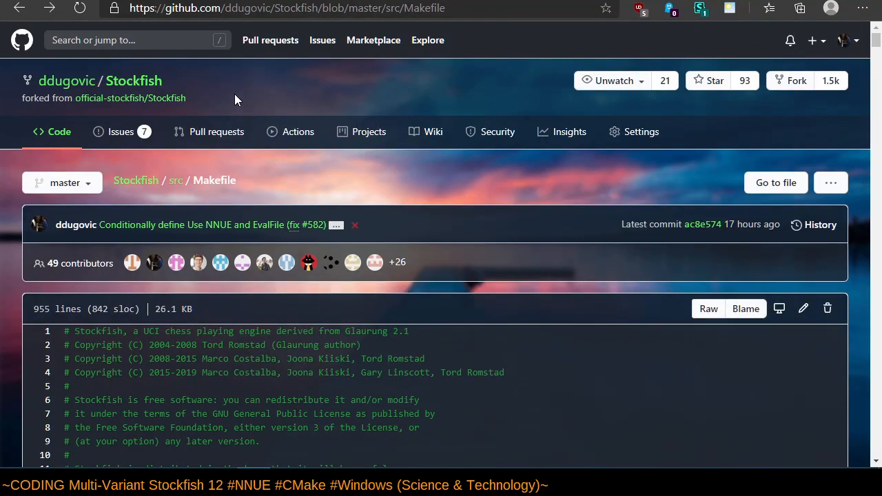
click(133, 81)
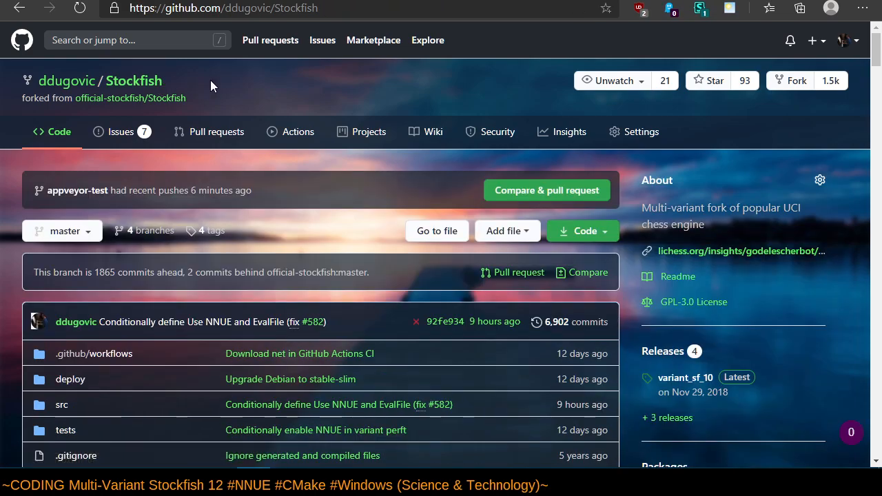
mouse_move(268, 100)
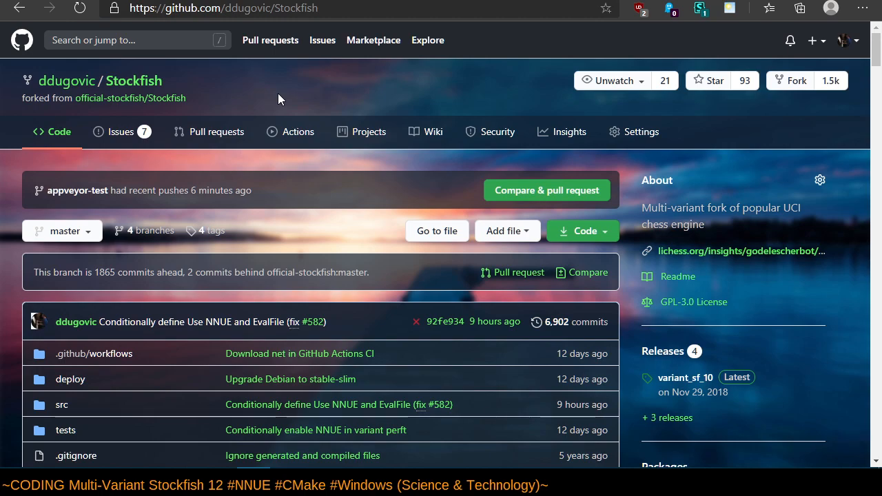
mouse_move(258, 90)
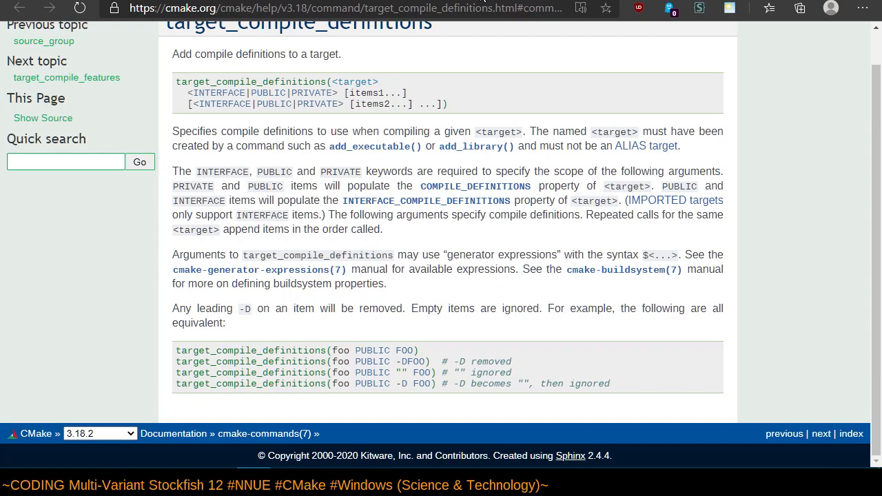
Follow the add_executable() link and skim the page before returning to the top.
click(375, 146)
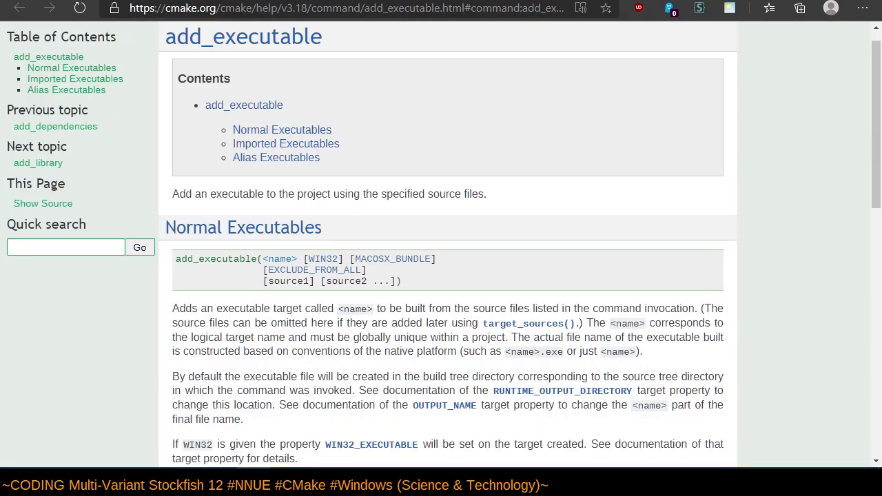
mouse_move(446, 278)
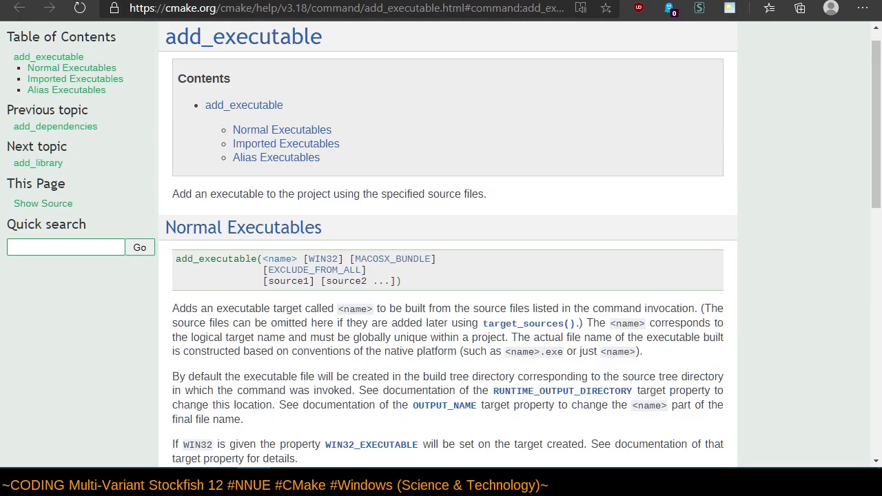
scroll(down, 3)
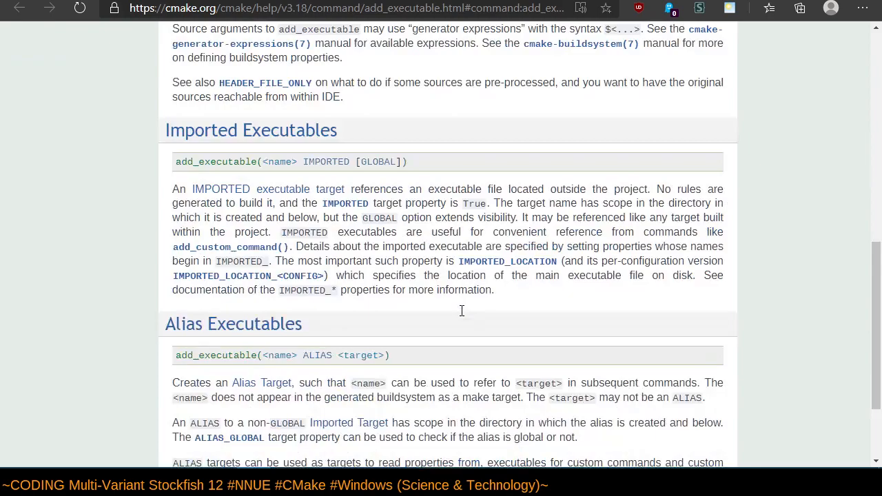
scroll(up, 3)
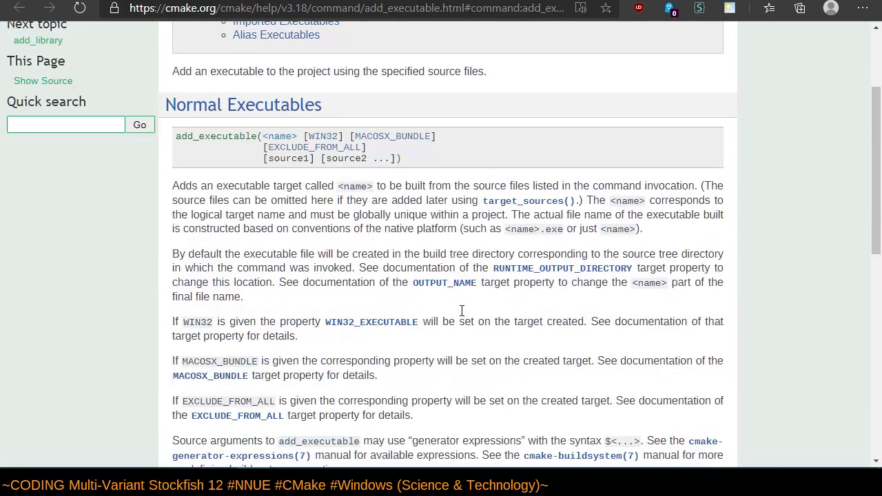
scroll(up, 3)
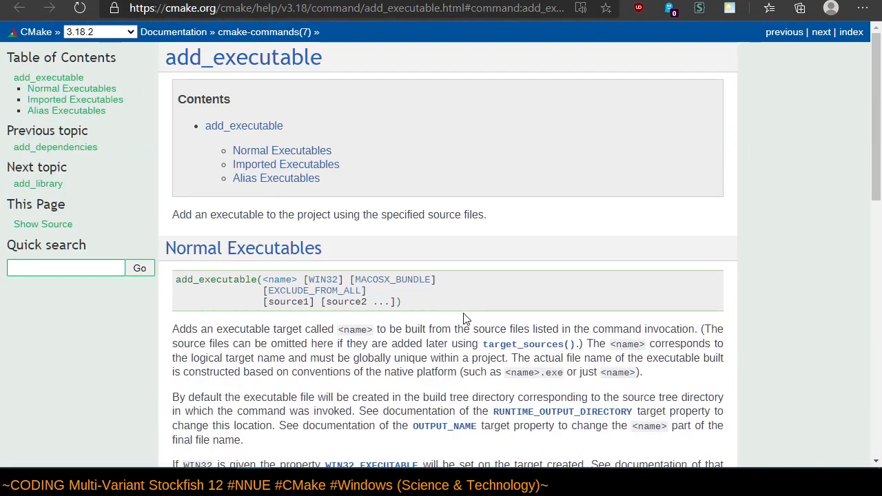
mouse_move(517, 246)
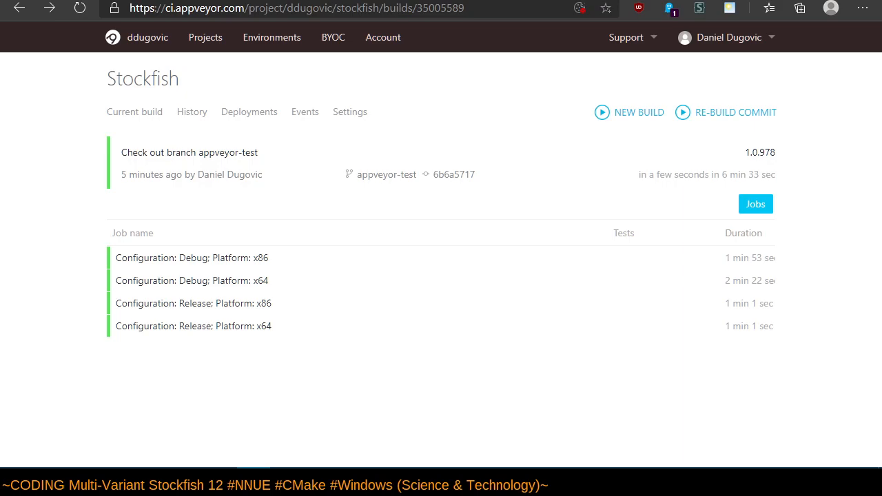
mouse_move(204, 280)
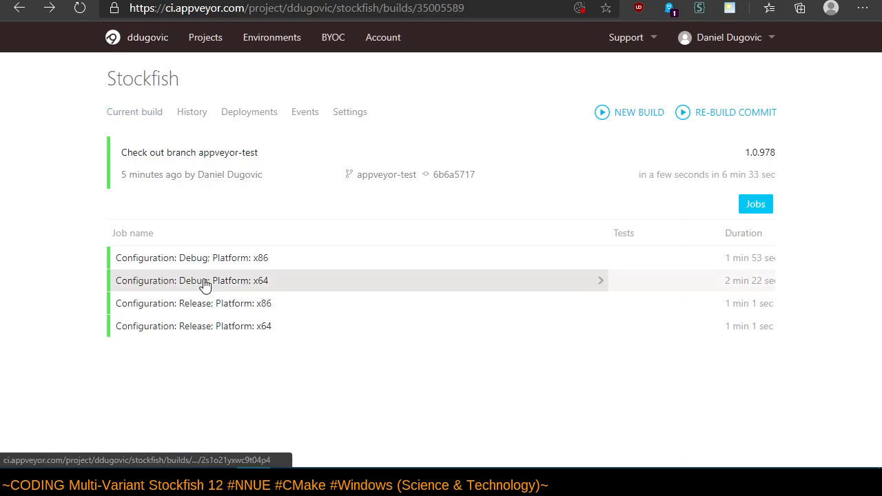
Read the Debug x64 job log through Build success, then reopen it from the job list.
click(207, 281)
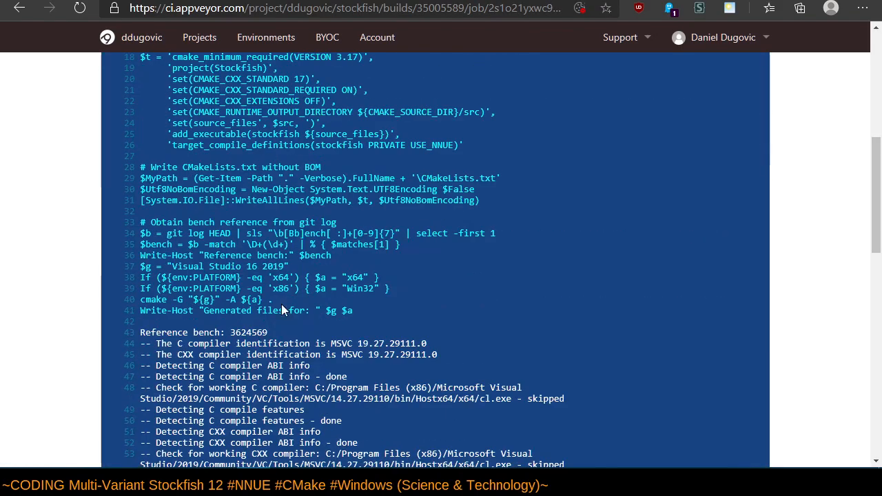
scroll(down, 3)
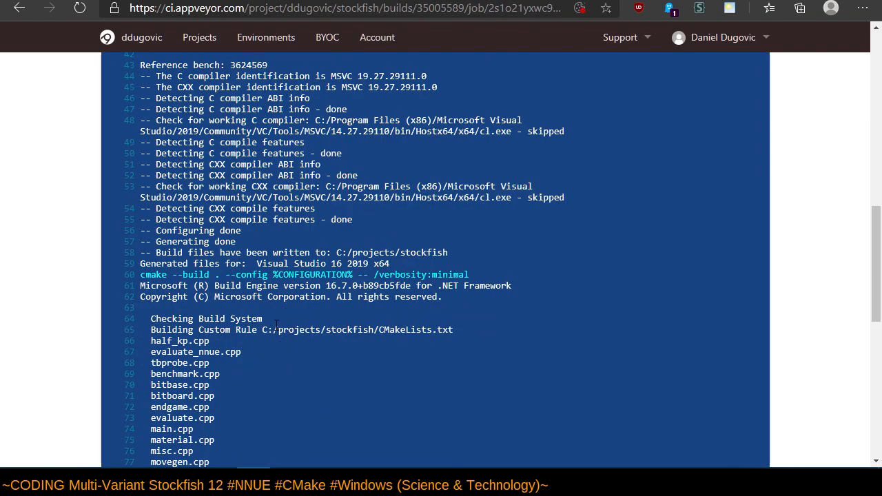
mouse_move(43, 233)
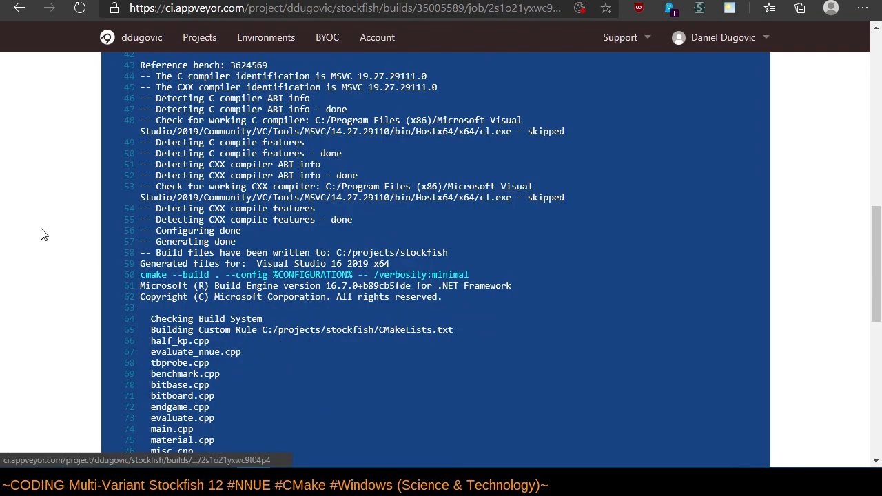
scroll(down, 3)
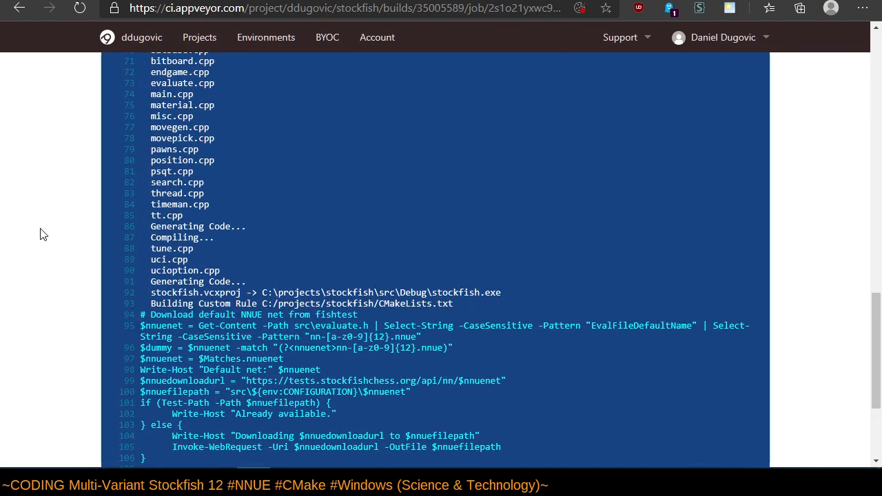
scroll(up, 3)
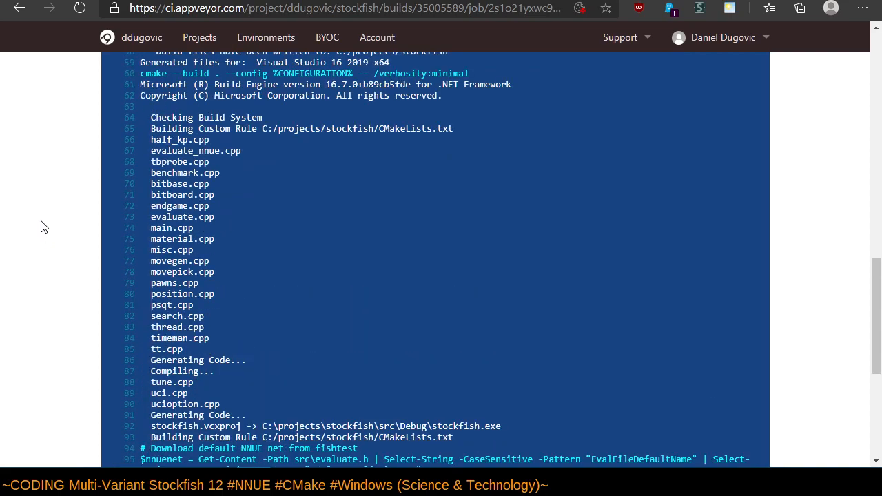
scroll(down, 3)
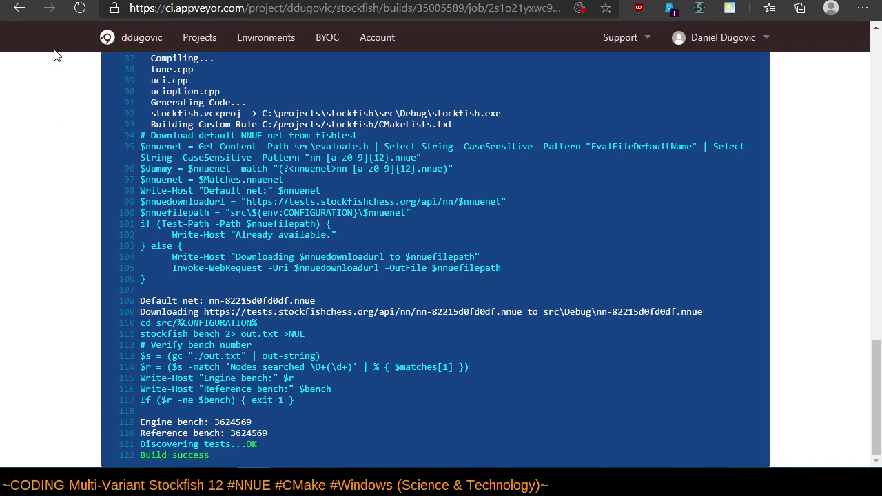
click(20, 8)
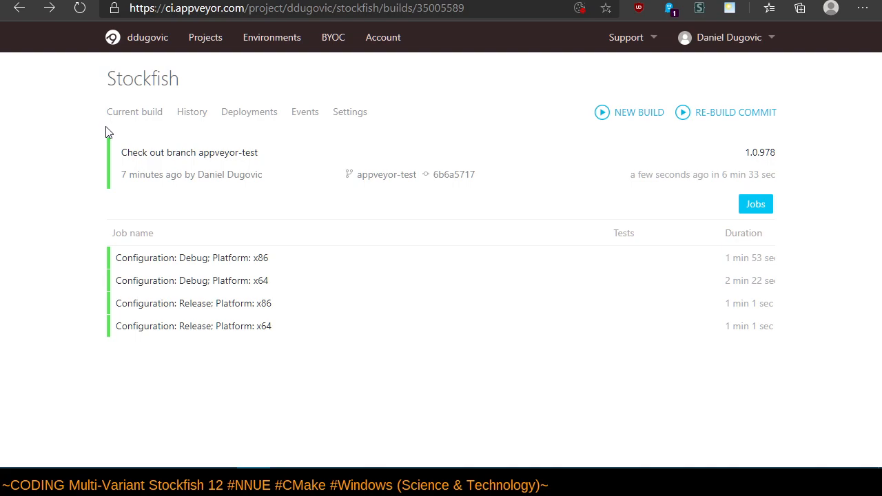
mouse_move(230, 303)
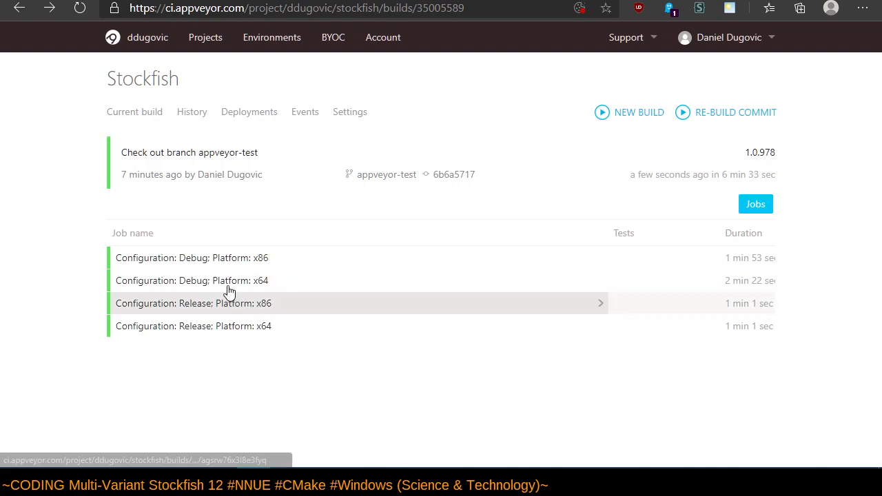
mouse_move(227, 281)
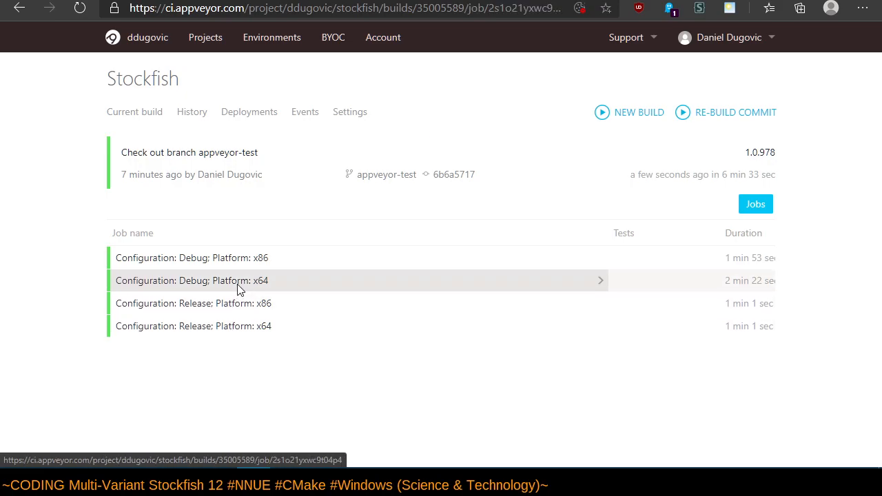
click(192, 280)
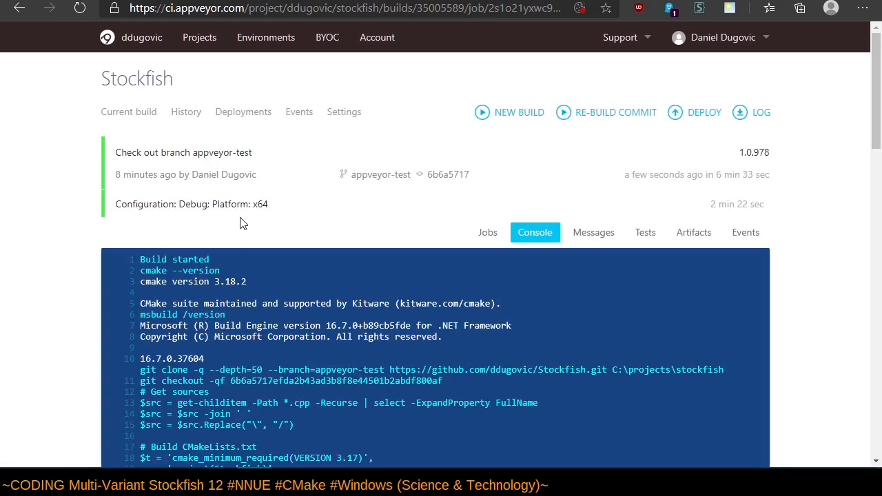
mouse_move(248, 221)
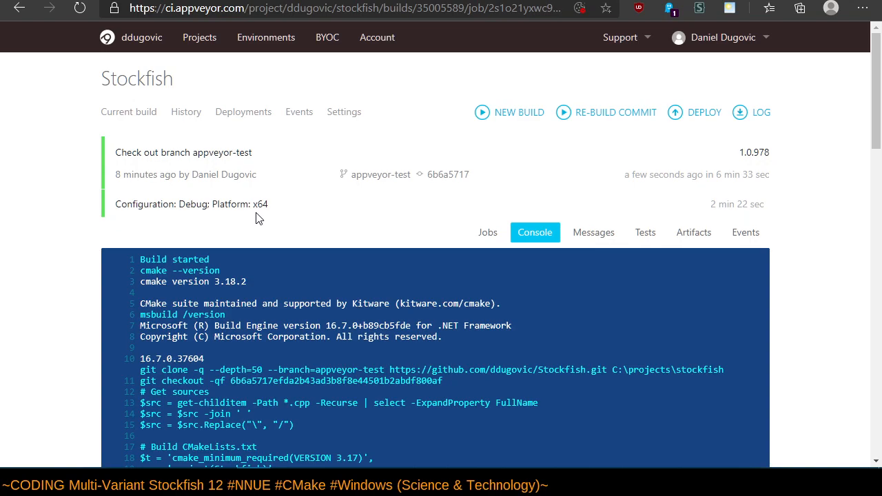
mouse_move(262, 133)
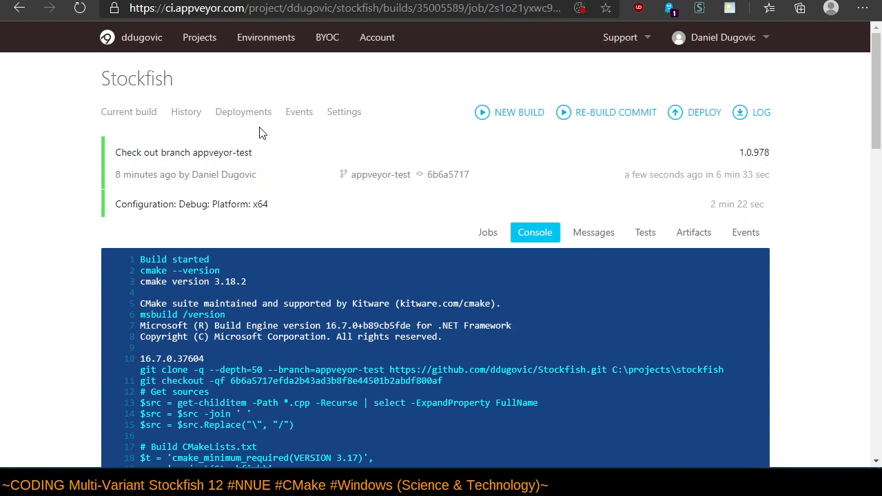
Visit the Deployments tab, then go back to the Current build overview and scroll it.
click(243, 112)
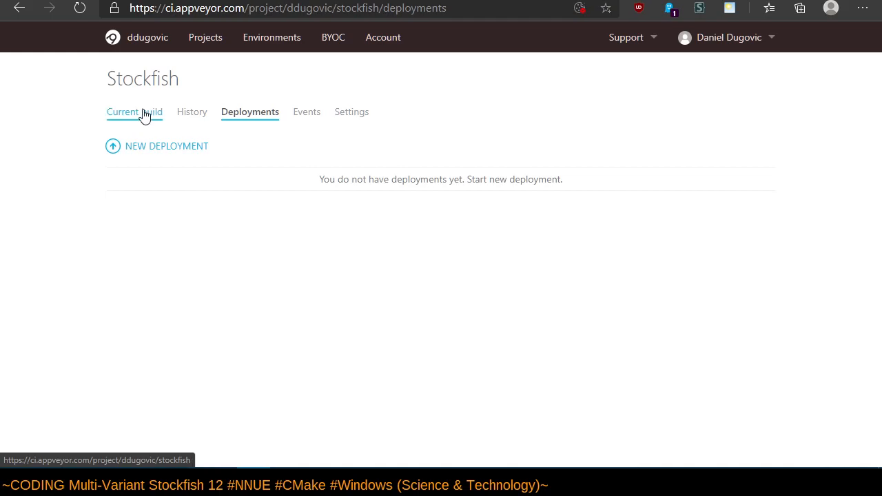
click(122, 111)
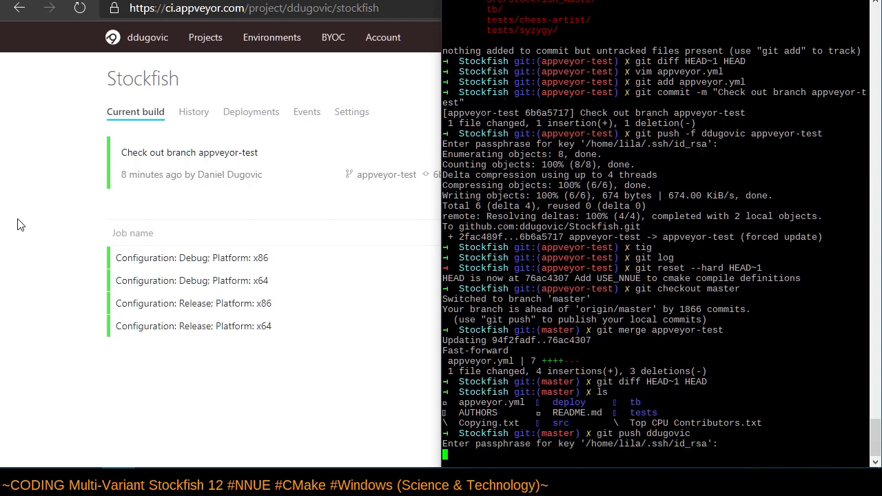
scroll(down, 3)
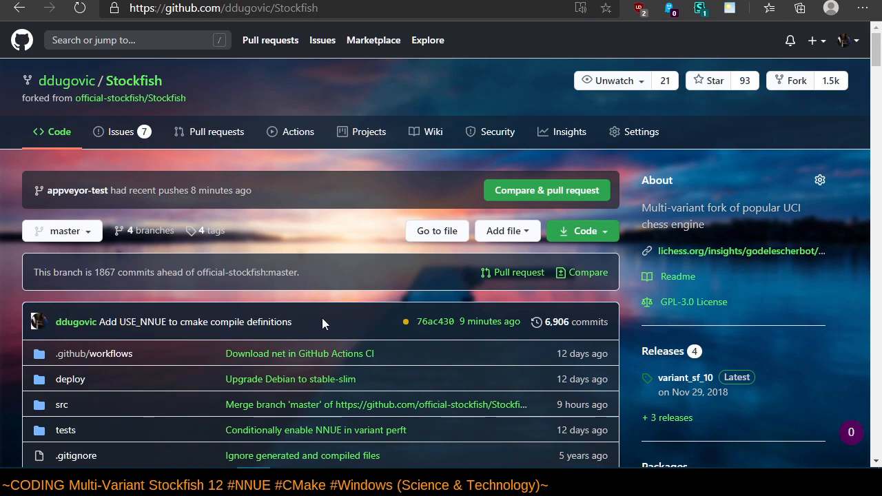
mouse_move(104, 188)
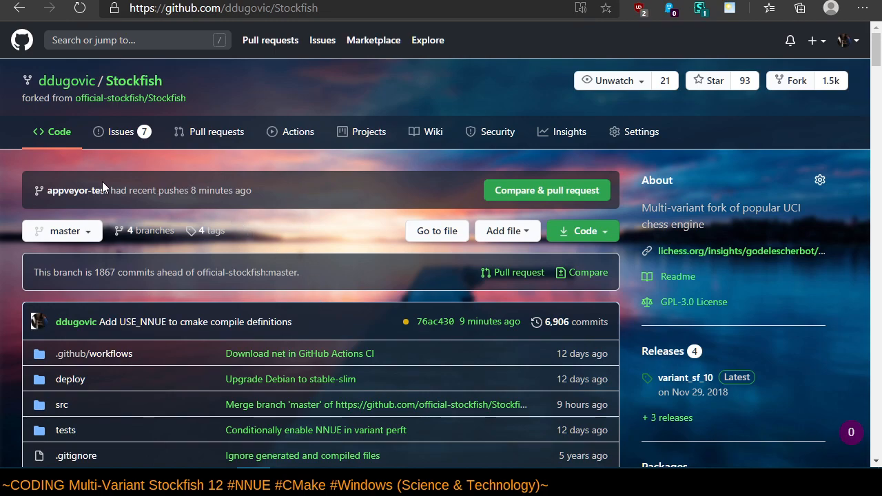
Delete the appveyor-test branch and return to the repository's main page.
click(143, 230)
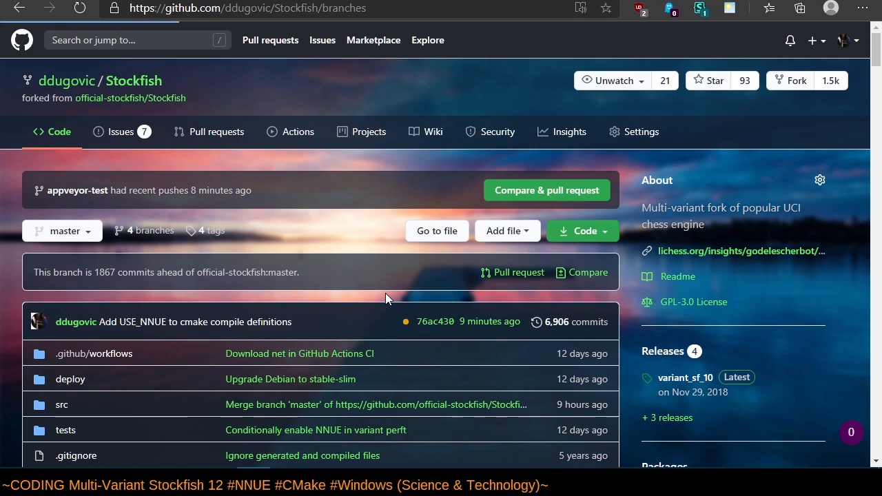
click(150, 230)
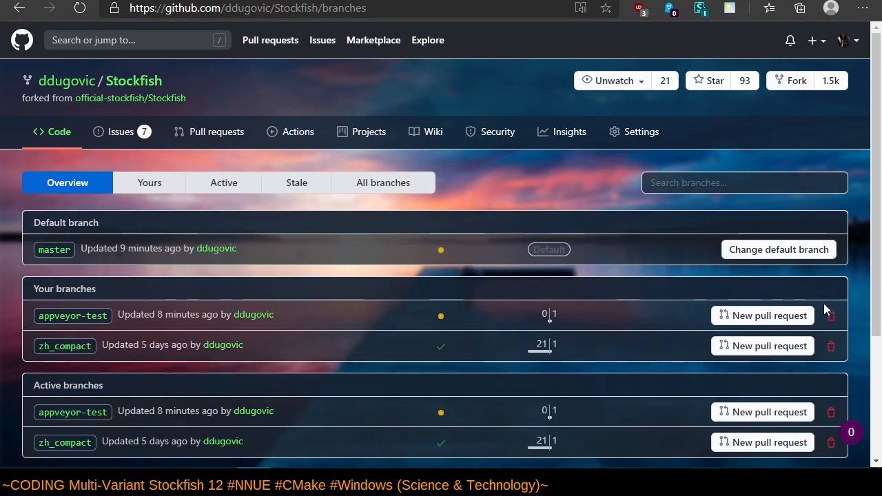
click(832, 315)
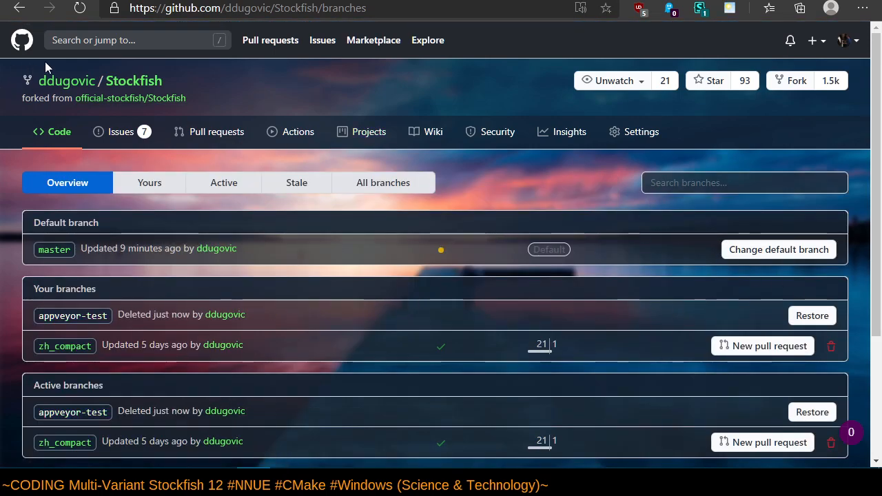
click(133, 81)
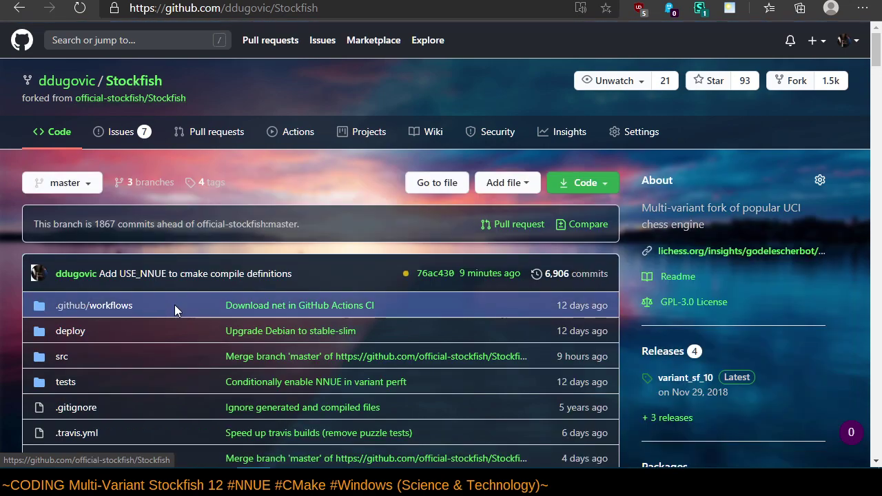
Open the latest master commit, then open the continuous-integration/appveyor/branch check Details.
click(195, 274)
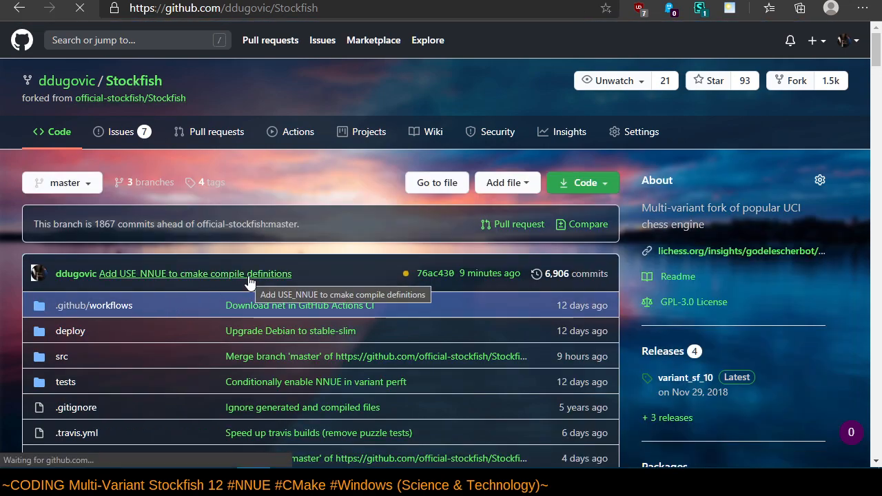
click(196, 274)
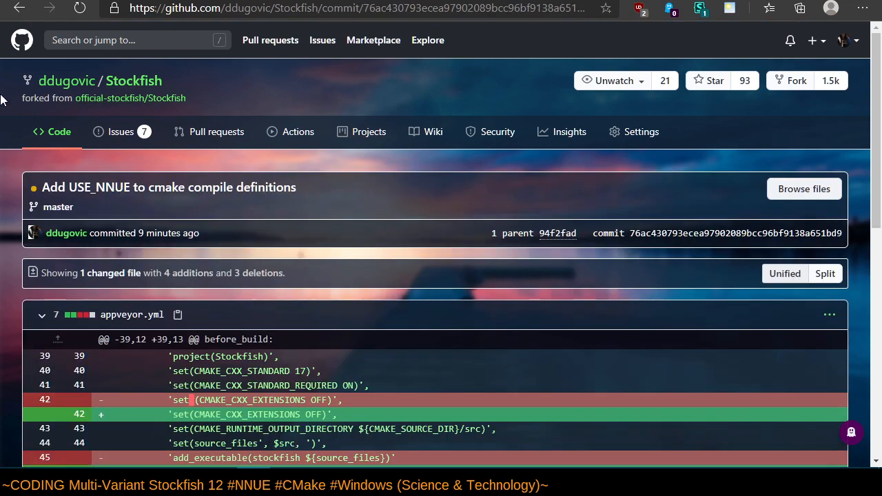
click(133, 81)
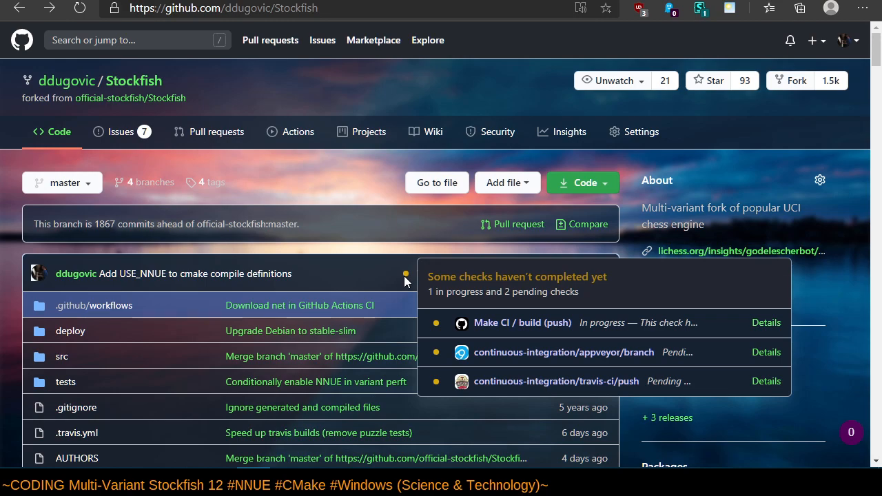
mouse_move(719, 413)
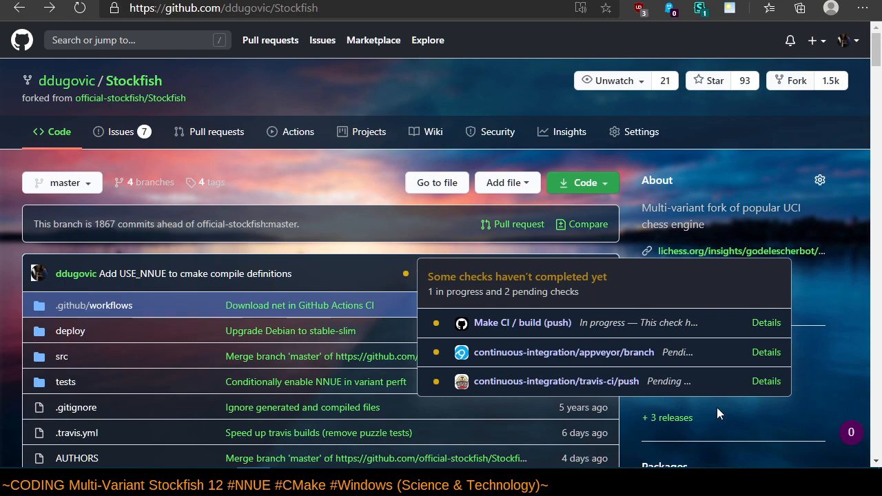
click(766, 352)
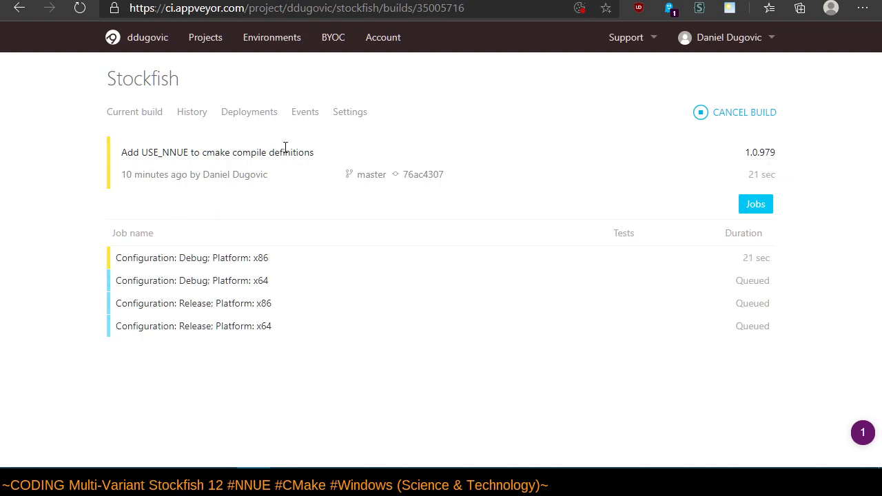
mouse_move(423, 175)
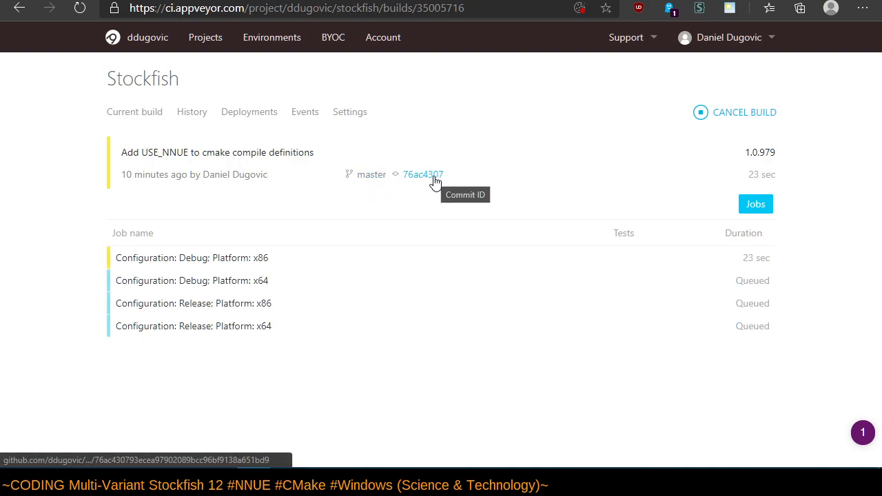
mouse_move(462, 229)
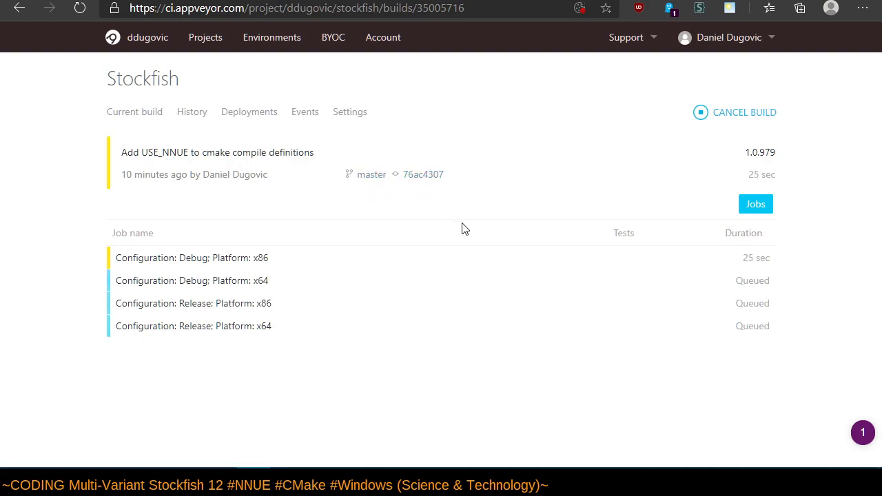
mouse_move(564, 408)
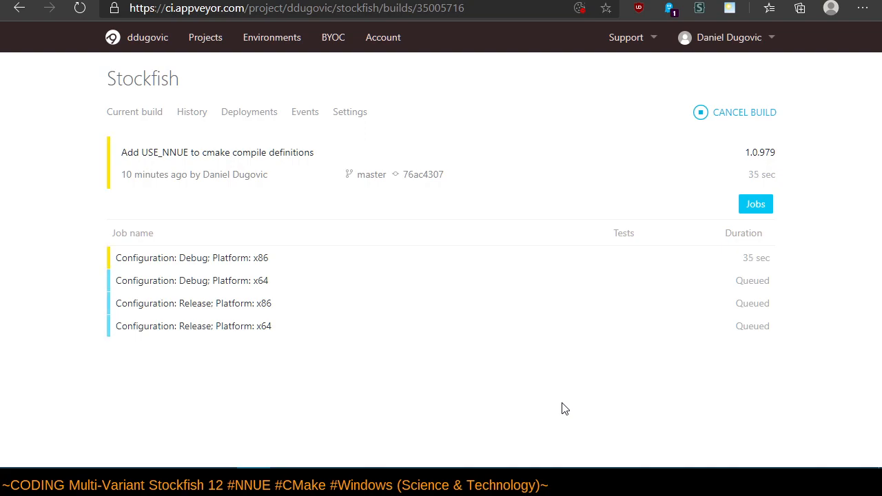
mouse_move(348, 303)
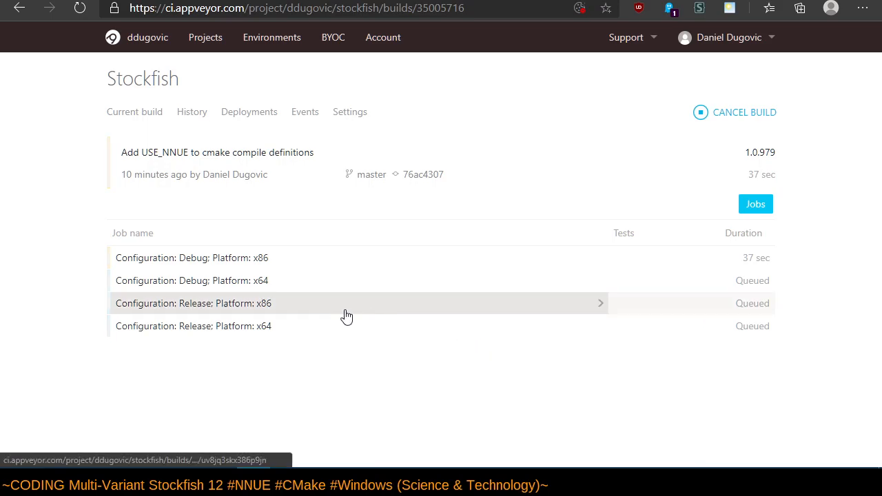
Open the Debug x86 job's console and highlight the first three compiled source files.
click(192, 258)
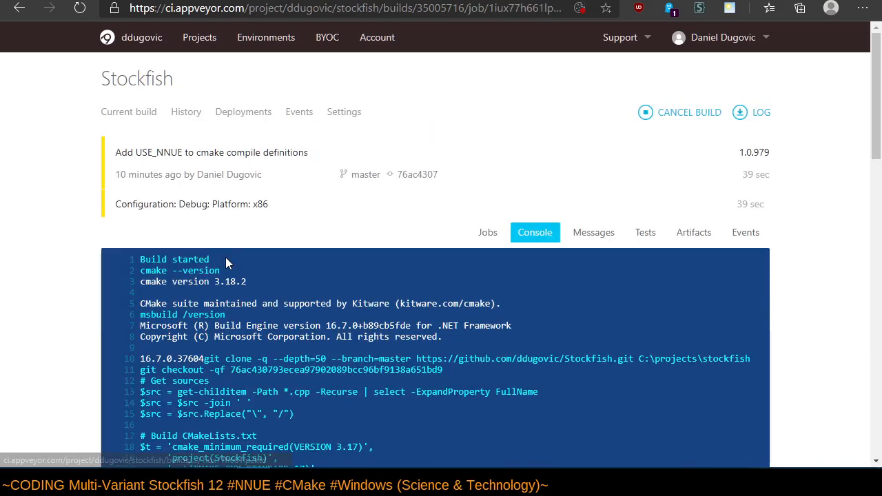
scroll(down, 3)
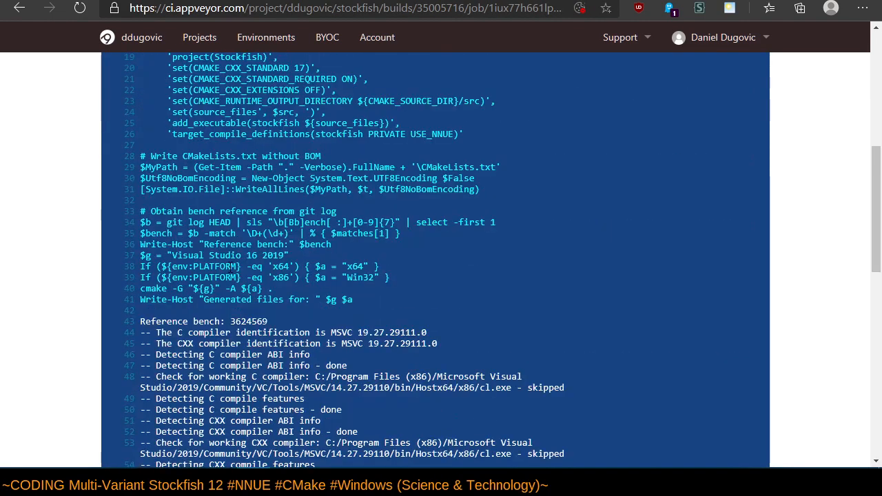
scroll(down, 3)
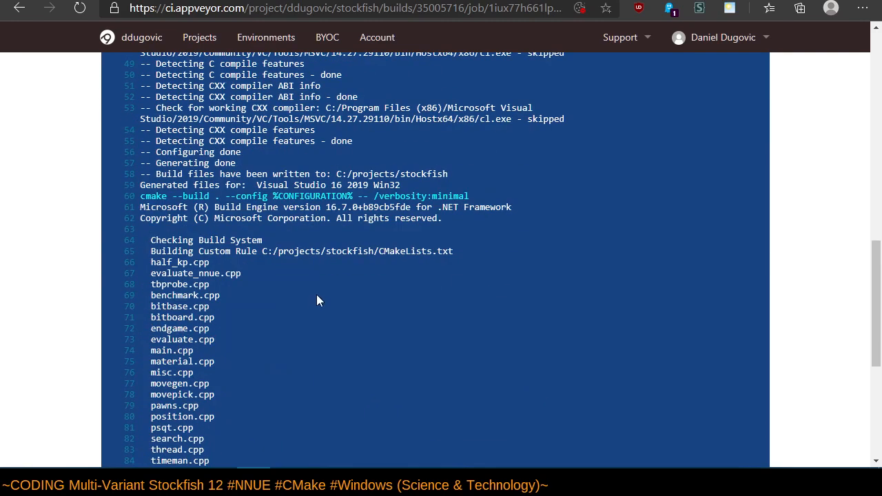
drag(152, 262, 258, 295)
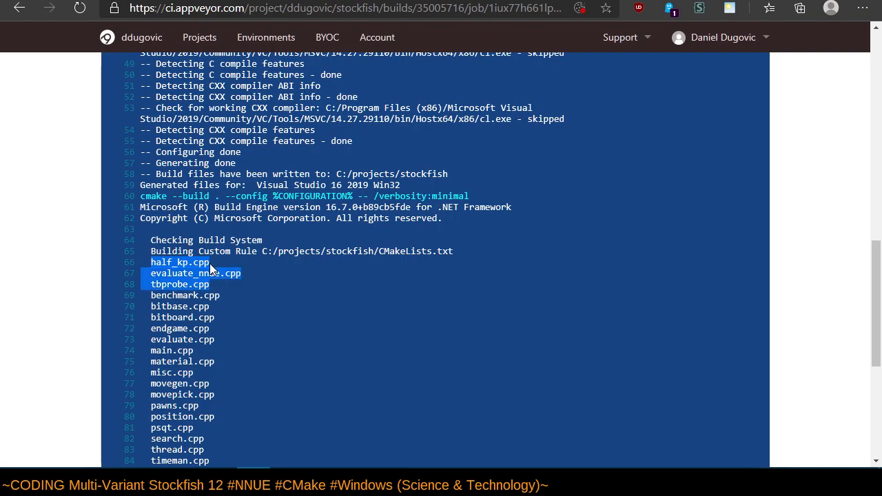
click(228, 255)
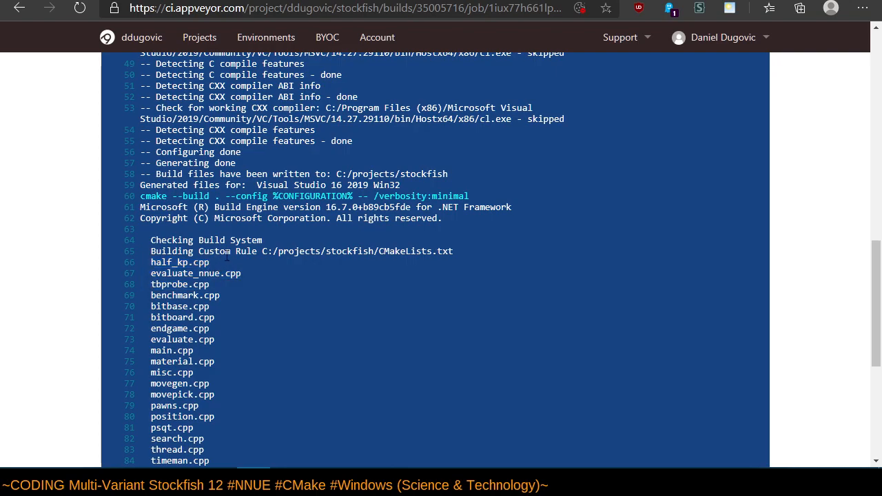
Highlight the USE_NNUE compile definition and the minimum CMake version 3.17 in the log.
scroll(up, 3)
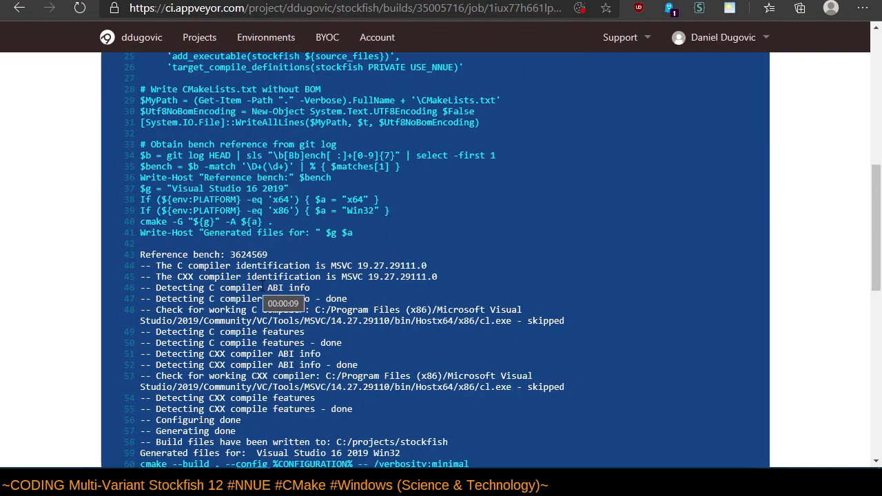
scroll(up, 3)
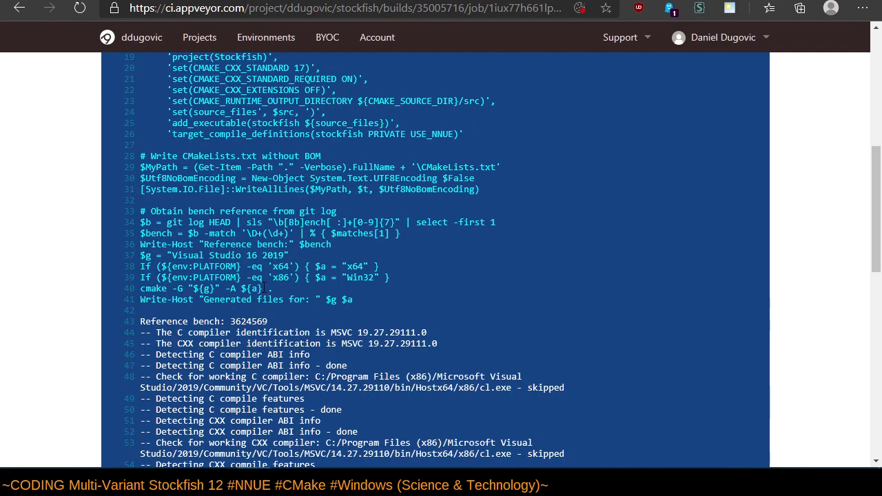
scroll(up, 3)
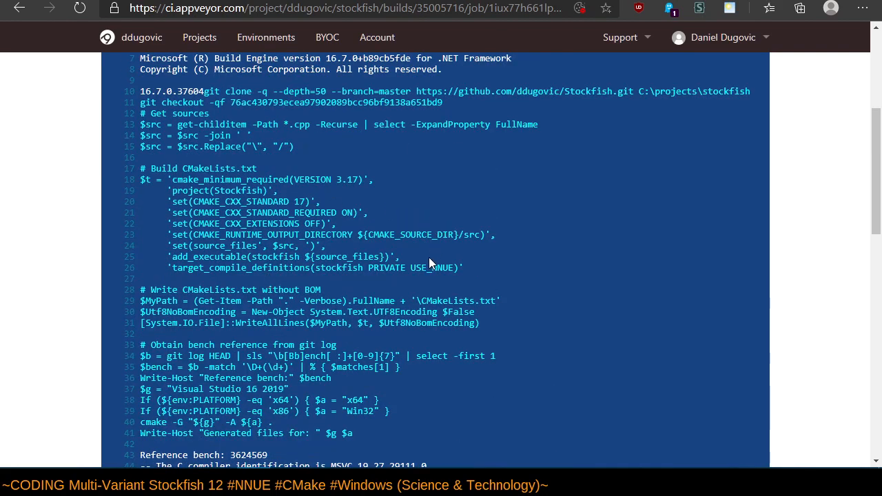
double_click(410, 268)
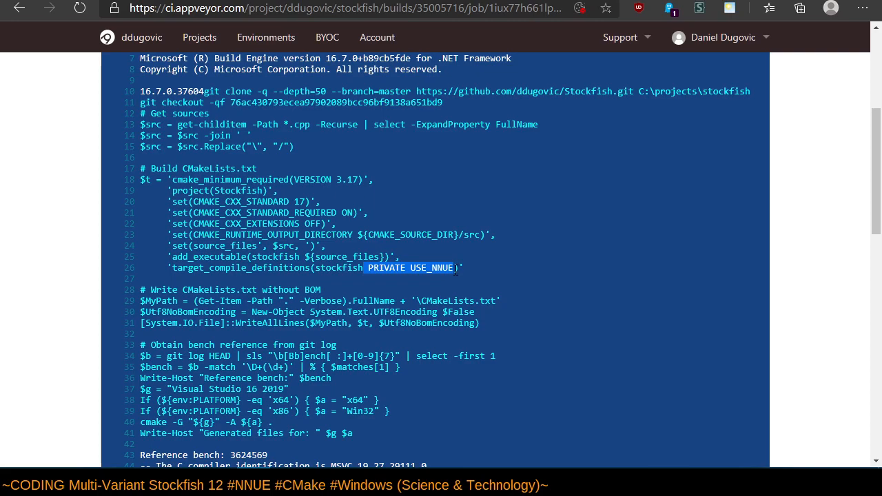
mouse_move(482, 298)
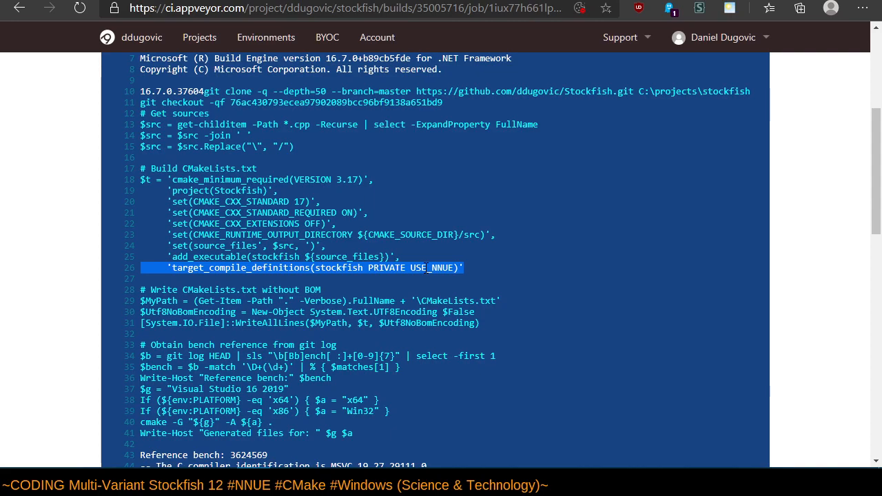
mouse_move(350, 201)
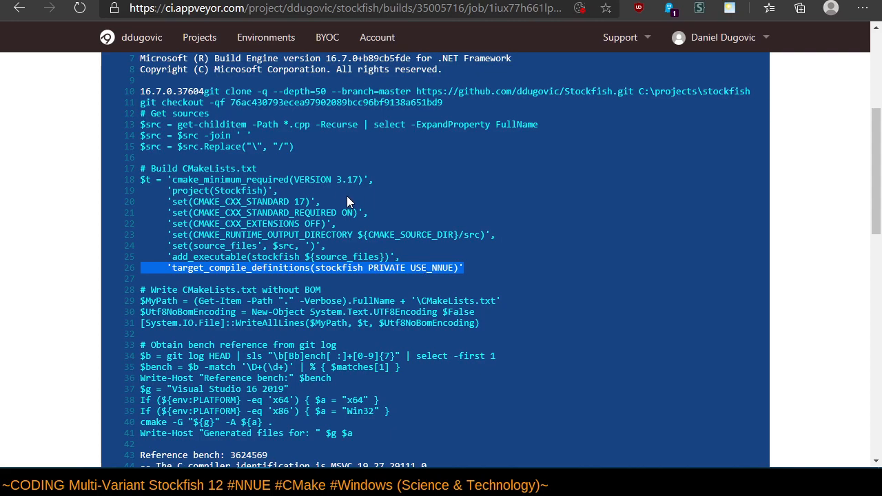
double_click(348, 179)
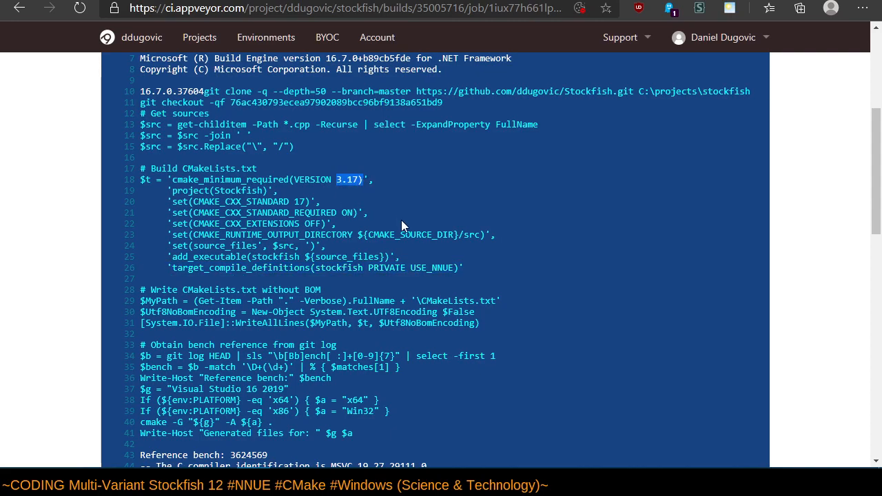
mouse_move(415, 215)
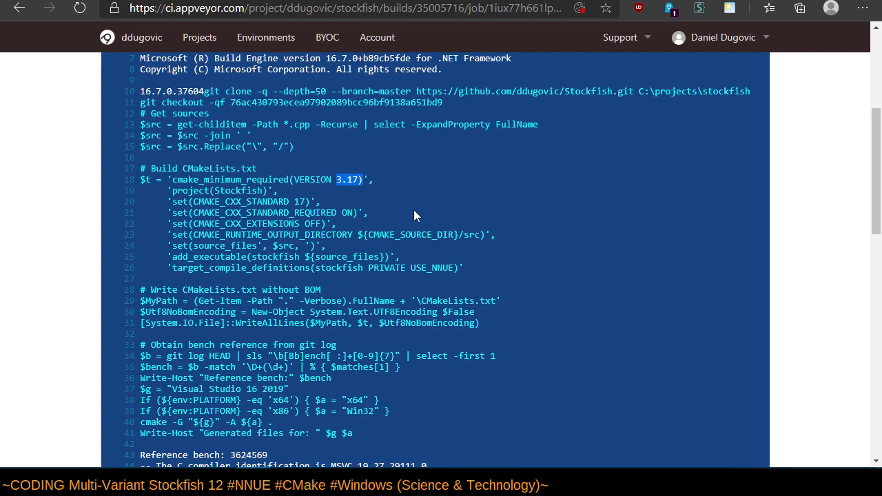
mouse_move(417, 214)
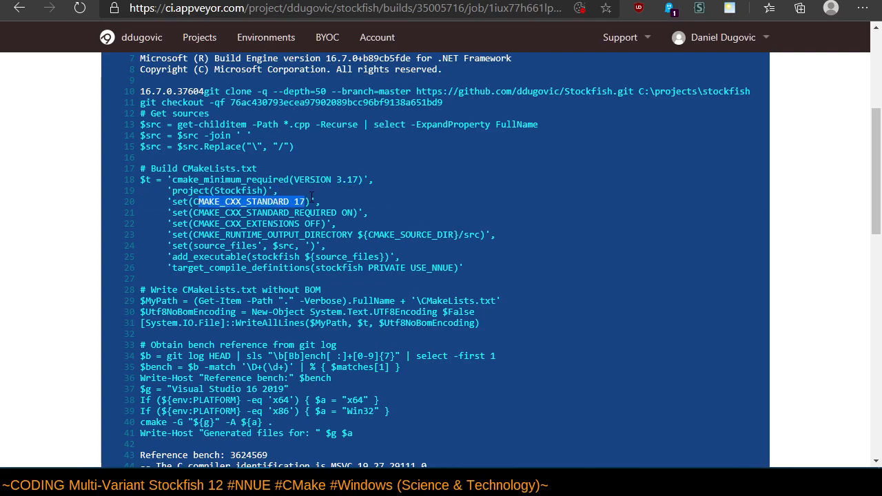
mouse_move(372, 231)
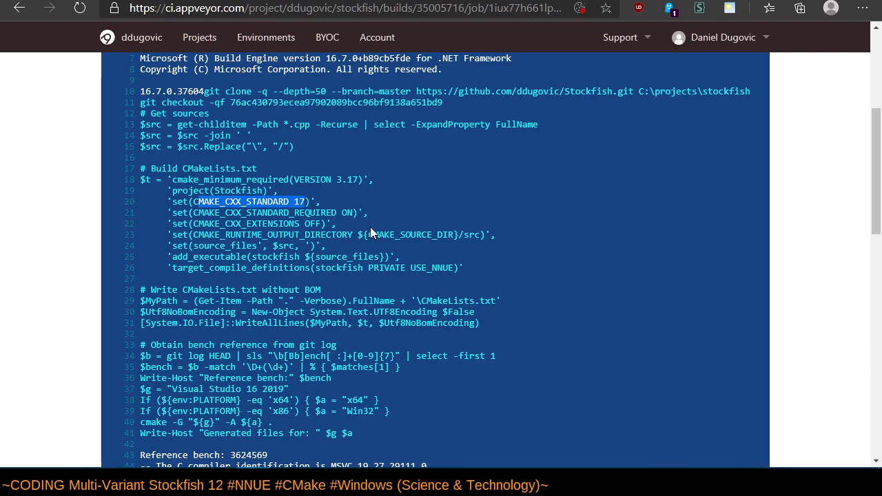
mouse_move(376, 232)
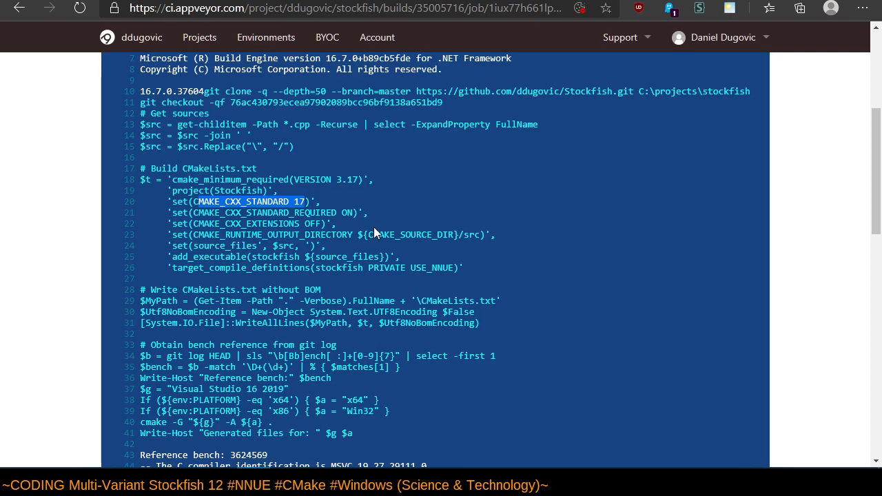
mouse_move(465, 236)
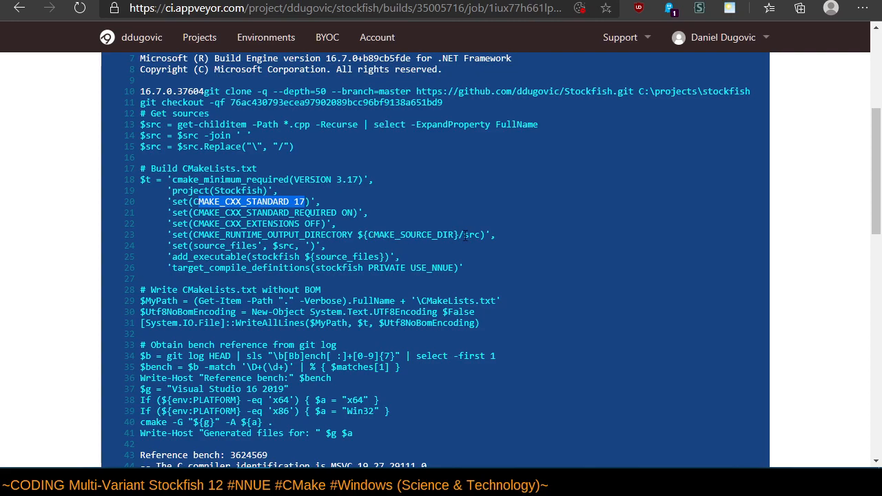
mouse_move(510, 250)
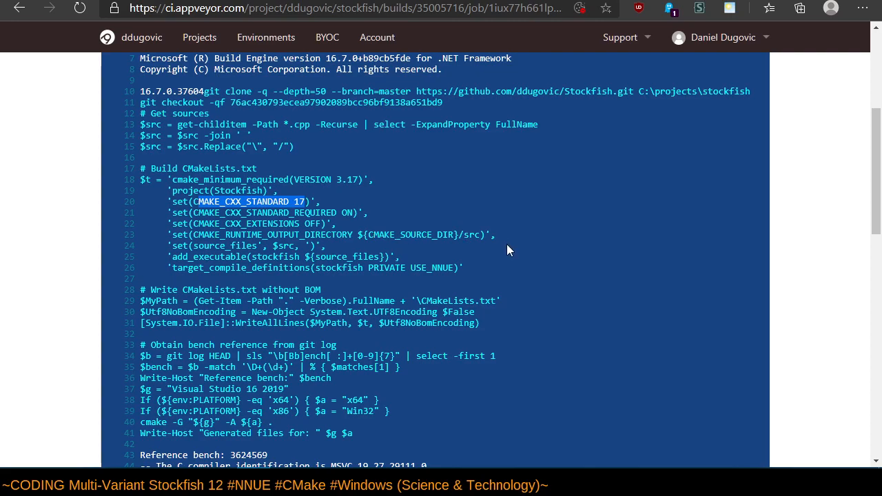
mouse_move(513, 253)
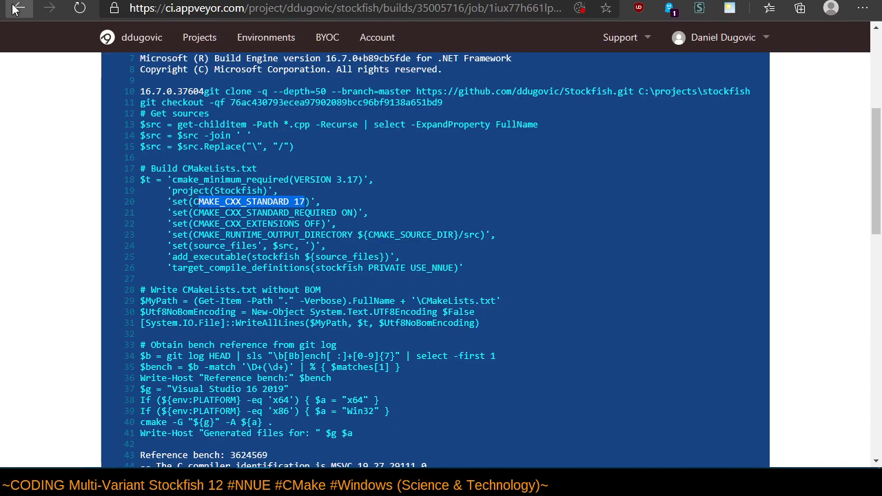
Return to the Stockfish fork repository and open appveyor.yml.
click(18, 7)
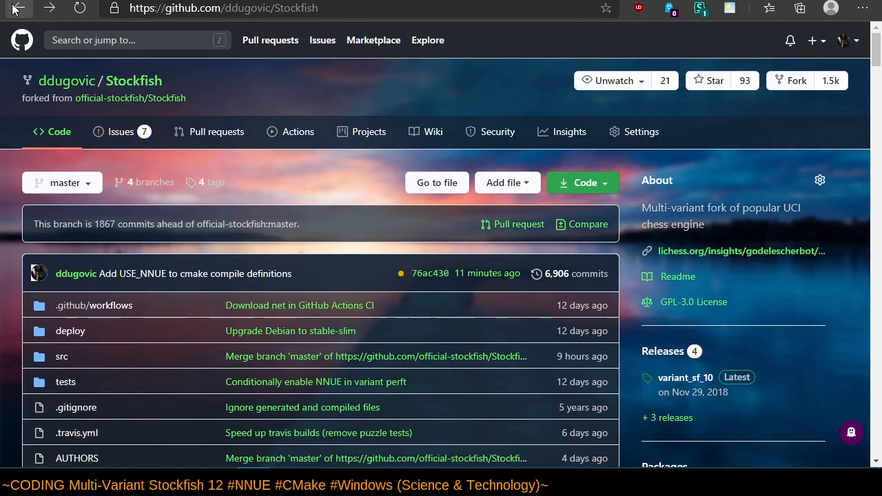
scroll(down, 3)
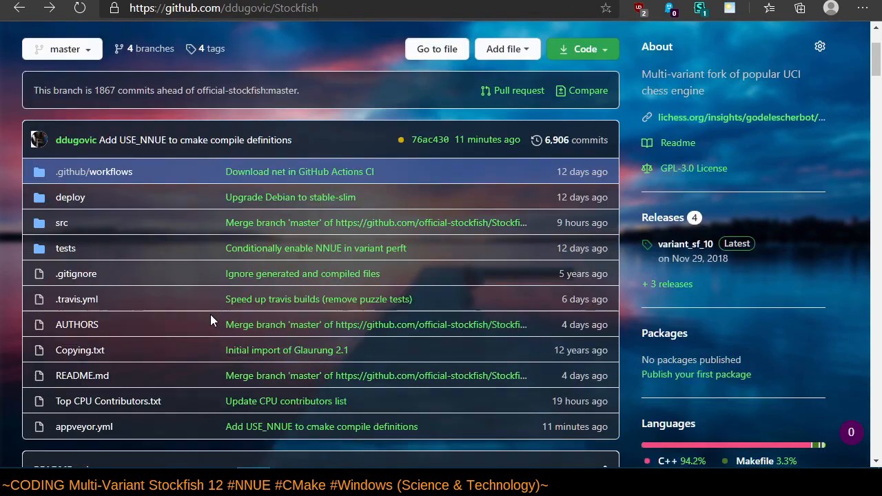
scroll(down, 3)
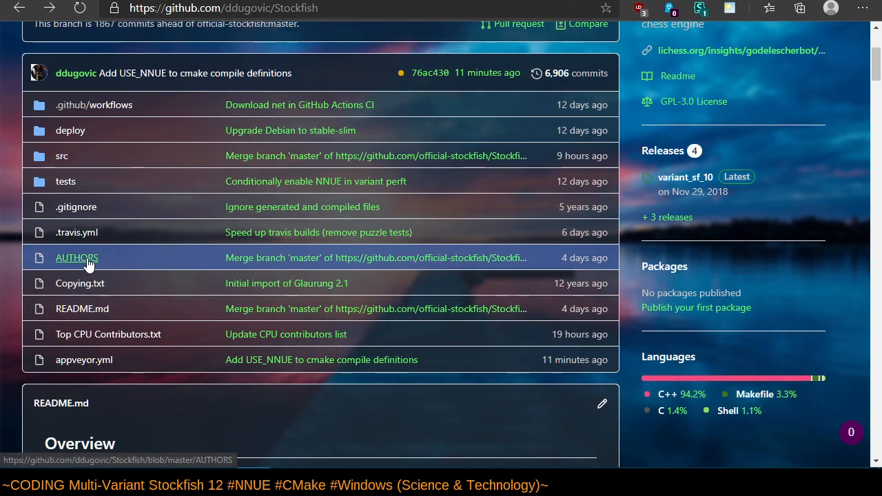
click(84, 359)
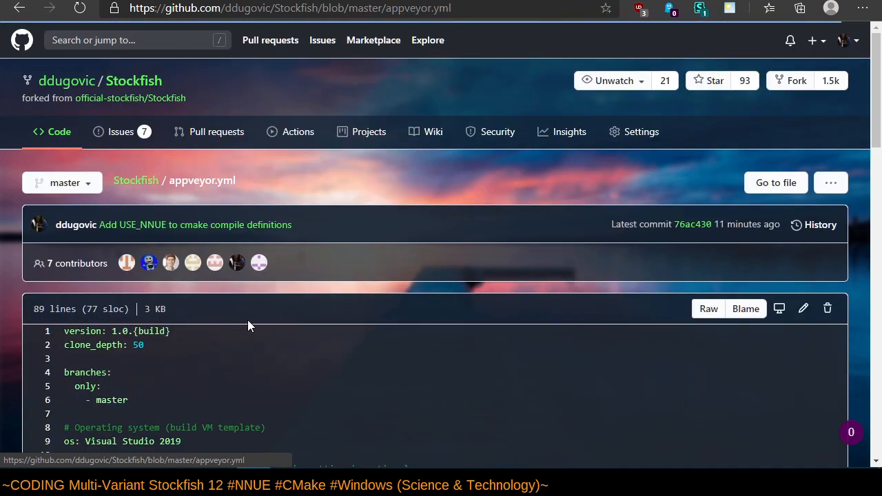
mouse_move(709, 308)
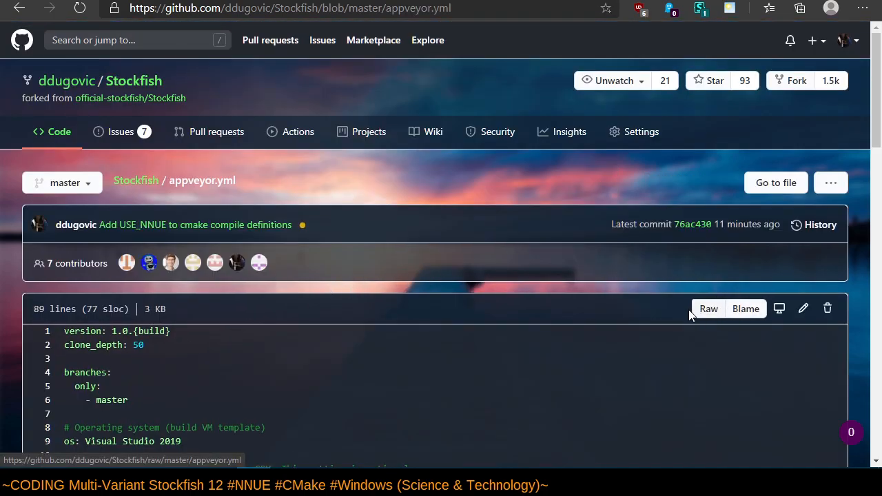
Scroll appveyor.yml's commit history down to the oldest commits and back to the top.
click(820, 224)
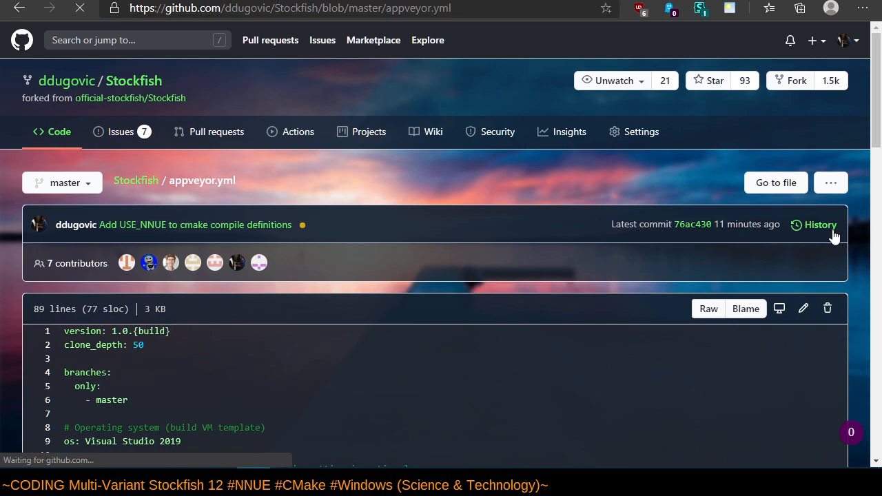
click(820, 225)
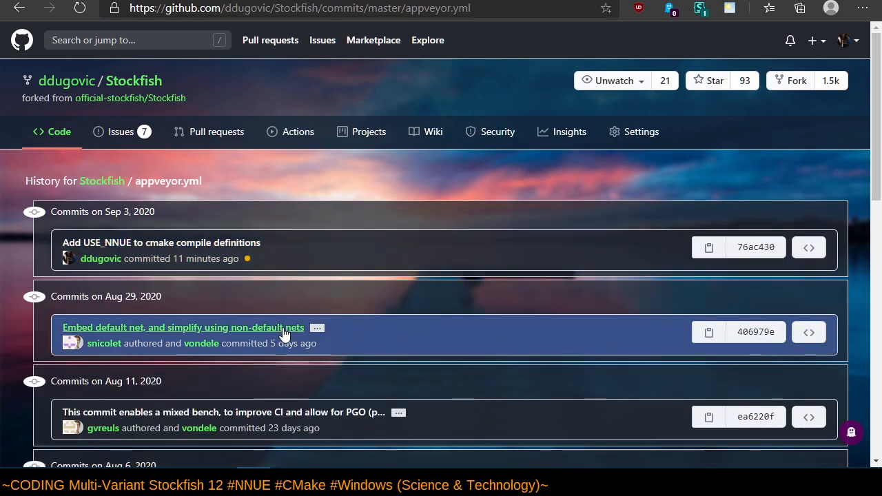
mouse_move(35, 405)
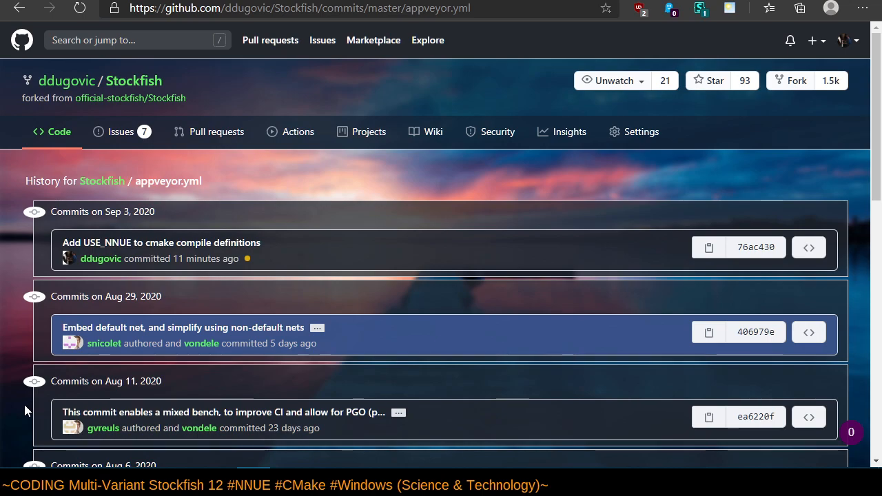
scroll(down, 3)
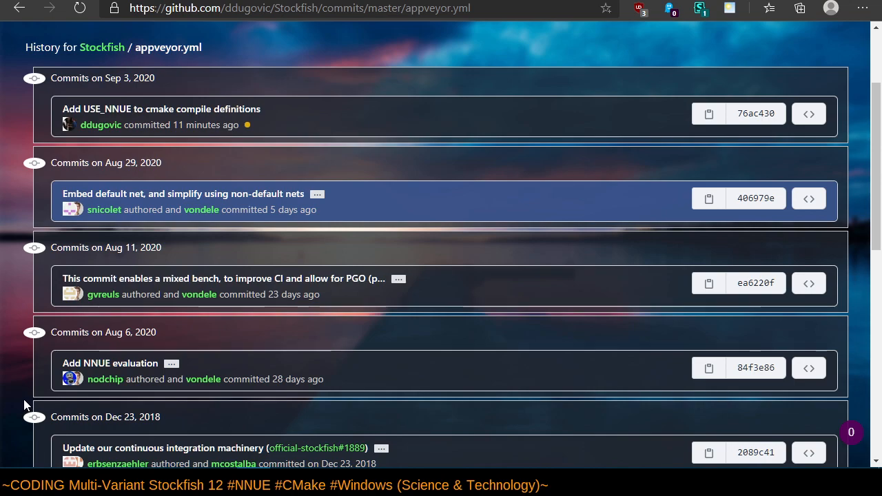
mouse_move(21, 400)
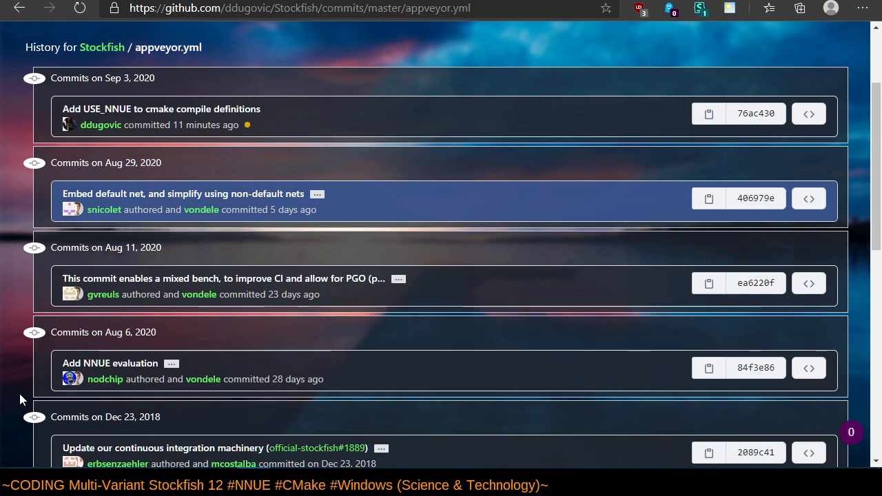
mouse_move(248, 109)
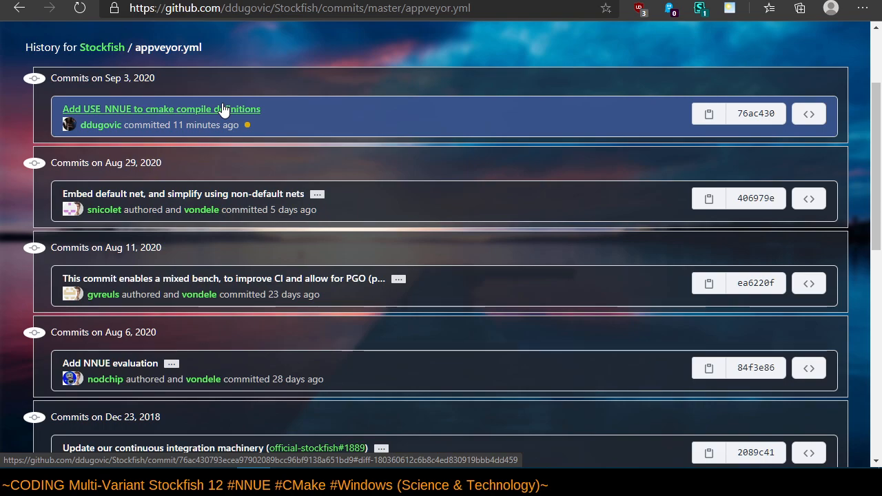
scroll(down, 3)
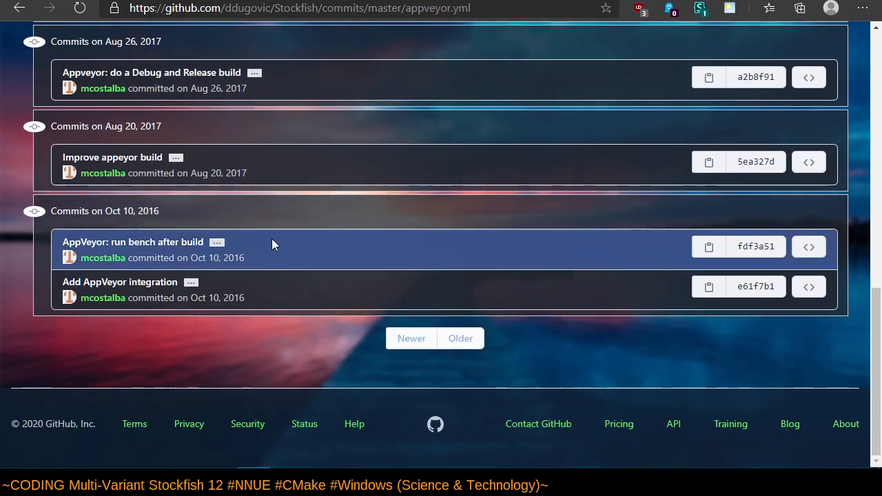
scroll(up, 3)
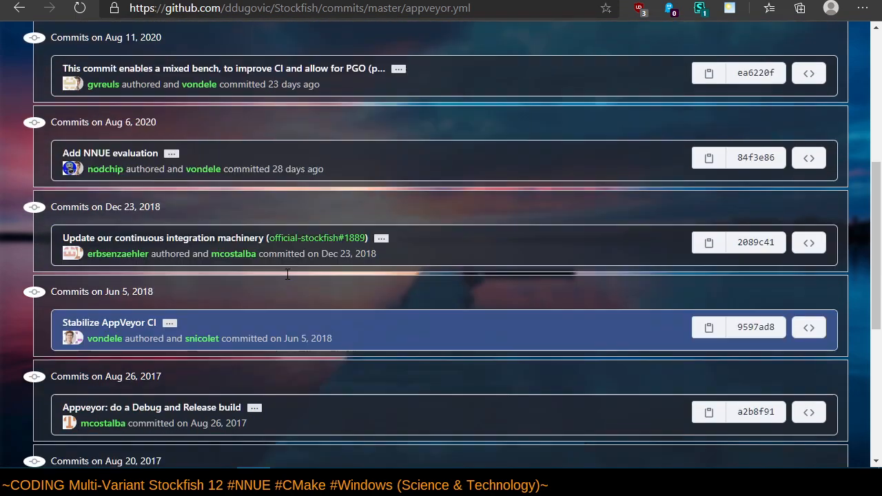
scroll(up, 3)
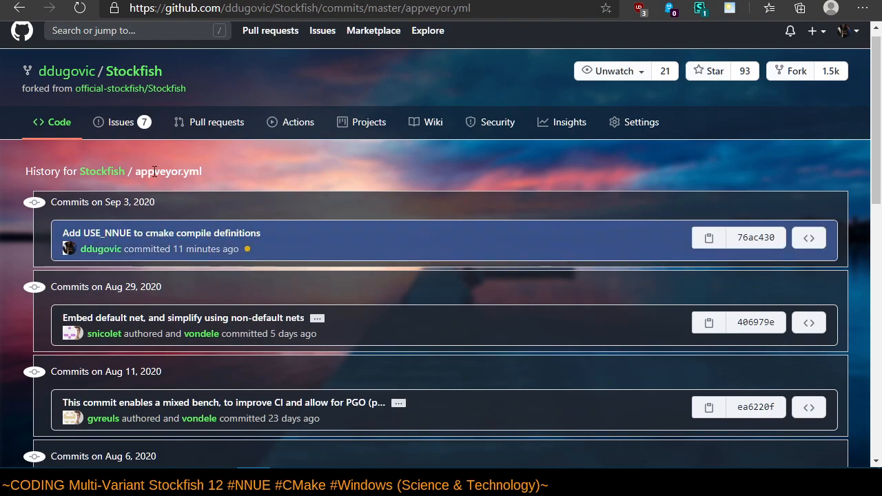
mouse_move(19, 8)
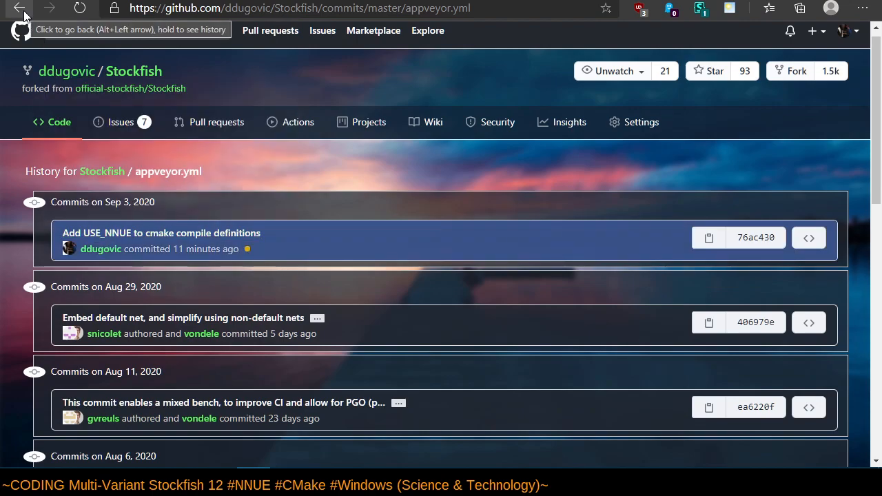
mouse_move(213, 271)
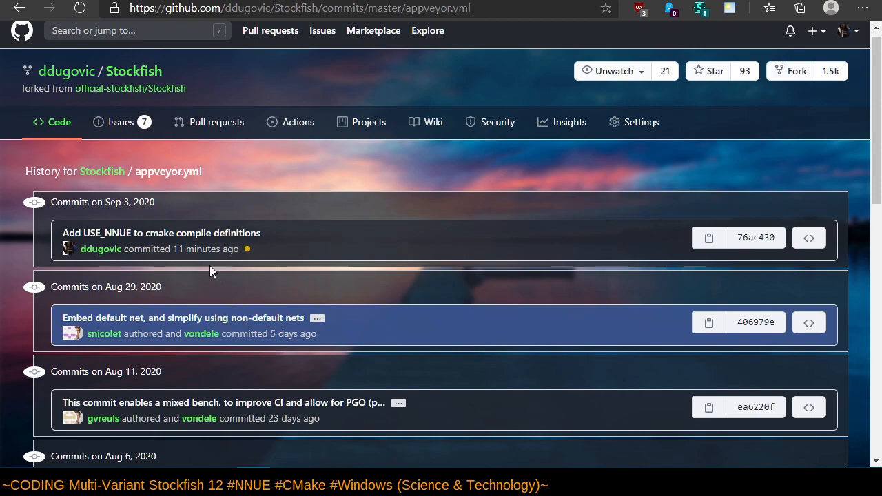
Read the 'Add USE_NNUE to cmake compile definitions' diff, then navigate back toward the file page.
click(161, 233)
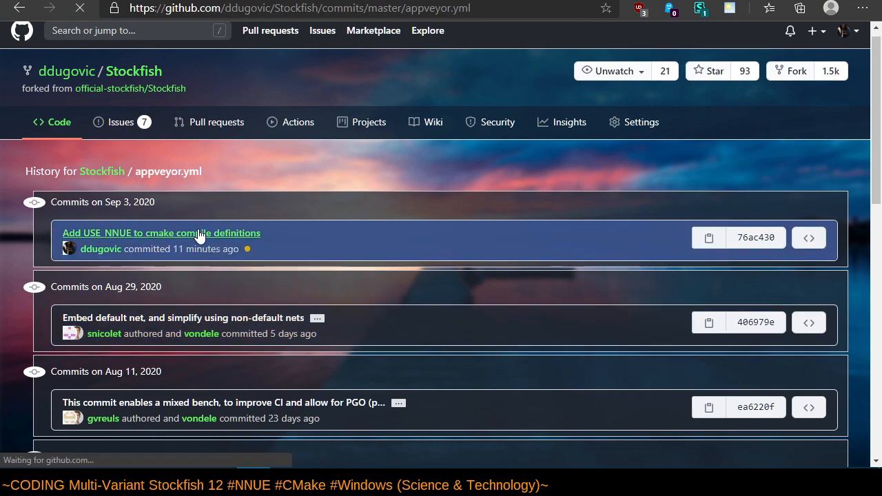
click(162, 234)
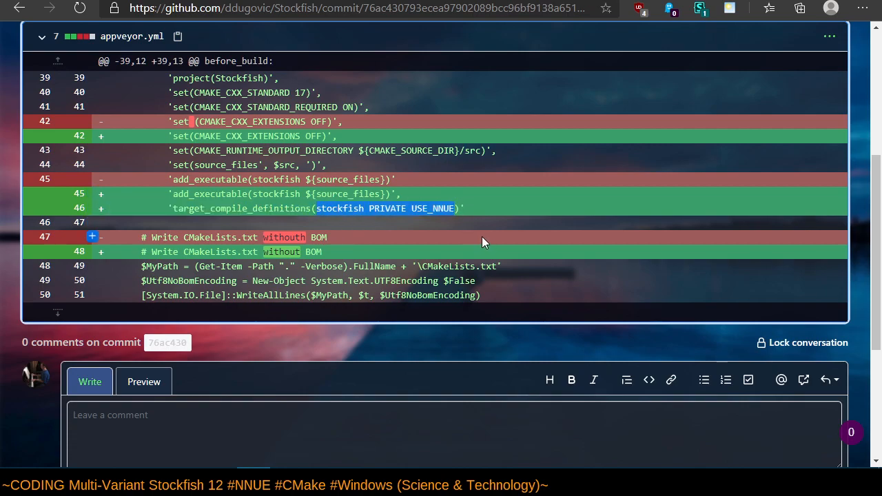
mouse_move(479, 234)
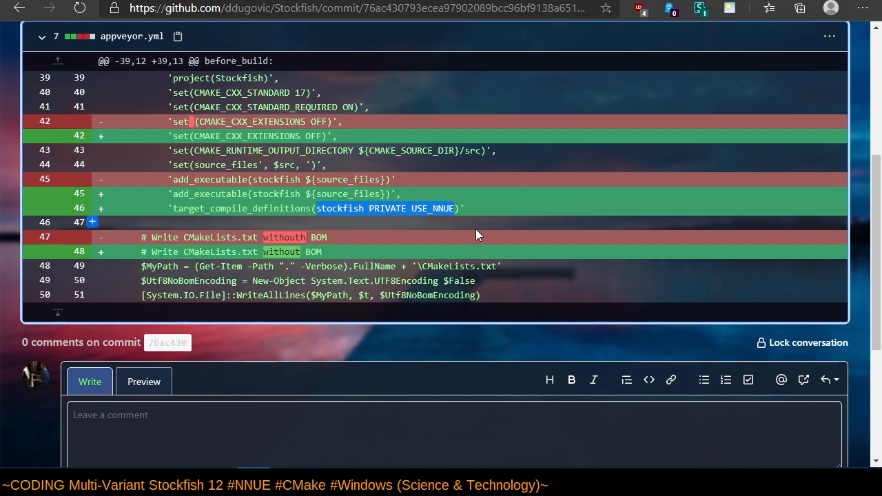
mouse_move(128, 36)
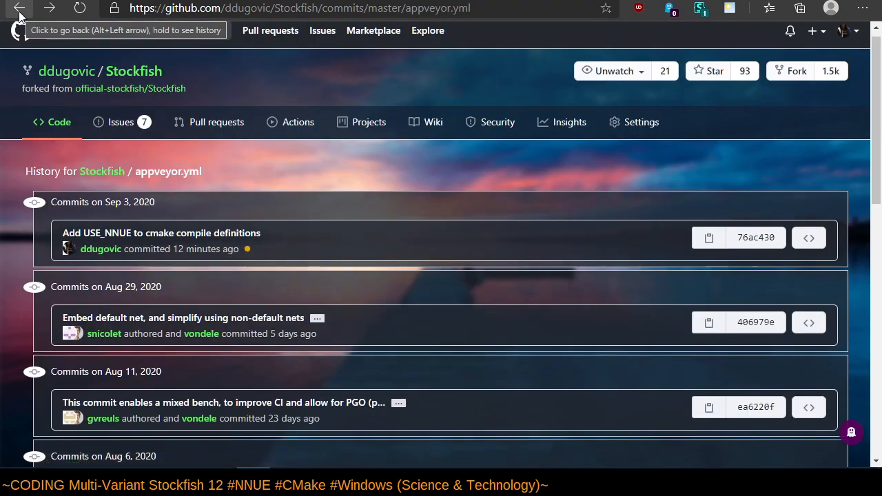
click(19, 7)
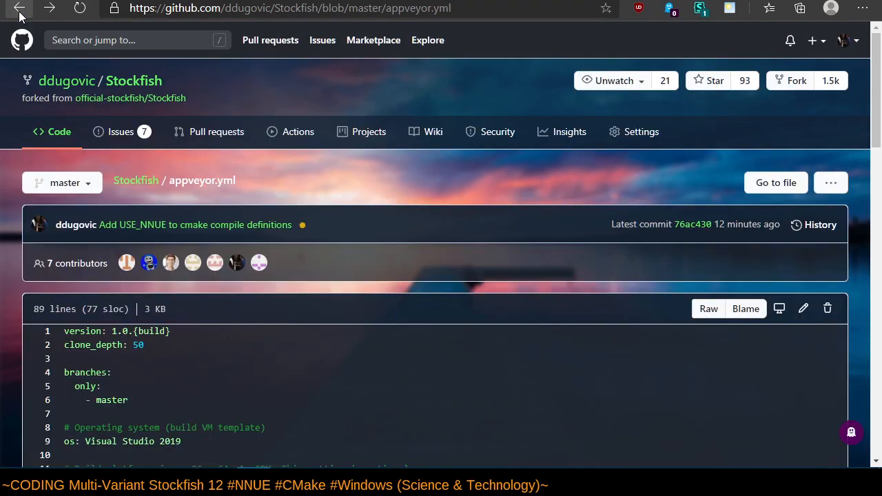
click(133, 81)
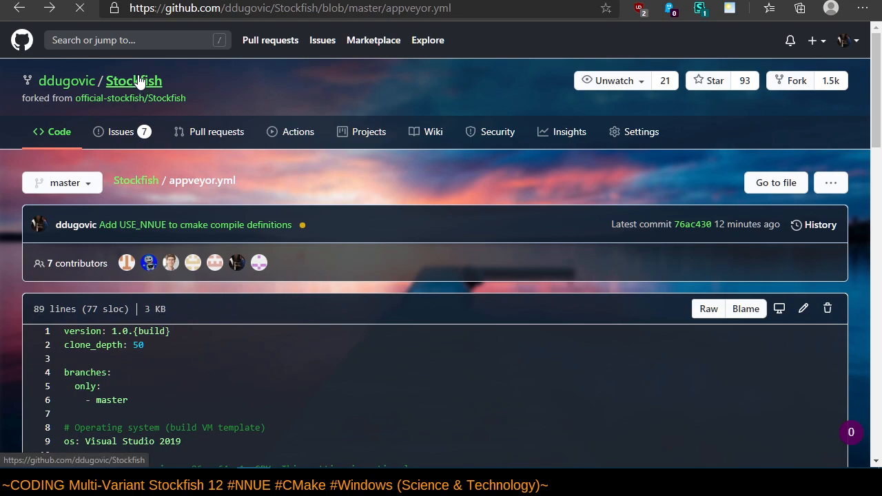
Go back to AppVeyor build 1.0.979 with its Debug and Release jobs.
click(133, 80)
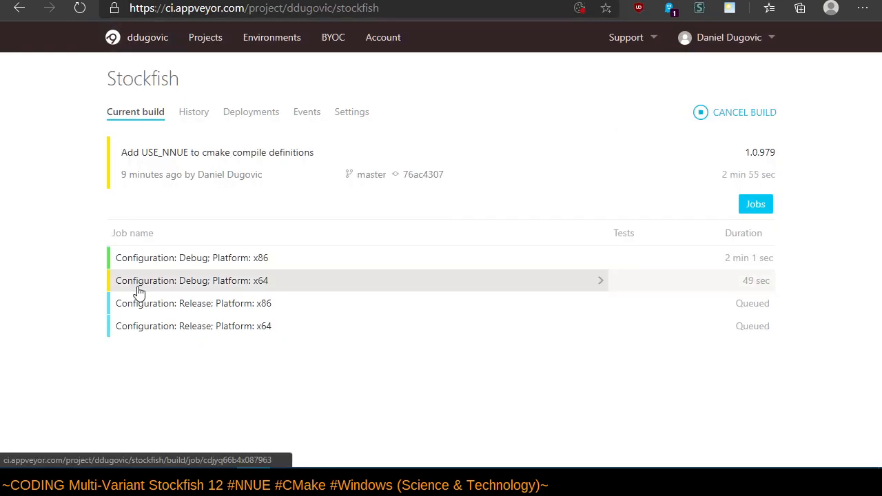
mouse_move(62, 193)
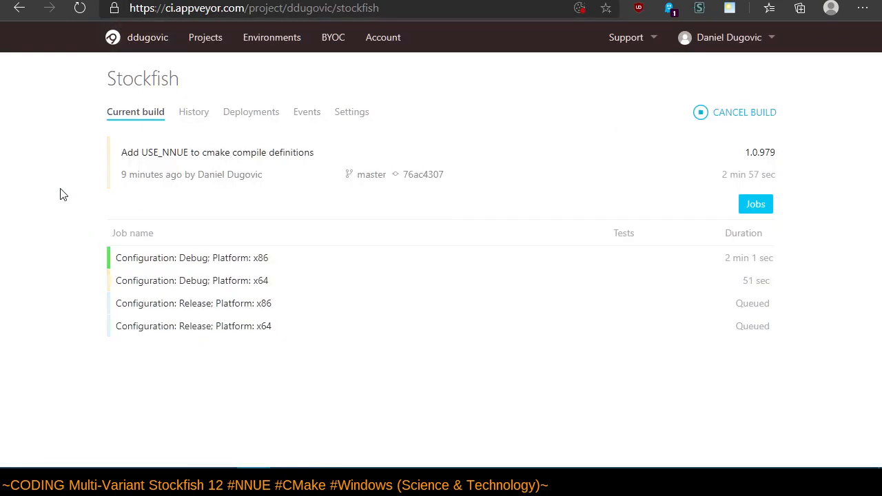
mouse_move(352, 111)
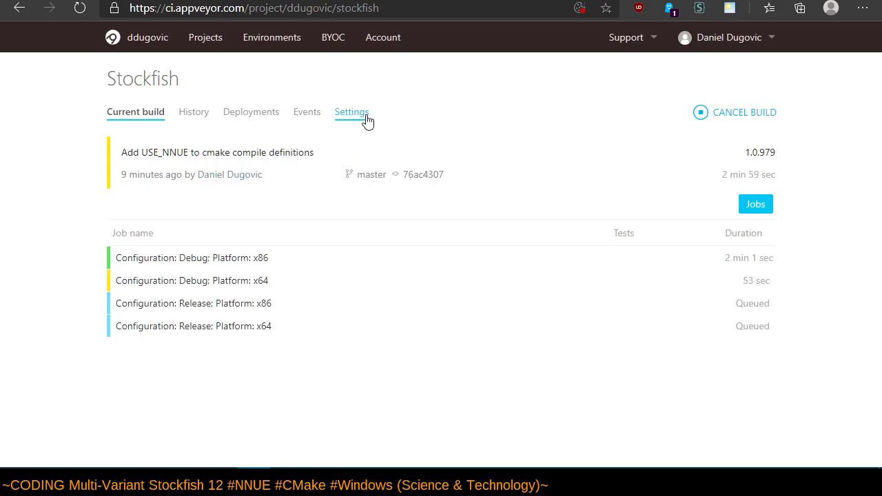
Open the Stockfish project's Settings and view its empty Artifacts section.
click(351, 111)
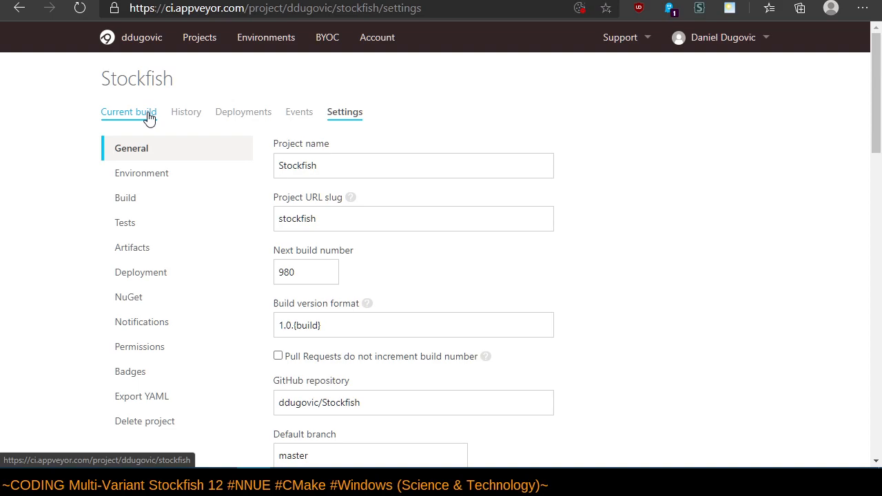
click(131, 247)
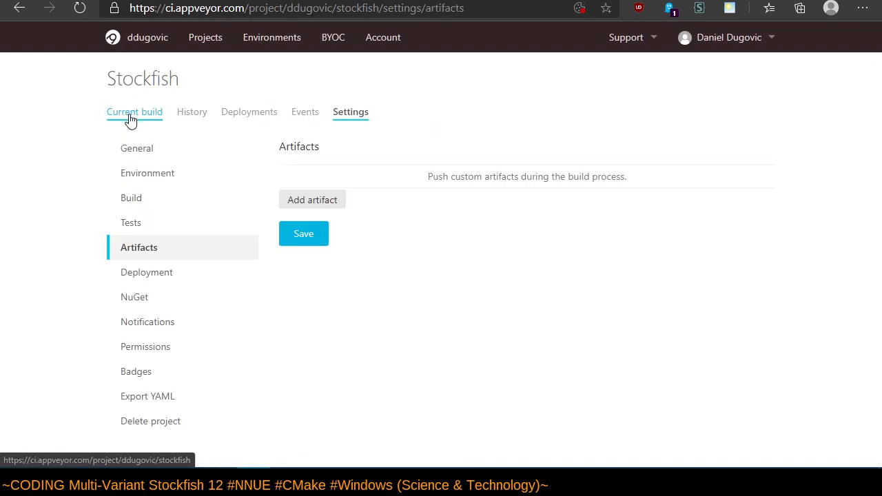
mouse_move(127, 126)
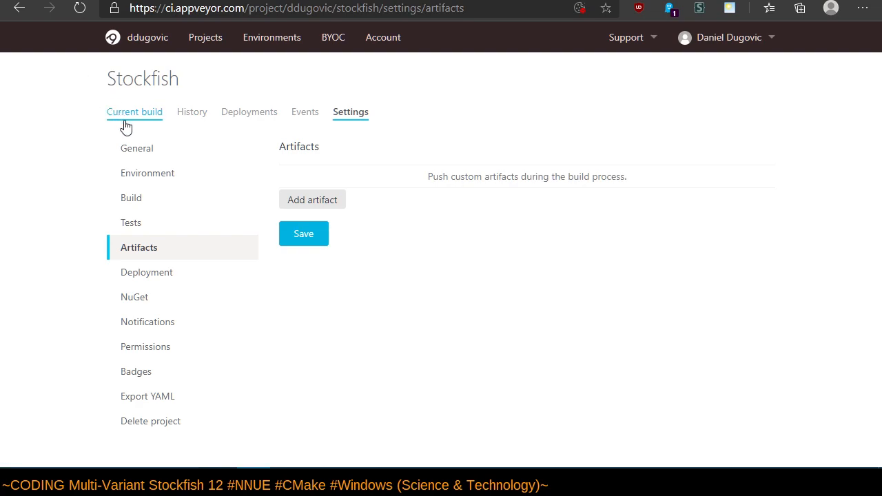
Switch to the Current build tab to check build 1.0.979's job statuses.
click(134, 111)
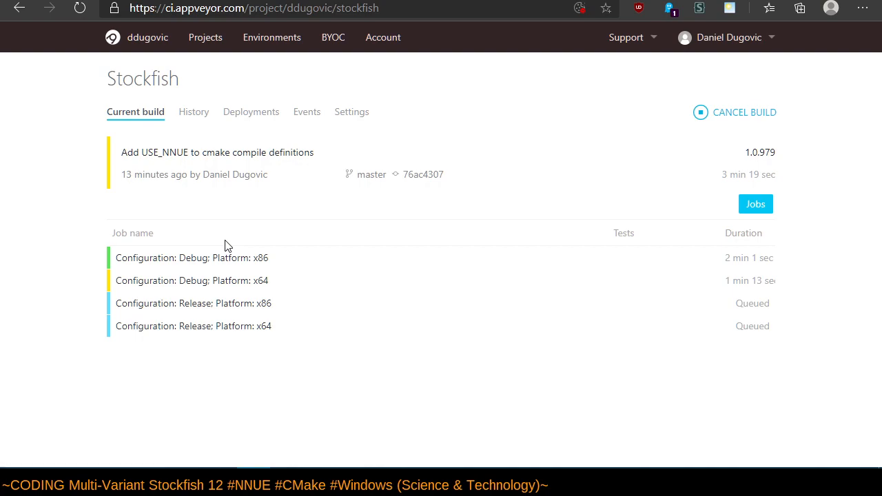
mouse_move(255, 239)
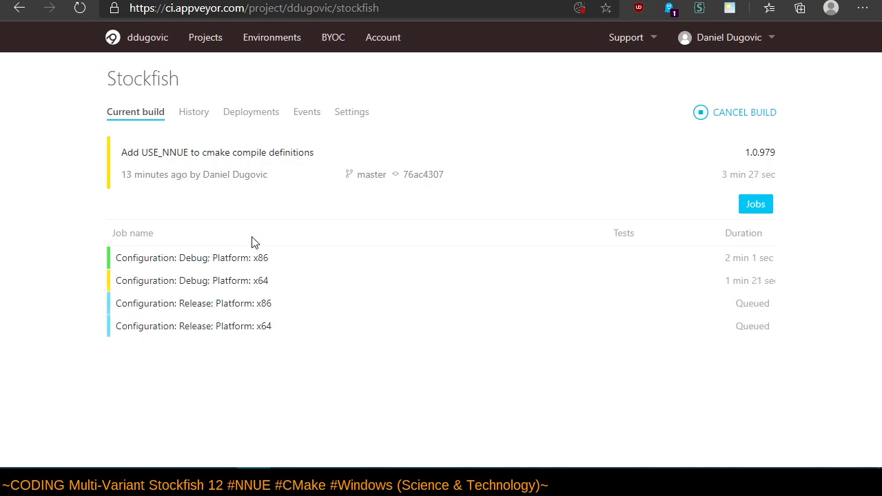
mouse_move(314, 259)
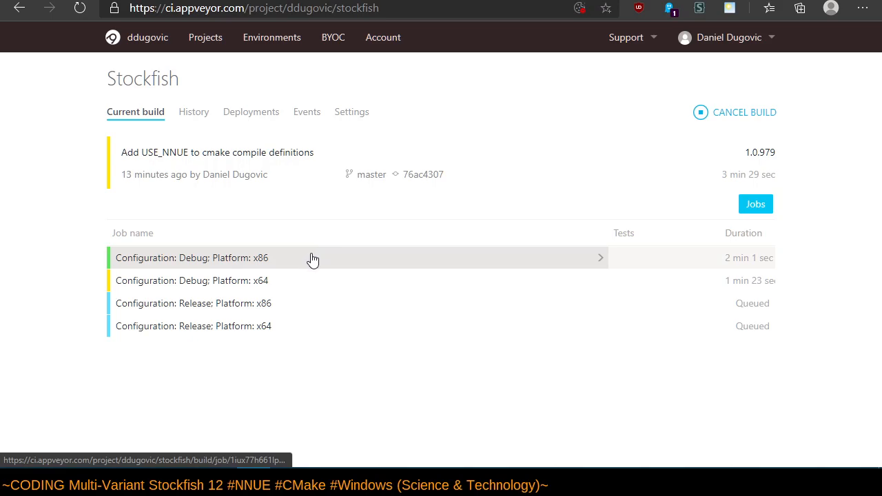
mouse_move(205, 37)
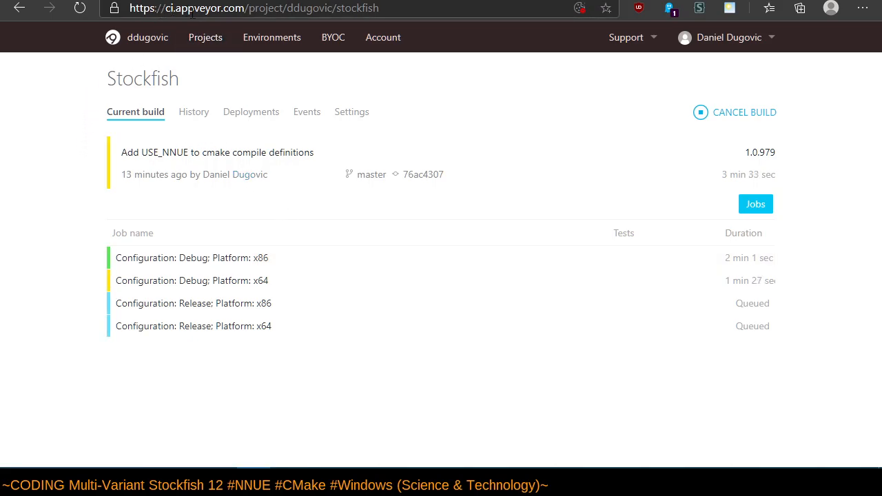
mouse_move(232, 258)
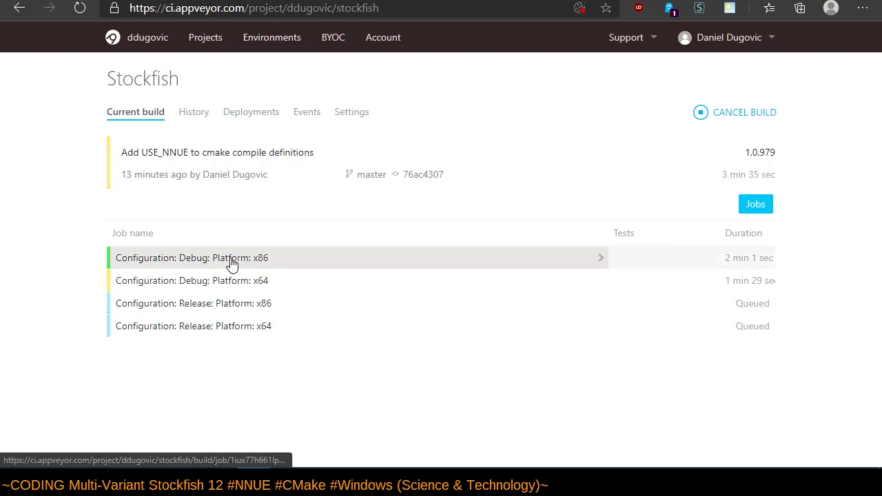
mouse_move(80, 309)
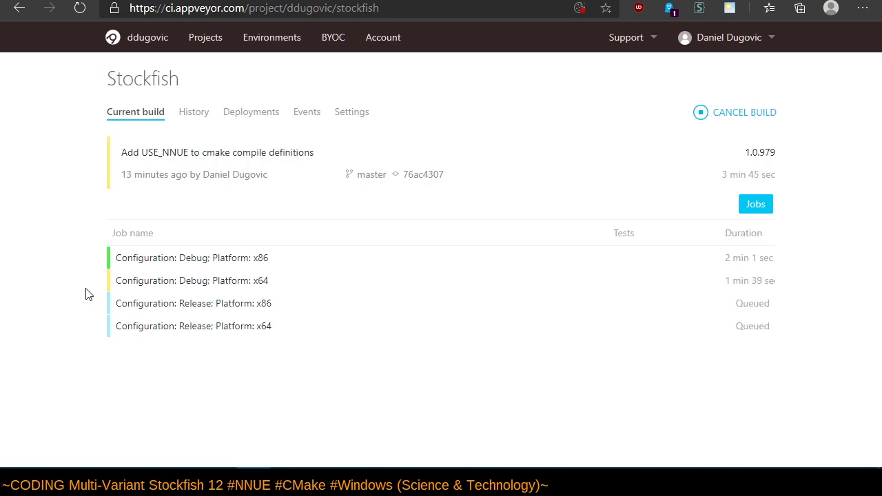
mouse_move(245, 303)
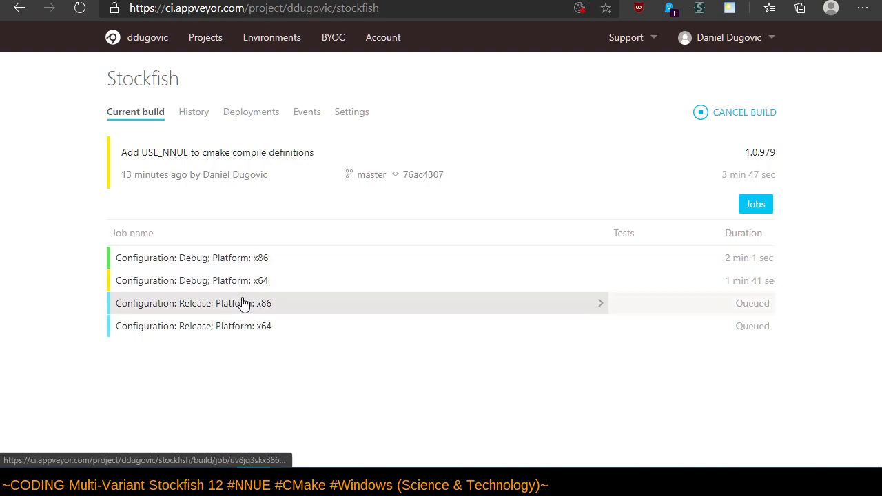
mouse_move(110, 230)
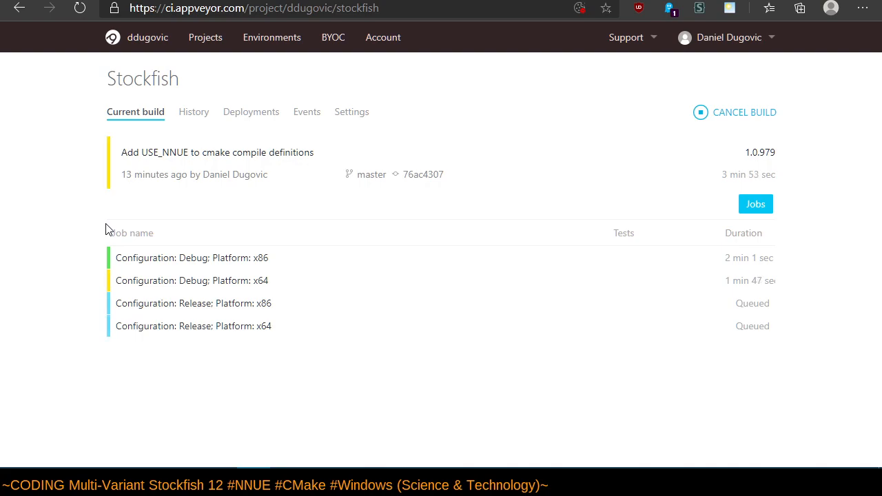
mouse_move(214, 281)
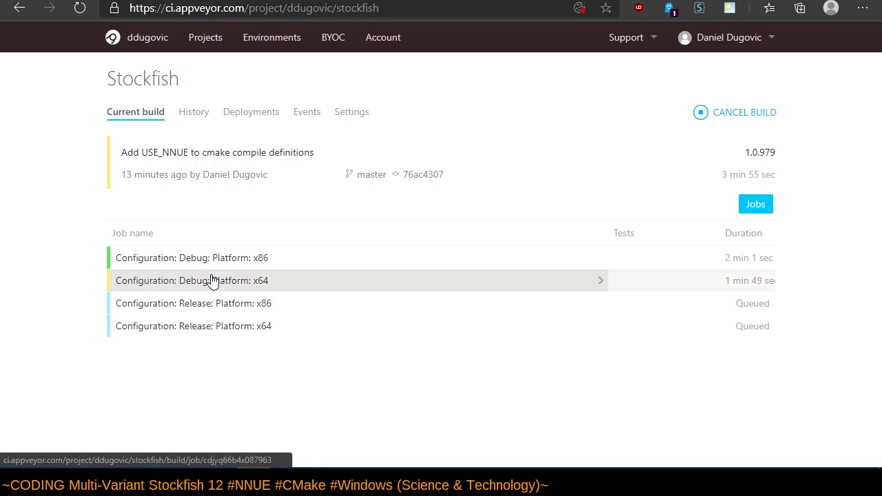
Open the Debug x64 job's console log and scroll through the CMake configuration.
click(207, 281)
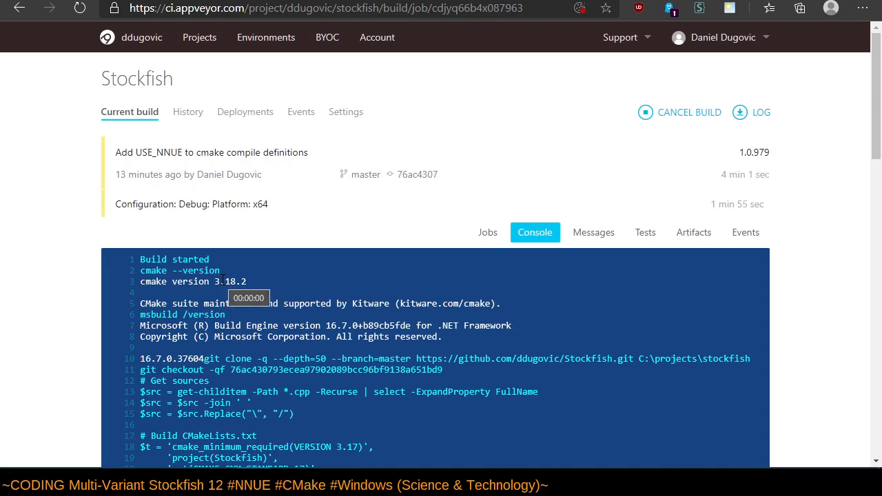
mouse_move(34, 313)
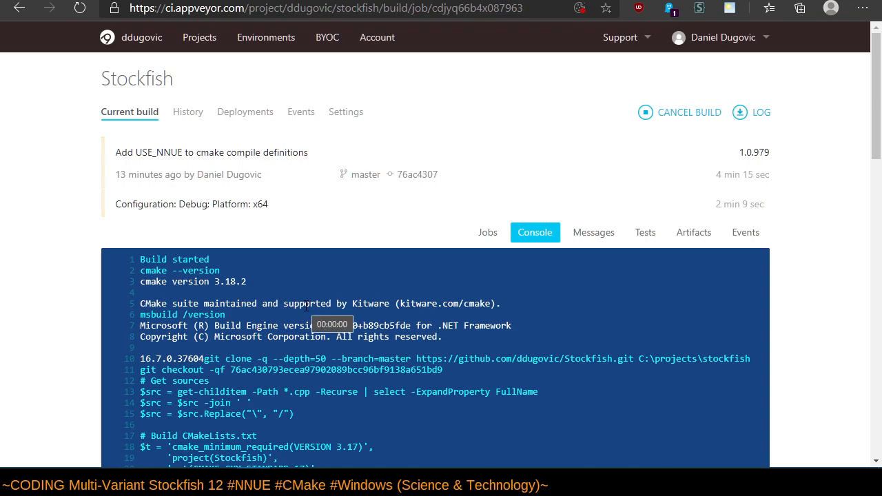
scroll(down, 3)
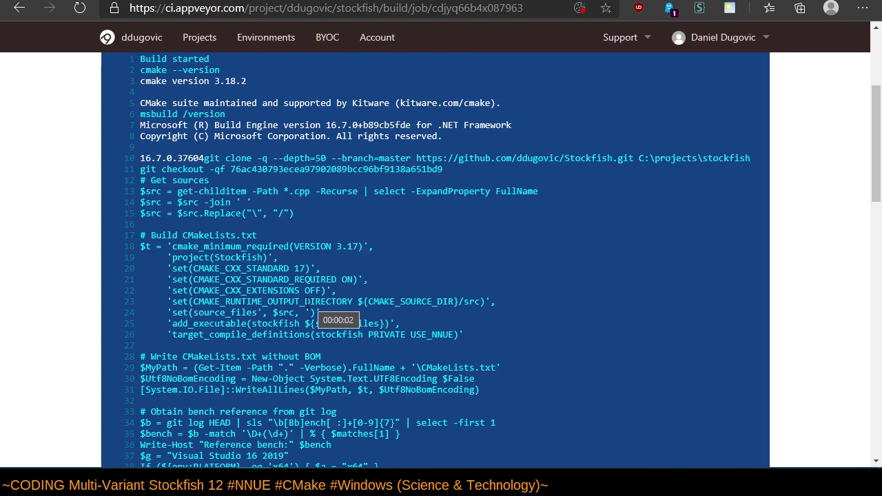
scroll(down, 3)
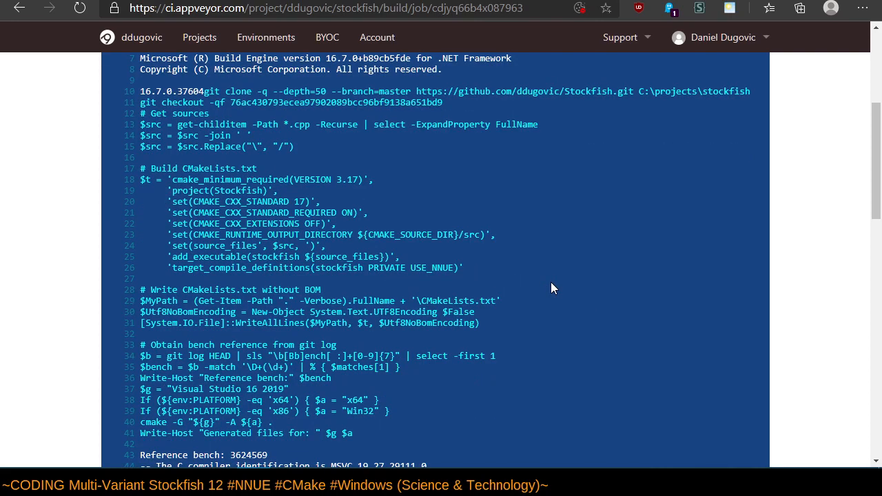
scroll(down, 3)
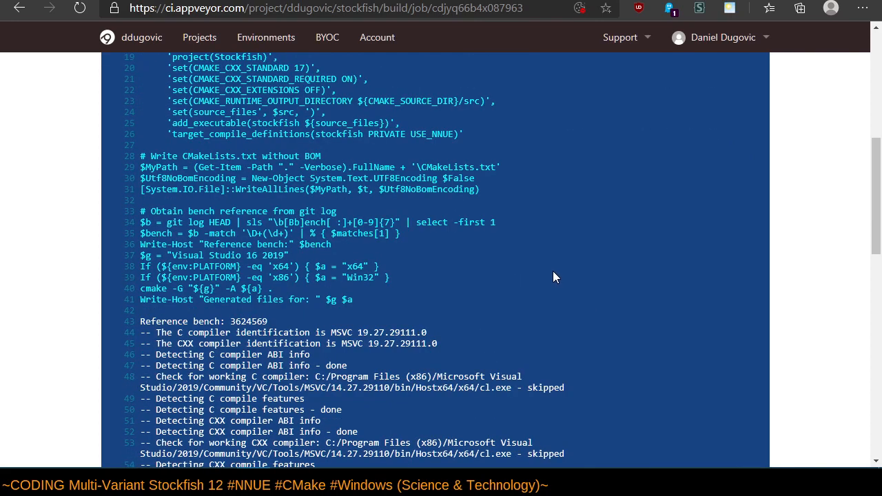
scroll(down, 3)
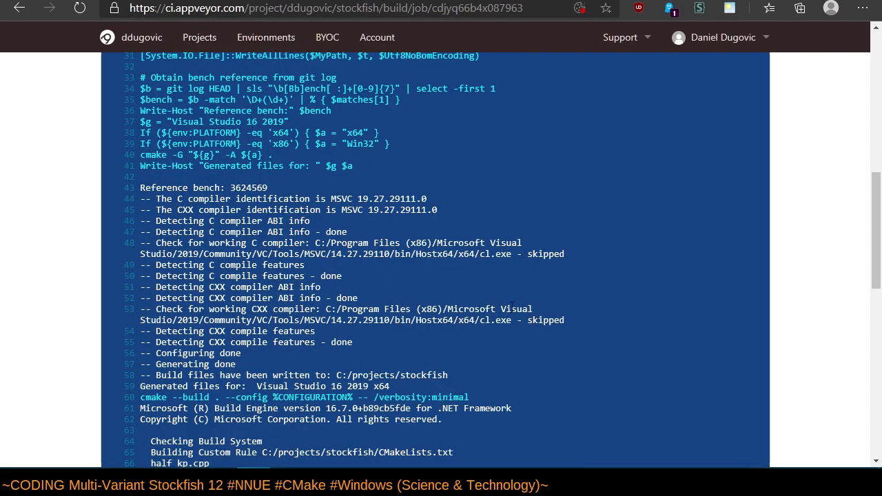
mouse_move(589, 289)
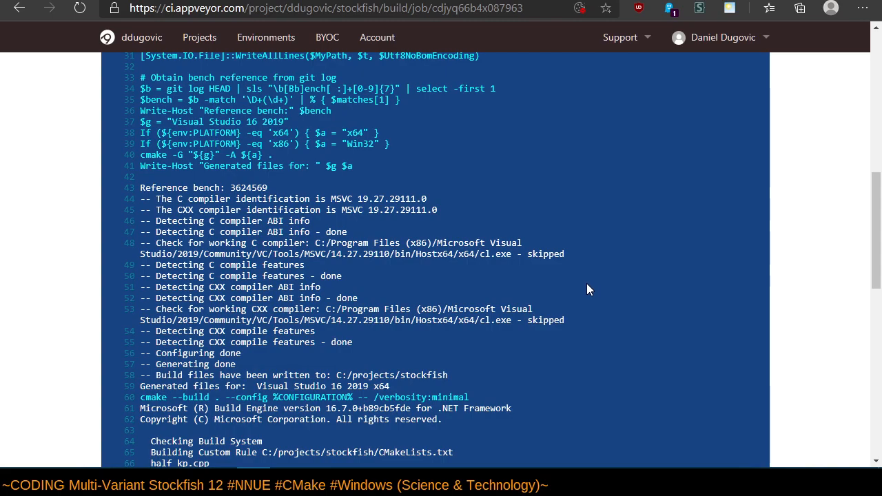
mouse_move(589, 289)
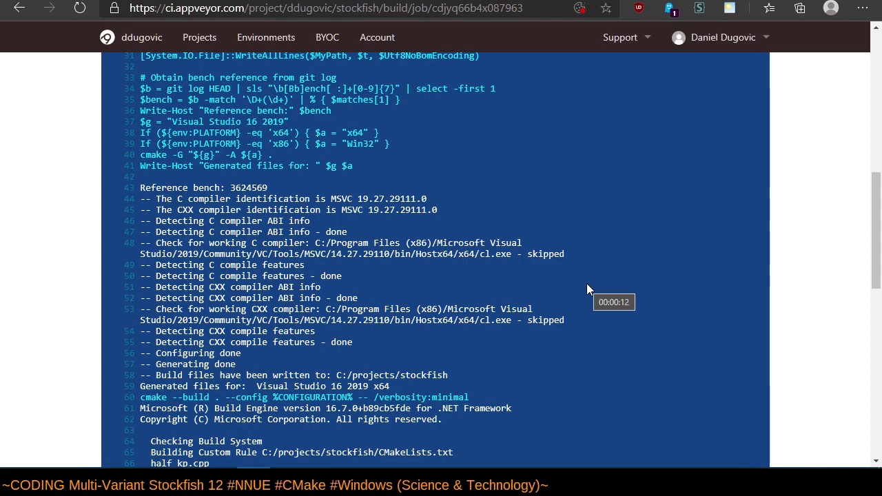
Scroll through the compiled files and NNUE net download, then return to the GitHub fork.
scroll(down, 3)
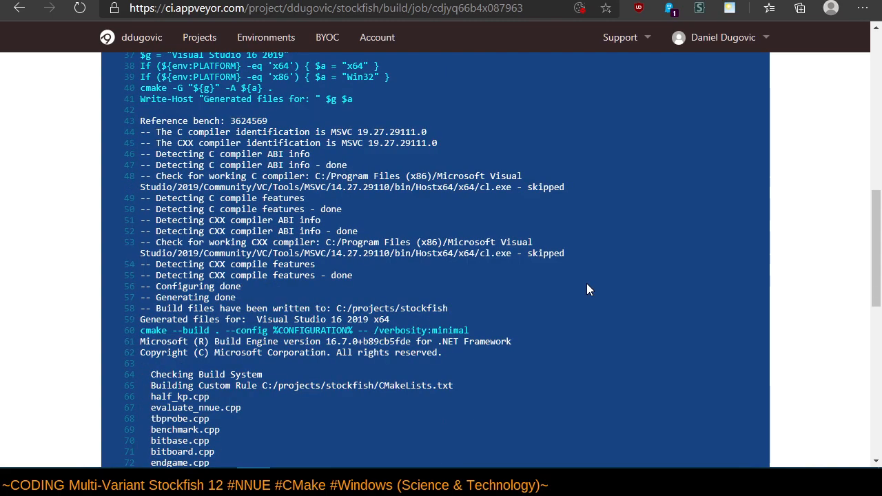
scroll(down, 3)
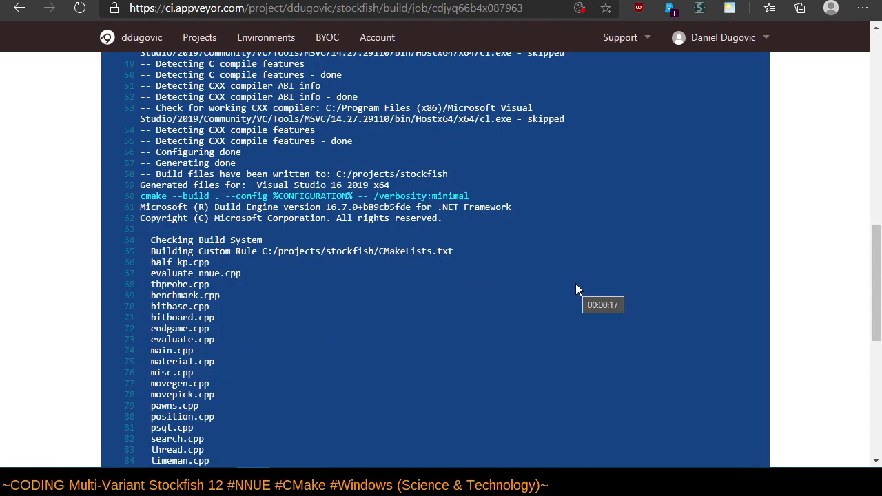
scroll(up, 3)
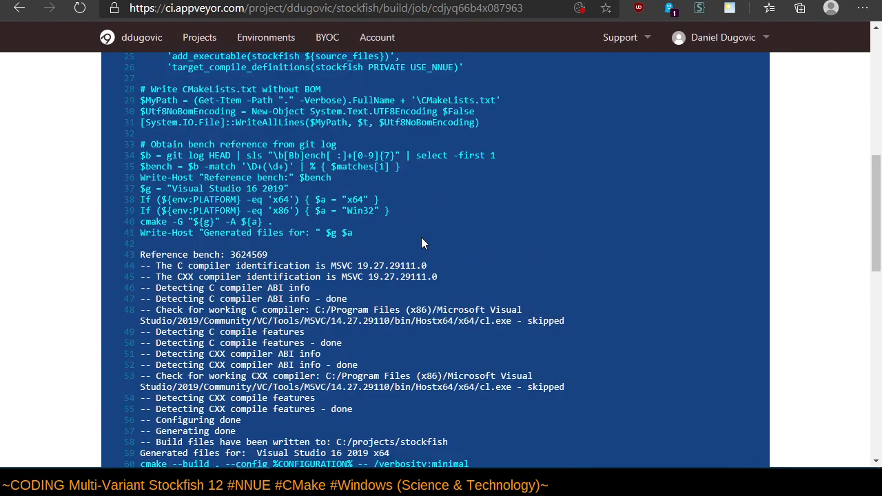
scroll(down, 3)
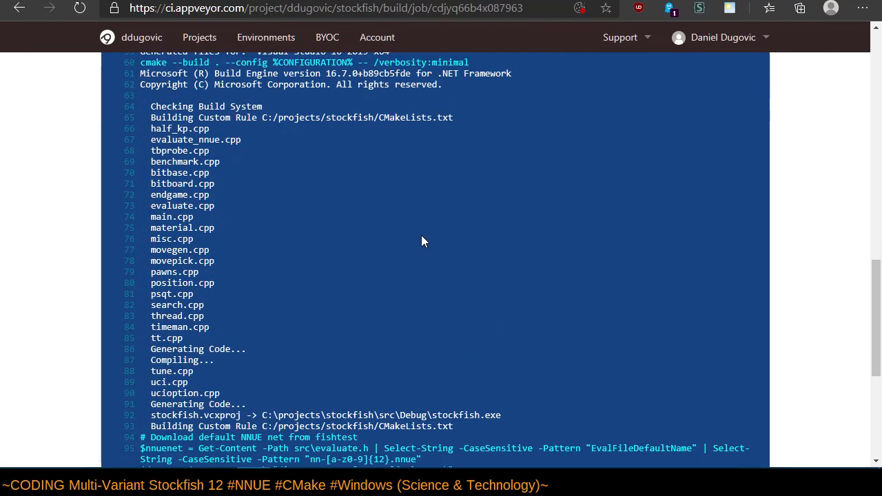
scroll(down, 3)
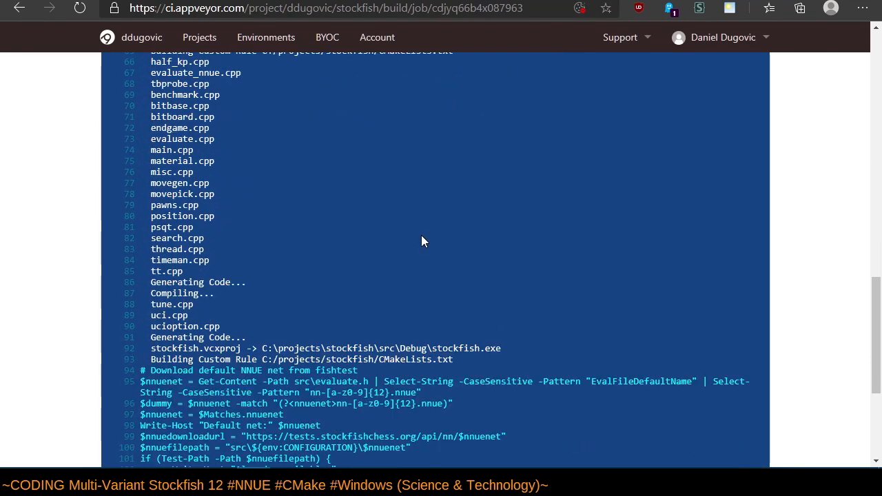
mouse_move(407, 239)
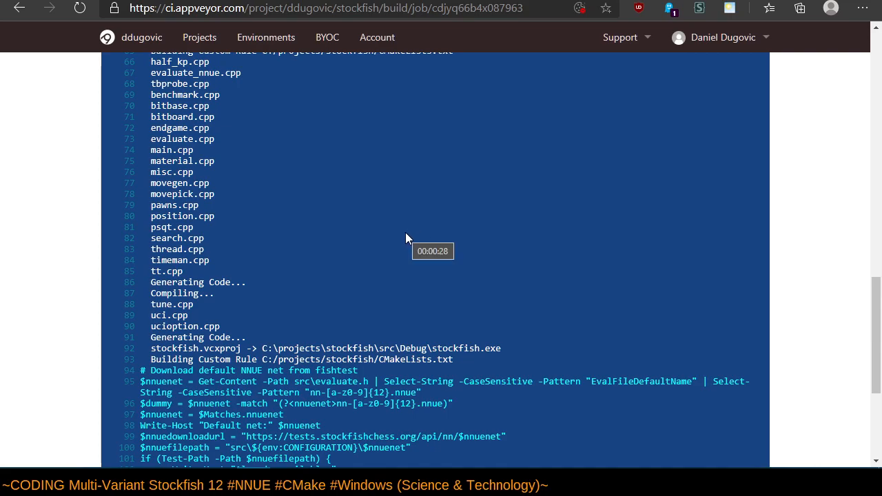
scroll(up, 3)
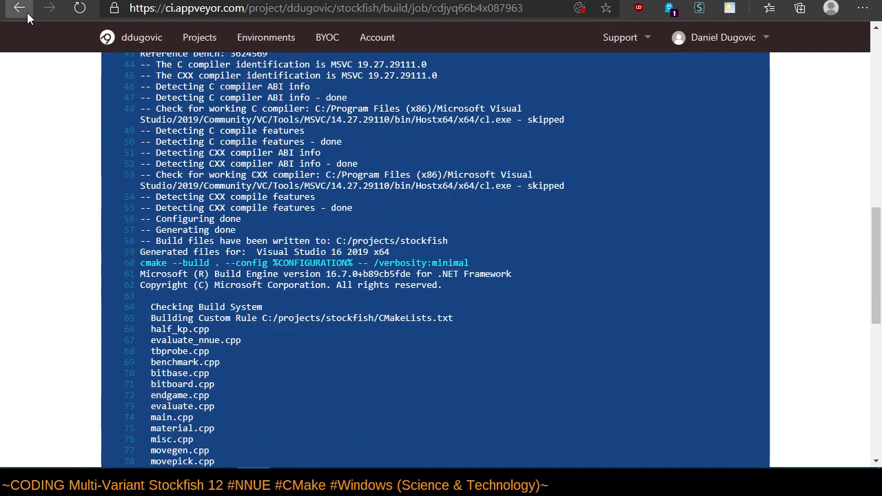
click(20, 8)
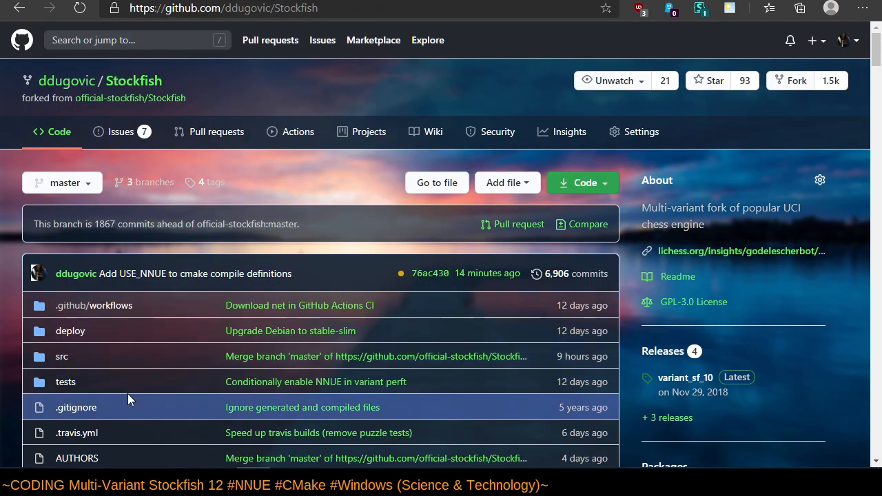
Open src/position.h, highlight the USE_NNUE accumulator guard, then go back to src.
scroll(down, 3)
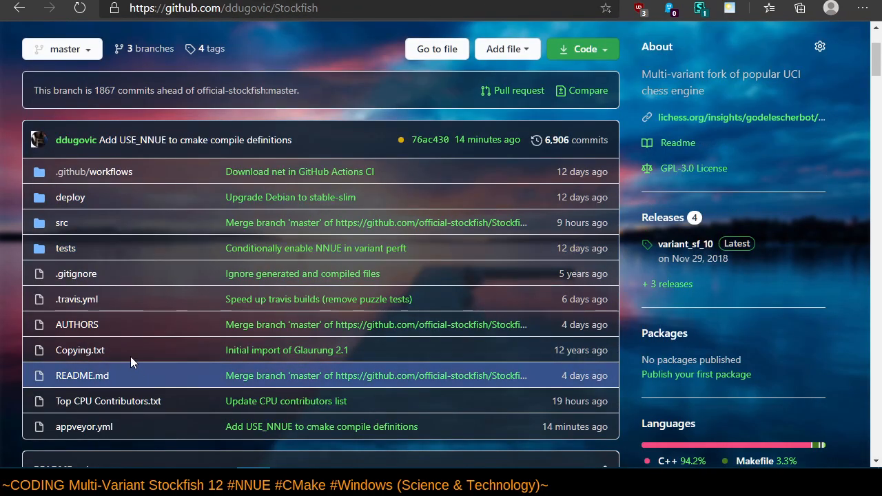
mouse_move(94, 186)
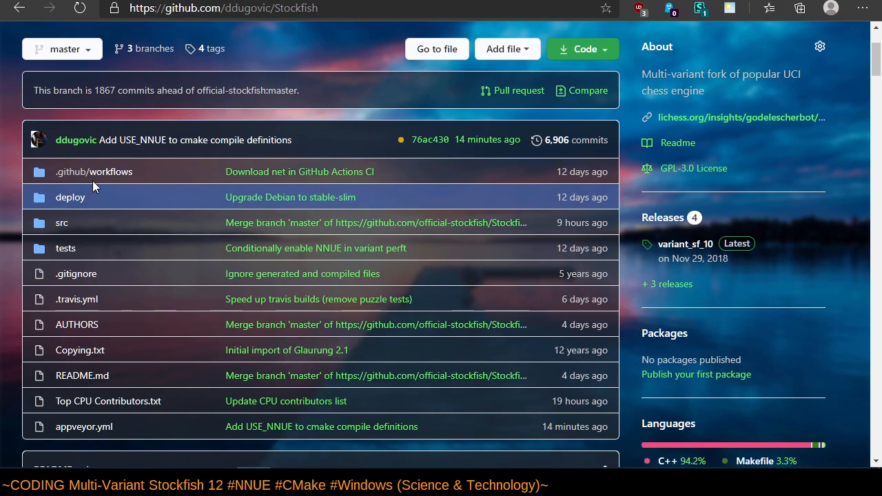
click(62, 222)
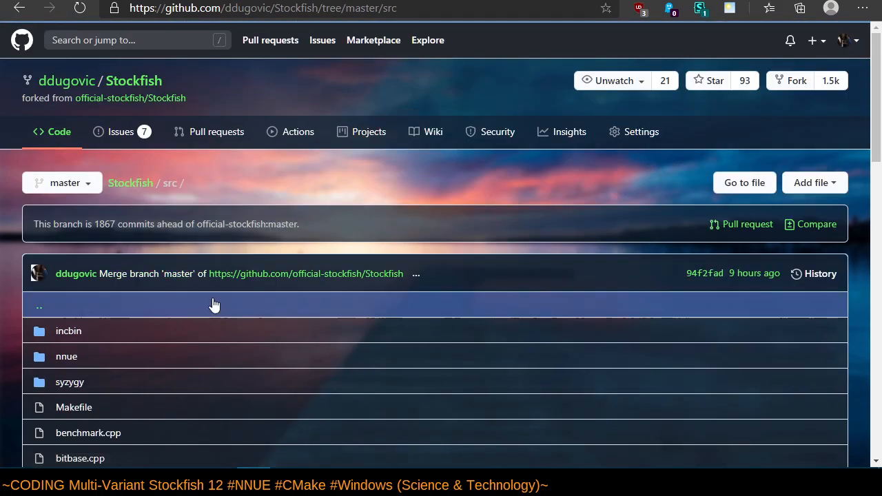
scroll(down, 3)
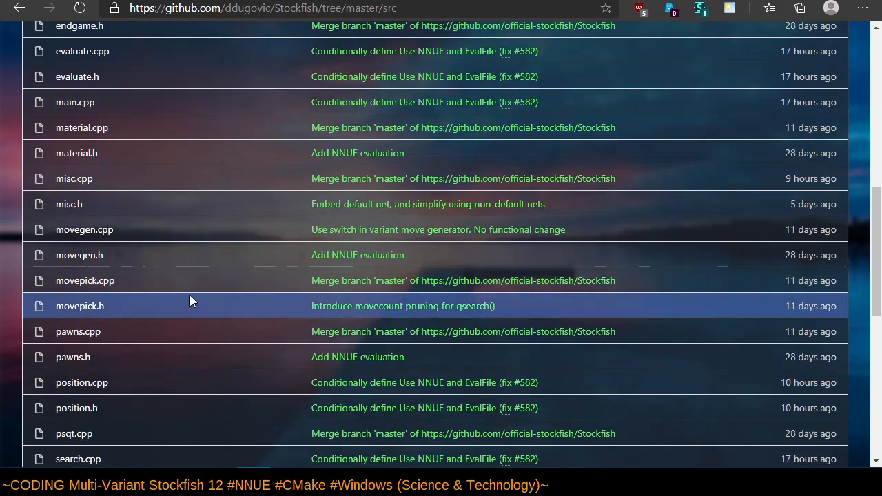
click(76, 408)
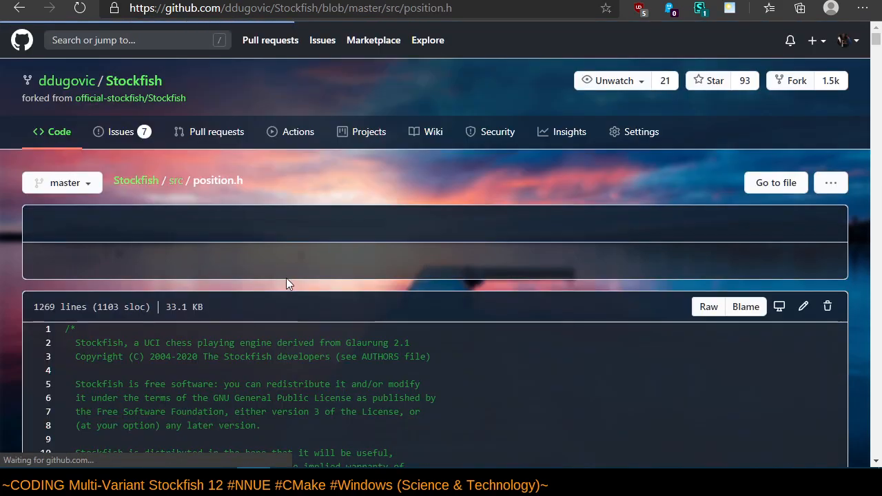
scroll(down, 3)
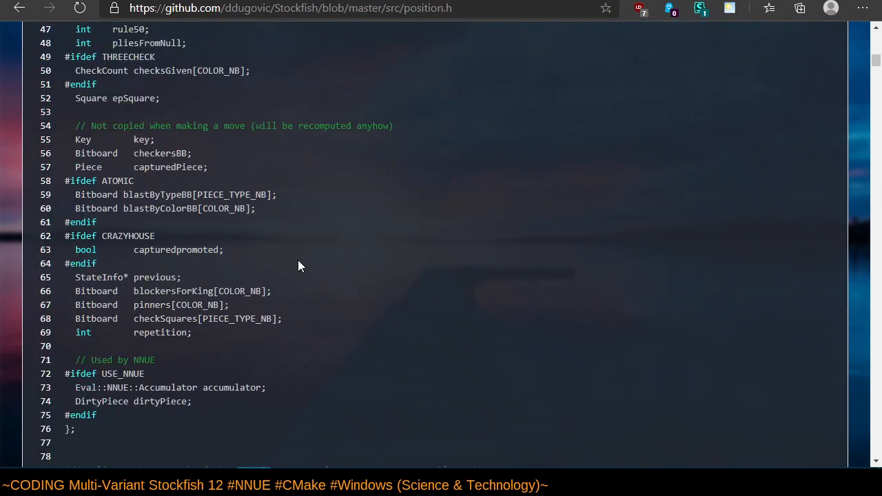
scroll(up, 3)
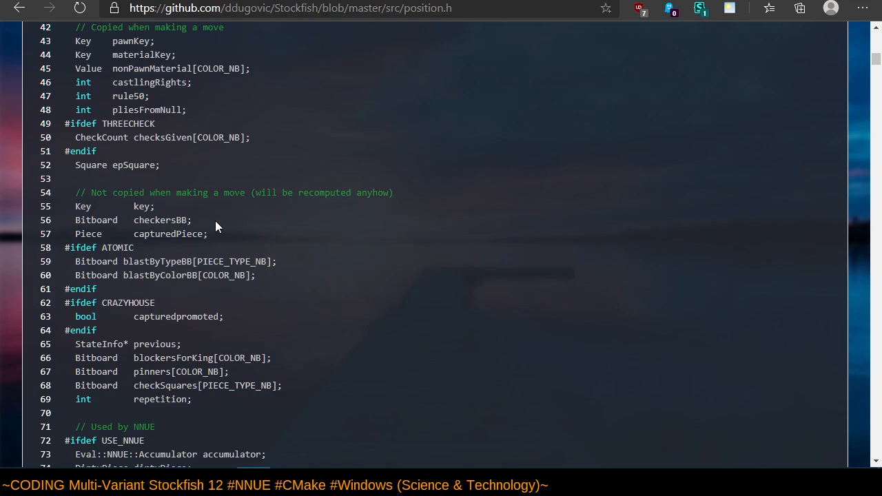
scroll(down, 3)
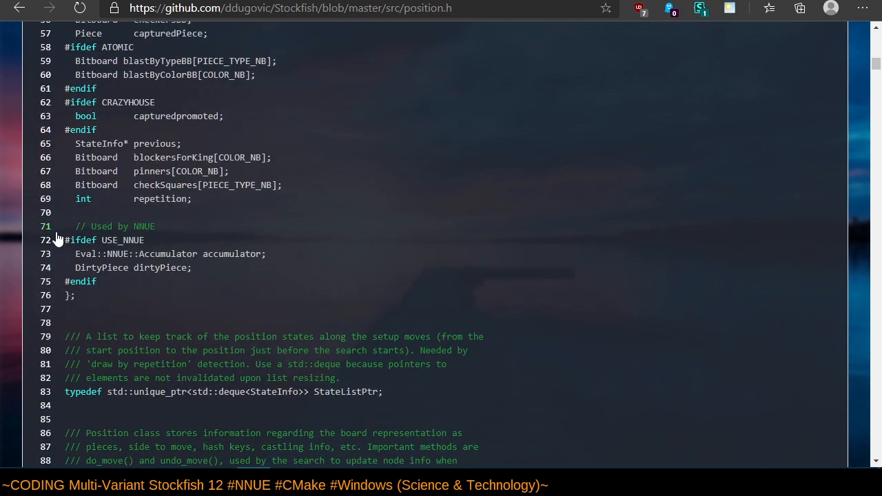
double_click(103, 240)
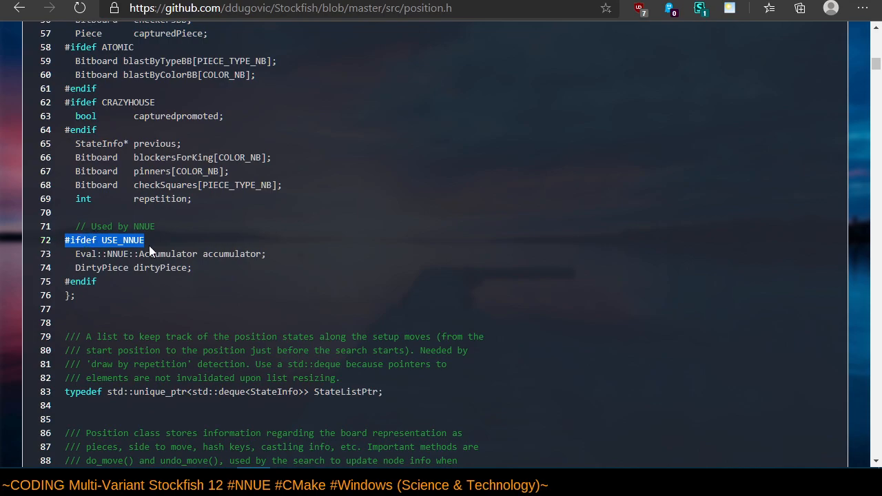
mouse_move(157, 245)
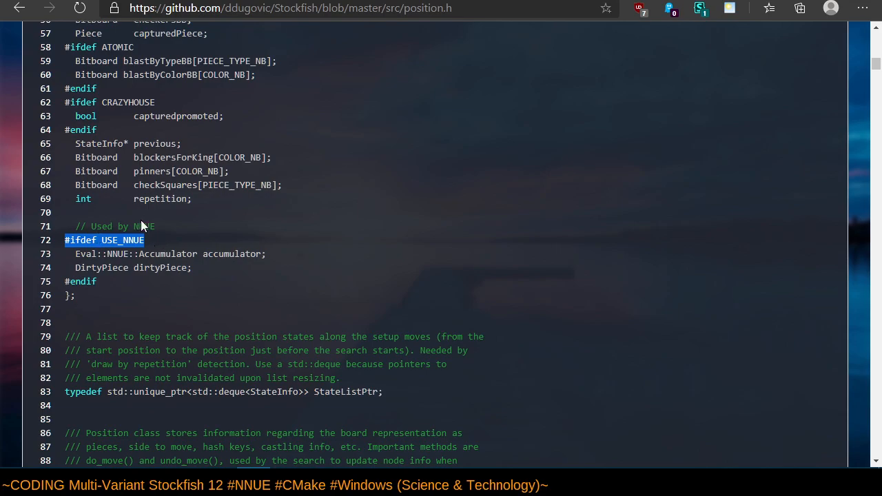
mouse_move(200, 249)
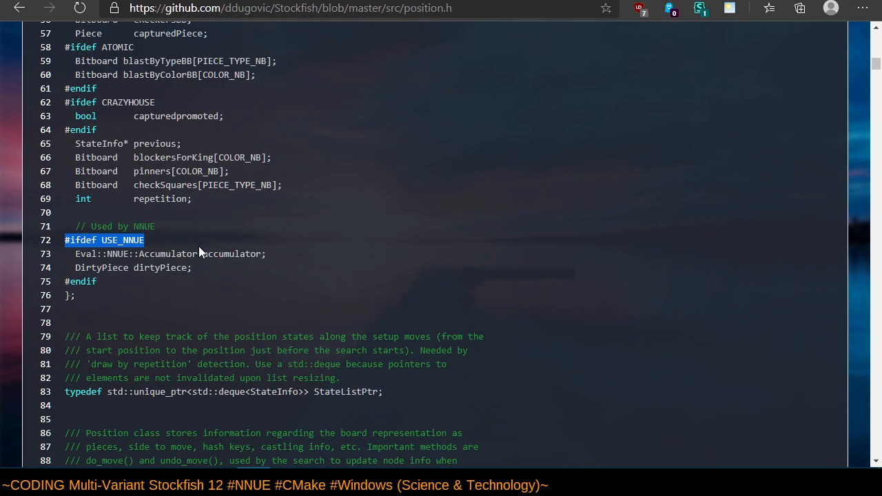
click(19, 8)
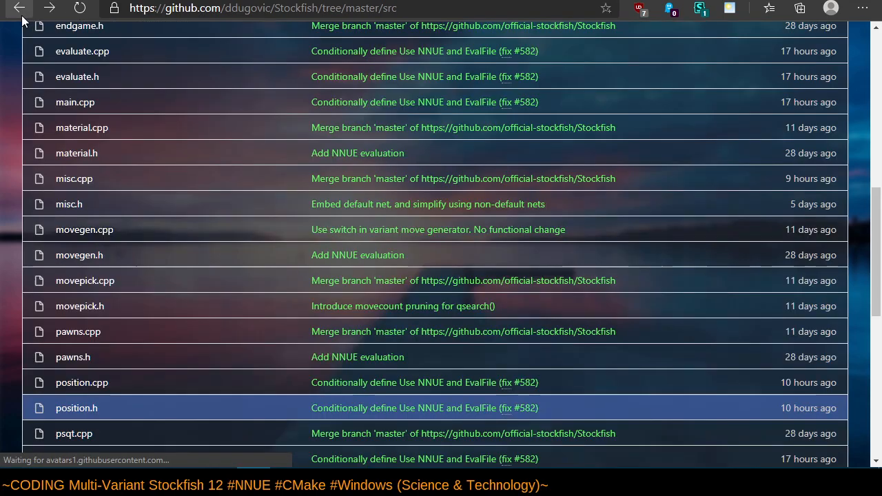
mouse_move(97, 51)
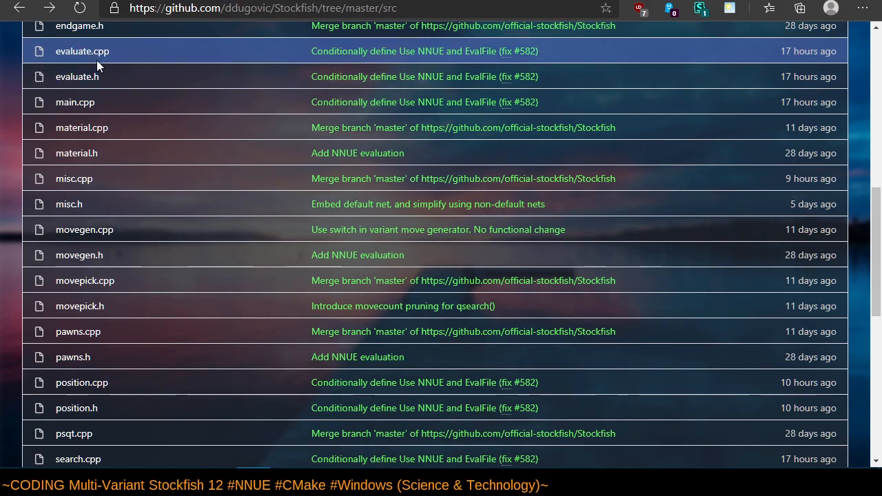
Open evaluate.cpp and highlight the NNUE_EMBEDDING_OFF macro.
click(82, 51)
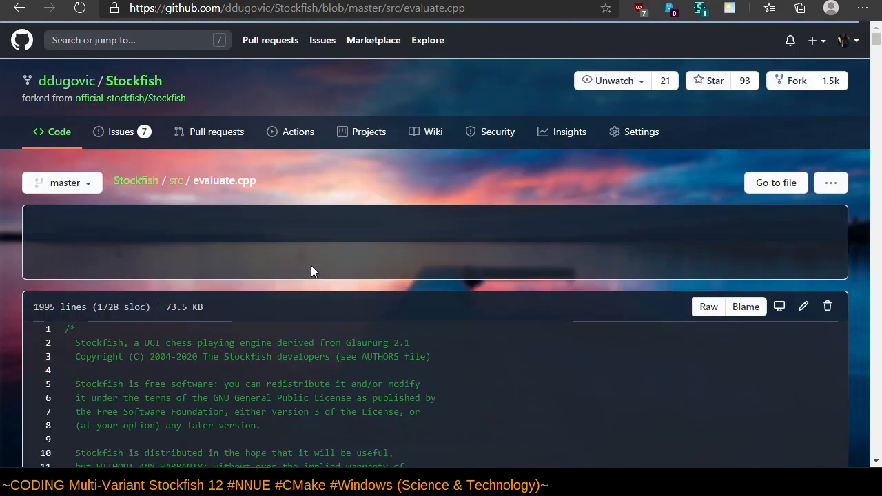
scroll(down, 3)
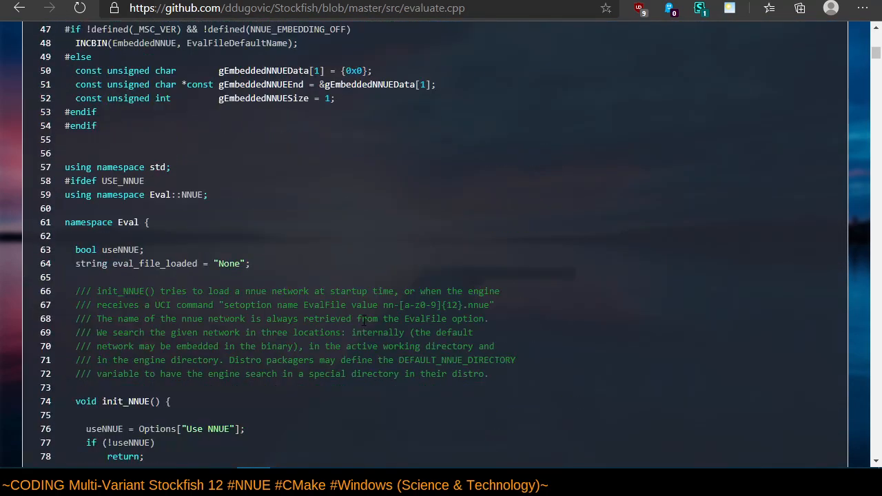
scroll(up, 3)
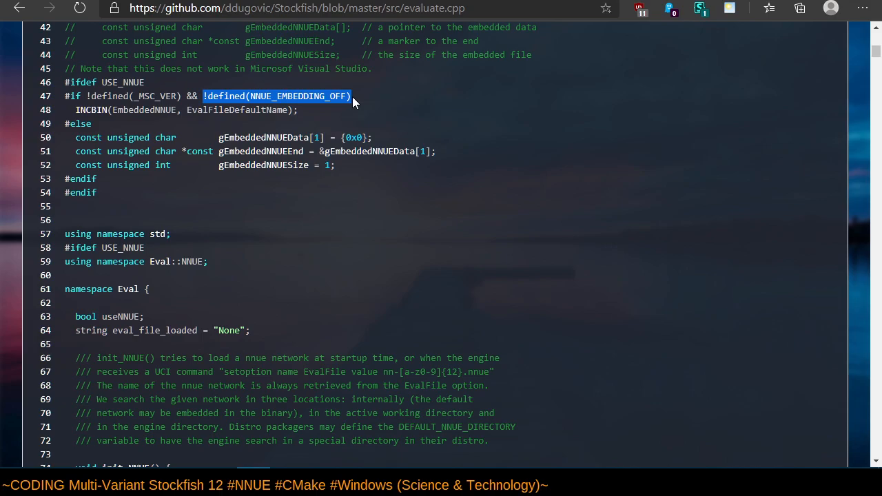
mouse_move(338, 96)
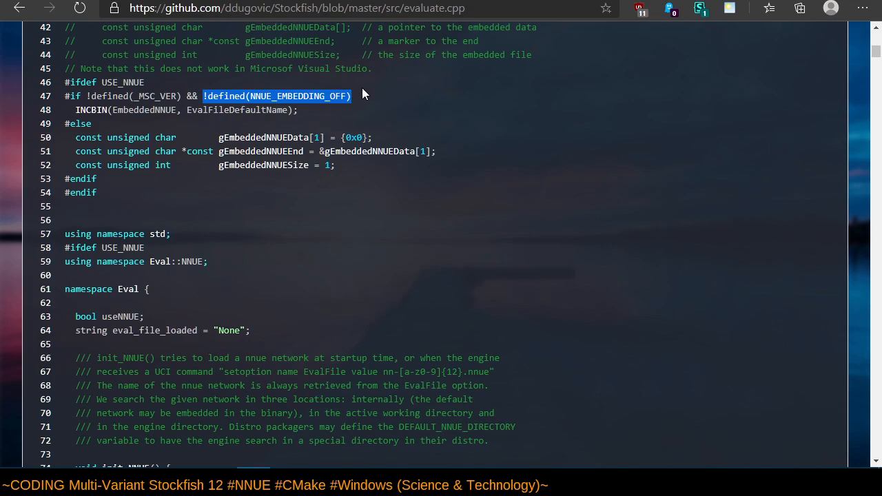
mouse_move(343, 96)
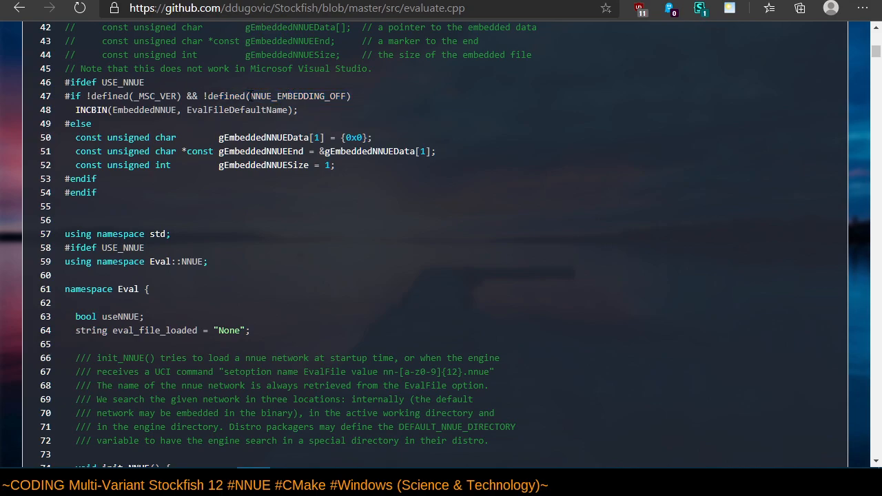
double_click(298, 96)
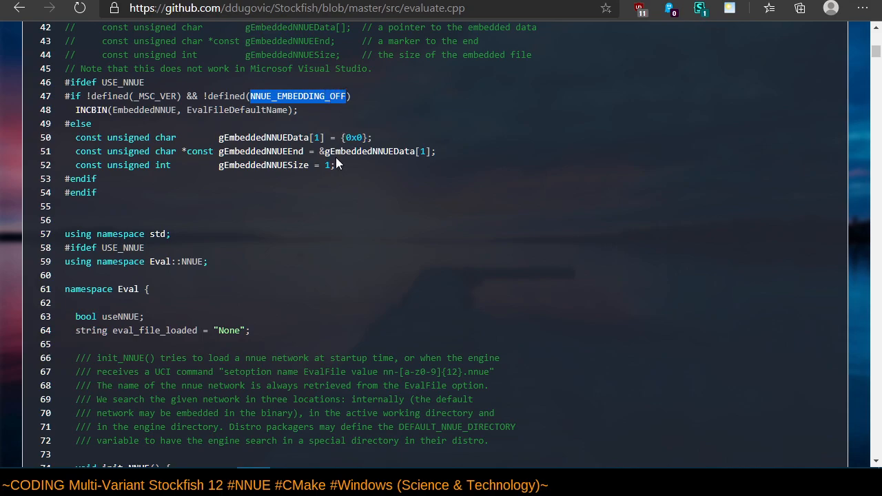
mouse_move(338, 160)
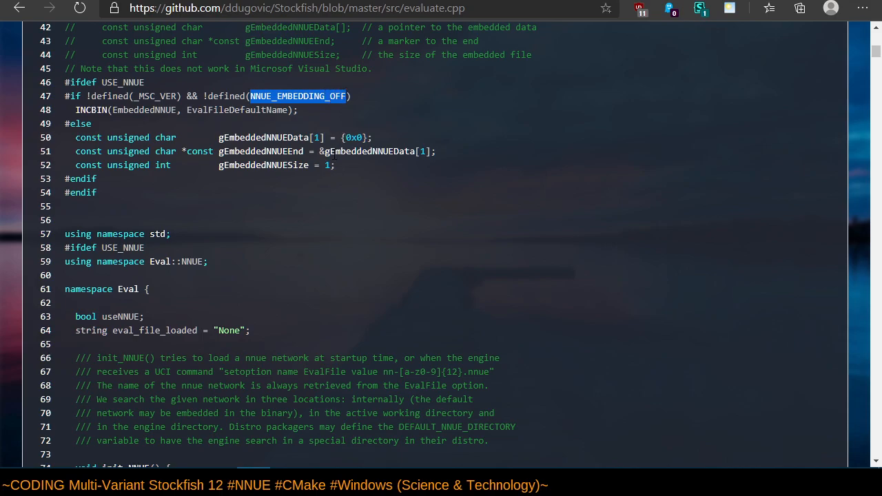
mouse_move(299, 107)
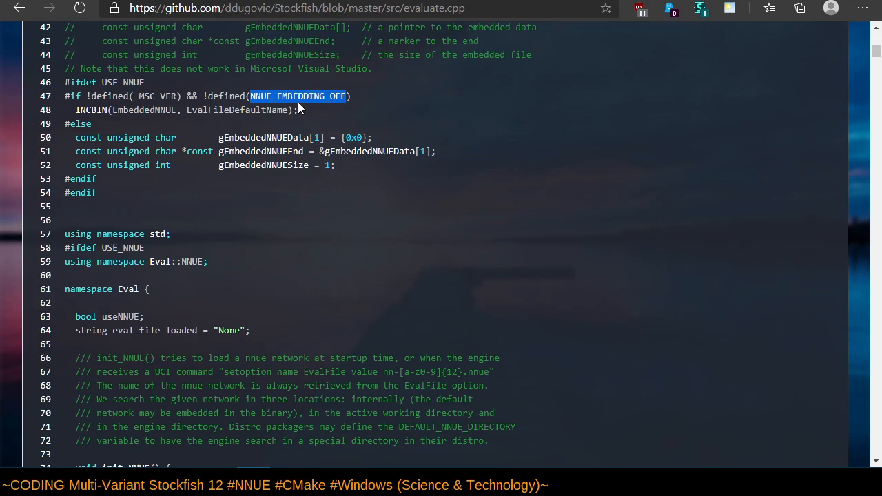
mouse_move(406, 169)
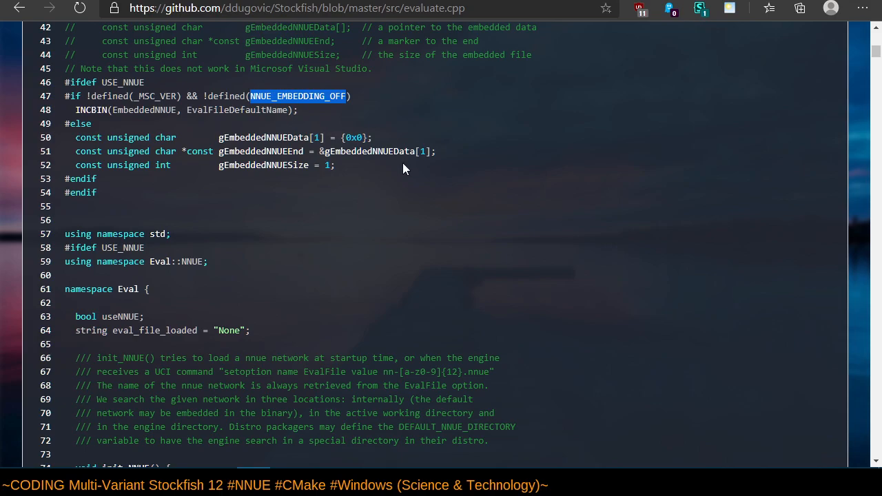
mouse_move(397, 167)
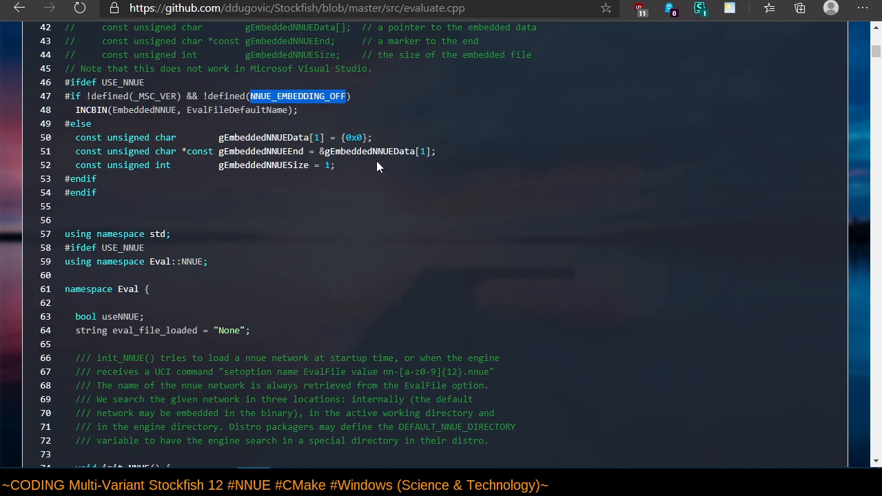
Scroll up through evaluate.cpp, then go back to src and the AppVeyor build summary.
scroll(up, 3)
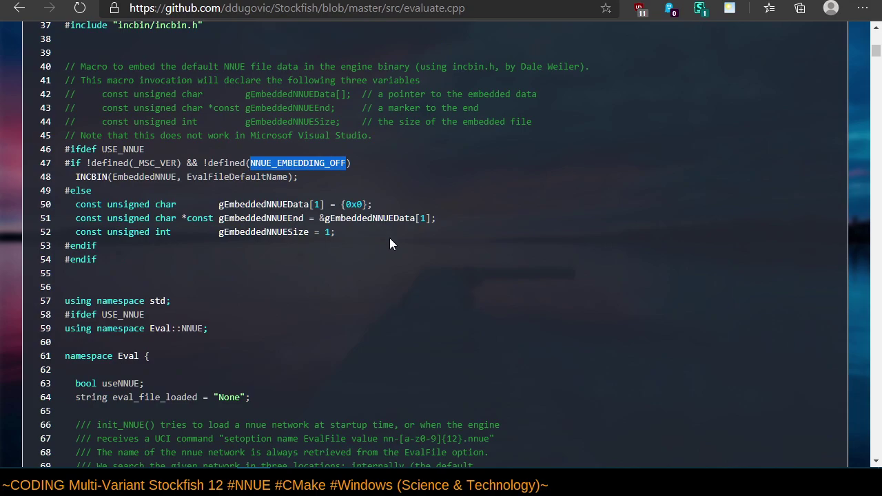
scroll(up, 3)
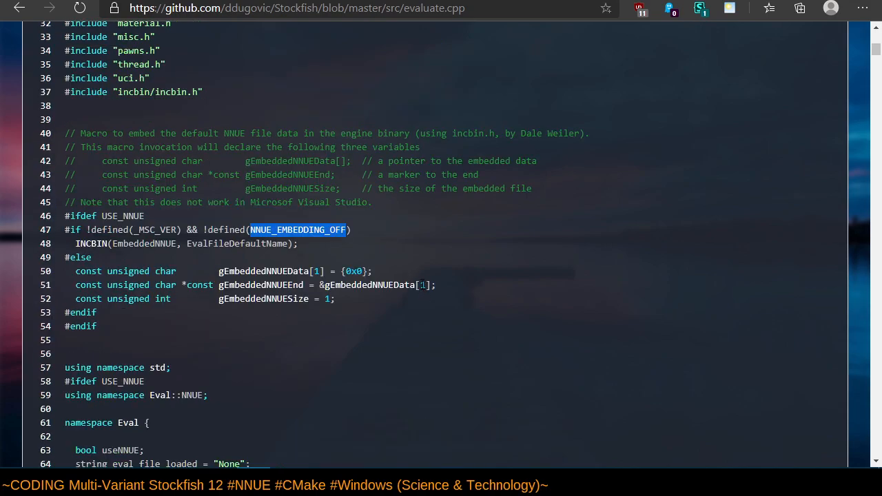
mouse_move(408, 249)
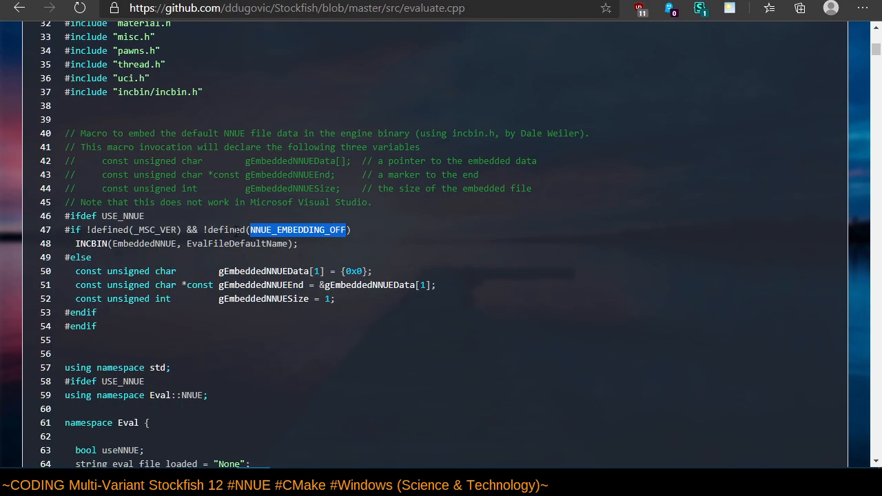
mouse_move(364, 228)
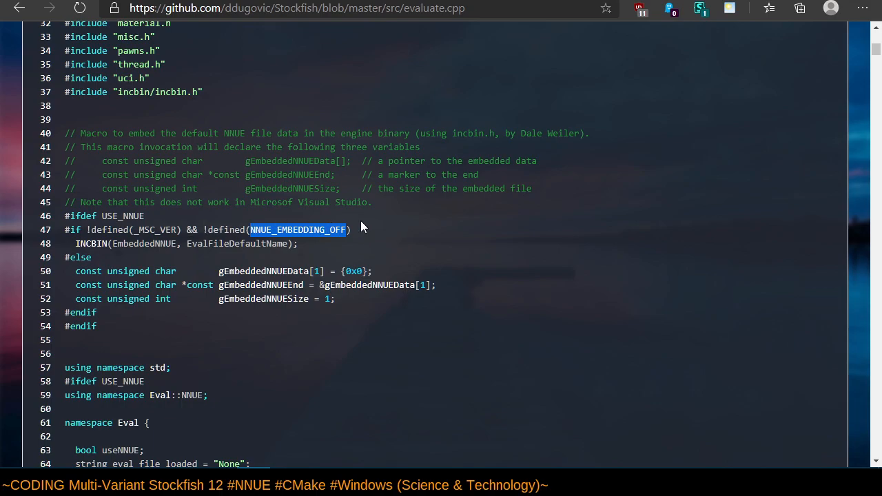
mouse_move(376, 230)
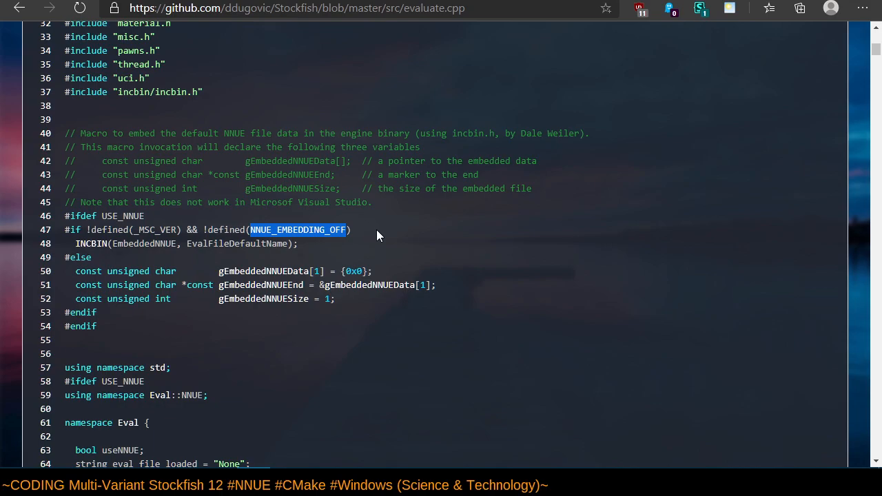
mouse_move(203, 116)
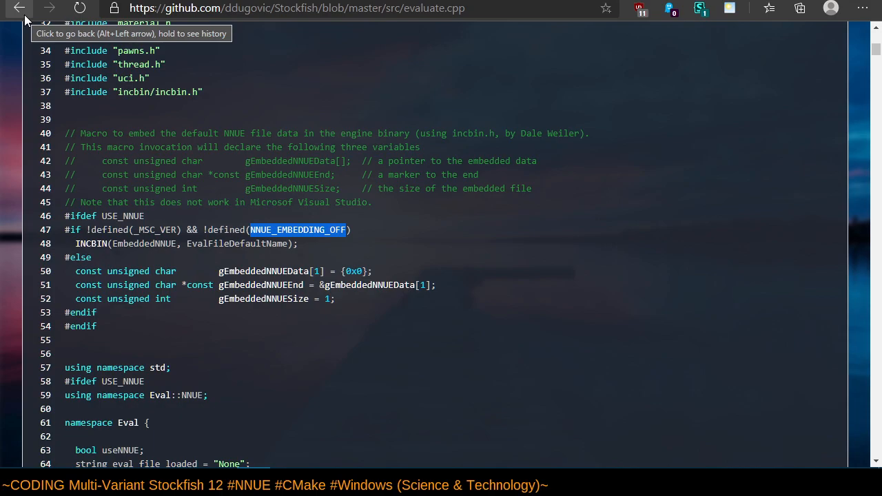
scroll(up, 3)
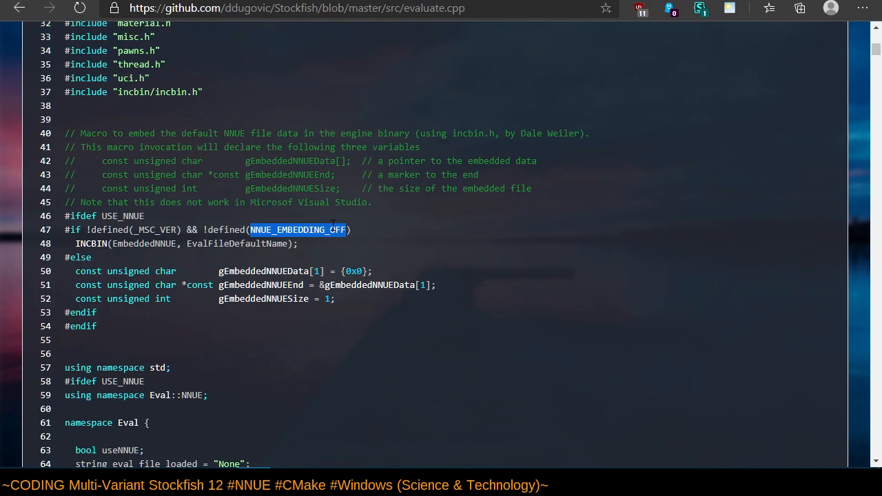
mouse_move(302, 257)
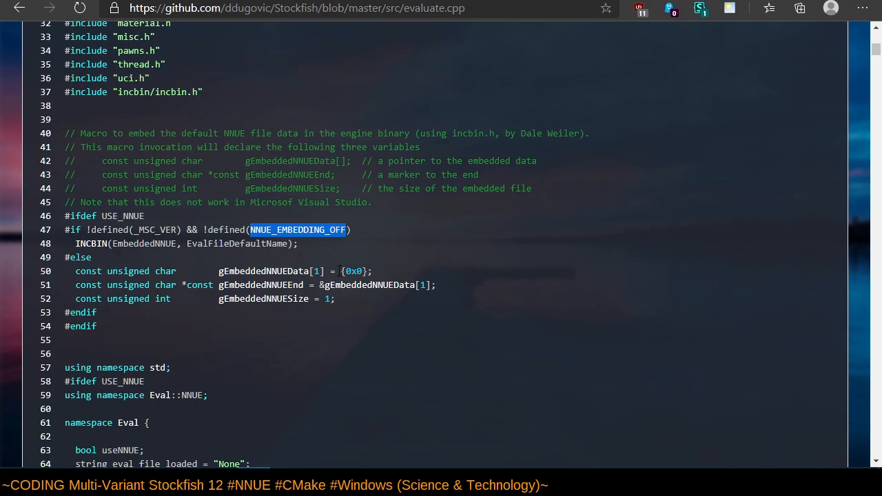
mouse_move(355, 233)
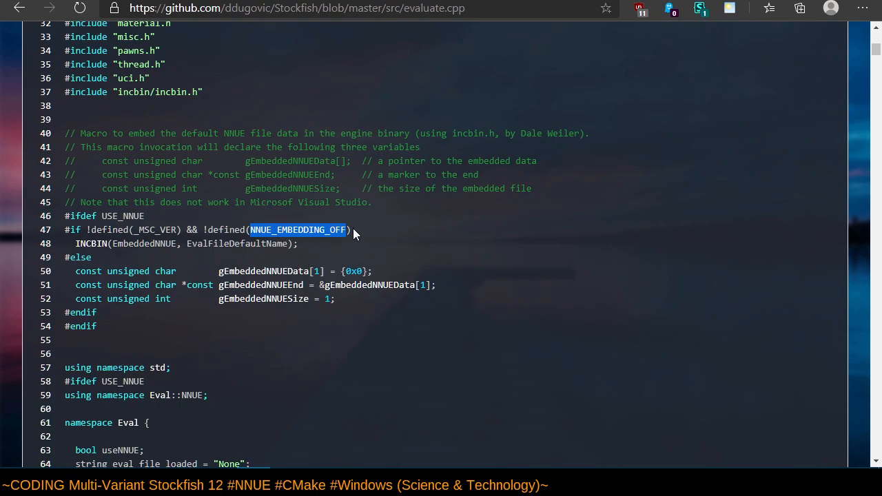
mouse_move(357, 262)
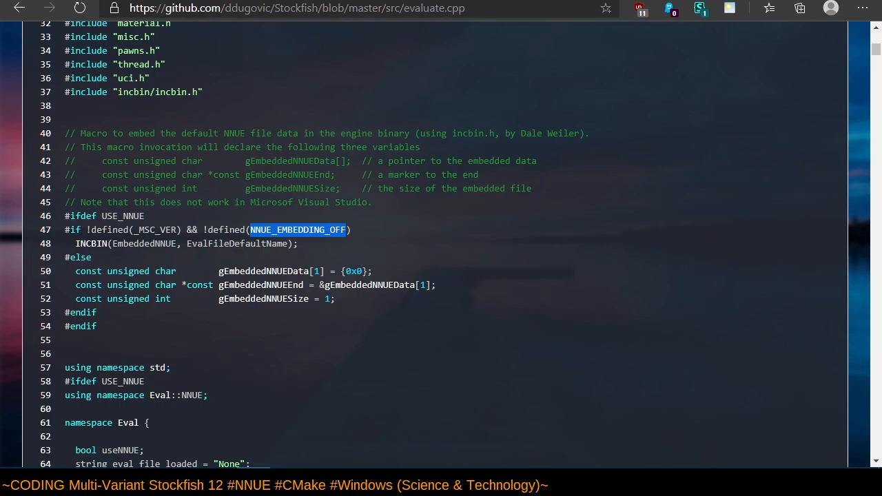
mouse_move(327, 246)
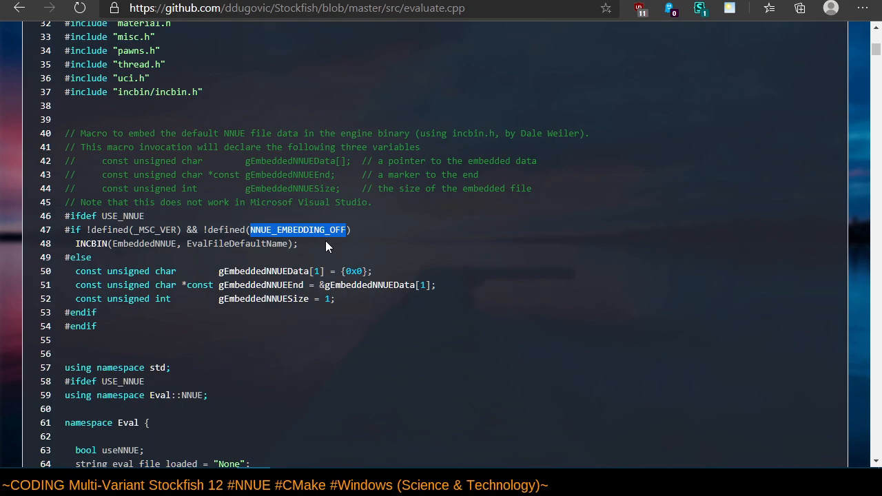
click(20, 9)
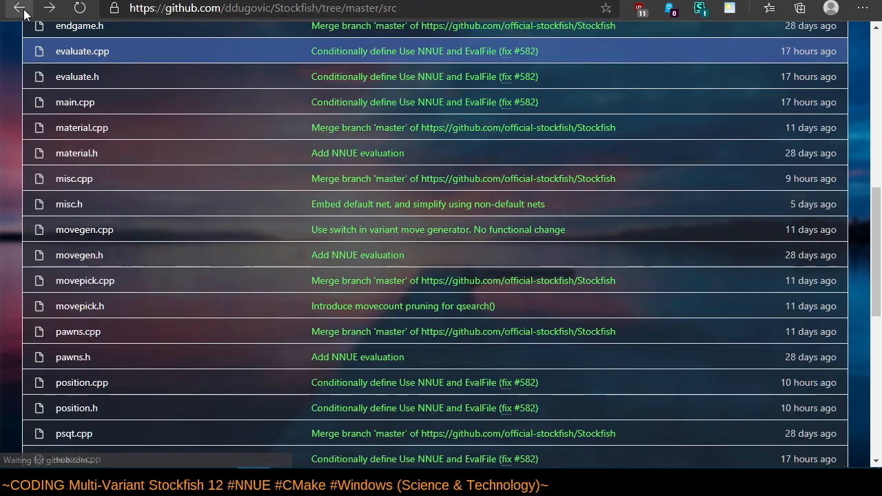
mouse_move(19, 8)
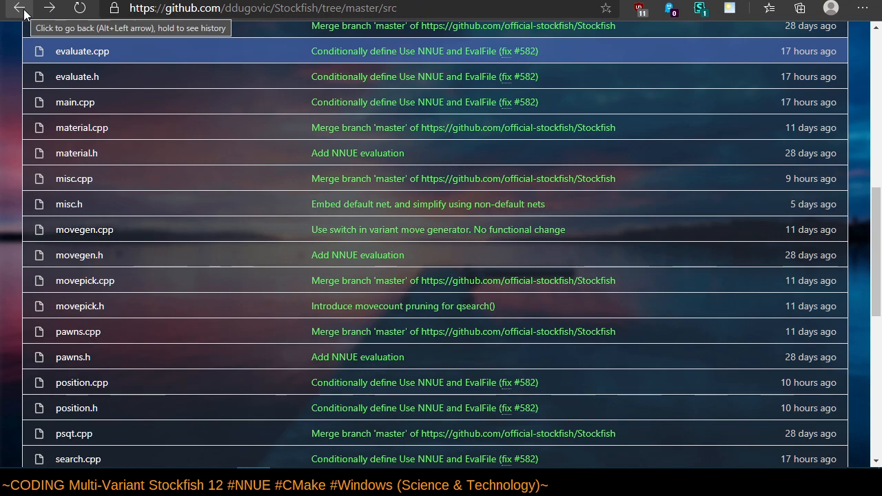
click(19, 8)
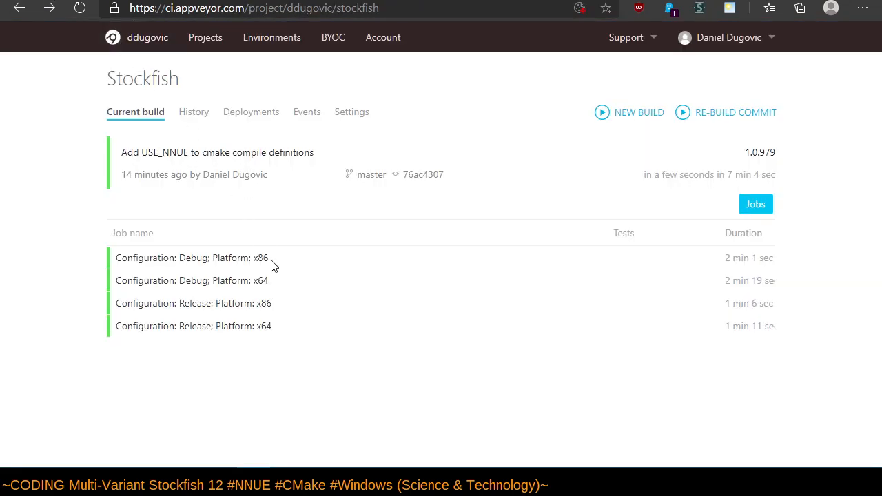
mouse_move(276, 304)
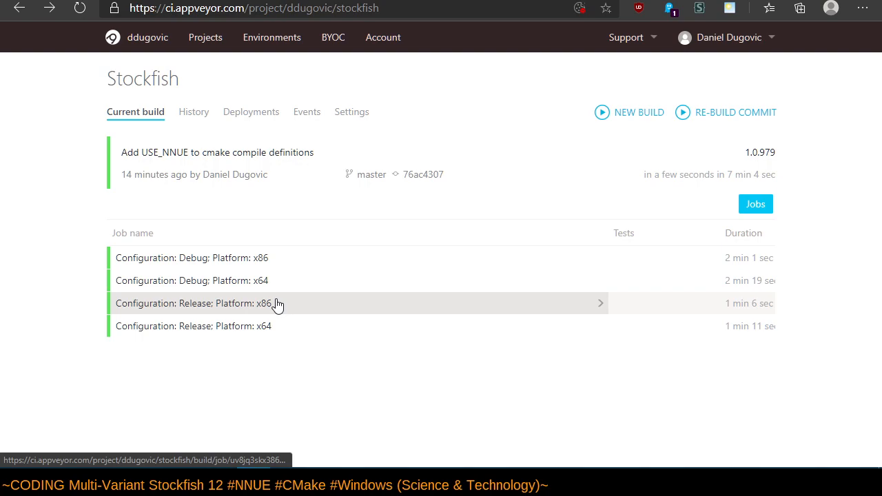
mouse_move(253, 213)
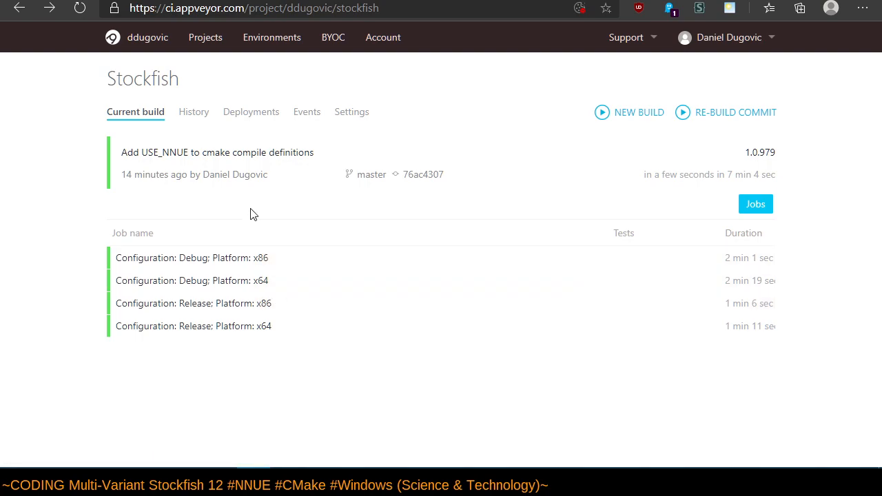
mouse_move(314, 246)
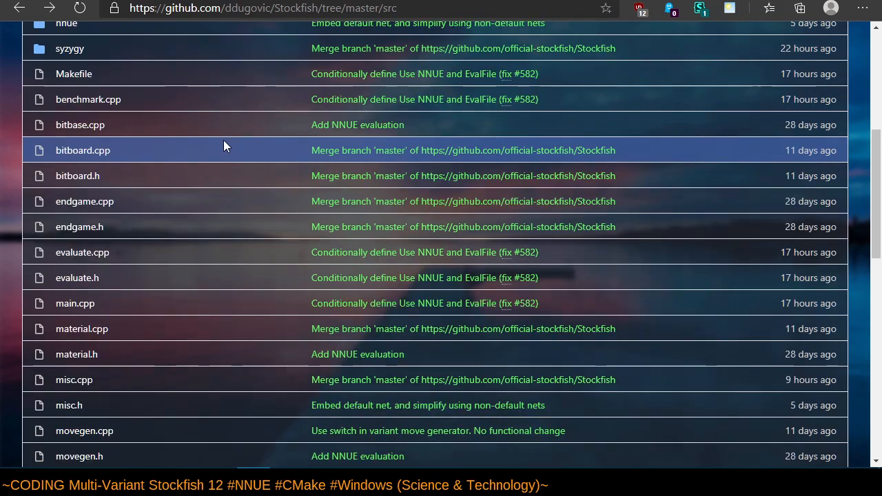
scroll(up, 3)
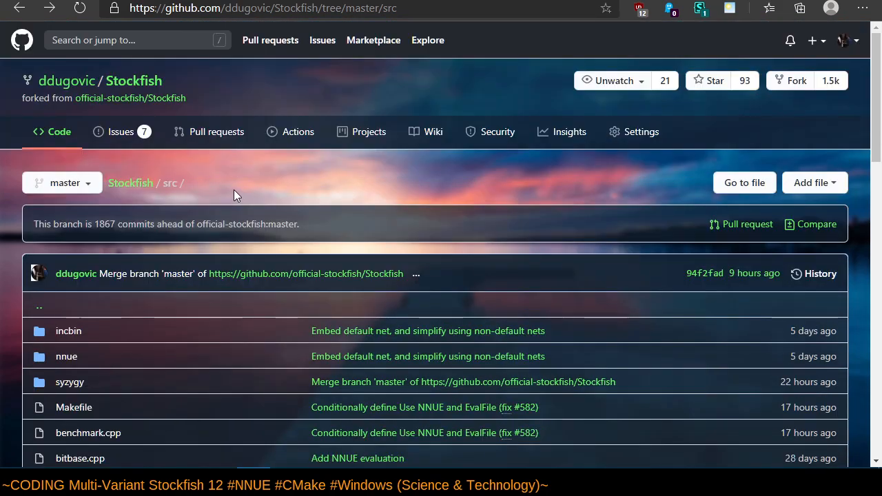
mouse_move(130, 183)
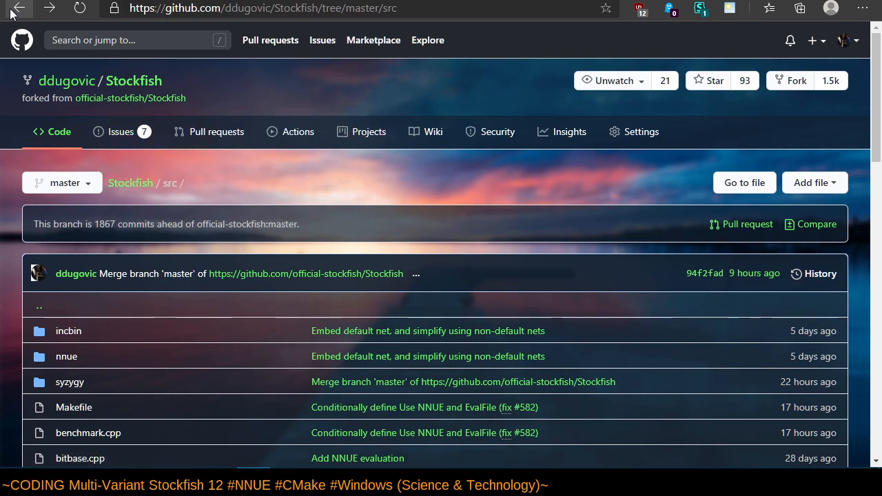
click(20, 7)
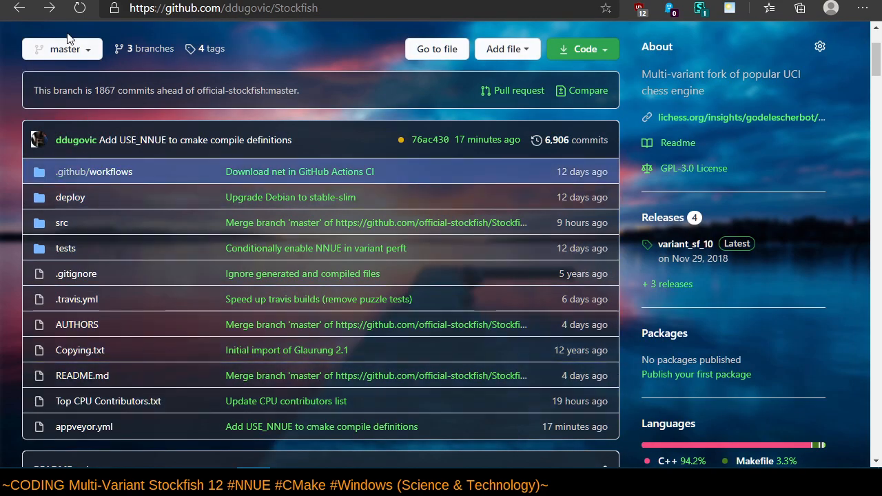
click(84, 427)
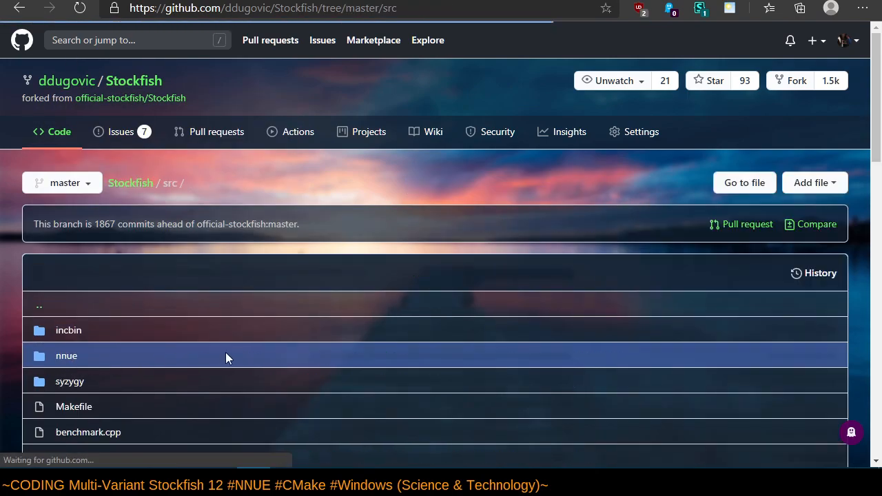
scroll(down, 3)
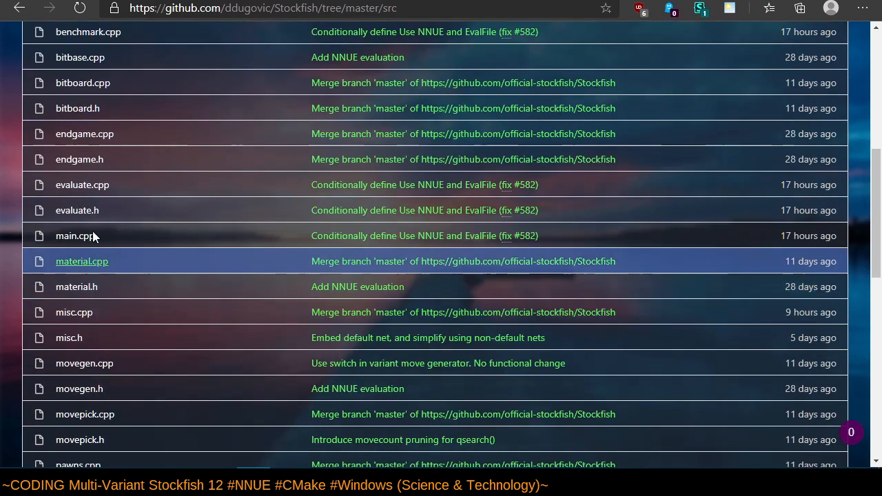
mouse_move(139, 256)
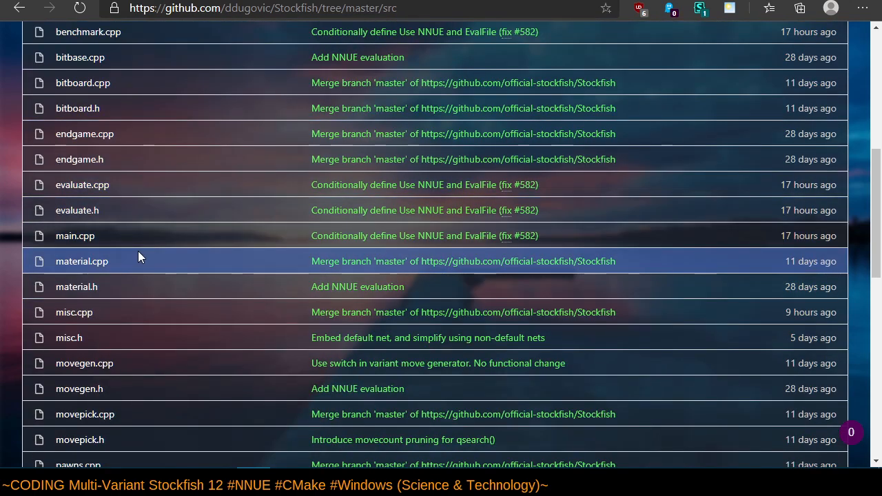
scroll(down, 3)
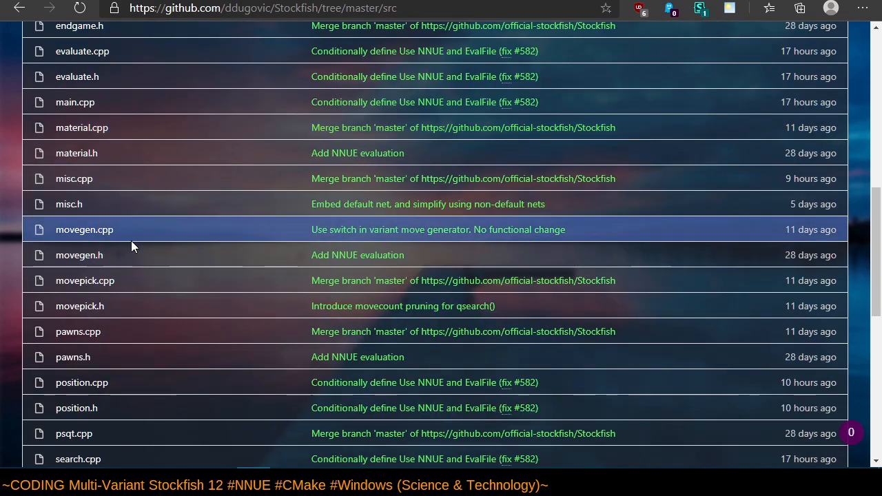
scroll(up, 3)
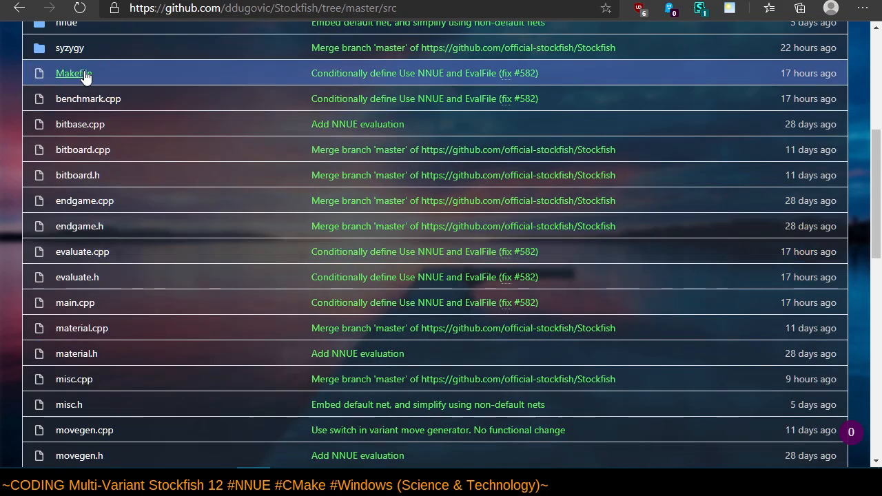
click(74, 73)
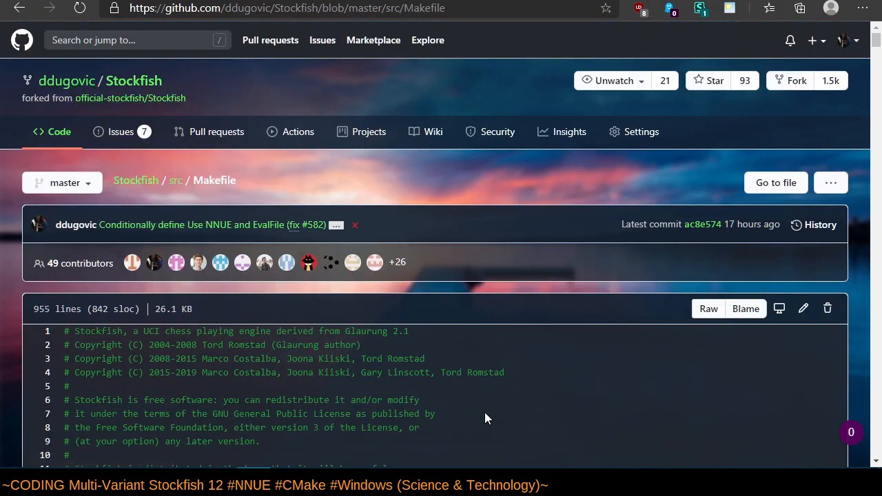
scroll(down, 3)
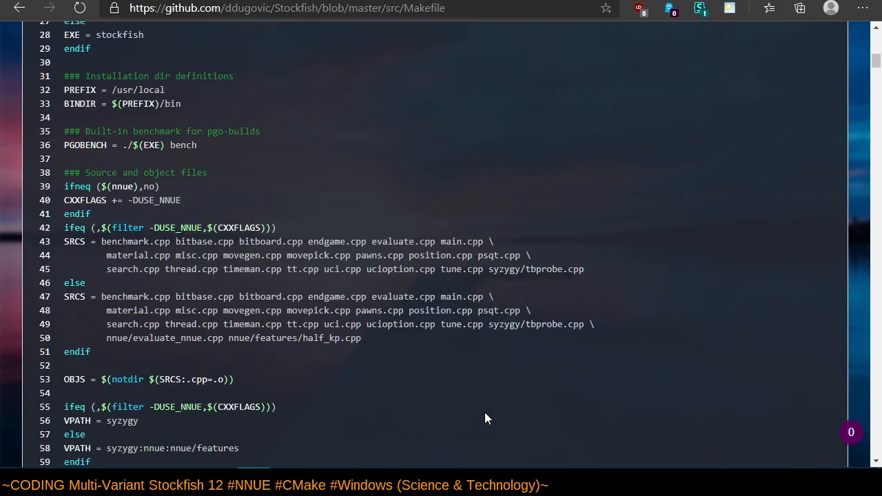
scroll(down, 3)
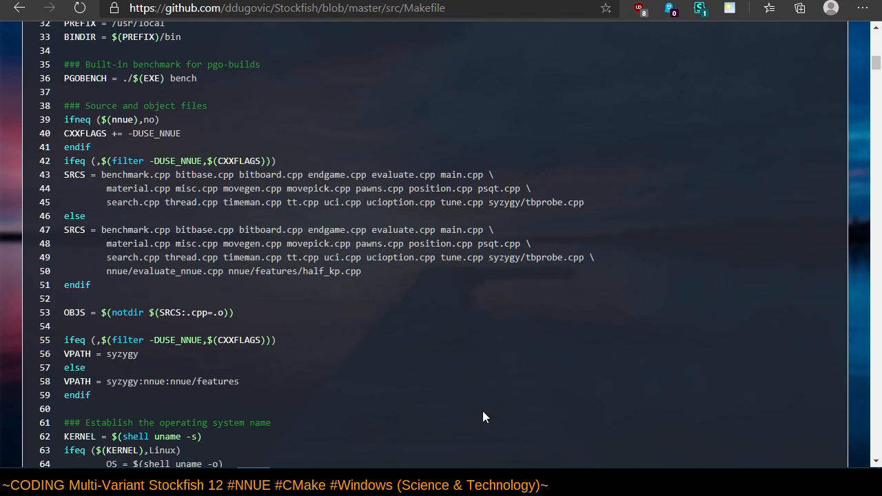
scroll(up, 3)
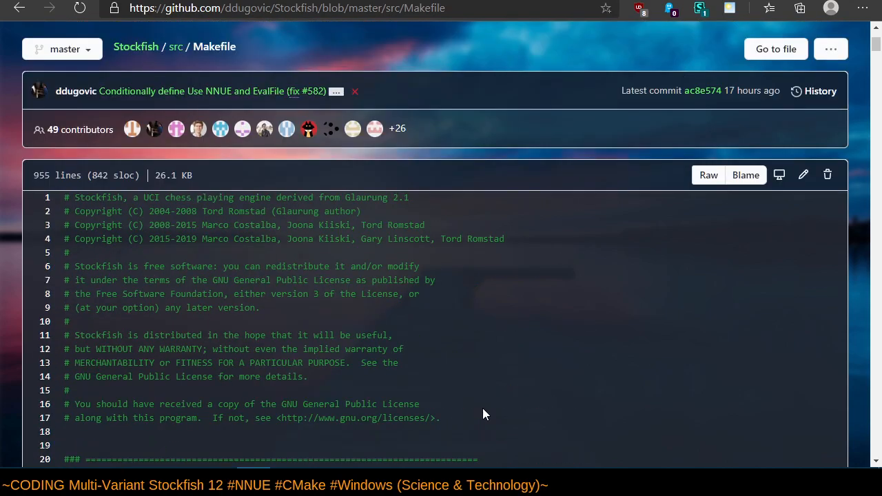
click(820, 90)
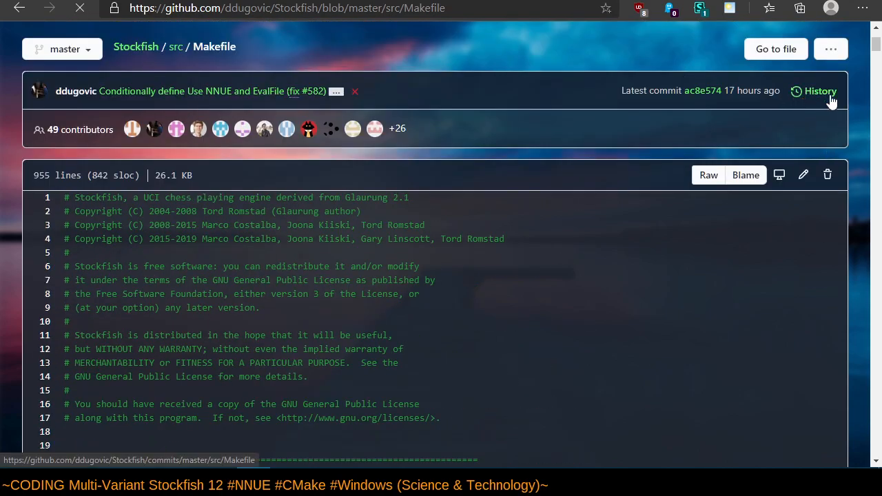
Scroll through src/Makefile's history and open the 'Check ARCH=.... variable' commit.
click(820, 91)
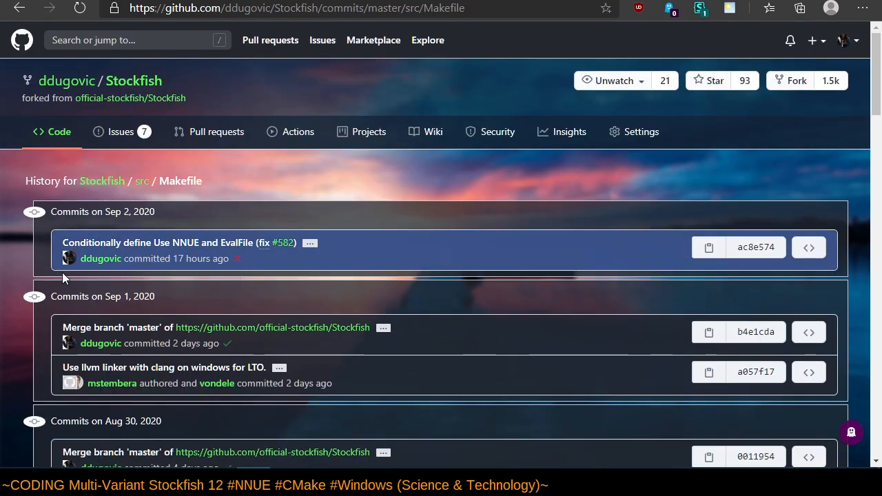
scroll(down, 3)
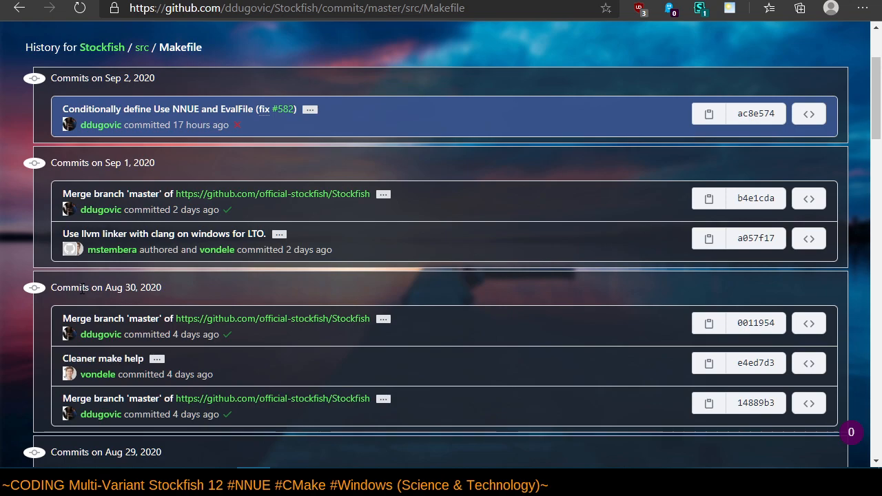
scroll(down, 3)
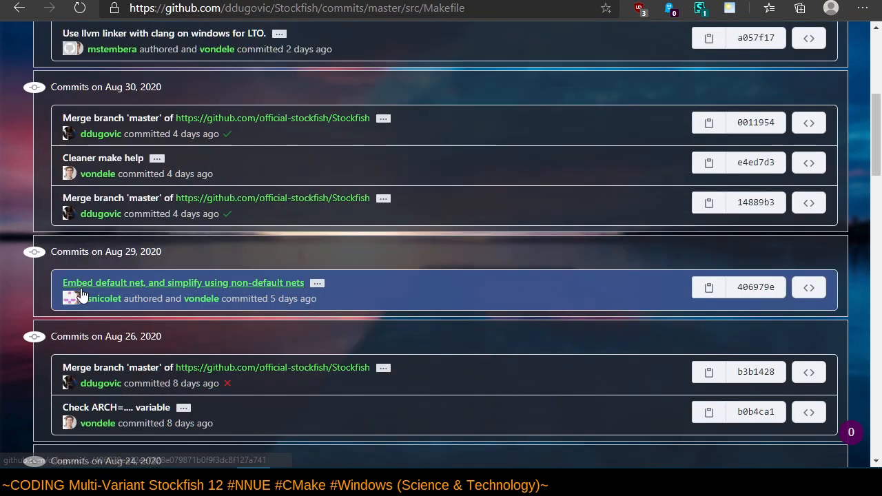
scroll(down, 3)
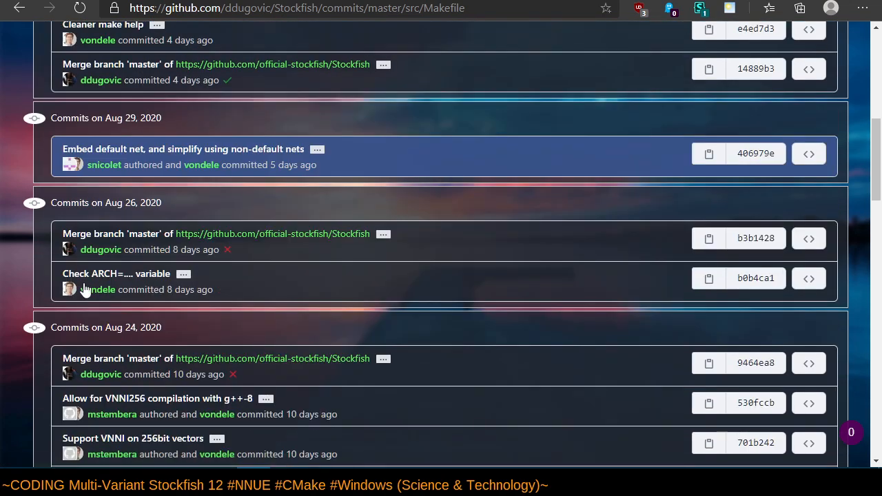
click(116, 274)
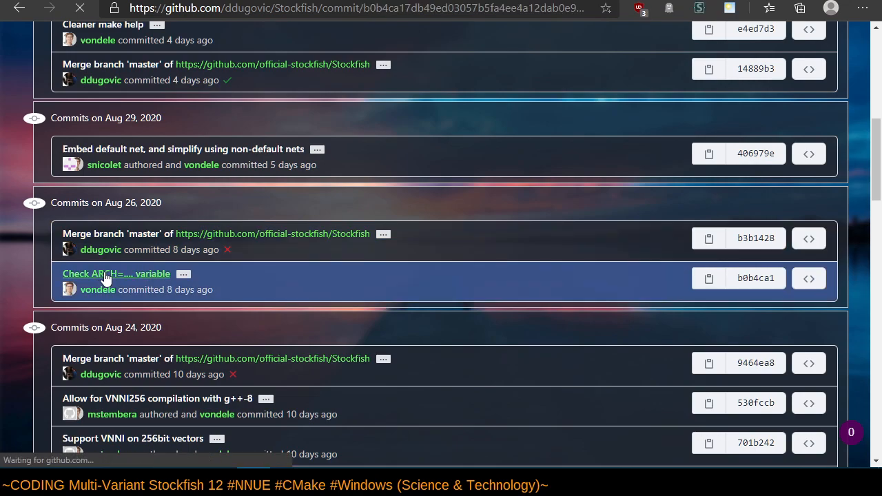
Read the Check ARCH commit's Makefile diff with the SUPPORTED_ARCH list and config-sanity test.
click(116, 274)
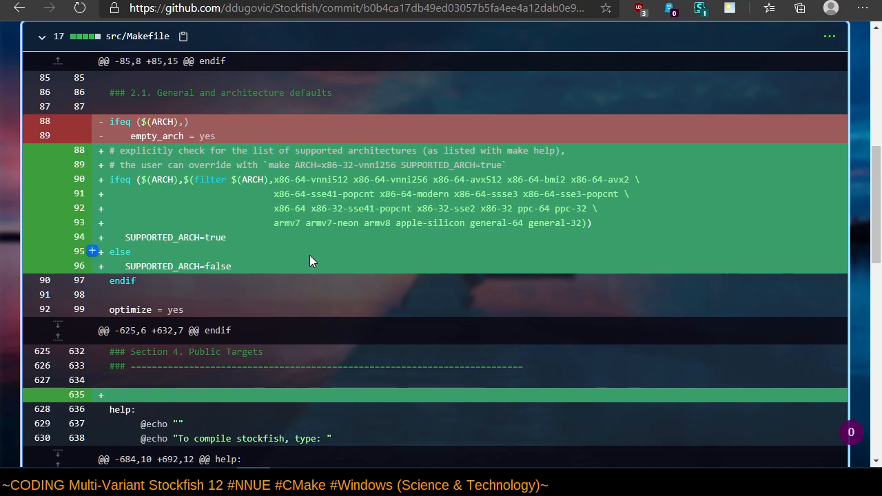
scroll(down, 3)
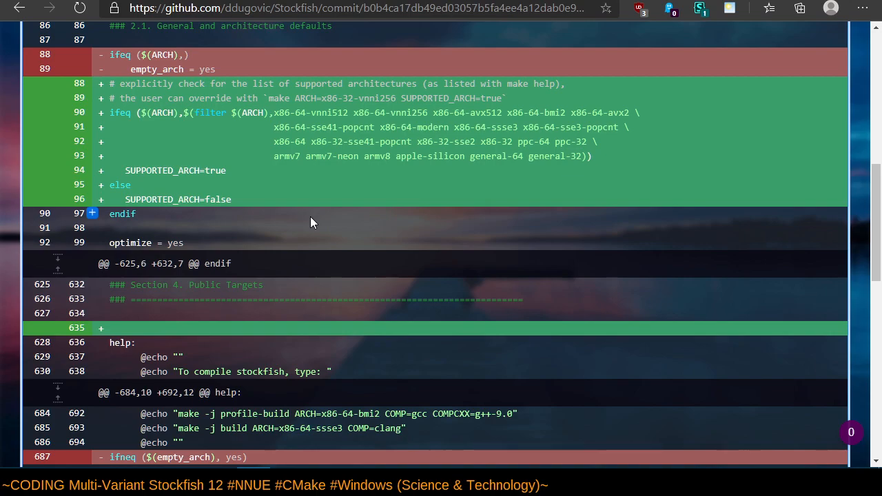
mouse_move(336, 154)
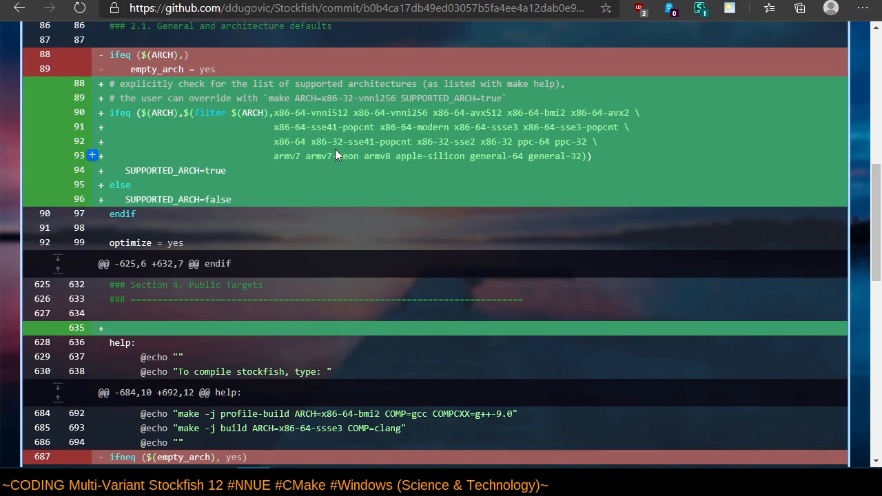
mouse_move(337, 126)
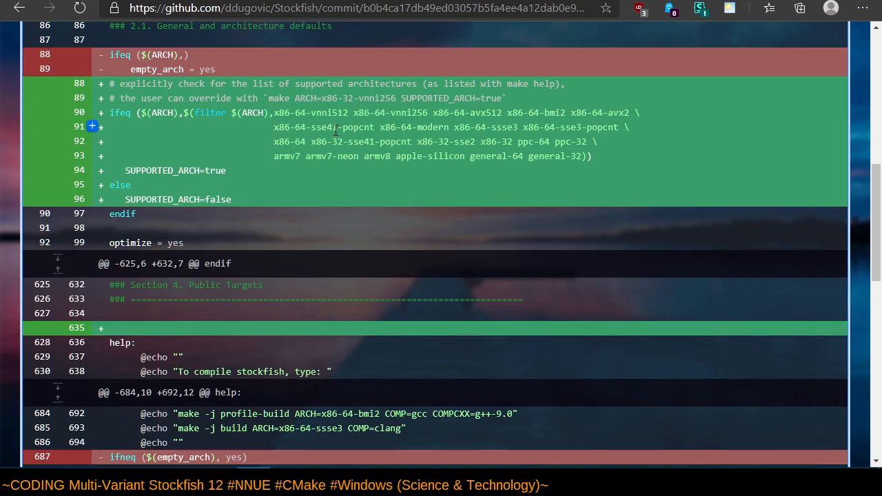
mouse_move(350, 124)
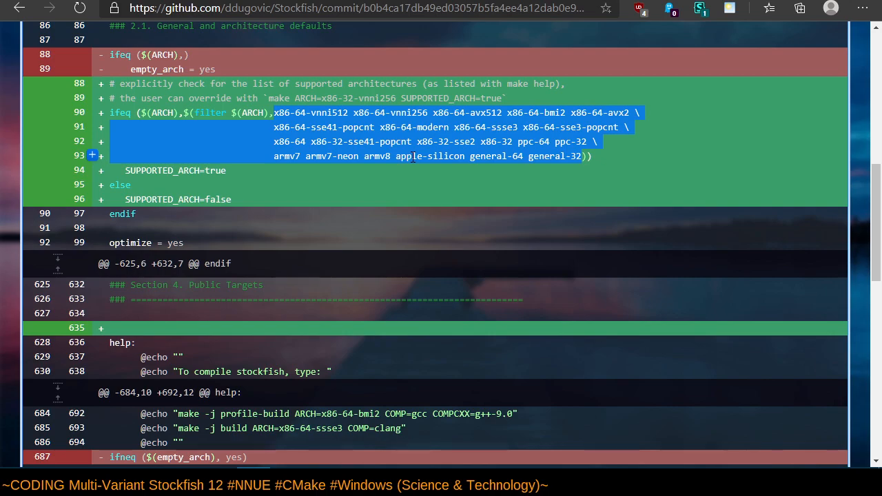
scroll(down, 3)
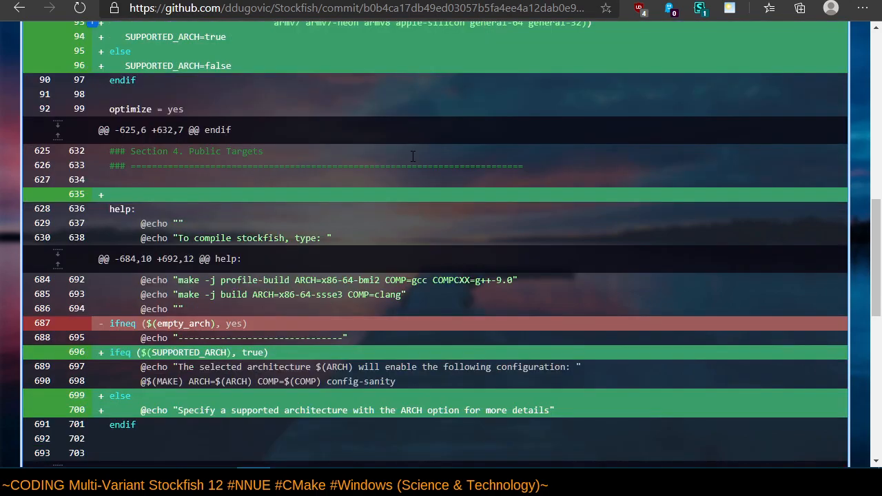
scroll(down, 3)
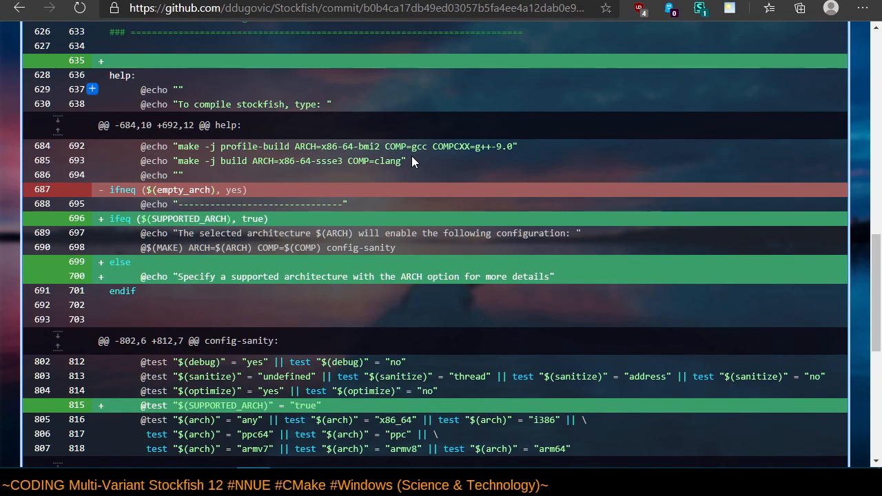
scroll(down, 3)
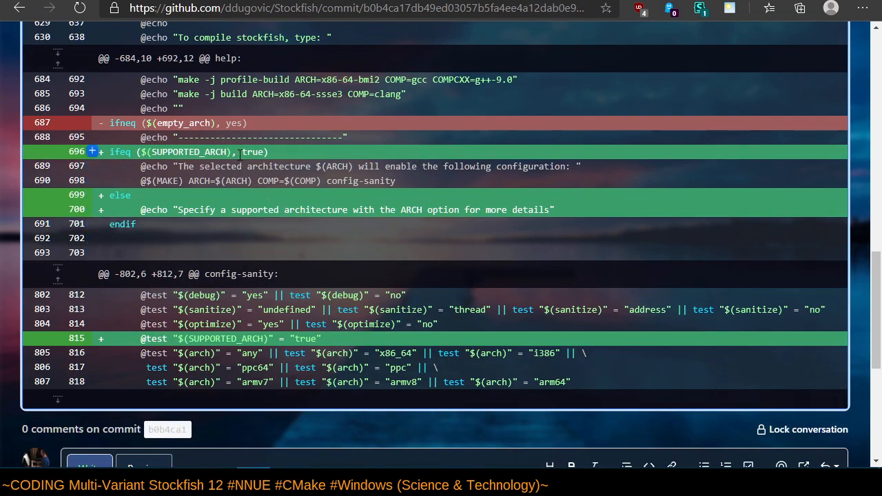
mouse_move(425, 283)
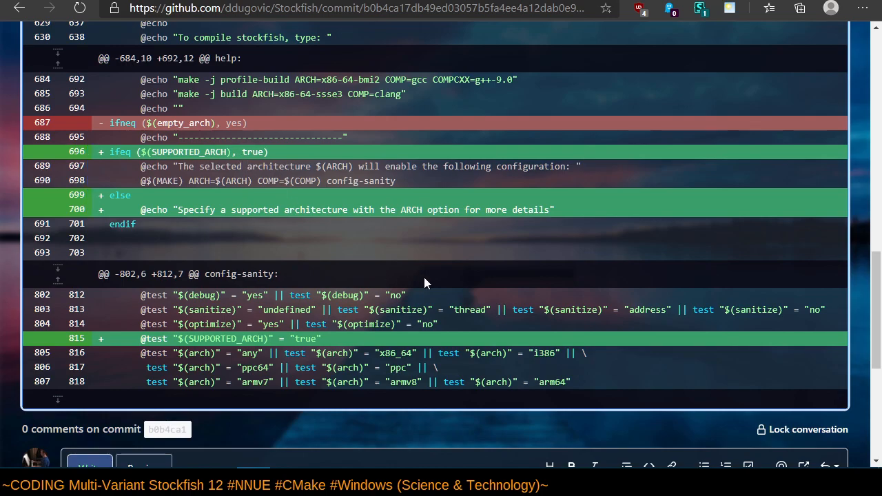
scroll(down, 3)
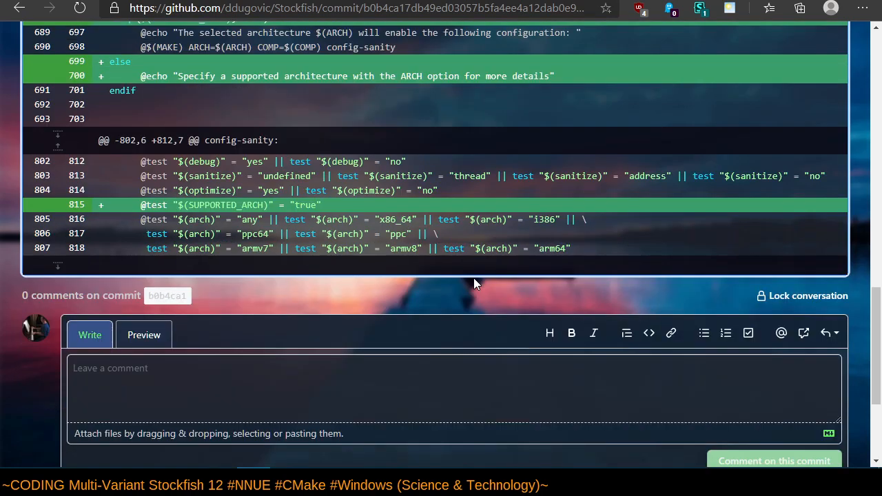
scroll(up, 3)
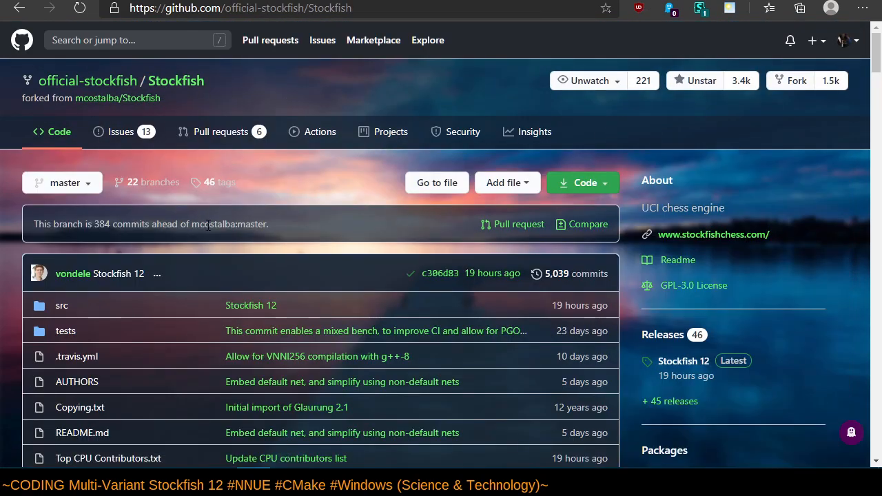
mouse_move(557, 324)
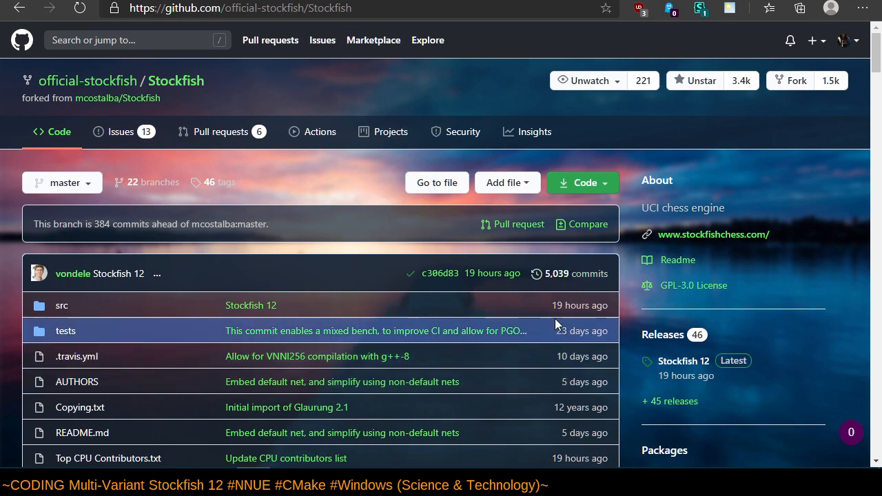
Open the official master commit history and its 'Only use MADV_RANDOM if defined' commit.
click(576, 274)
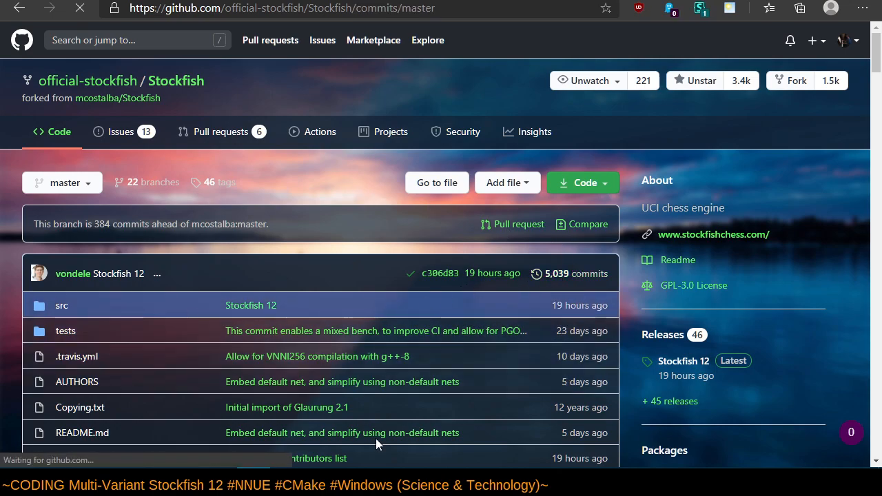
click(556, 274)
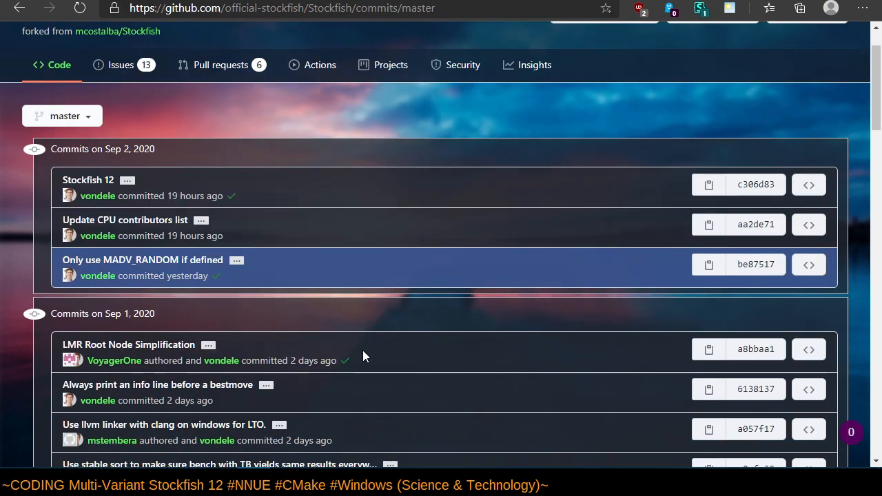
click(142, 260)
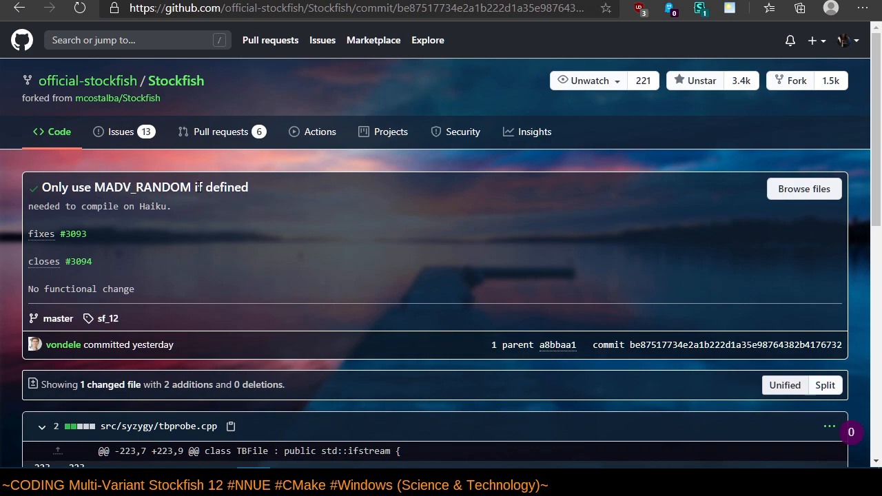
mouse_move(242, 332)
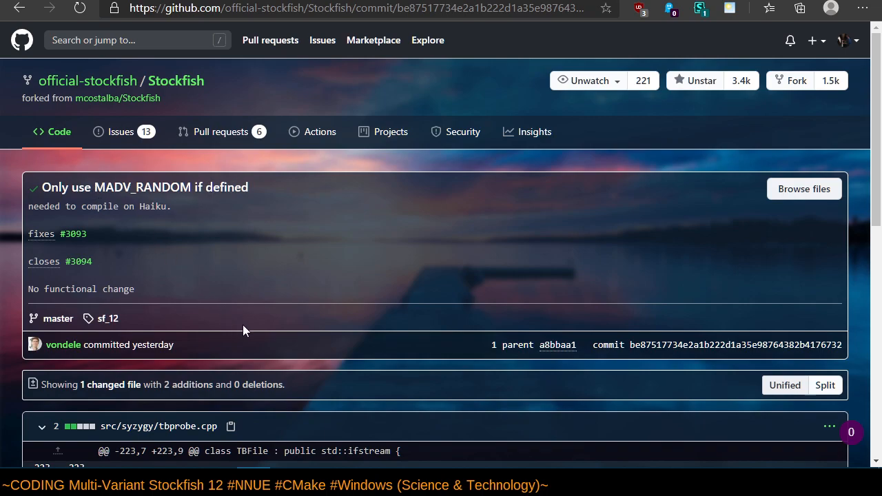
Read the tbprobe.cpp #if defined(MADV_RANDOM) diff, selecting 'Haiku' in the commit message.
scroll(down, 3)
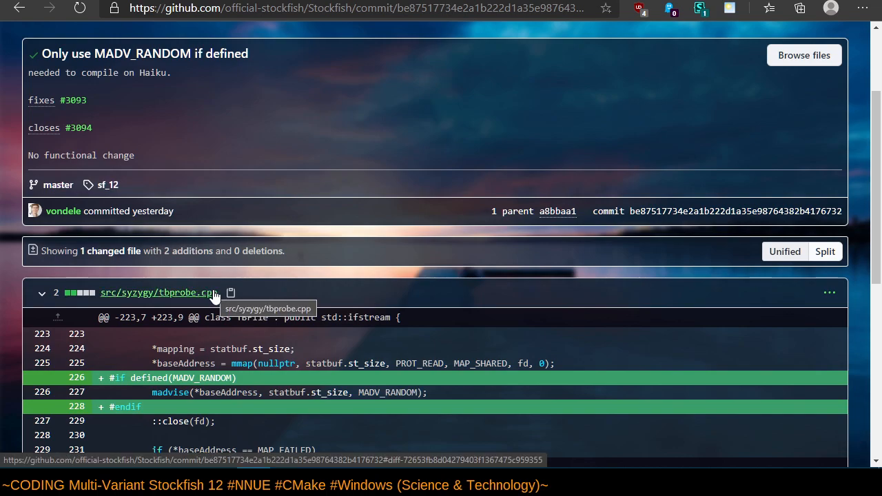
mouse_move(255, 417)
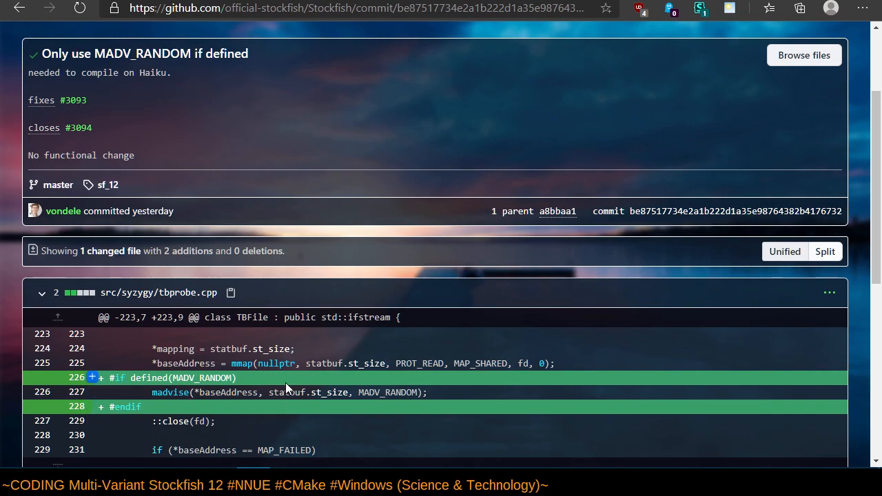
mouse_move(193, 90)
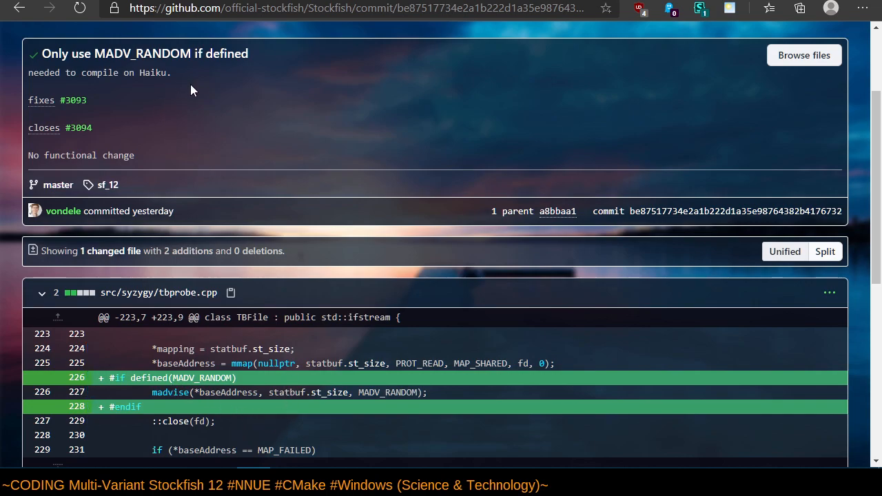
mouse_move(337, 412)
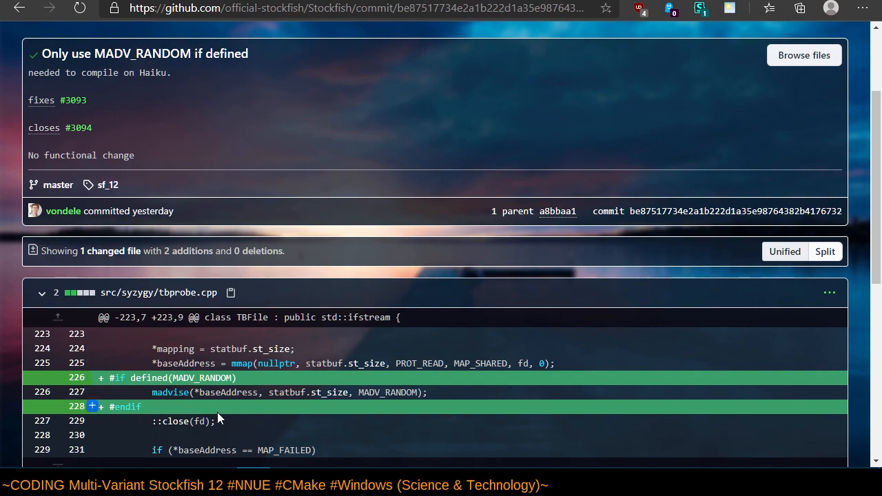
mouse_move(218, 414)
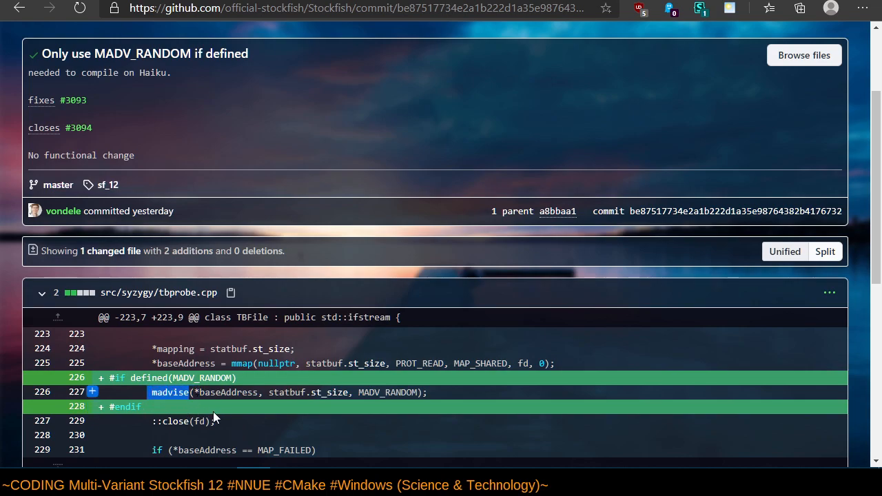
mouse_move(327, 437)
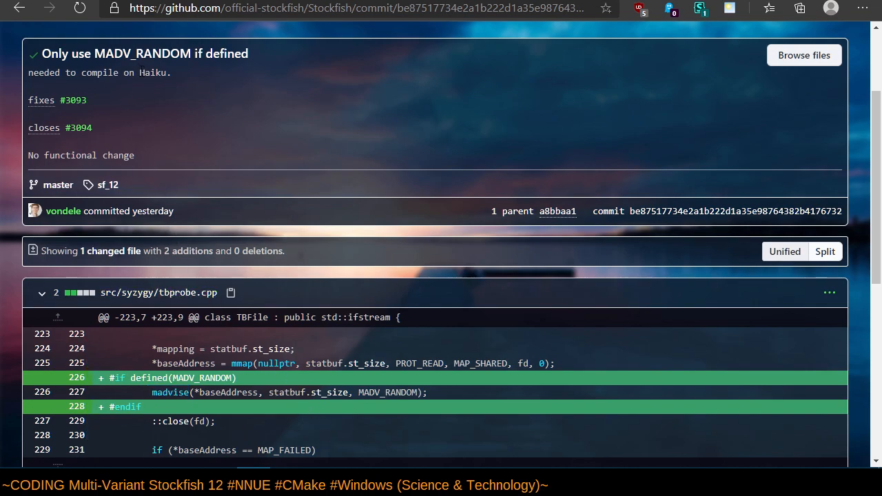
double_click(153, 73)
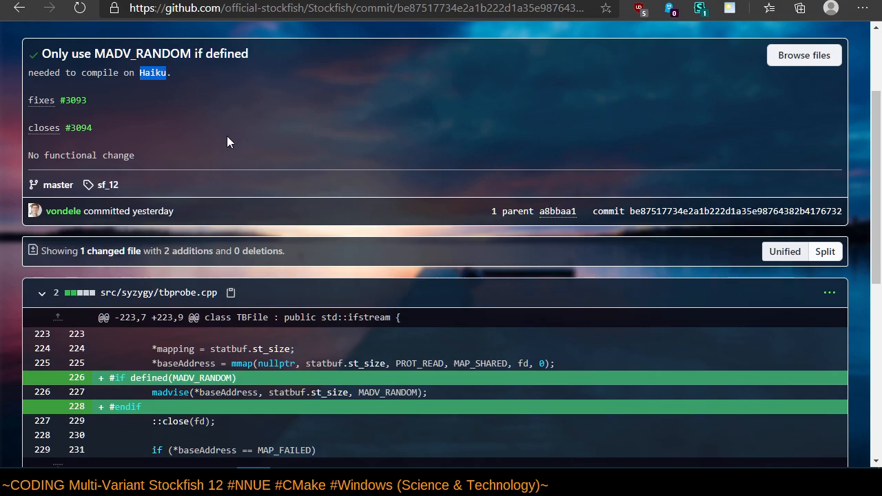
mouse_move(320, 422)
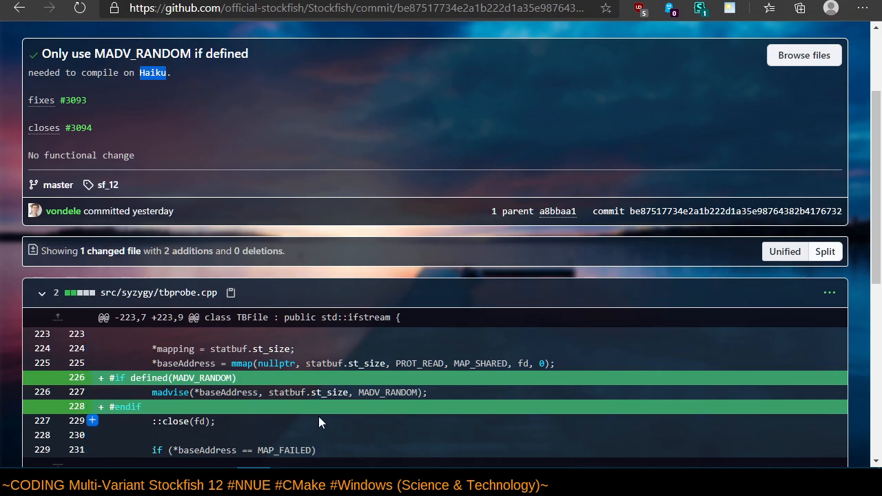
scroll(up, 3)
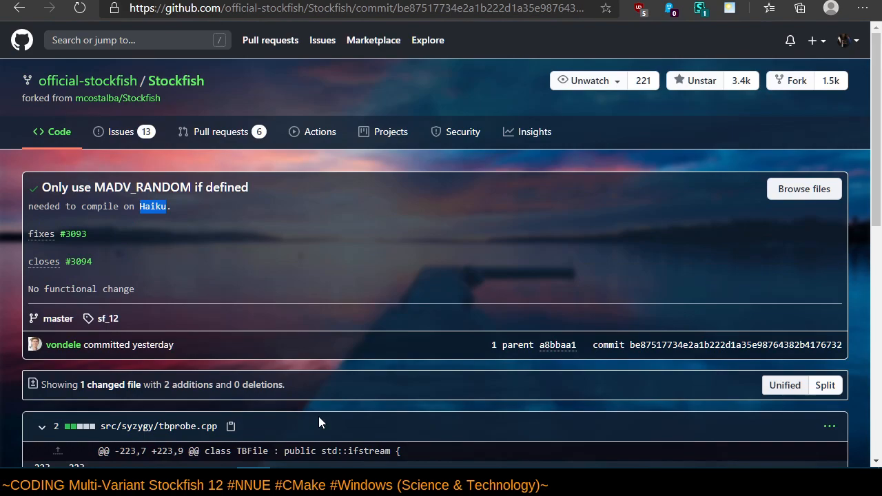
mouse_move(196, 254)
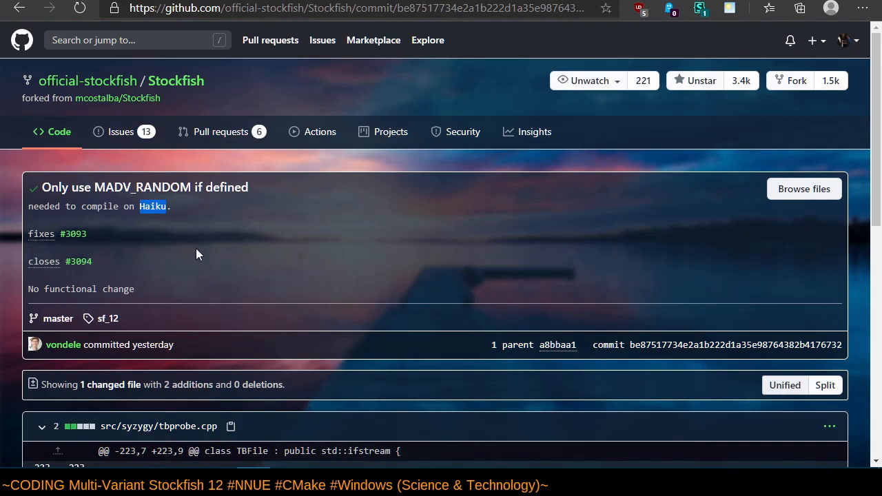
mouse_move(212, 219)
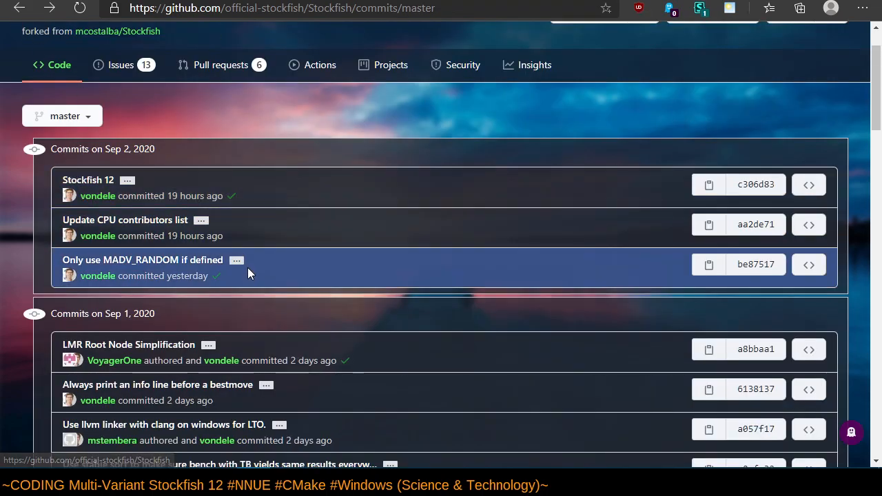
mouse_move(338, 312)
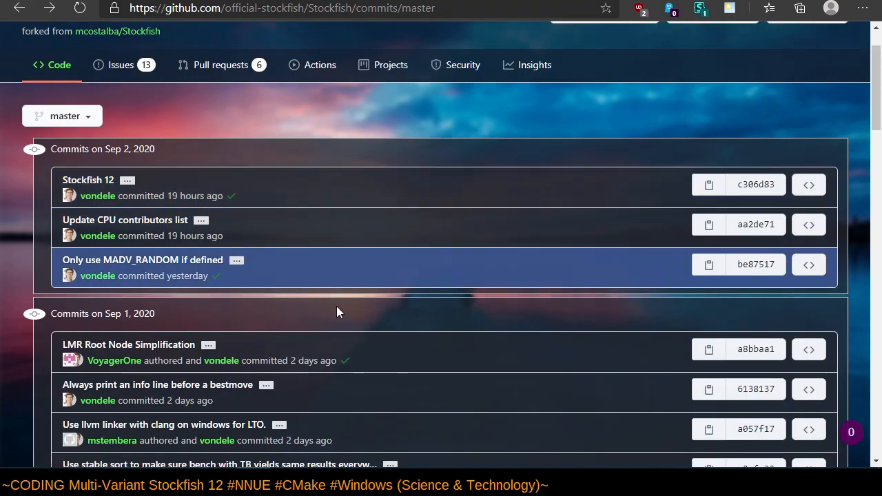
mouse_move(310, 298)
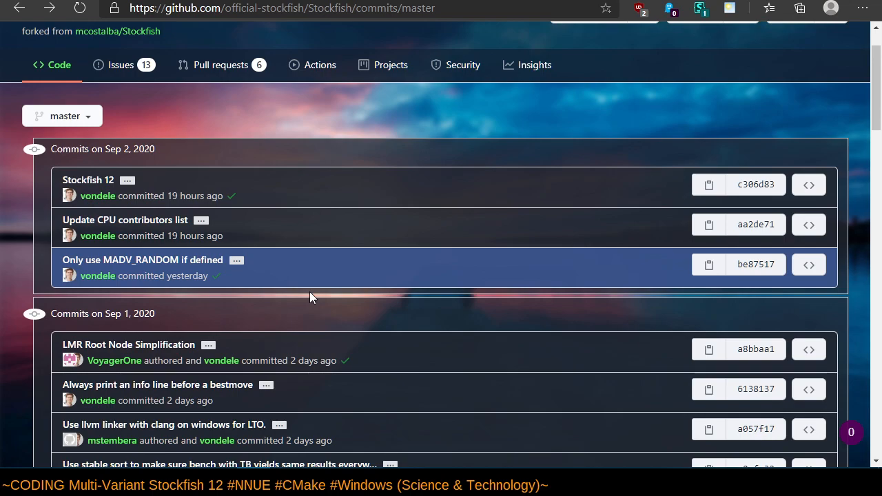
mouse_move(347, 318)
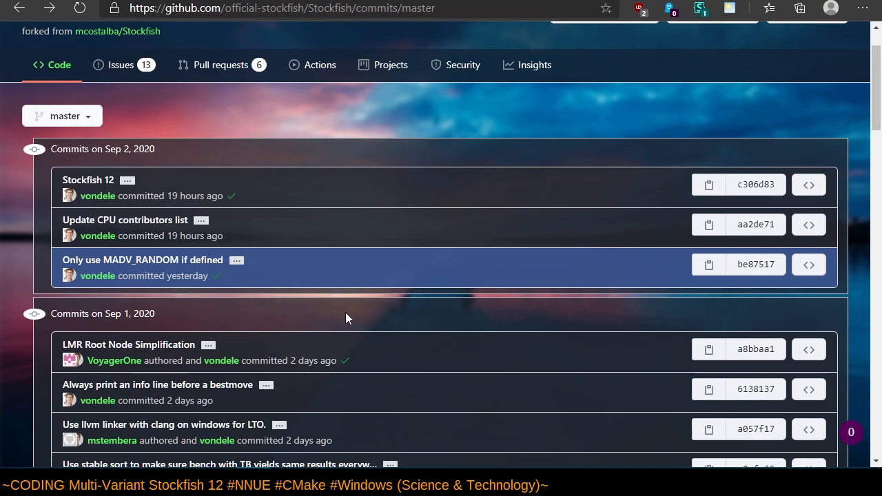
mouse_move(219, 441)
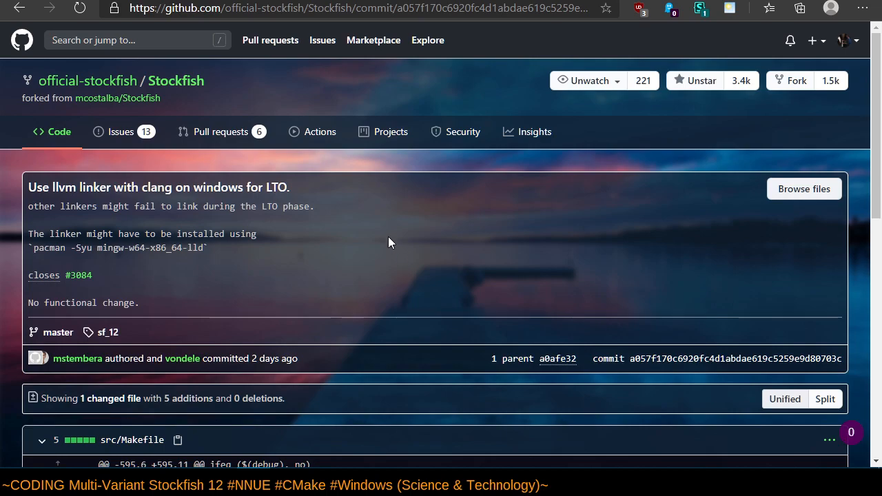
Scroll down to the src/Makefile diff adding the MINGW/MSYS -fuse-ld=lld lines.
scroll(down, 3)
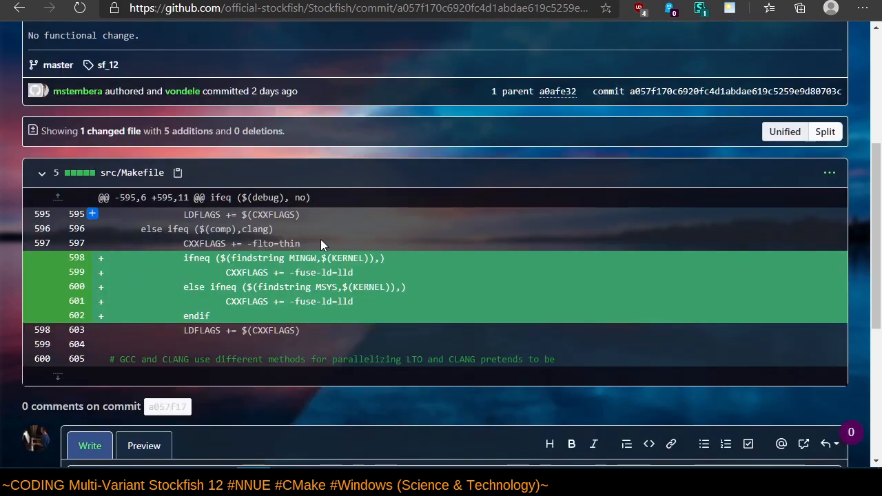
mouse_move(269, 258)
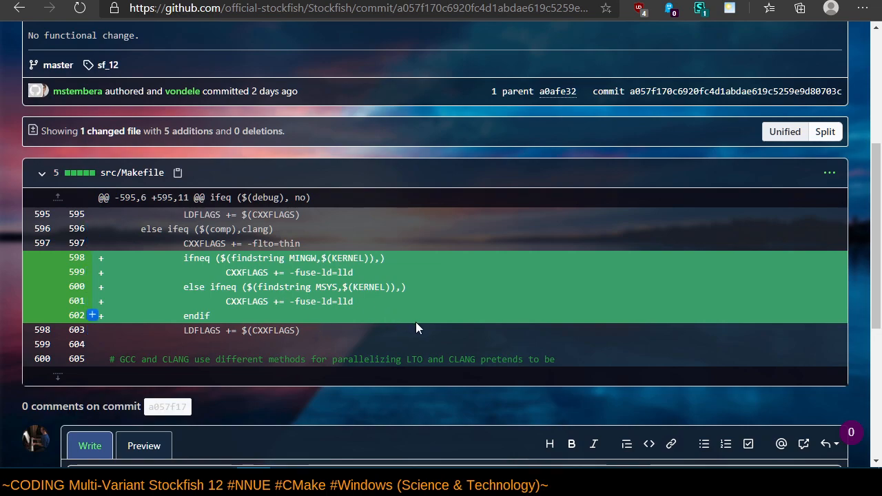
mouse_move(429, 345)
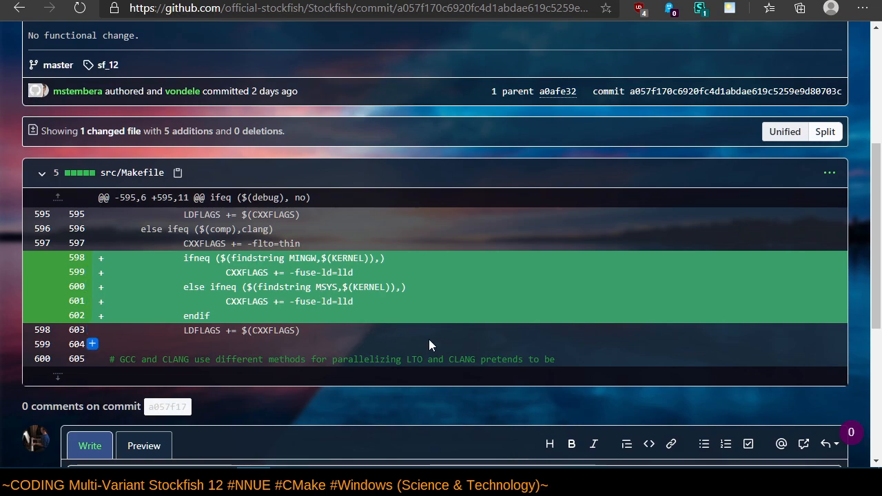
mouse_move(27, 23)
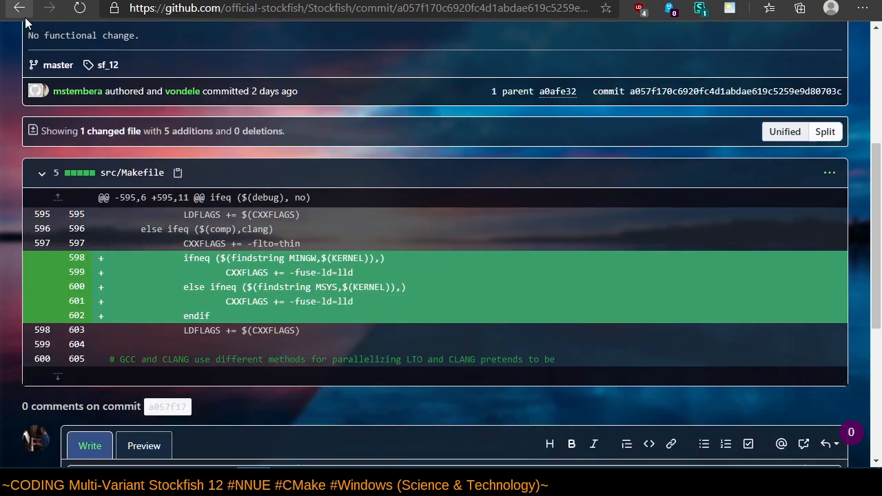
Browse older commits in the master history, then open the official Stockfish repository home page.
click(19, 7)
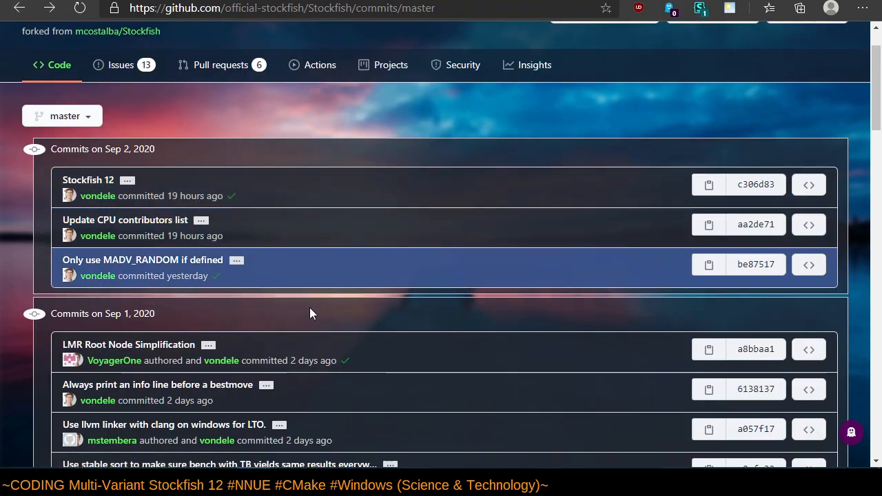
scroll(down, 3)
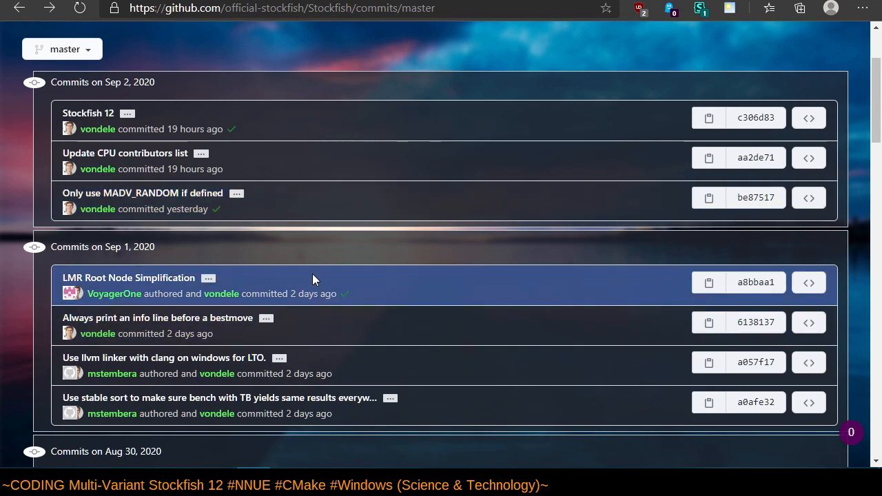
mouse_move(19, 241)
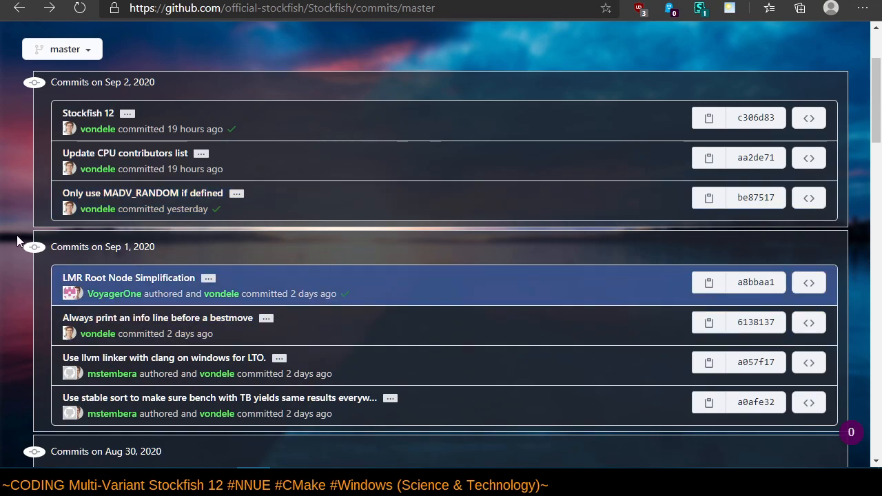
mouse_move(14, 235)
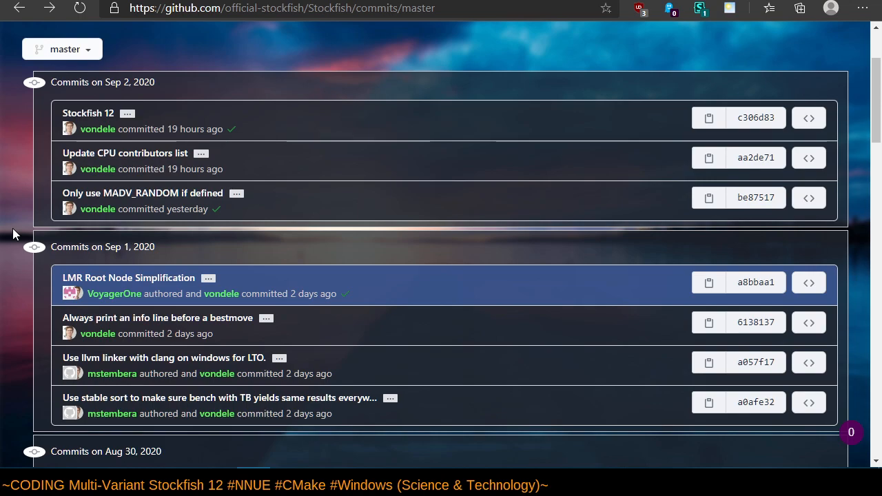
scroll(down, 3)
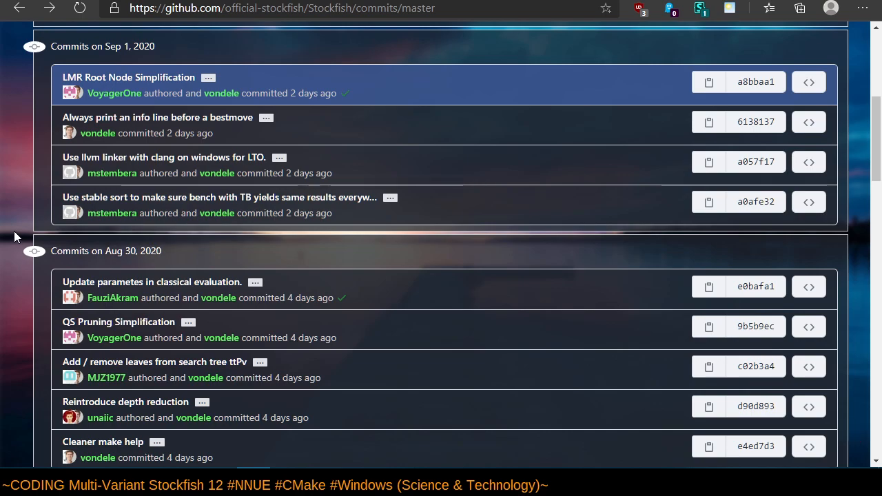
mouse_move(40, 235)
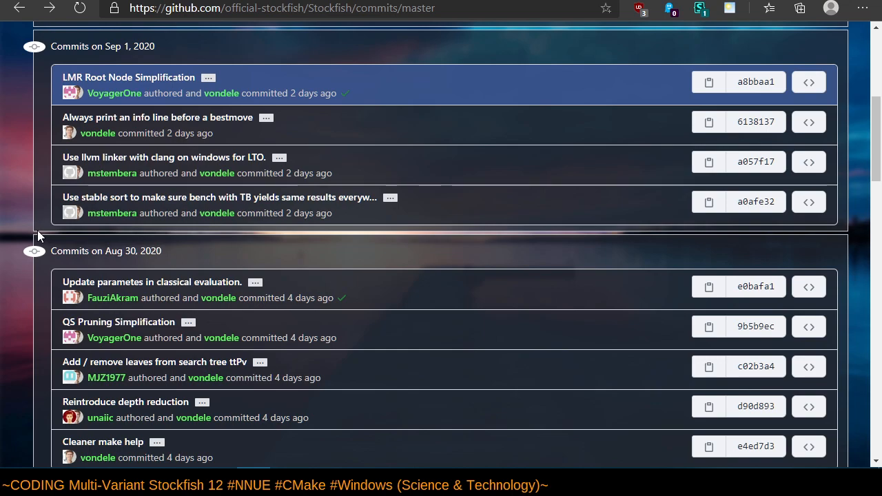
scroll(down, 3)
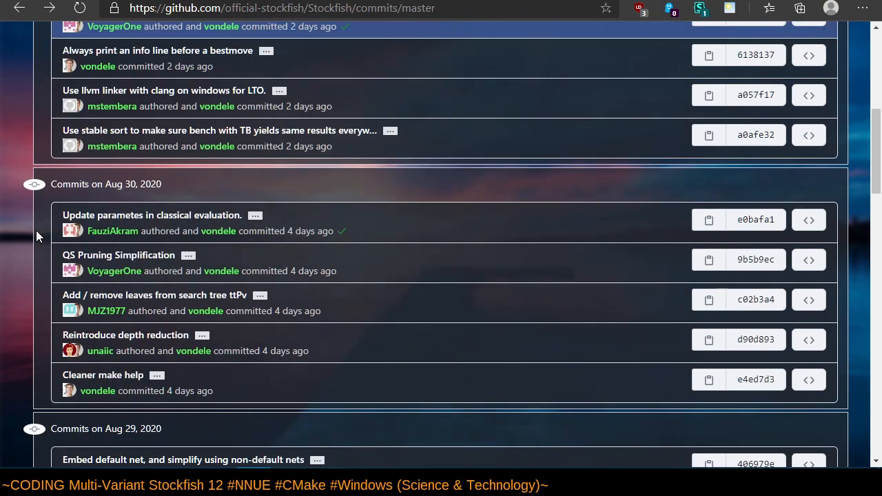
mouse_move(30, 237)
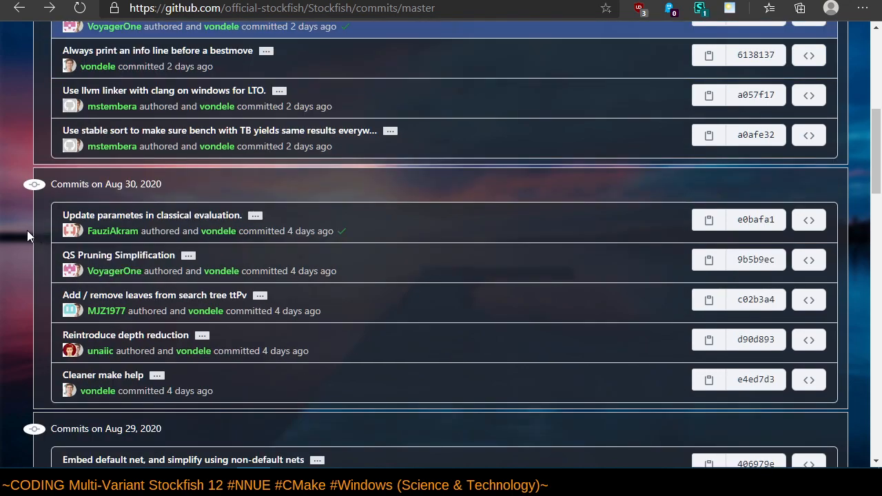
scroll(down, 3)
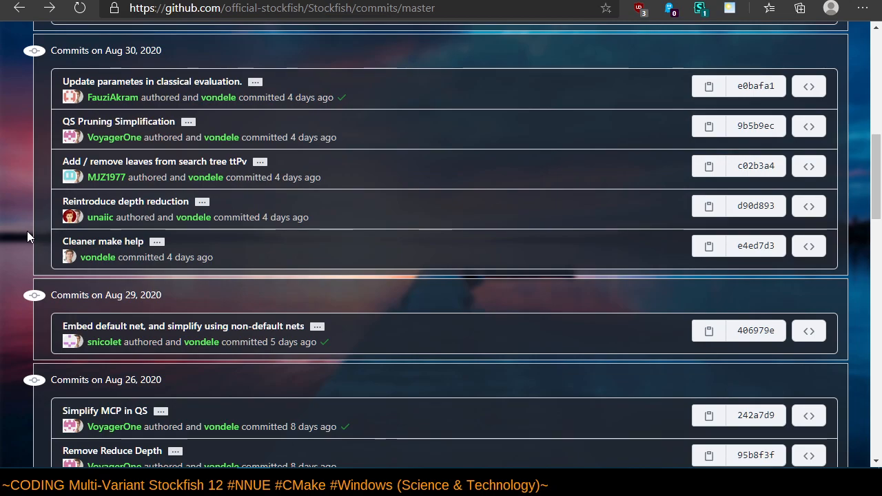
scroll(up, 3)
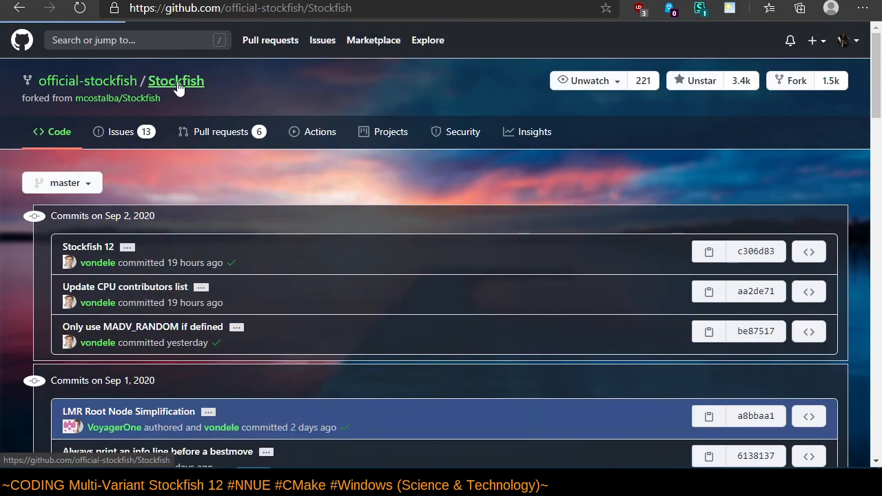
click(59, 132)
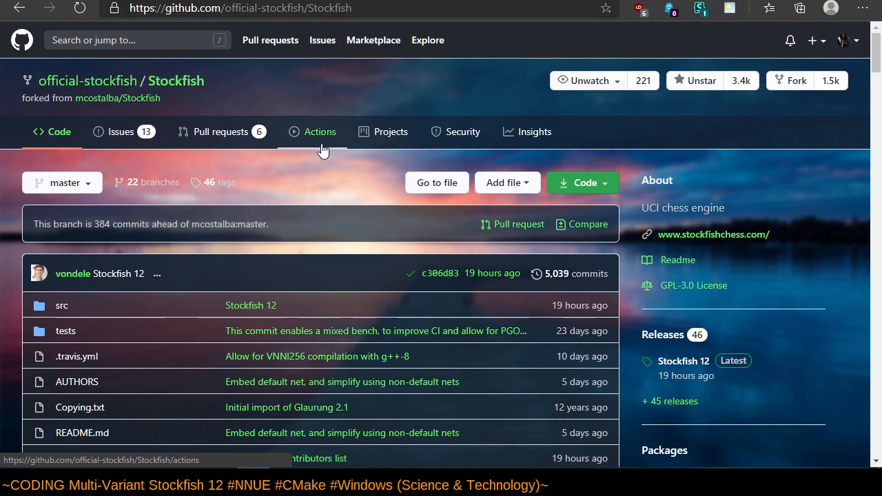
mouse_move(171, 193)
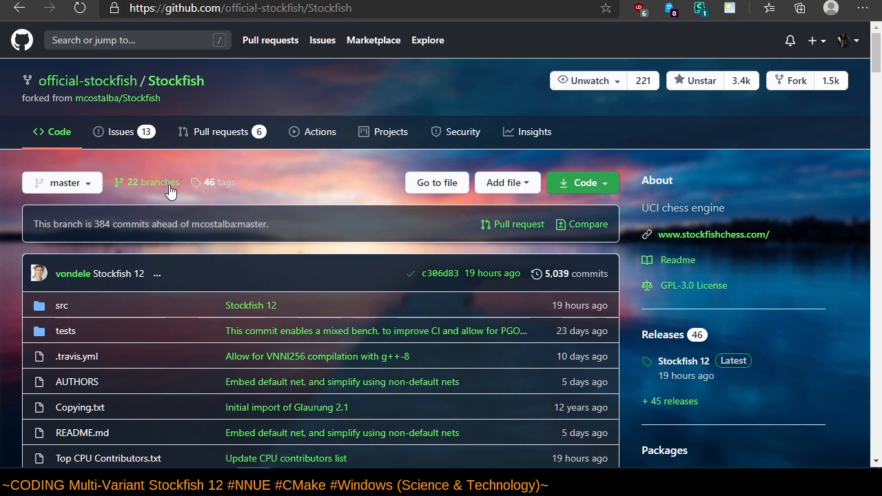
scroll(down, 3)
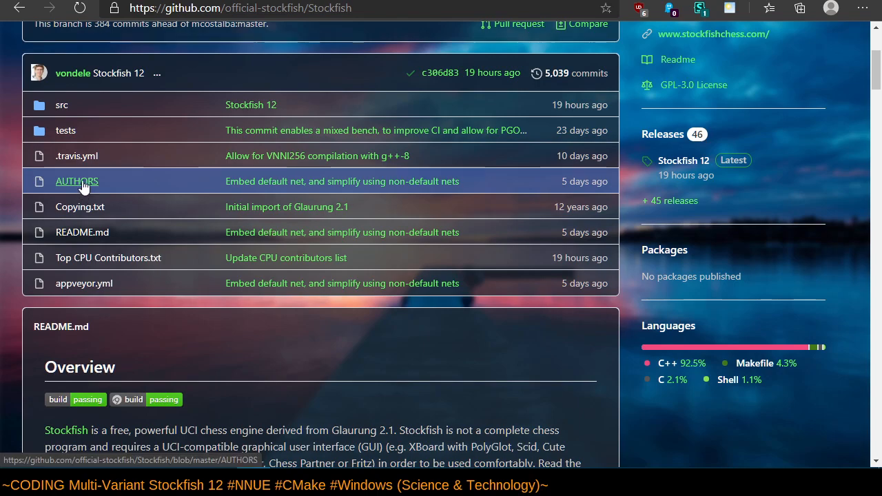
Open the AUTHORS file and scroll through its 185 contributor lines and back up.
click(75, 182)
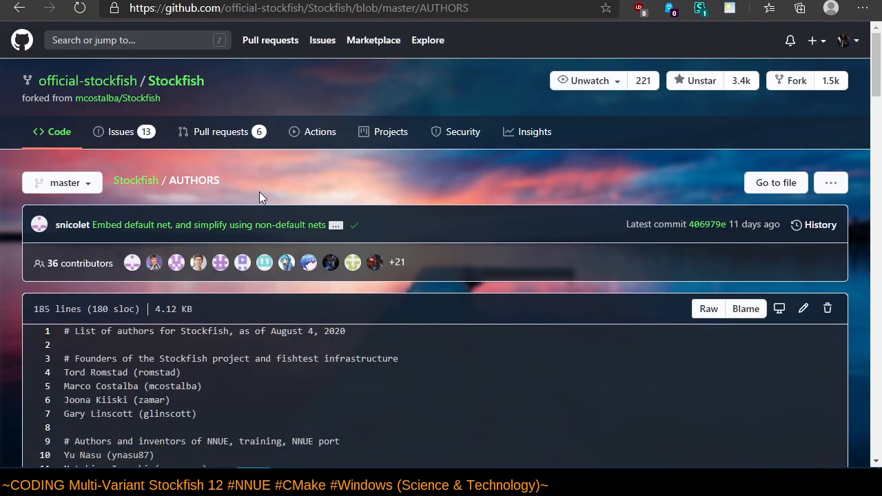
mouse_move(42, 287)
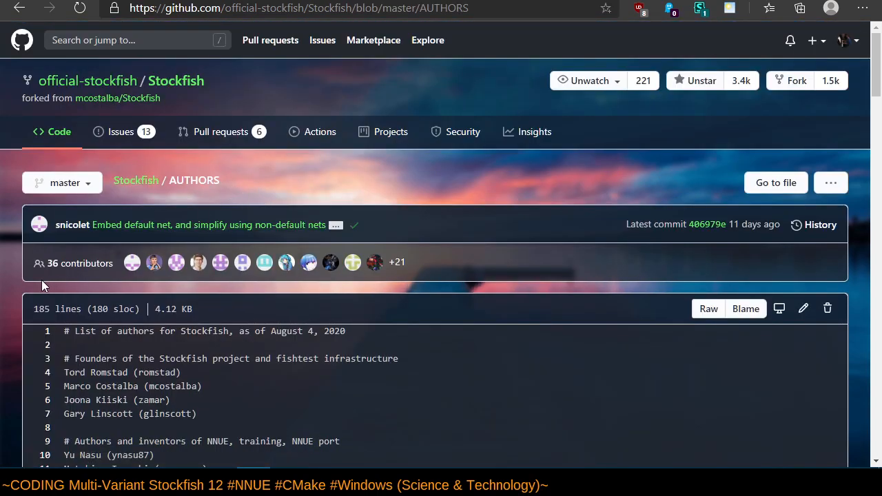
mouse_move(86, 288)
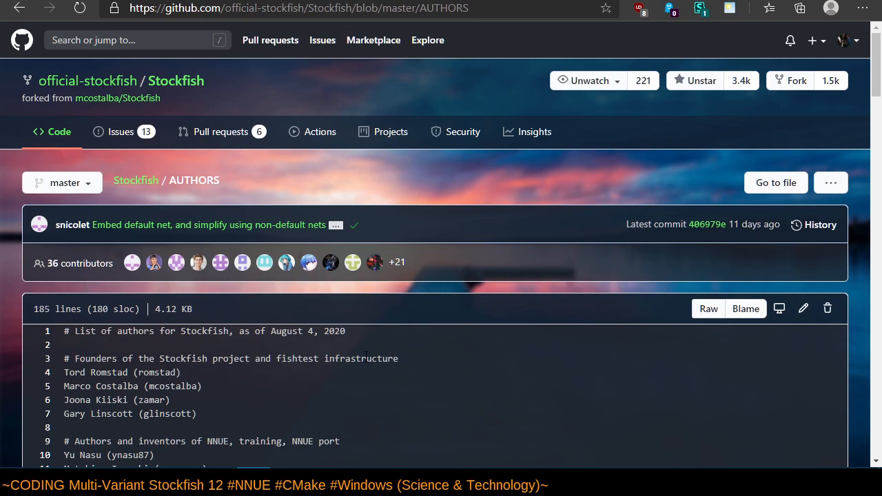
scroll(down, 3)
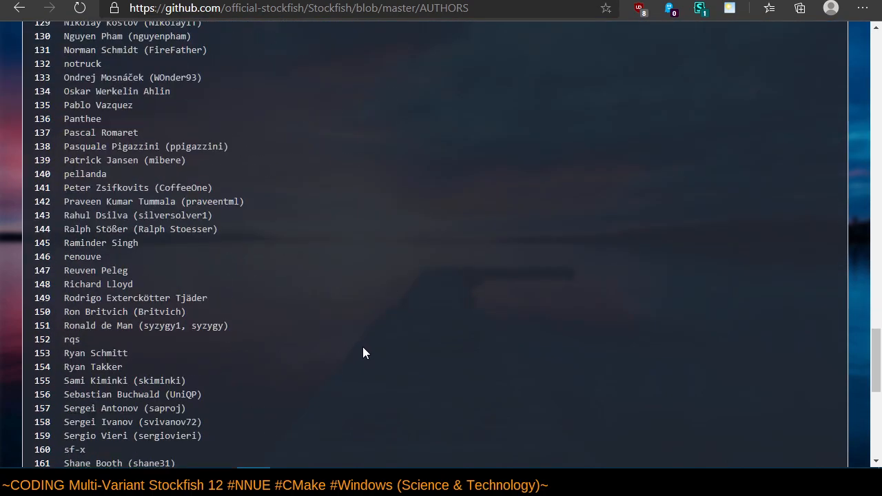
scroll(down, 3)
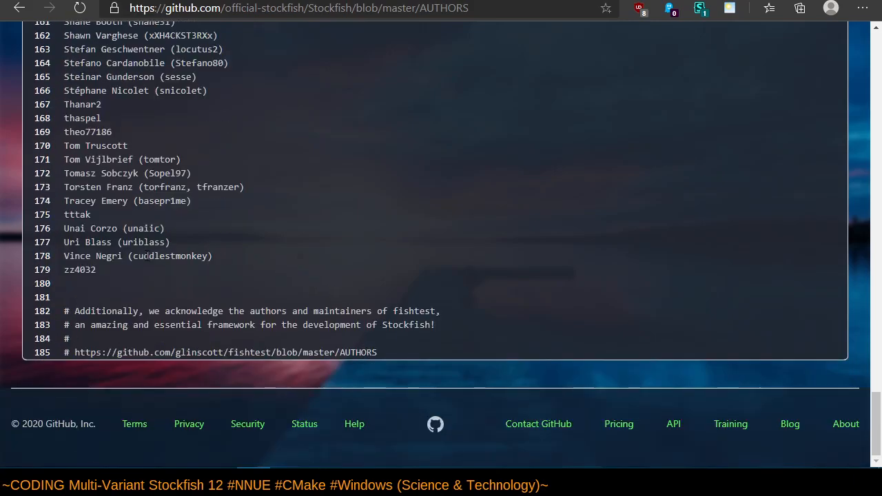
scroll(up, 3)
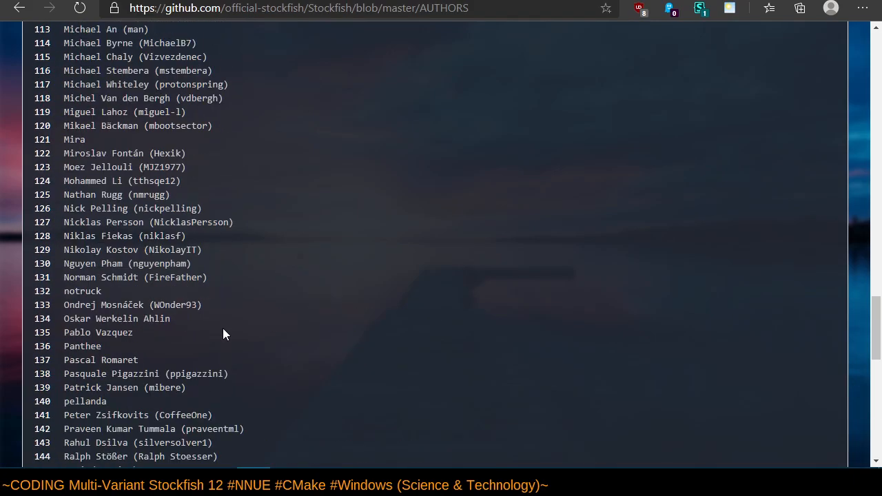
scroll(up, 3)
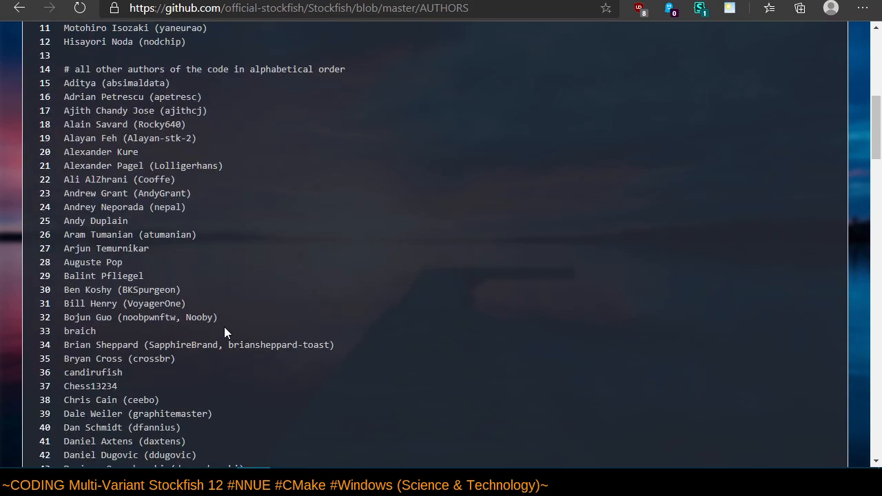
scroll(up, 3)
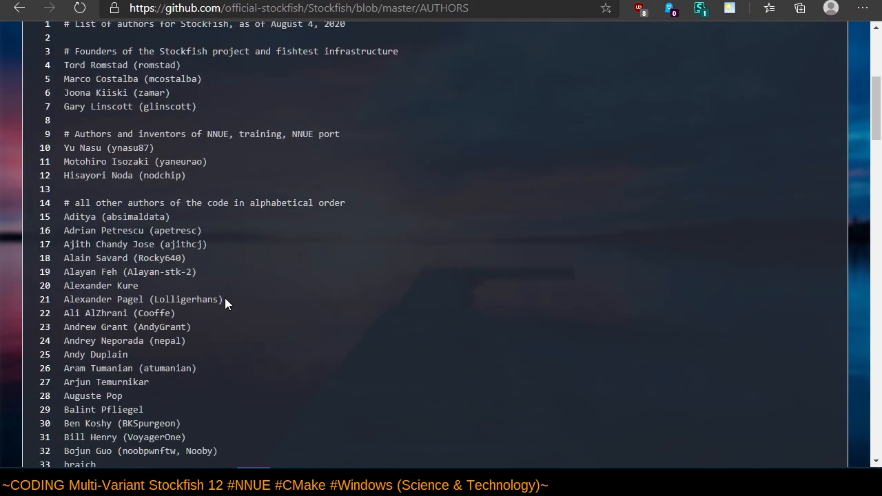
mouse_move(105, 179)
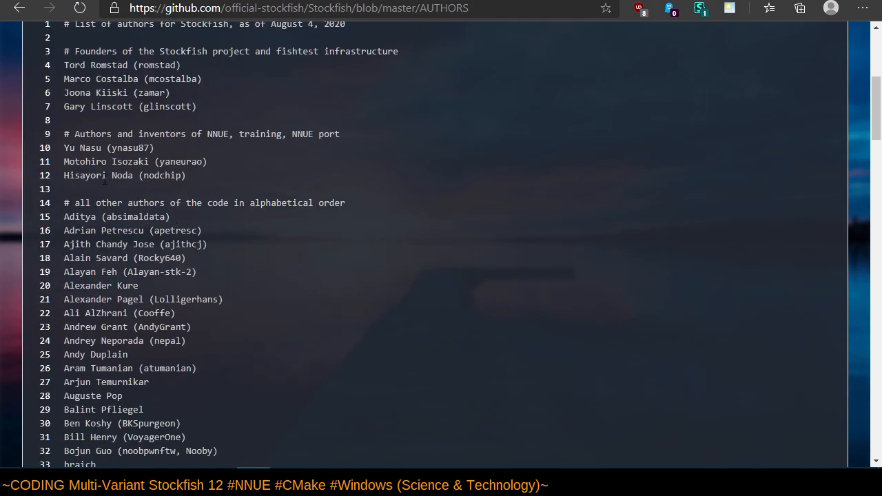
mouse_move(355, 242)
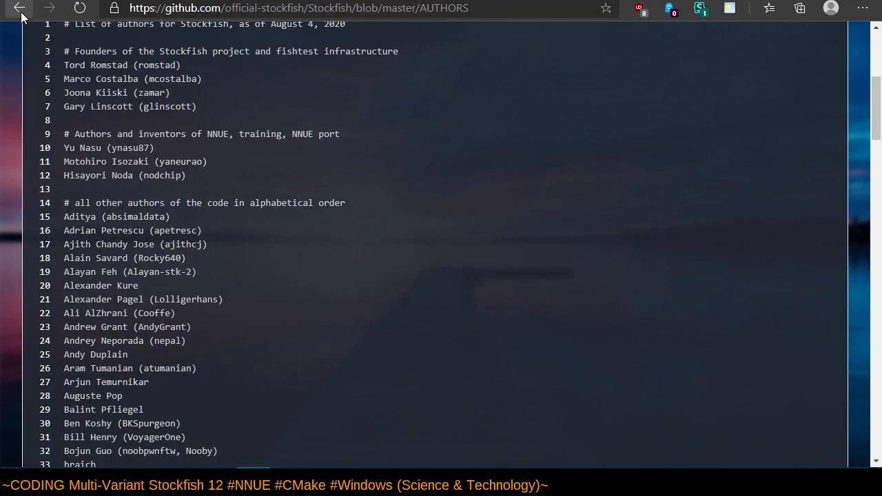
Go back from AUTHORS to the repository home page, then back once more.
click(19, 7)
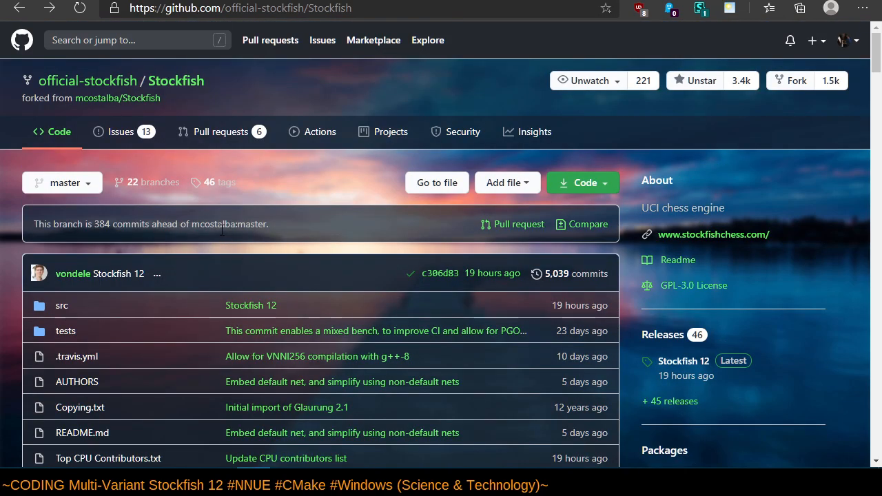
mouse_move(279, 207)
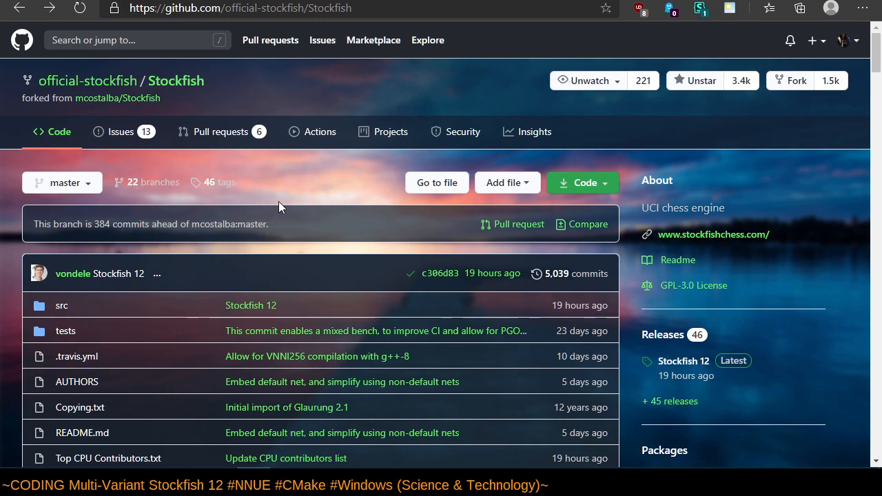
mouse_move(269, 180)
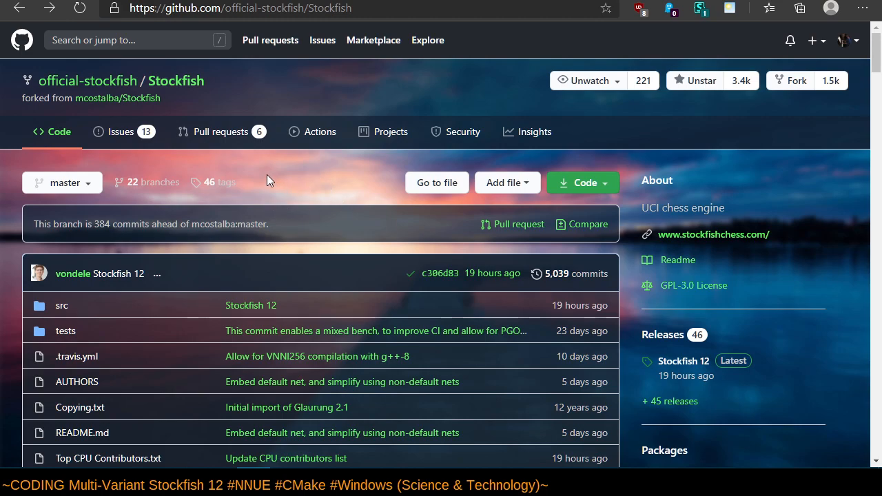
mouse_move(300, 193)
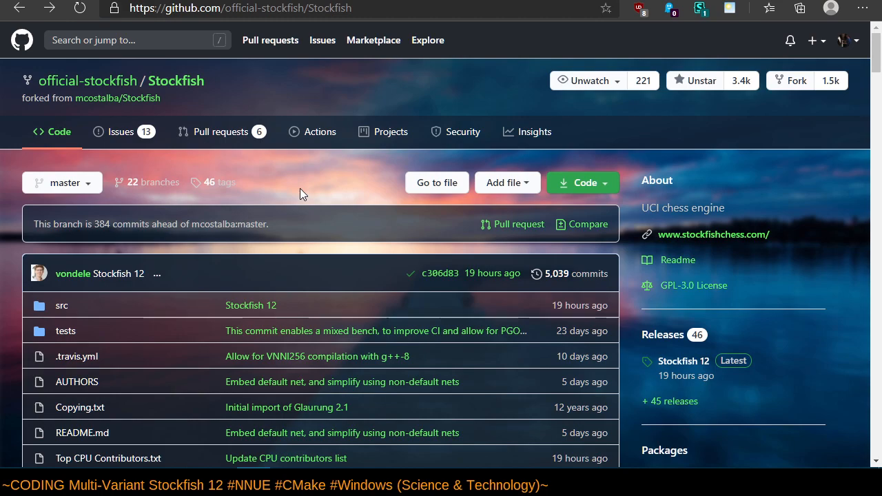
mouse_move(145, 290)
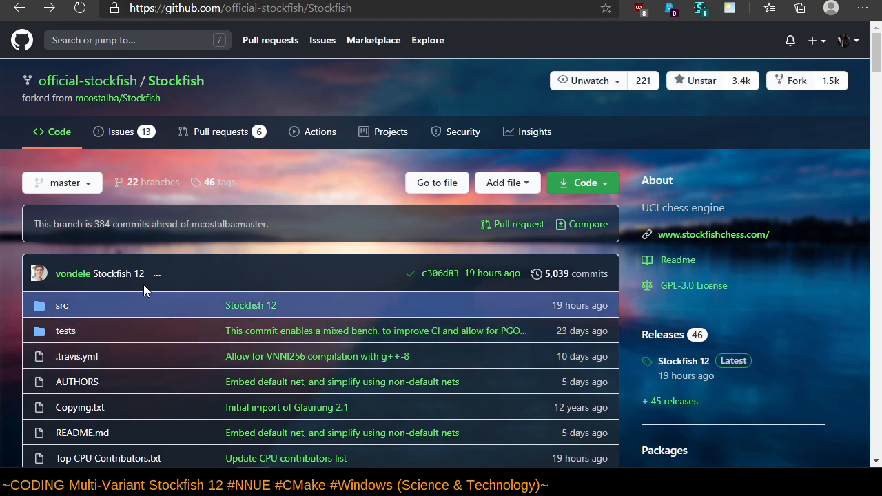
mouse_move(107, 141)
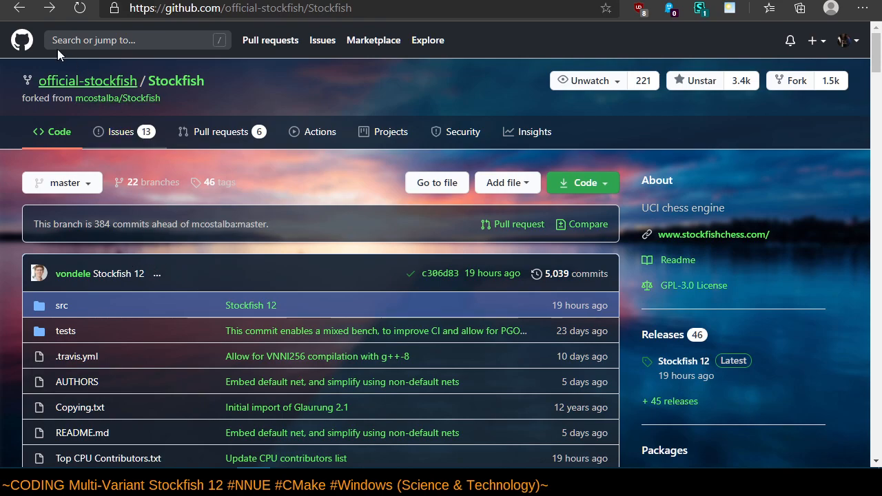
click(19, 8)
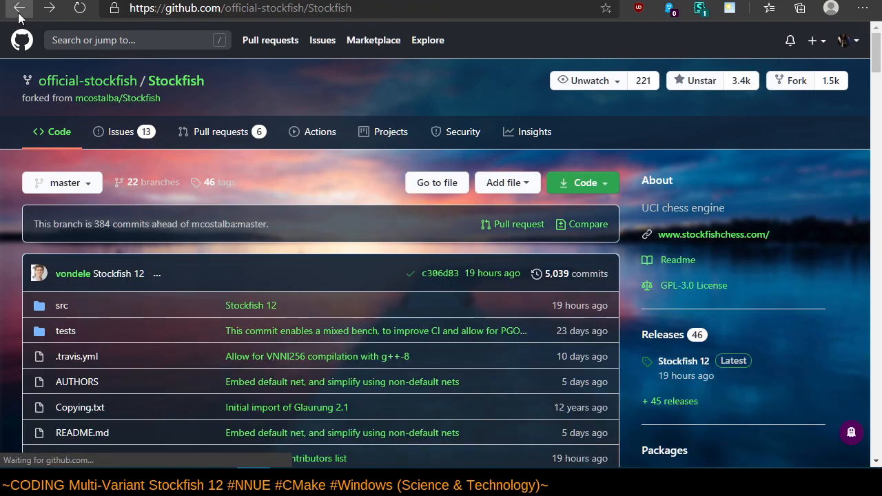
Return to the fork's Check ARCH commit, then open ddugovic/Stockfish's src folder and browse its files.
click(440, 273)
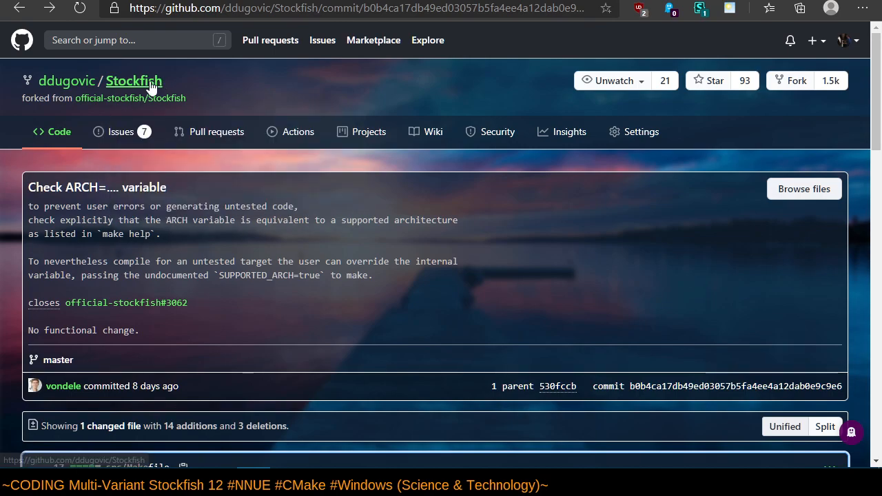
click(133, 80)
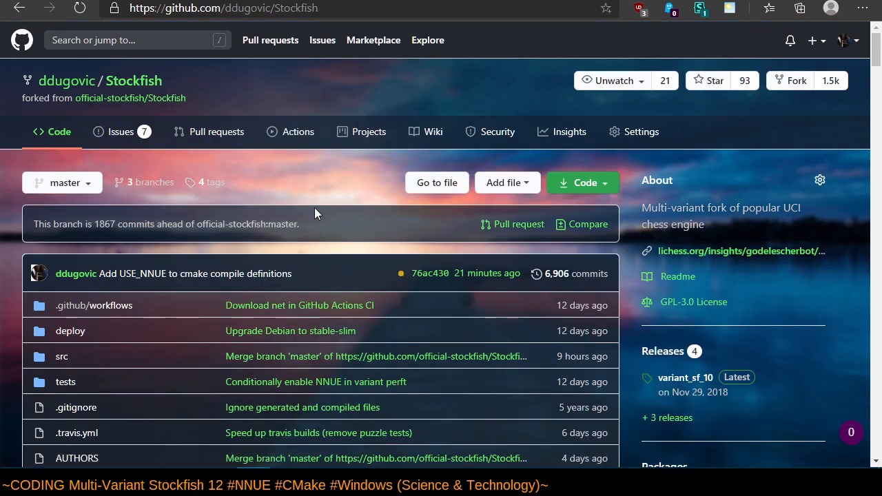
mouse_move(348, 260)
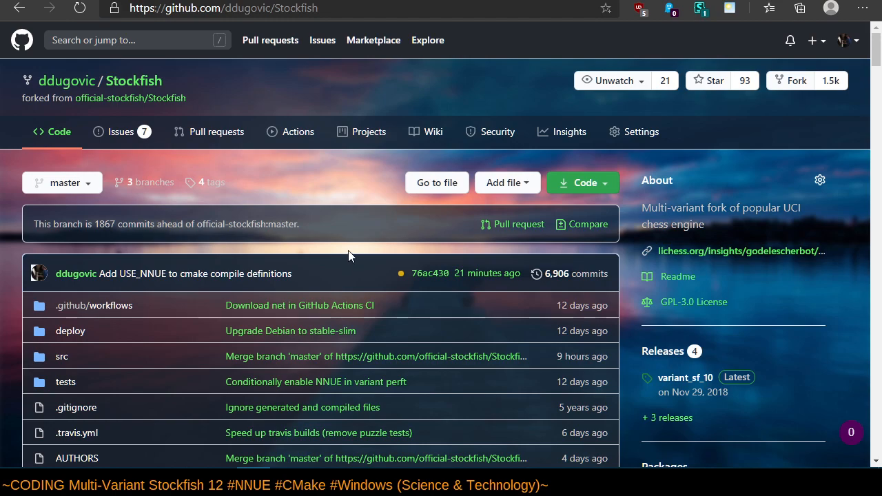
mouse_move(403, 279)
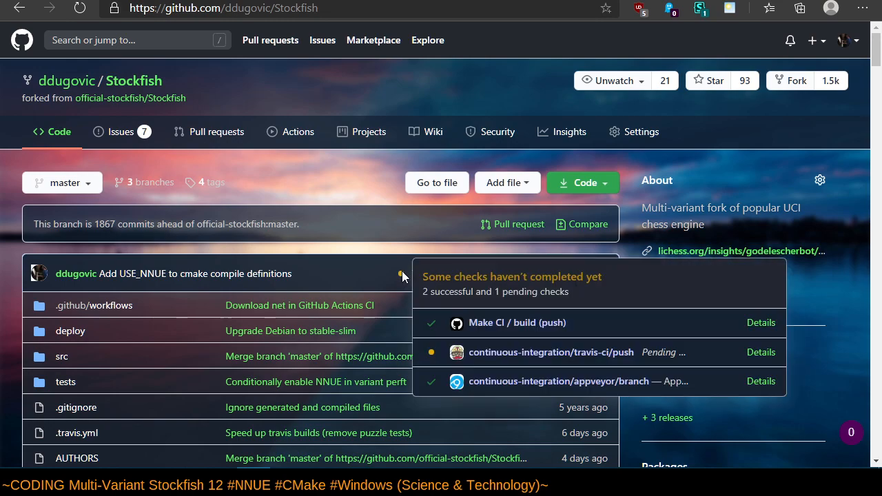
mouse_move(398, 271)
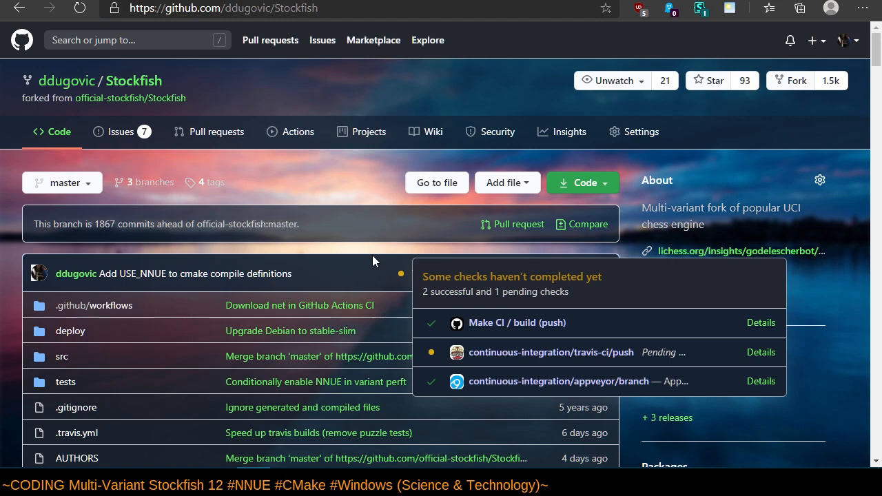
mouse_move(352, 253)
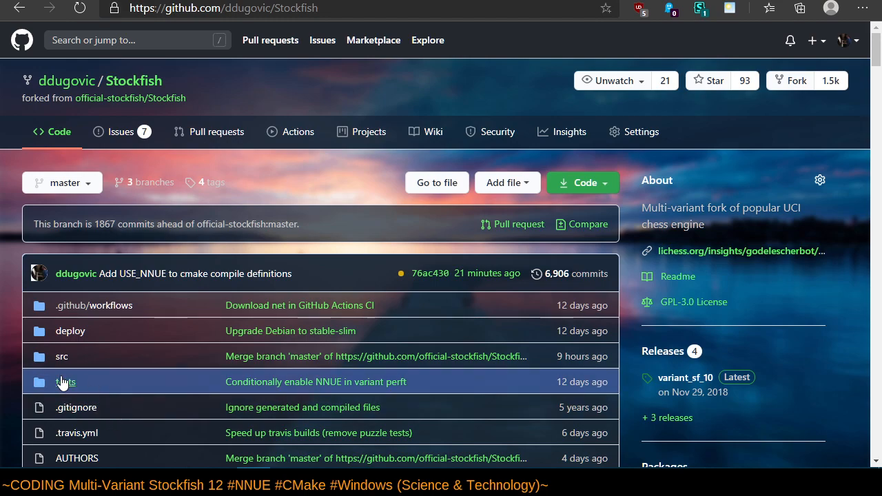
mouse_move(133, 81)
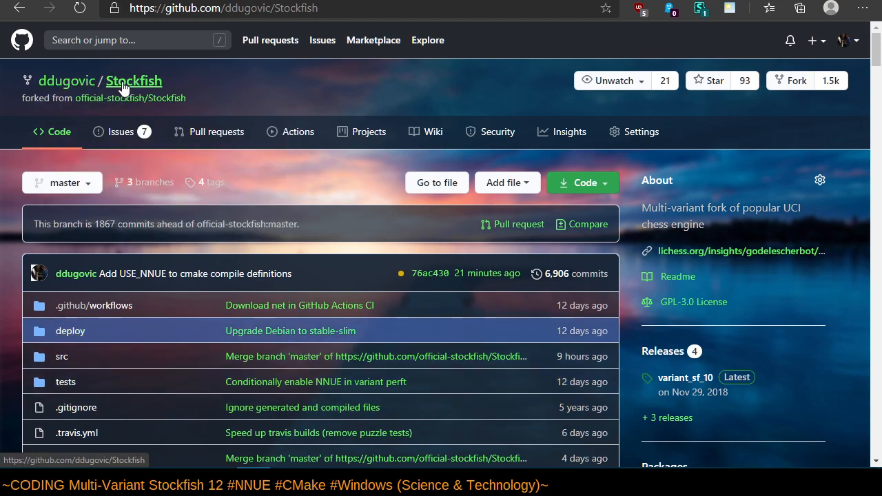
mouse_move(220, 103)
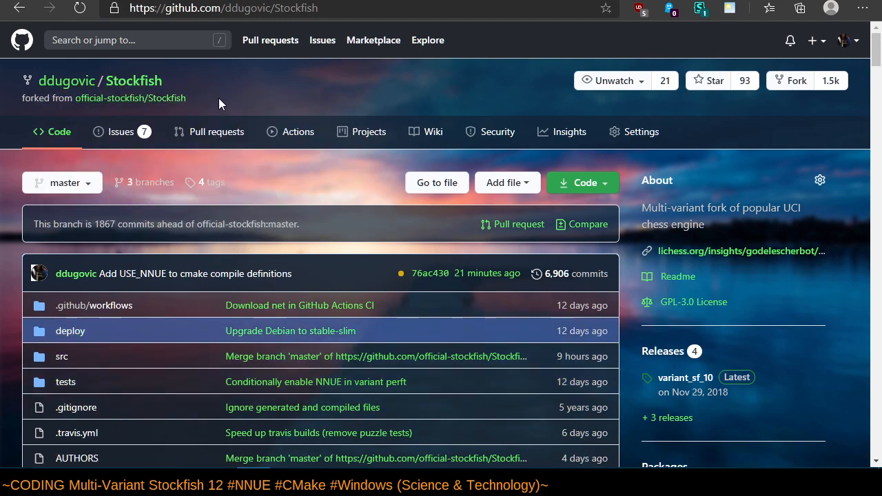
mouse_move(178, 331)
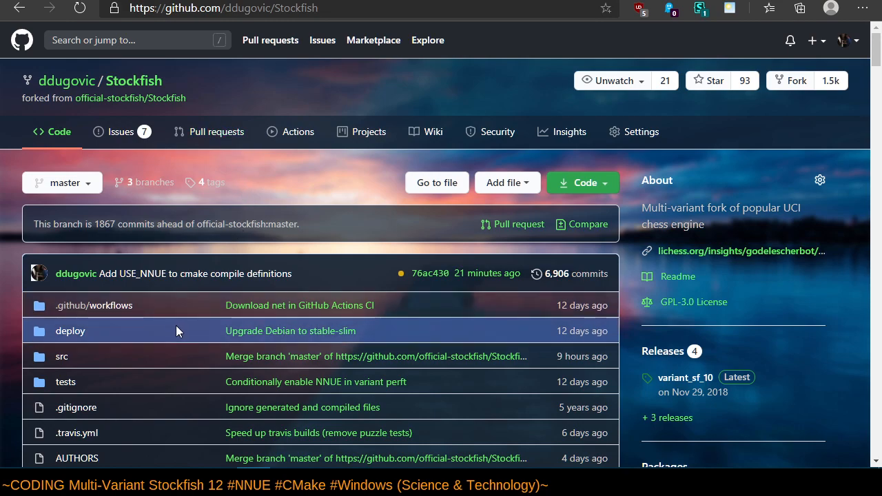
mouse_move(93, 356)
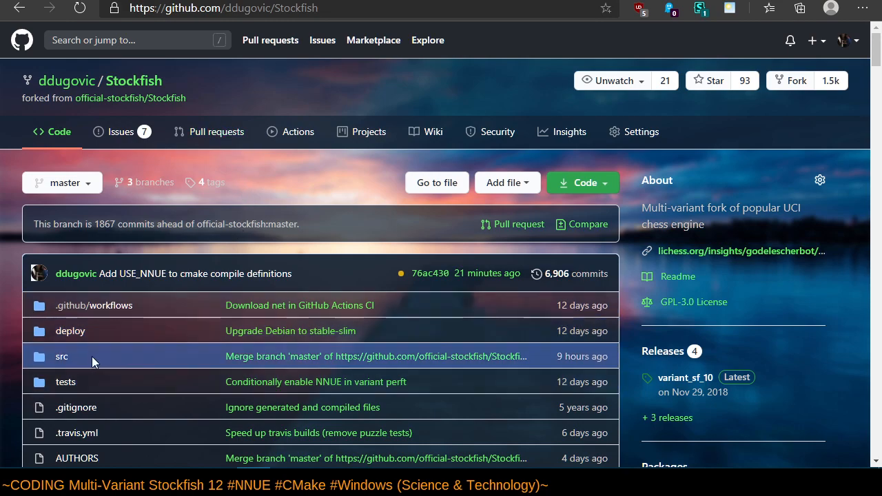
click(61, 357)
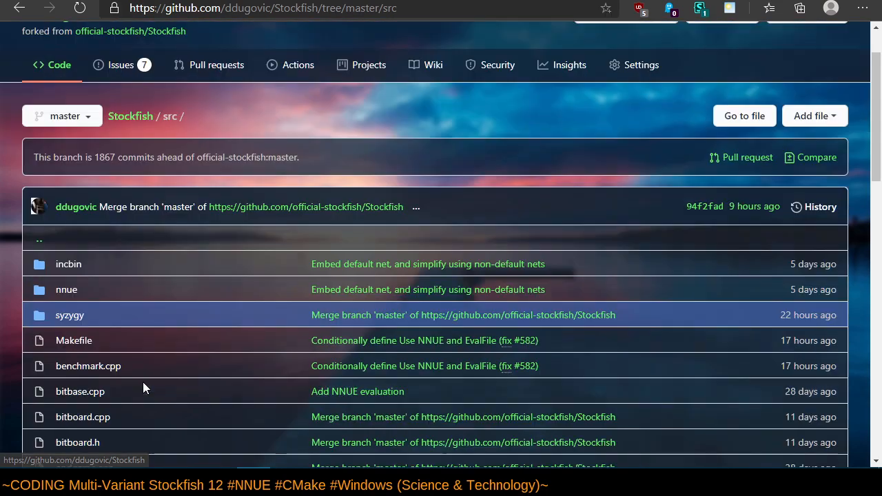
scroll(down, 3)
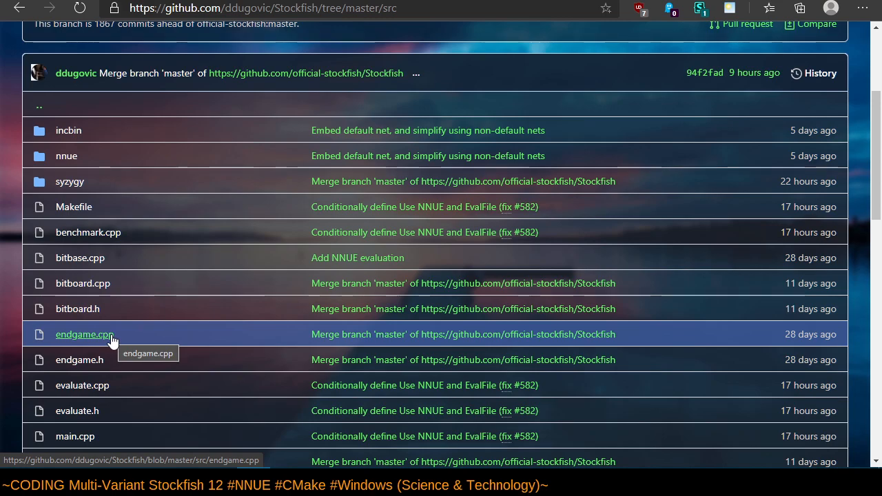
mouse_move(124, 348)
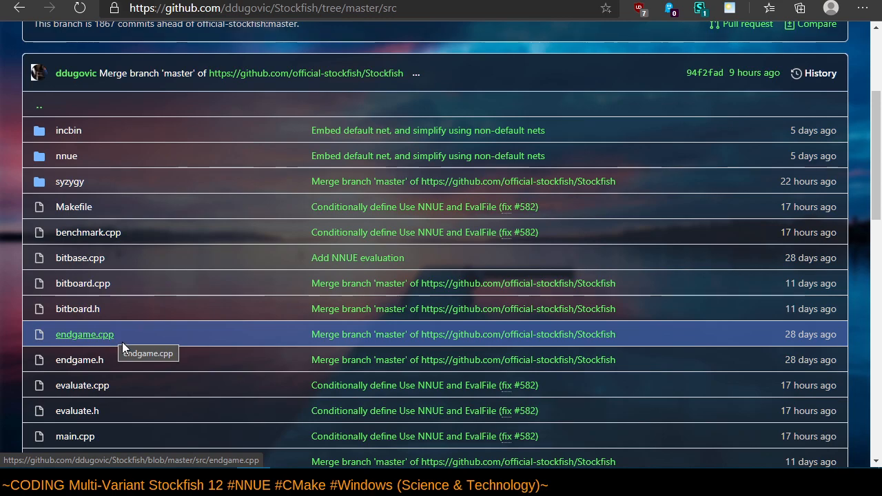
mouse_move(82, 284)
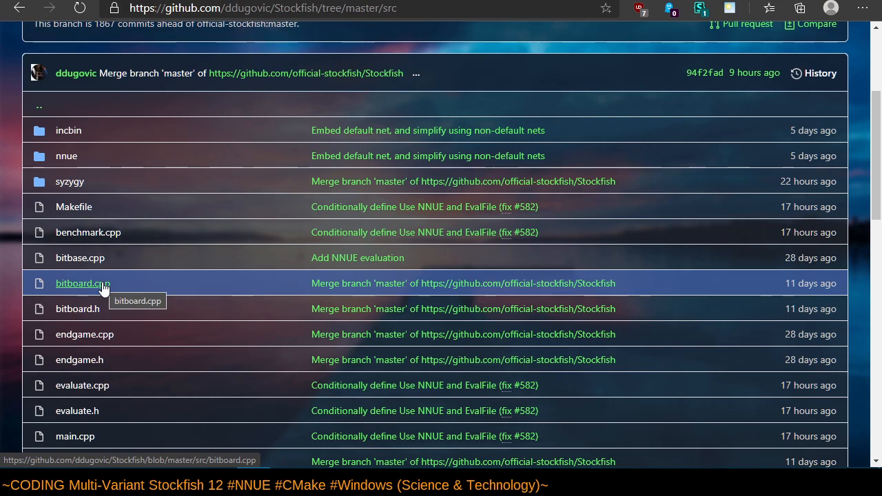
scroll(down, 3)
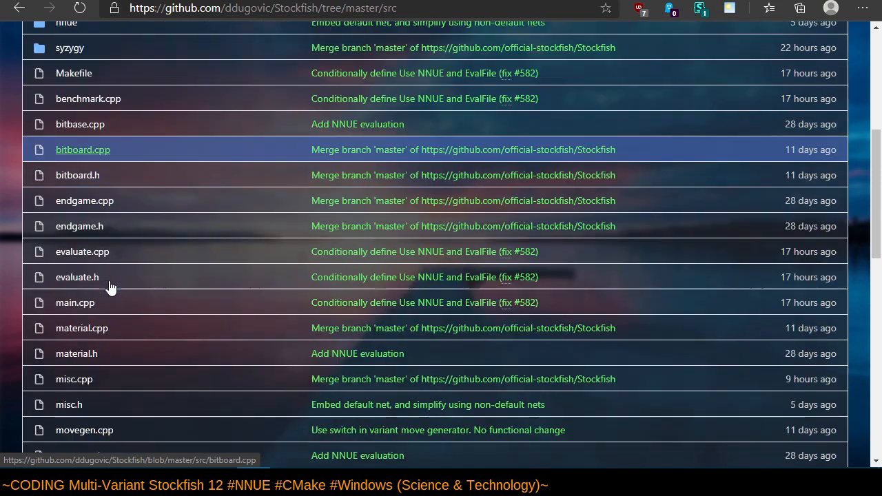
mouse_move(79, 226)
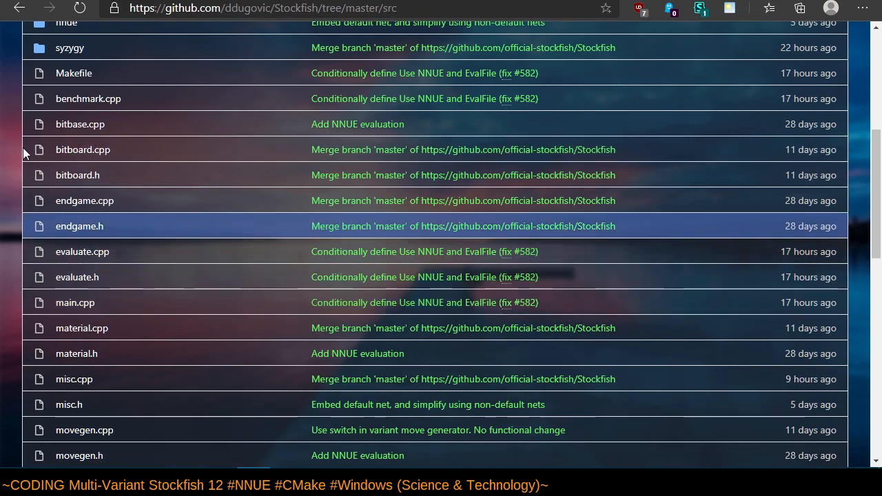
mouse_move(82, 150)
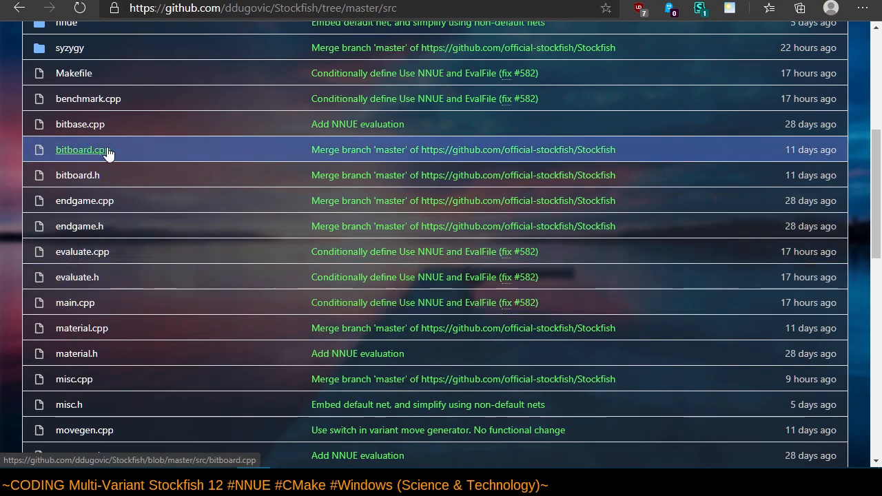
mouse_move(81, 150)
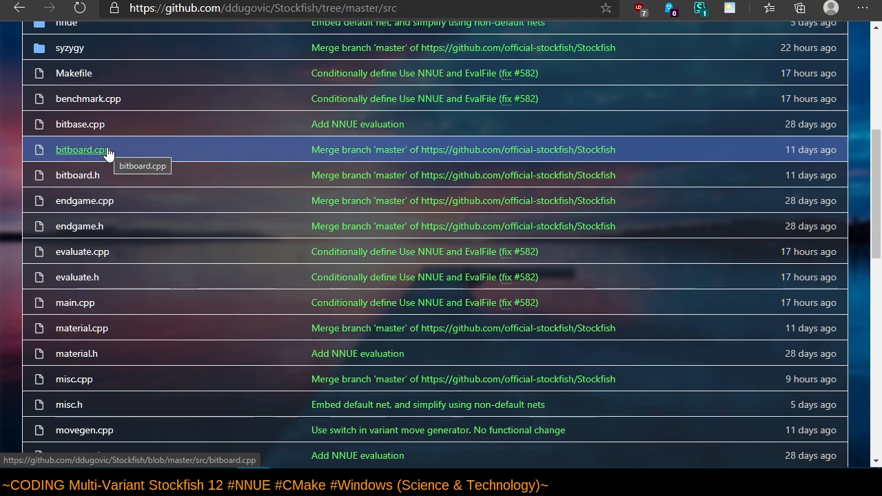
mouse_move(82, 252)
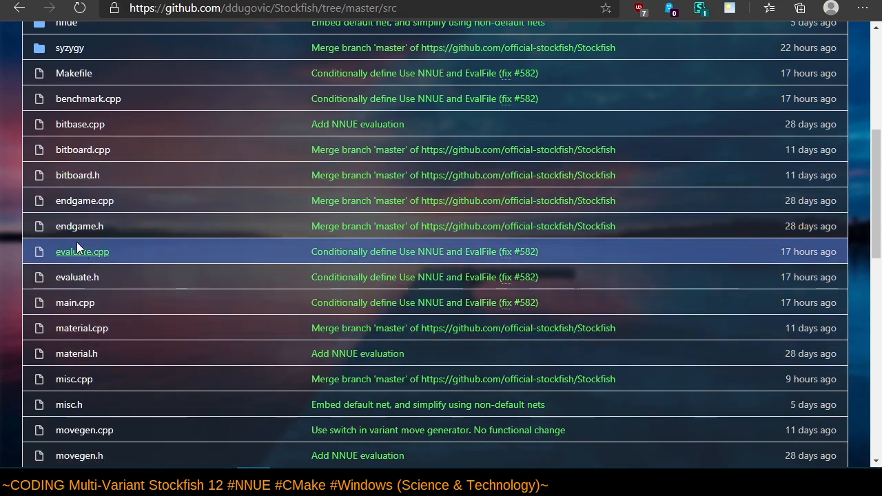
mouse_move(200, 267)
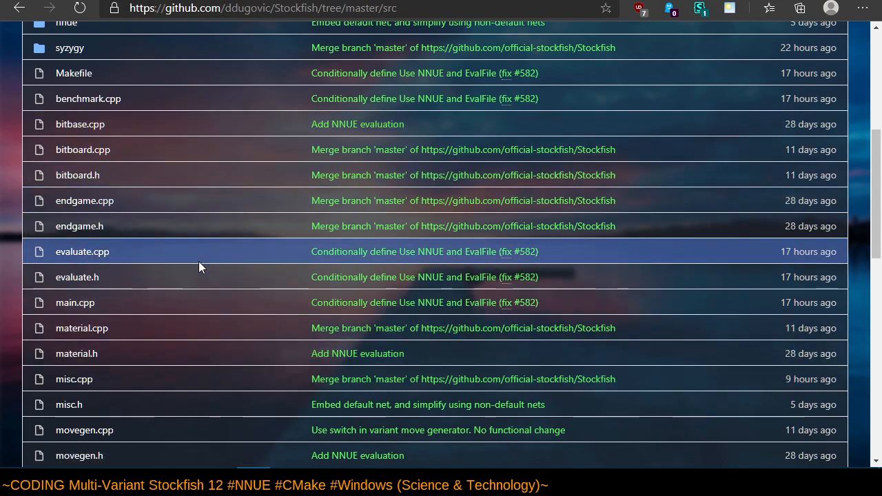
mouse_move(74, 303)
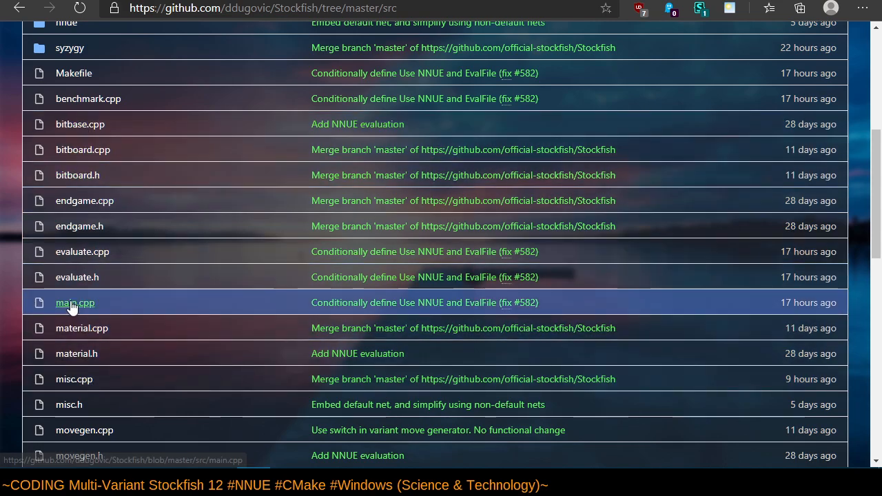
click(74, 302)
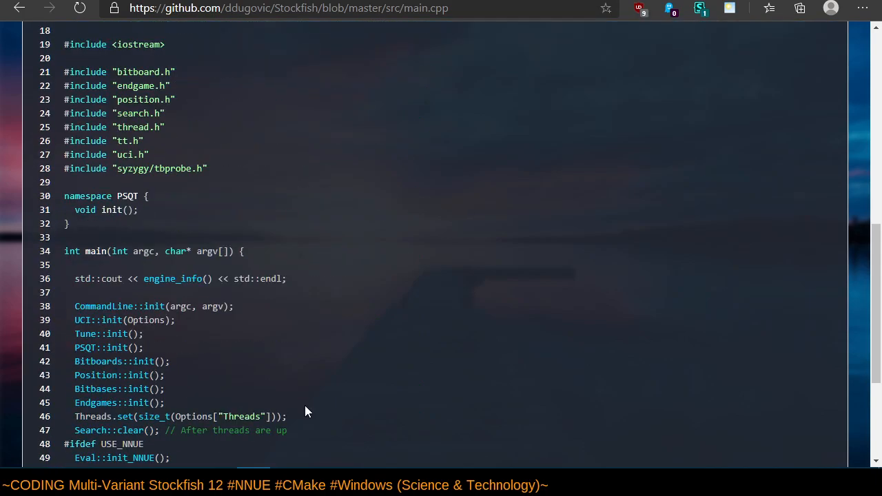
scroll(down, 3)
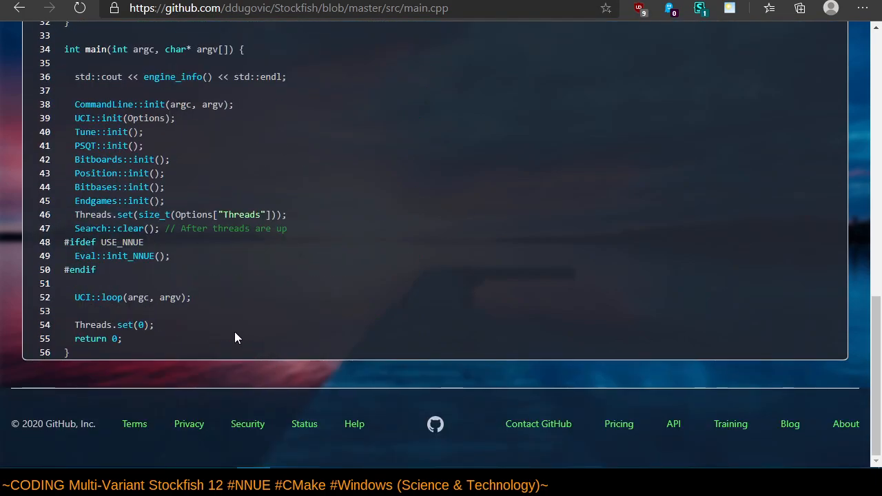
mouse_move(136, 56)
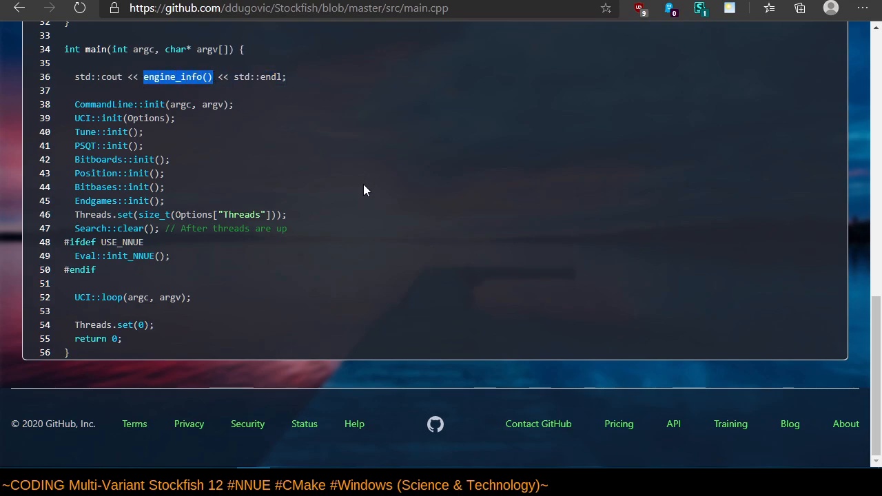
scroll(up, 3)
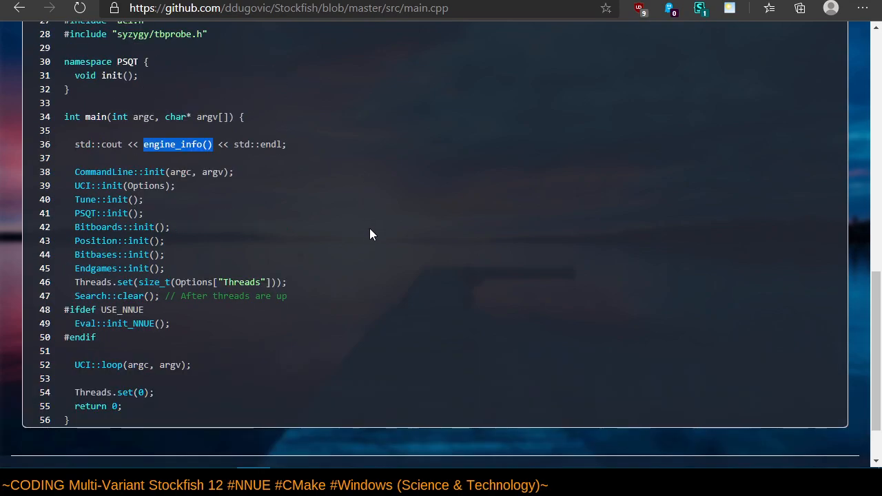
mouse_move(307, 219)
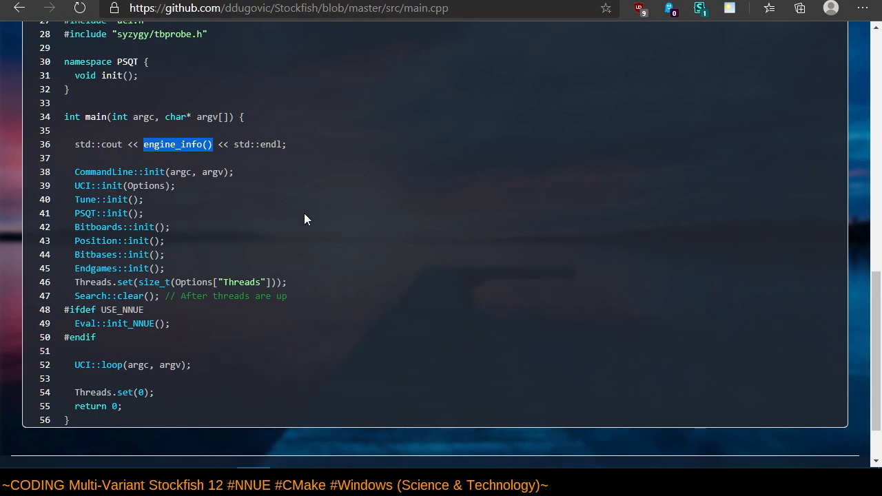
mouse_move(380, 236)
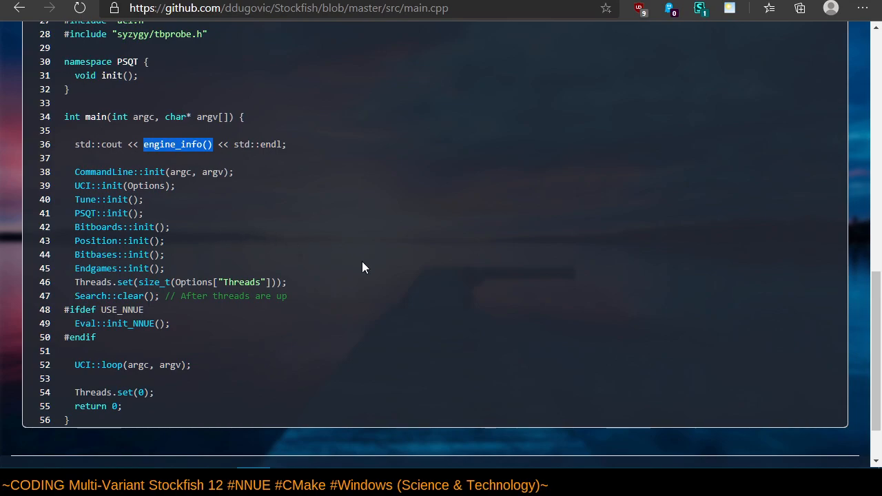
scroll(up, 3)
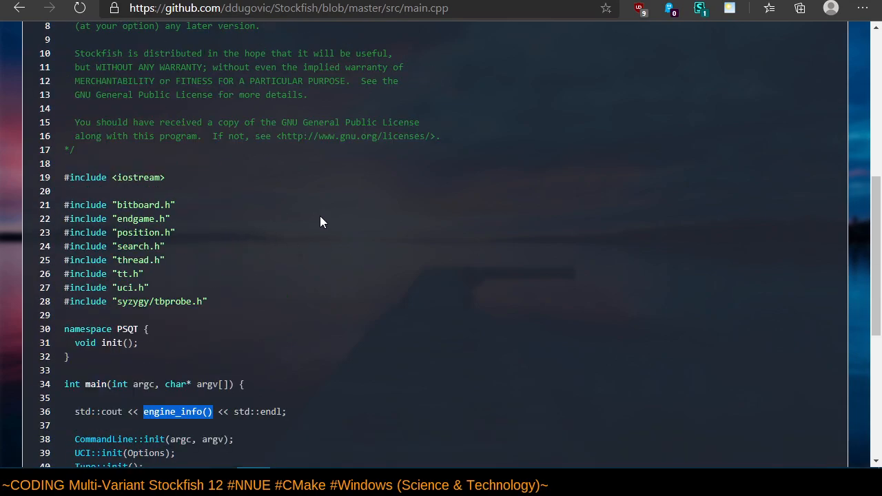
mouse_move(20, 7)
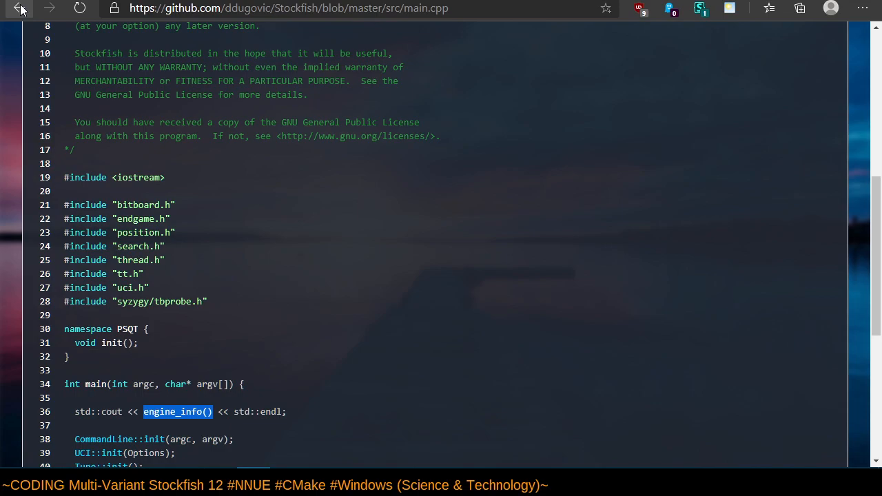
Go back to the src listing, reopen and scroll main.cpp, then return up the file list.
click(19, 9)
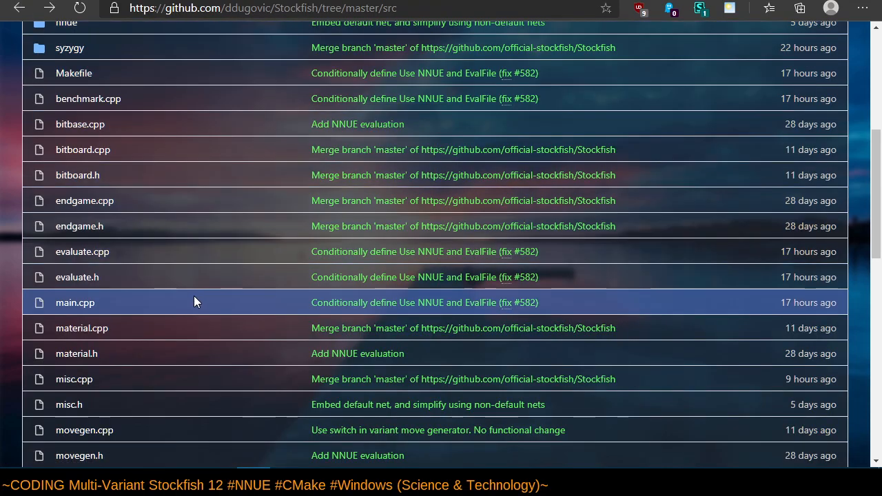
mouse_move(193, 299)
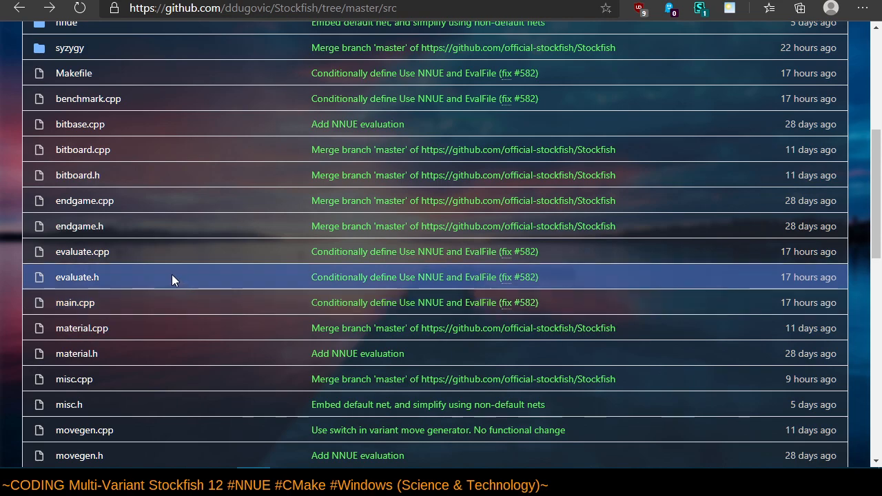
mouse_move(241, 315)
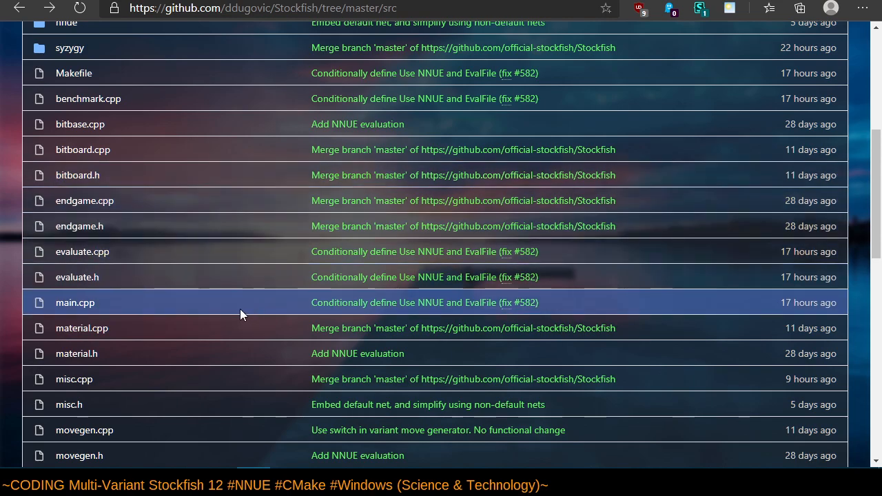
mouse_move(178, 207)
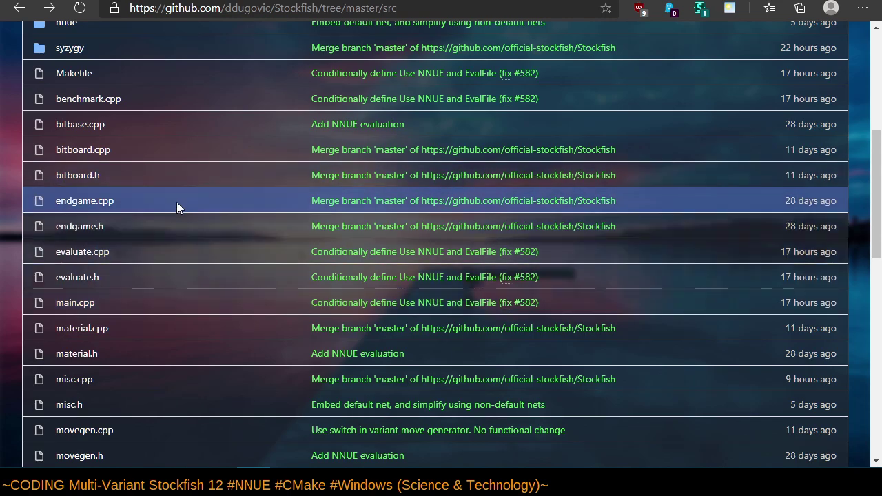
click(75, 302)
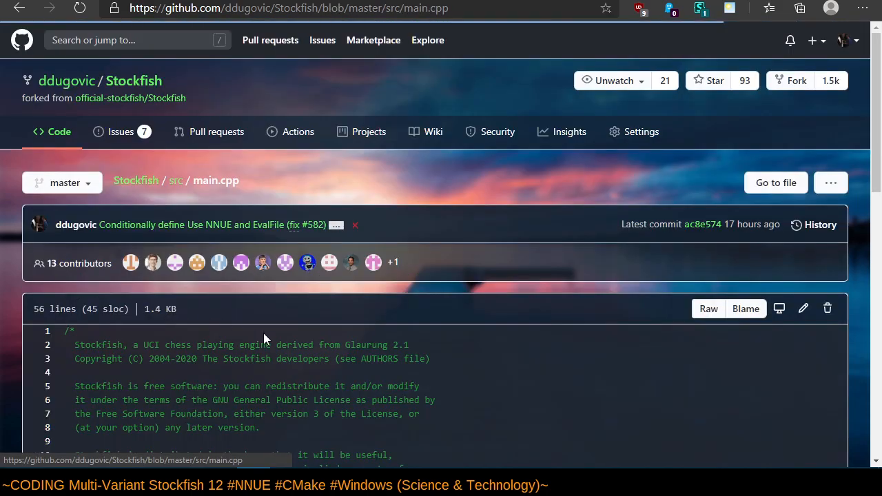
scroll(down, 3)
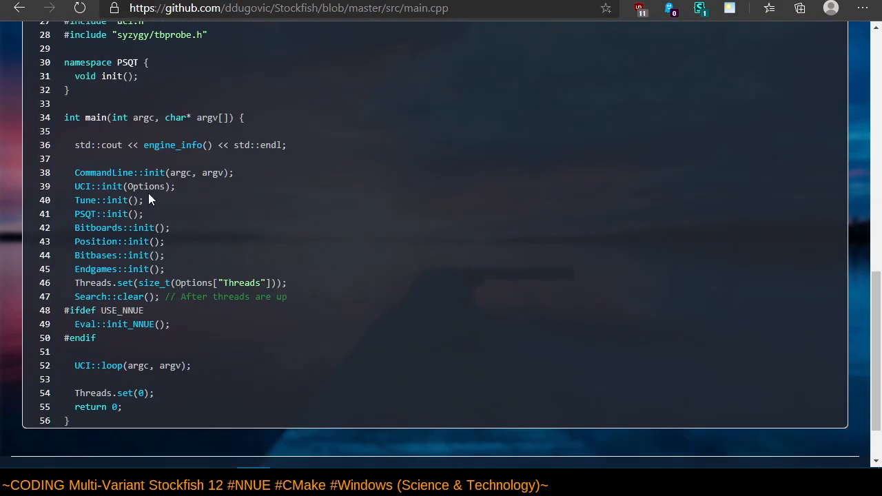
mouse_move(191, 171)
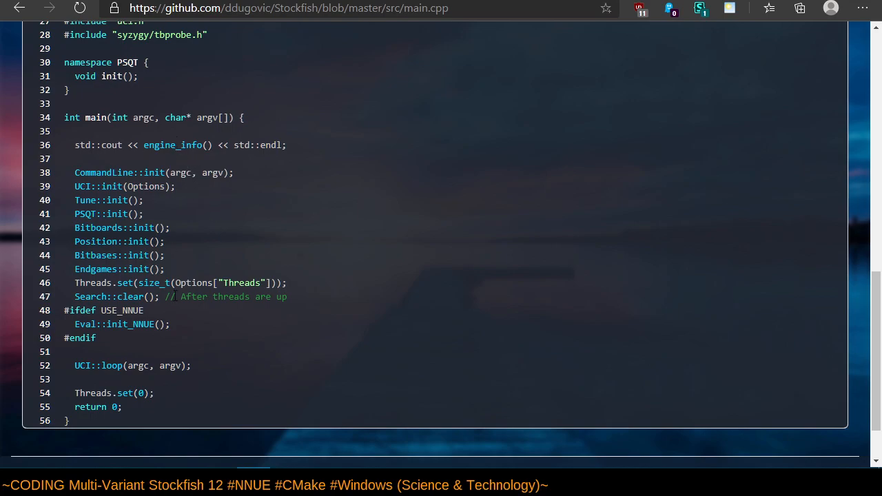
mouse_move(369, 338)
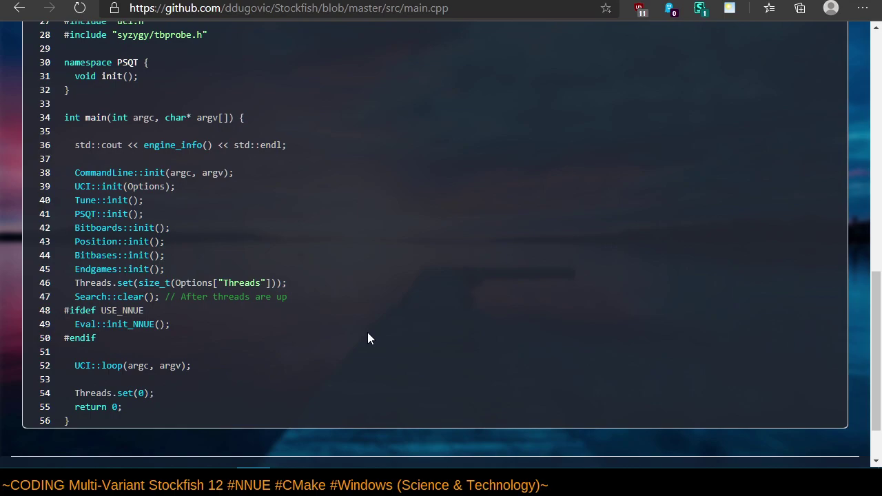
scroll(down, 3)
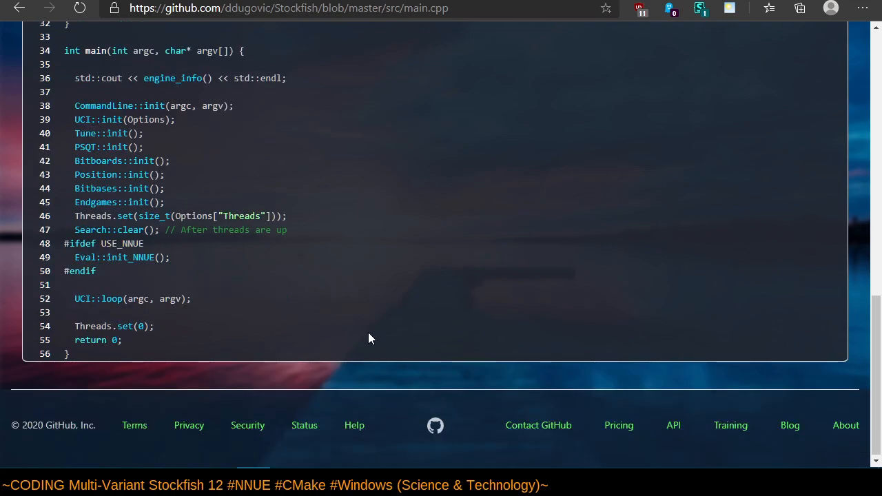
mouse_move(267, 289)
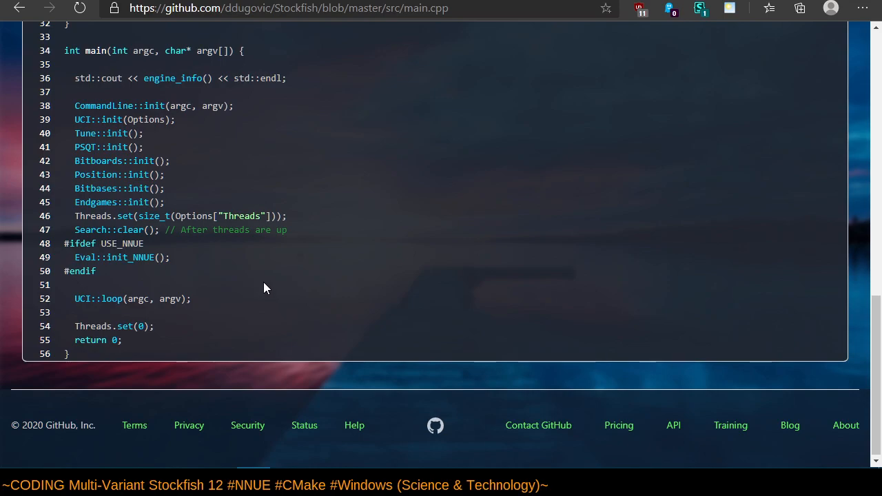
scroll(up, 3)
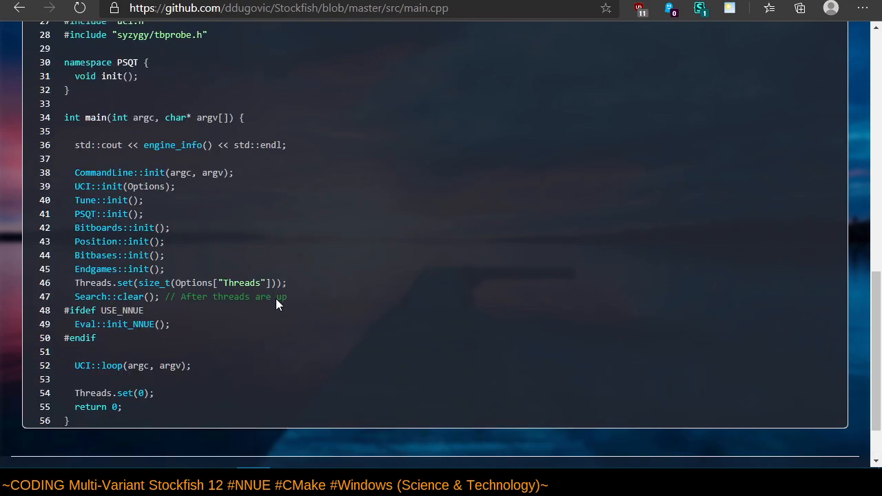
mouse_move(20, 8)
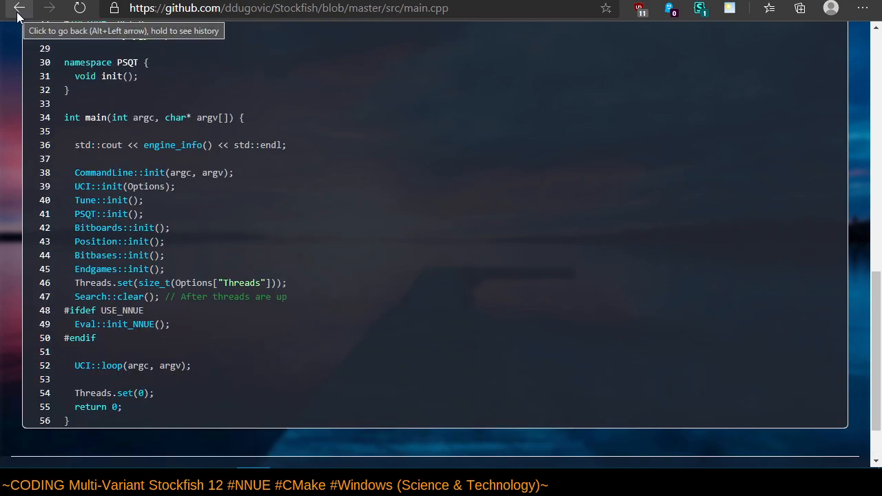
click(19, 7)
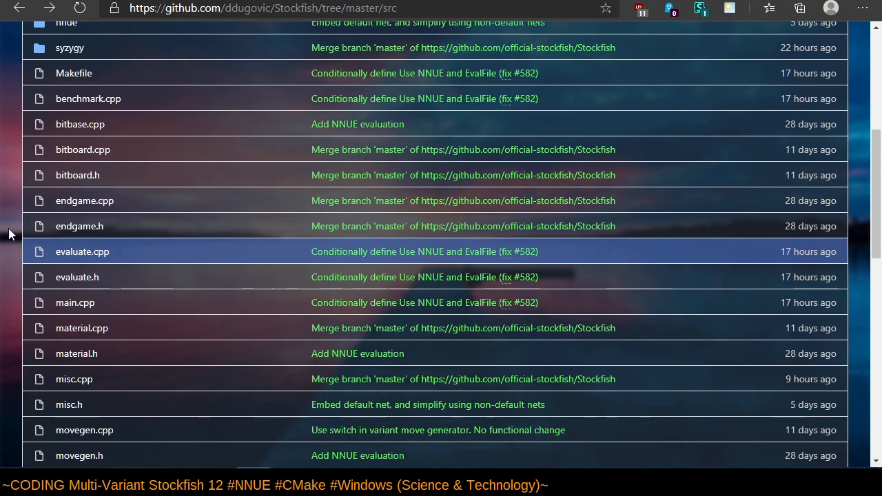
mouse_move(15, 228)
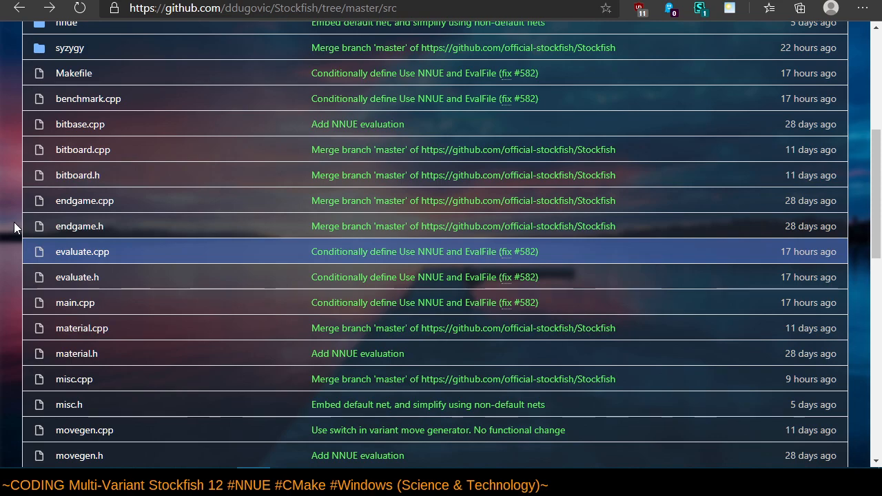
mouse_move(248, 265)
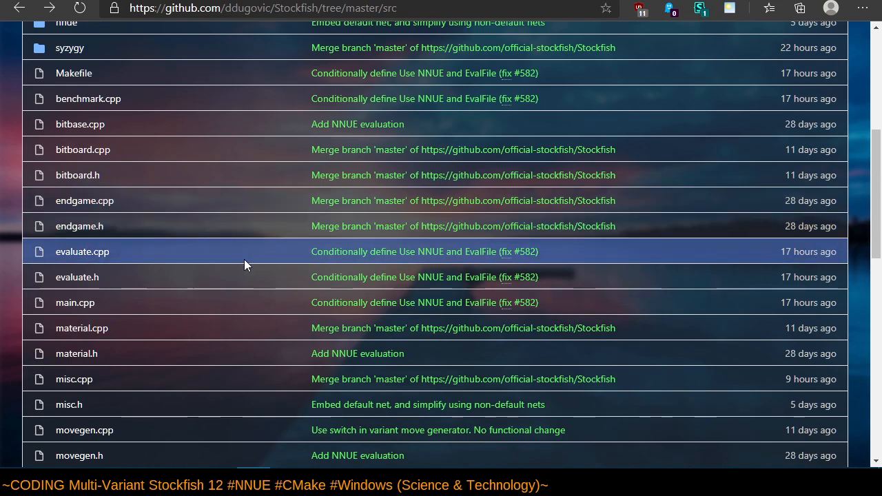
scroll(up, 3)
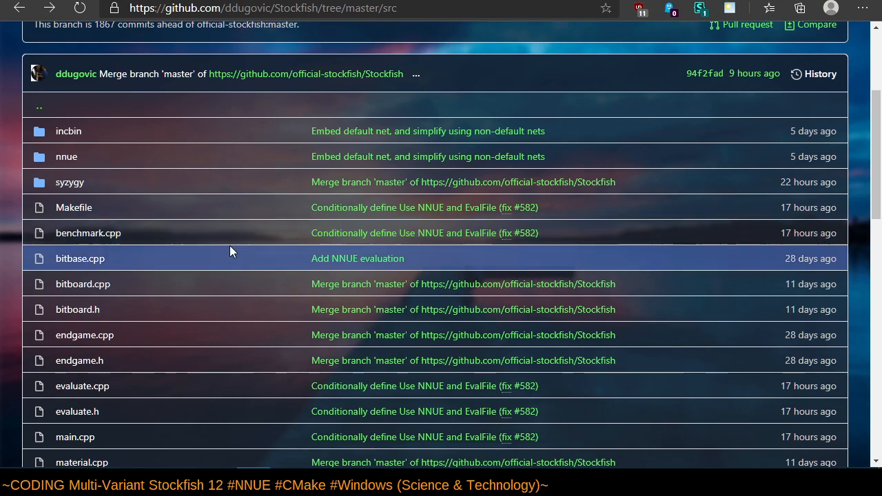
mouse_move(204, 229)
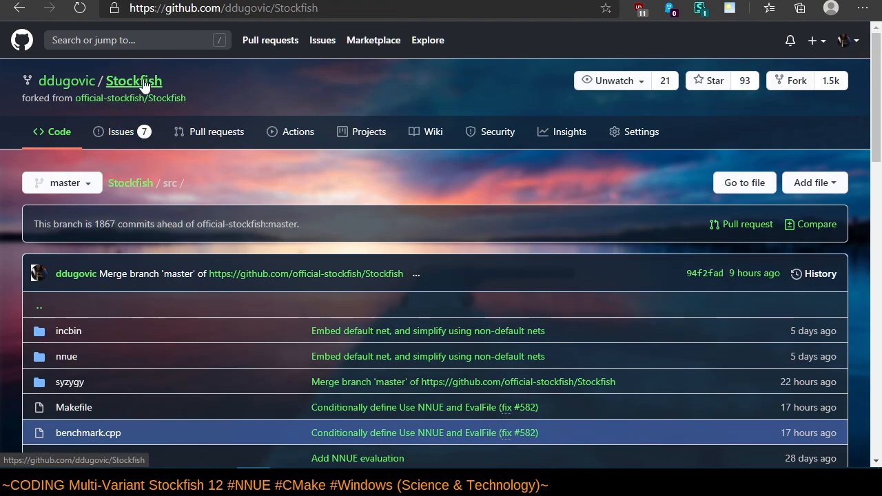
Open the ddugovic/Stockfish home page from the repository name breadcrumb.
click(133, 80)
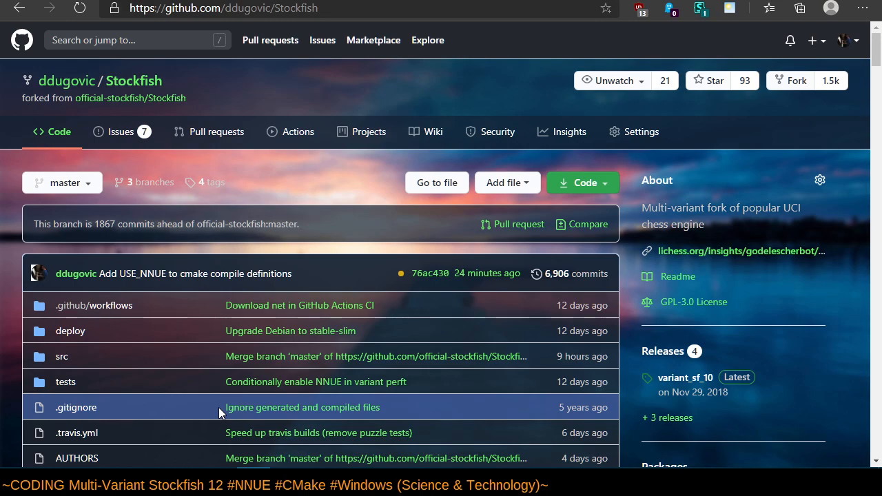
mouse_move(693, 302)
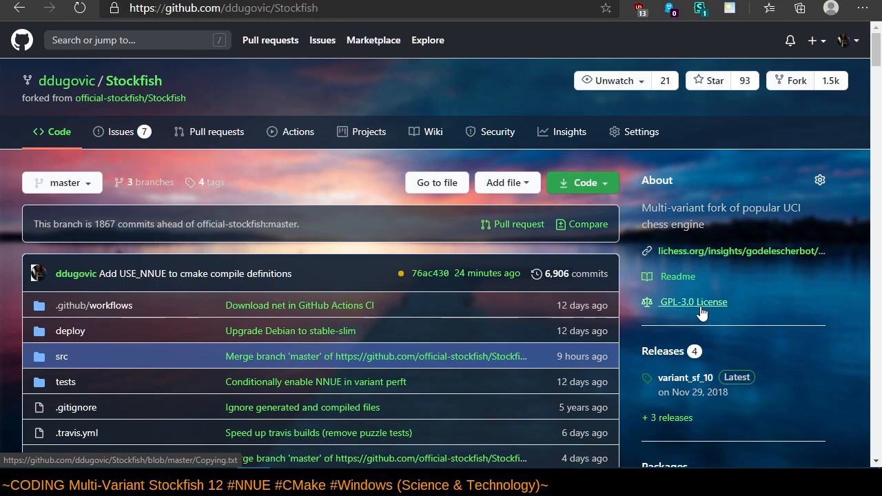
View the GPL-3.0 Copying.txt license, then return to the ddugovic/Stockfish home page.
click(692, 302)
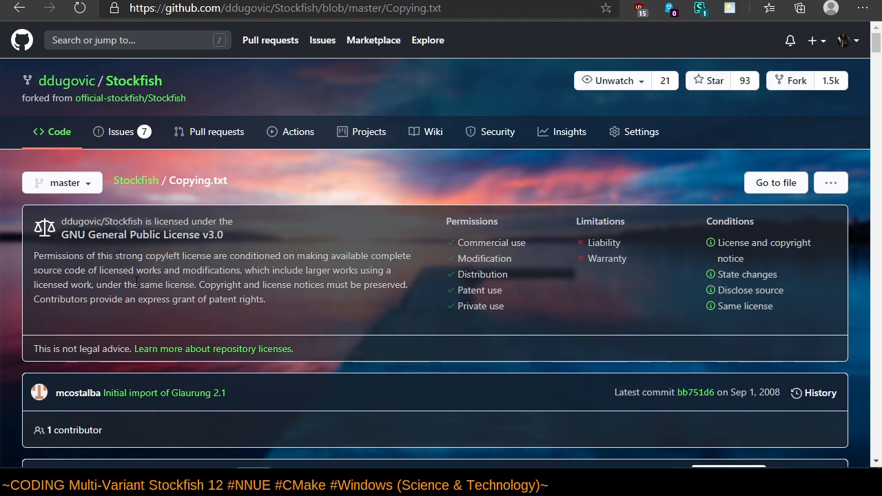
mouse_move(468, 273)
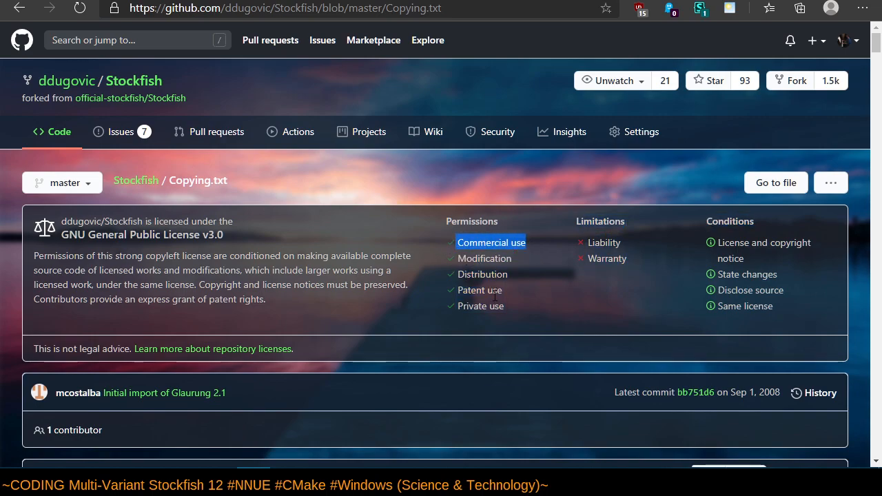
mouse_move(404, 245)
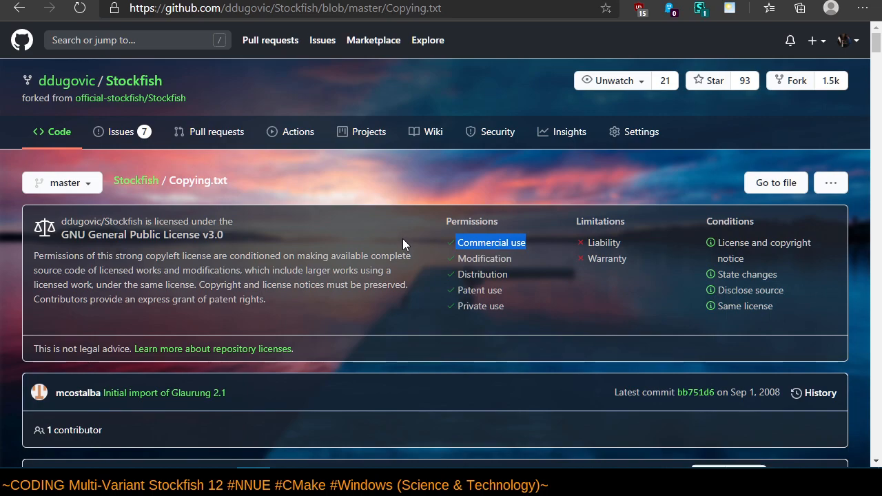
mouse_move(393, 228)
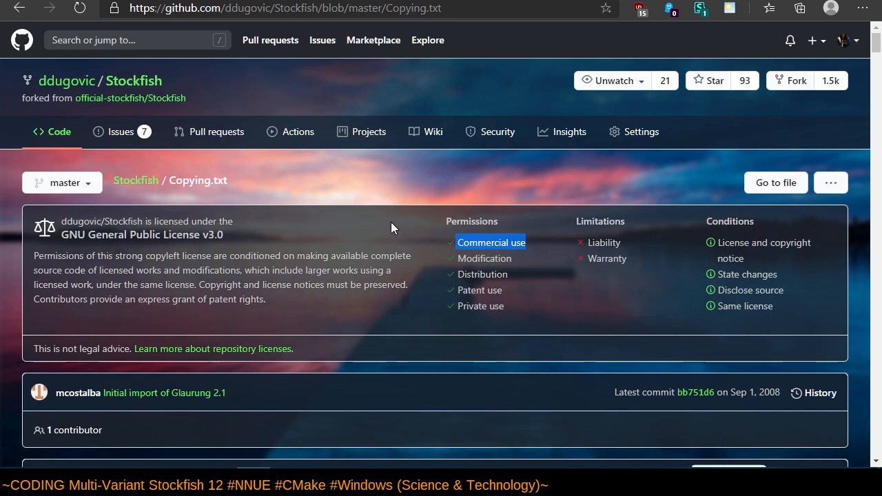
mouse_move(387, 231)
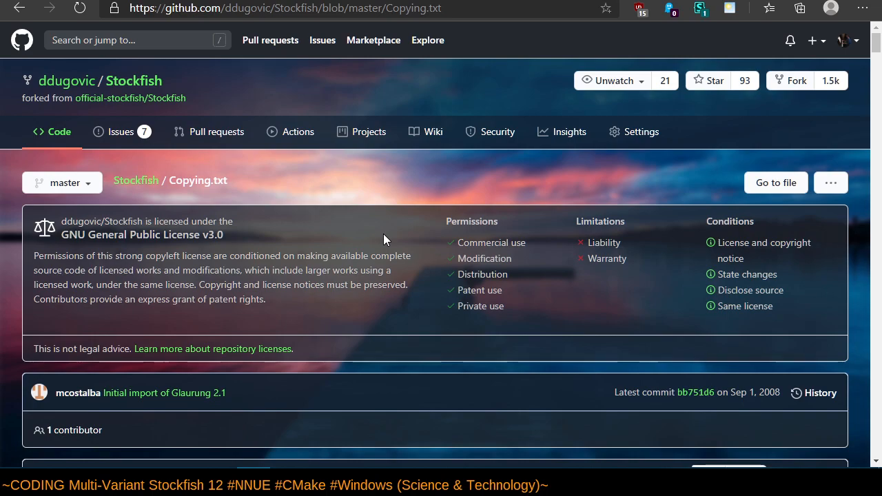
mouse_move(280, 241)
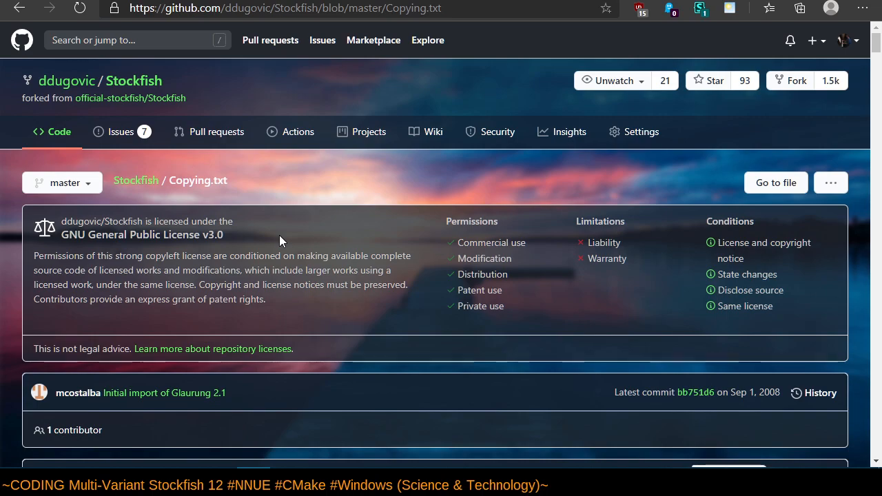
mouse_move(300, 211)
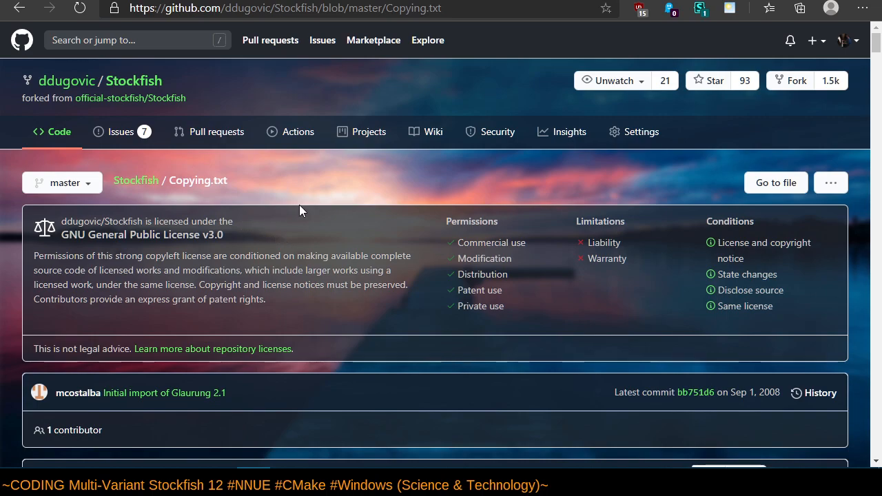
mouse_move(390, 208)
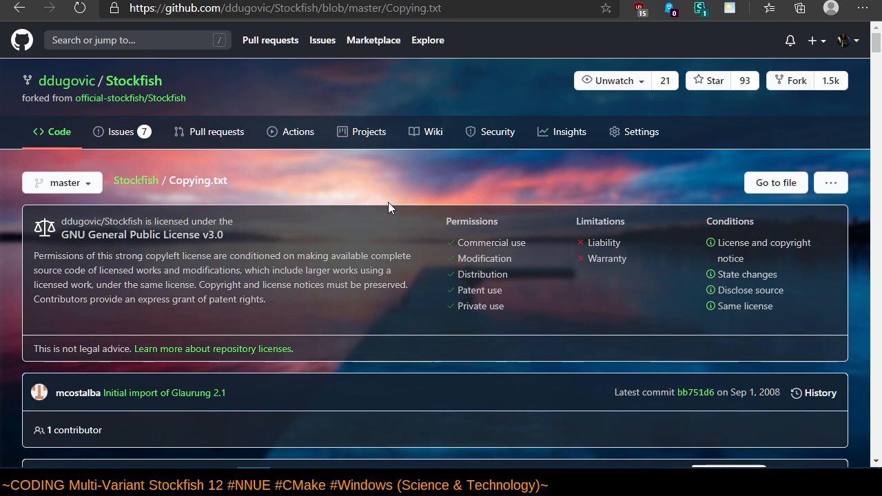
mouse_move(352, 223)
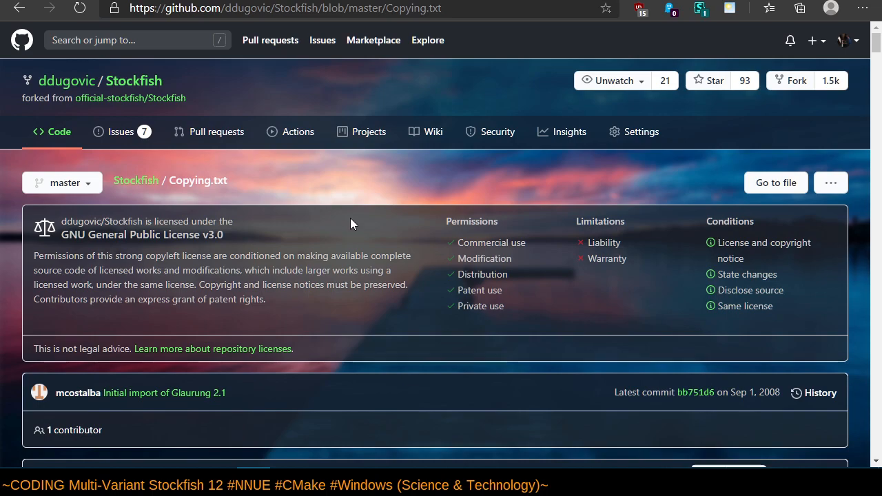
mouse_move(344, 220)
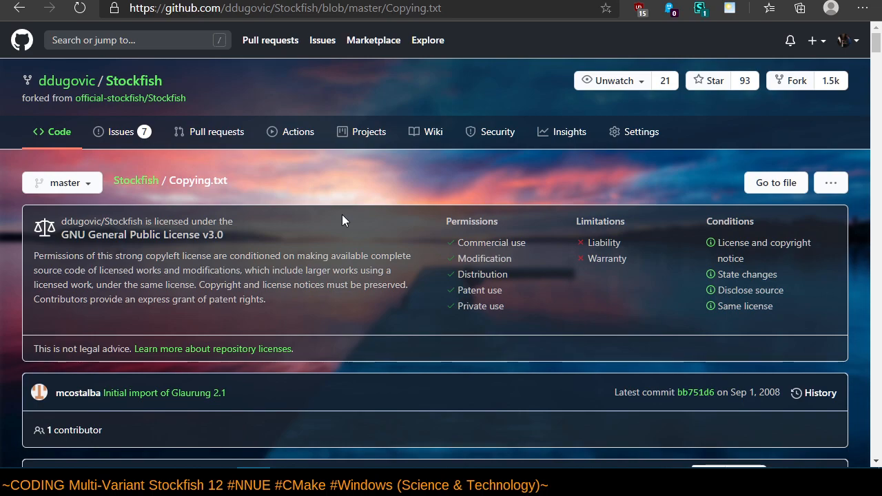
mouse_move(345, 234)
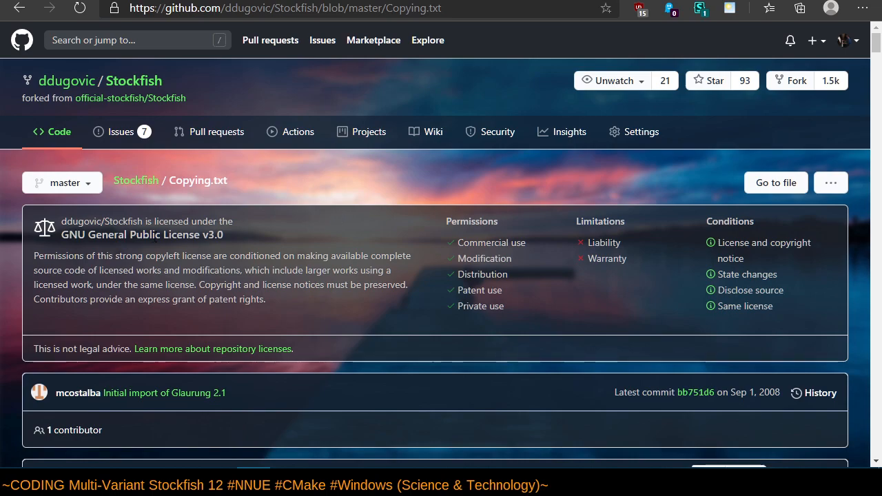
mouse_move(241, 218)
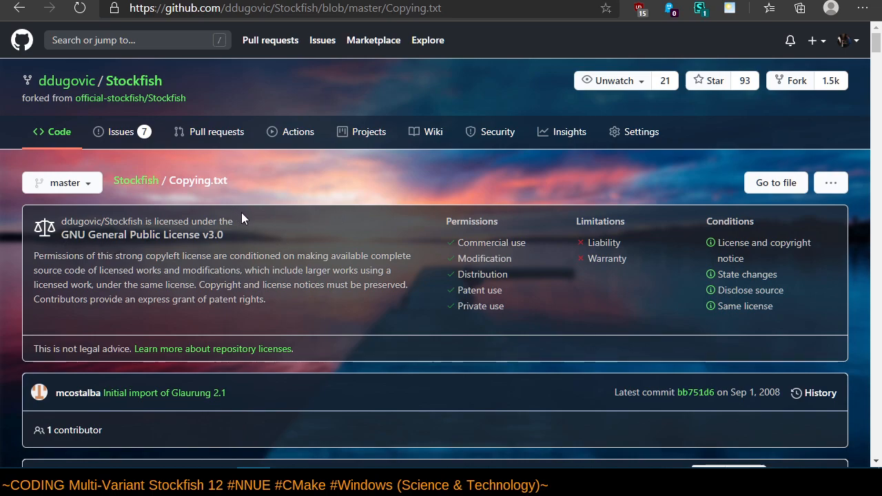
mouse_move(259, 222)
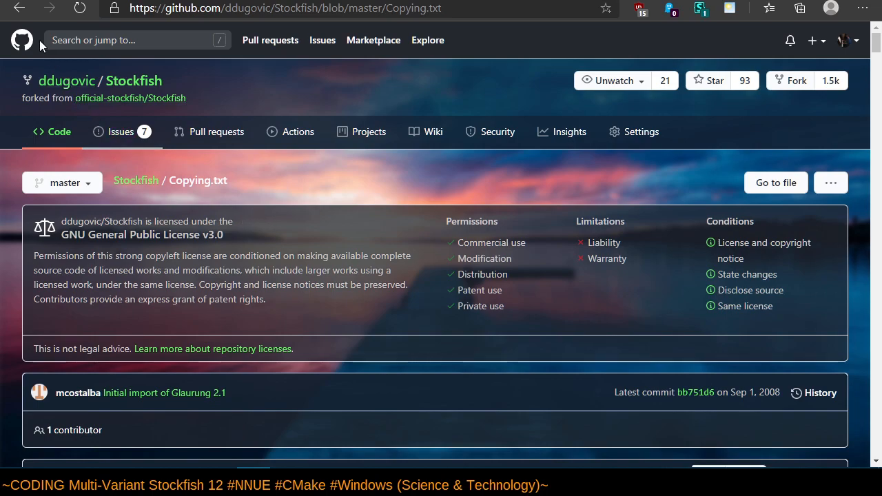
click(133, 81)
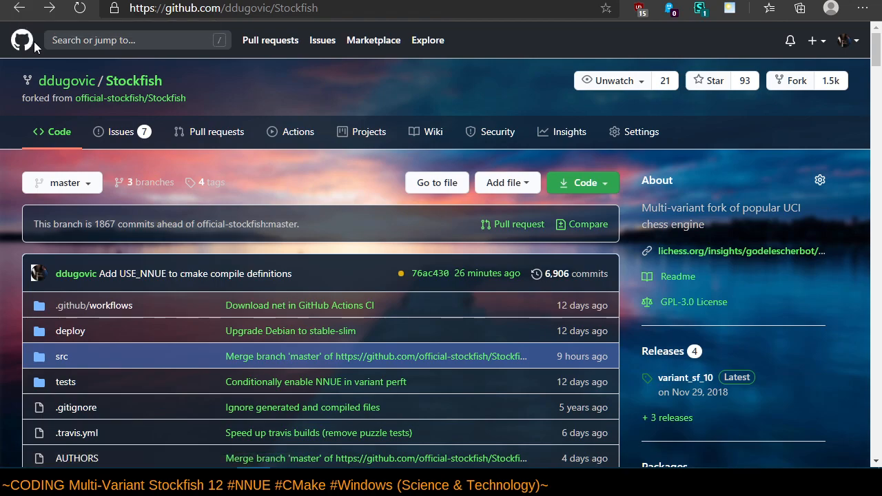
mouse_move(358, 326)
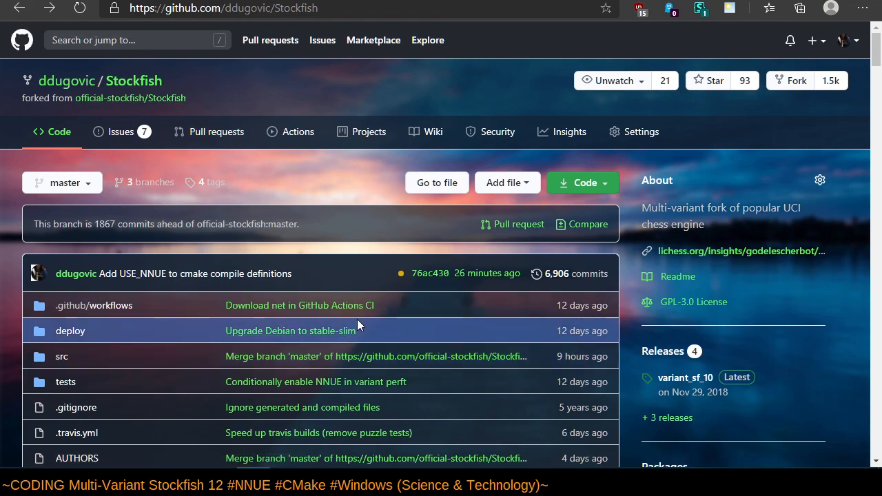
mouse_move(367, 304)
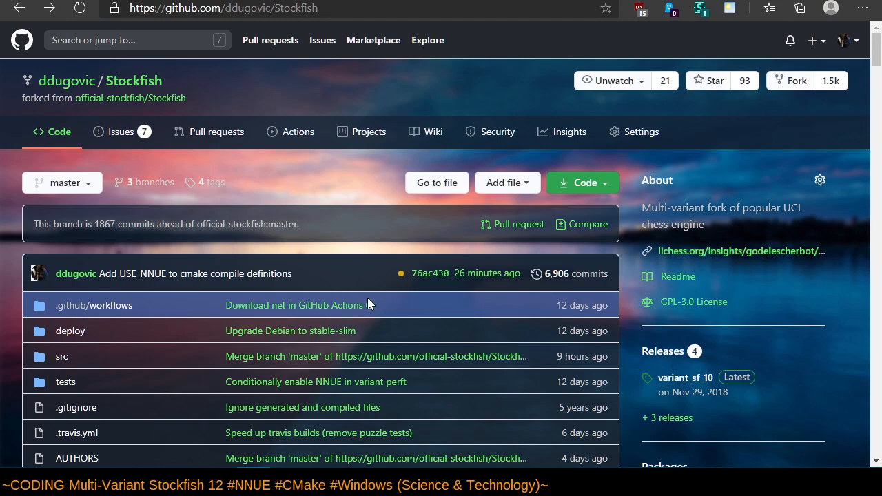
mouse_move(368, 306)
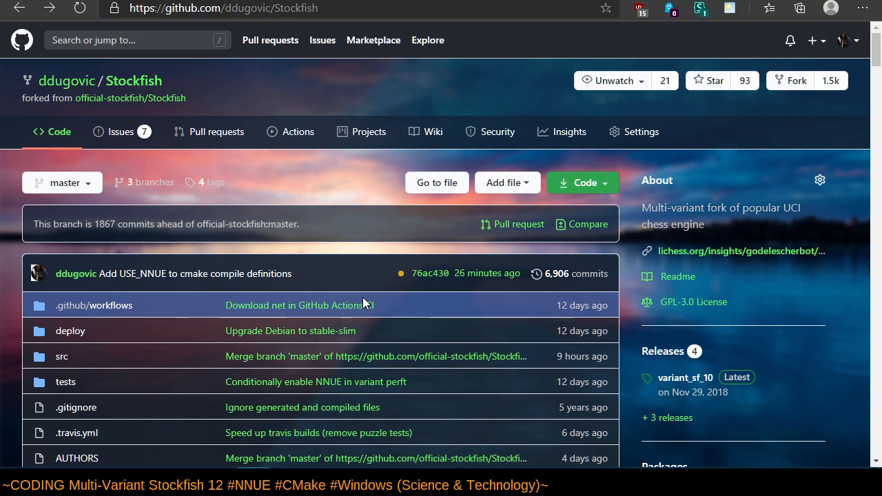
mouse_move(364, 288)
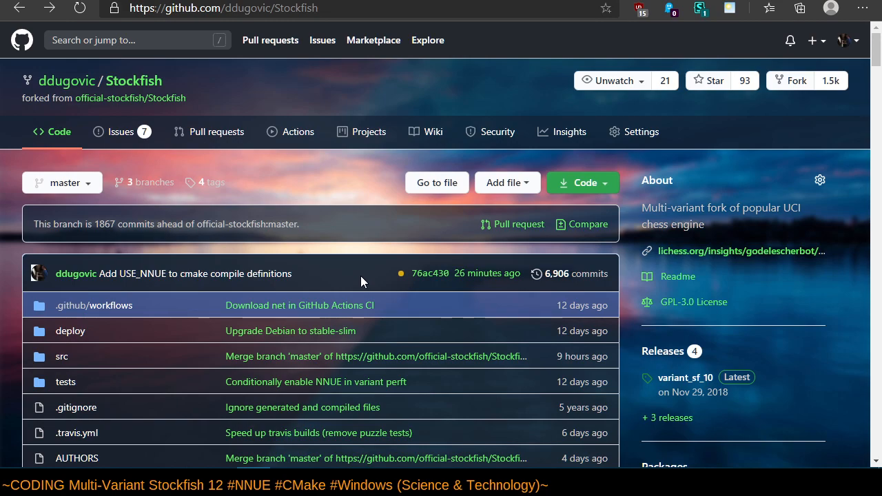
mouse_move(370, 251)
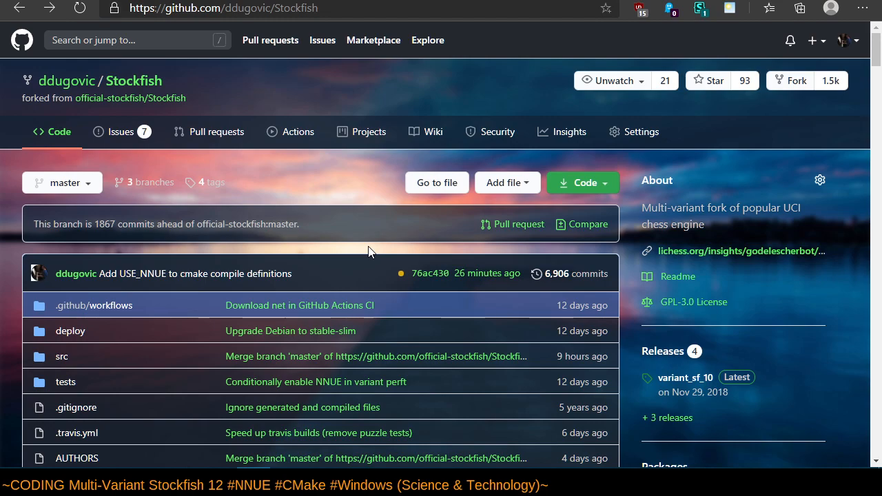
mouse_move(268, 203)
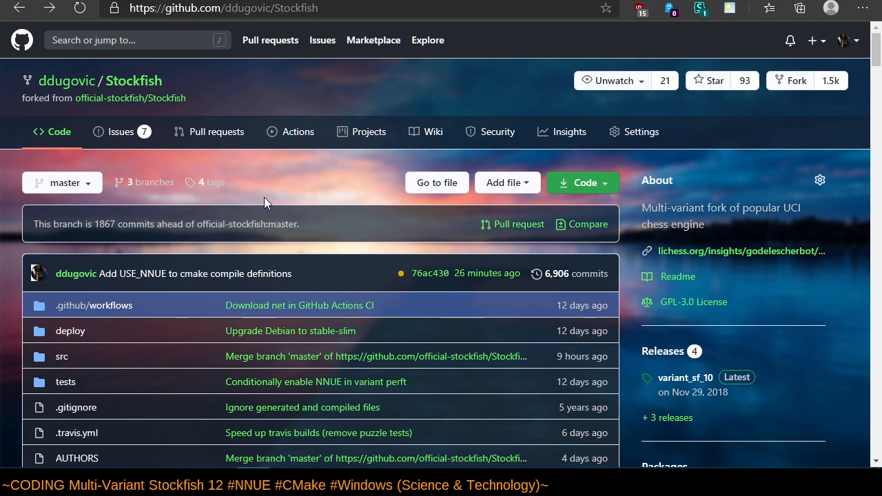
mouse_move(263, 202)
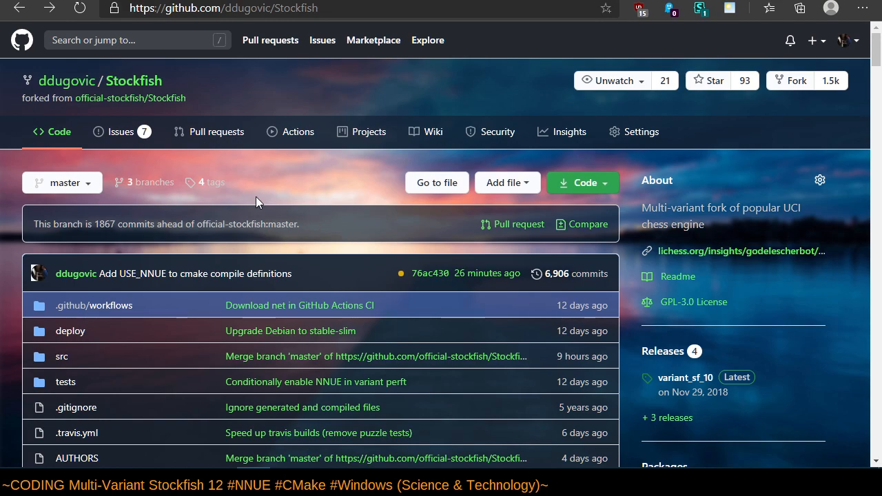
Open the ddugovic/Stockfish Actions page for its CI runs.
click(299, 132)
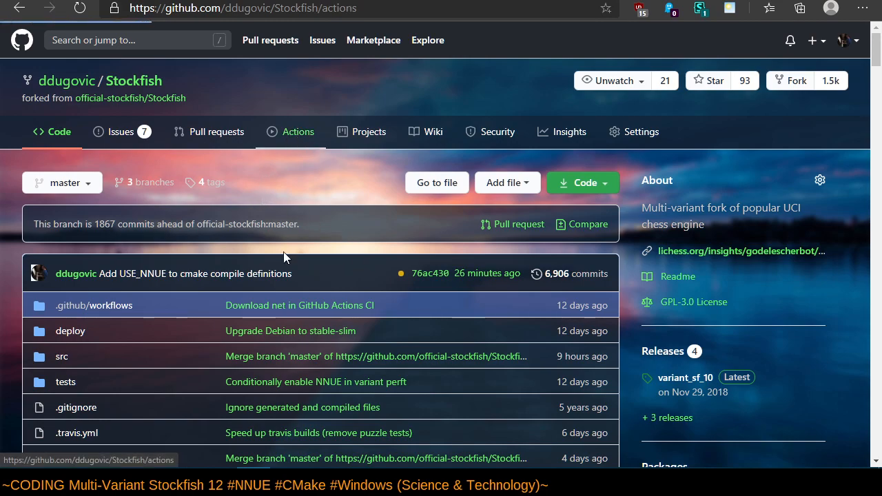
Open the Debug x64 job log of AppVeyor build 1.0.979 for the USE_NNUE cmake commit.
click(290, 131)
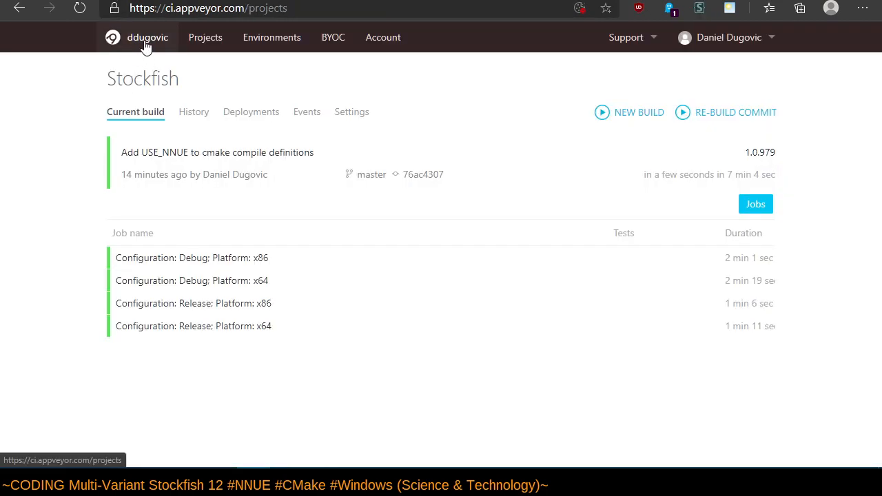
click(144, 37)
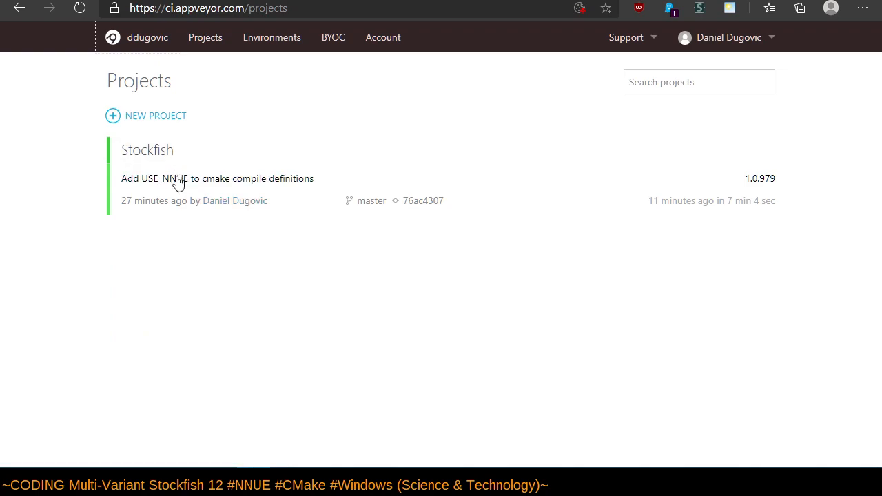
click(217, 179)
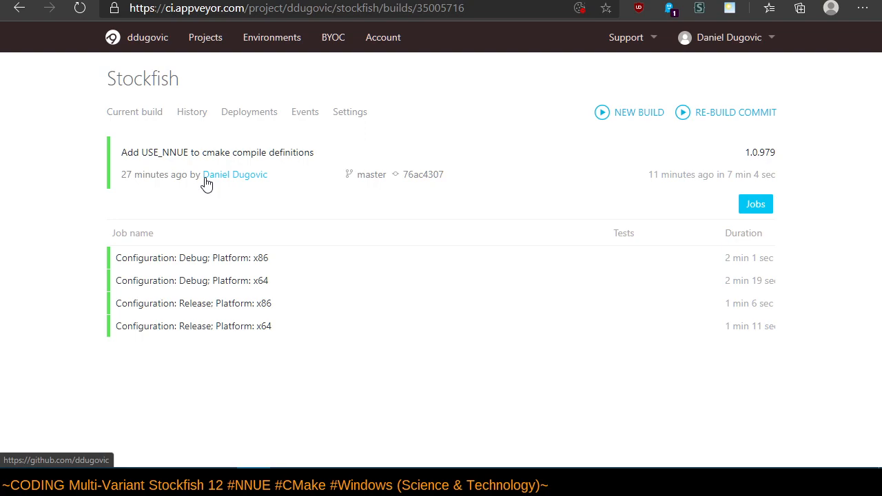
mouse_move(169, 209)
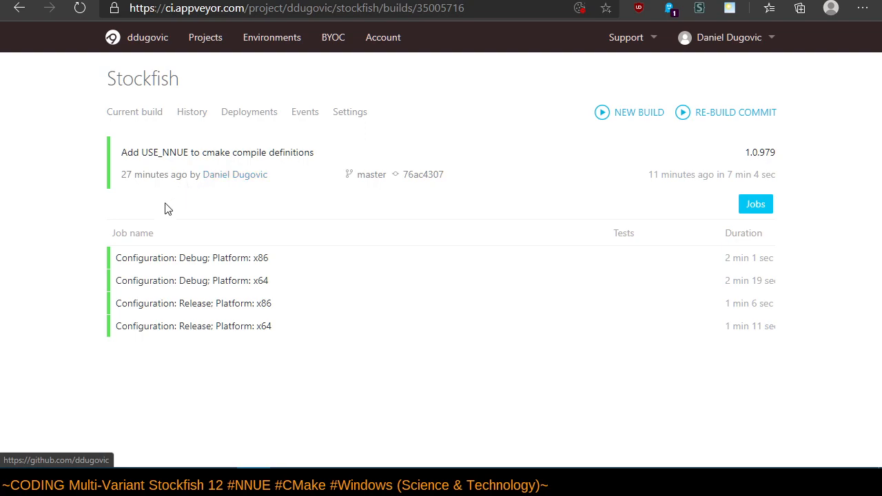
click(191, 281)
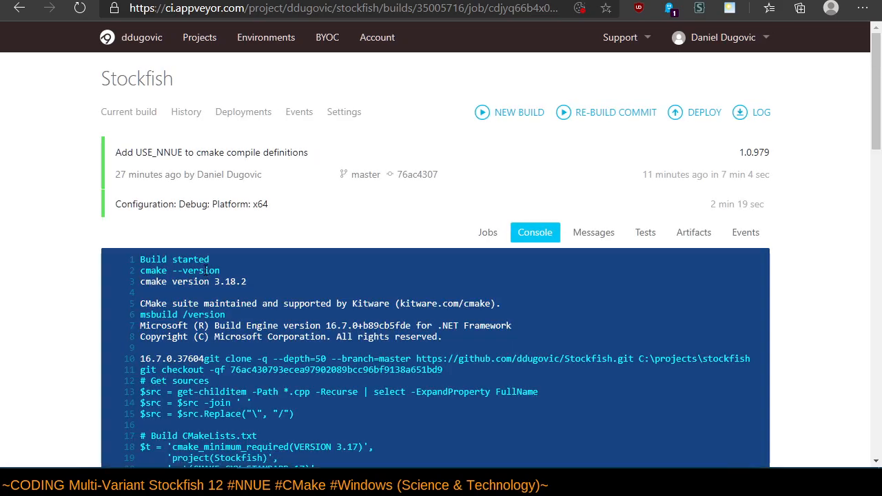
mouse_move(673, 242)
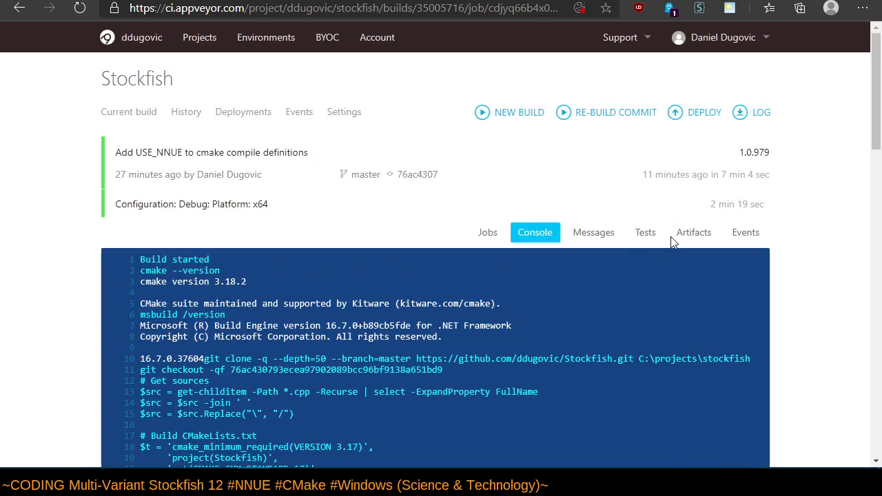
Check the Debug x64 job's empty Artifacts list, then scroll through its console build log.
click(692, 232)
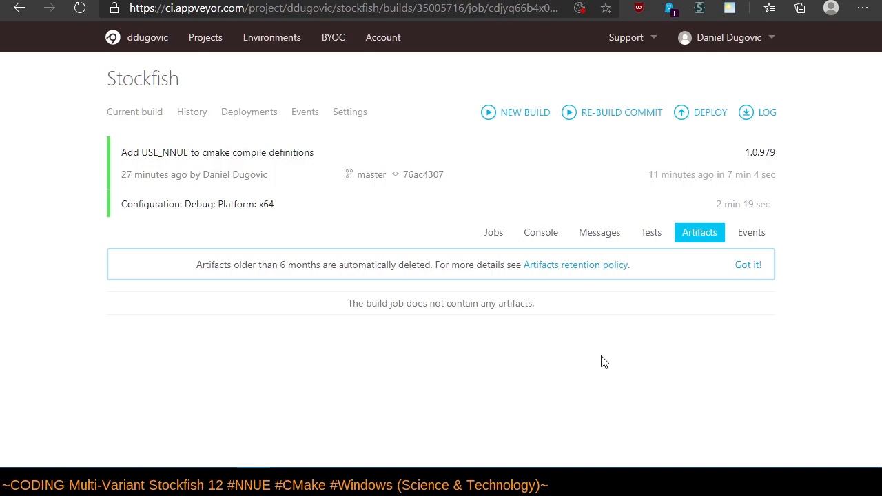
mouse_move(624, 344)
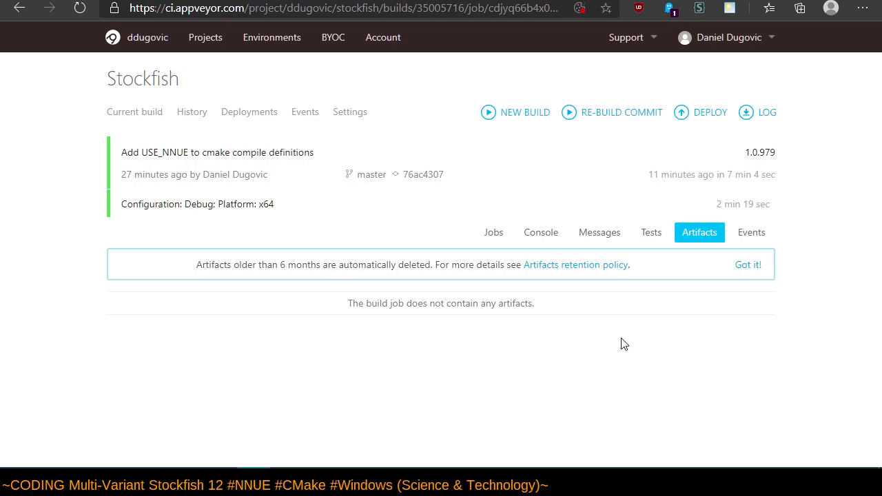
mouse_move(480, 315)
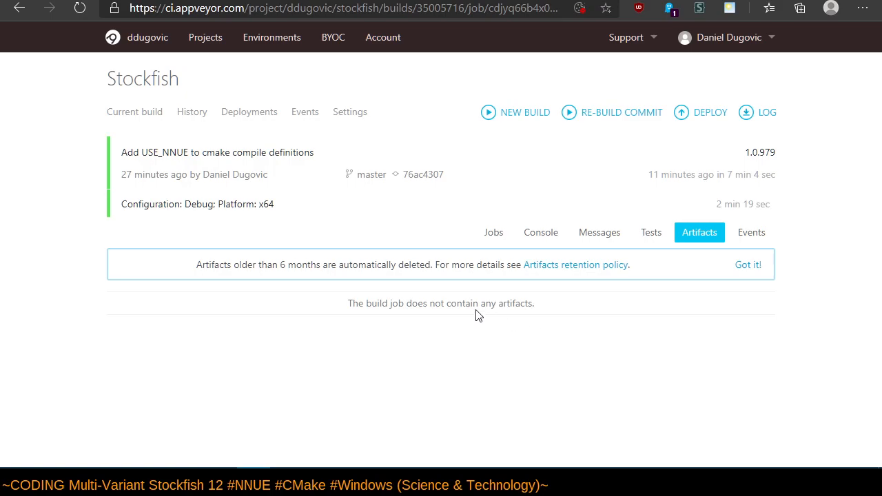
click(540, 233)
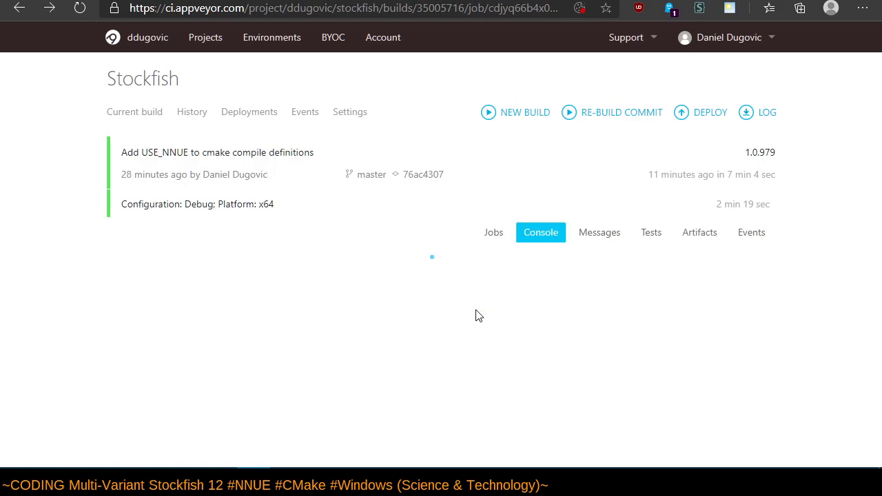
scroll(down, 3)
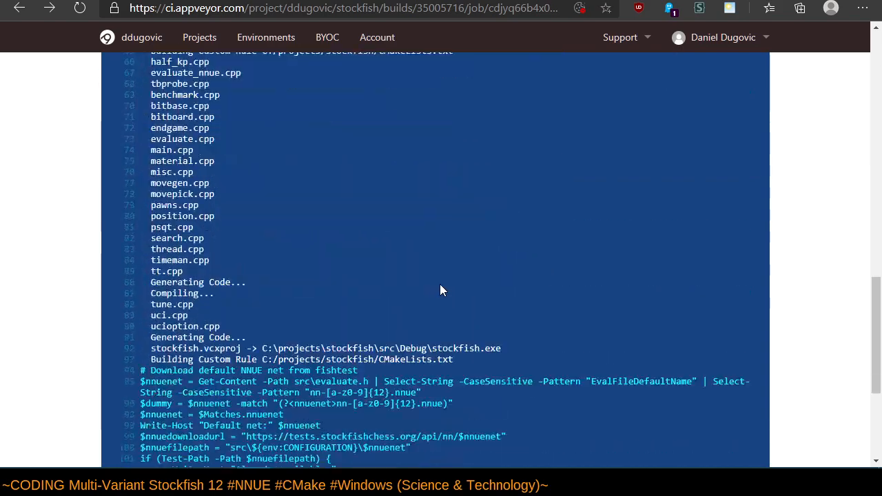
scroll(up, 3)
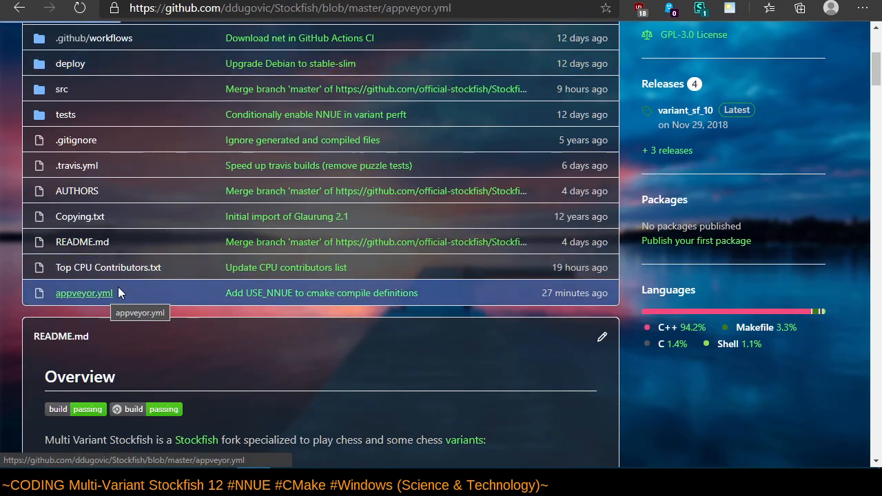
Open appveyor.yml and read through its before_build and build_script steps.
click(83, 293)
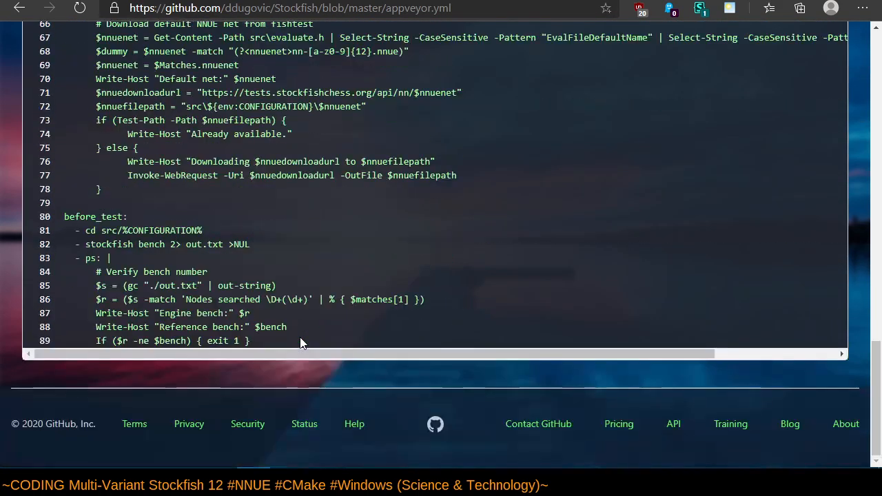
mouse_move(248, 278)
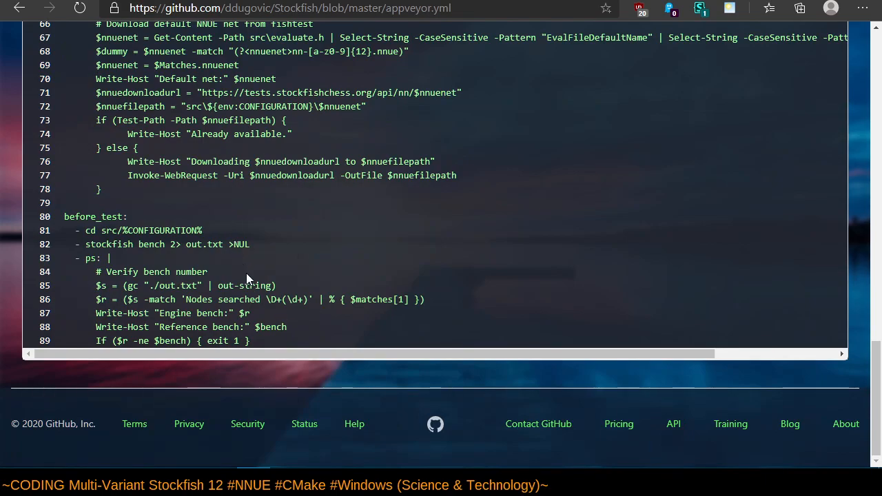
mouse_move(367, 148)
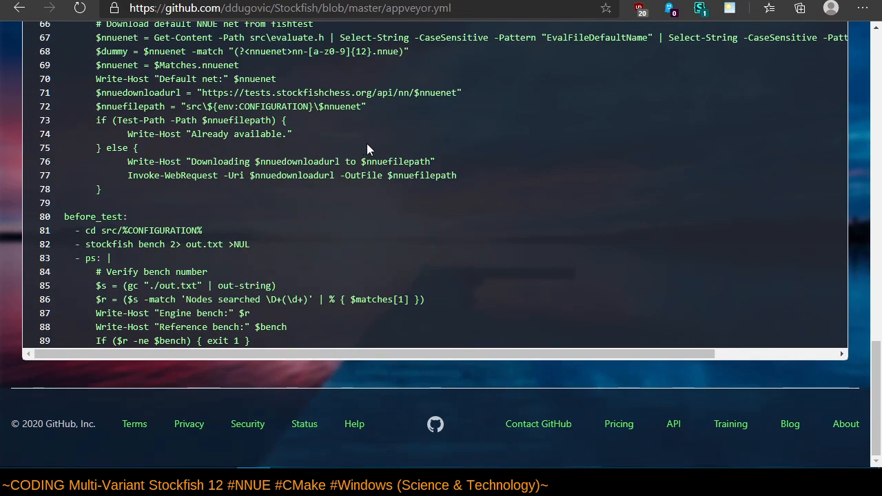
scroll(up, 3)
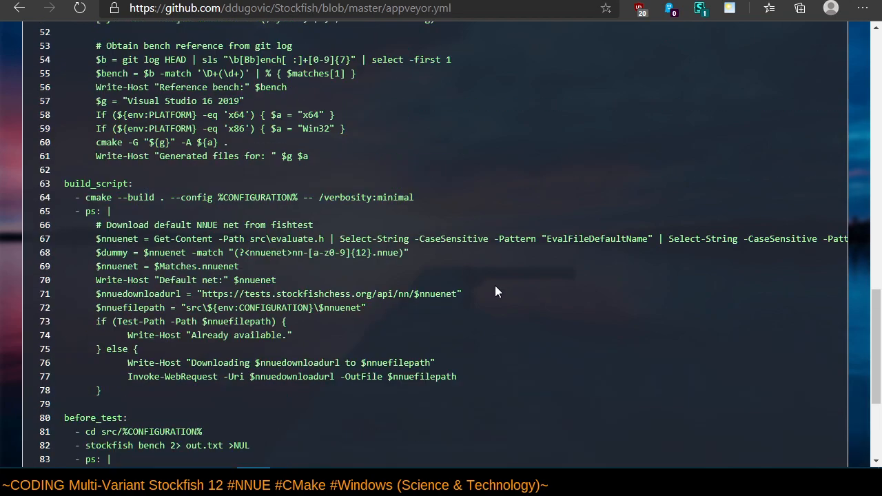
scroll(up, 3)
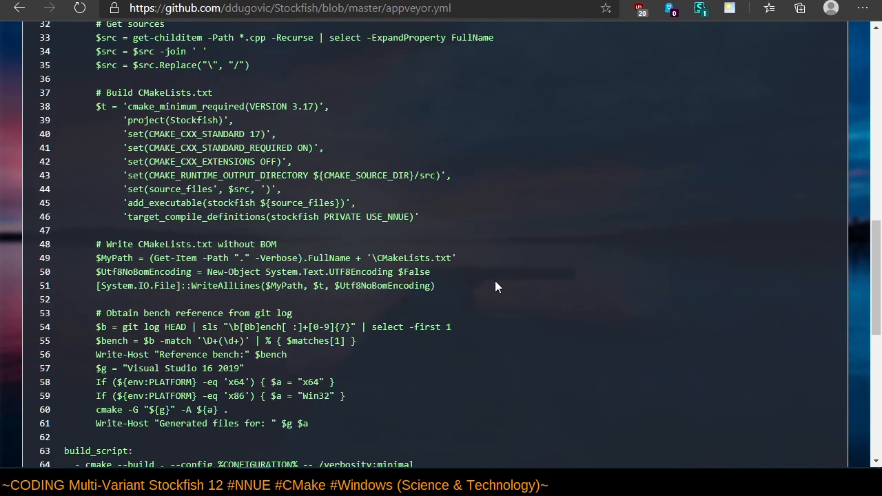
mouse_move(493, 264)
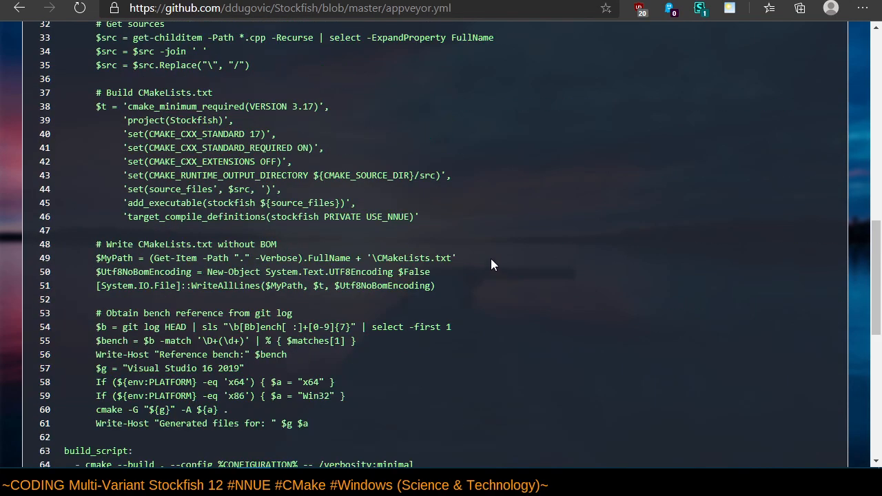
scroll(down, 3)
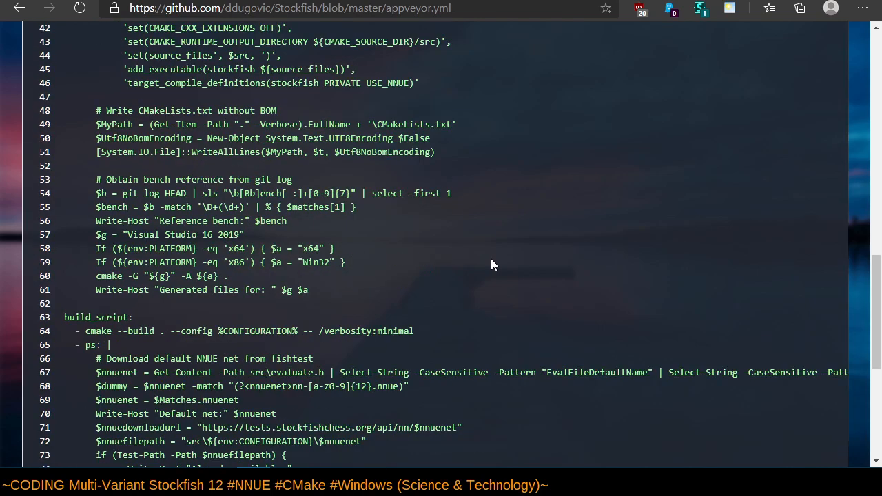
scroll(down, 3)
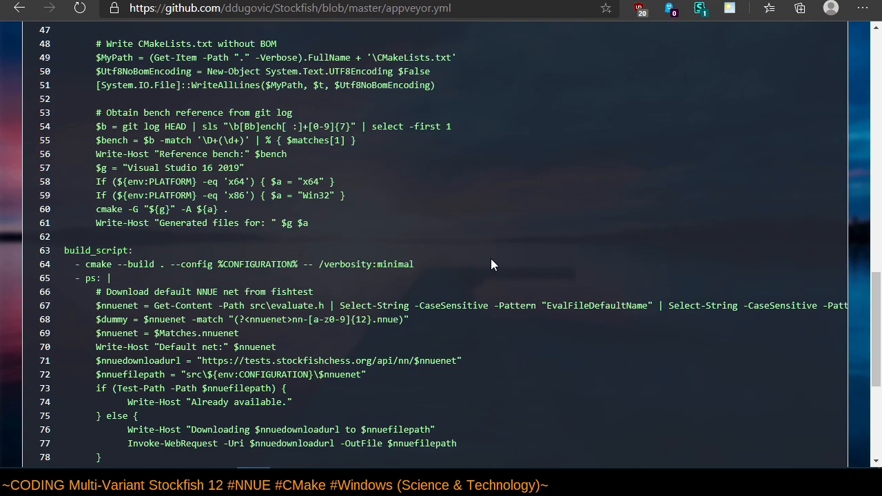
scroll(down, 3)
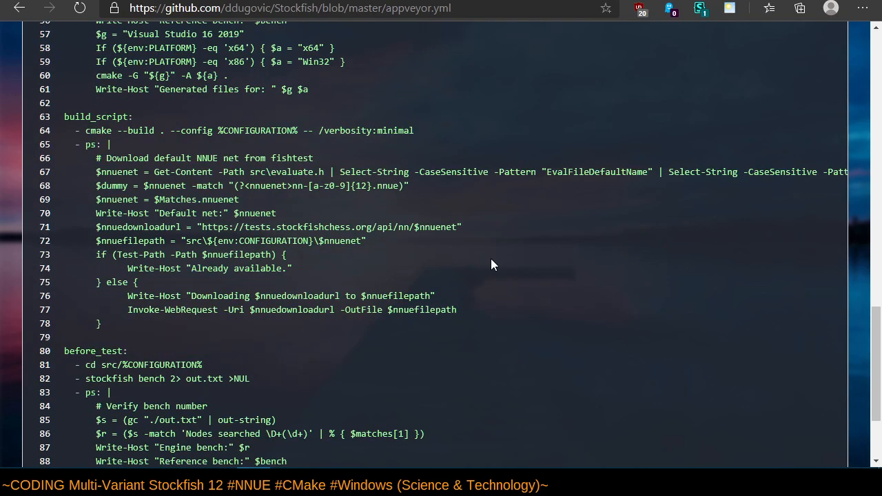
scroll(down, 3)
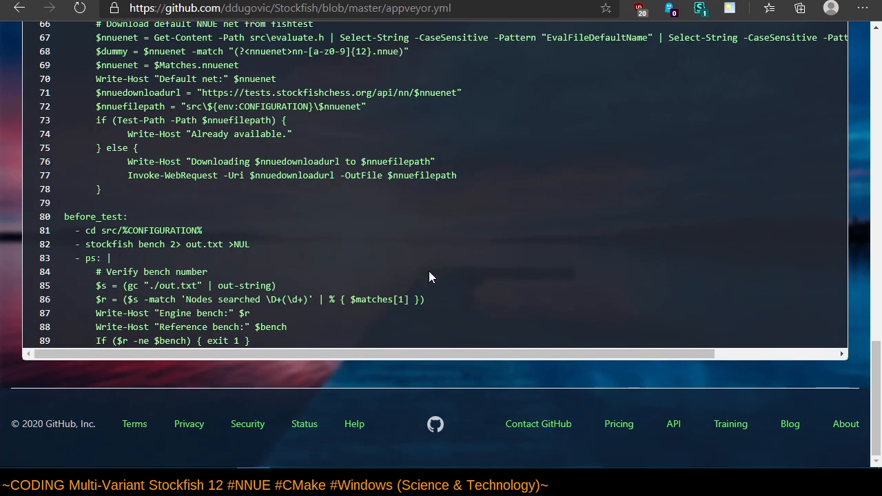
mouse_move(425, 271)
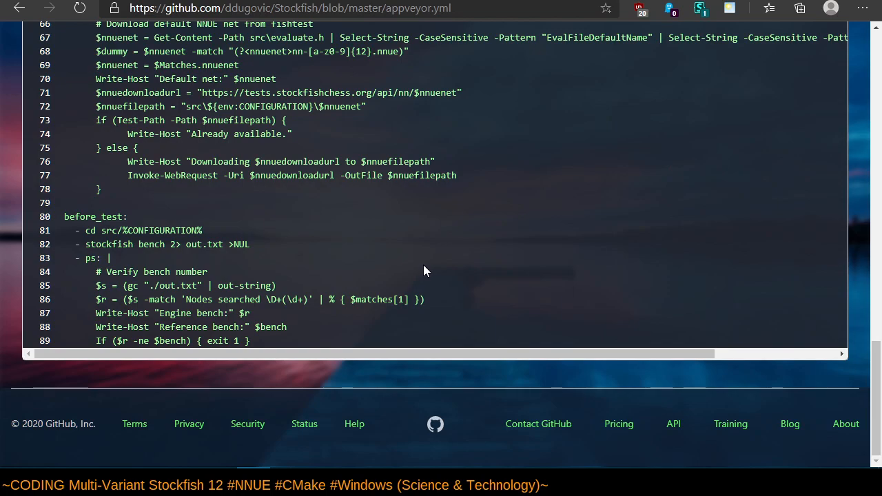
scroll(up, 3)
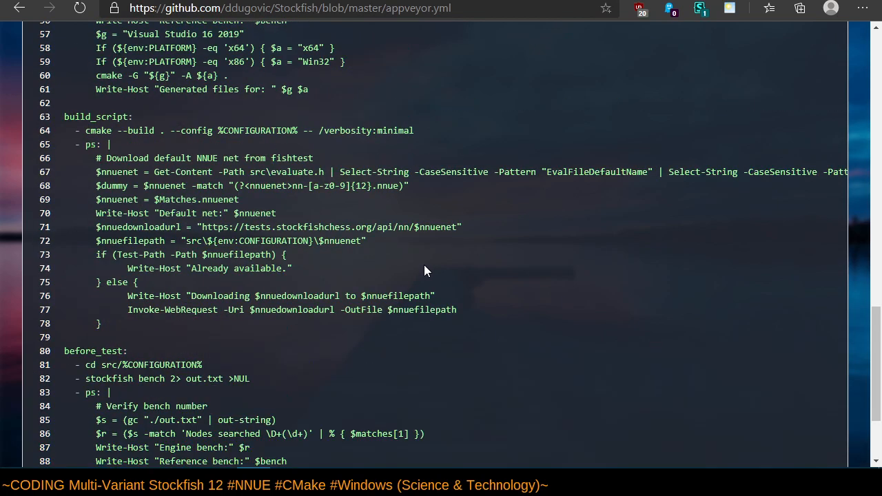
scroll(up, 3)
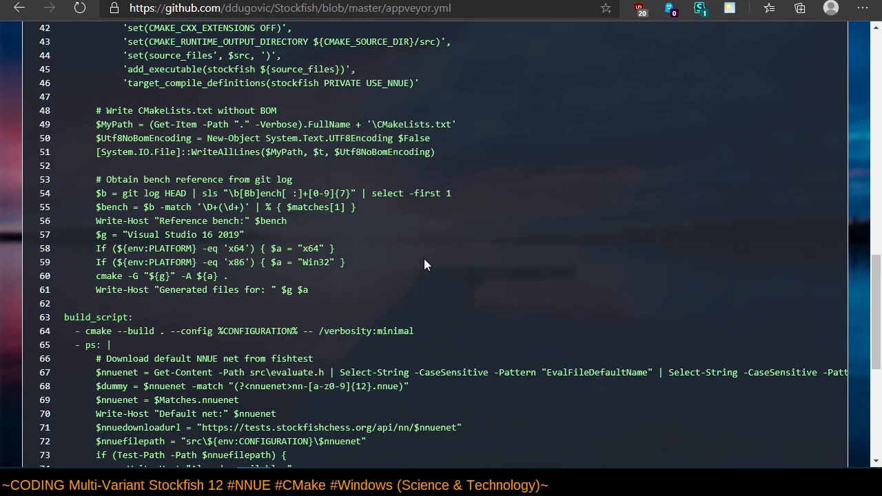
mouse_move(416, 233)
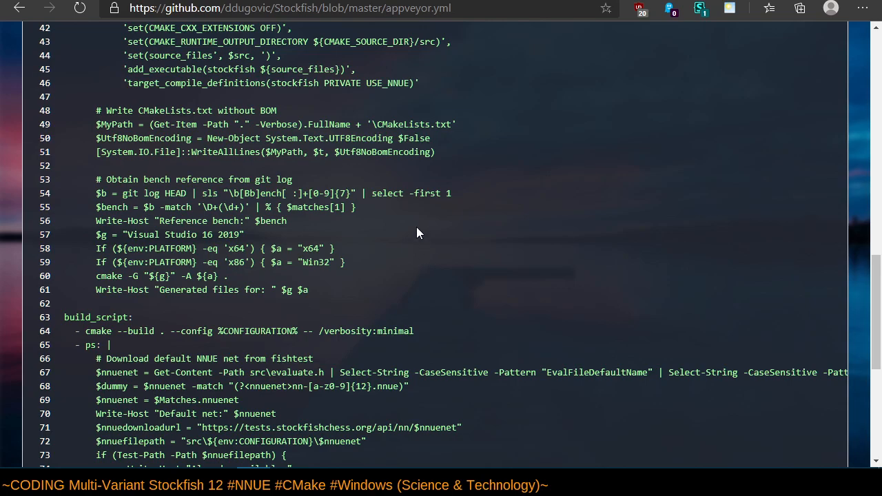
mouse_move(428, 271)
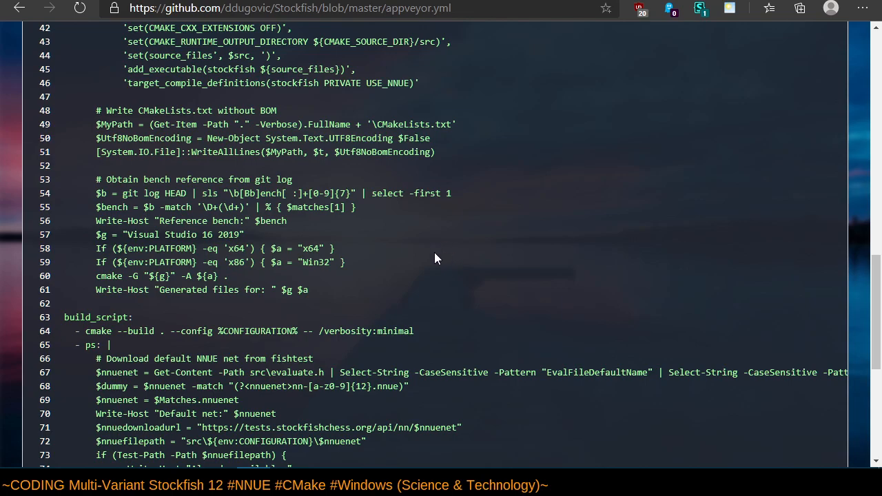
Select the matrix and init lines, then go back to the ddugovic/Stockfish front page.
scroll(up, 3)
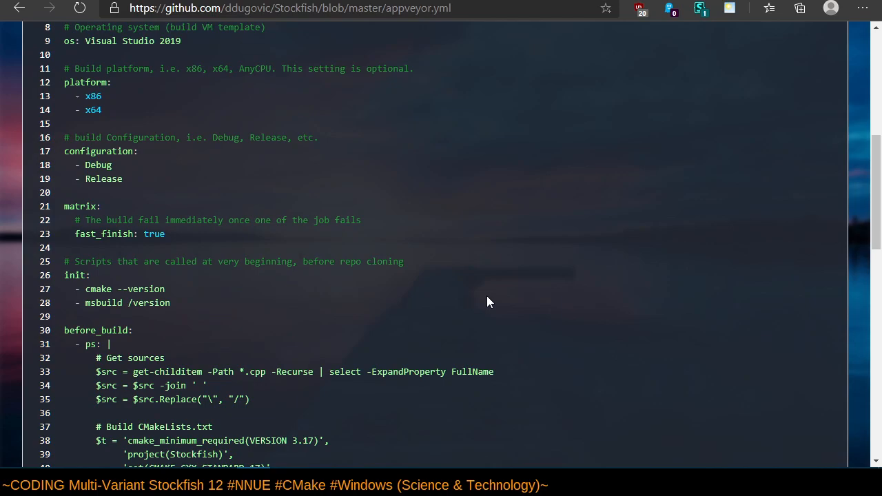
drag(69, 192, 165, 289)
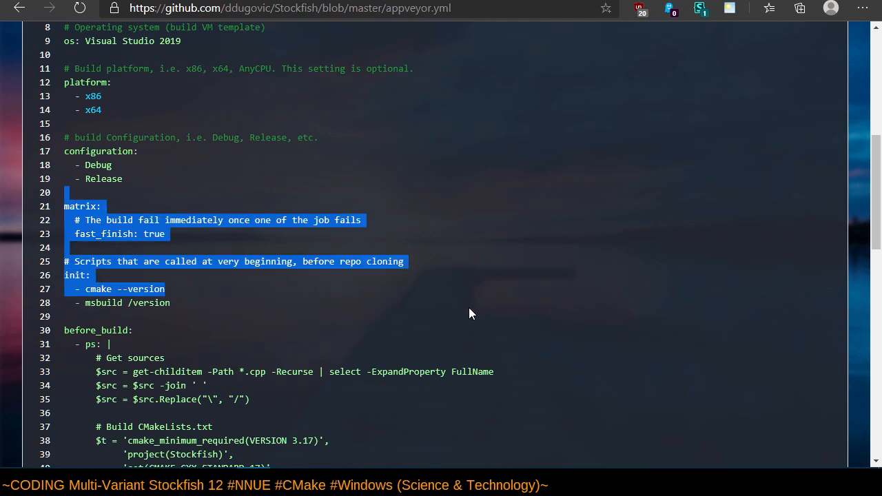
scroll(up, 3)
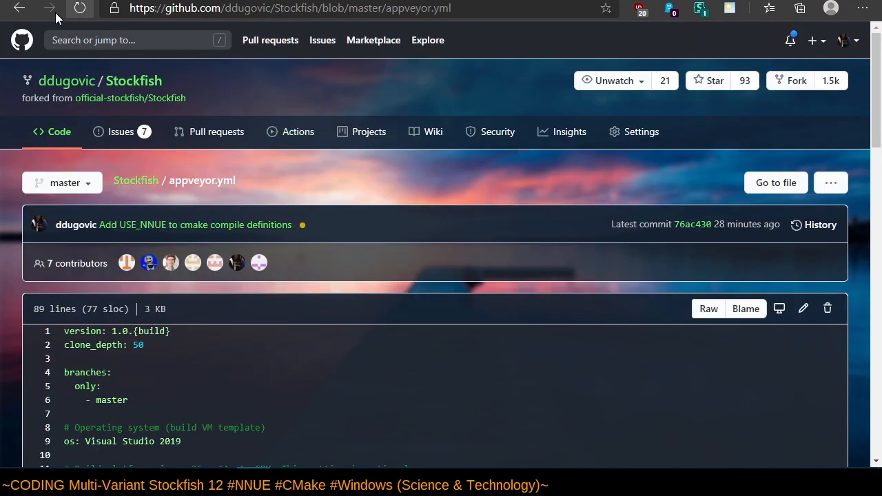
click(20, 8)
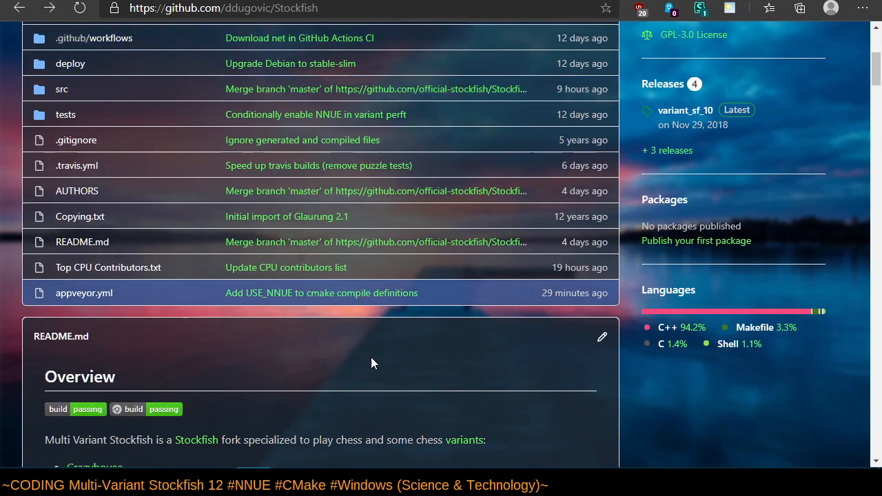
scroll(up, 3)
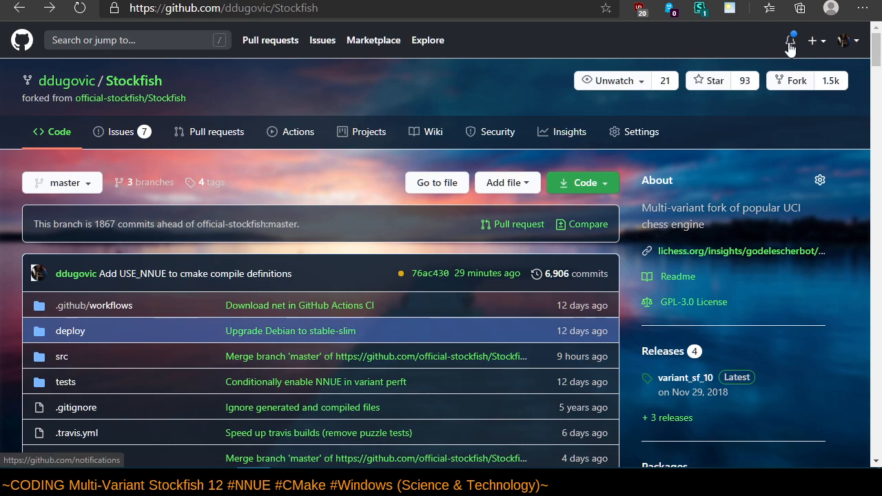
Read PR #3099 'Simplify singularQuietLMR' from notifications, then visit stockfishchess.org.
click(791, 40)
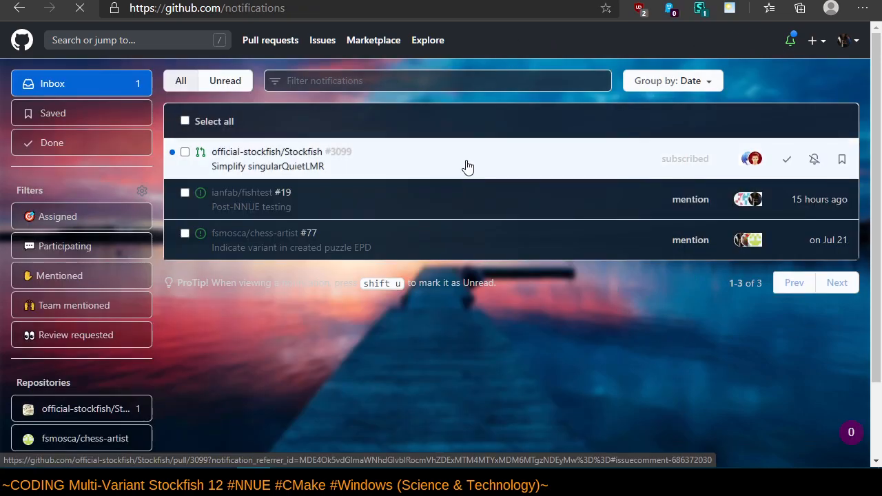
click(267, 159)
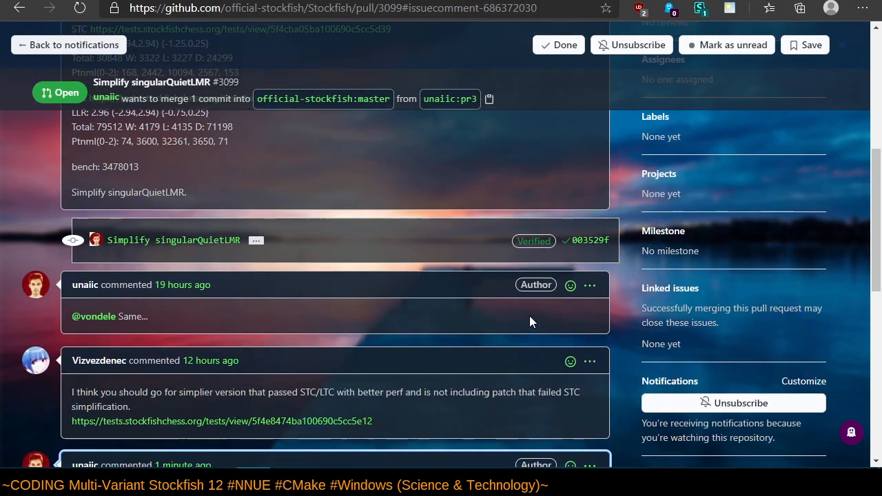
scroll(up, 3)
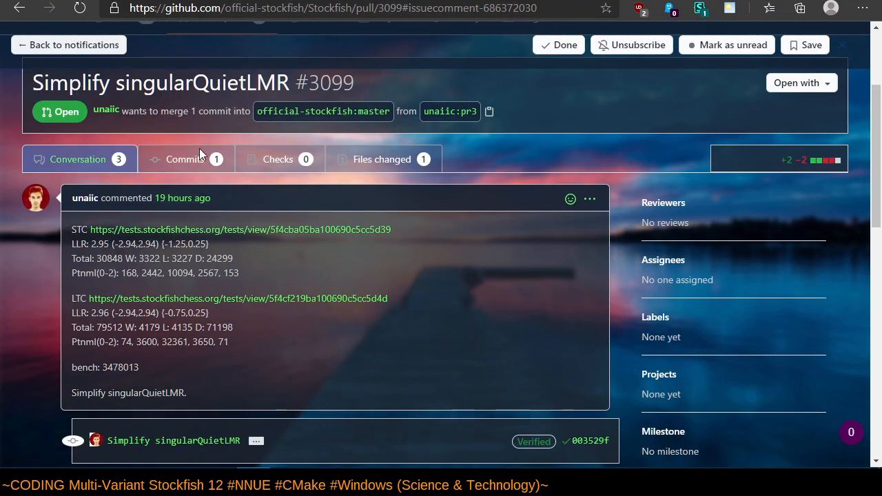
mouse_move(486, 394)
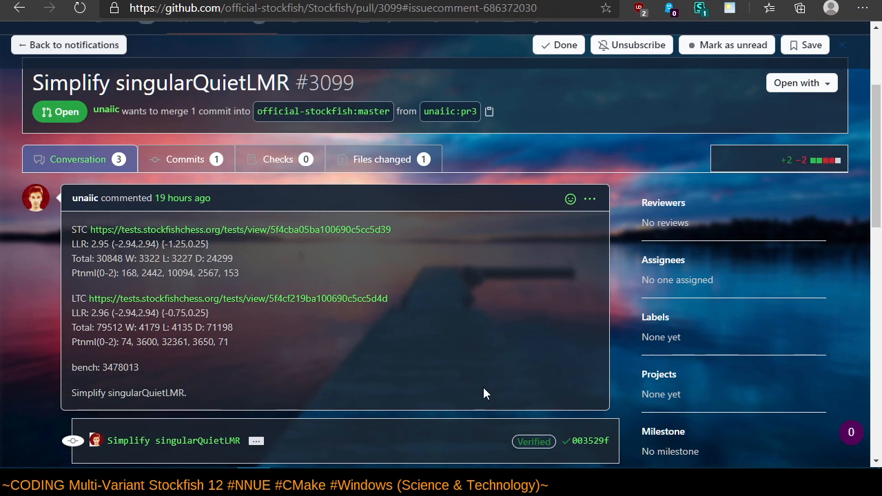
scroll(down, 3)
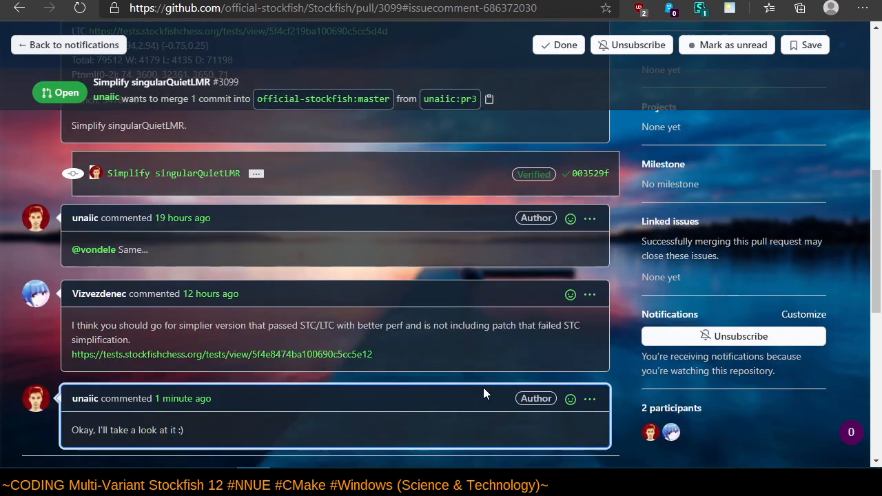
scroll(down, 3)
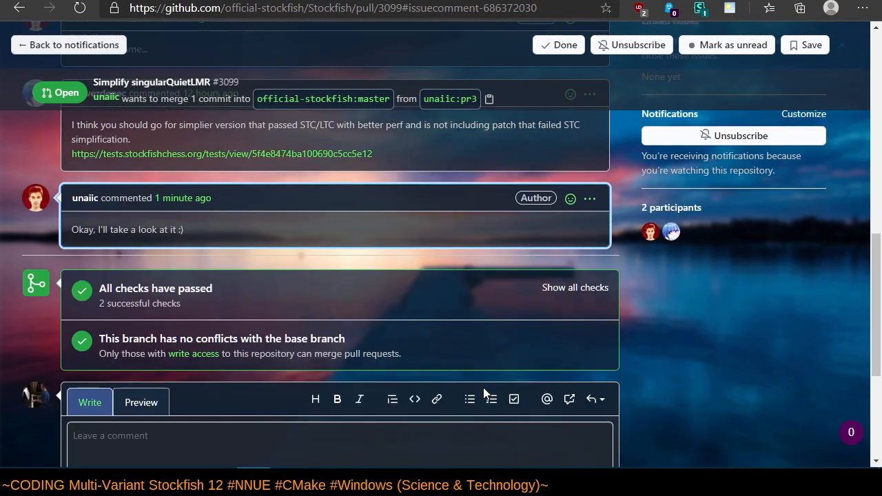
scroll(up, 3)
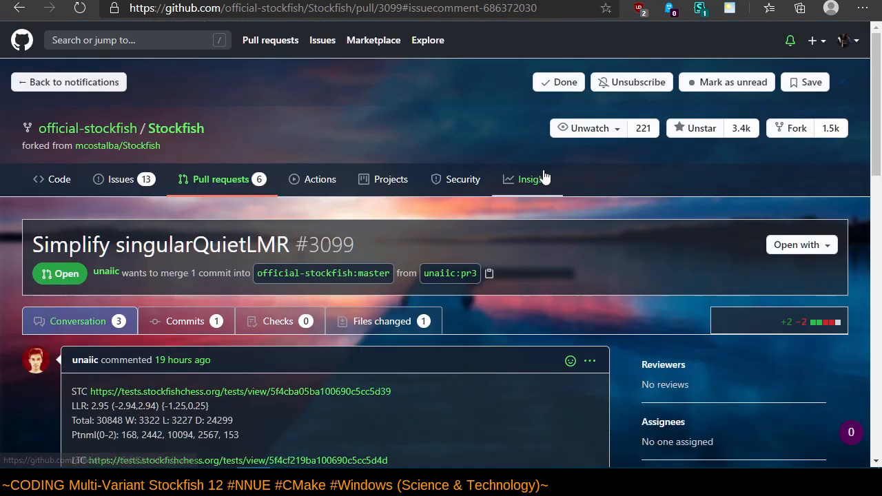
mouse_move(111, 145)
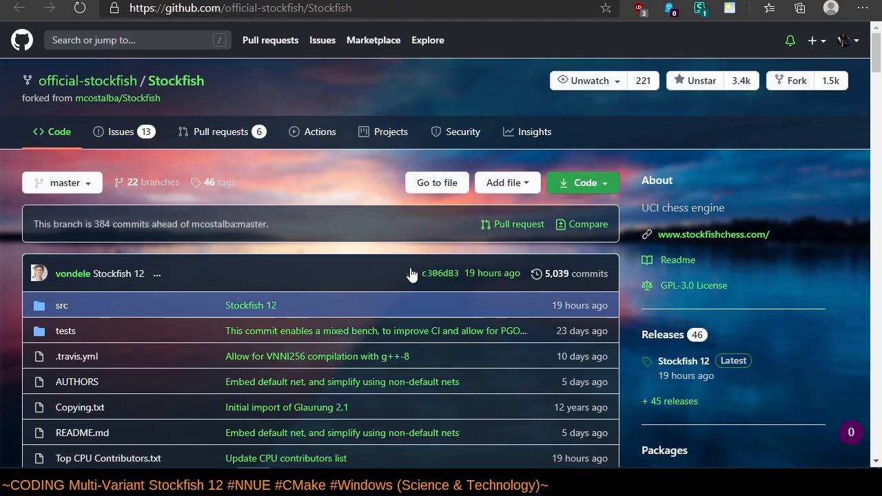
click(714, 234)
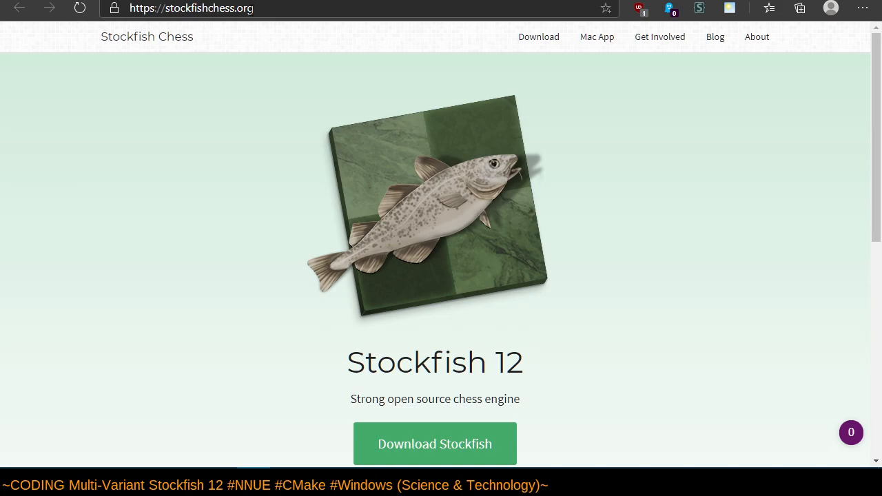
Read the Get Involved page, then open the FishCooking Google Group.
click(660, 37)
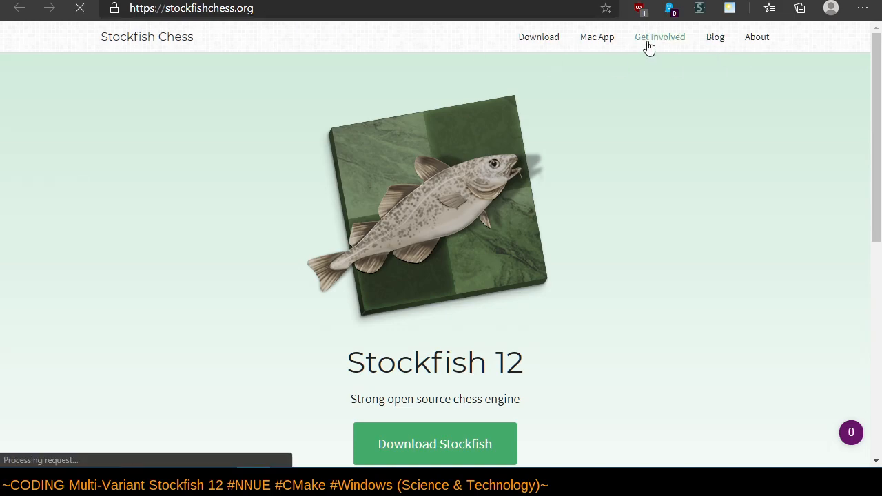
click(660, 36)
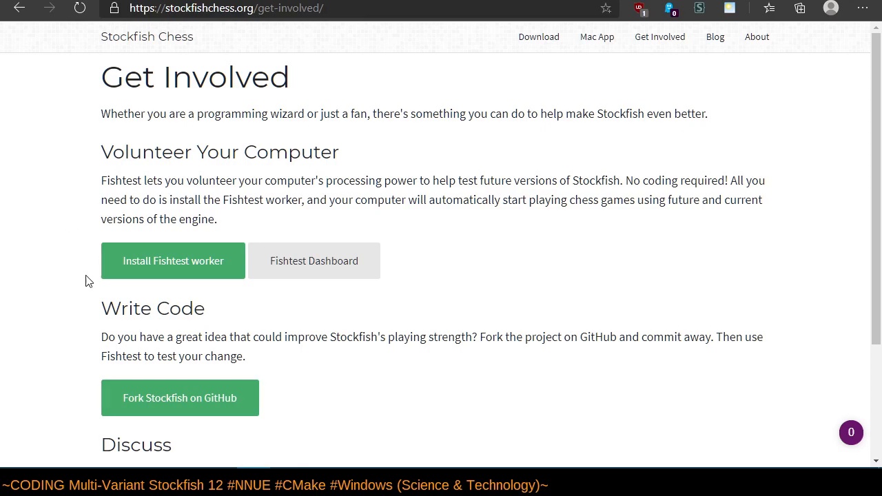
scroll(down, 3)
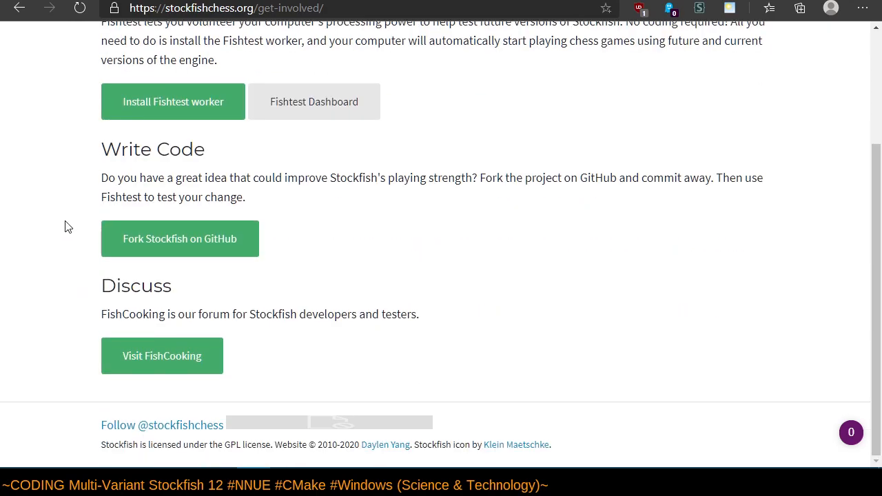
mouse_move(162, 356)
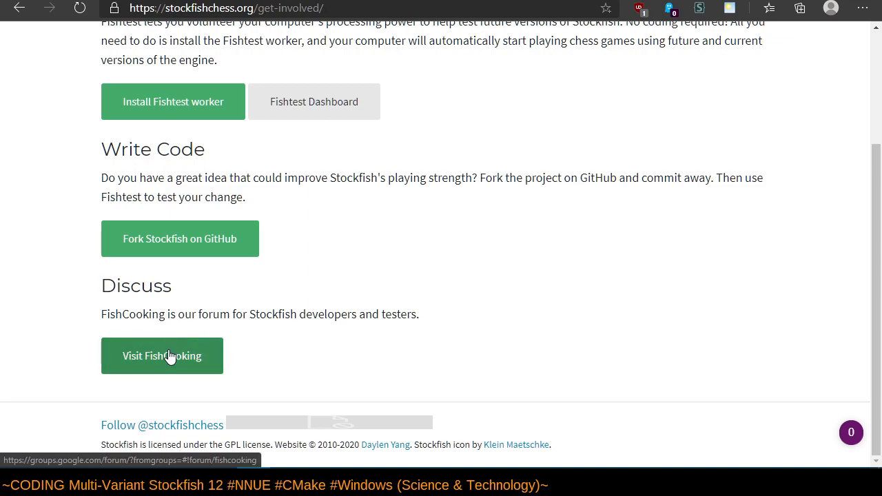
click(161, 356)
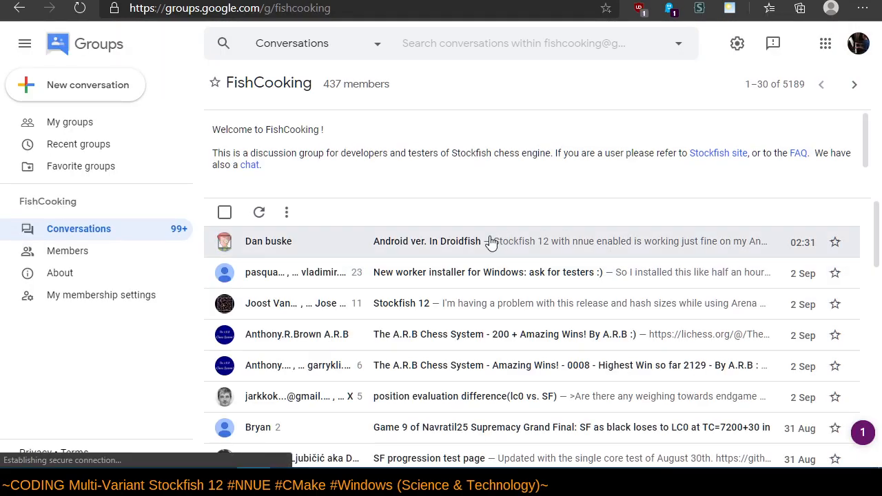
mouse_move(491, 174)
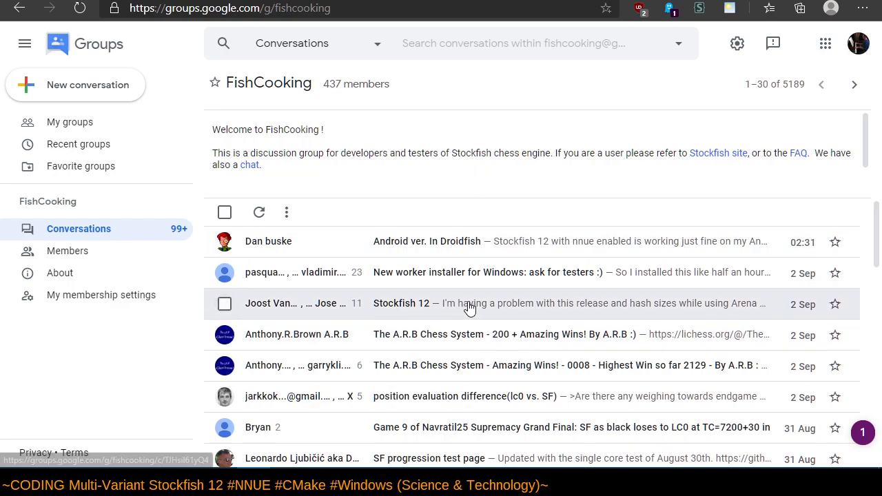
mouse_move(478, 318)
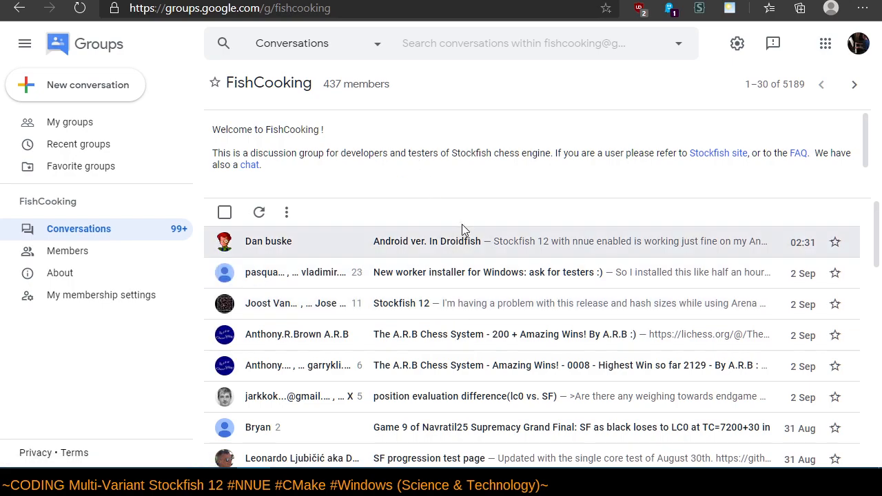
mouse_move(428, 14)
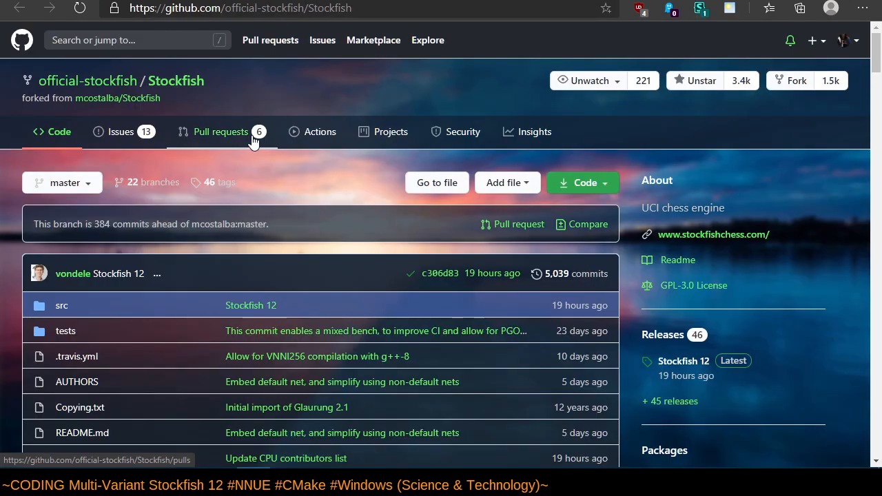
mouse_move(259, 132)
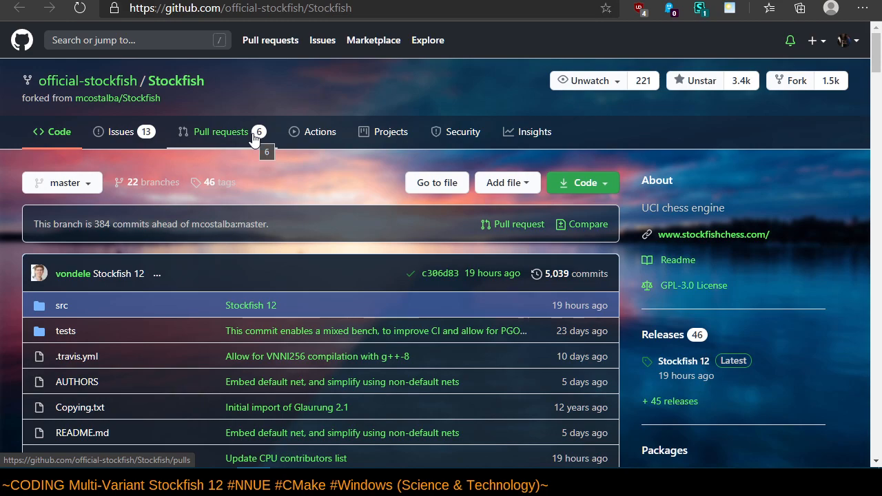
mouse_move(285, 180)
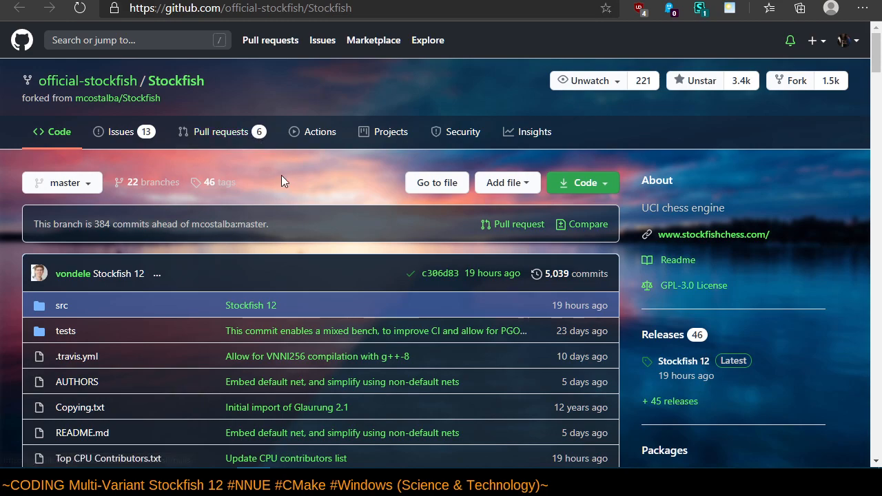
mouse_move(581, 60)
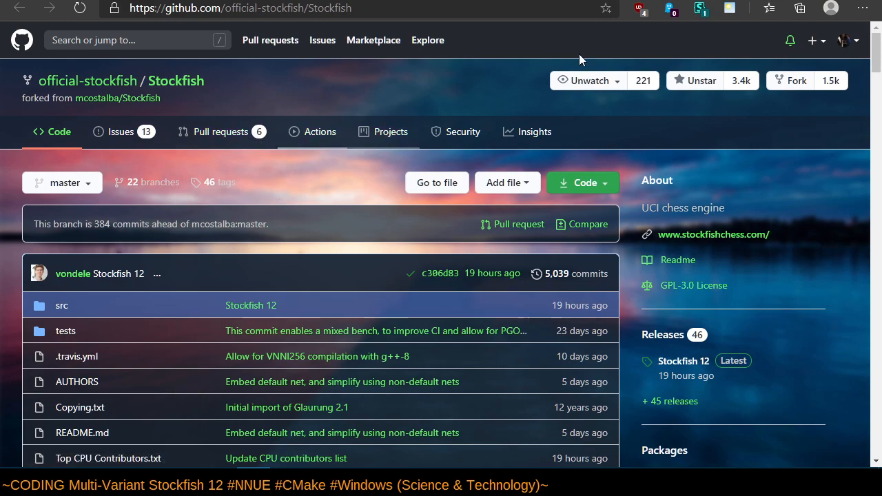
mouse_move(351, 163)
text(wi)
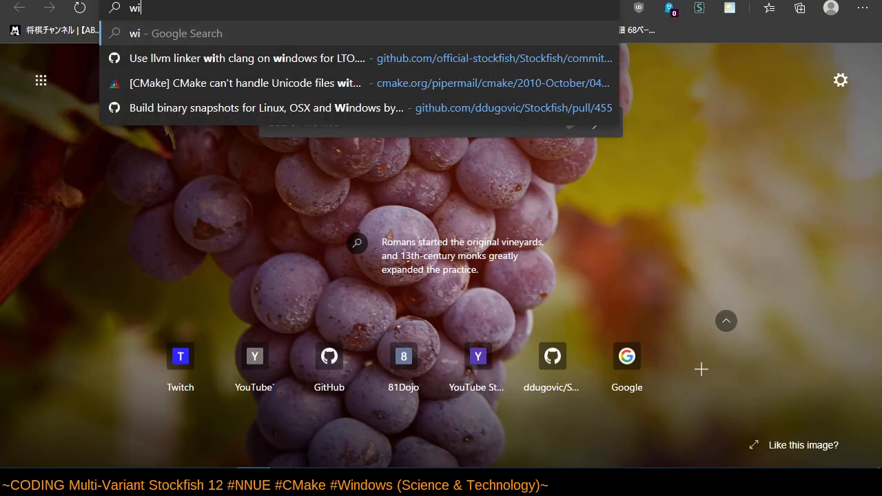
Search 'wiki haiku', read the Haiku (operating system) article, then return to the Stockfish repository.
text(ki haiku)
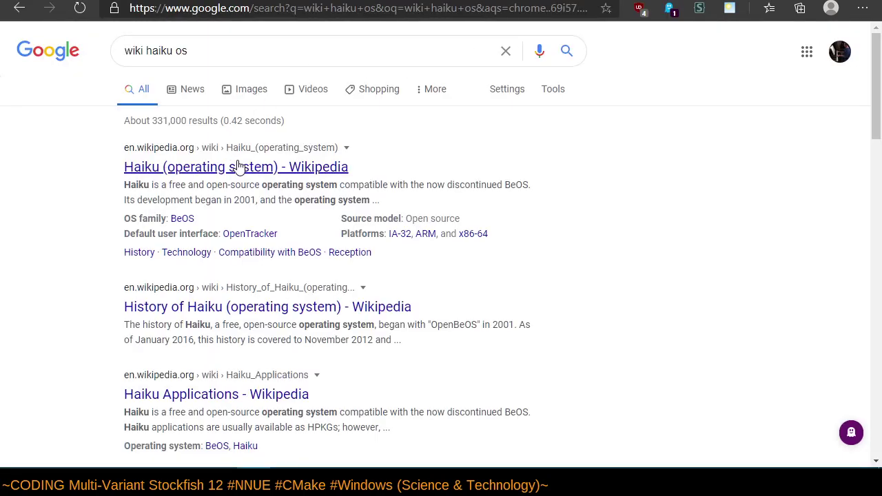
click(236, 167)
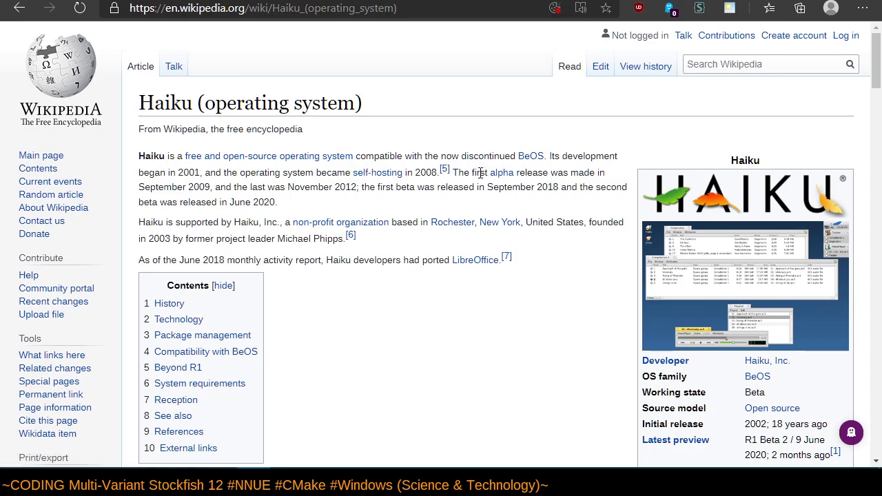
mouse_move(271, 147)
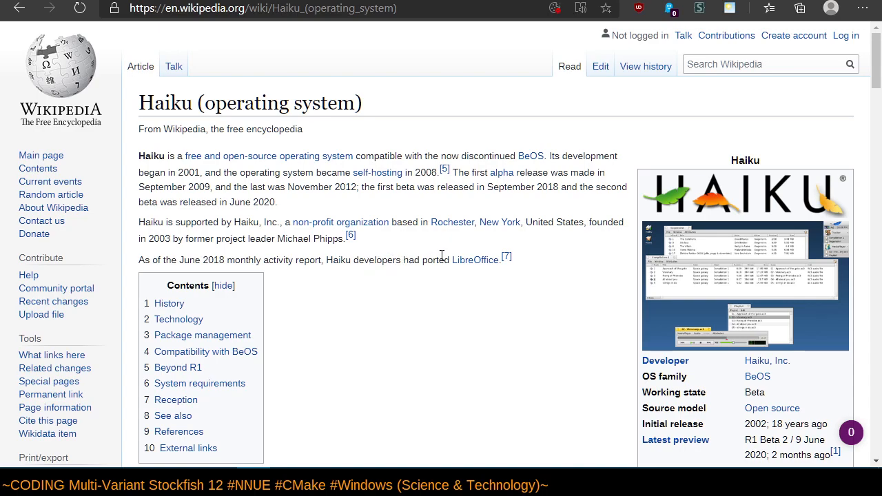
mouse_move(464, 165)
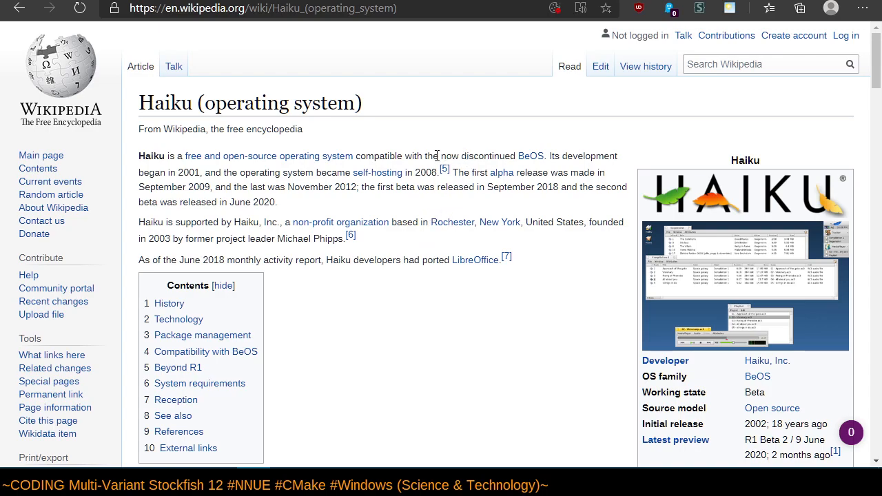
mouse_move(418, 161)
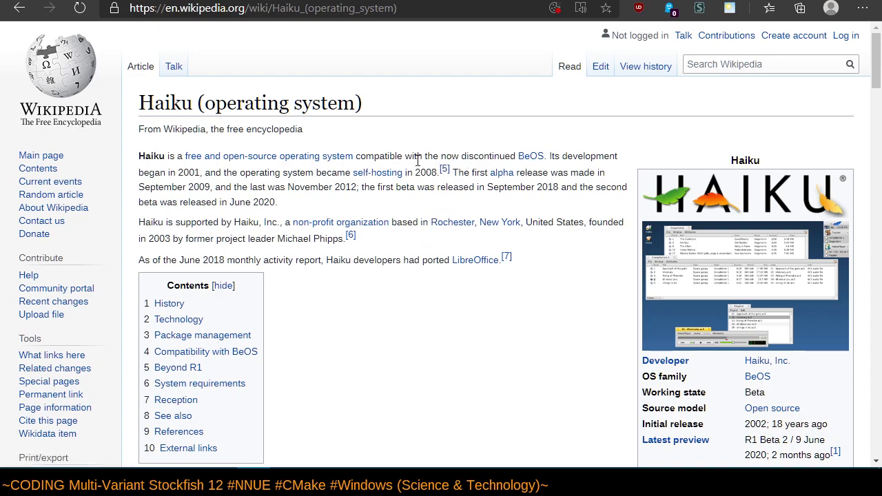
mouse_move(457, 135)
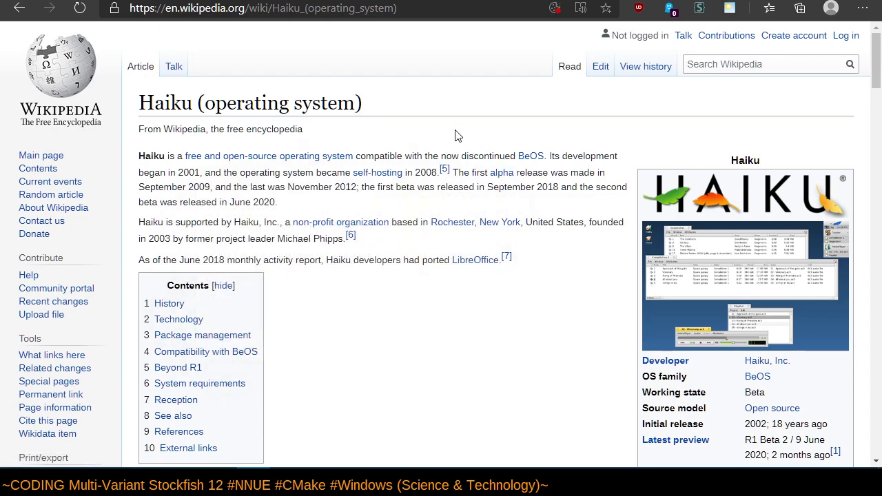
mouse_move(434, 134)
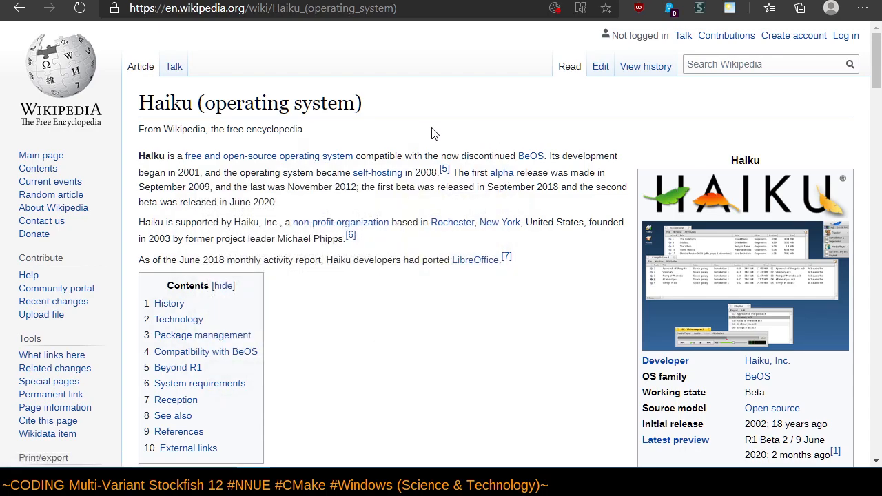
mouse_move(426, 232)
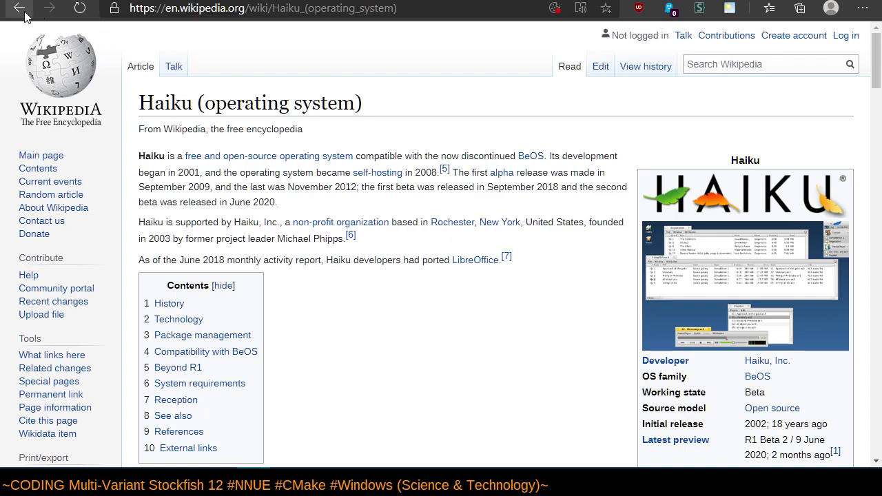
click(19, 8)
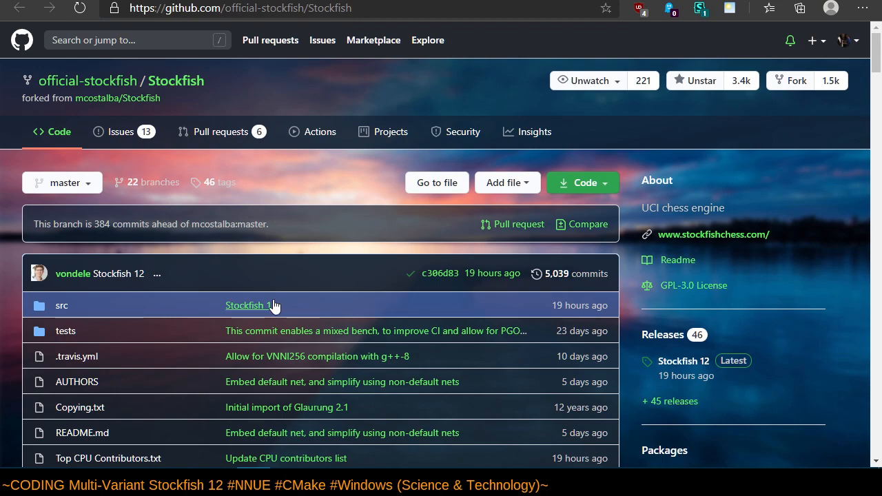
mouse_move(6, 284)
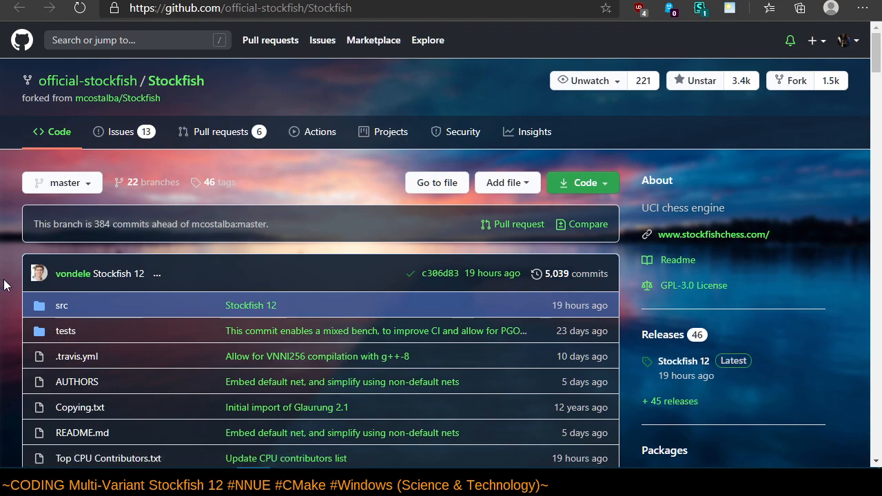
scroll(down, 3)
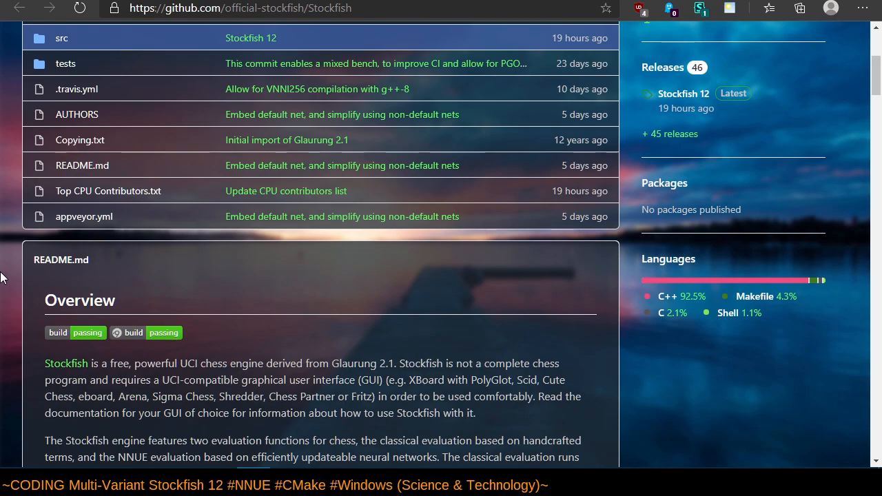
scroll(down, 3)
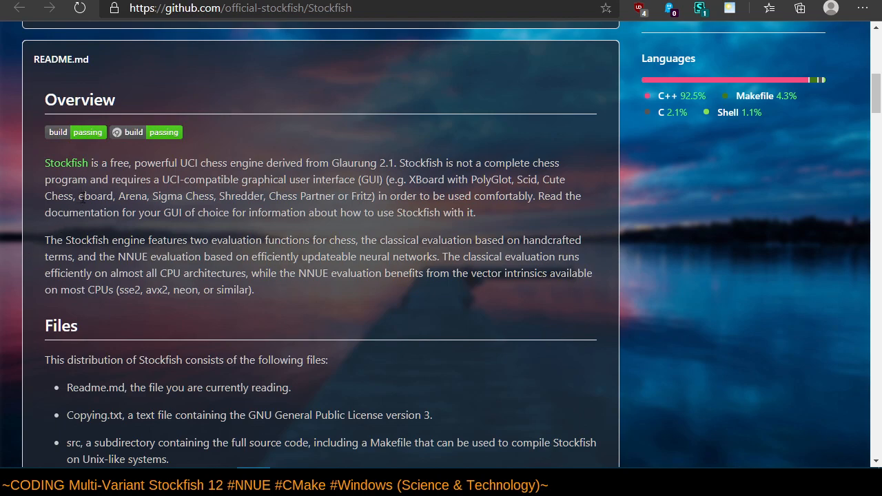
drag(177, 163, 330, 163)
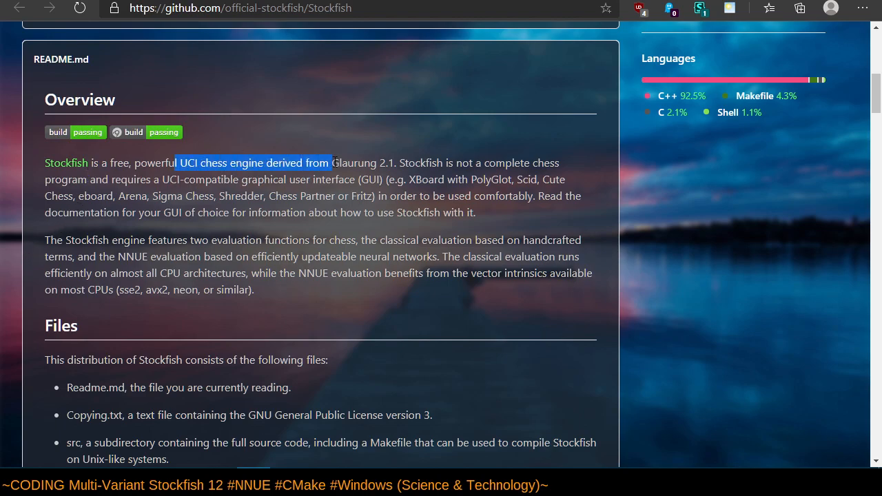
click(334, 174)
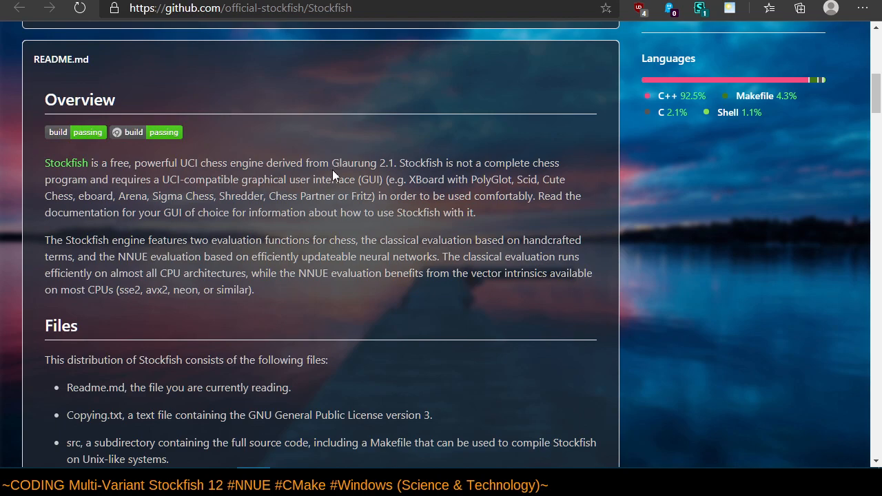
mouse_move(316, 206)
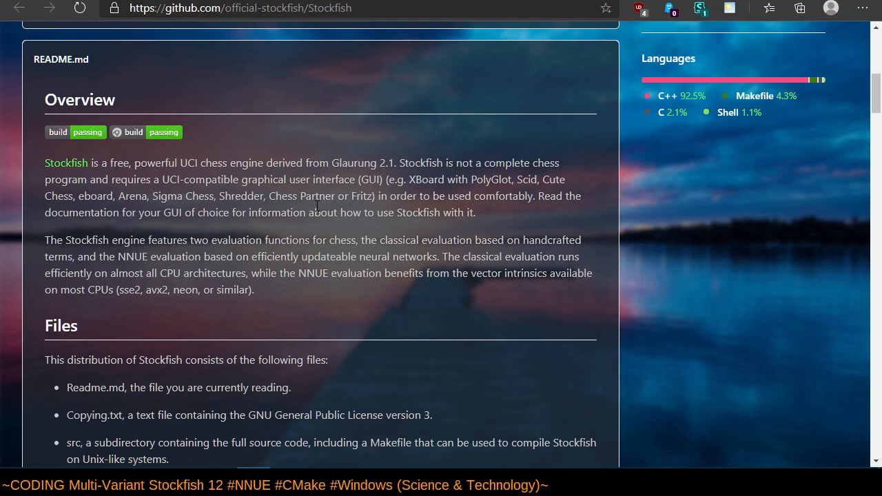
scroll(down, 3)
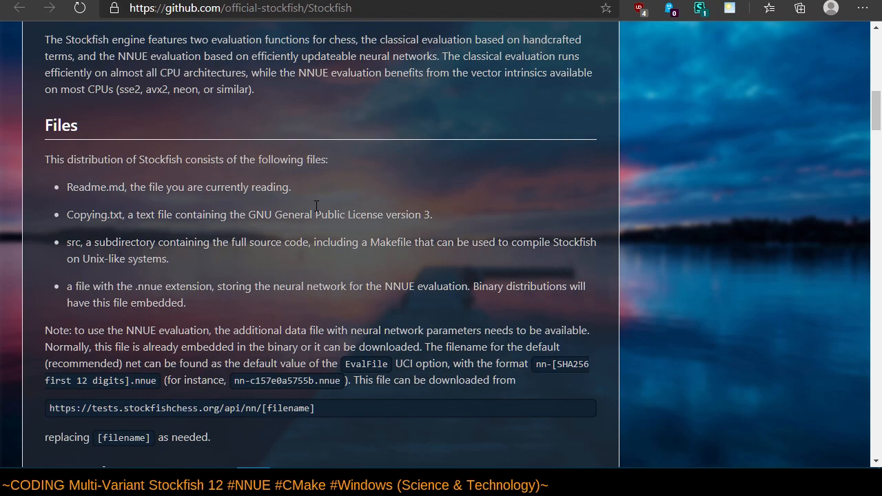
scroll(down, 3)
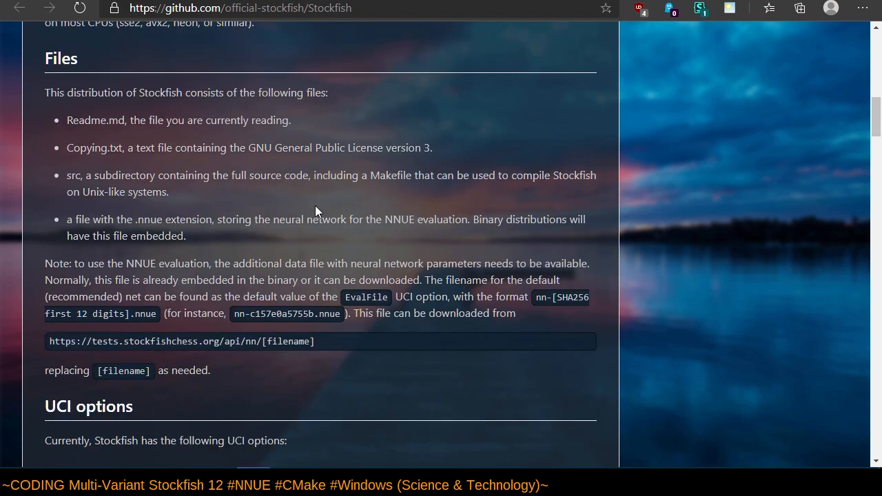
mouse_move(319, 212)
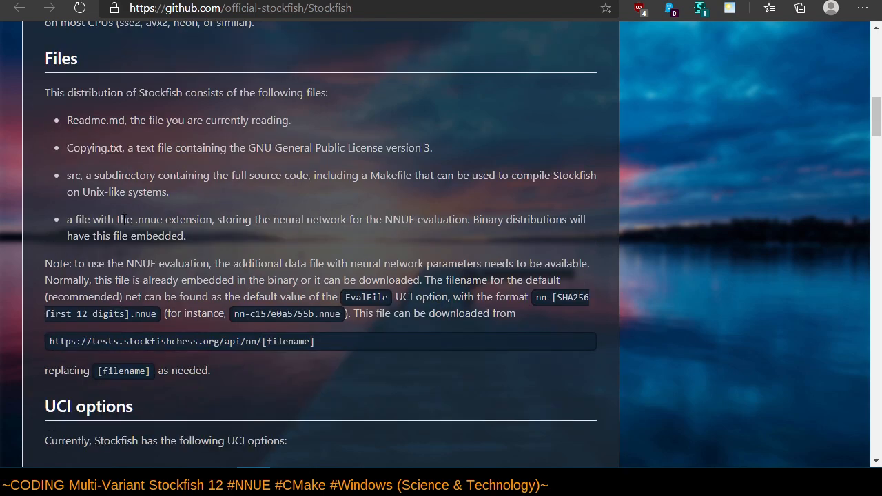
drag(66, 219, 186, 236)
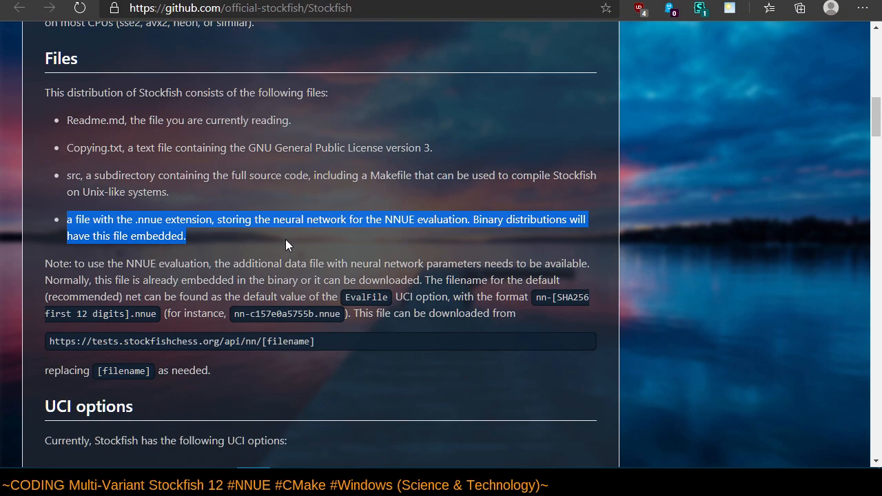
scroll(down, 3)
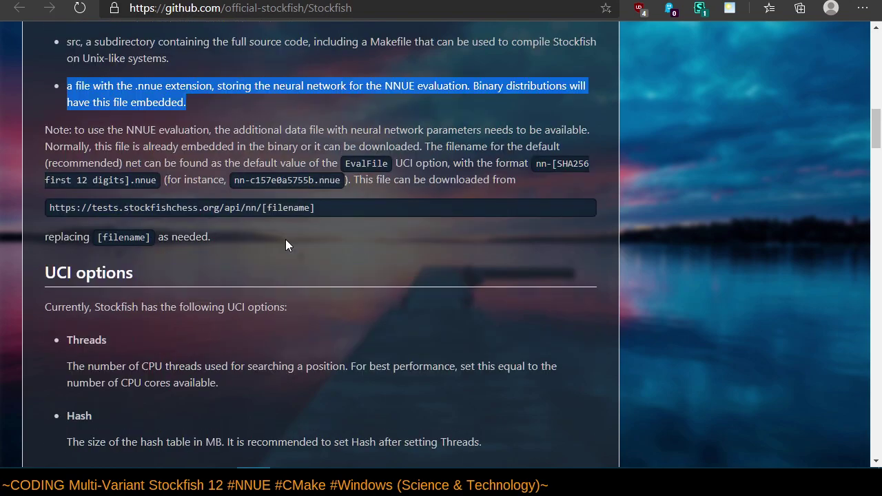
scroll(down, 3)
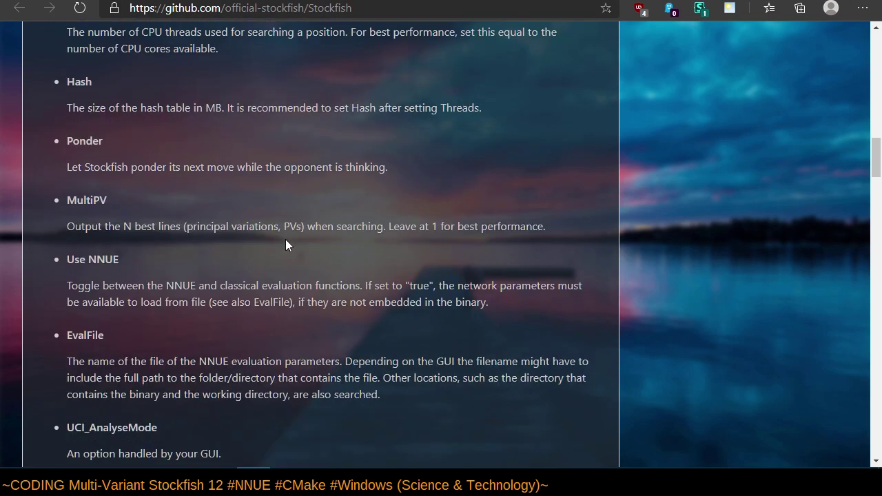
mouse_move(162, 269)
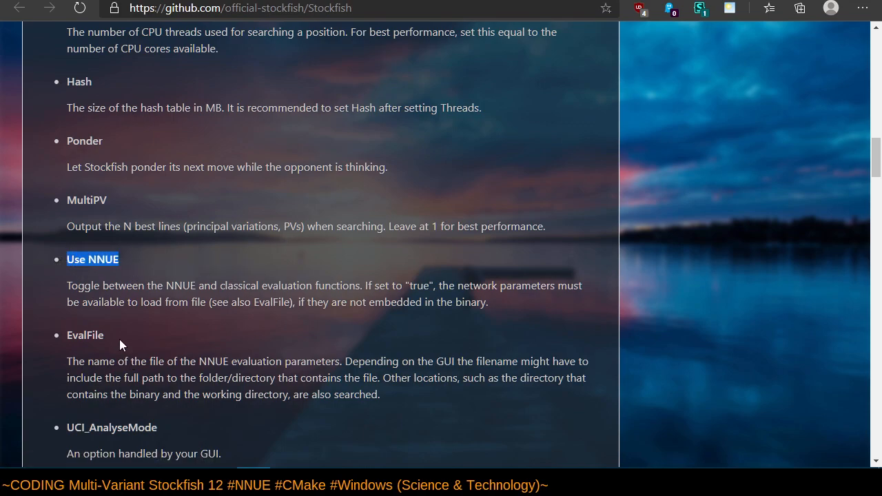
scroll(down, 3)
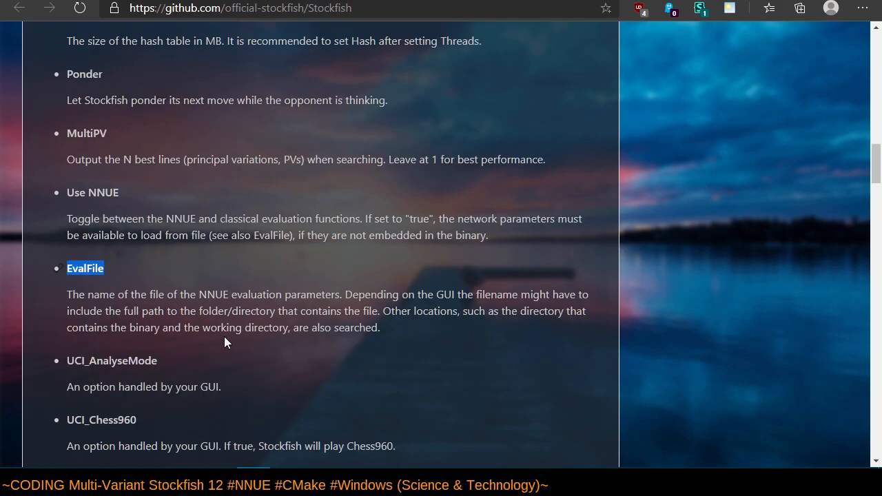
scroll(down, 3)
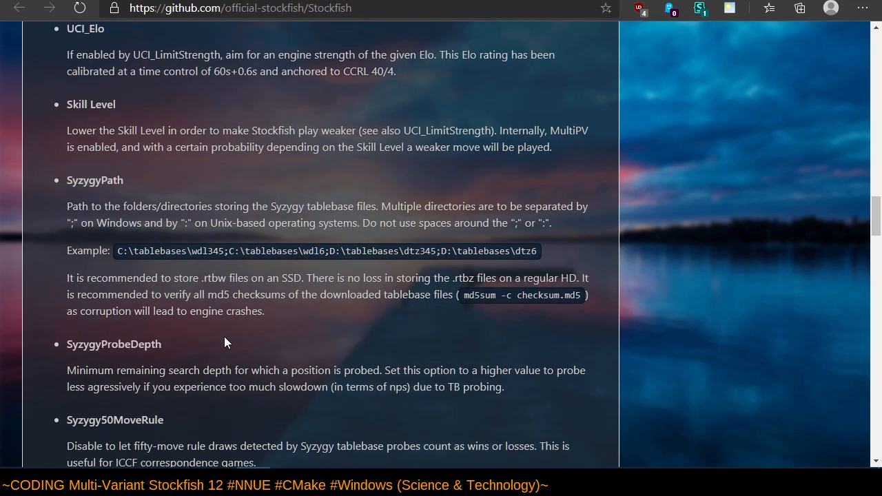
scroll(down, 3)
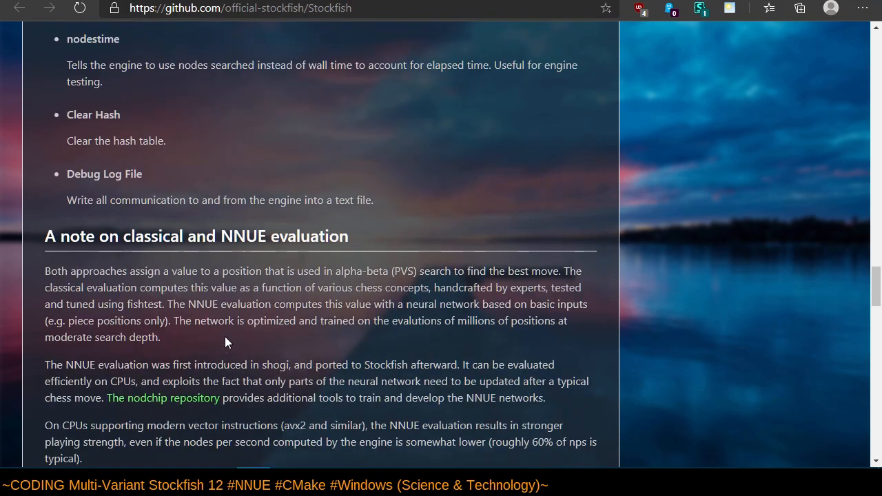
scroll(down, 3)
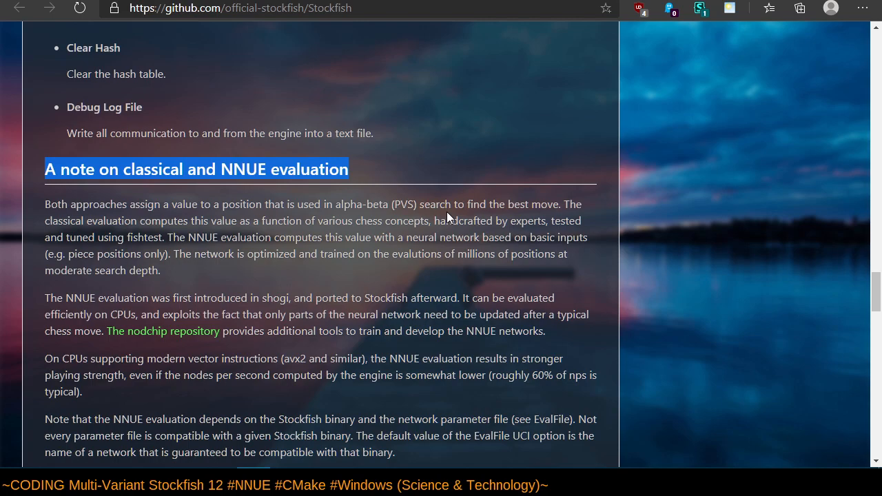
mouse_move(449, 213)
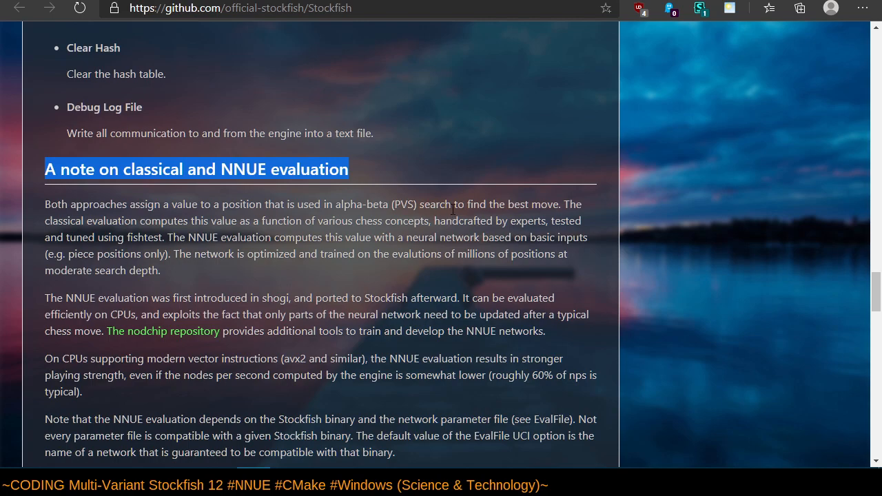
scroll(down, 3)
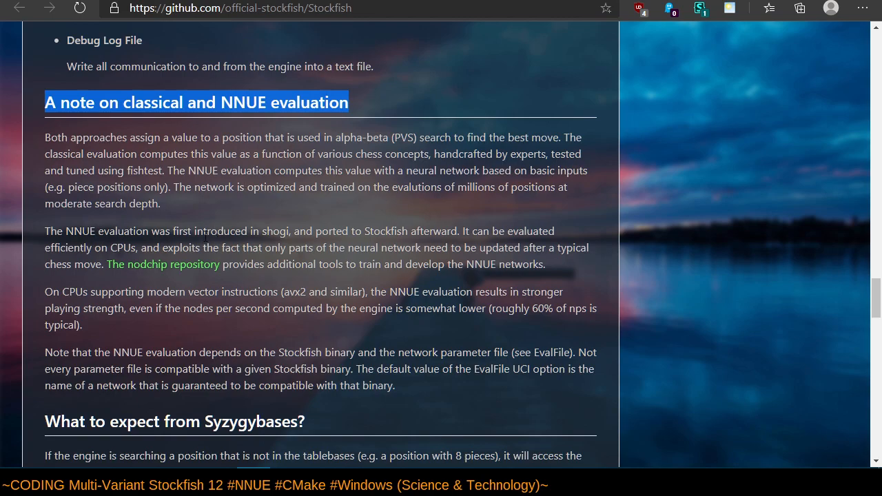
mouse_move(314, 227)
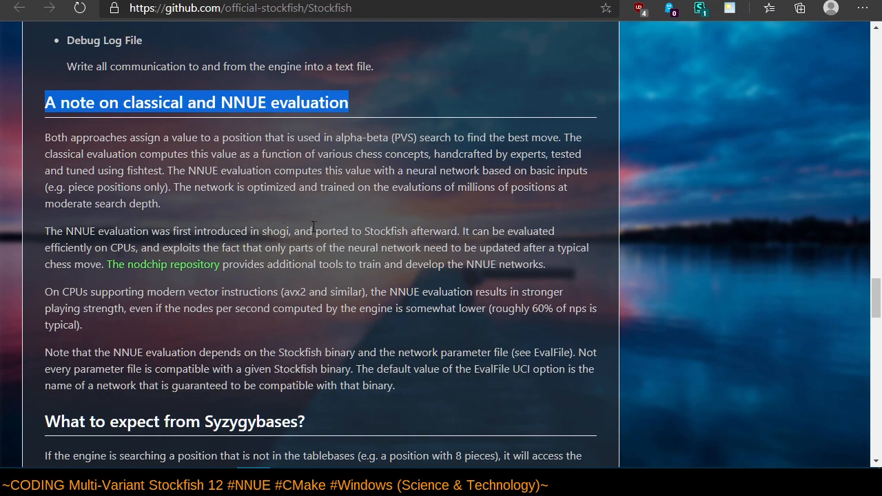
mouse_move(160, 264)
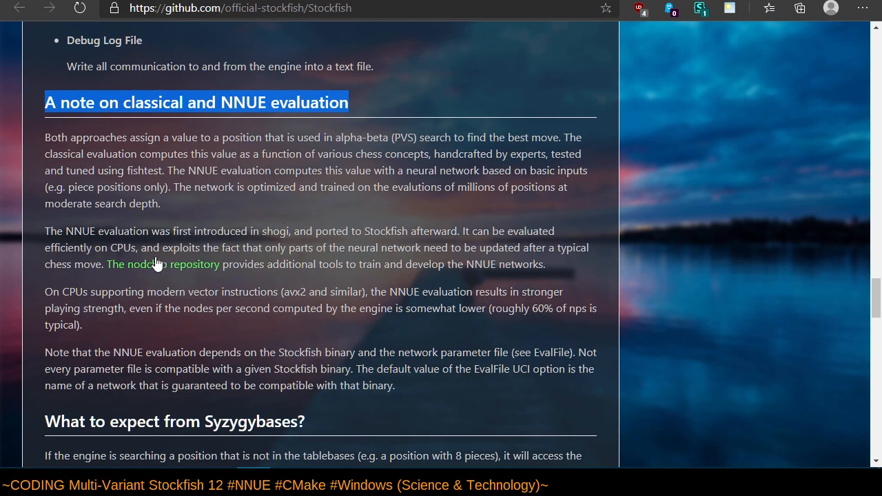
mouse_move(60, 267)
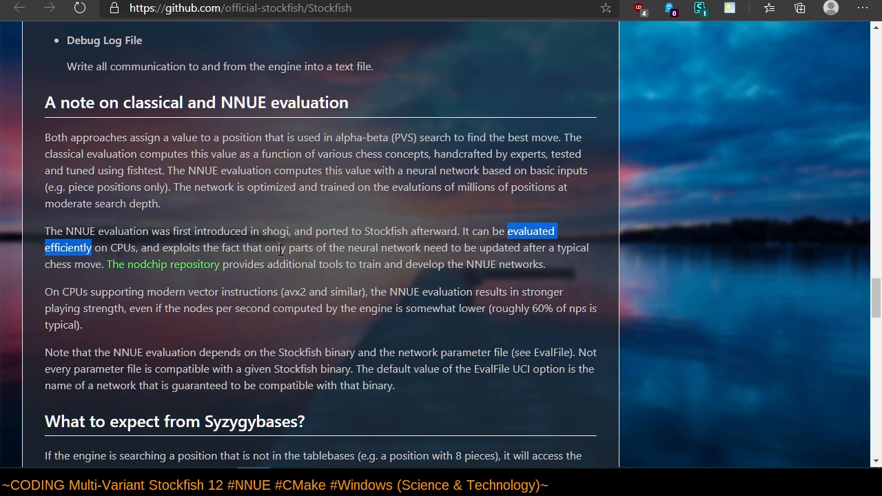
mouse_move(295, 220)
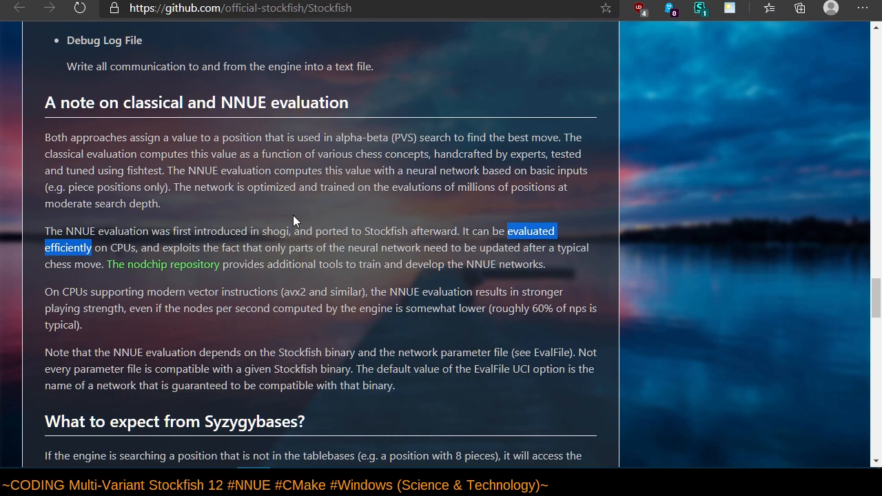
mouse_move(224, 281)
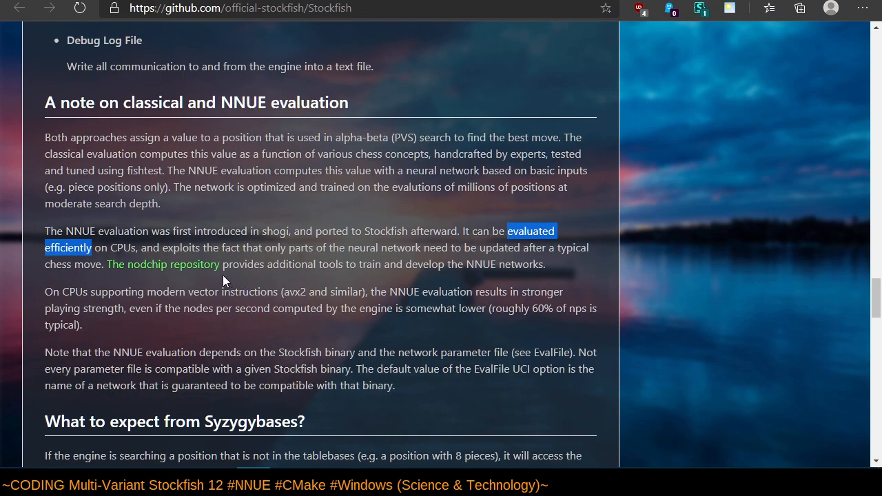
mouse_move(392, 266)
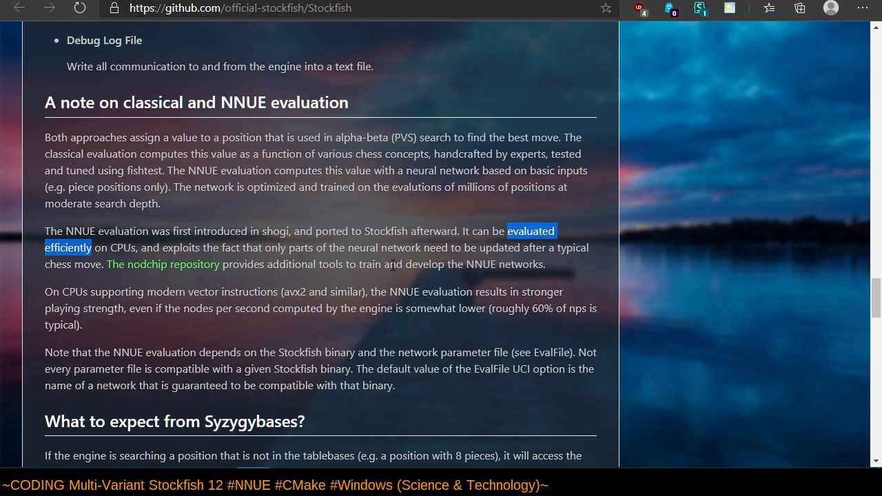
mouse_move(312, 284)
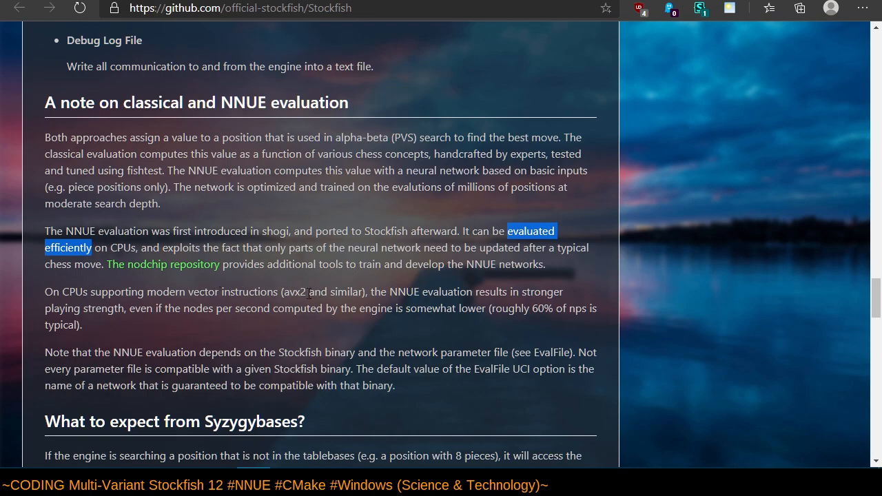
mouse_move(214, 306)
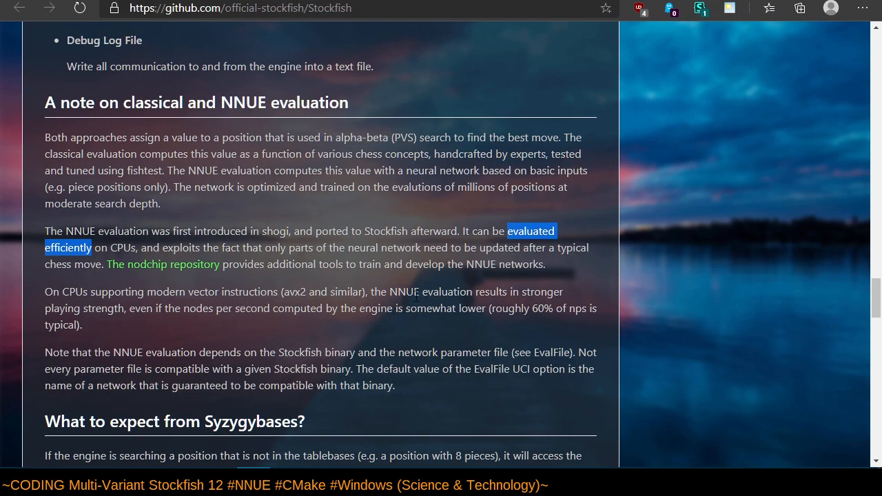
mouse_move(565, 302)
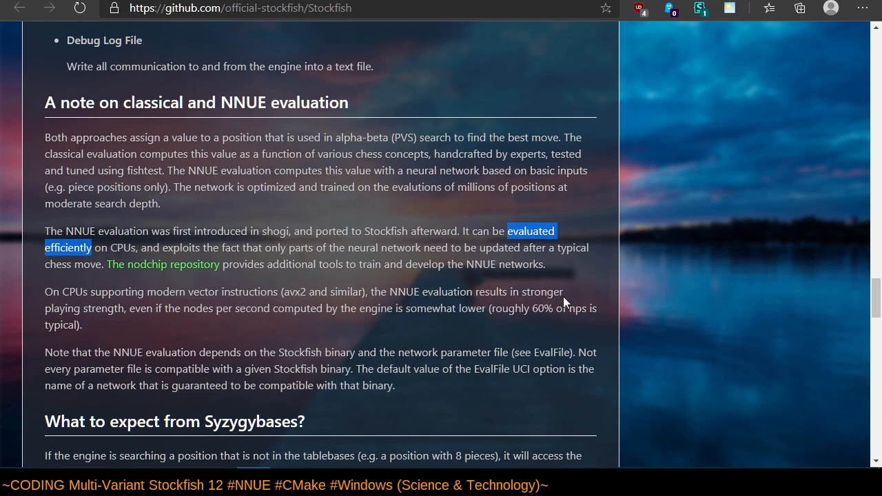
mouse_move(164, 344)
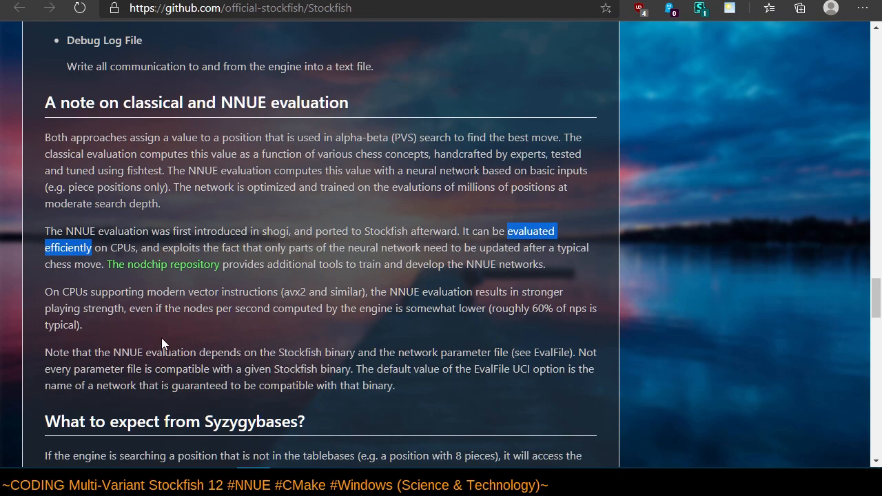
mouse_move(43, 295)
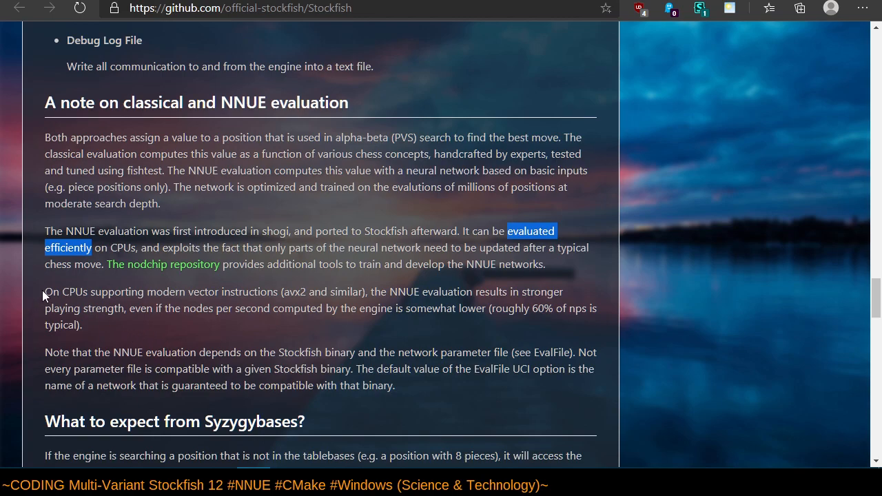
mouse_move(119, 348)
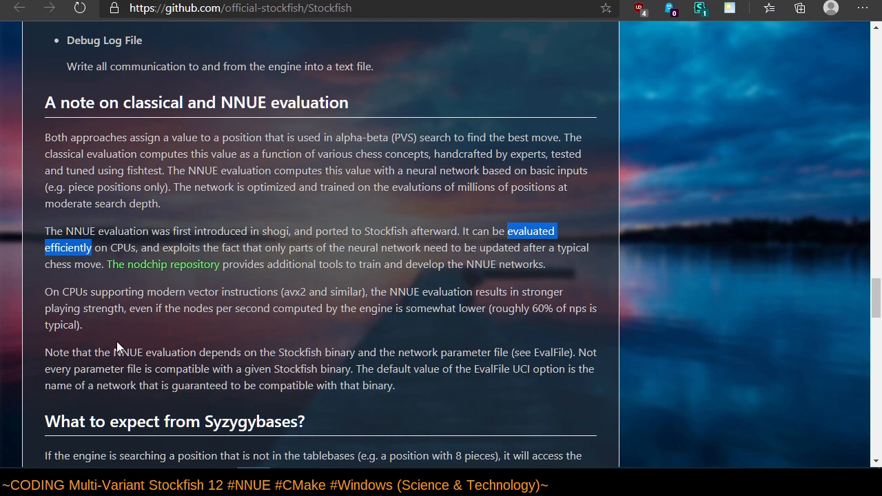
mouse_move(369, 223)
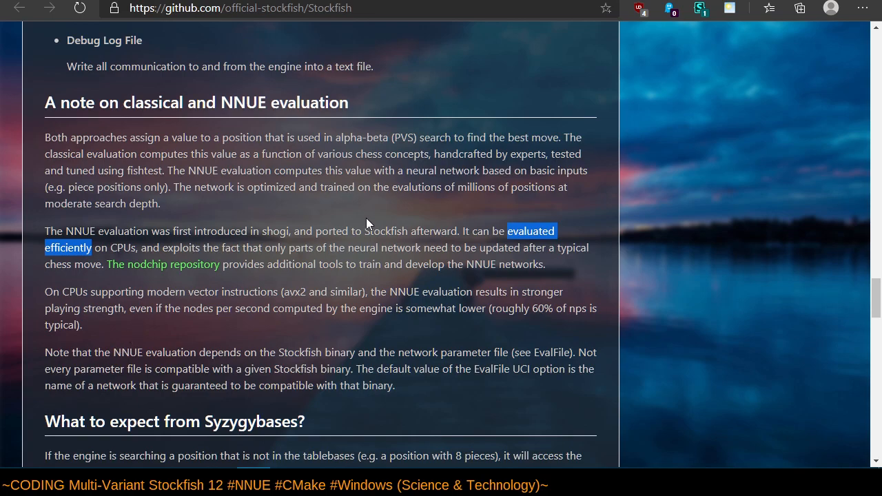
mouse_move(358, 219)
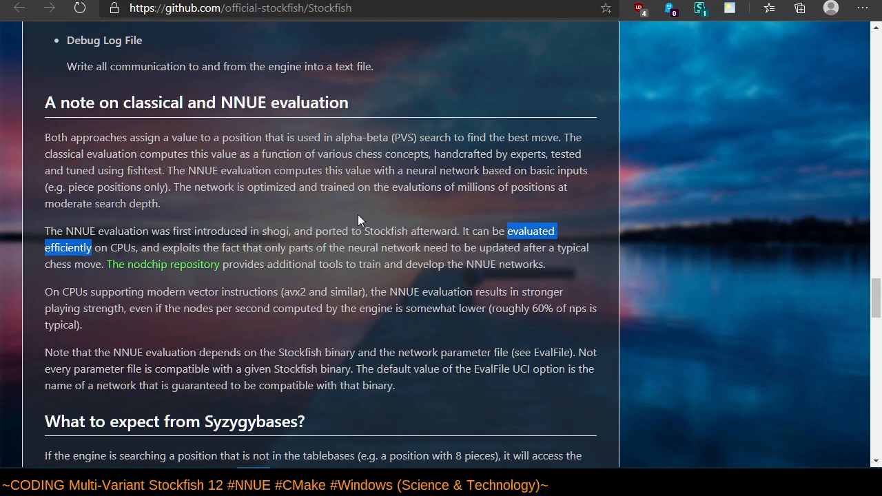
mouse_move(360, 233)
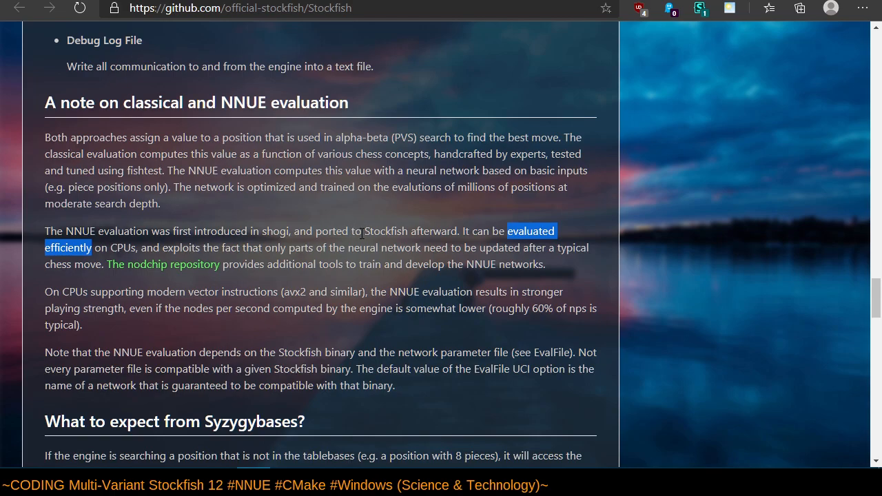
scroll(up, 3)
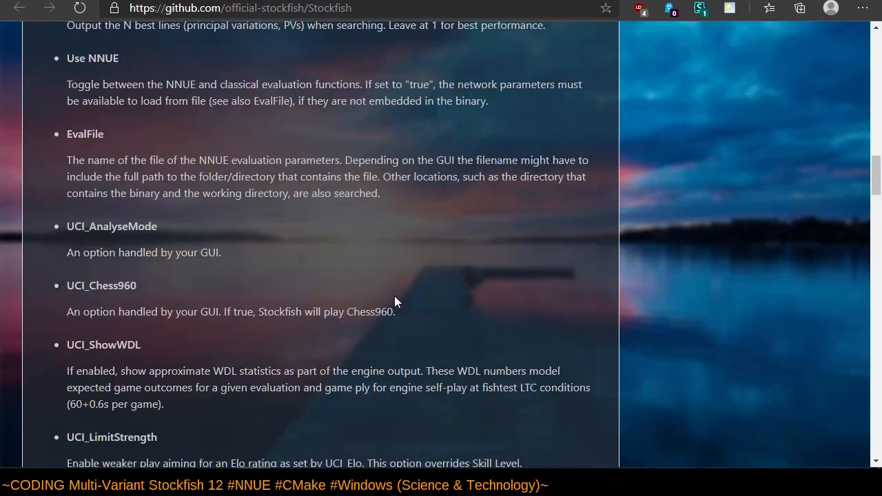
Glance at the FishCooking conversation list, then return to the official Stockfish repository page.
scroll(up, 3)
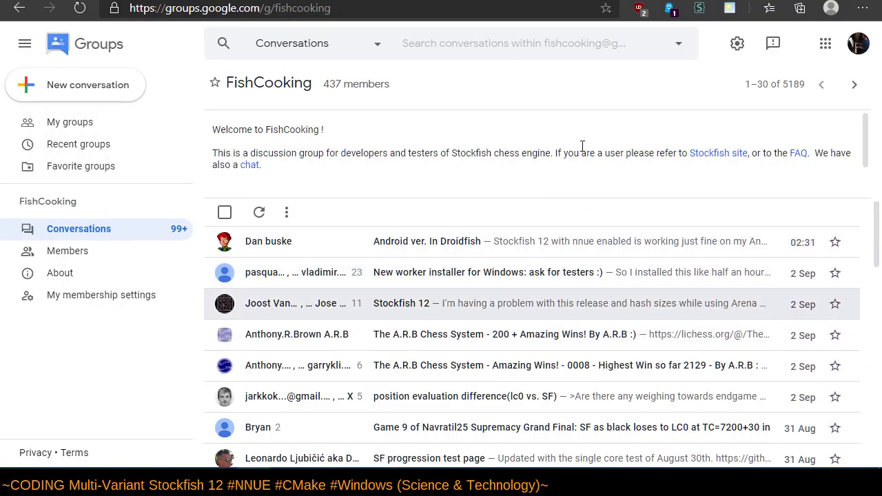
mouse_move(636, 111)
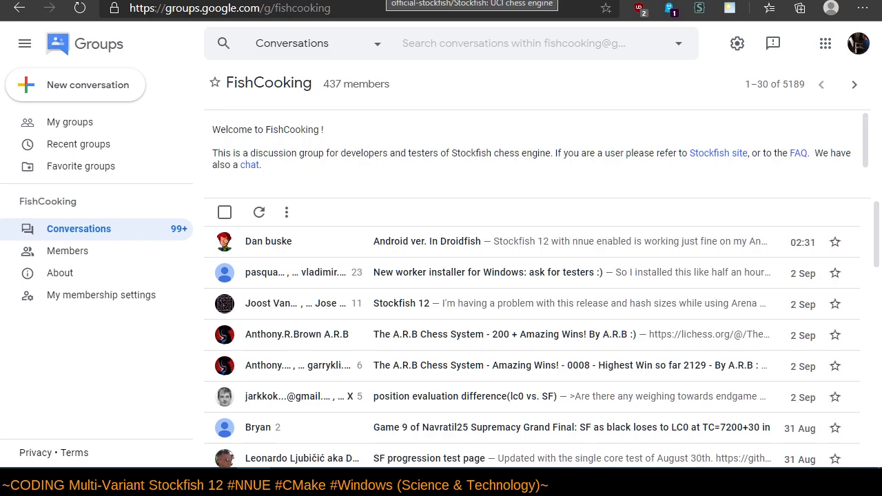
click(472, 5)
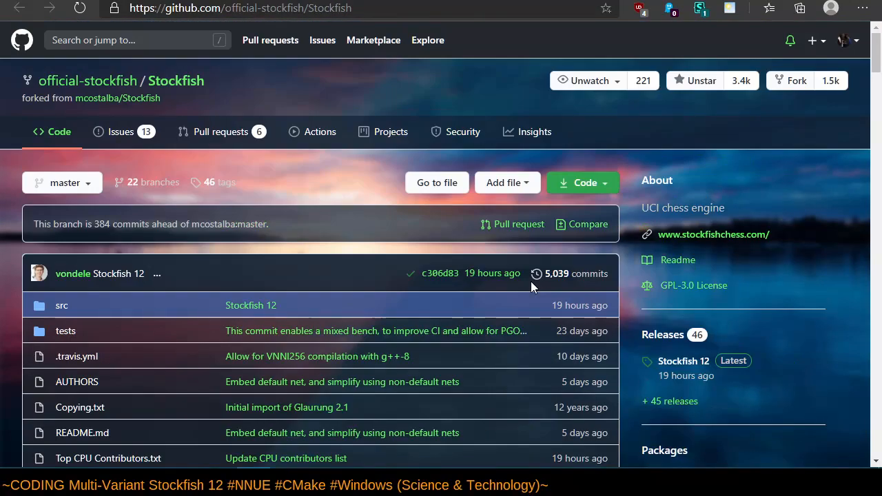
mouse_move(276, 120)
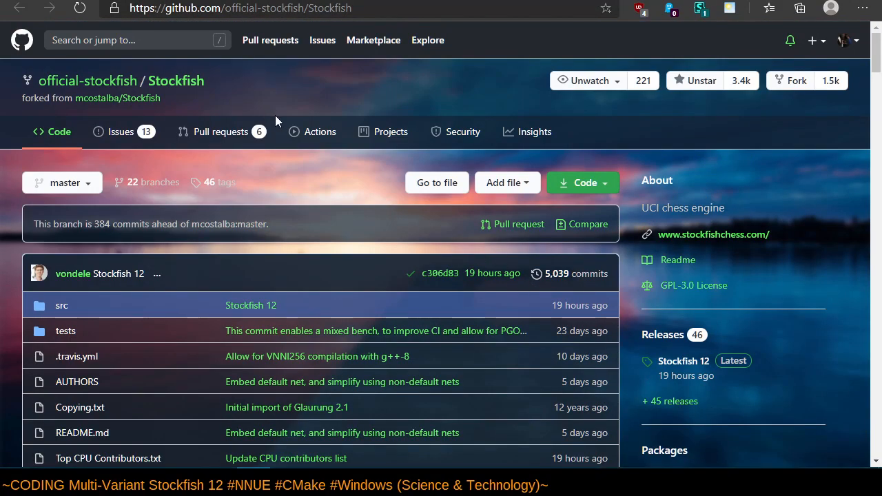
mouse_move(314, 187)
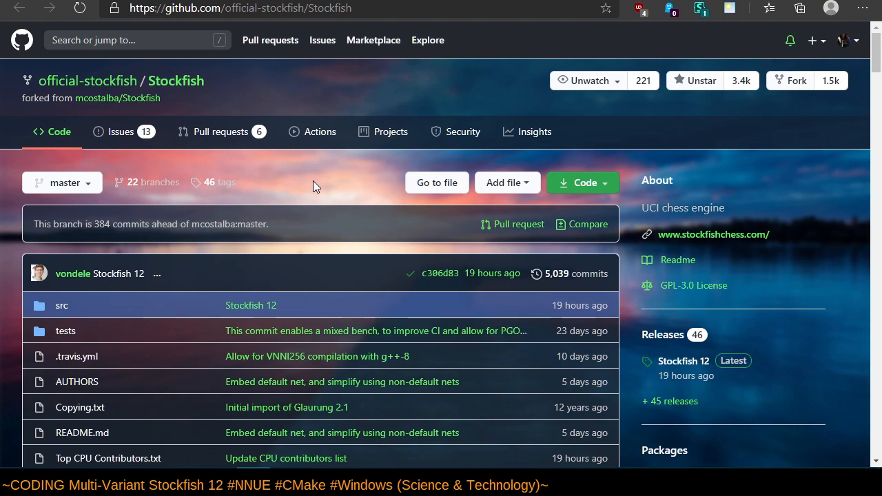
mouse_move(302, 202)
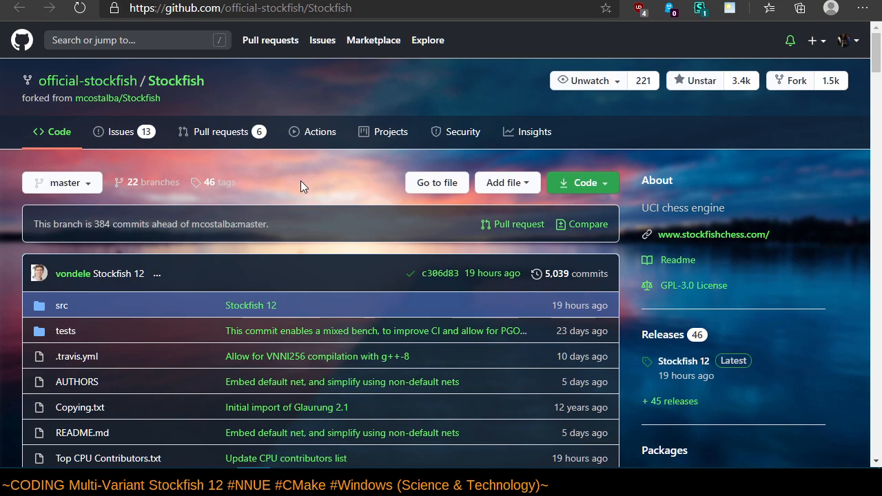
mouse_move(287, 183)
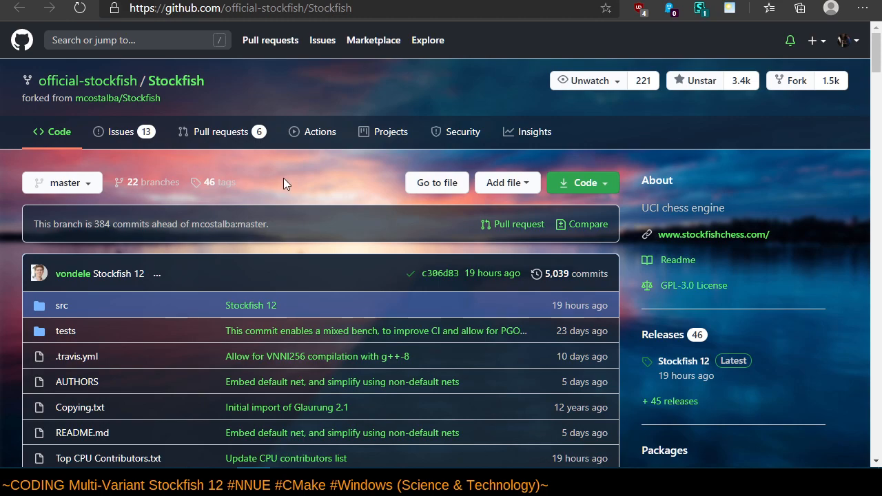
mouse_move(262, 181)
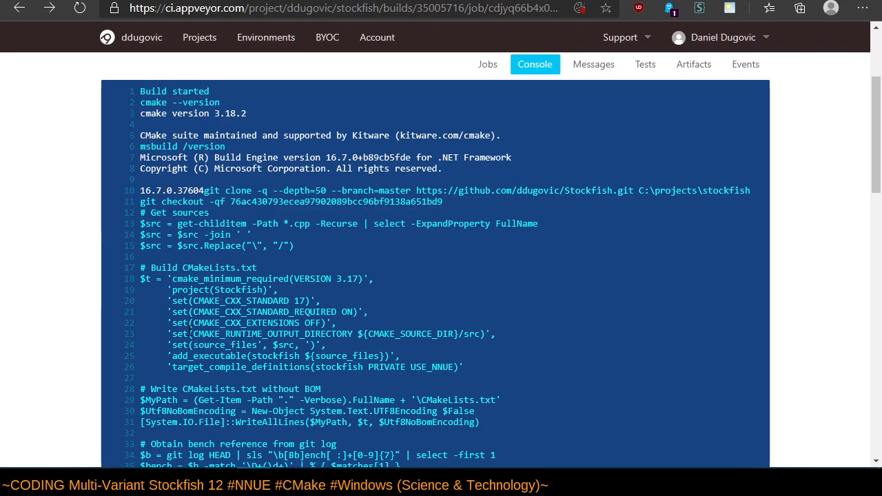
Go back to build 1.0.979's overview listing its four passed Debug and Release jobs.
click(19, 8)
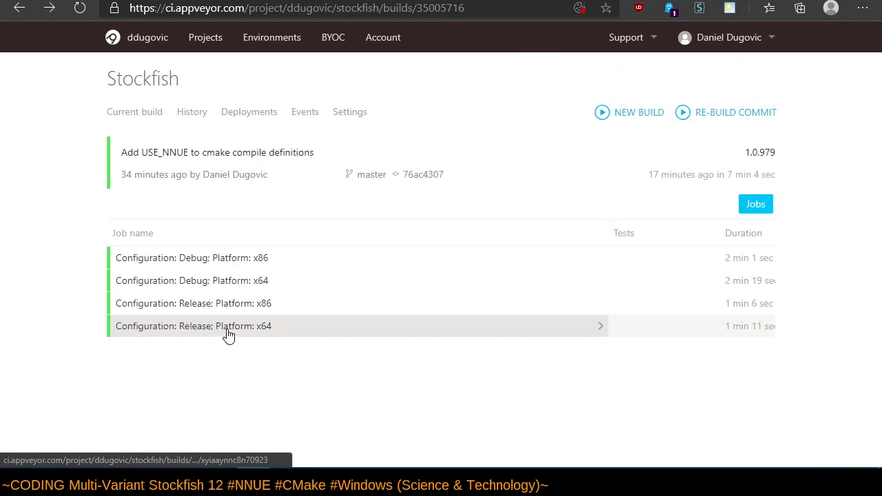
mouse_move(147, 209)
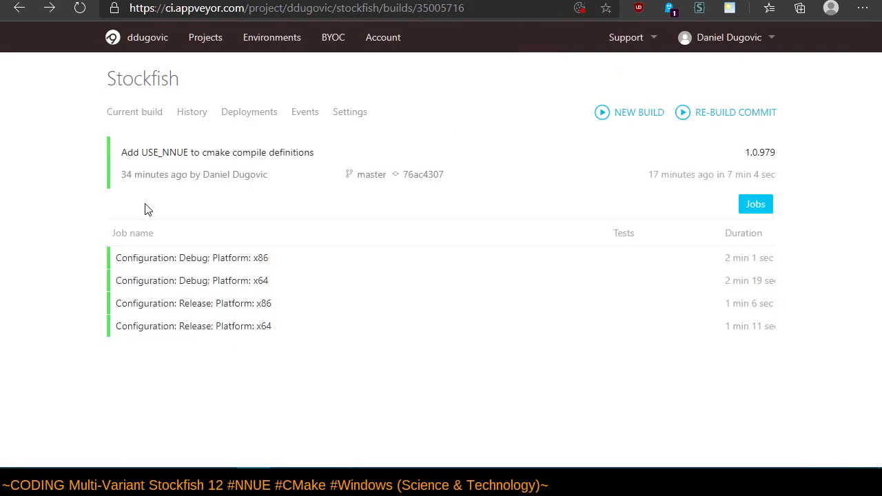
mouse_move(136, 249)
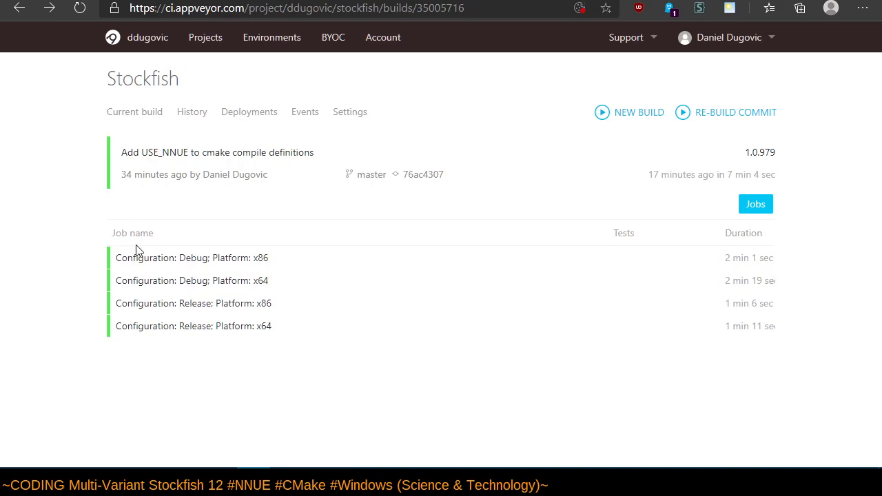
mouse_move(24, 250)
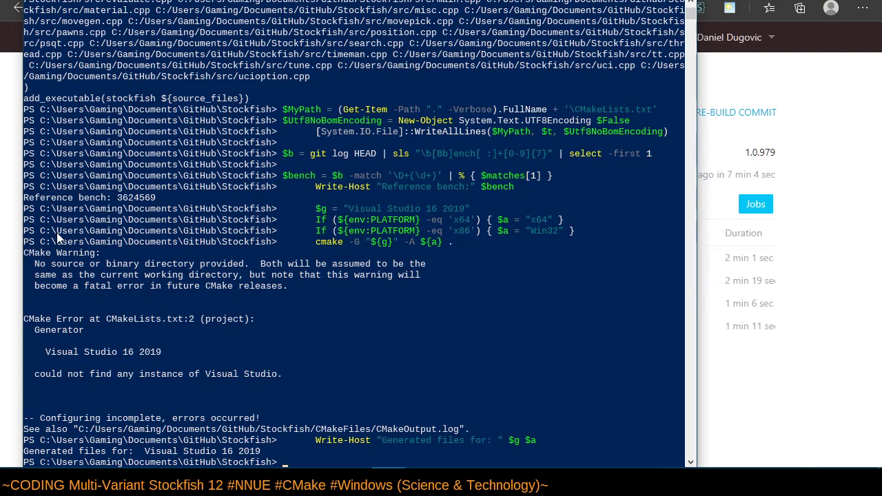
mouse_move(279, 341)
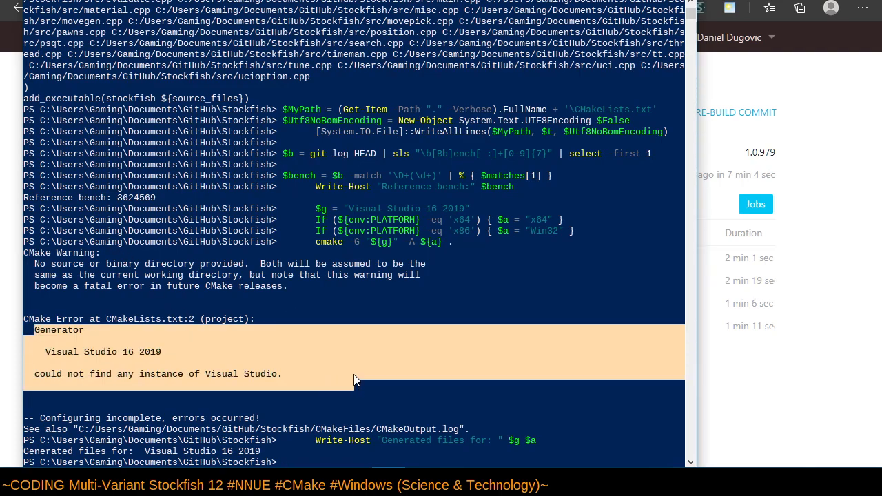
mouse_move(384, 379)
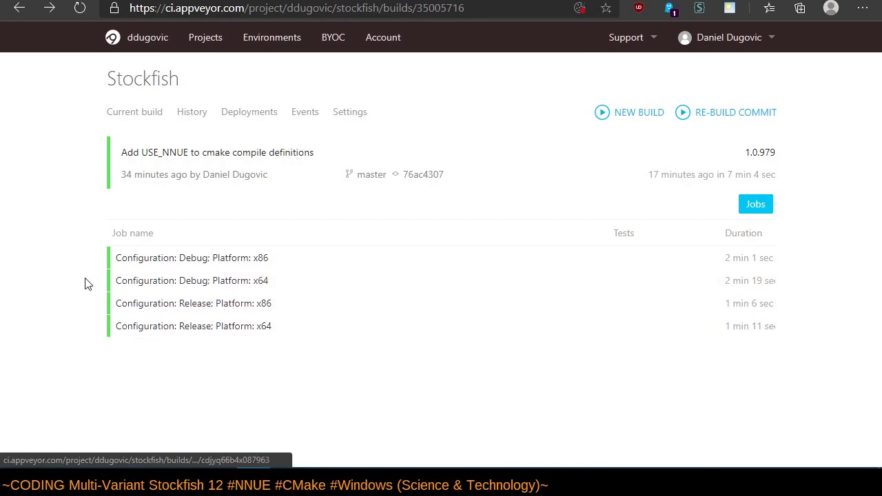
mouse_move(77, 288)
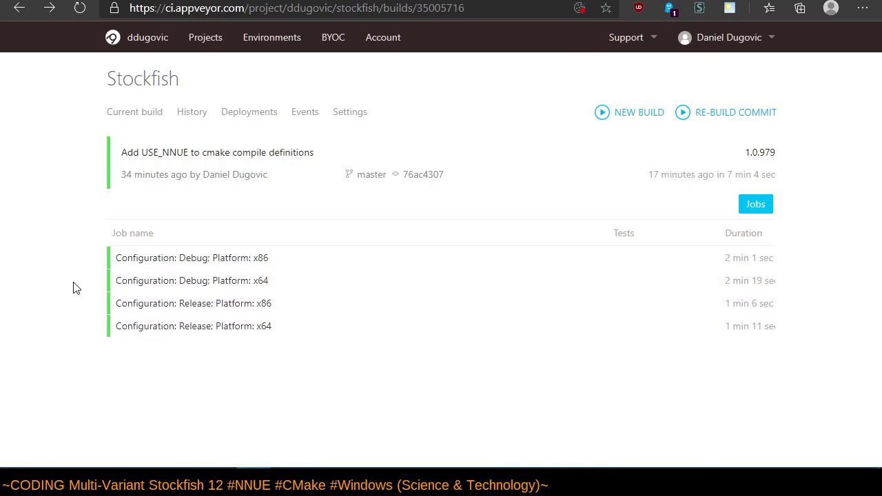
mouse_move(80, 358)
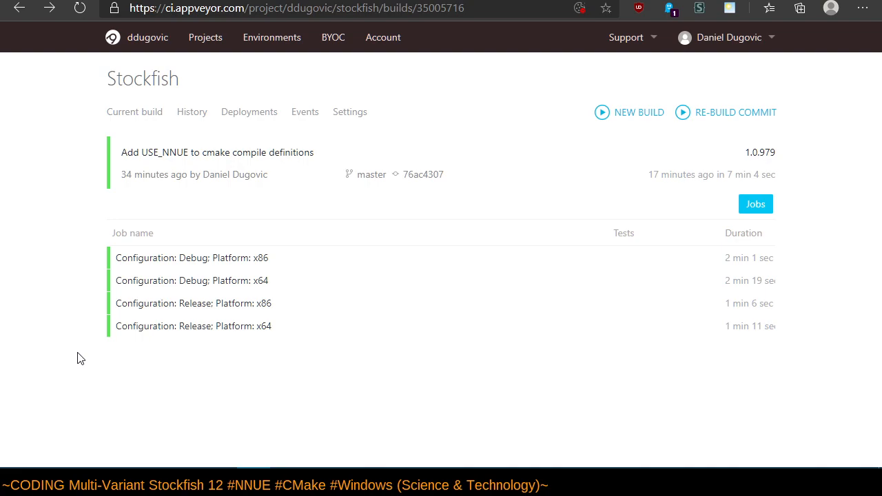
mouse_move(76, 359)
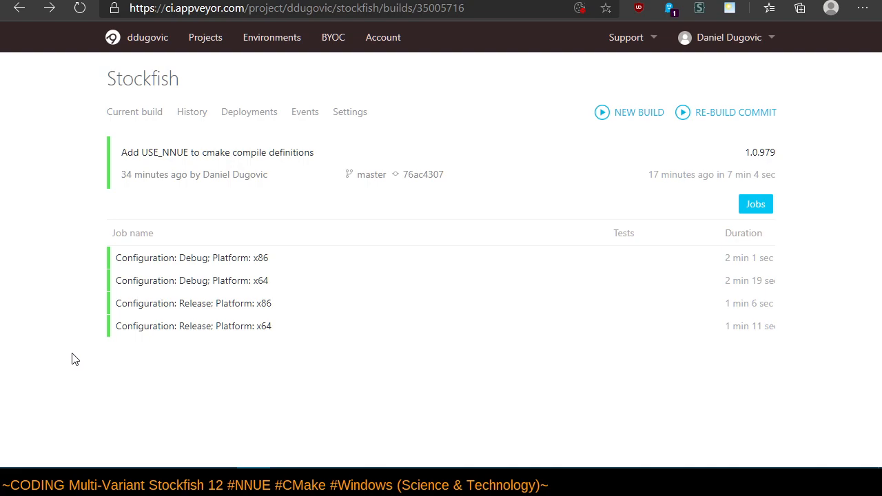
mouse_move(72, 338)
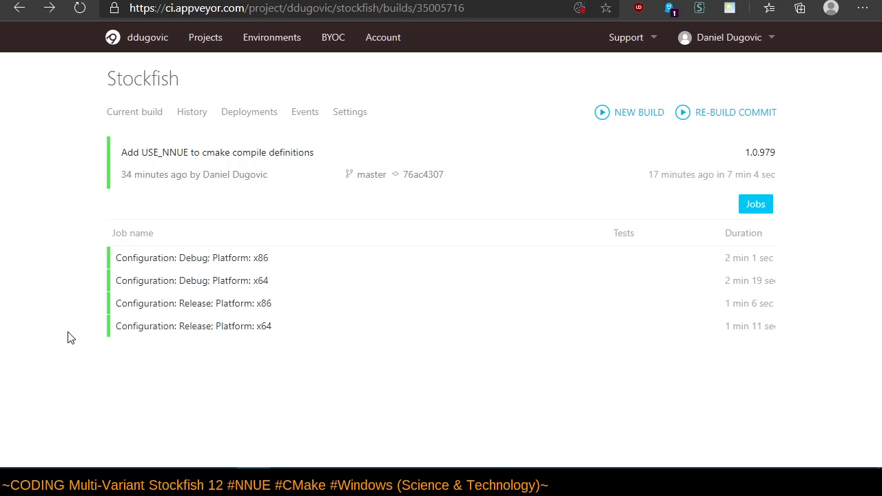
mouse_move(64, 322)
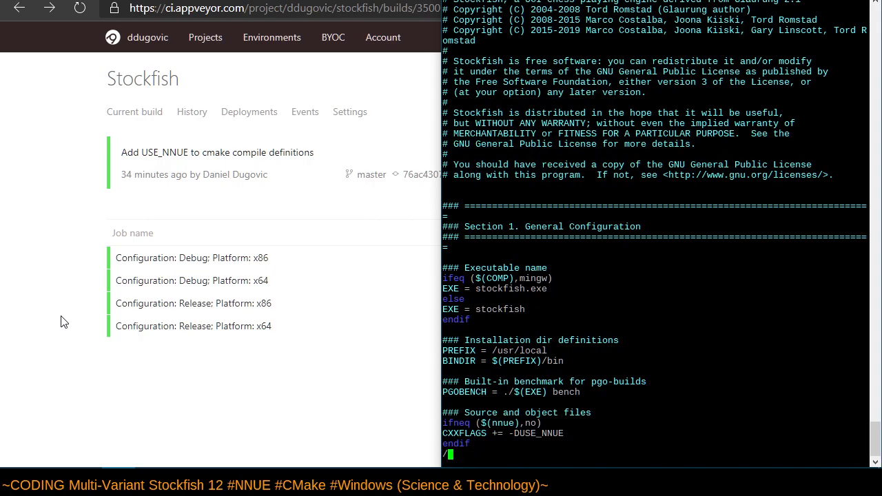
Scroll to the Makefile's 3.2.1 Debugging CXXFLAGS line and go to its start.
scroll(down, 3)
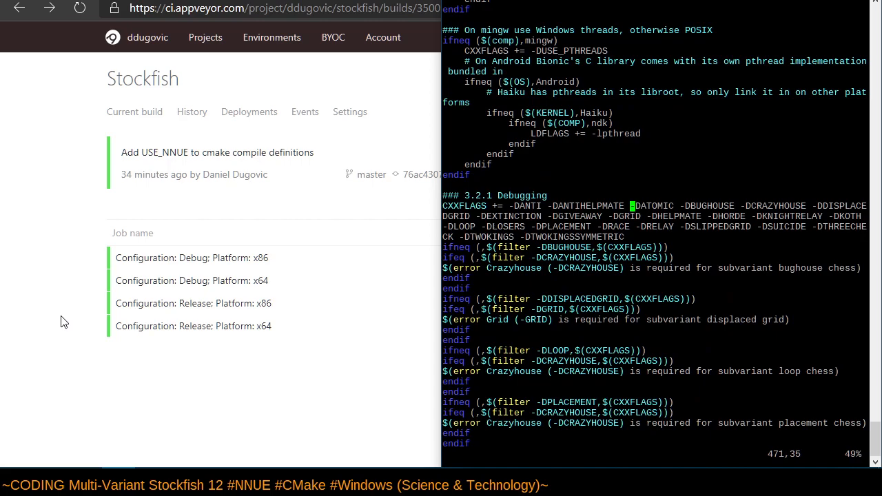
key(Home)
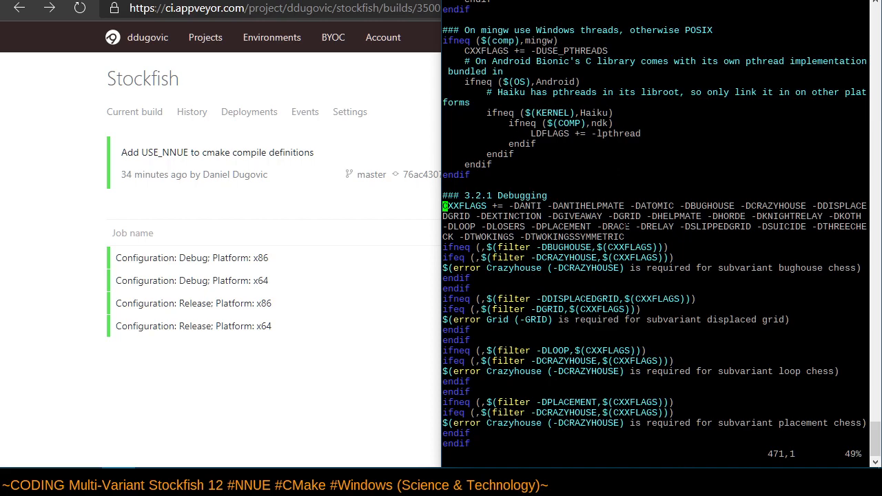
mouse_move(28, 163)
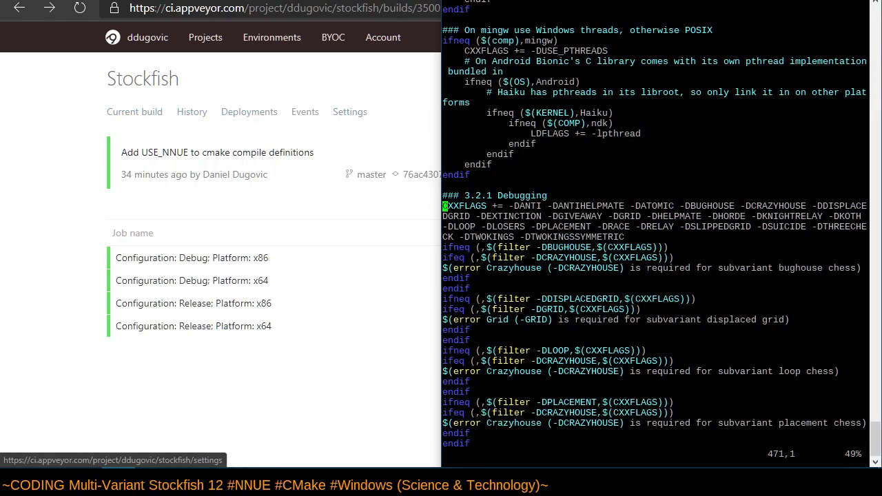
mouse_move(114, 385)
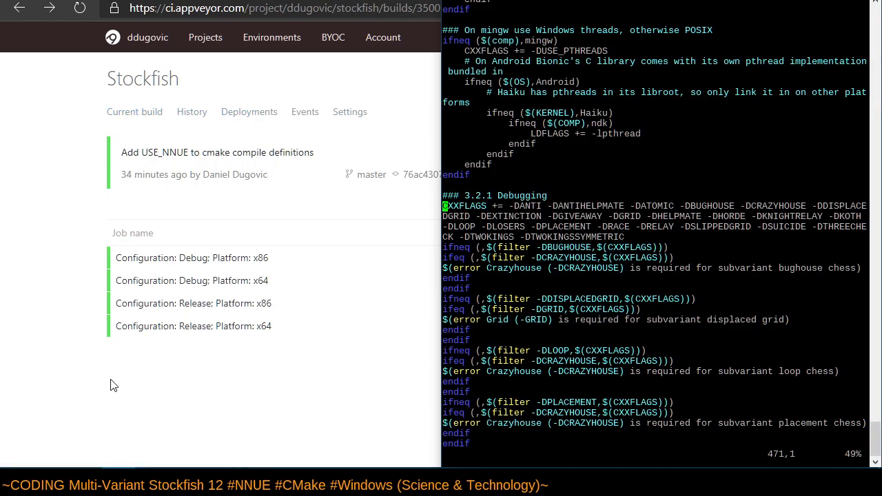
mouse_move(96, 445)
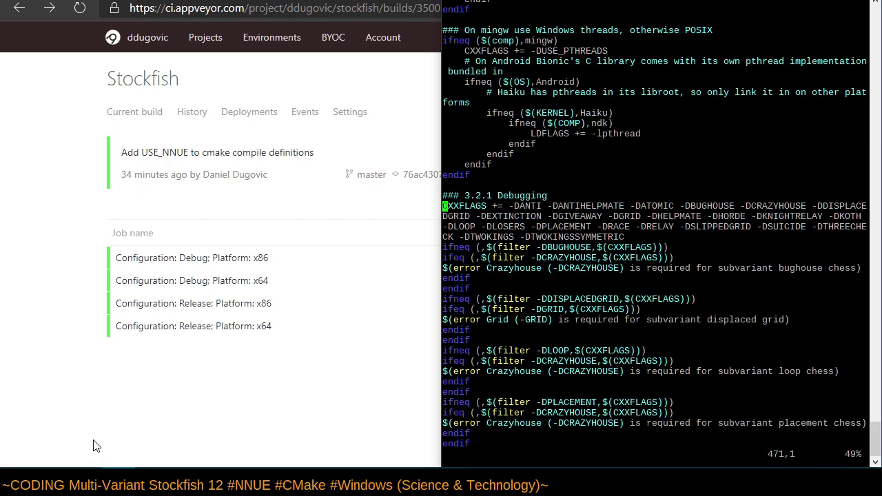
mouse_move(117, 426)
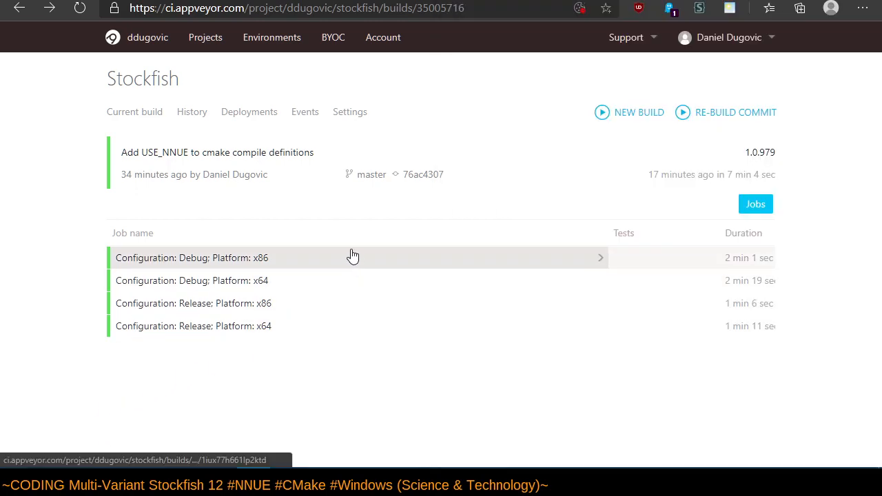
mouse_move(344, 326)
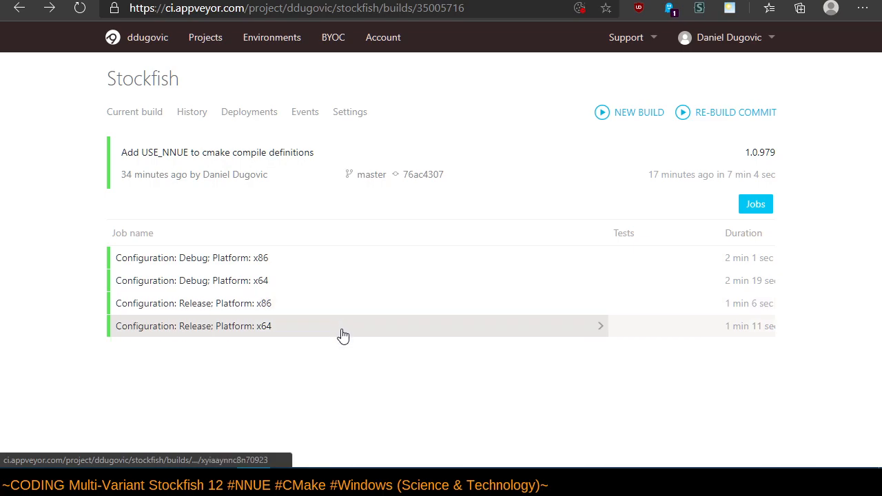
mouse_move(300, 344)
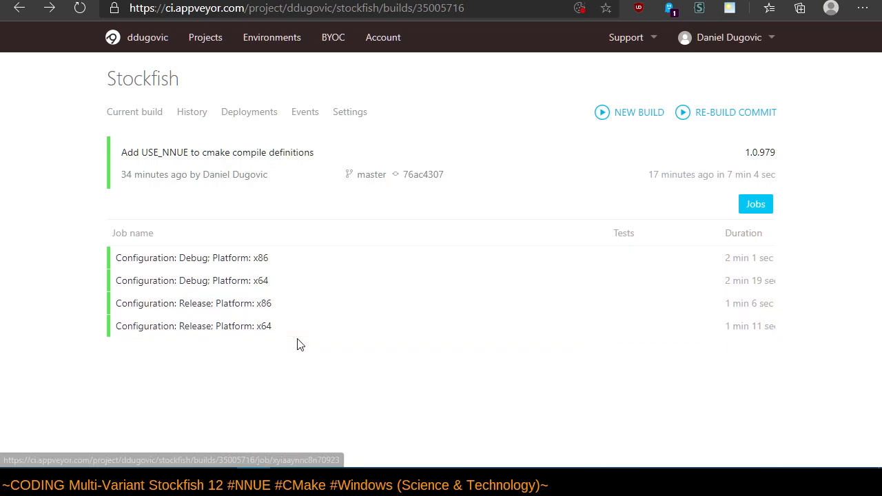
mouse_move(289, 326)
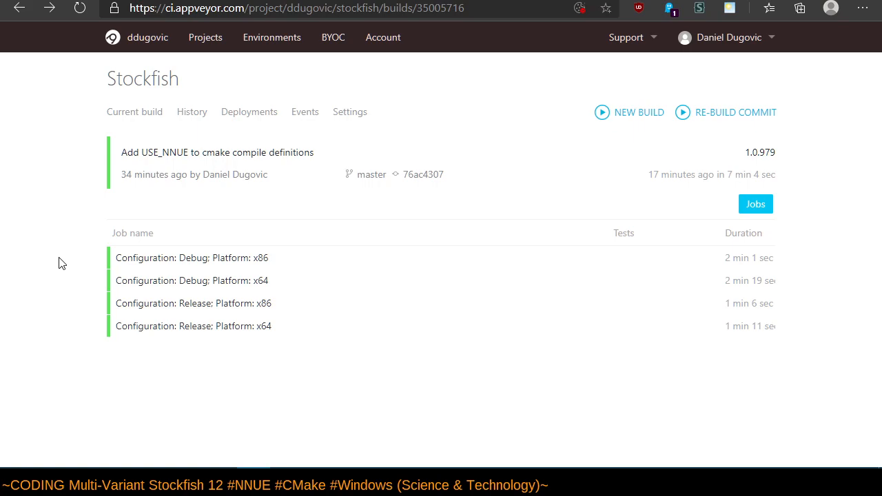
mouse_move(56, 263)
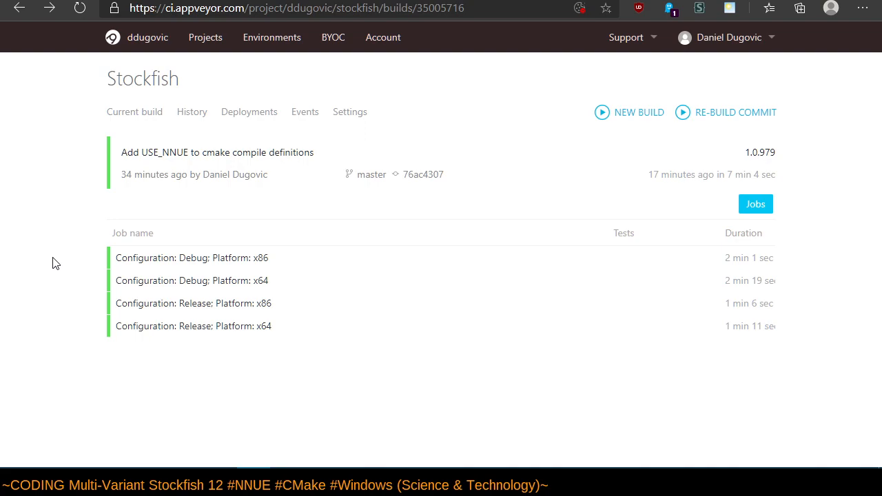
mouse_move(50, 154)
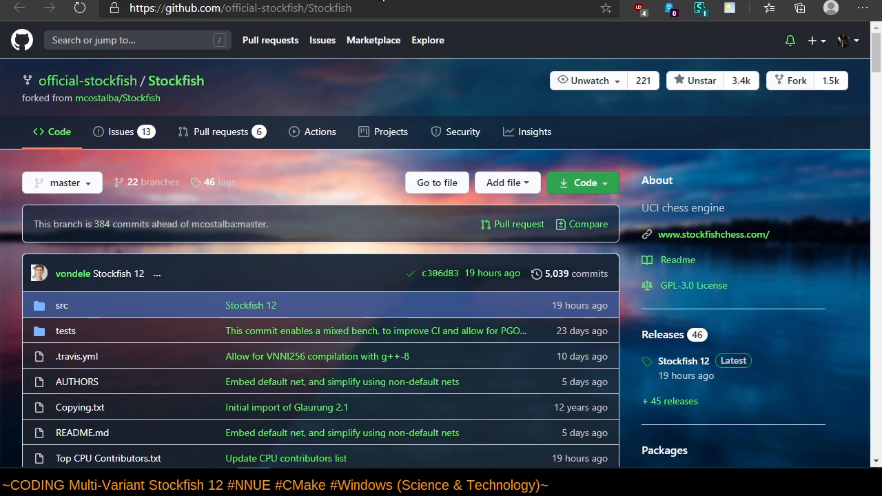
mouse_move(375, 3)
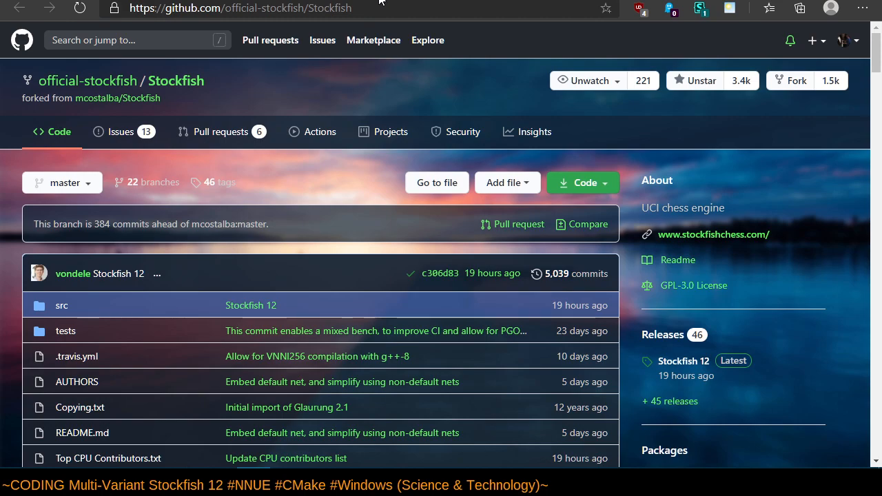
mouse_move(254, 179)
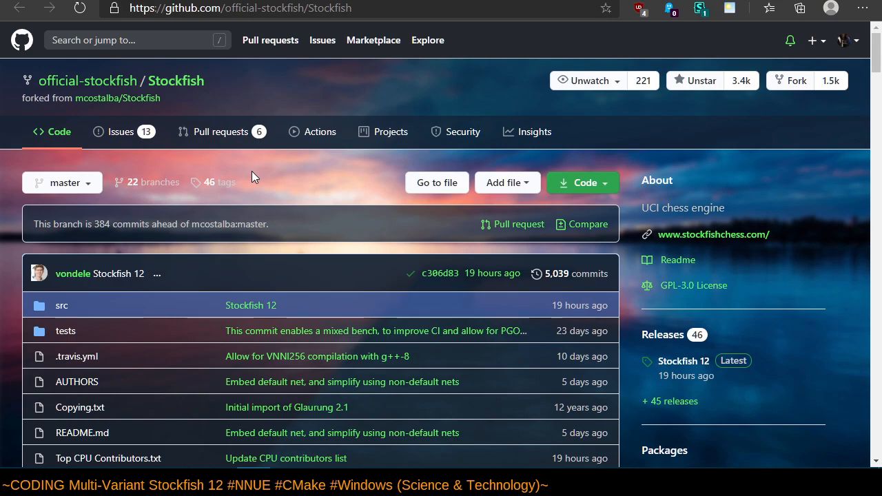
mouse_move(293, 239)
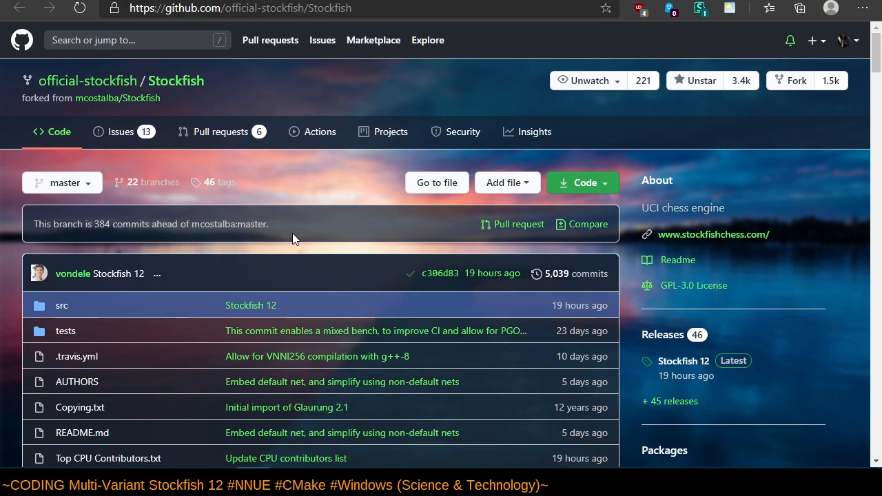
mouse_move(311, 260)
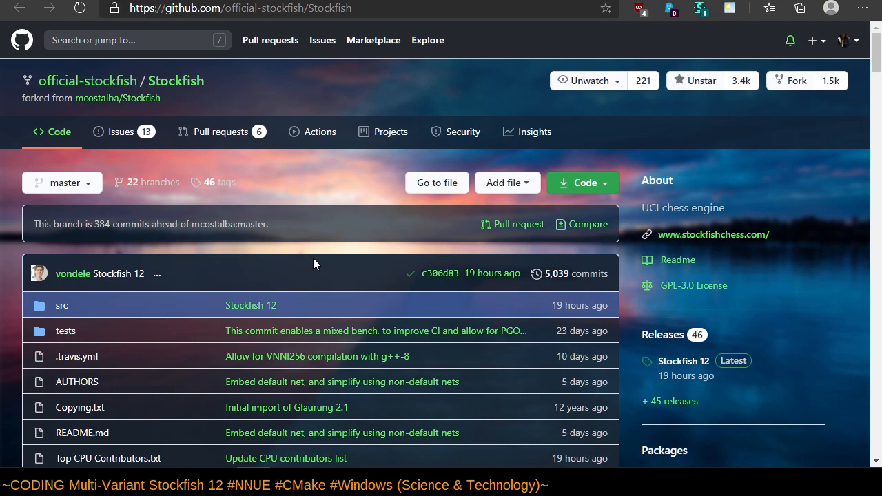
mouse_move(290, 189)
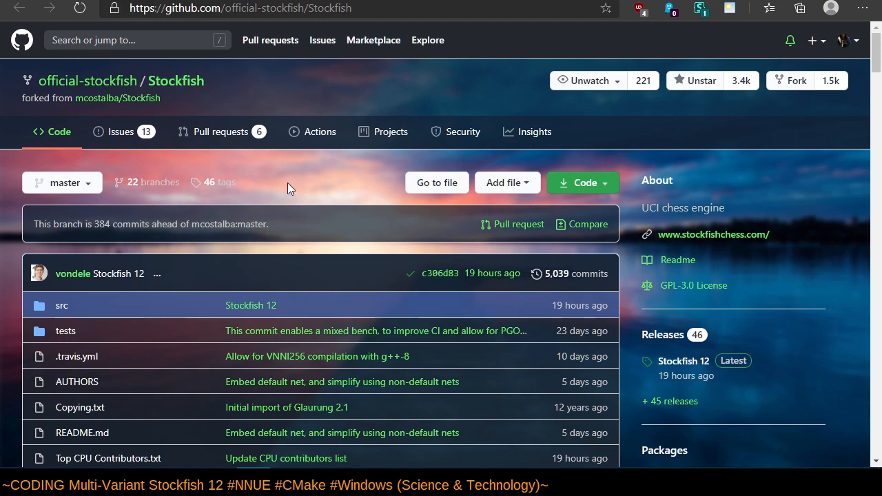
mouse_move(131, 35)
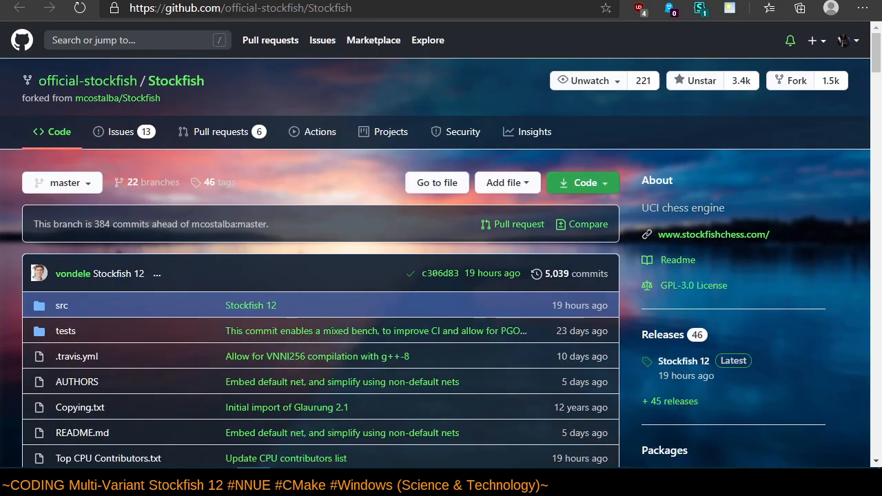
mouse_move(338, 295)
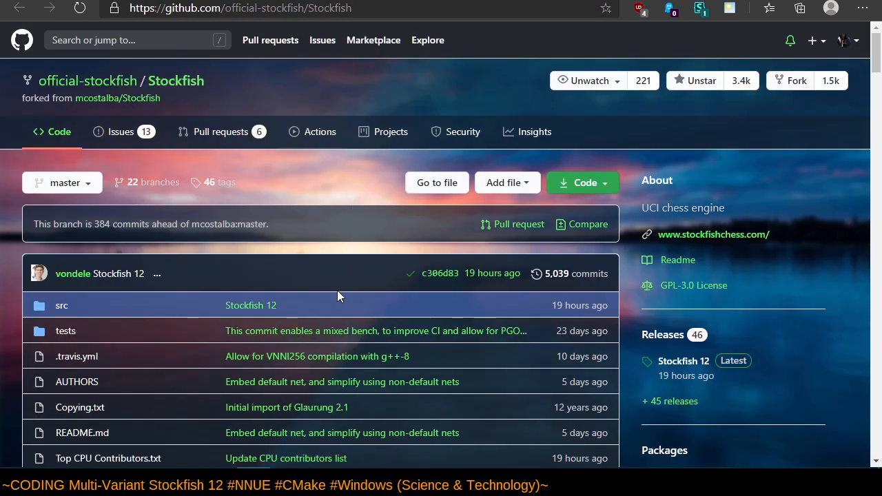
mouse_move(320, 188)
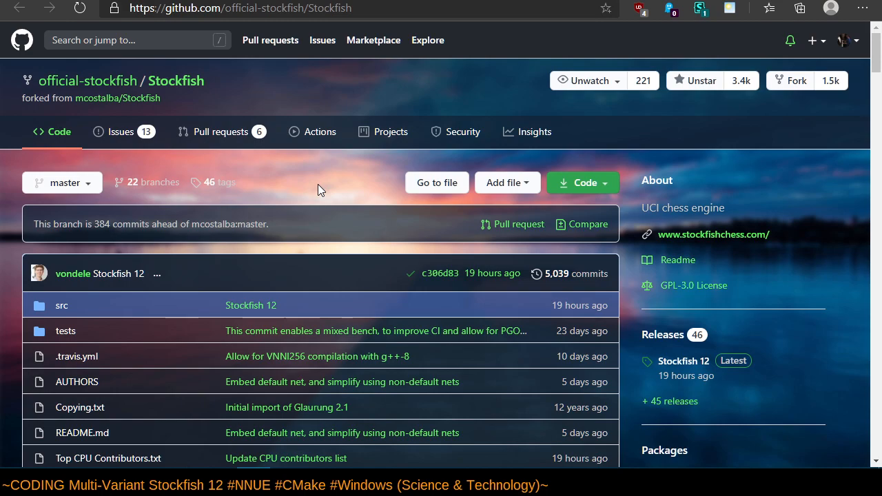
mouse_move(208, 80)
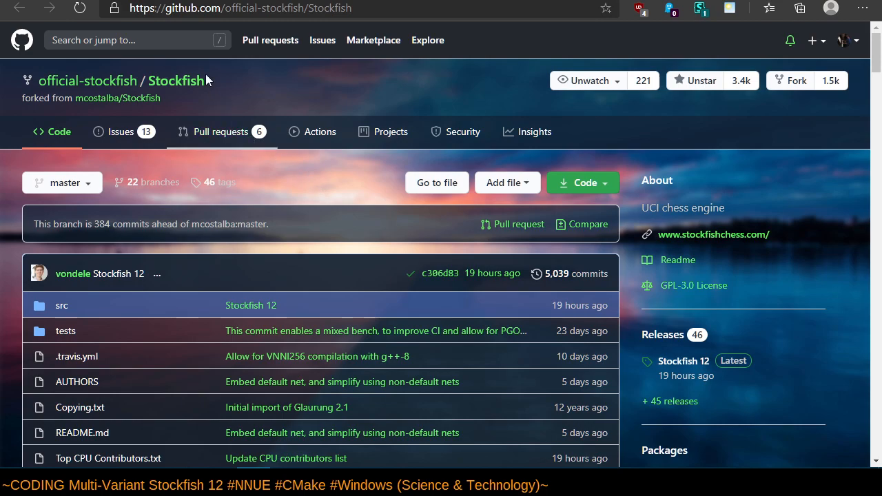
mouse_move(207, 30)
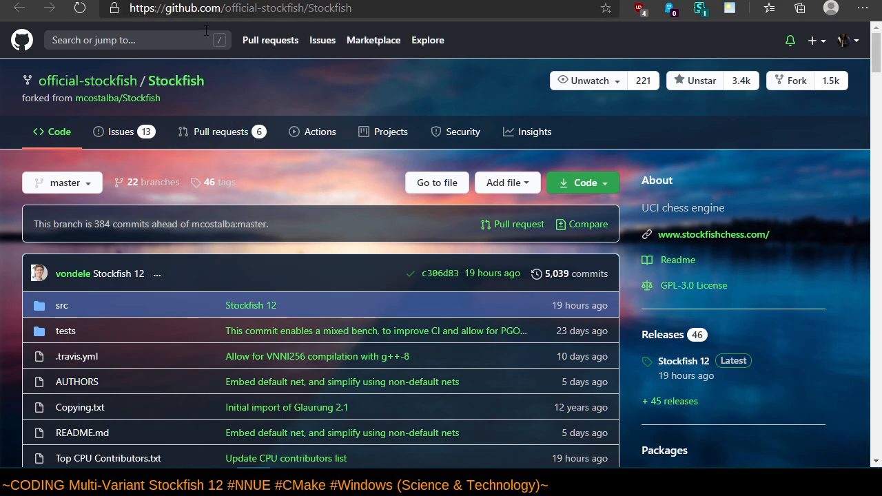
mouse_move(619, 44)
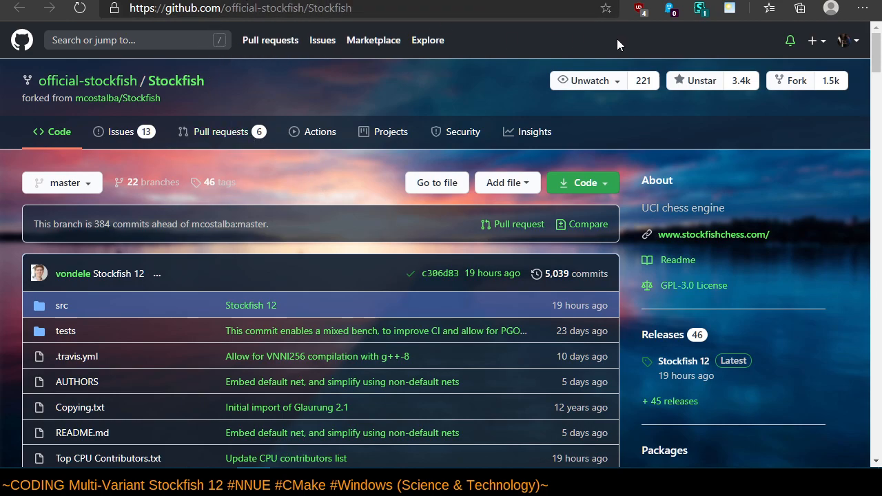
mouse_move(81, 141)
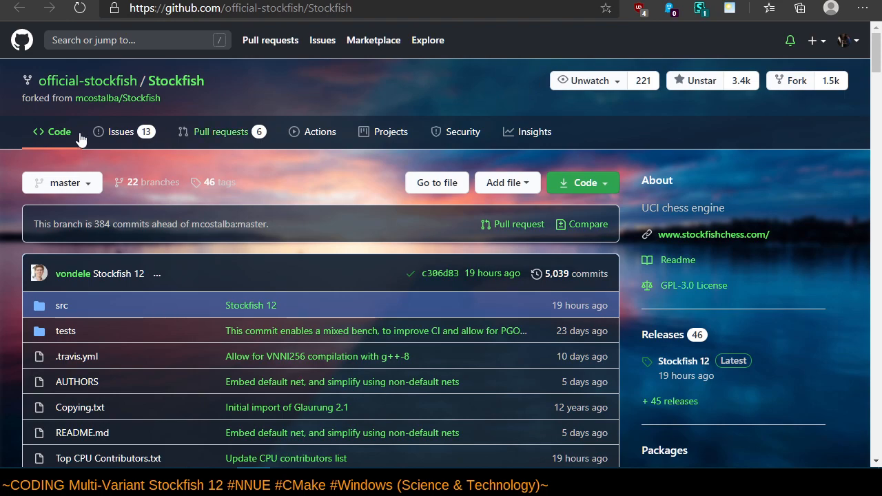
mouse_move(87, 68)
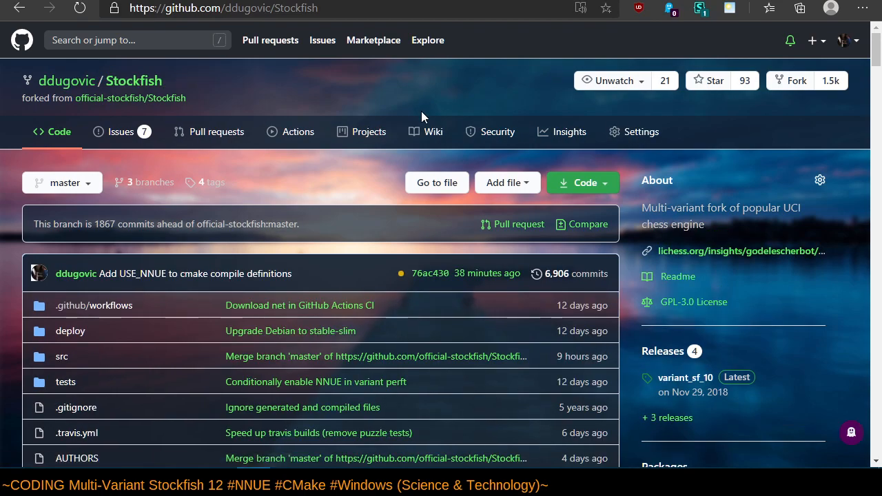
mouse_move(401, 284)
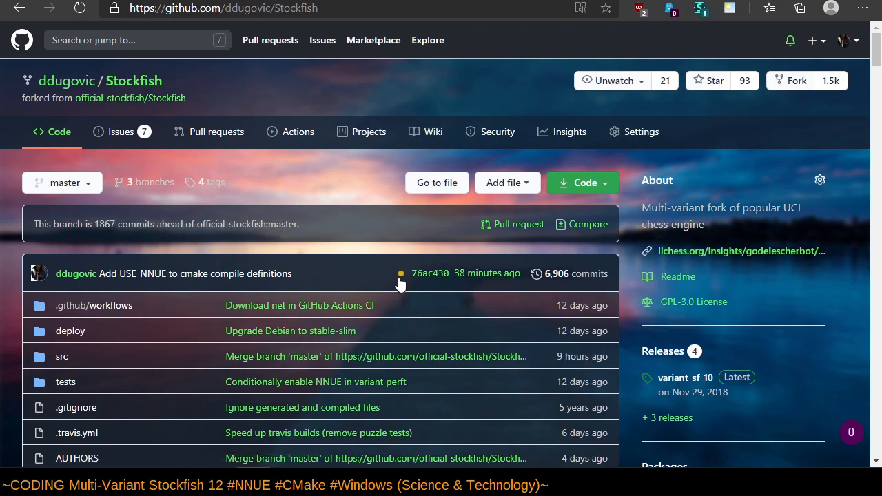
Open running Travis CI build #3098 for the USE_NNUE cmake commit and review its four jobs.
click(400, 274)
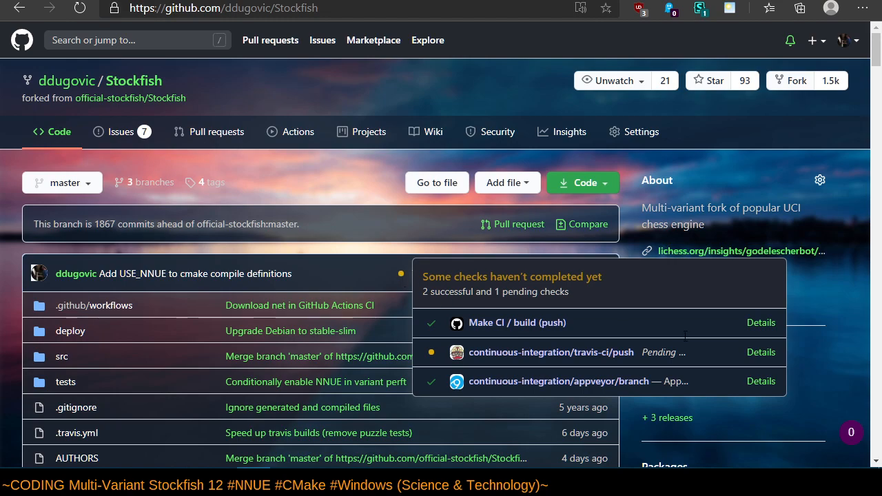
click(761, 353)
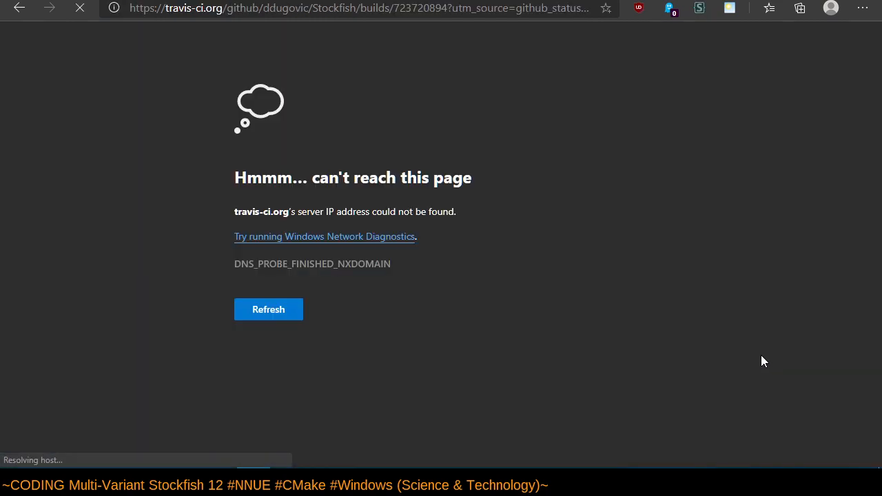
mouse_move(297, 99)
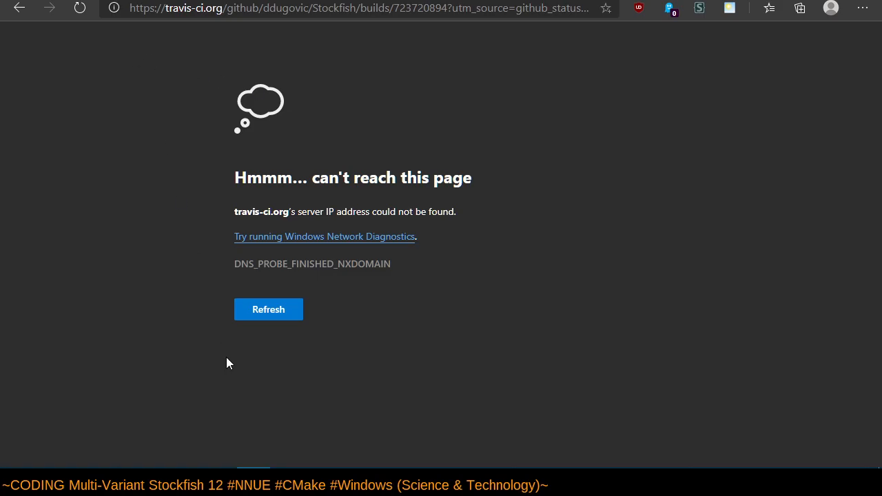
click(269, 309)
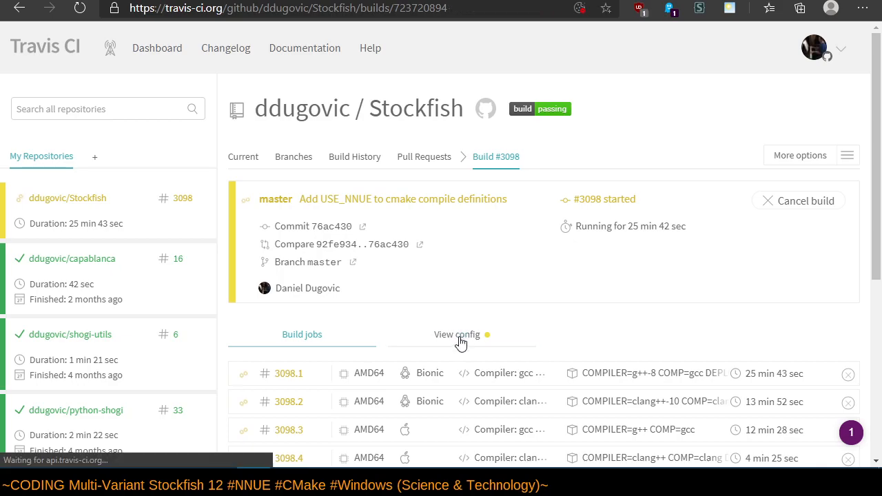
scroll(up, 3)
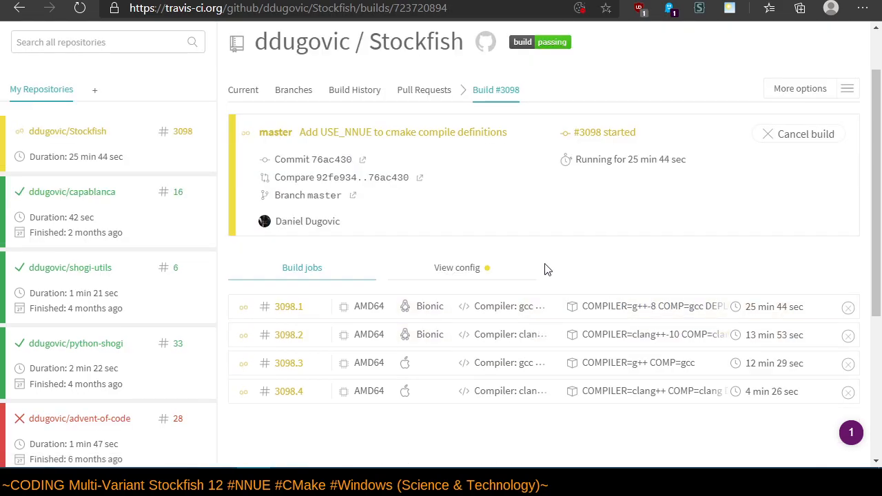
mouse_move(453, 180)
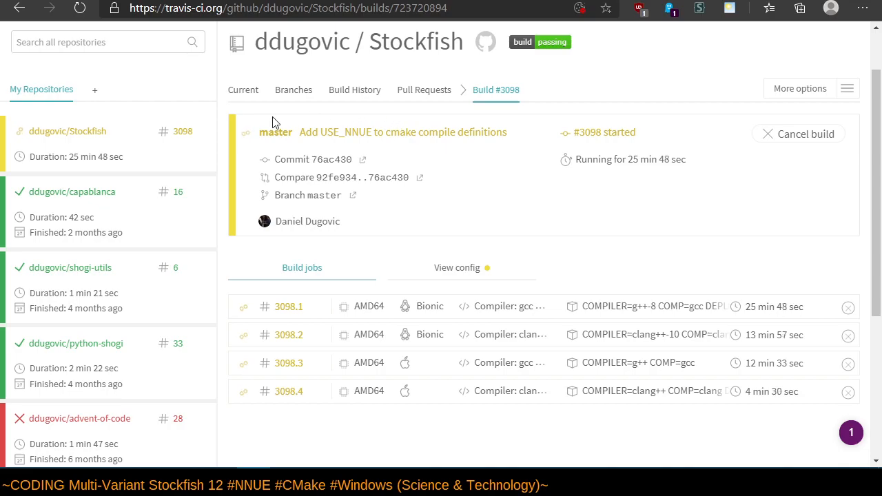
mouse_move(485, 43)
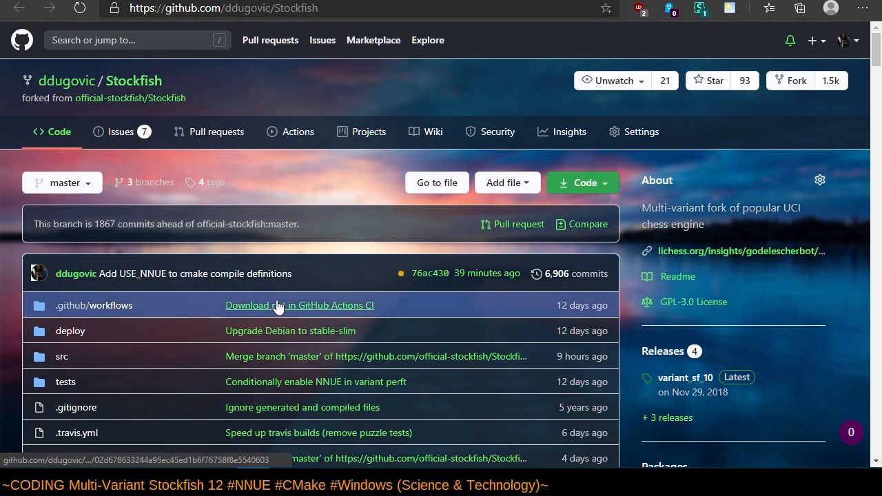
mouse_move(120, 131)
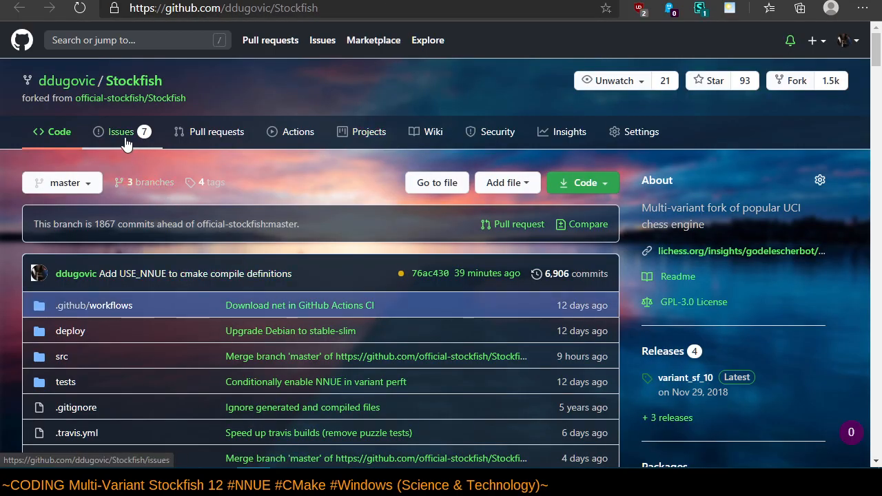
click(119, 131)
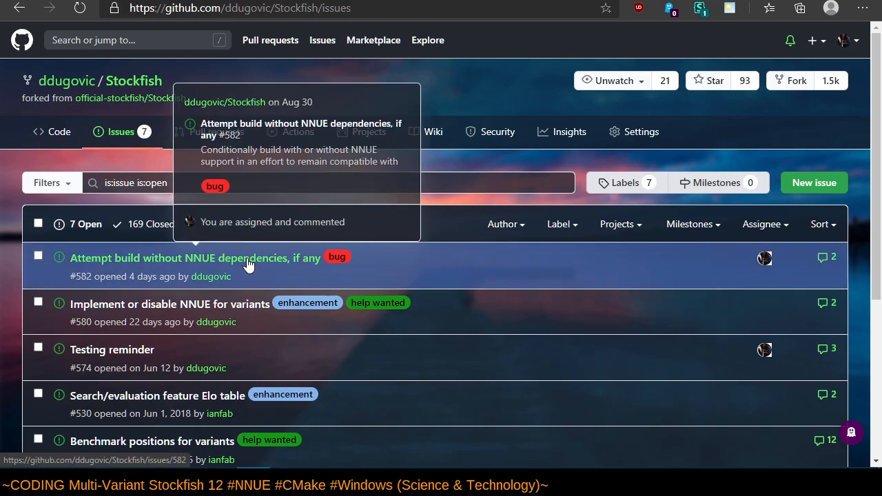
click(193, 258)
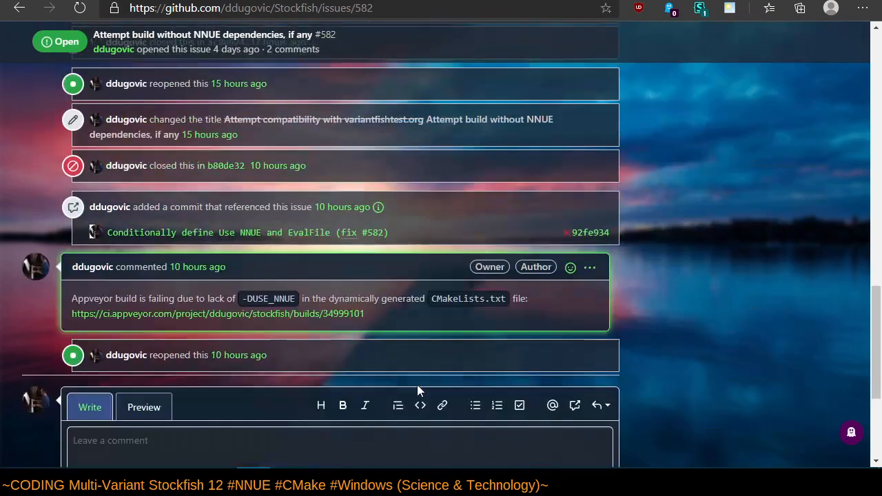
scroll(down, 3)
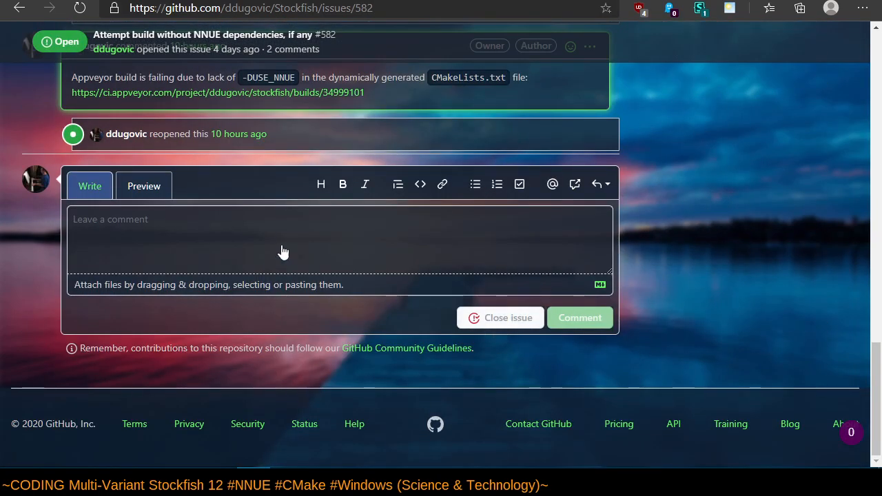
scroll(up, 3)
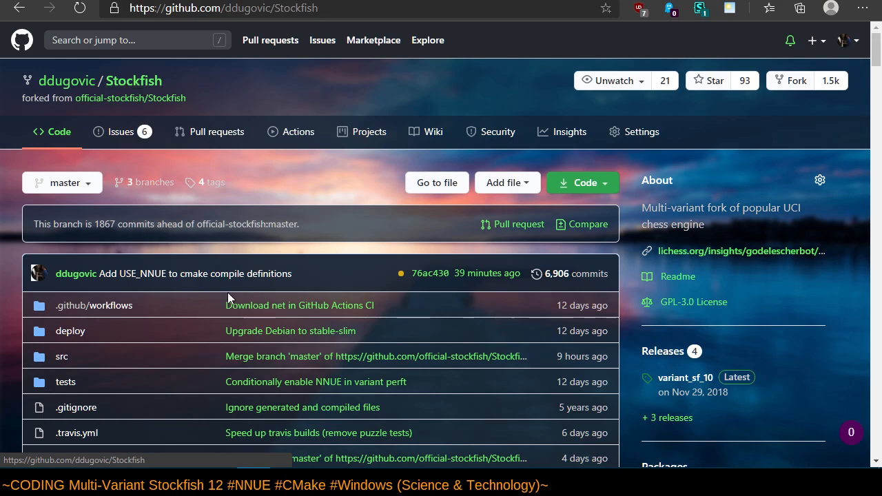
click(121, 132)
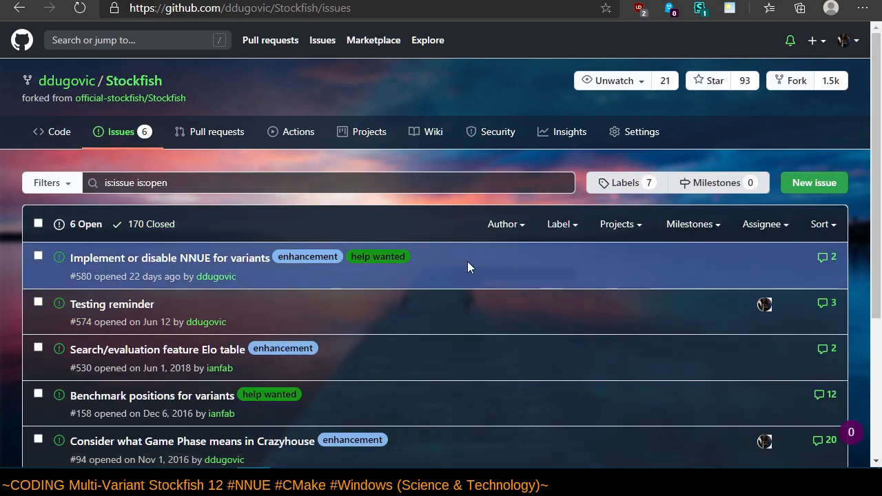
mouse_move(74, 263)
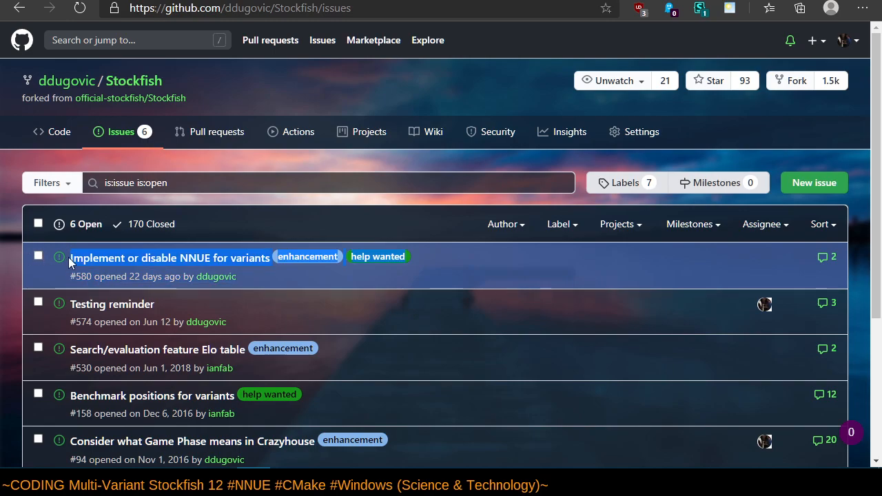
mouse_move(444, 270)
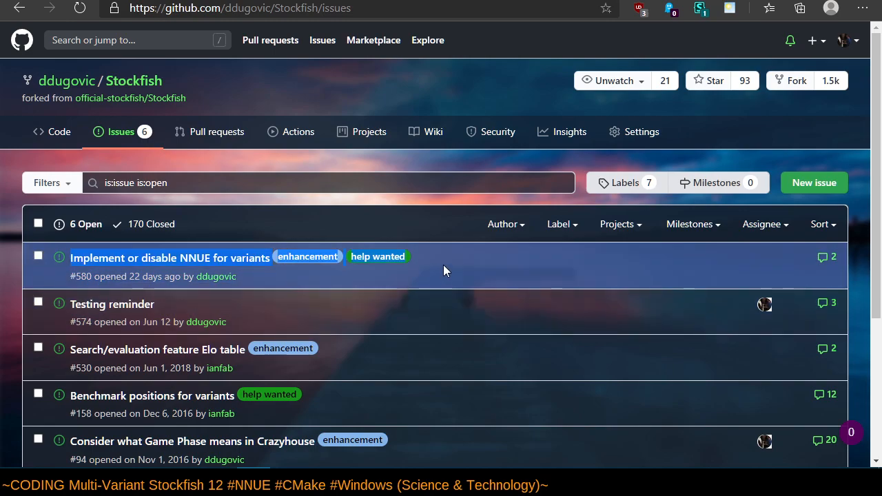
mouse_move(442, 273)
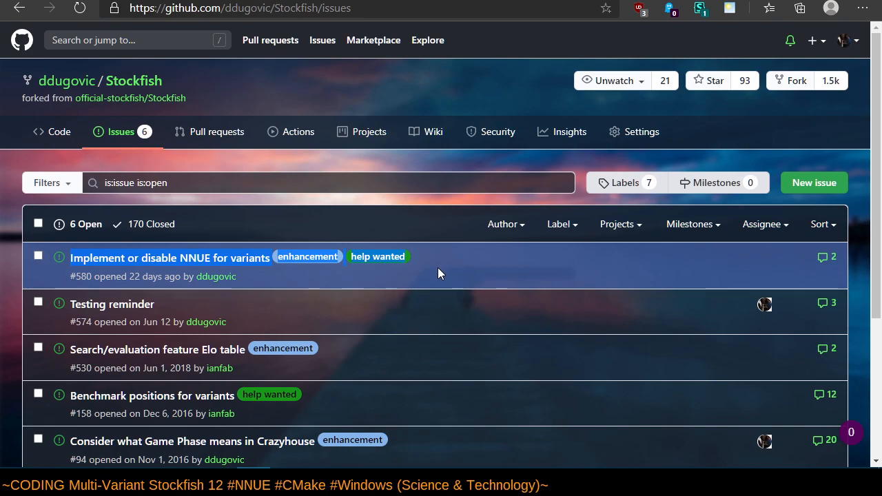
mouse_move(432, 275)
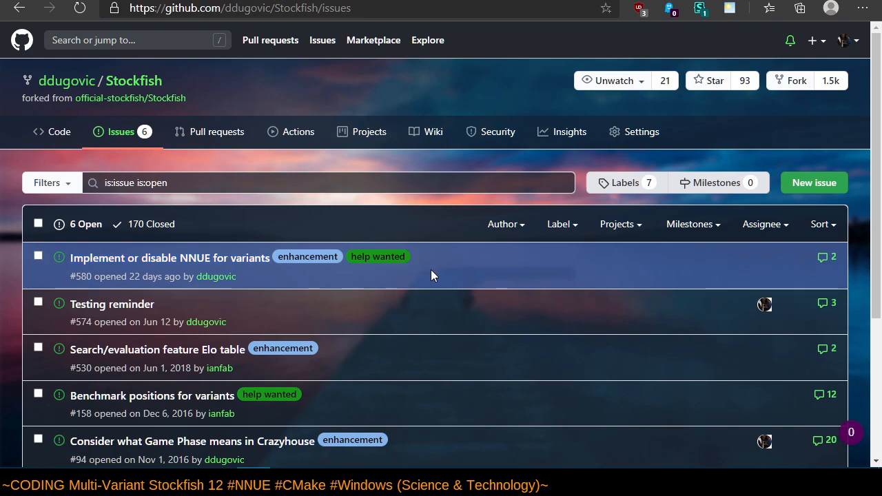
mouse_move(134, 80)
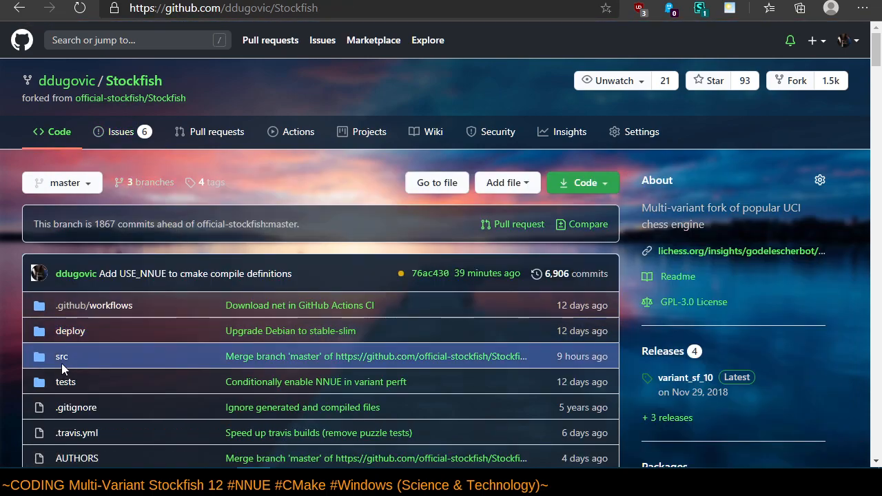
click(62, 356)
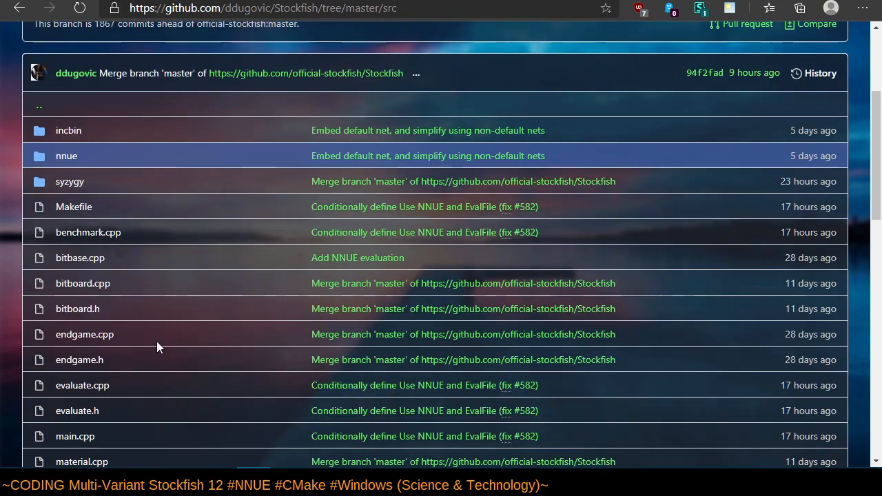
mouse_move(88, 233)
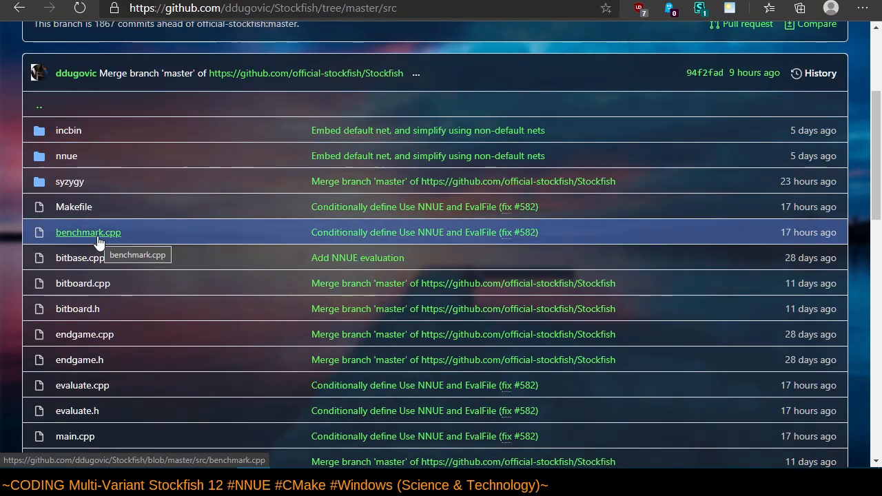
mouse_move(95, 243)
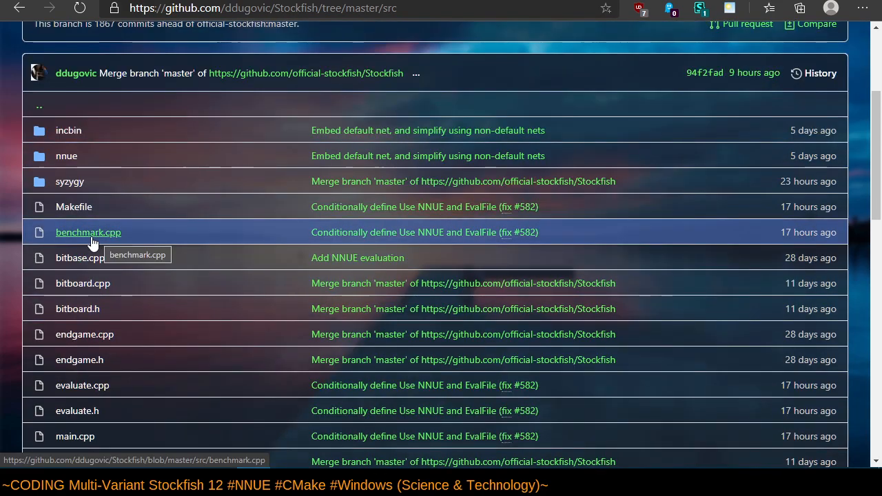
mouse_move(104, 308)
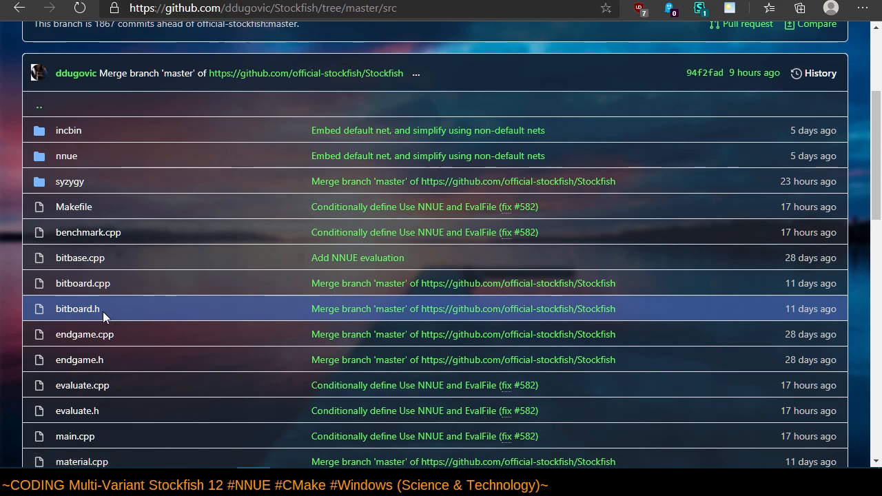
scroll(down, 3)
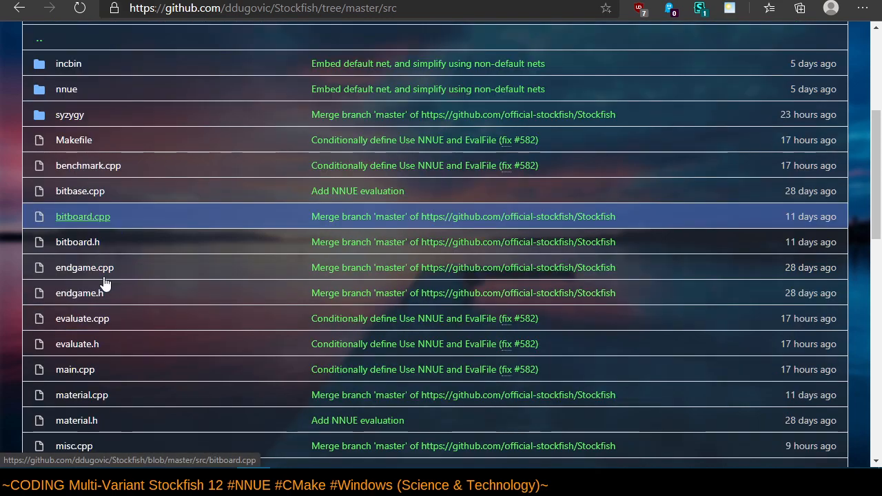
mouse_move(93, 202)
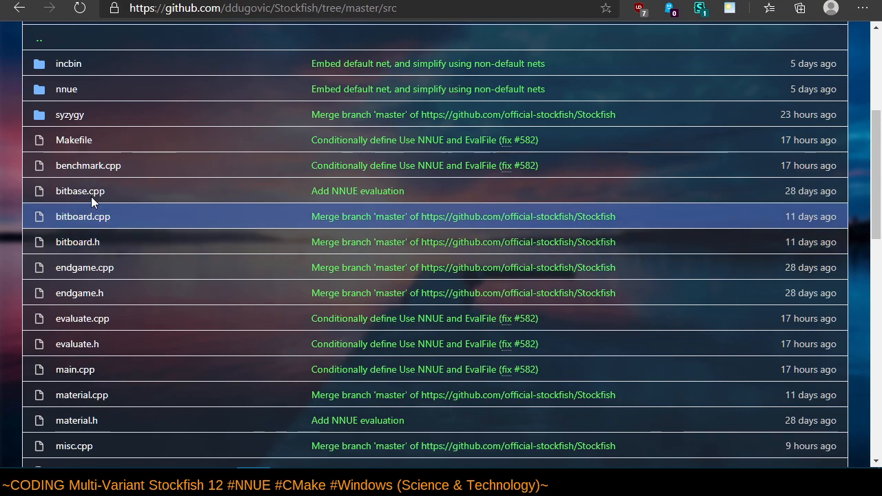
click(88, 165)
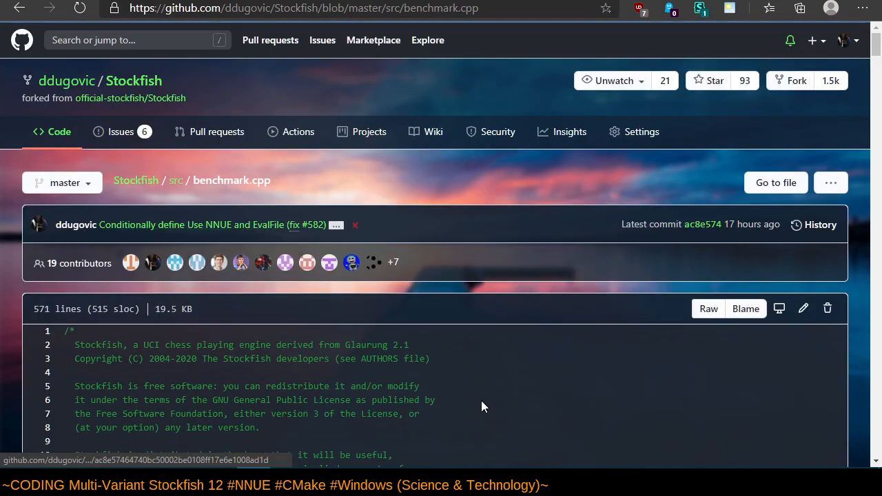
key(ctrl+f)
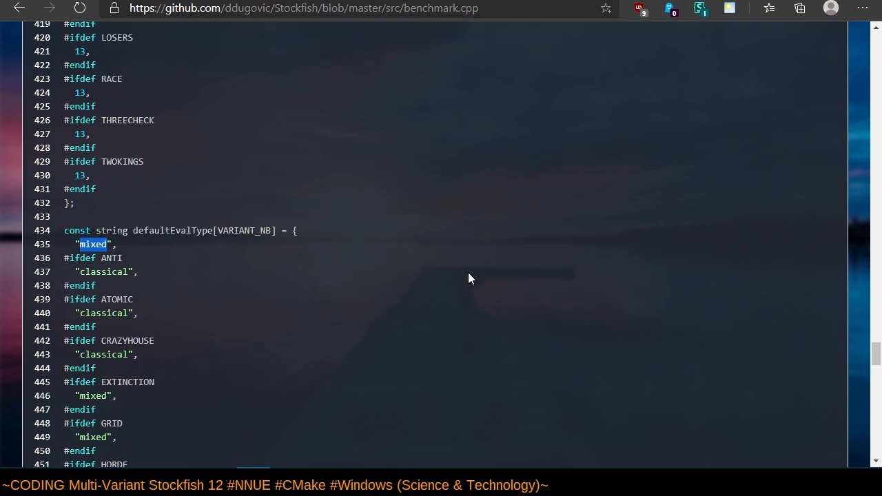
scroll(down, 3)
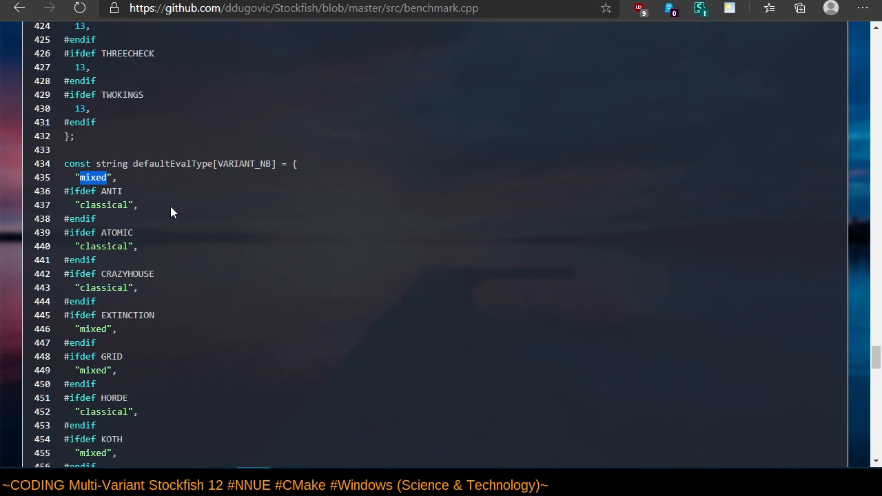
mouse_move(348, 272)
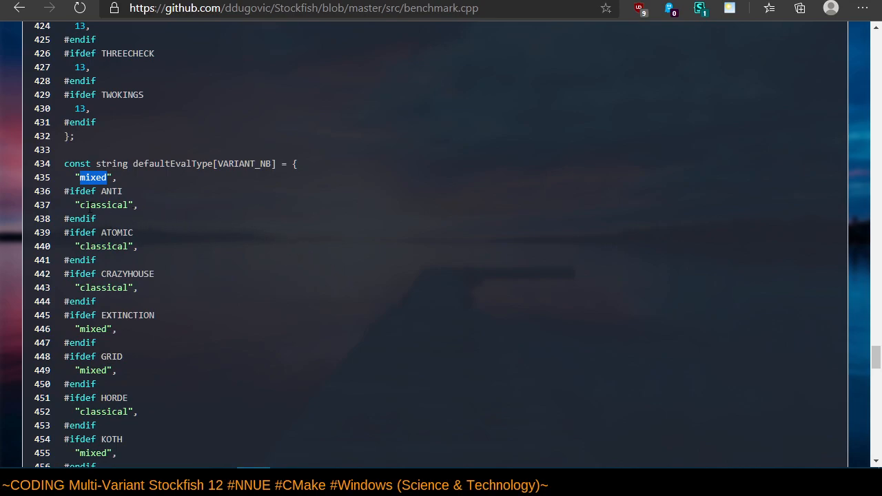
double_click(103, 205)
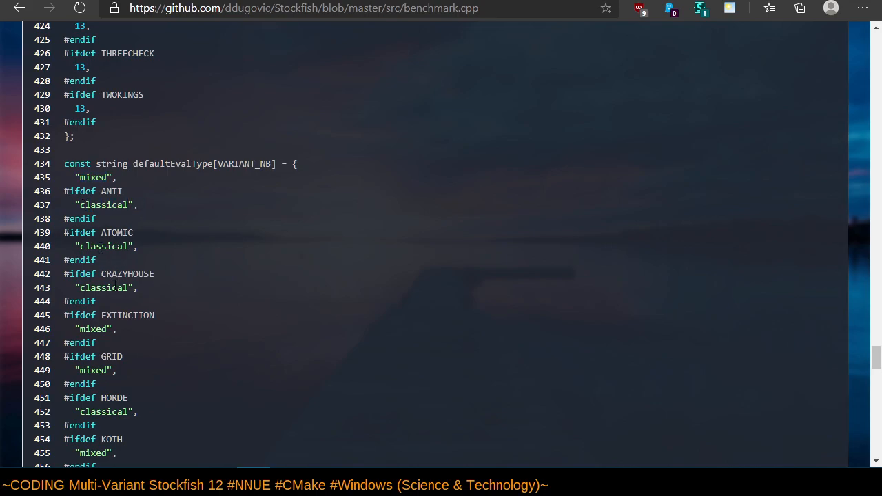
scroll(down, 3)
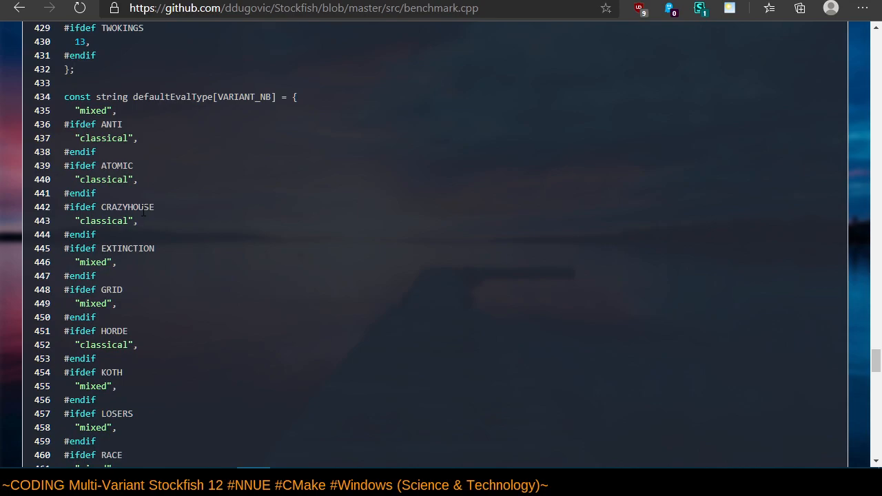
scroll(down, 3)
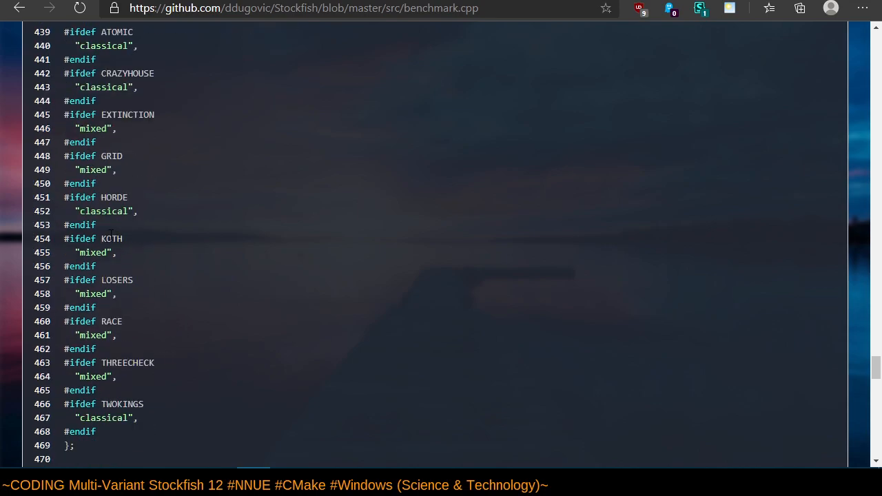
double_click(92, 252)
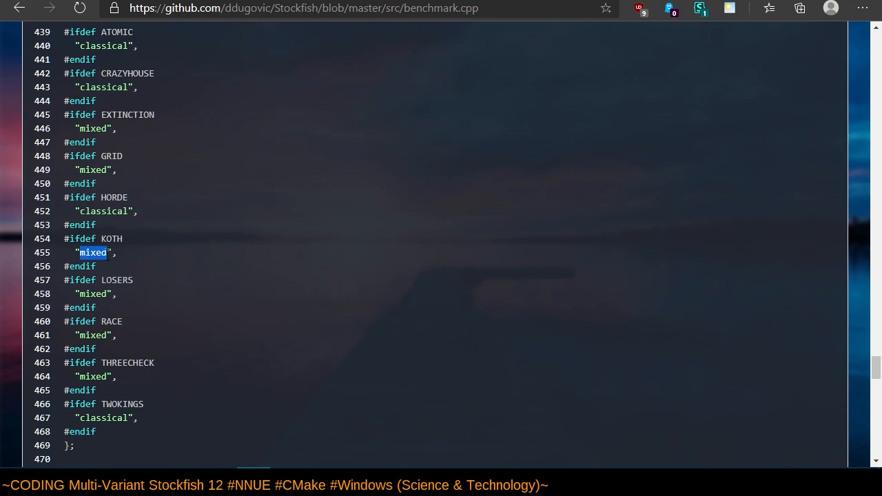
mouse_move(209, 285)
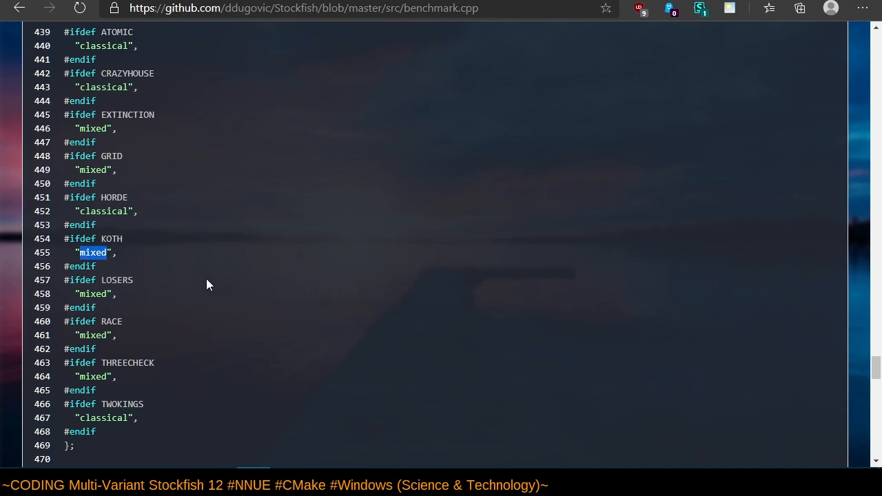
mouse_move(203, 264)
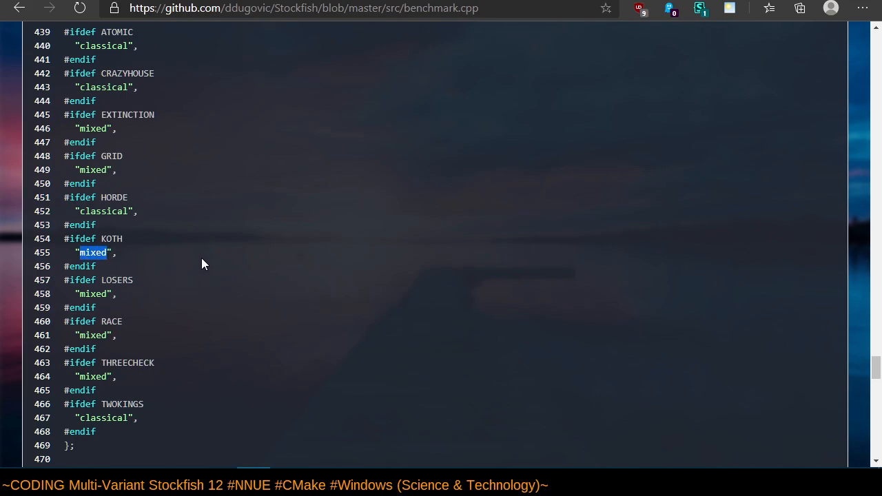
mouse_move(200, 306)
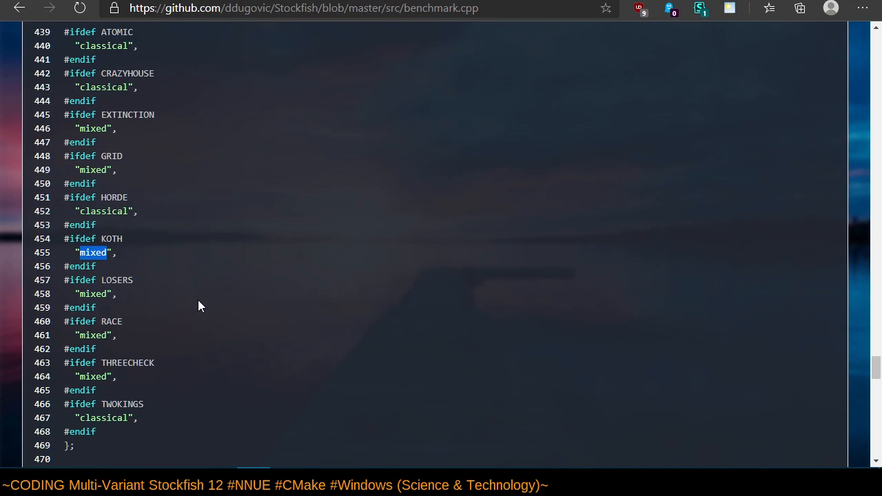
mouse_move(126, 258)
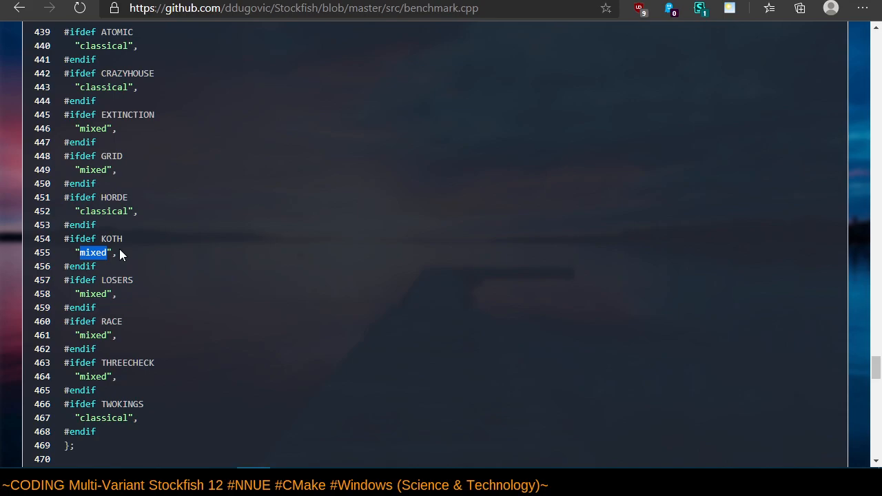
scroll(up, 3)
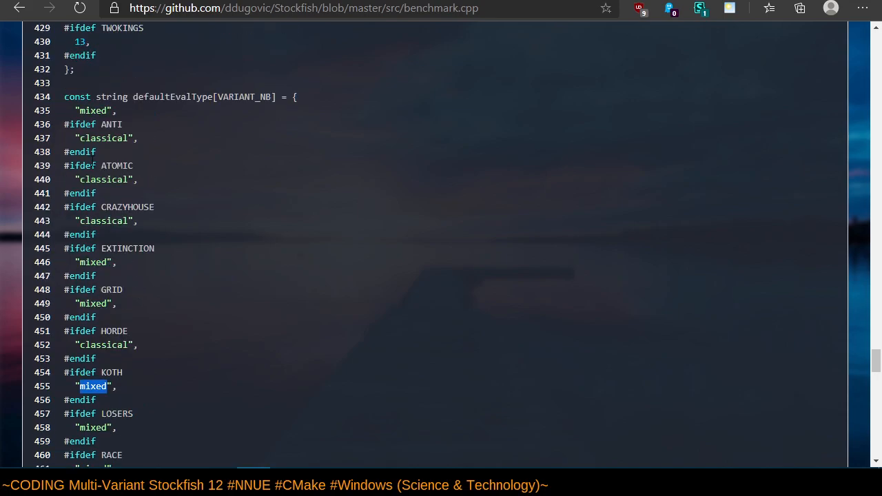
mouse_move(165, 326)
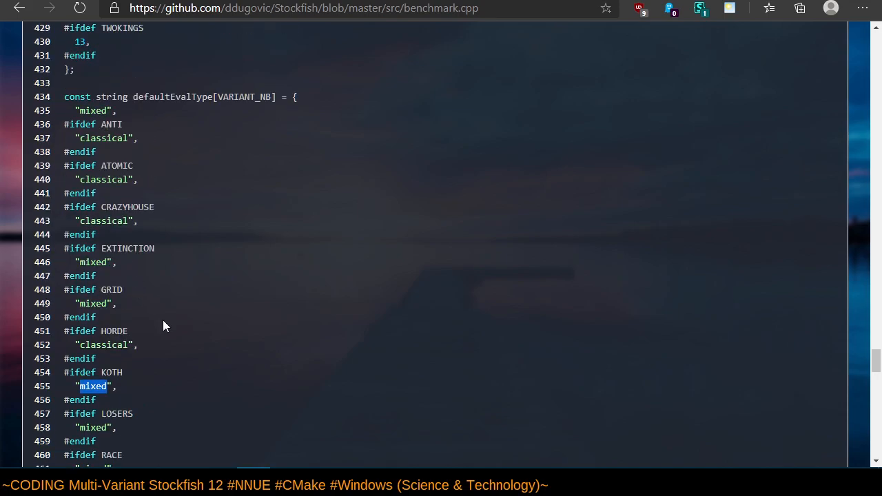
scroll(down, 3)
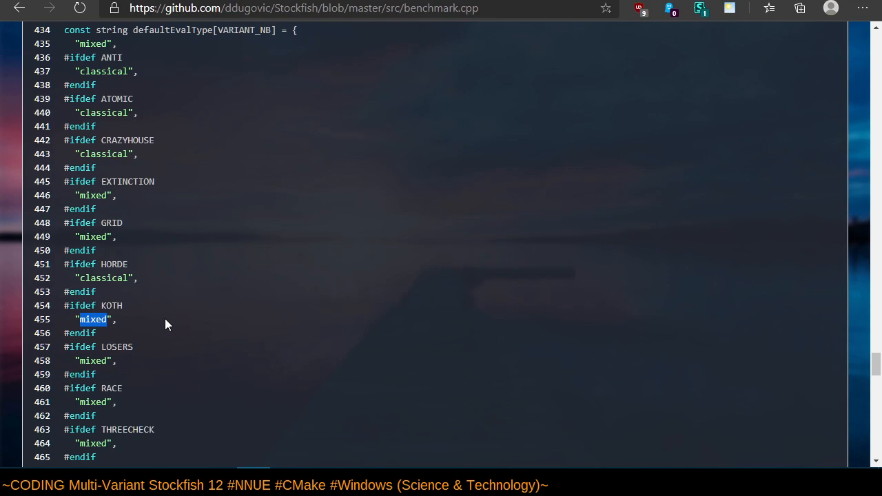
mouse_move(177, 300)
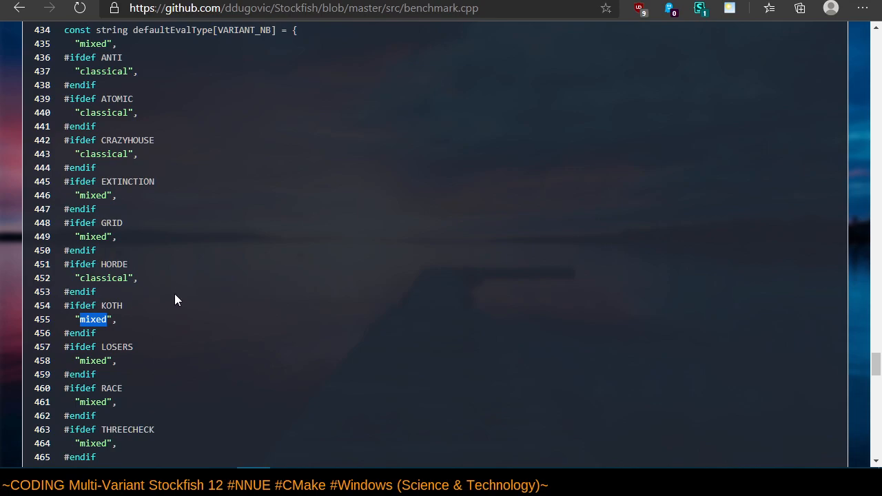
scroll(down, 3)
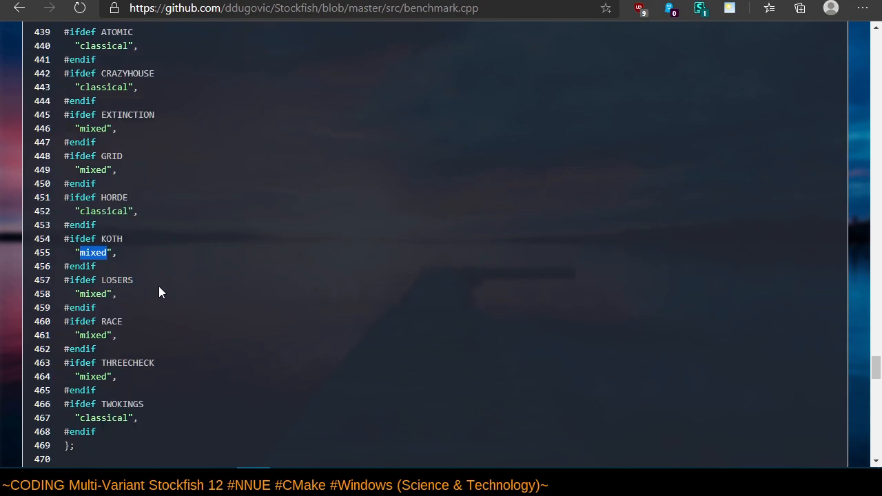
mouse_move(165, 286)
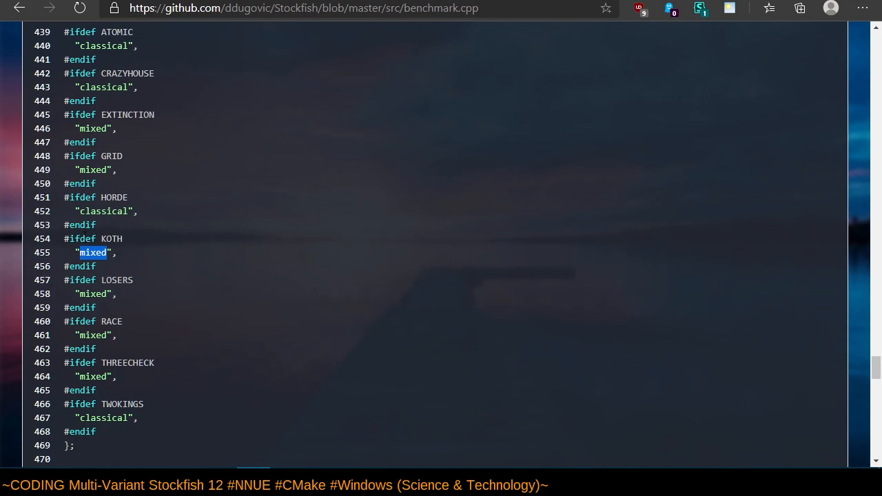
scroll(up, 3)
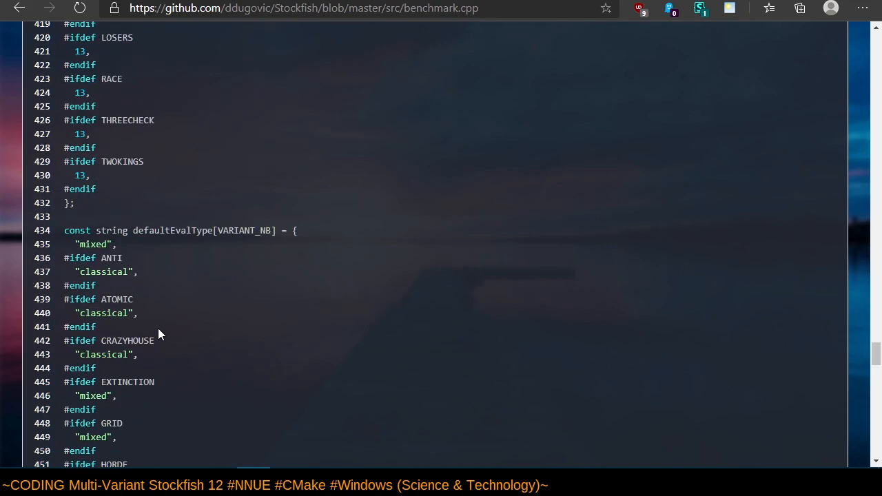
mouse_move(163, 338)
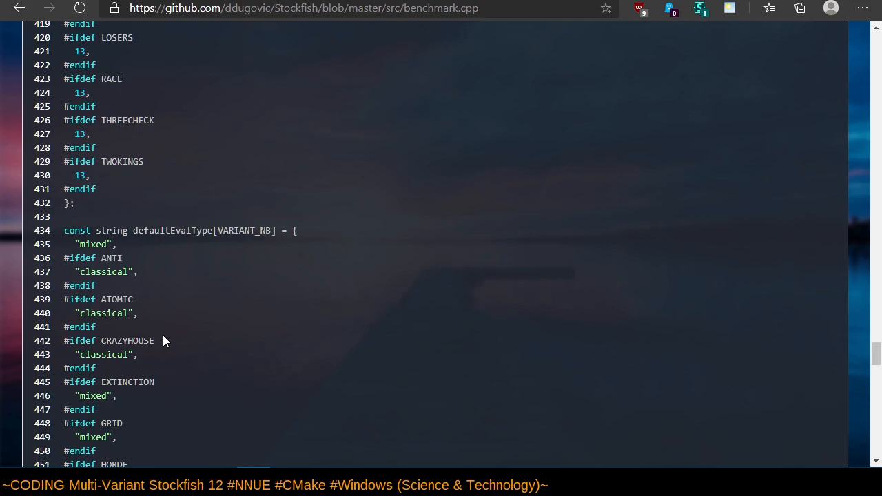
scroll(down, 3)
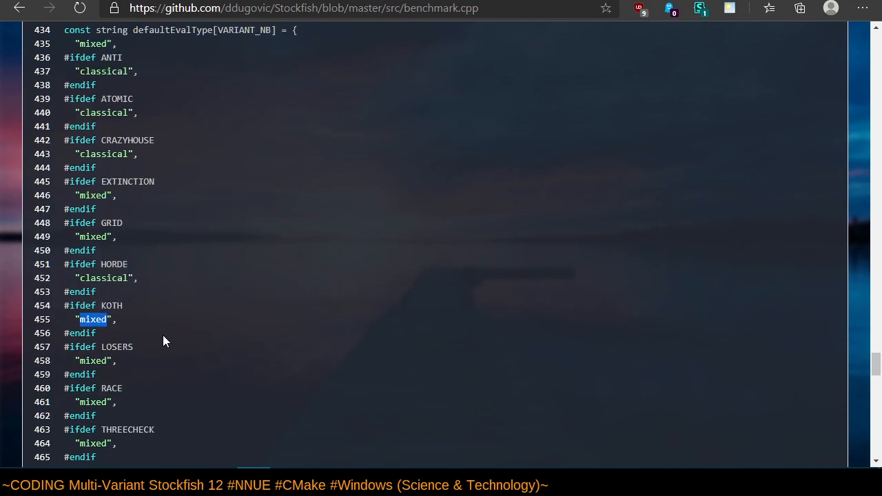
mouse_move(208, 329)
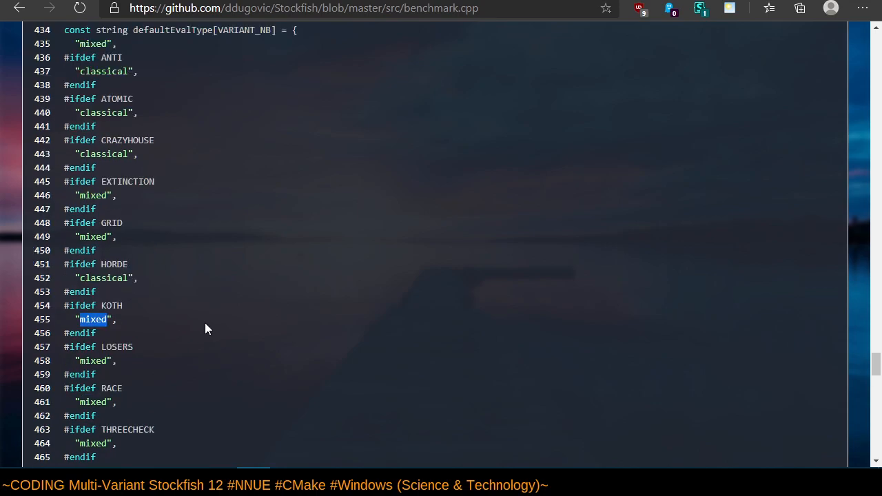
scroll(down, 3)
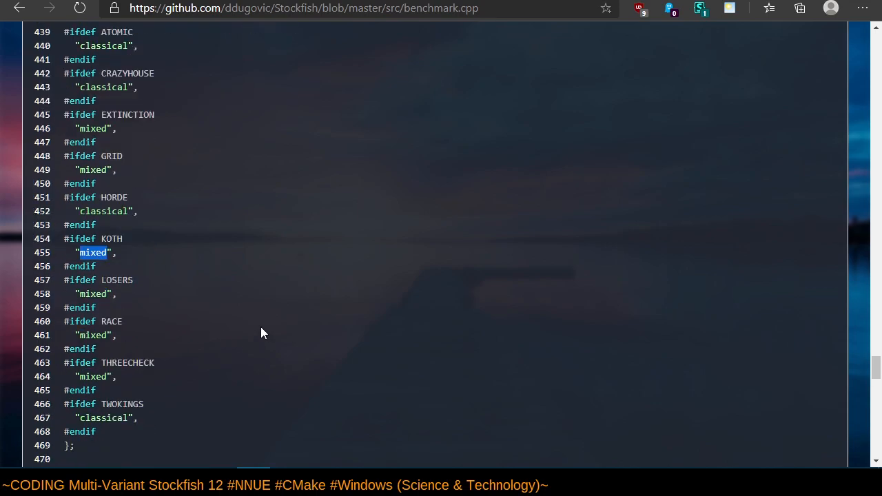
mouse_move(42, 278)
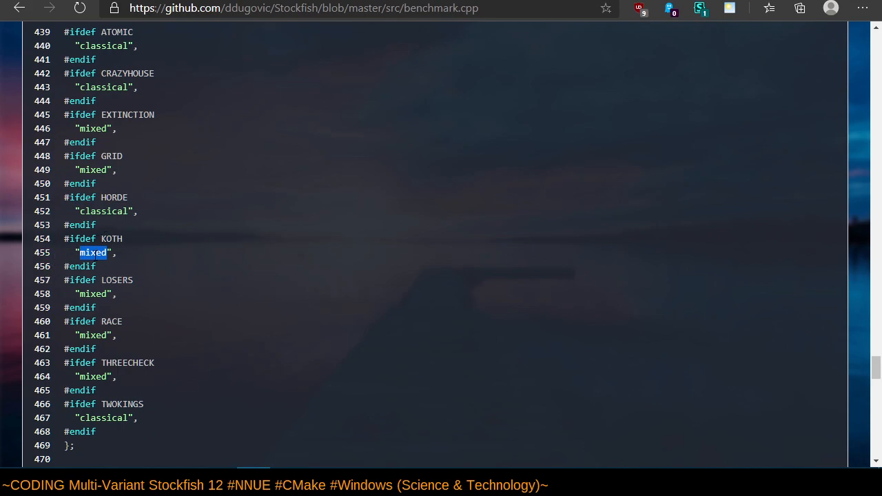
mouse_move(180, 264)
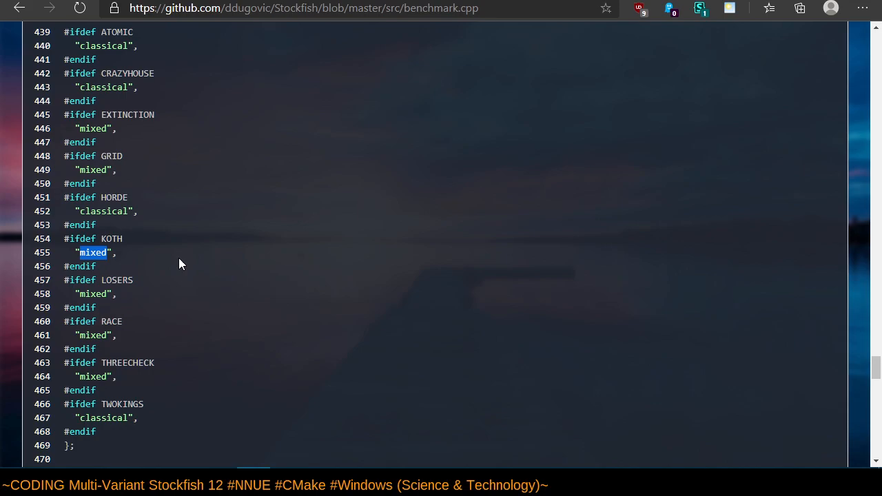
mouse_move(165, 298)
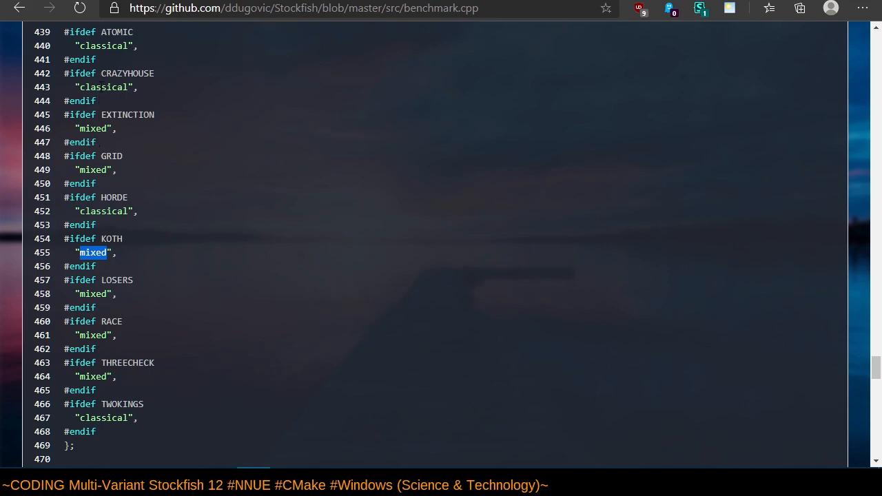
double_click(104, 87)
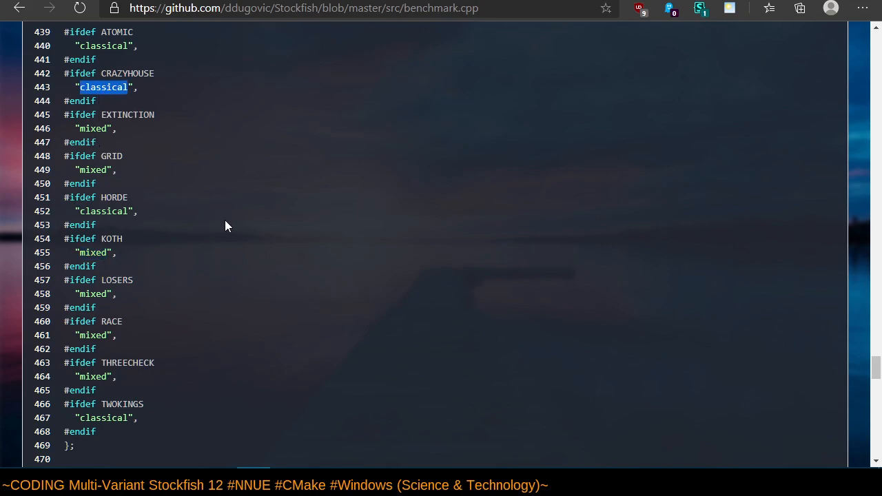
mouse_move(243, 227)
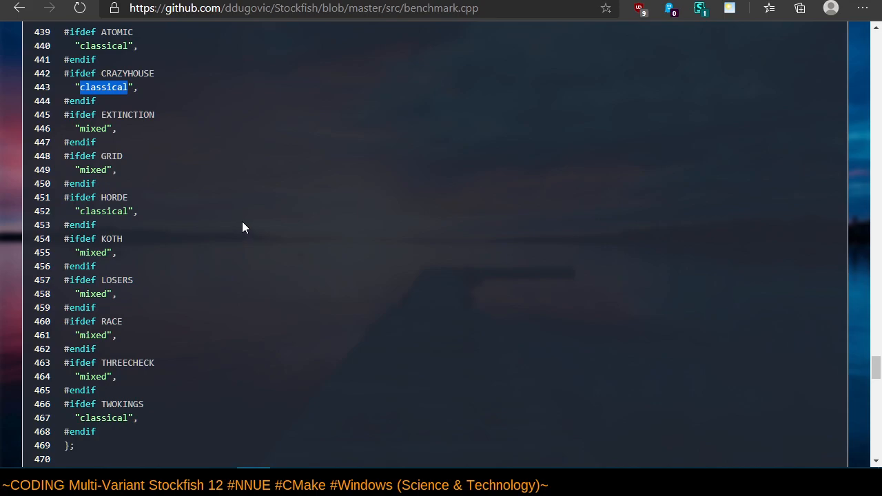
scroll(up, 3)
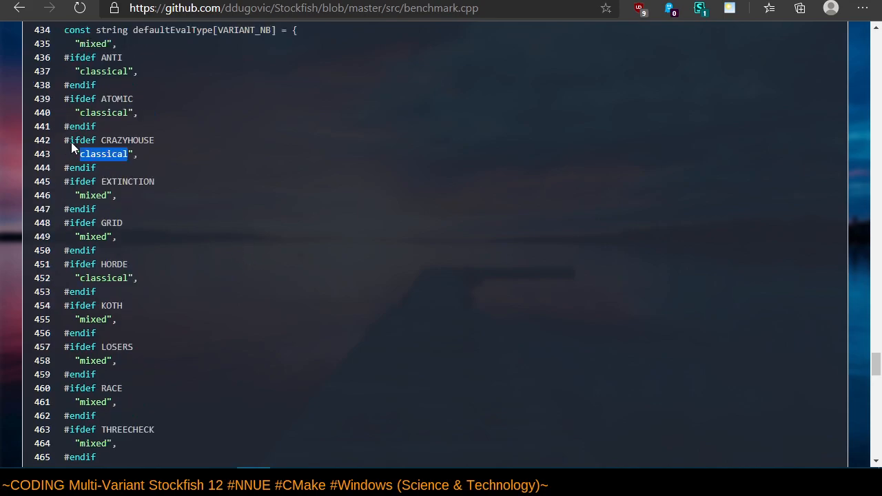
mouse_move(324, 233)
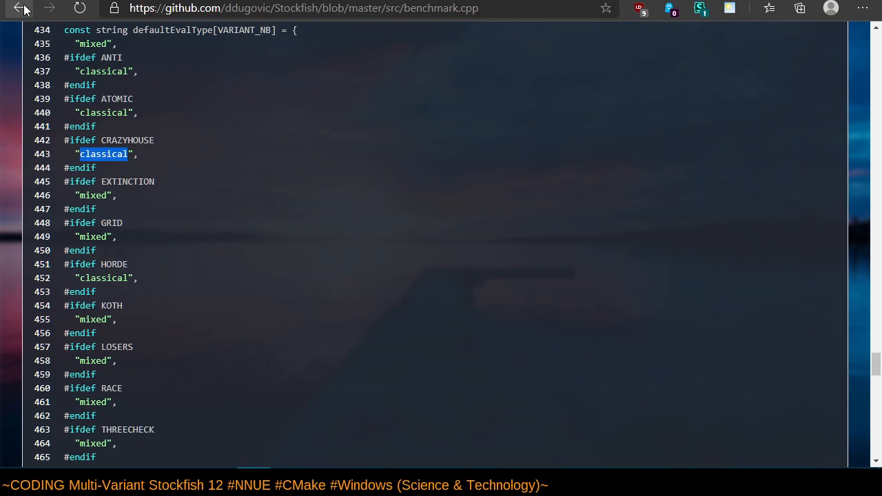
Go back from benchmark.cpp to the src listing, rechecking AppVeyor build 1.0.979 on the way.
click(19, 8)
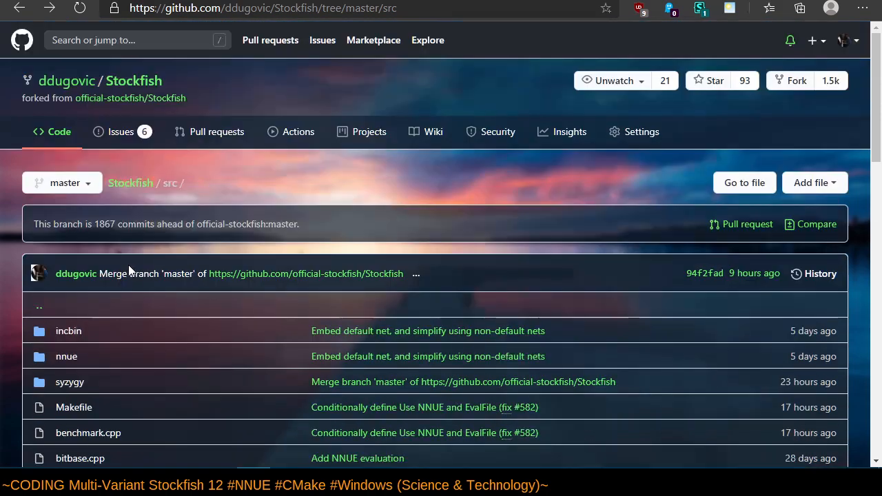
mouse_move(310, 72)
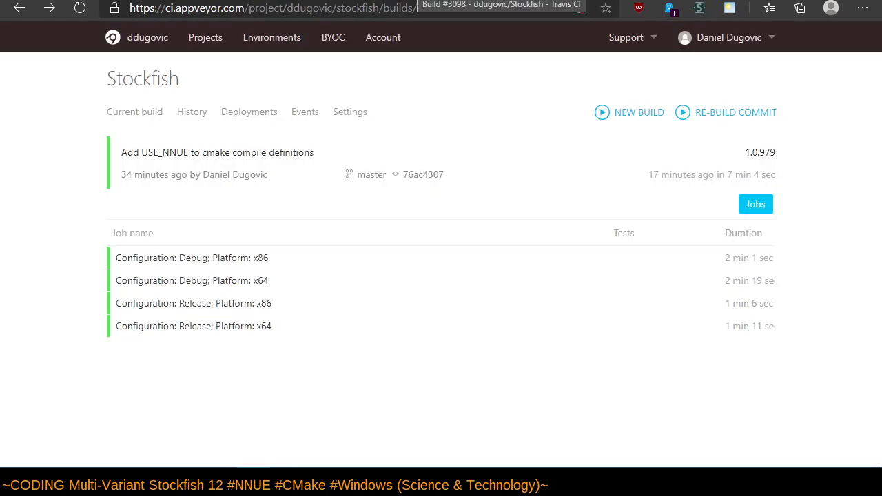
click(500, 5)
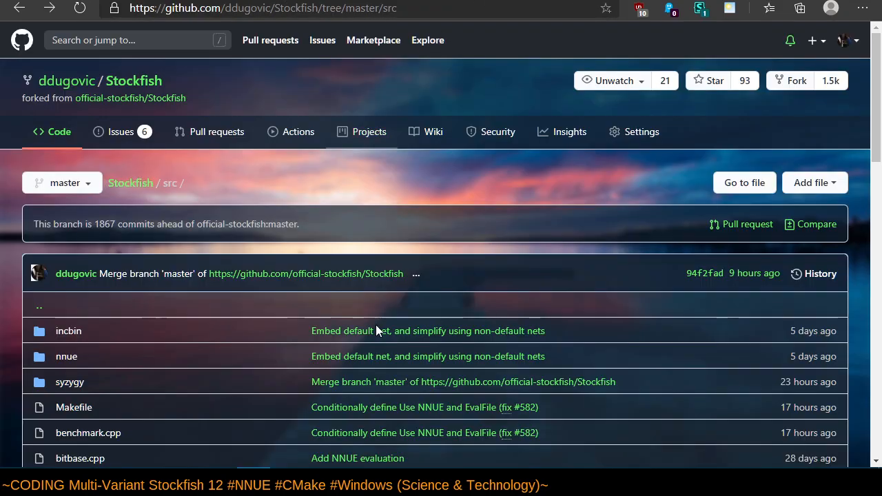
scroll(down, 3)
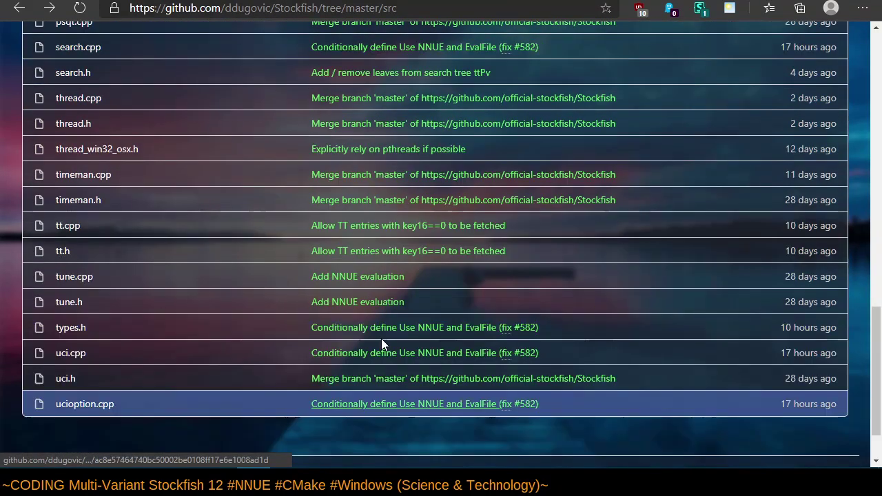
scroll(up, 3)
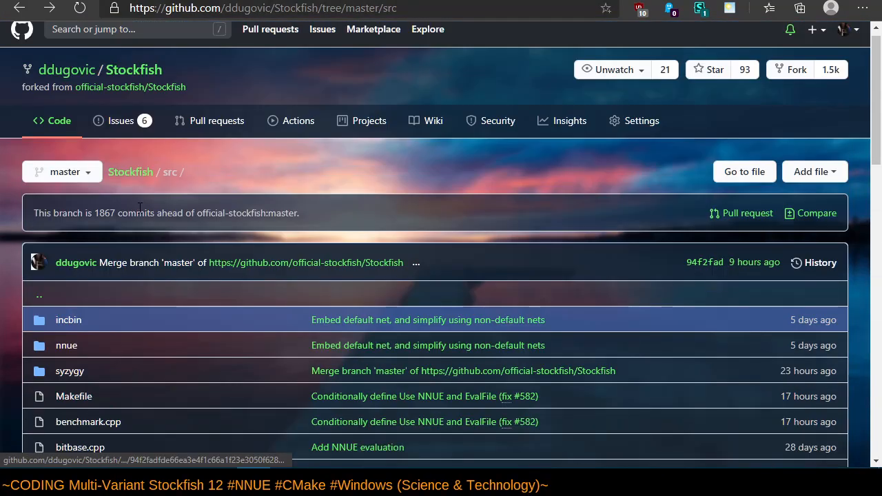
mouse_move(131, 171)
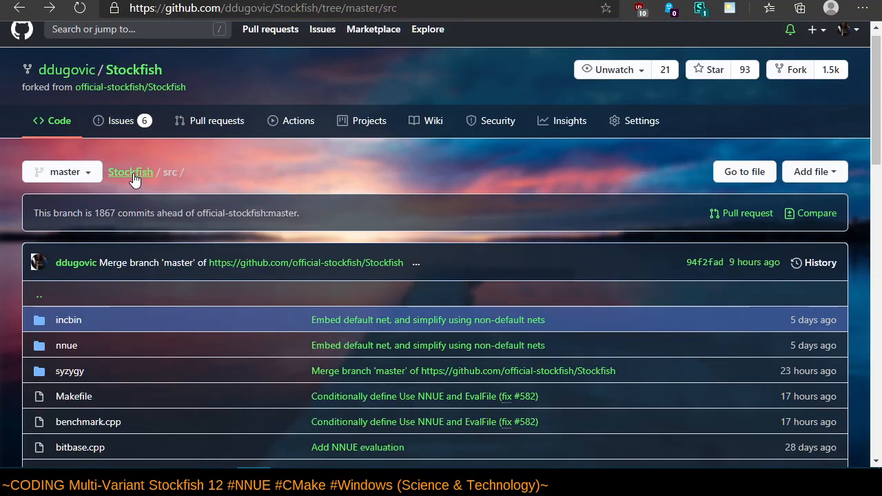
click(130, 172)
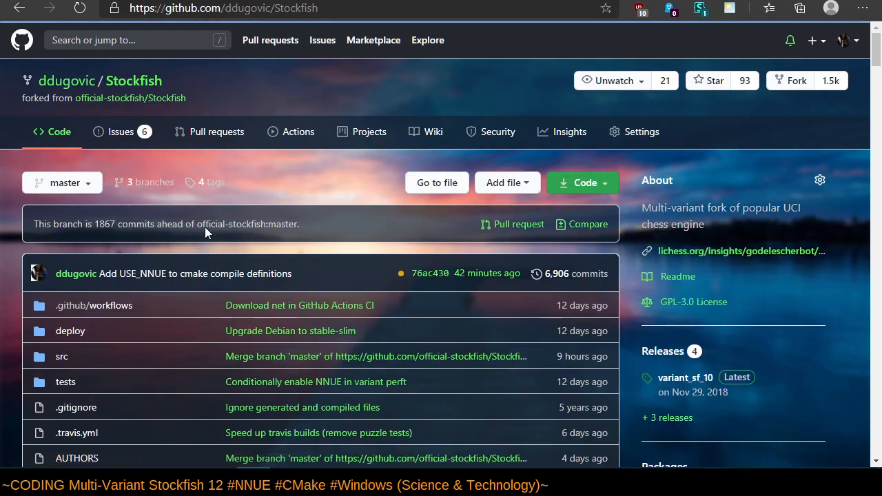
scroll(down, 3)
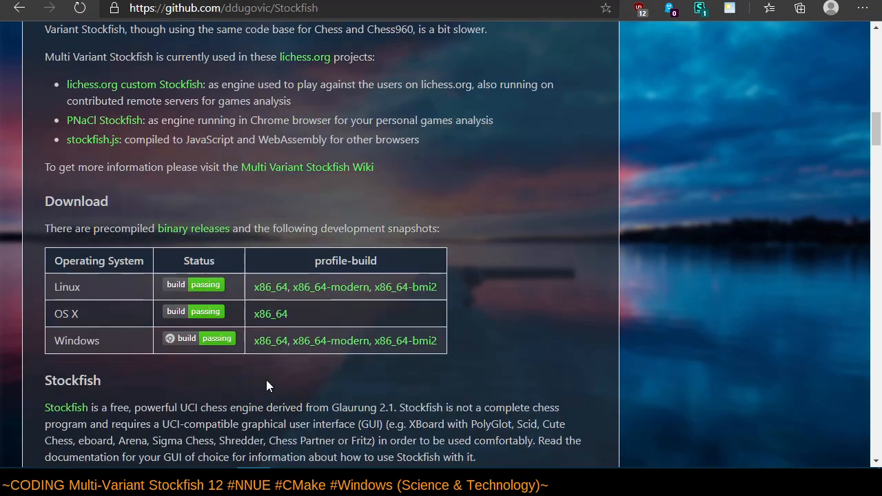
scroll(down, 3)
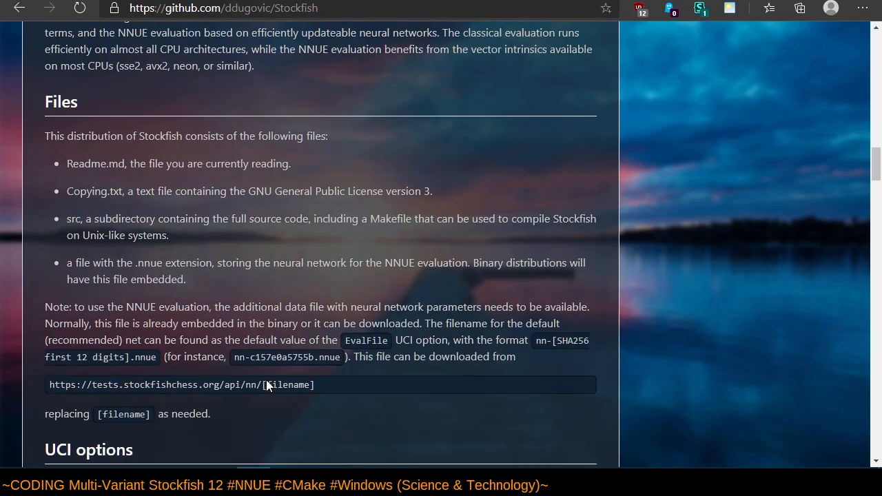
scroll(down, 3)
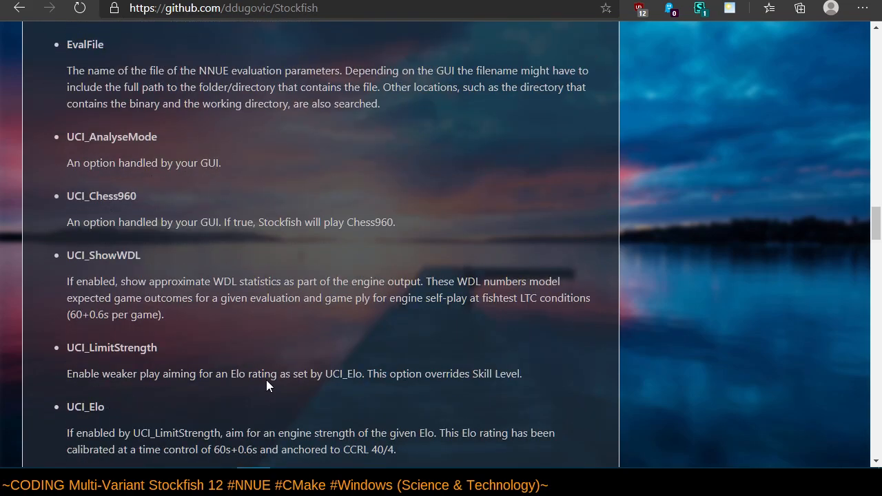
scroll(up, 3)
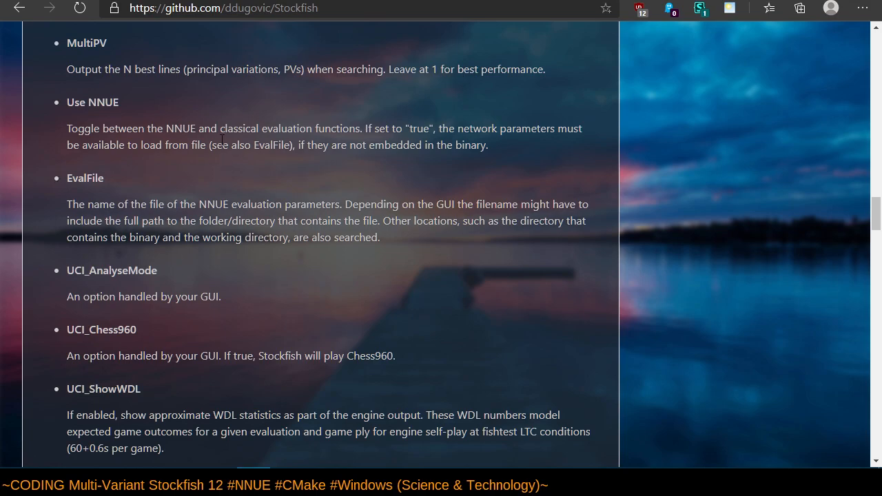
drag(66, 128, 488, 145)
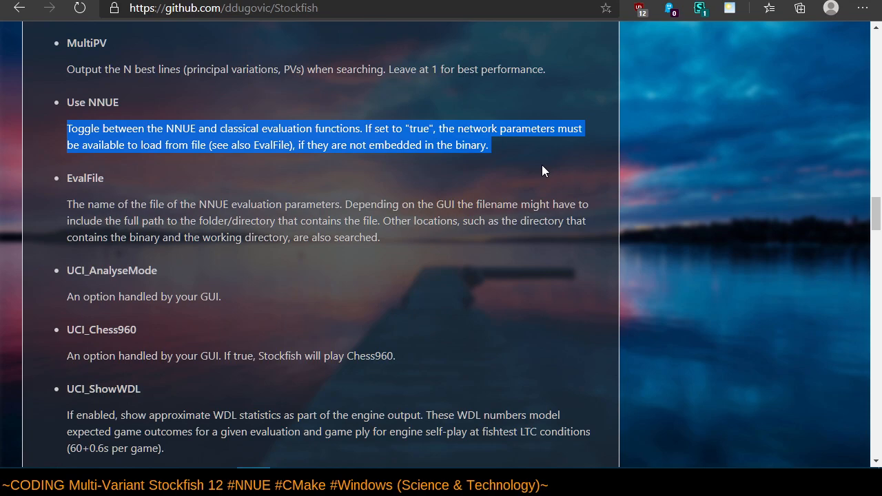
mouse_move(533, 150)
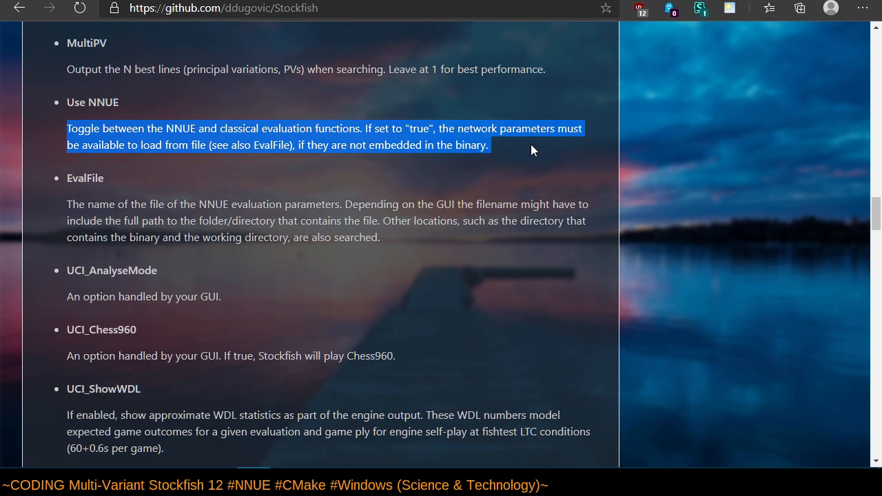
mouse_move(555, 161)
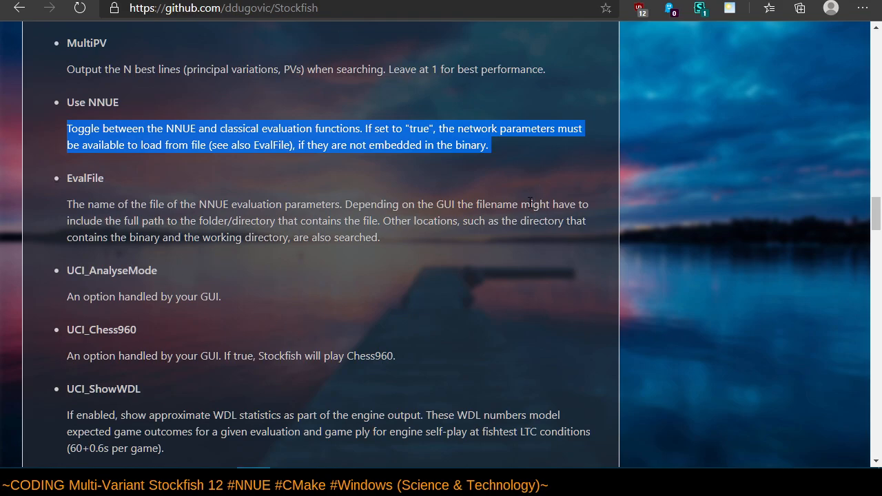
scroll(down, 3)
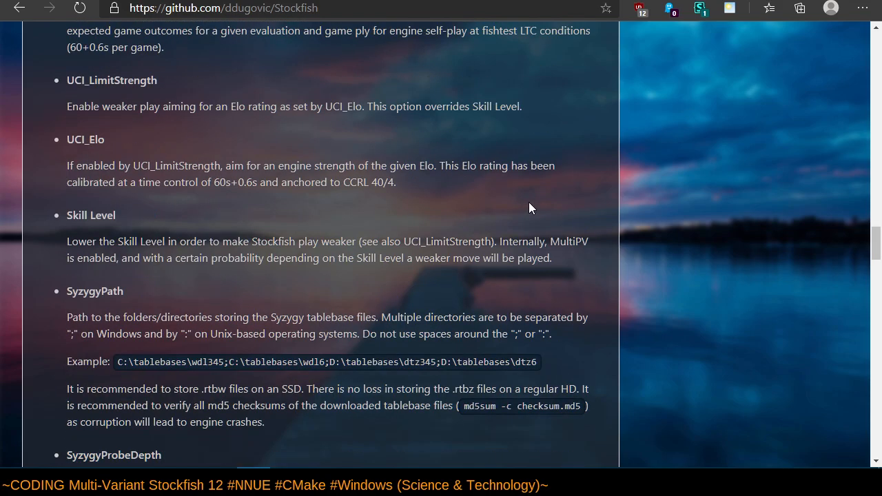
scroll(down, 3)
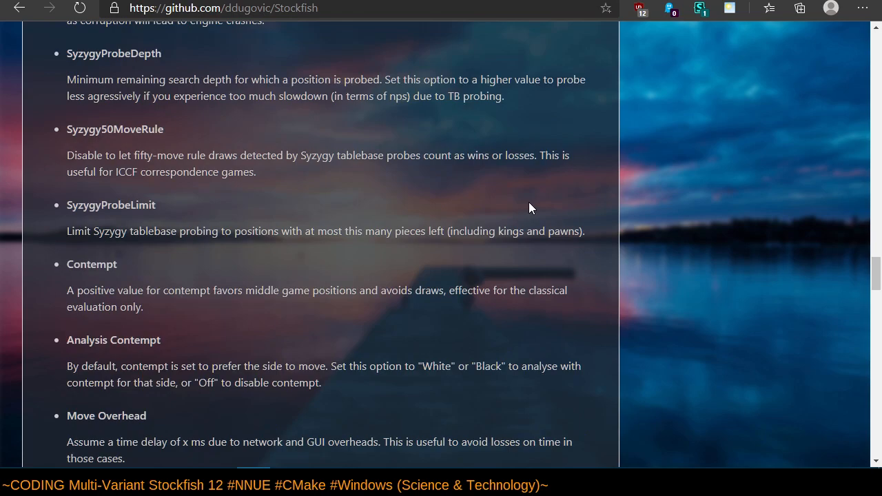
scroll(down, 3)
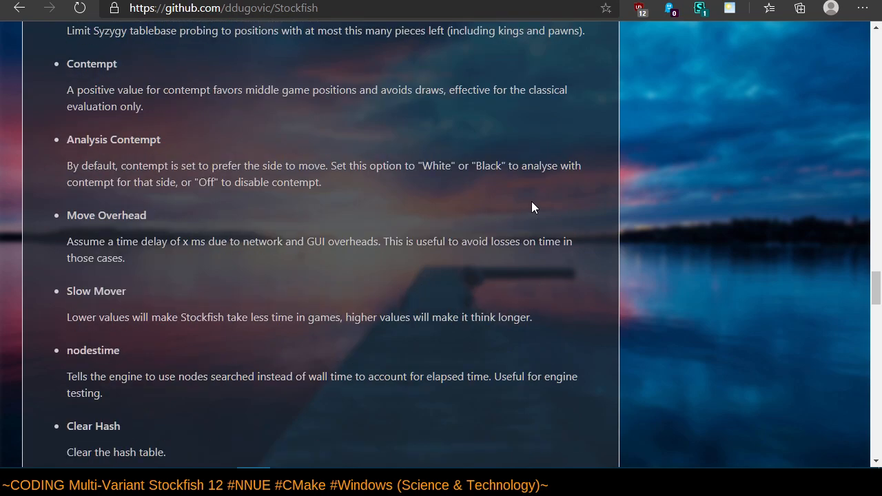
scroll(down, 3)
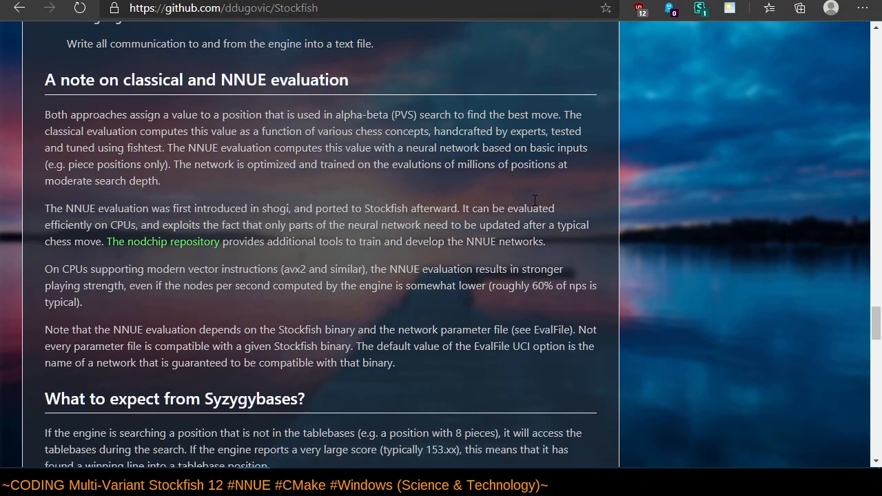
drag(535, 200, 537, 377)
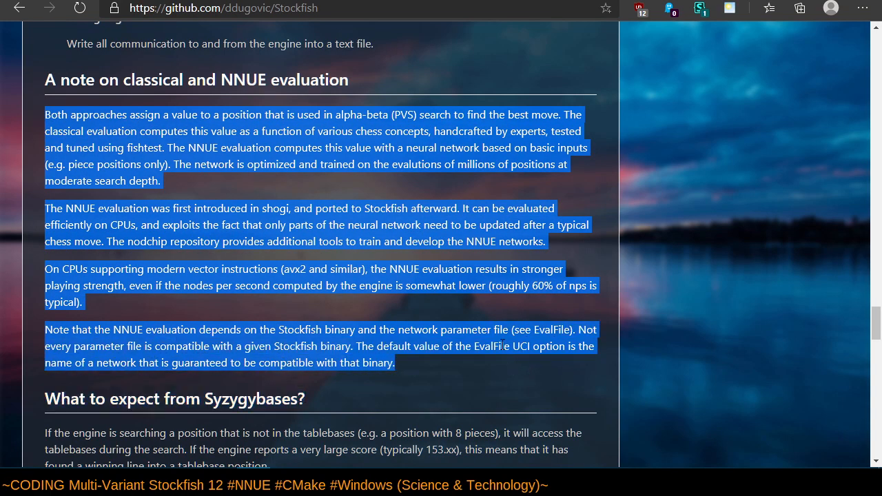
mouse_move(465, 144)
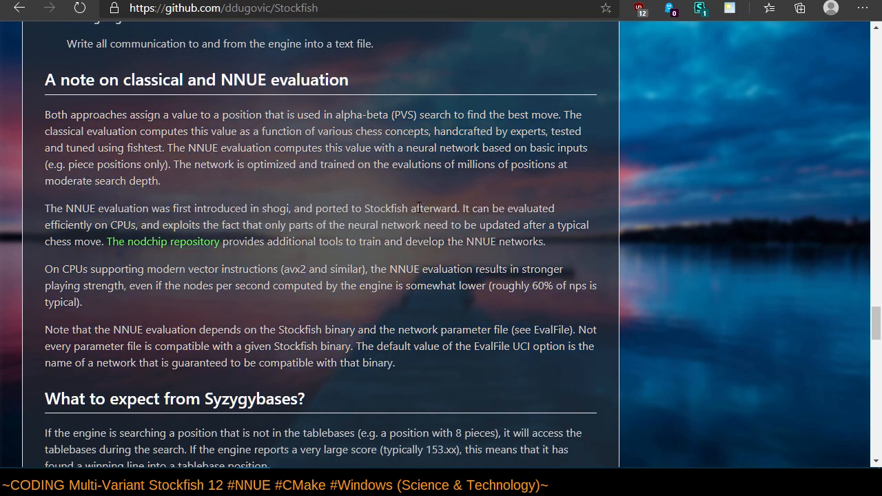
scroll(up, 3)
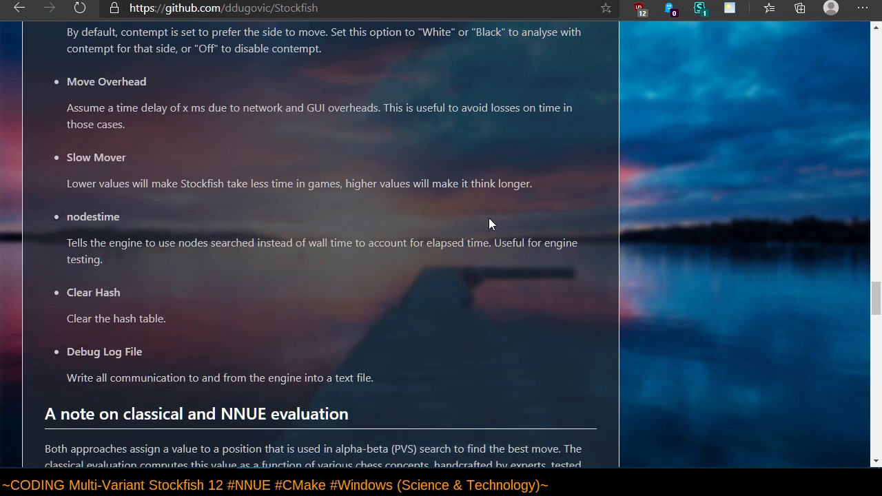
scroll(up, 3)
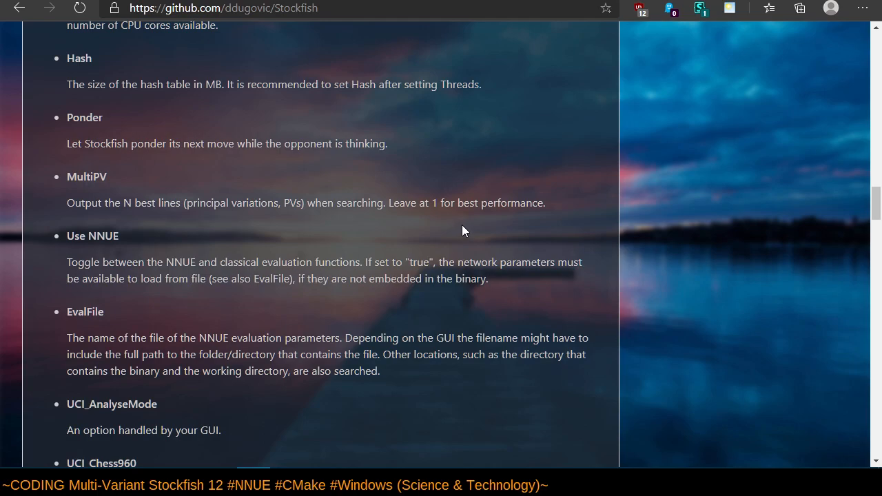
mouse_move(474, 228)
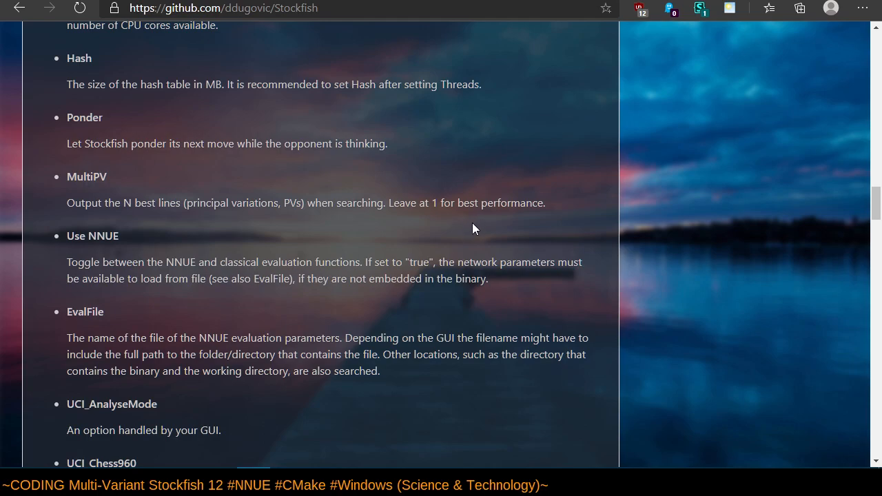
scroll(up, 3)
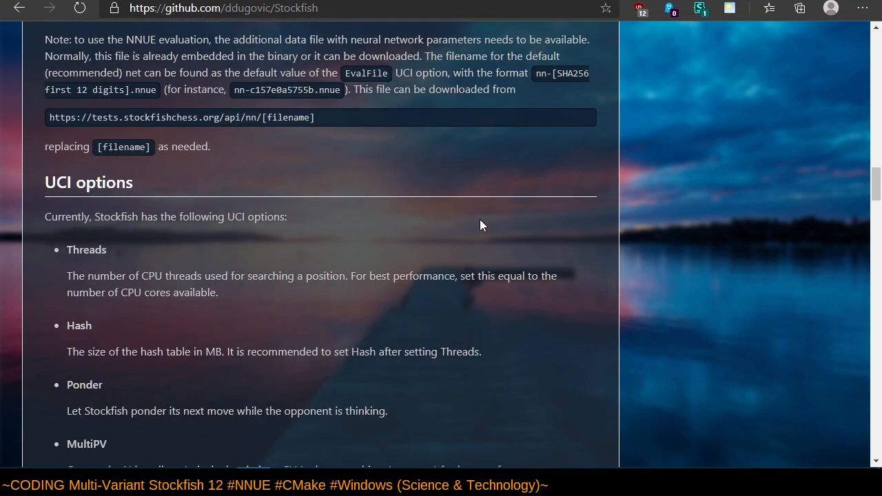
mouse_move(488, 227)
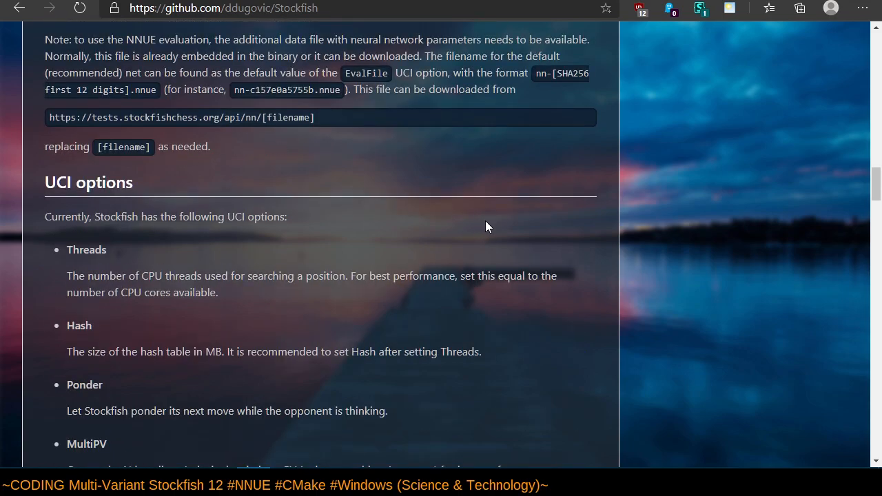
scroll(up, 3)
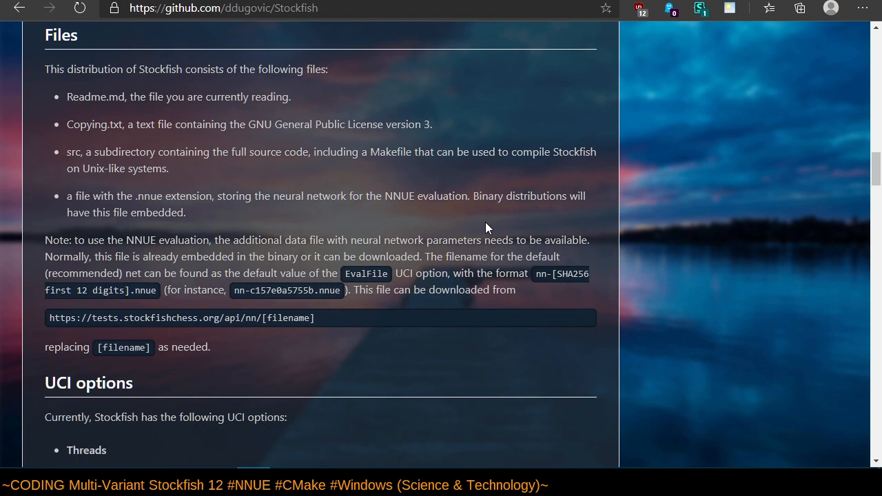
scroll(up, 3)
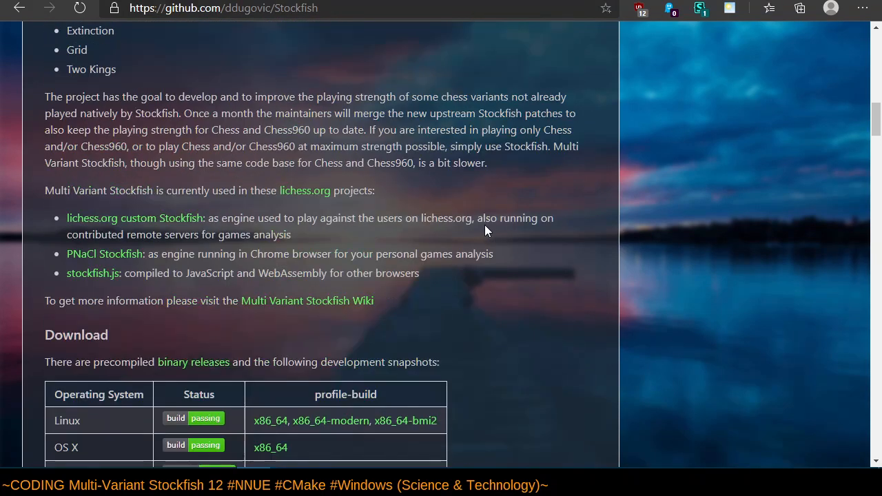
scroll(up, 3)
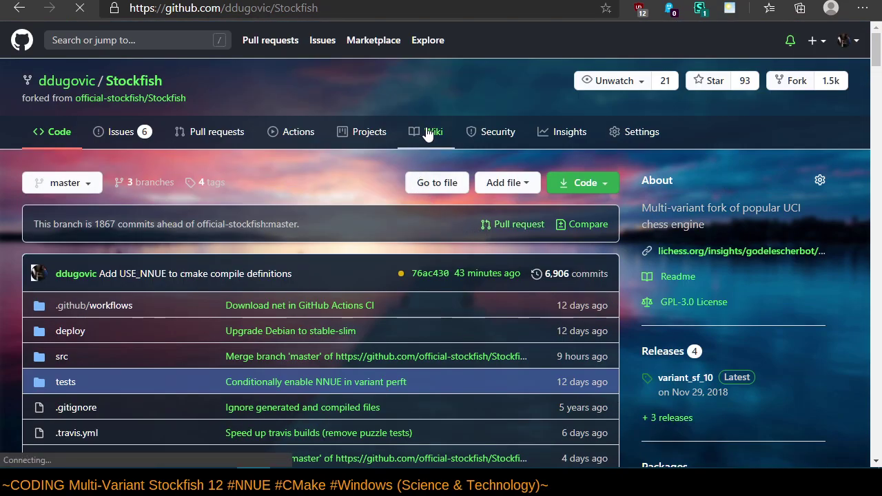
Open the fork's Wiki and scroll through its Multi Variant Stockfish Home page.
click(435, 131)
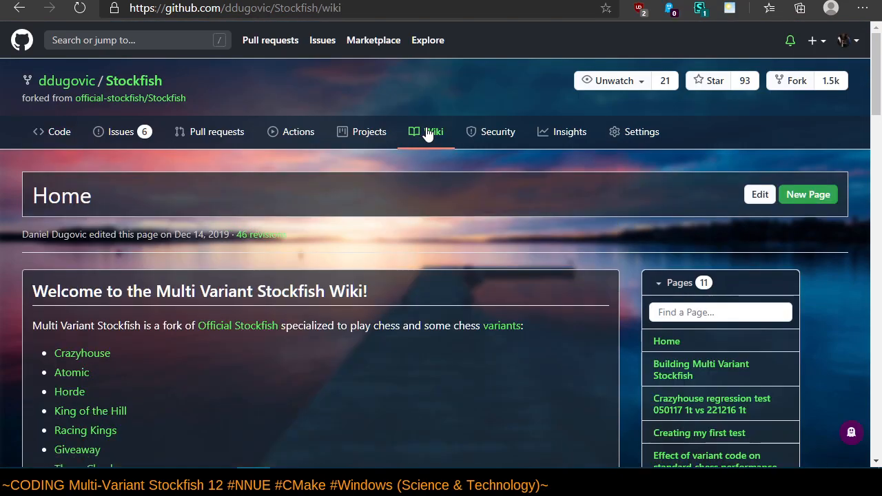
scroll(down, 3)
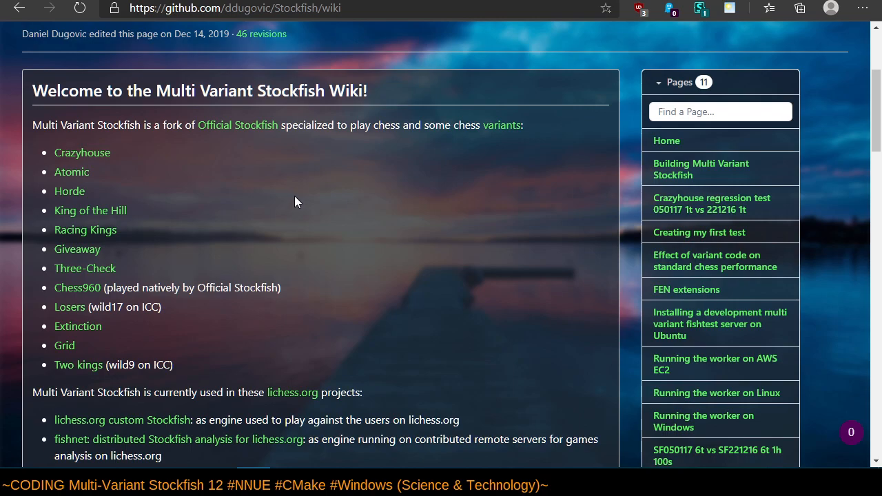
mouse_move(255, 187)
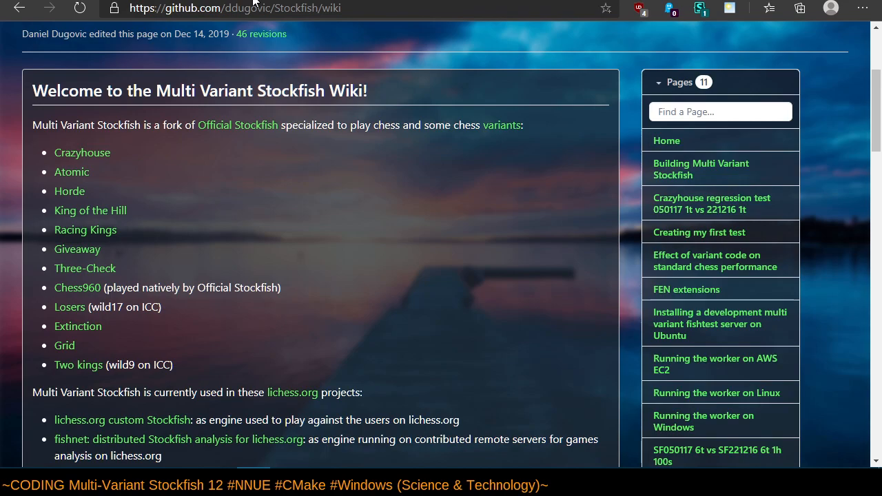
scroll(up, 3)
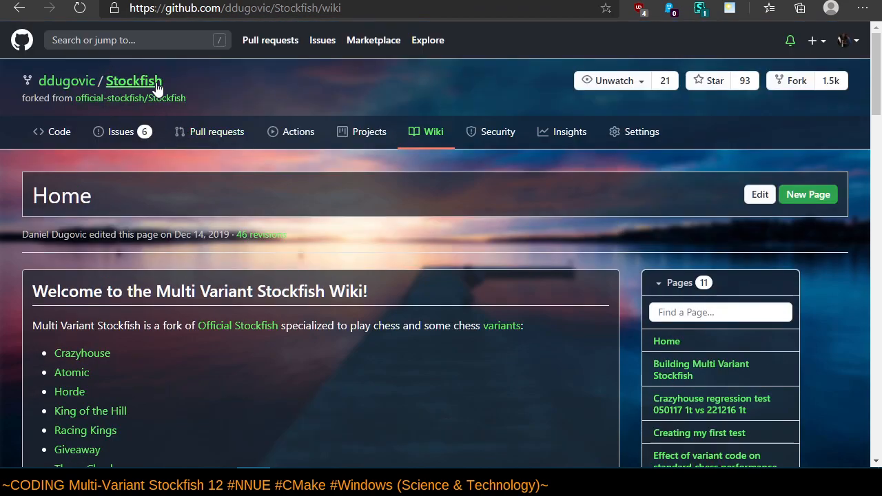
From the fork's main page, open Travis details for the pending USE_NNUE build #3098.
click(133, 81)
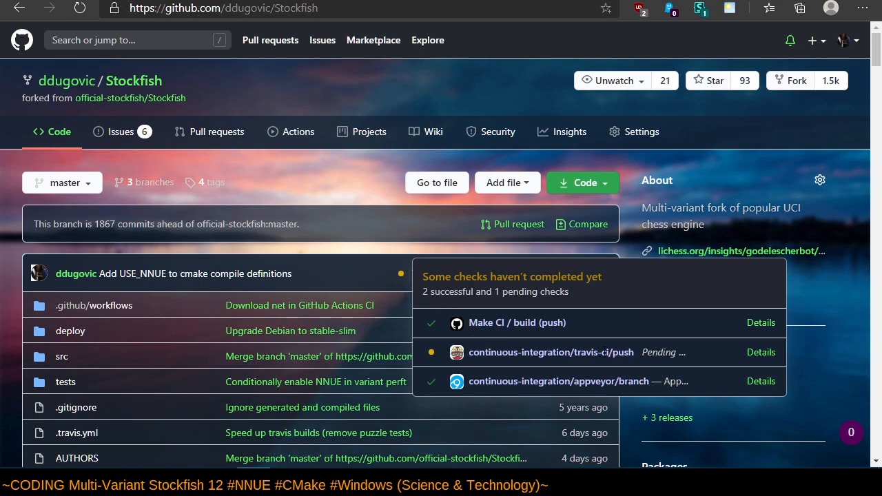
click(761, 353)
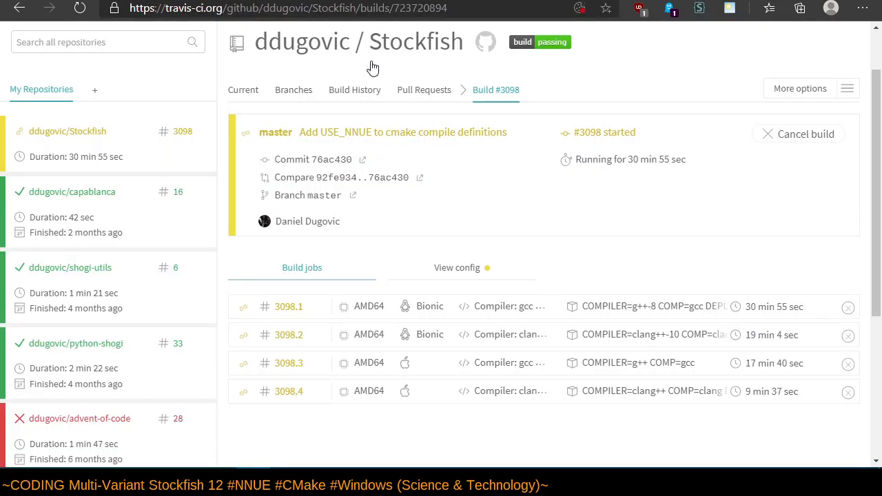
mouse_move(455, 367)
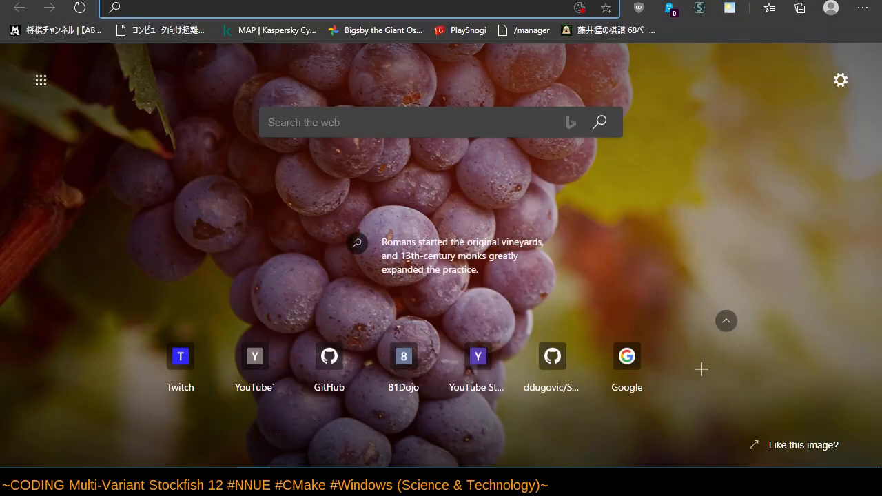
mouse_move(529, 185)
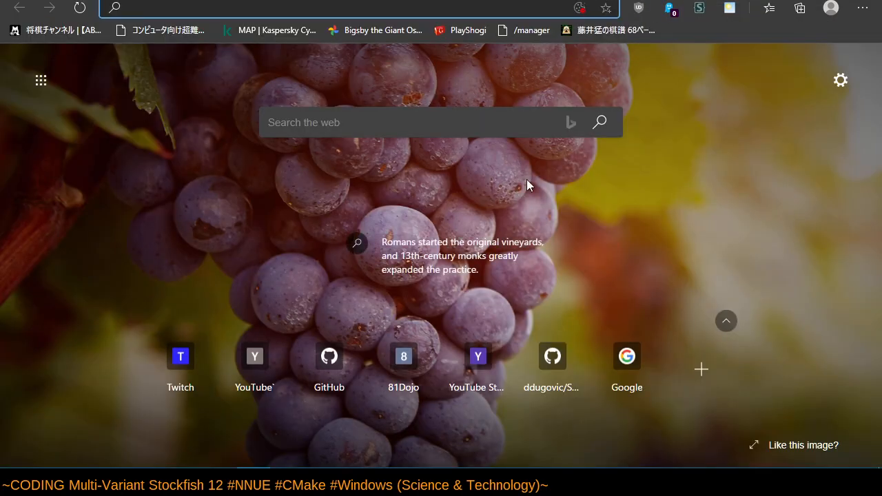
On Lichess TV, pick GodelEscherBot from friends online and watch its latest game full screen.
text(lic)
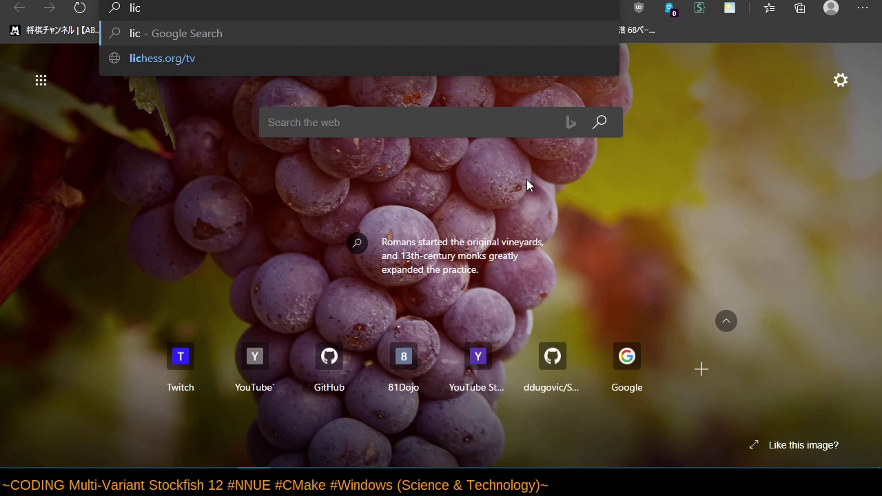
click(161, 58)
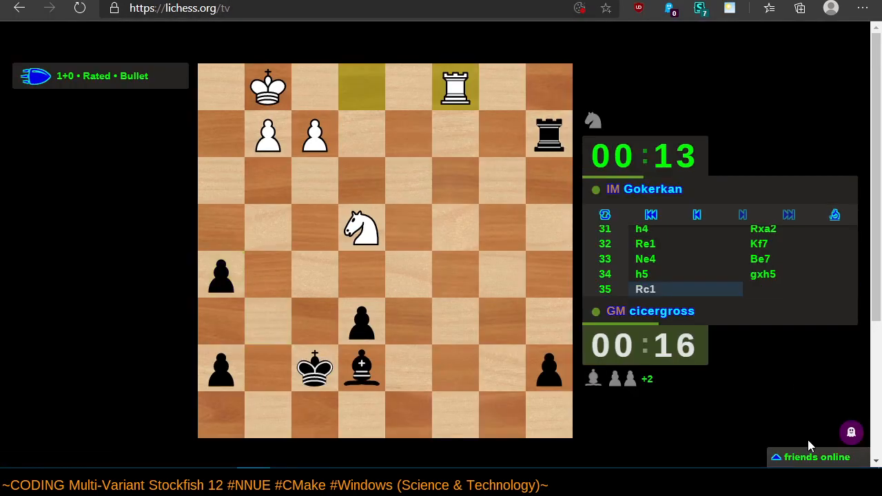
click(818, 457)
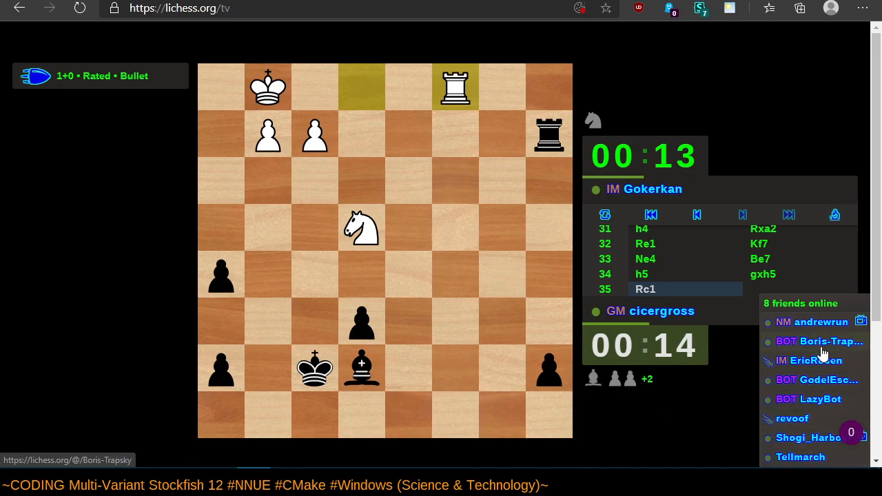
click(818, 380)
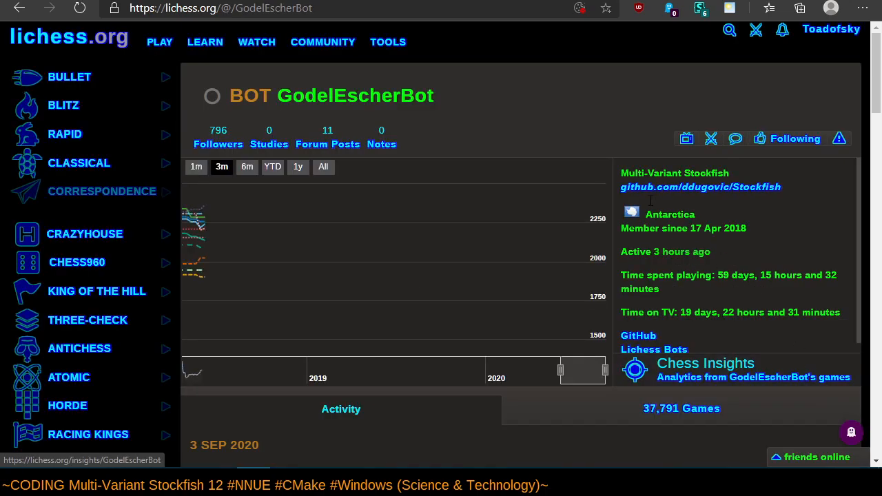
click(687, 138)
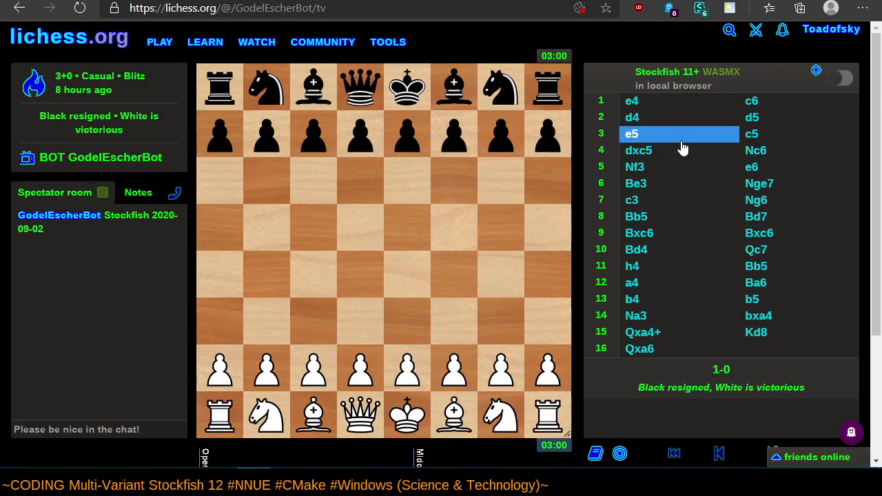
key(f11)
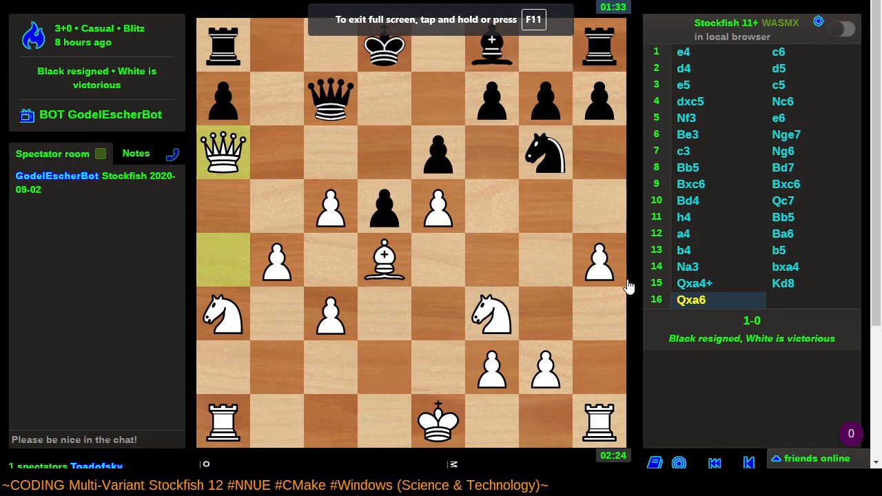
mouse_move(618, 365)
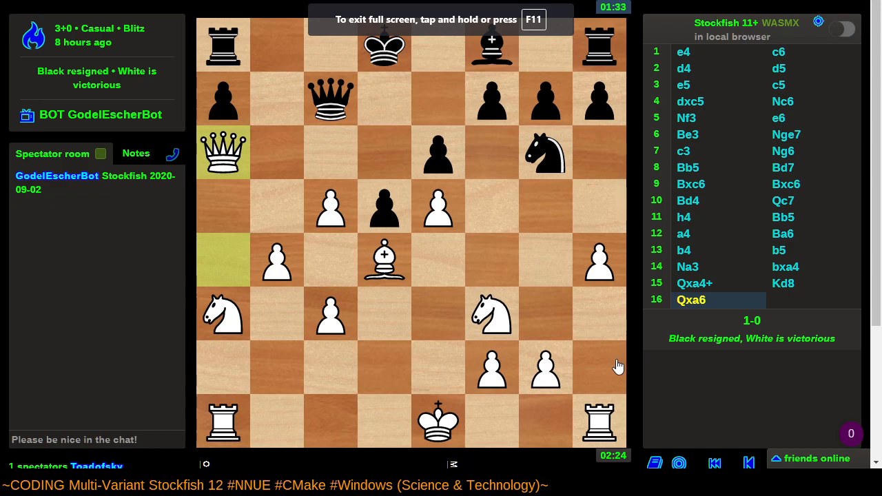
mouse_move(653, 416)
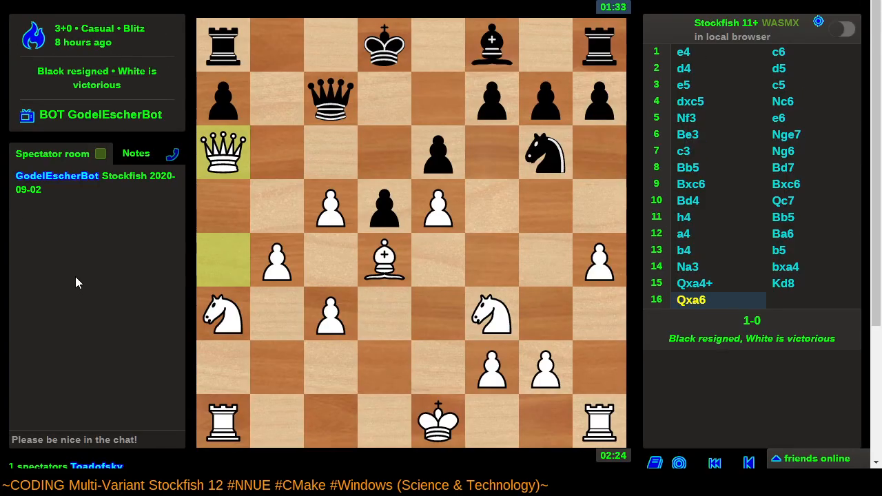
mouse_move(708, 324)
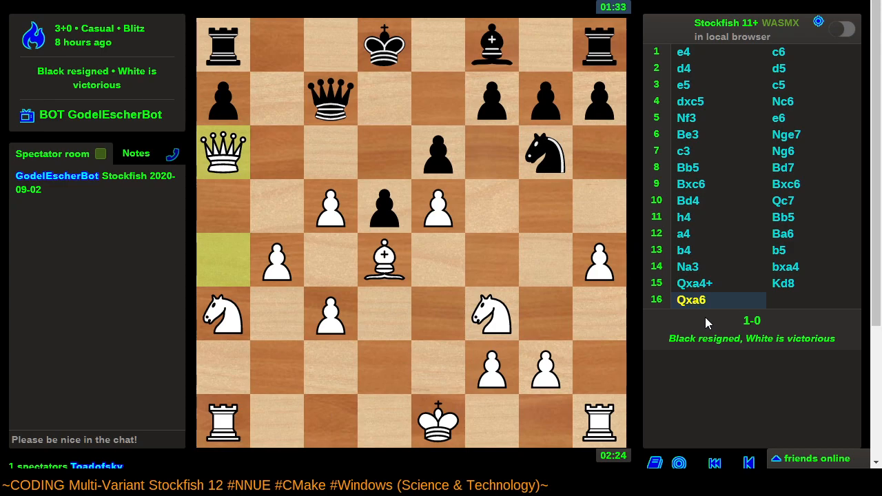
mouse_move(703, 319)
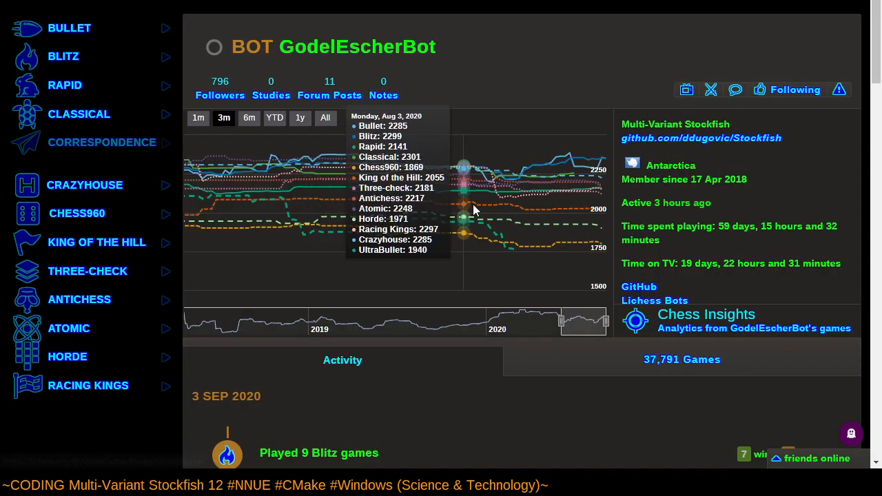
Update GodelEscherBot's insights, group centipawn loss by Date, and apply the opponent strength filter.
click(706, 315)
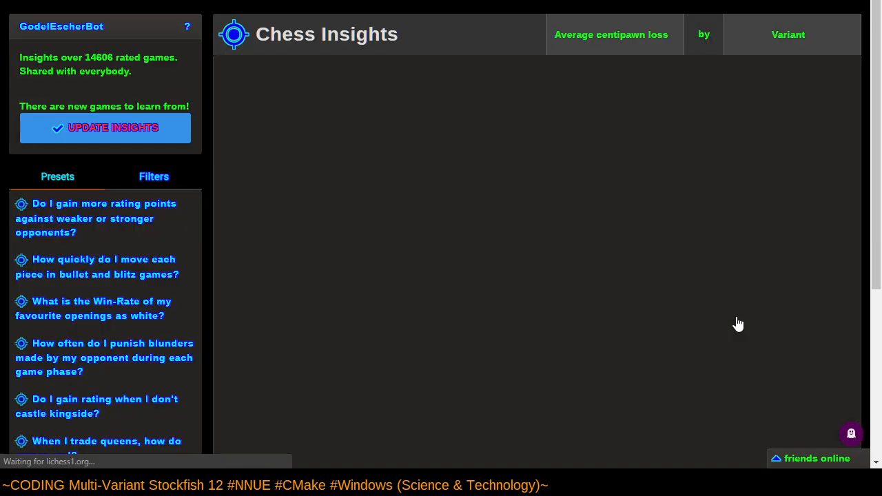
click(106, 128)
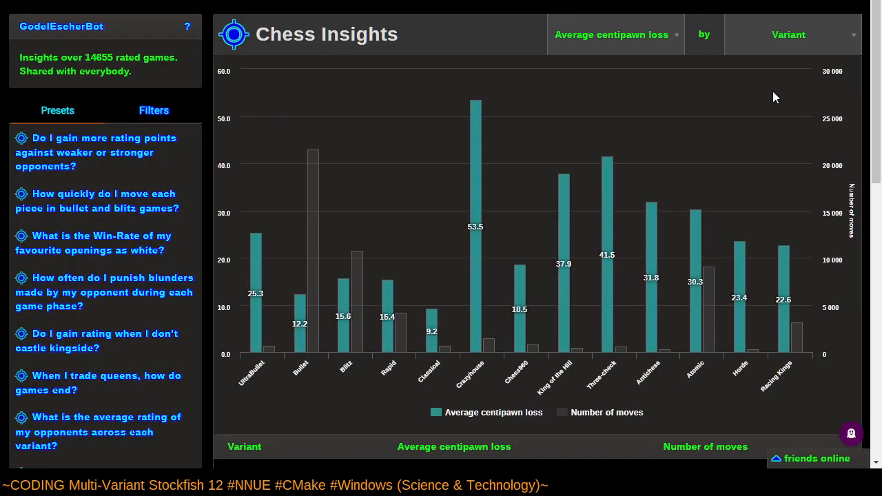
click(789, 35)
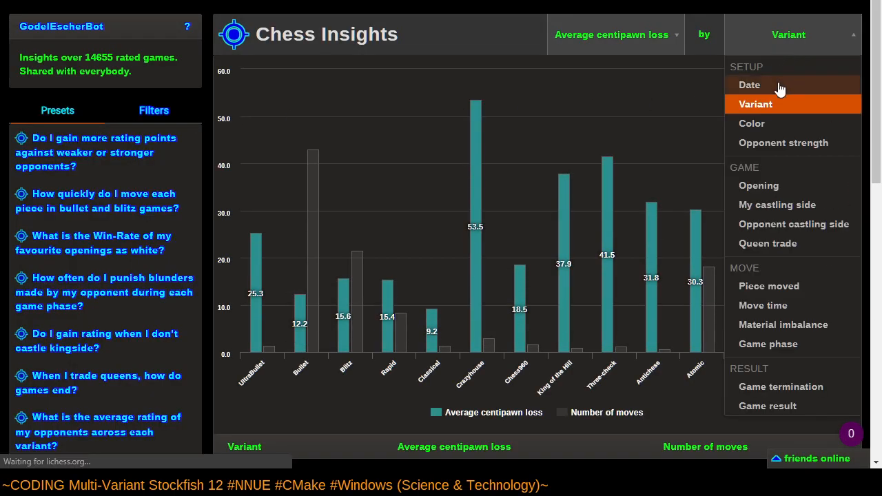
click(749, 84)
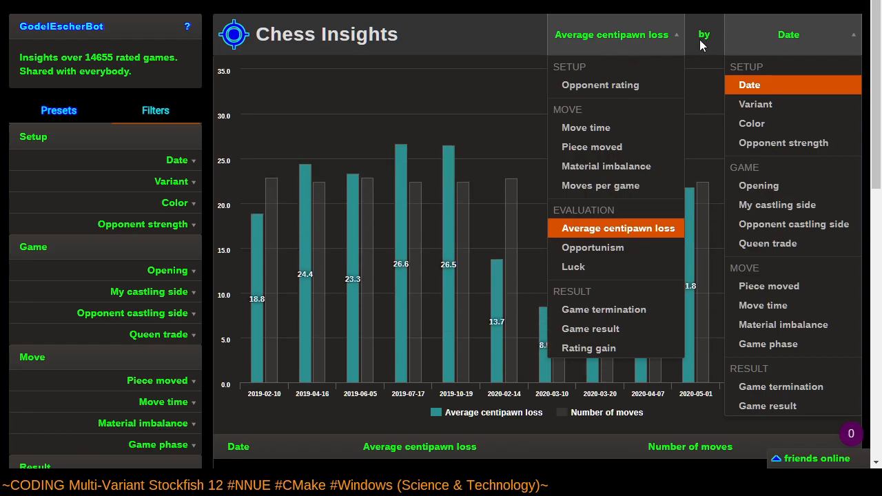
click(148, 292)
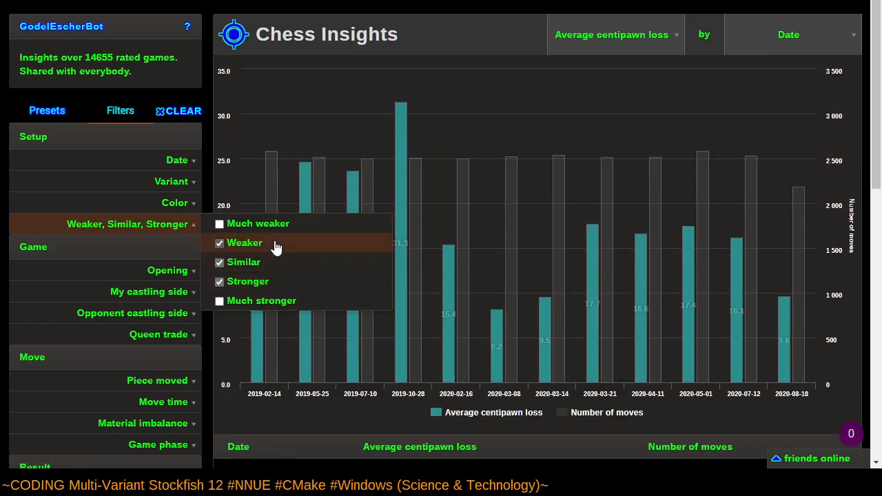
click(149, 292)
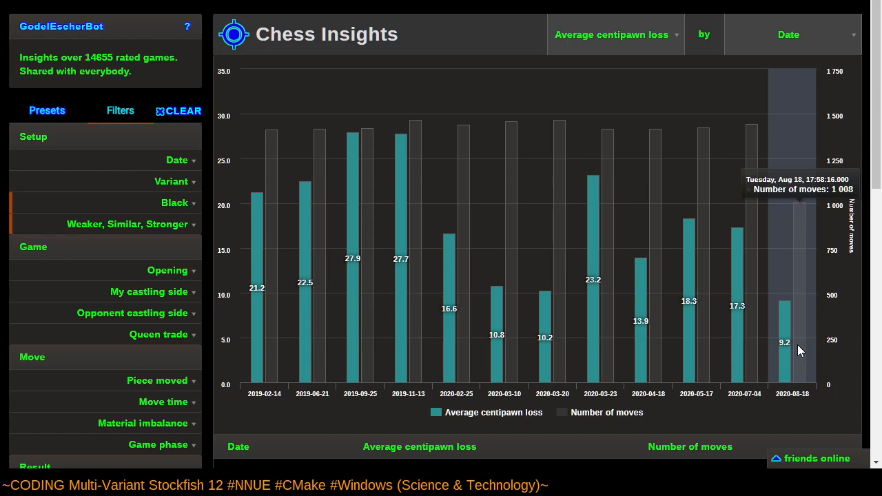
mouse_move(798, 352)
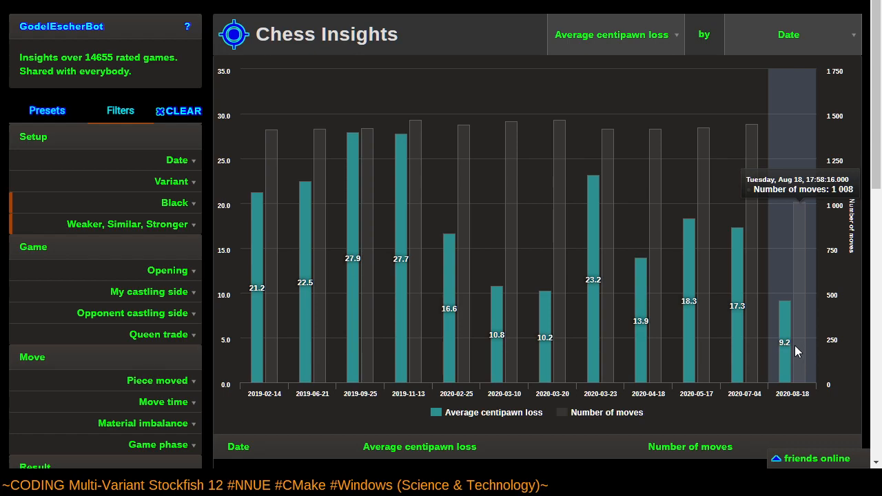
mouse_move(741, 355)
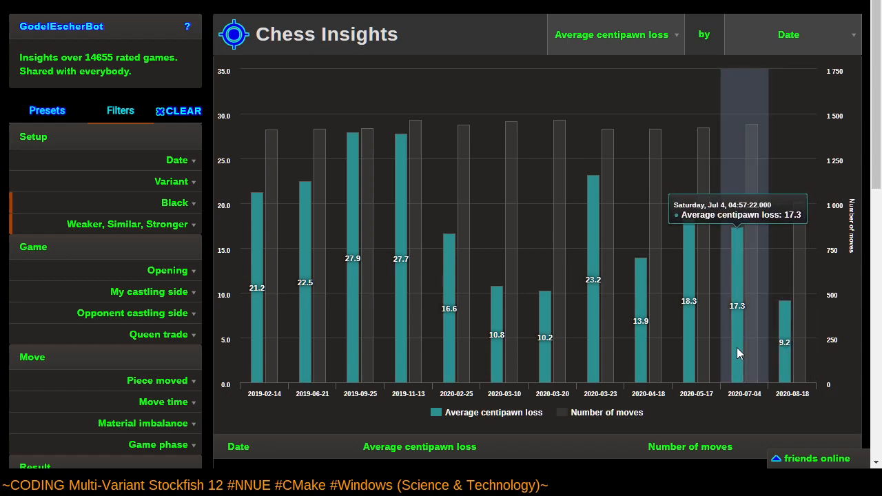
mouse_move(798, 362)
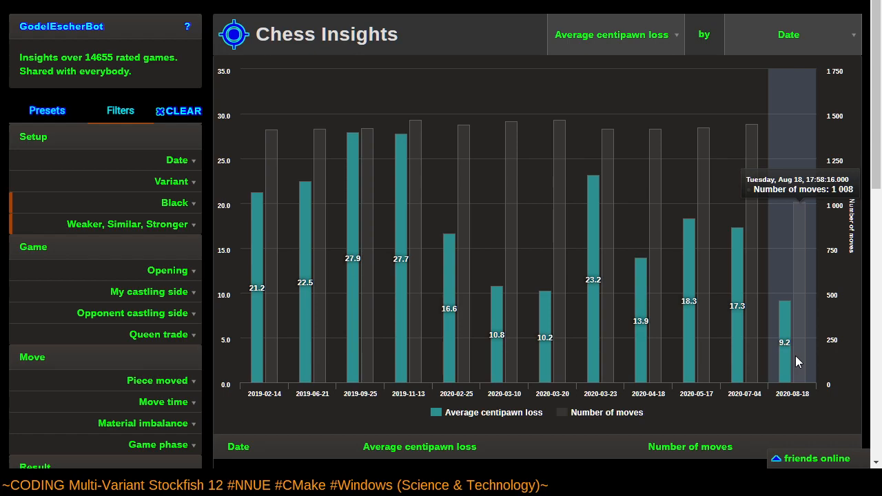
mouse_move(788, 359)
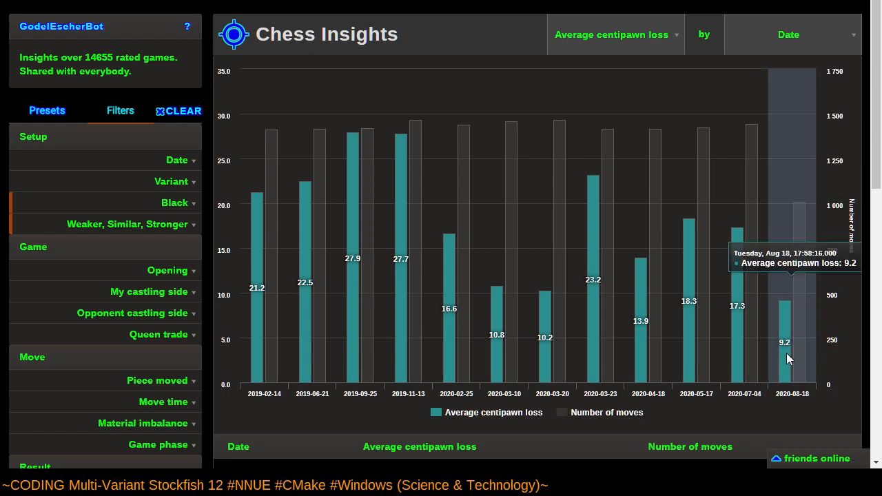
Filter the insights to Bullet games instead of Blitz, limited to the last 2 weeks.
click(171, 182)
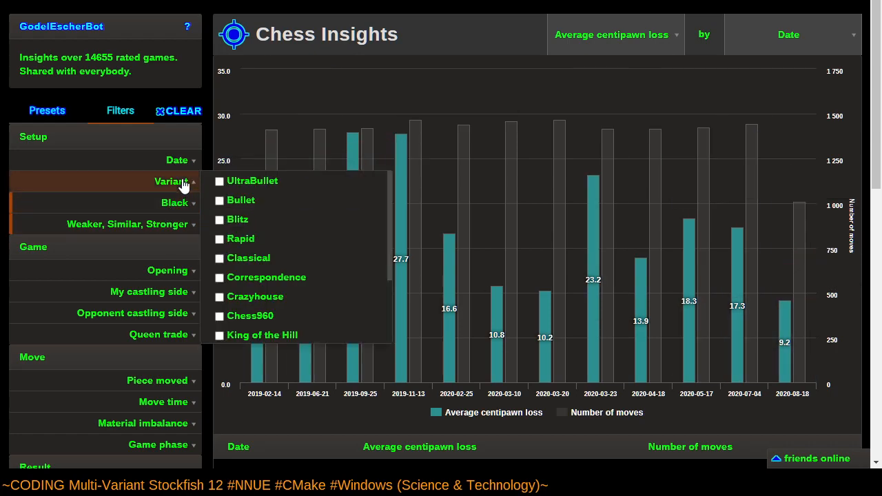
click(219, 219)
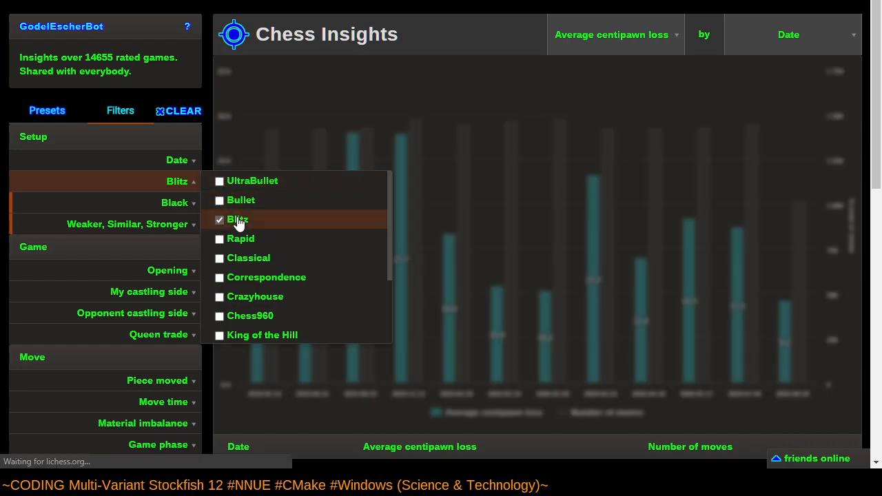
click(238, 219)
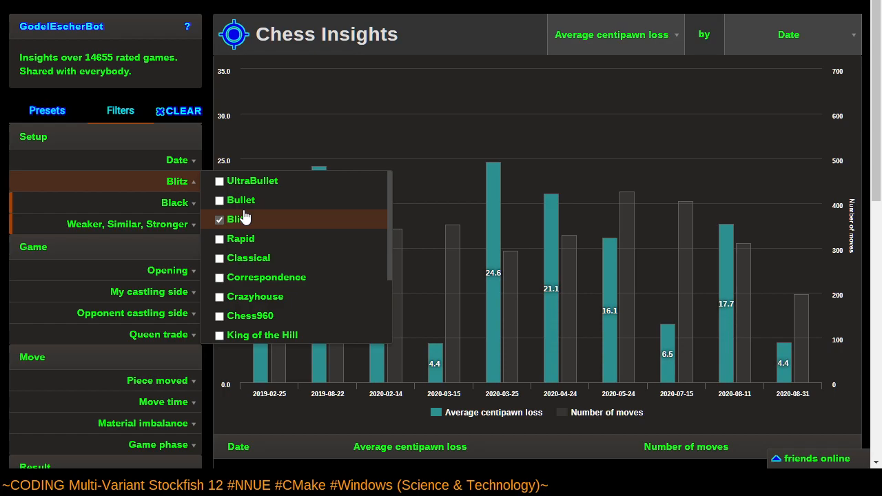
click(220, 200)
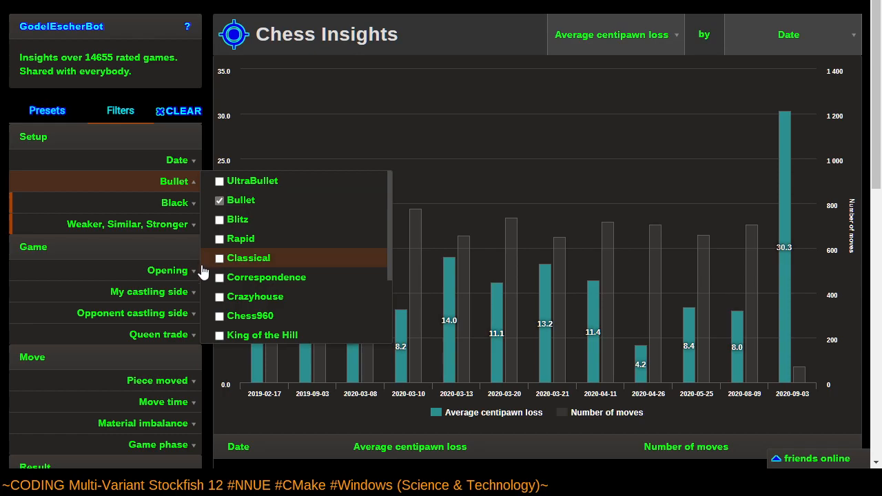
mouse_move(127, 181)
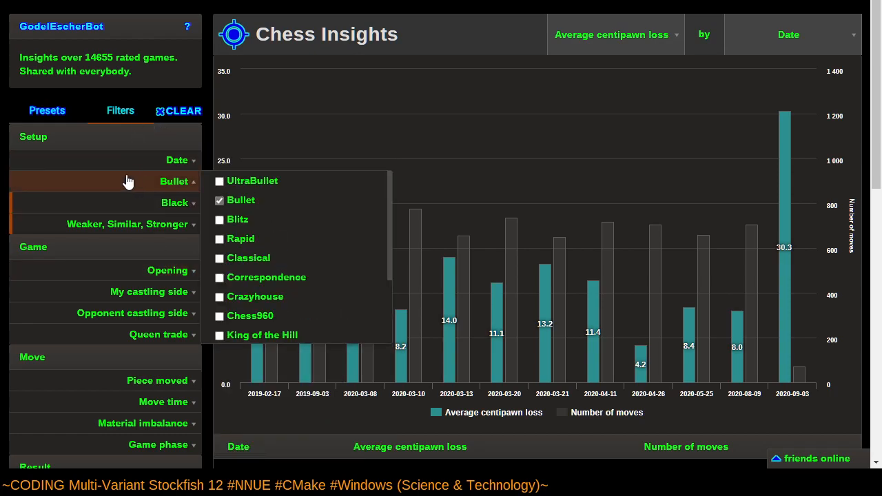
click(128, 224)
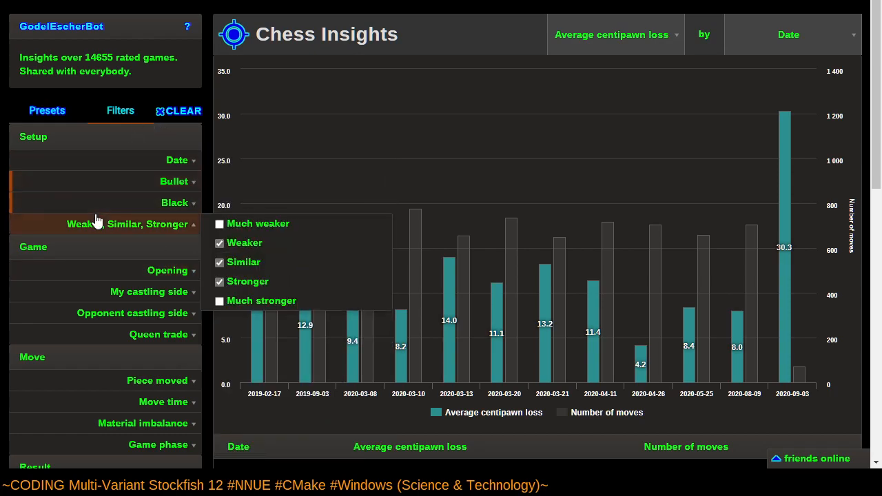
click(176, 160)
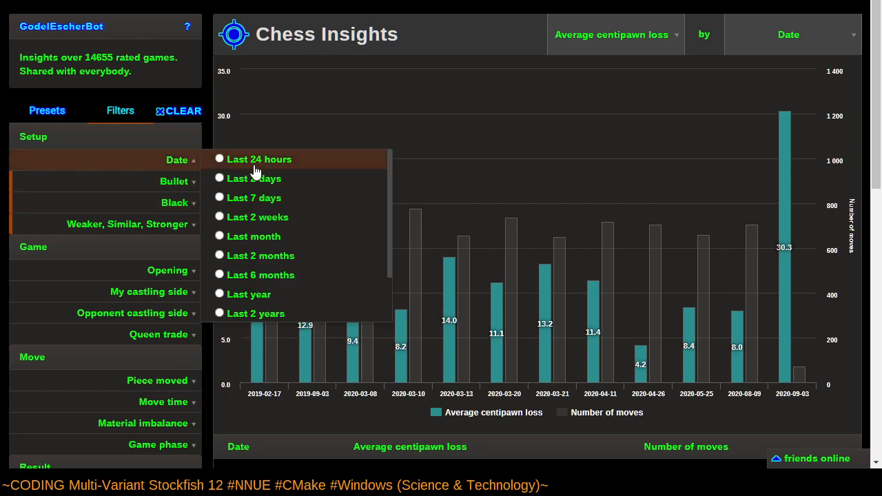
click(257, 216)
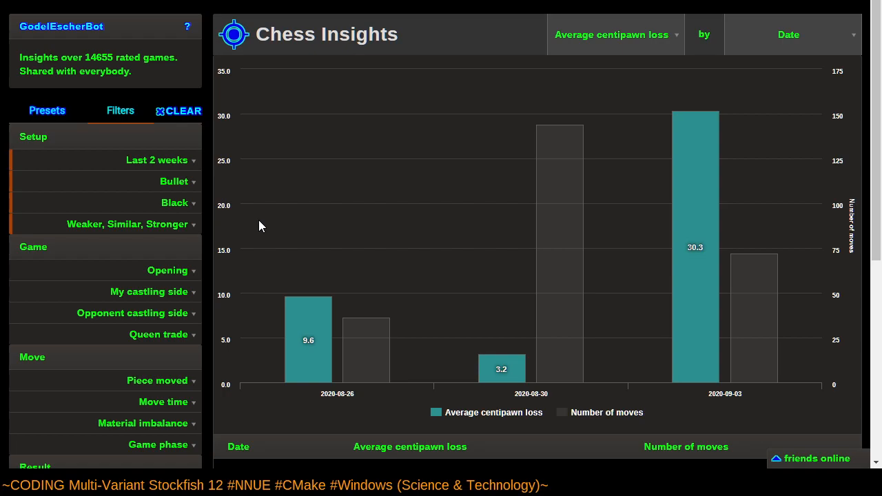
mouse_move(255, 216)
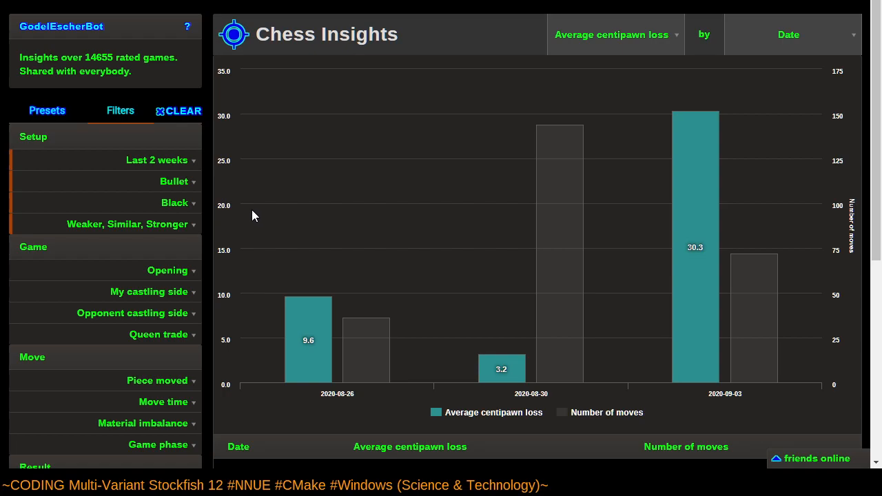
Switch the Date filter to Last month, charting seven Bullet dates.
click(159, 160)
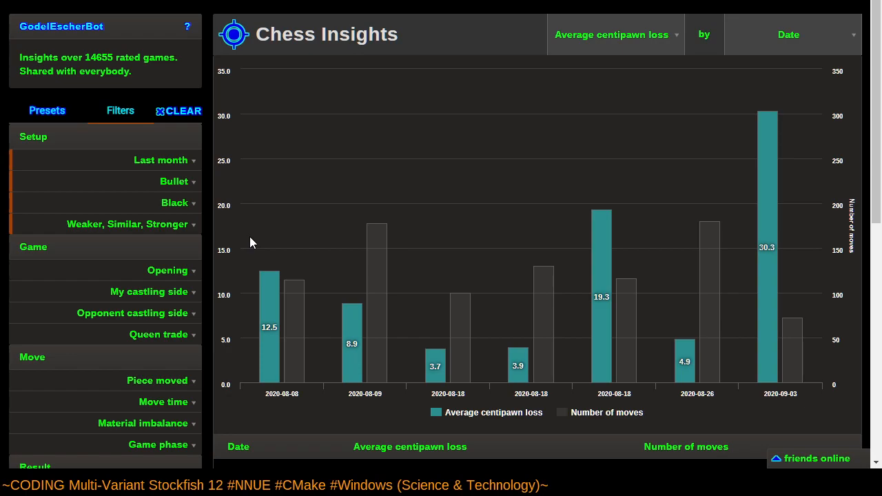
mouse_move(3, 174)
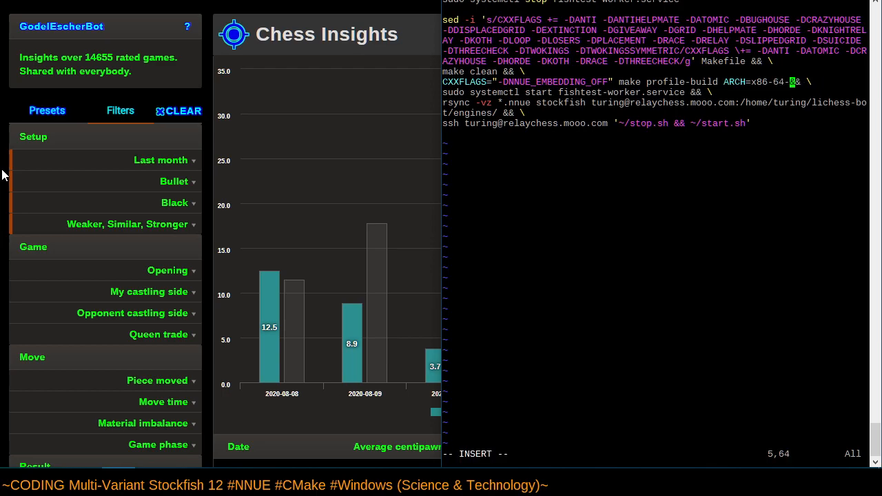
Change ARCH in deploy.sh to x86-64-bmi2 and exit Vim.
text(bmi2)
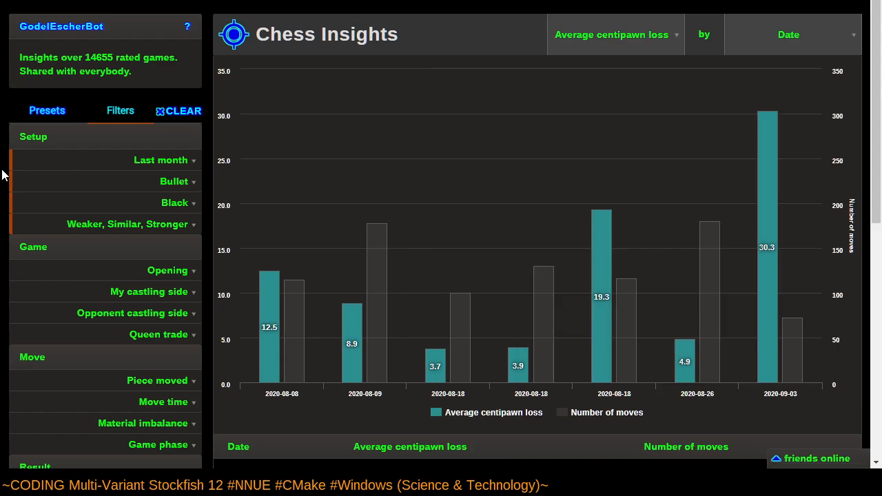
click(322, 42)
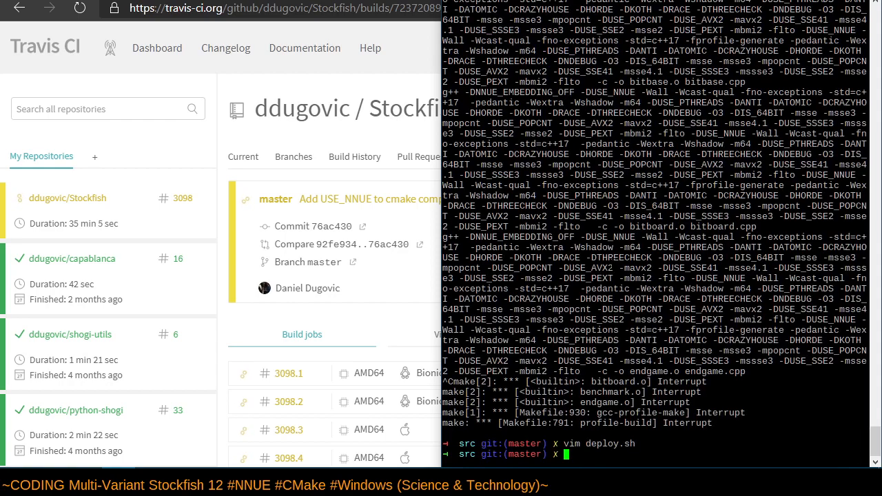
Run ./deploy.sh, then check the still-running Travis CI build #3098.
text(./deploy.sh)
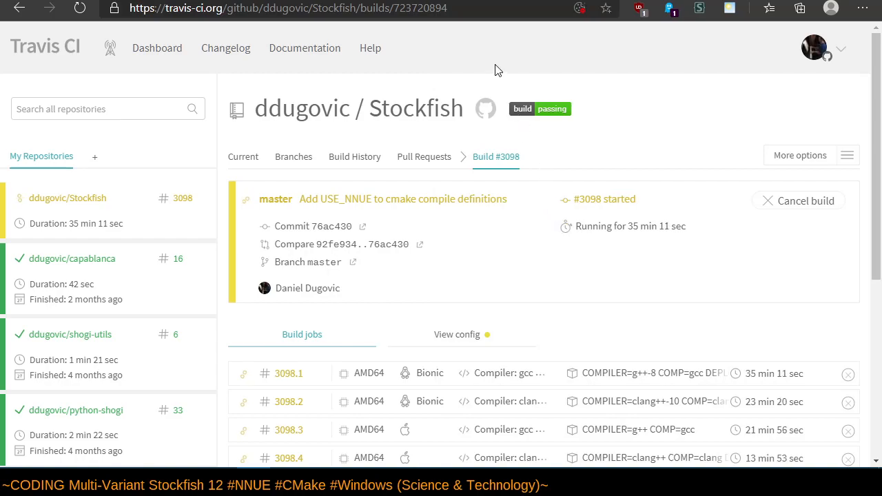
mouse_move(727, 219)
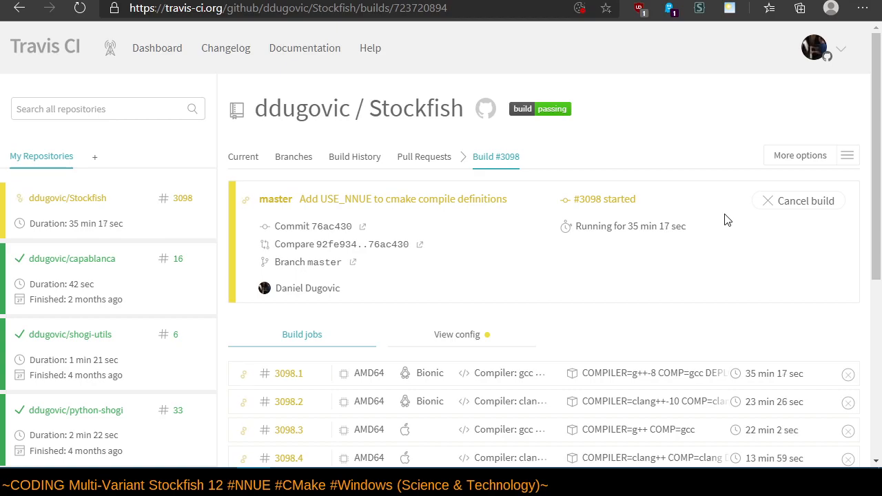
mouse_move(635, 115)
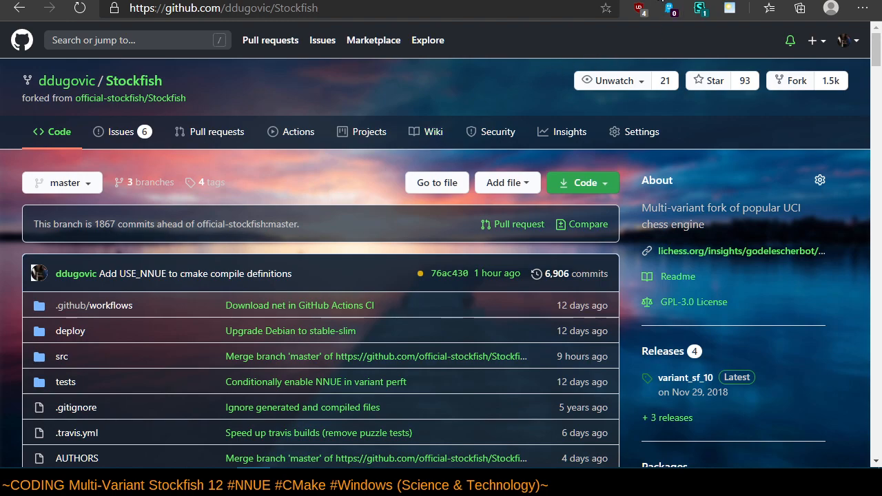
Open GodelEscherBot's linked Lichess insights, review the last-month bullet data, and return to the top.
click(741, 251)
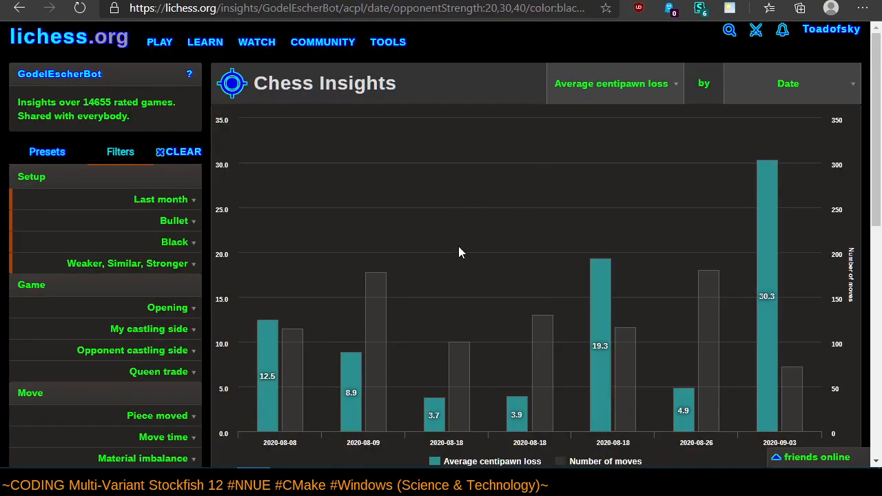
mouse_move(769, 199)
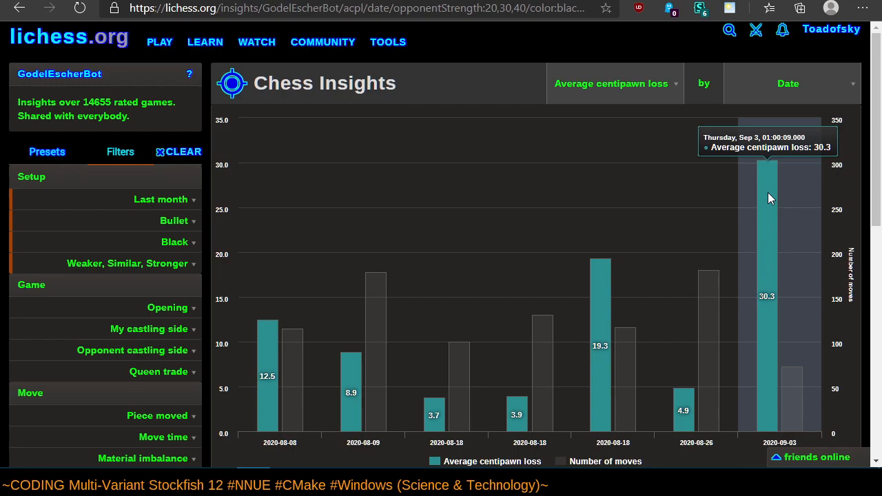
scroll(down, 3)
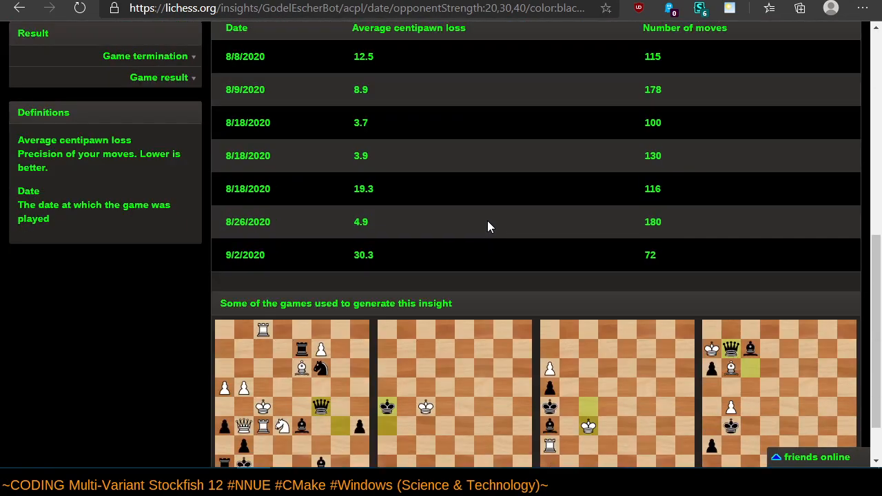
scroll(down, 3)
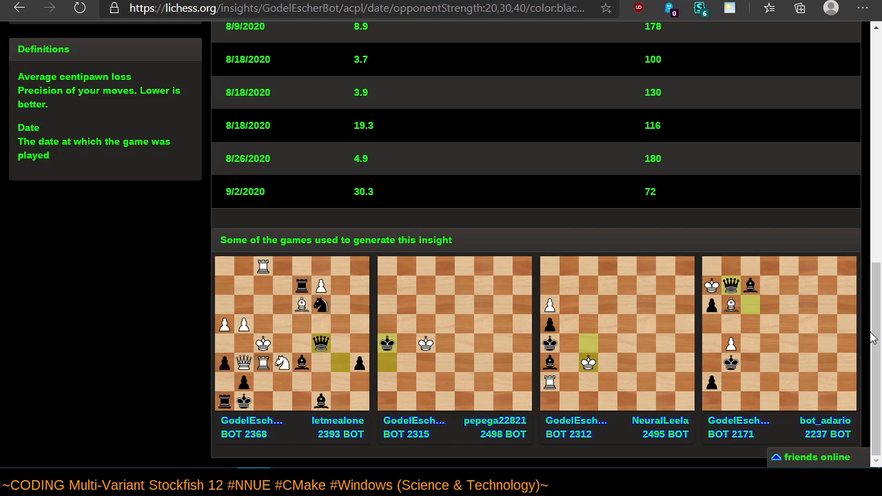
mouse_move(209, 430)
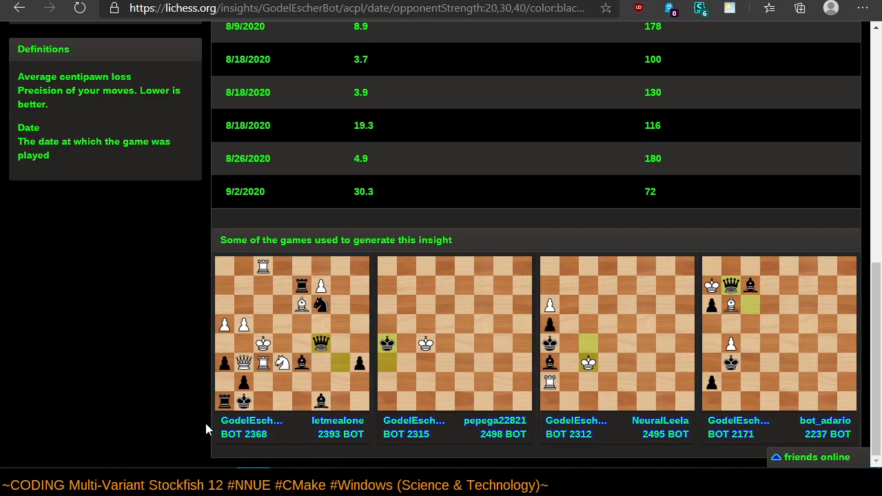
mouse_move(192, 425)
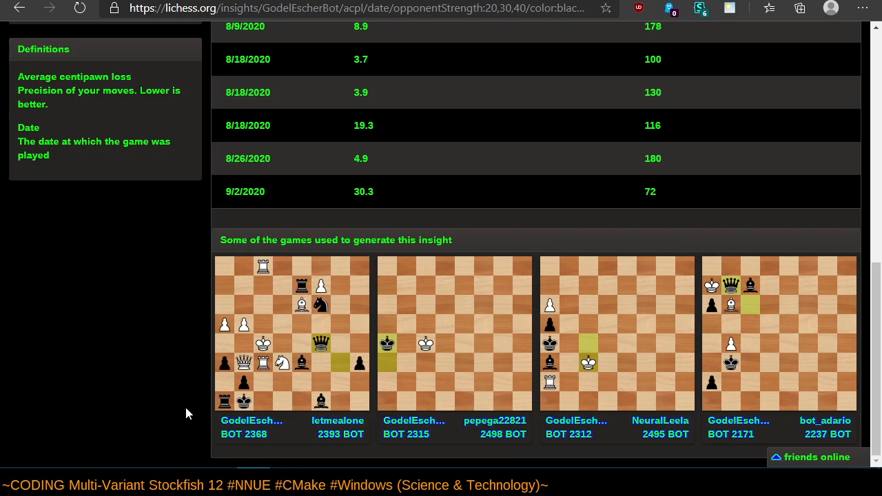
mouse_move(190, 408)
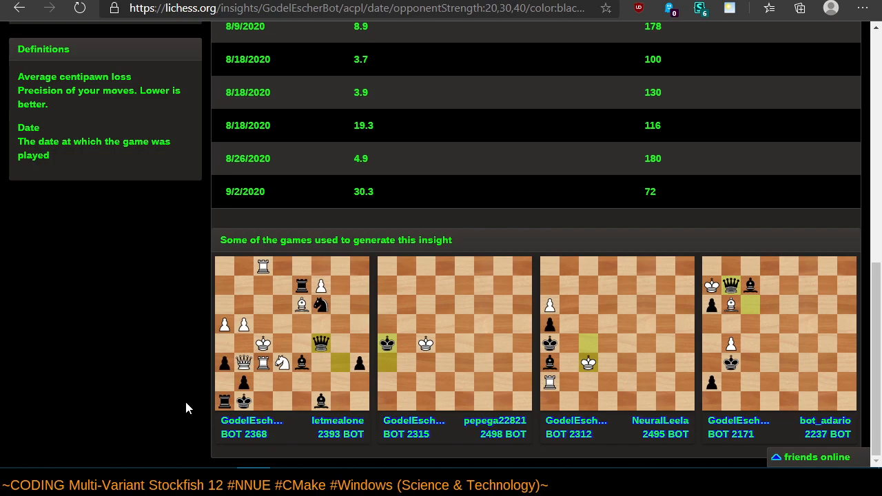
scroll(up, 3)
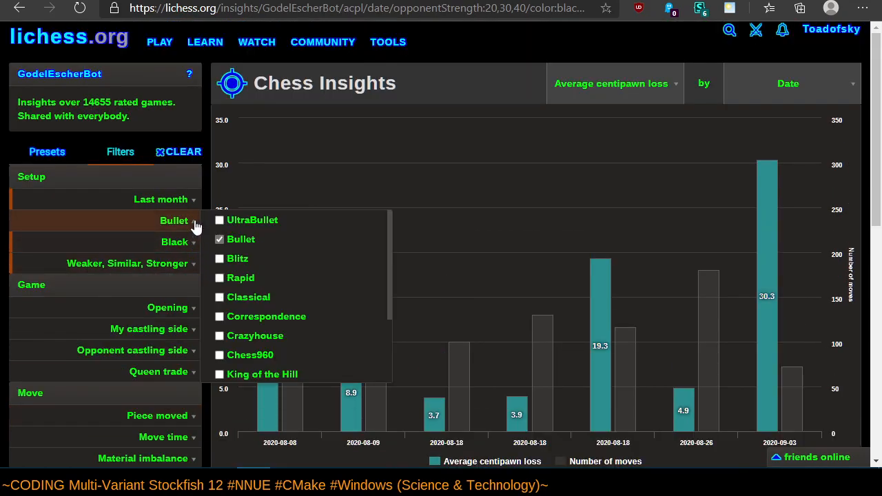
click(129, 264)
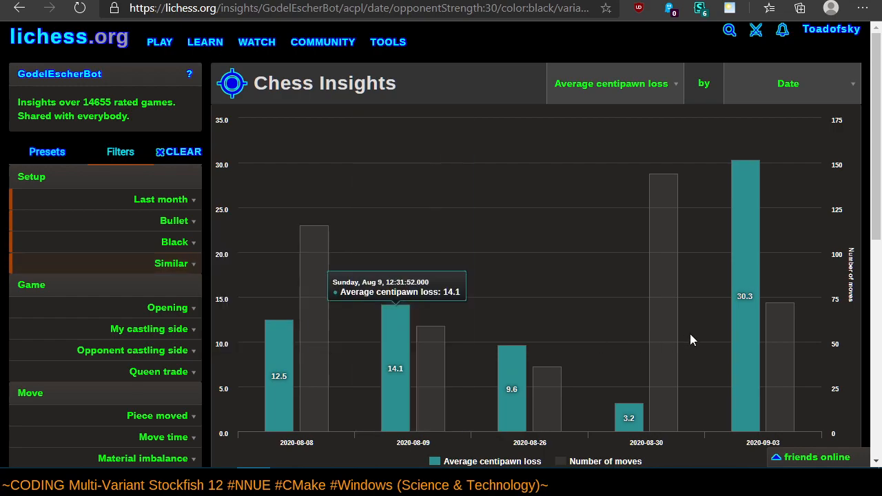
click(175, 242)
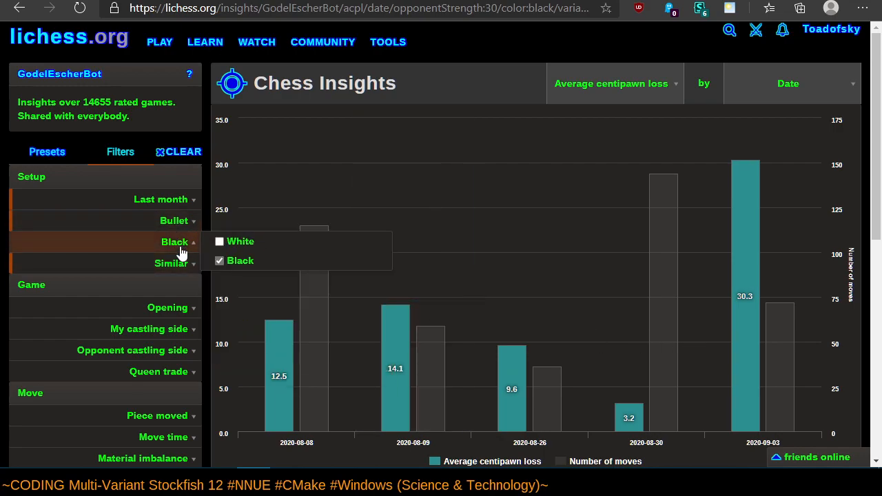
click(171, 264)
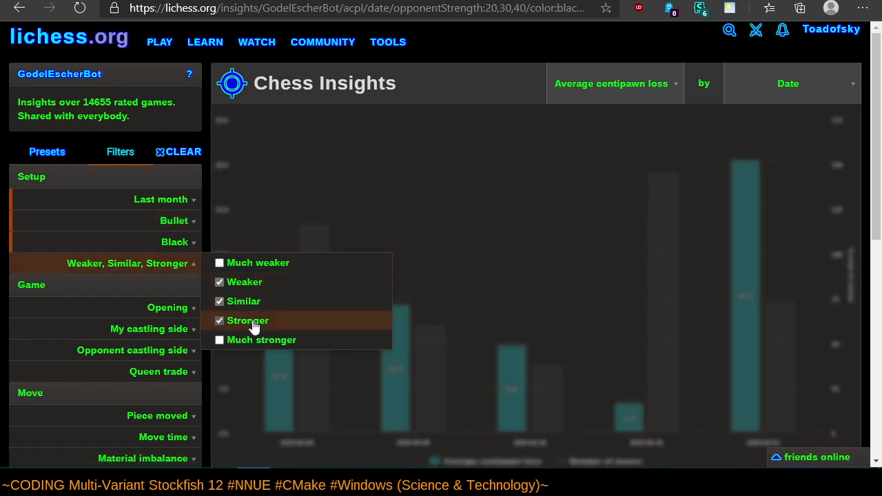
click(175, 242)
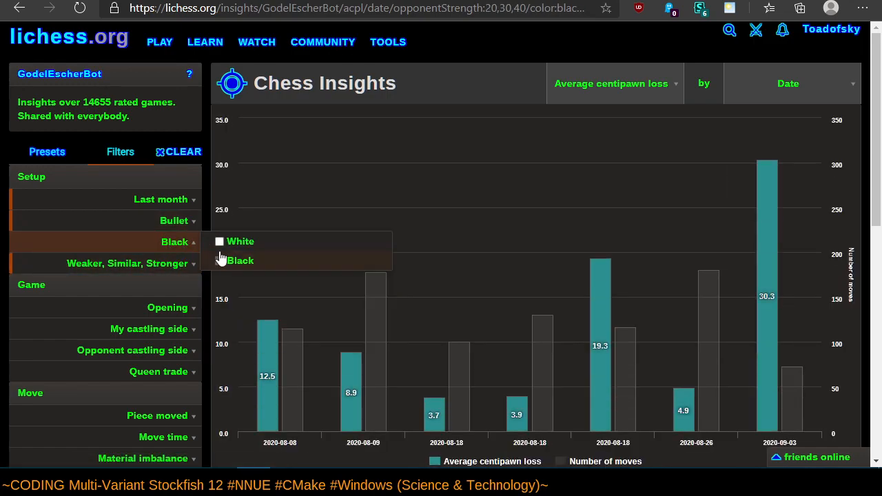
click(219, 241)
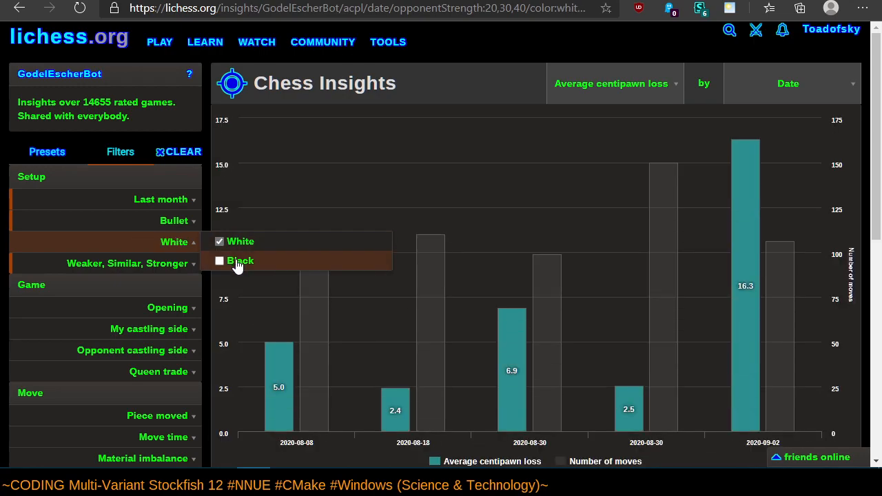
click(240, 260)
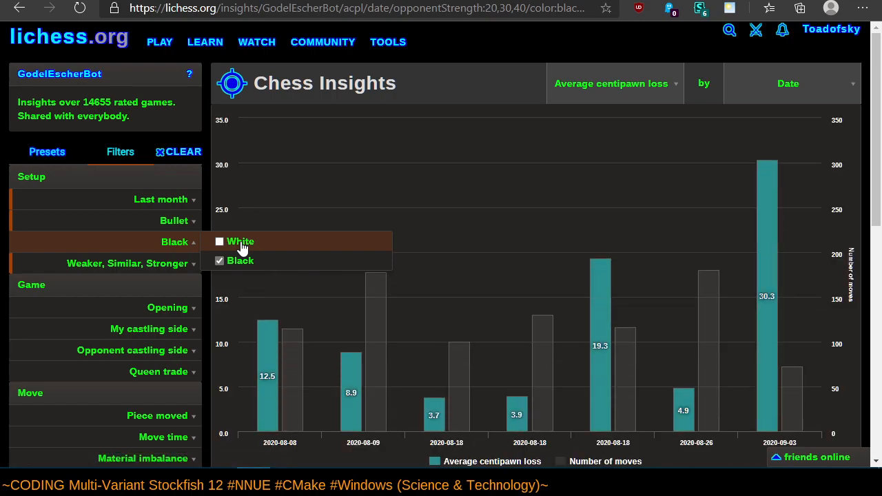
mouse_move(94, 241)
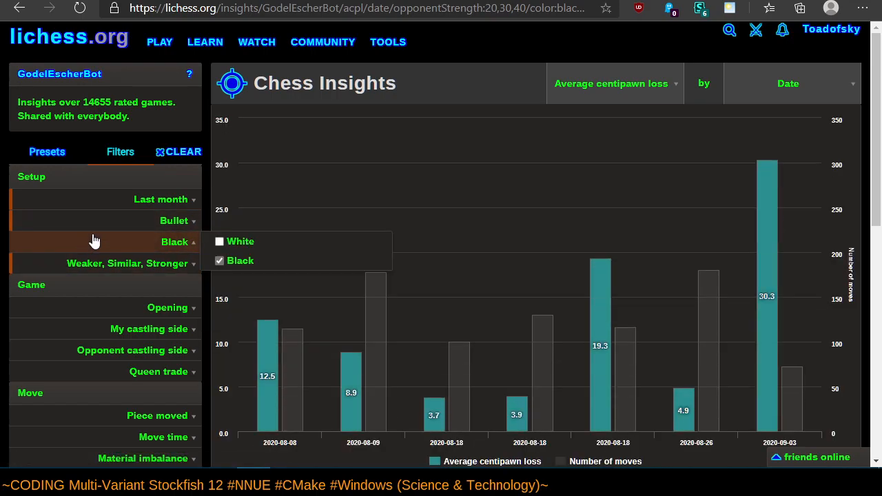
click(174, 220)
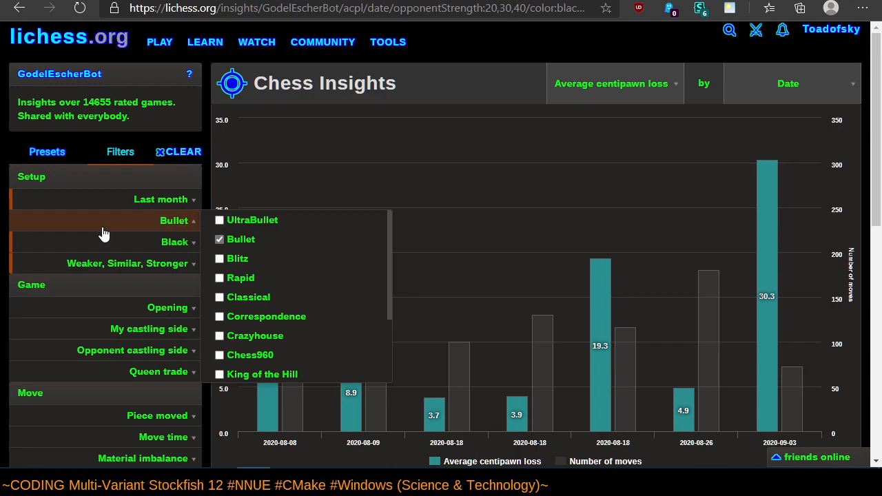
click(238, 258)
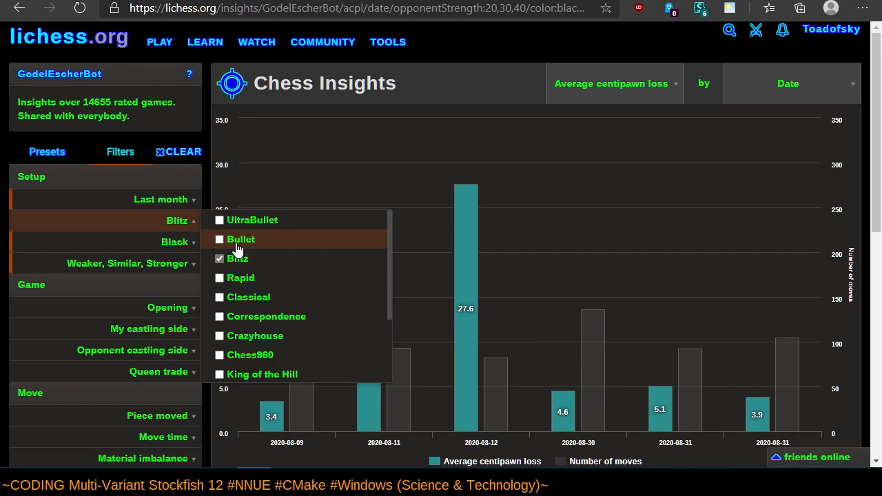
click(759, 414)
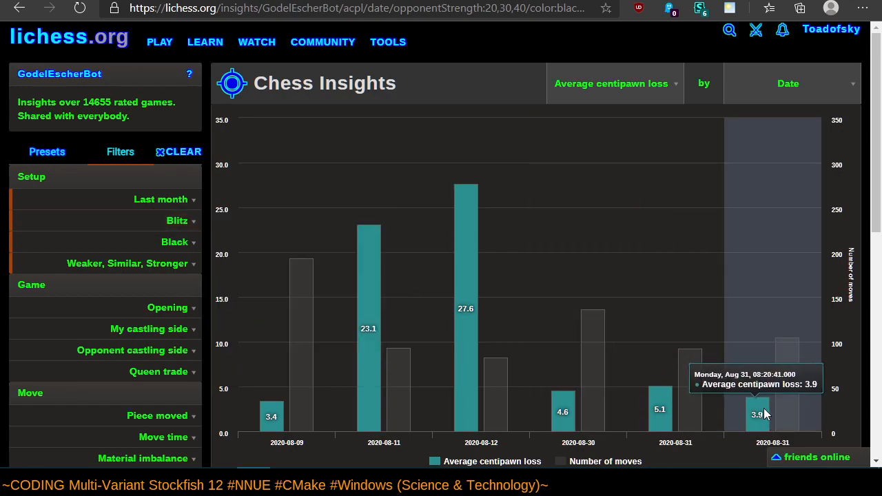
mouse_move(756, 410)
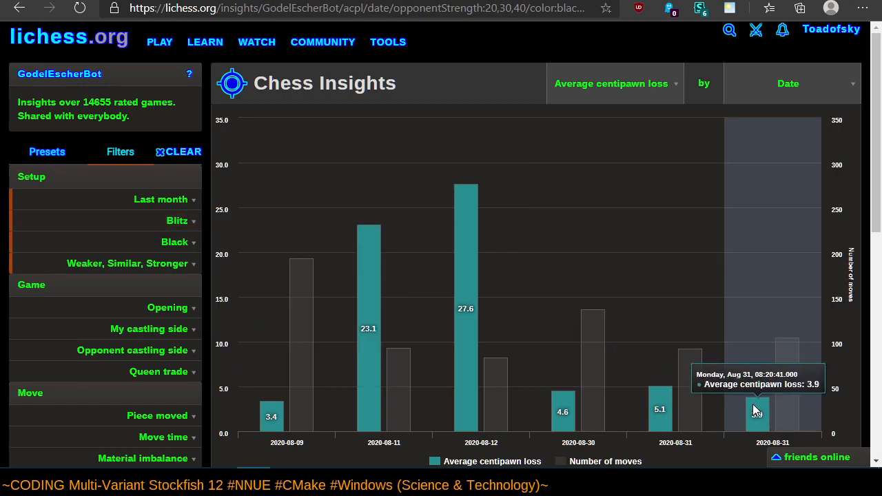
mouse_move(529, 338)
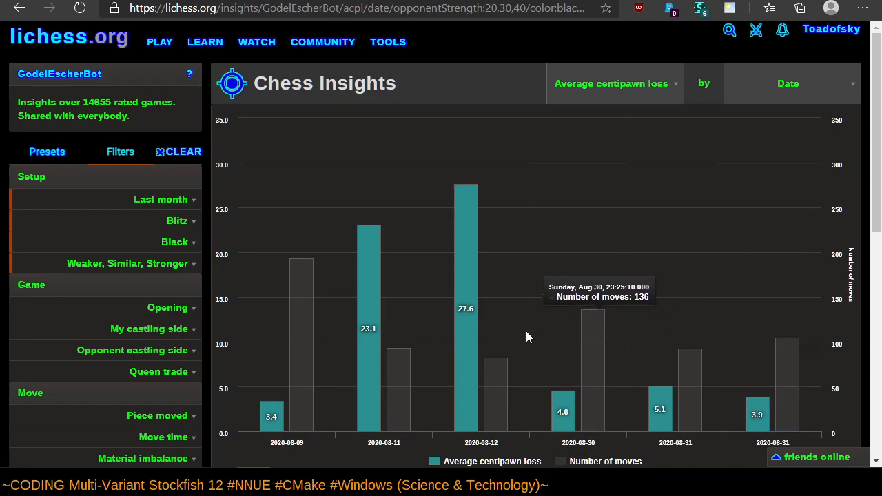
click(178, 221)
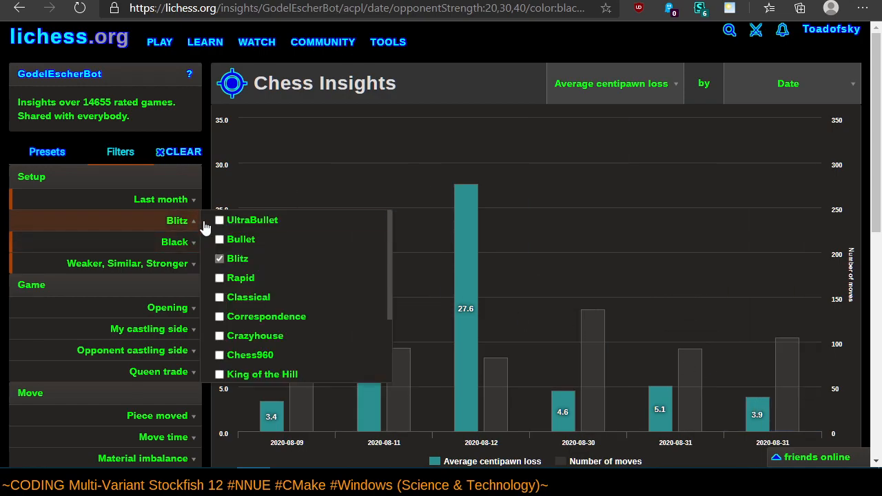
mouse_move(180, 232)
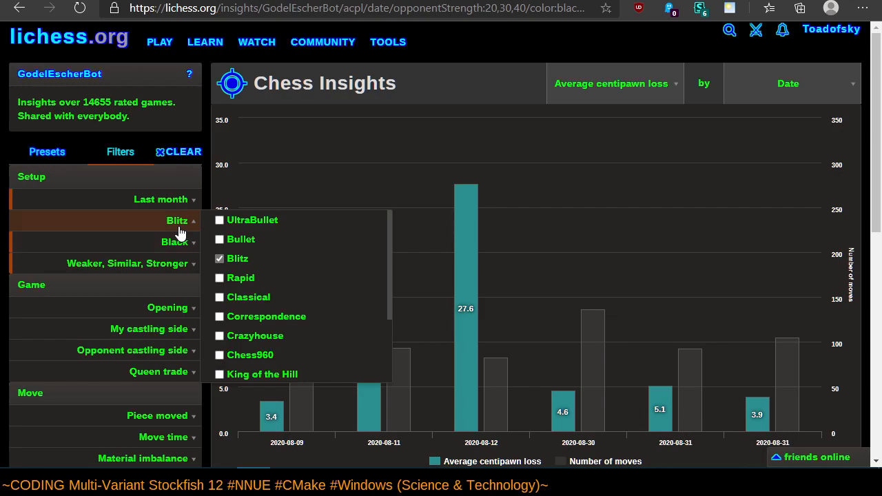
click(241, 239)
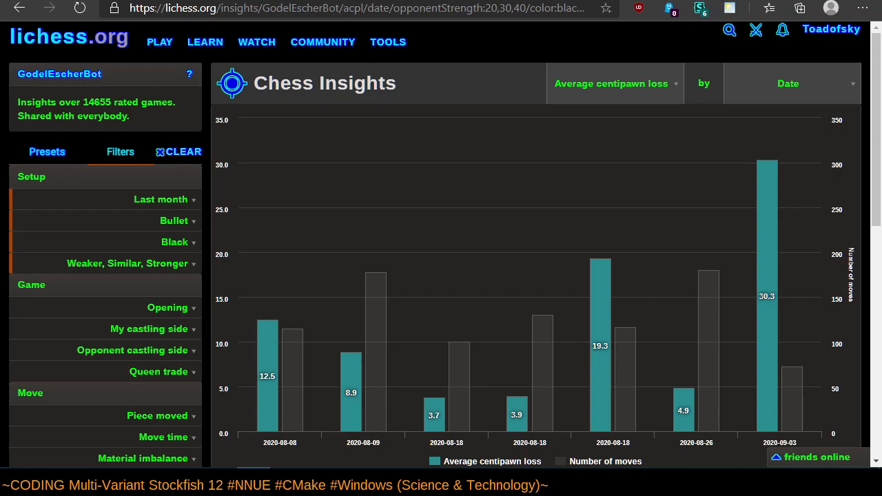
text(variantfishtest.org:6543/tests)
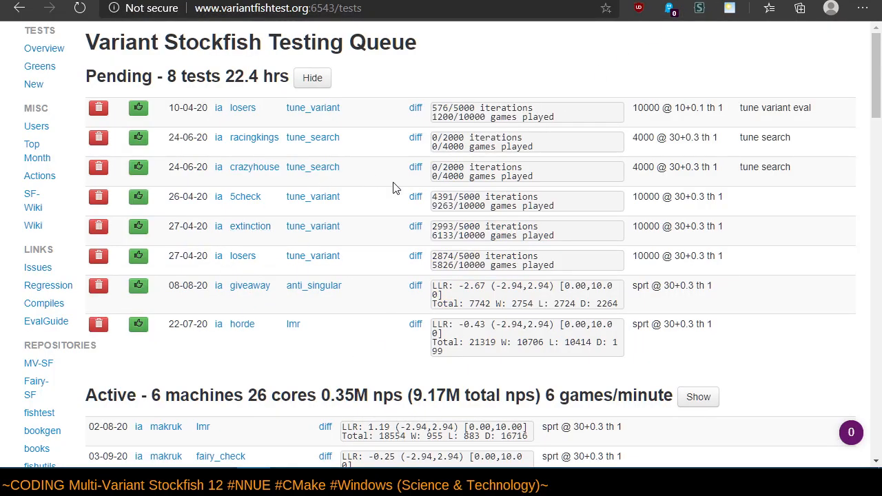
mouse_move(281, 258)
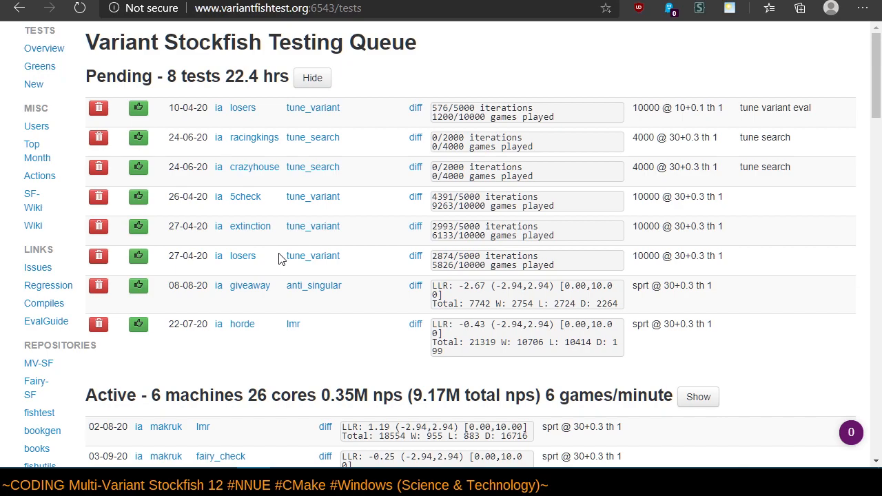
mouse_move(378, 160)
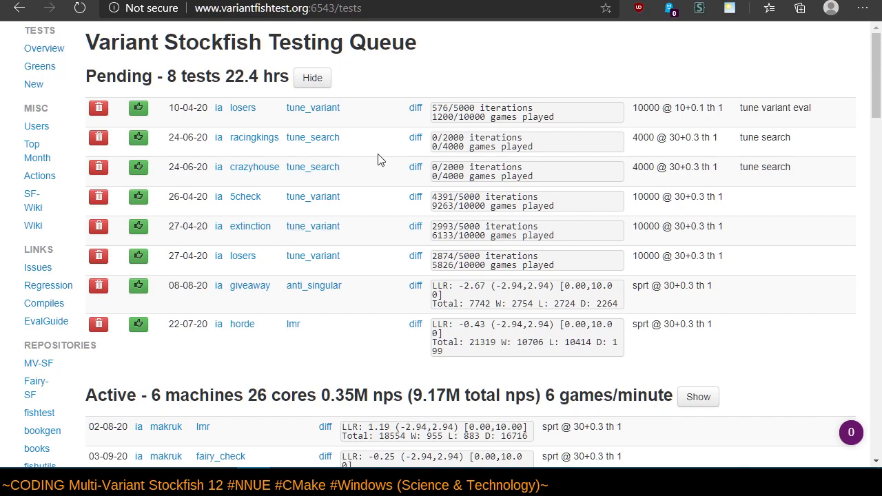
mouse_move(380, 48)
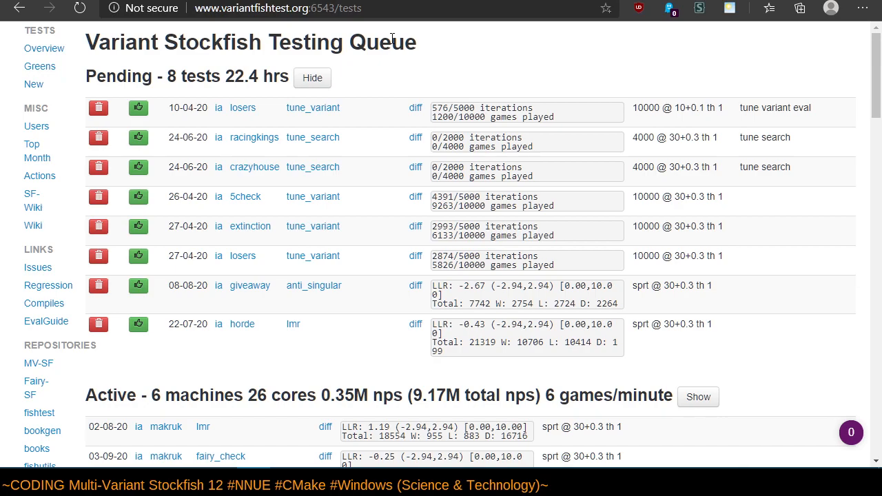
mouse_move(541, 8)
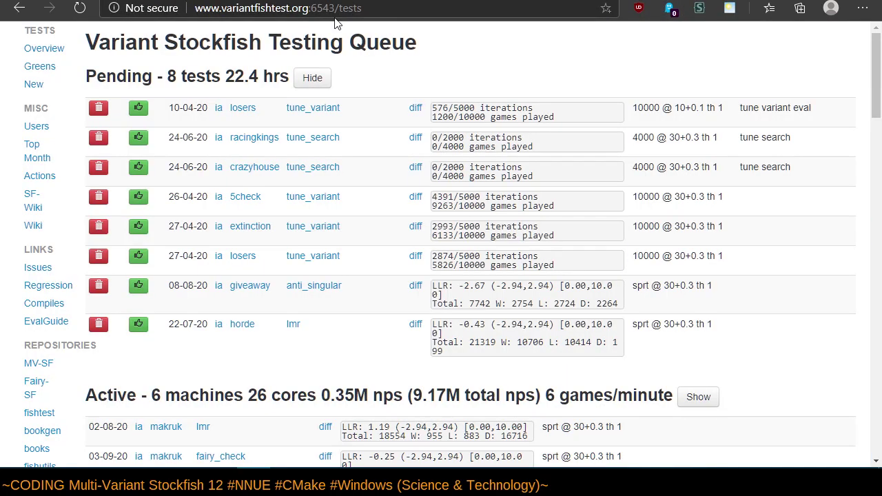
Open the Create New Test form on variantfishtest.org and scroll through its fields.
click(33, 84)
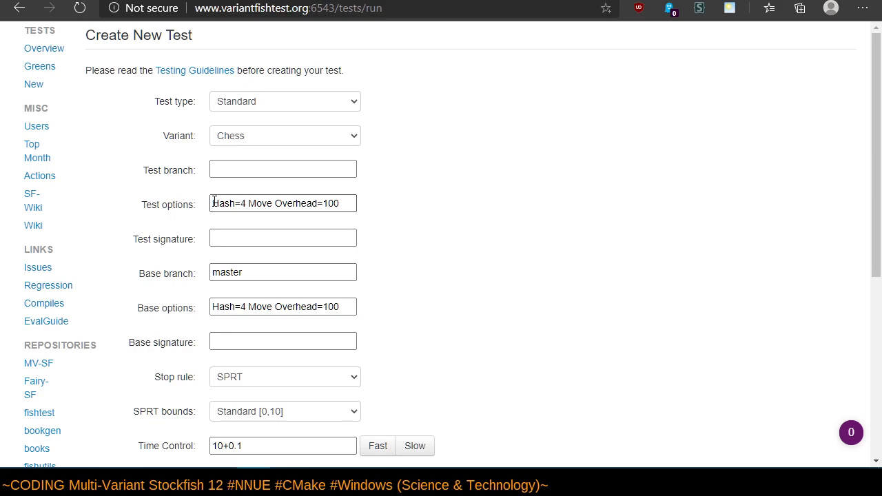
scroll(down, 3)
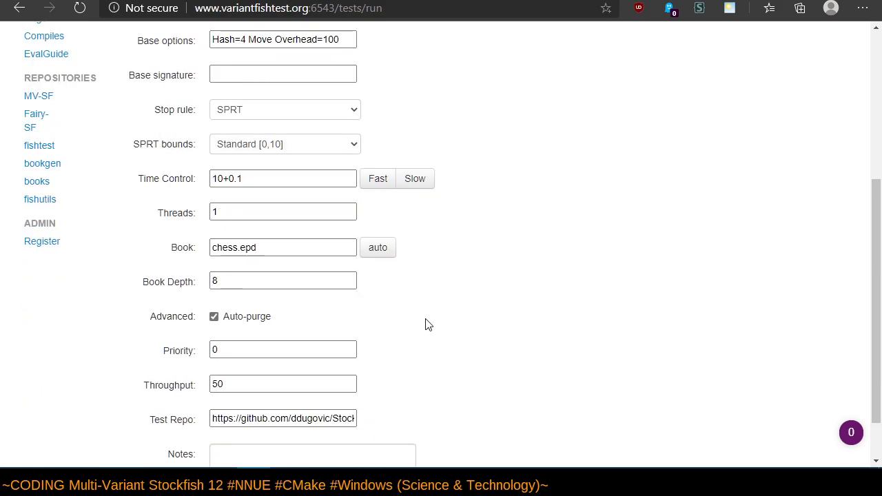
mouse_move(446, 353)
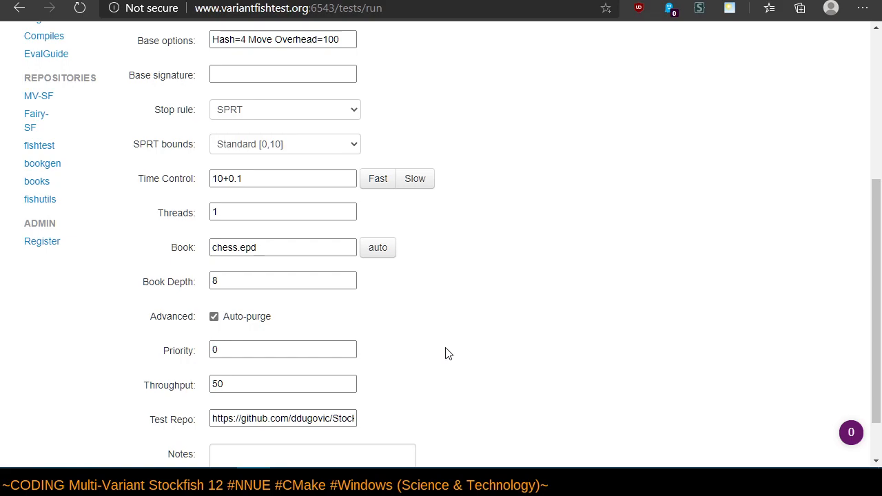
scroll(up, 3)
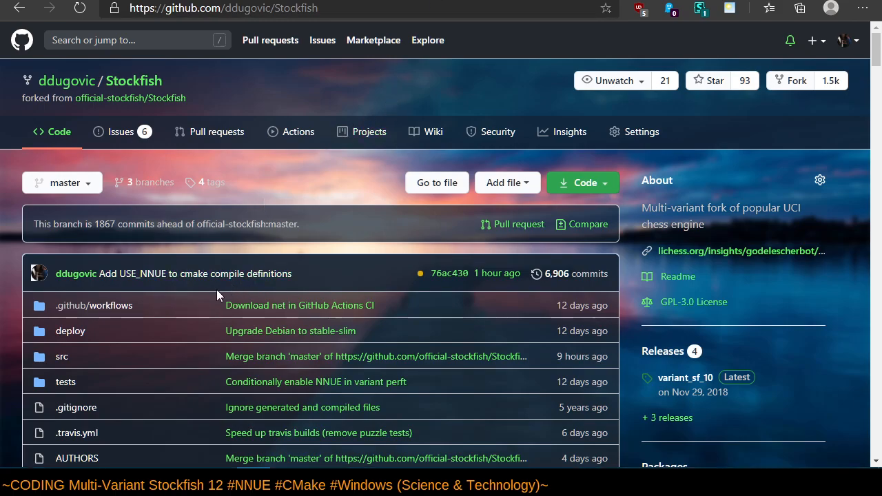
scroll(down, 3)
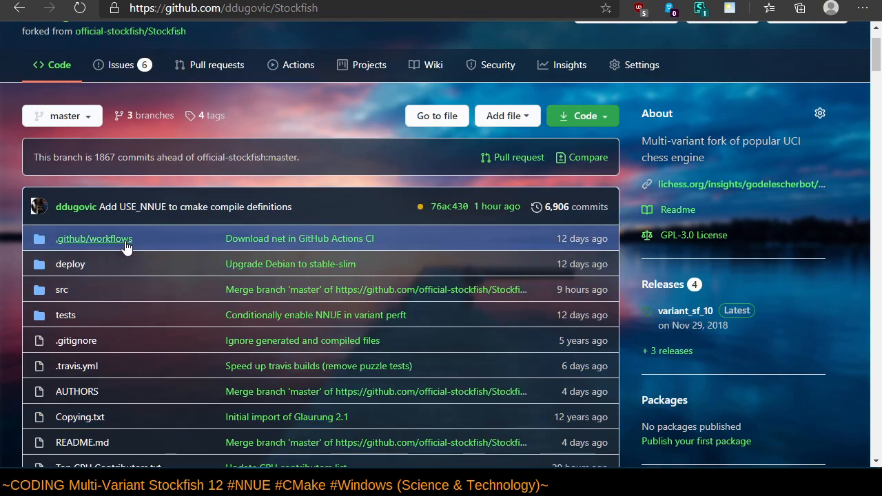
mouse_move(62, 290)
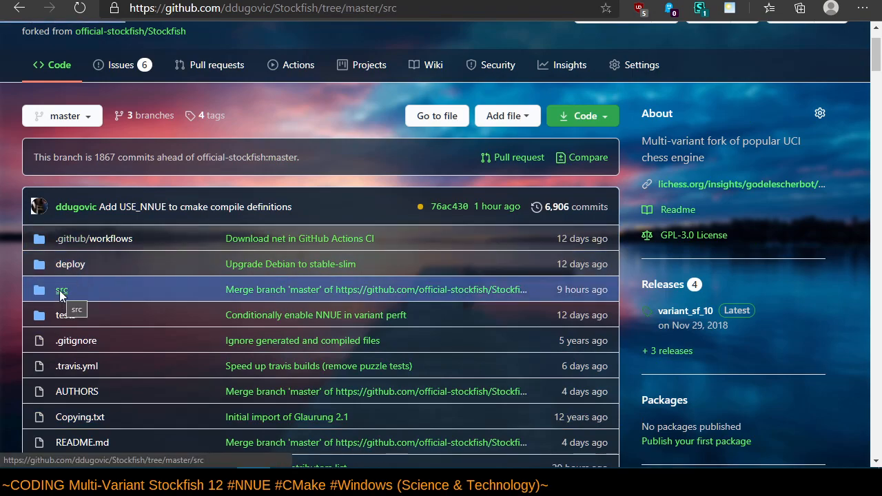
click(62, 290)
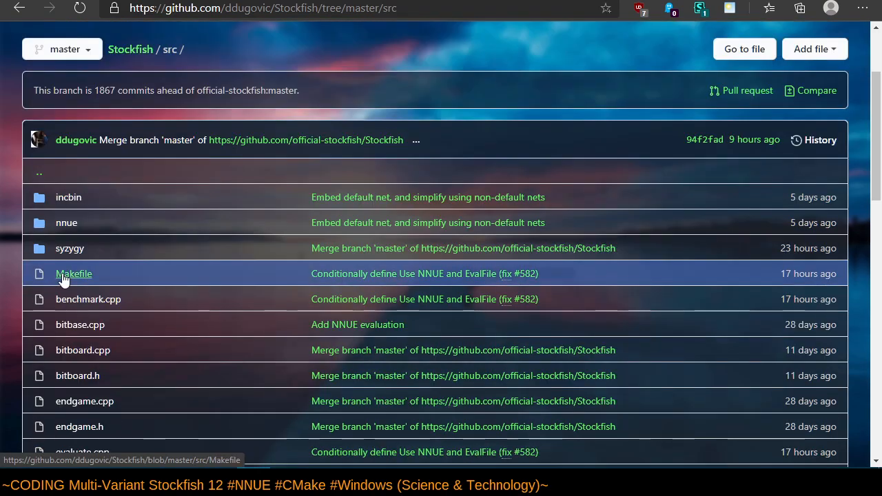
click(73, 274)
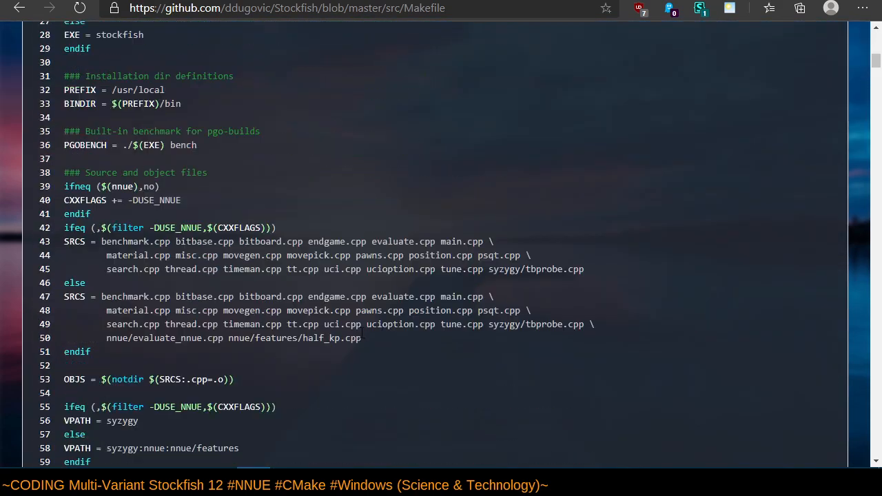
scroll(up, 3)
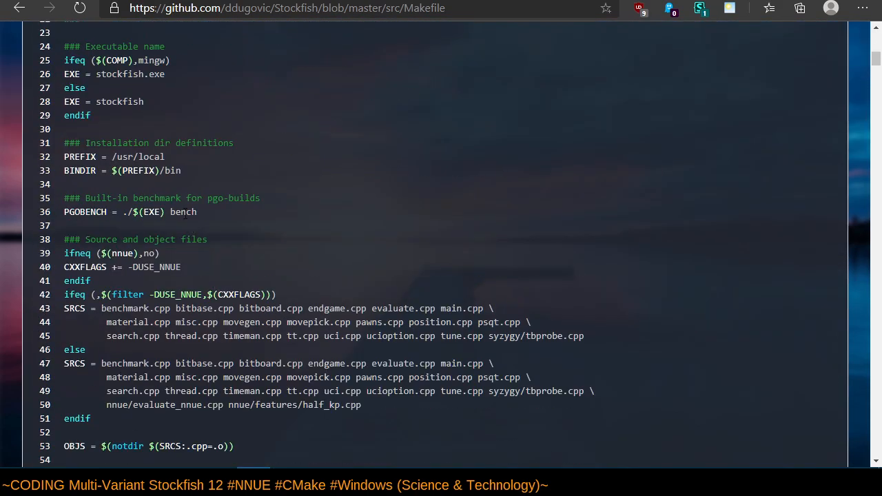
mouse_move(150, 309)
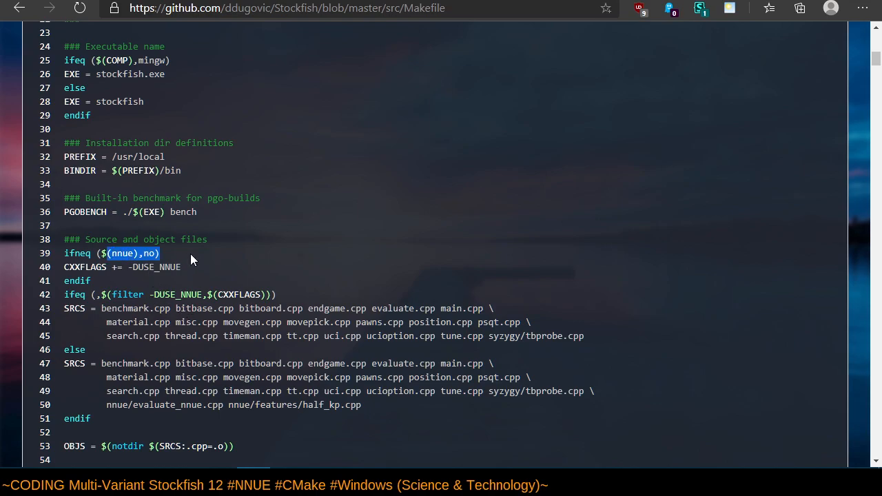
mouse_move(192, 261)
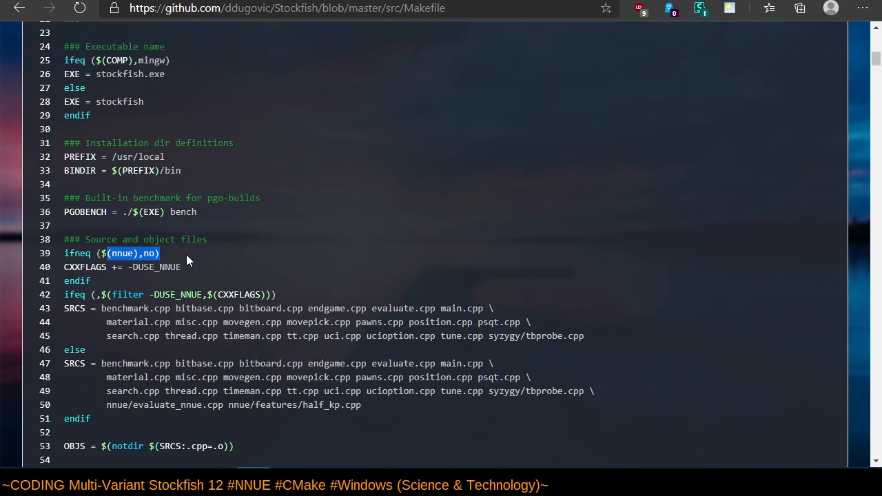
click(142, 260)
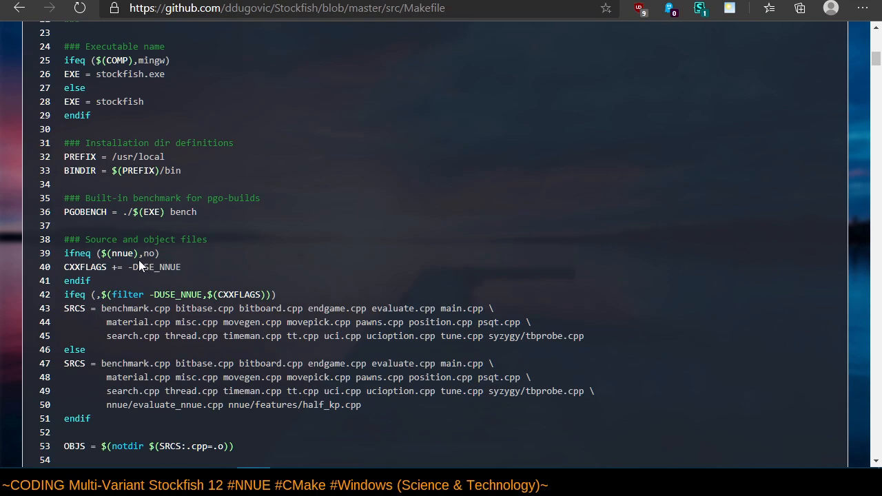
drag(64, 253, 181, 267)
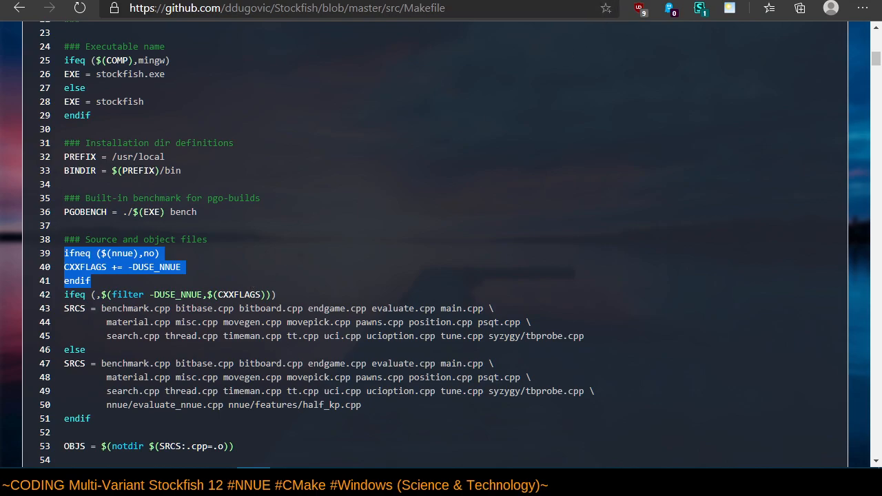
mouse_move(285, 295)
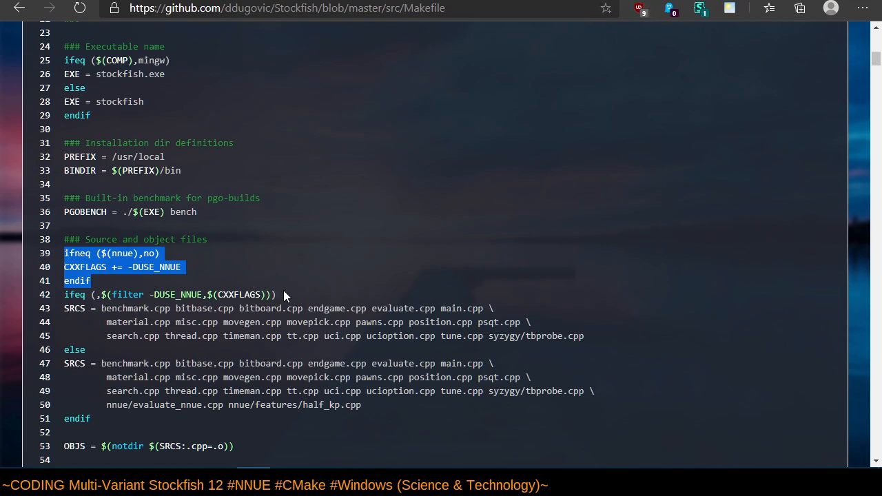
mouse_move(332, 264)
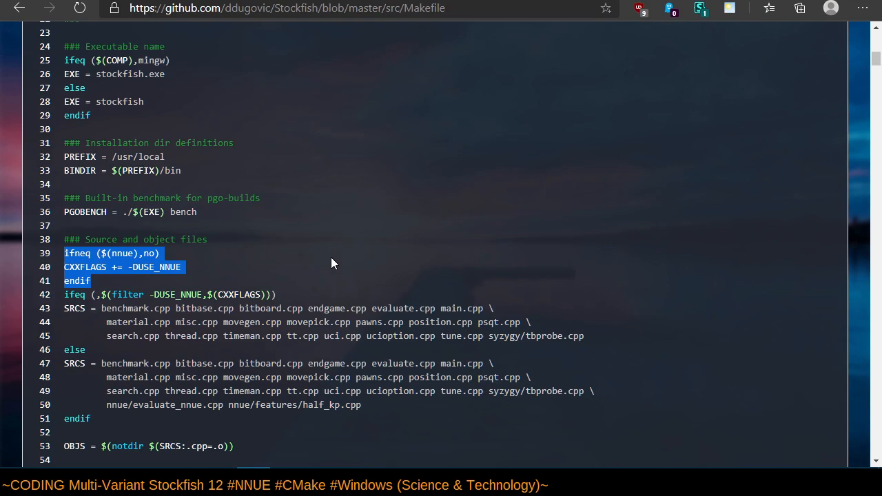
mouse_move(448, 217)
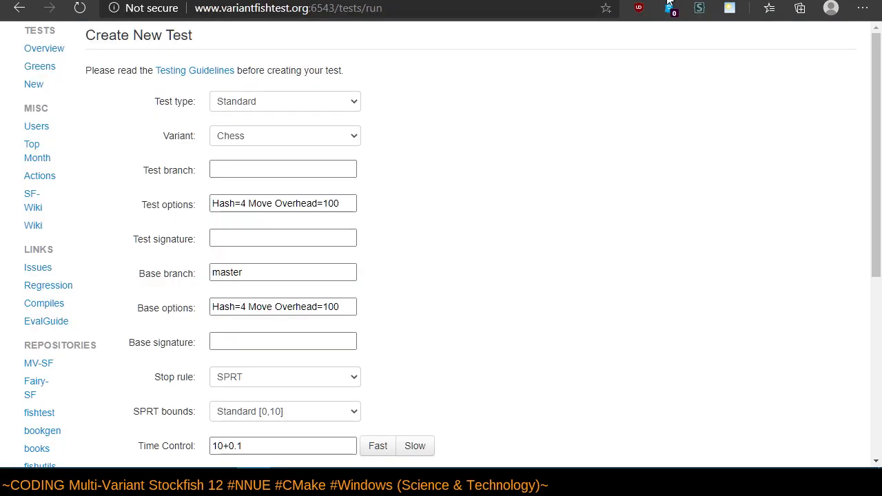
Go back from Create New Test to the Variant Stockfish queue of eight pending tests.
click(18, 8)
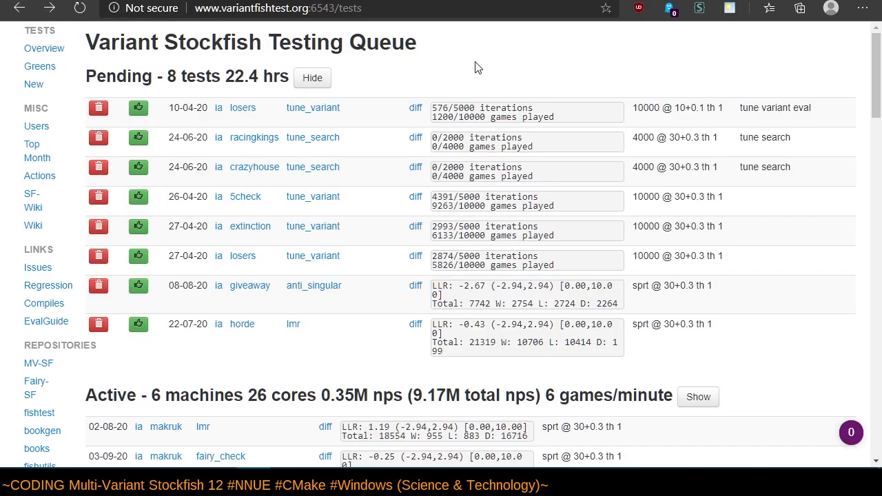
mouse_move(509, 73)
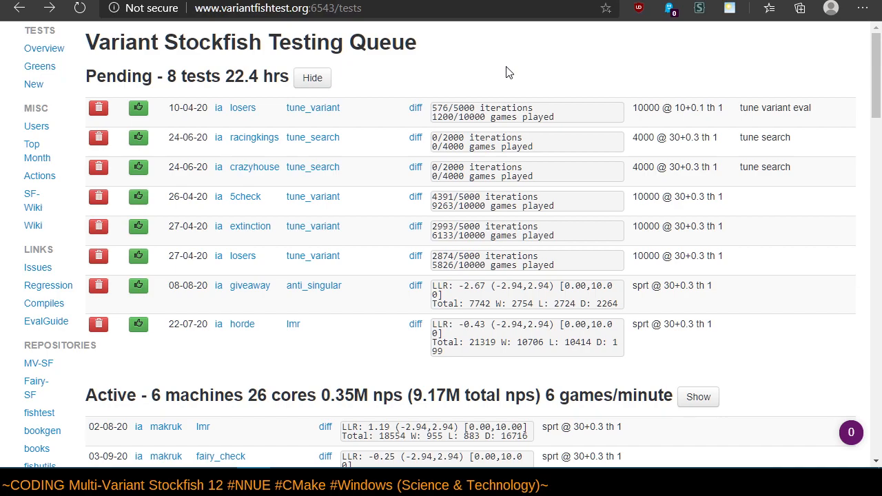
mouse_move(447, 95)
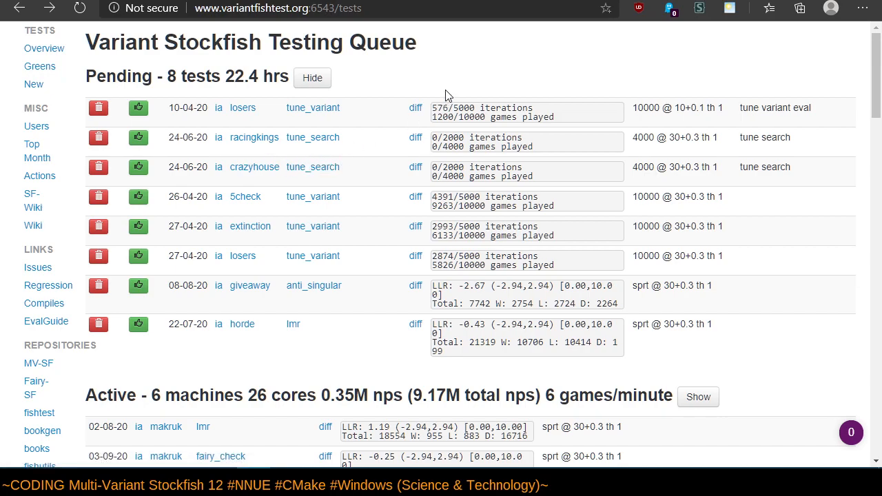
mouse_move(446, 95)
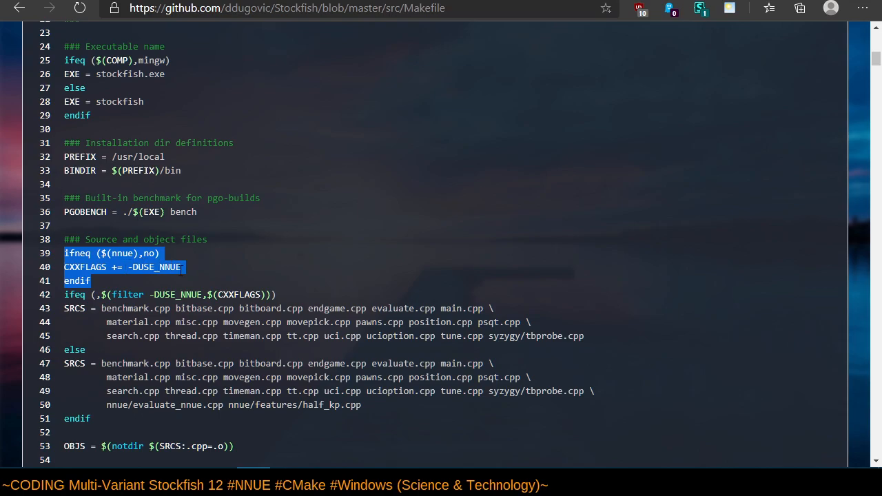
mouse_move(147, 253)
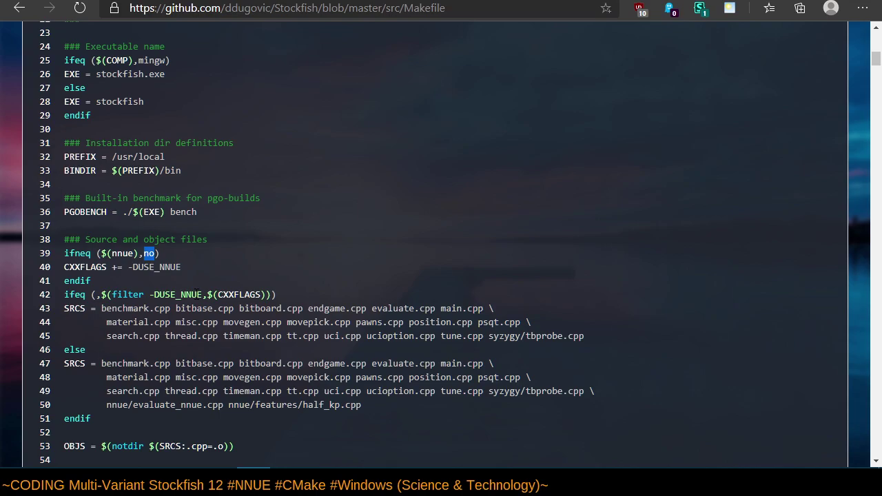
Highlight the 'no' value in the Makefile's nnue check on line 39.
double_click(154, 267)
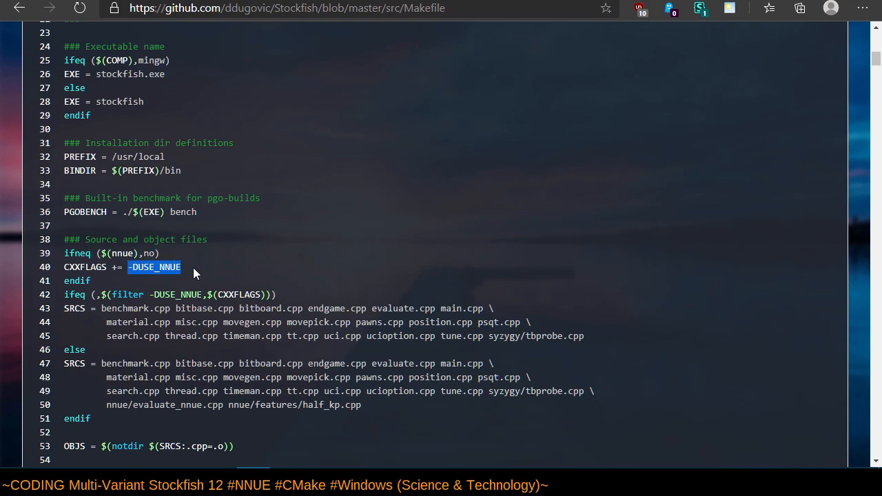
mouse_move(228, 227)
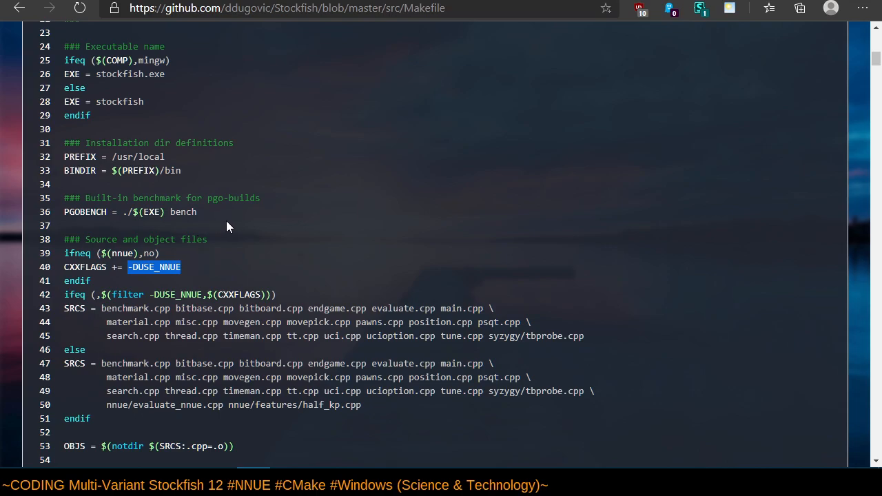
mouse_move(29, 23)
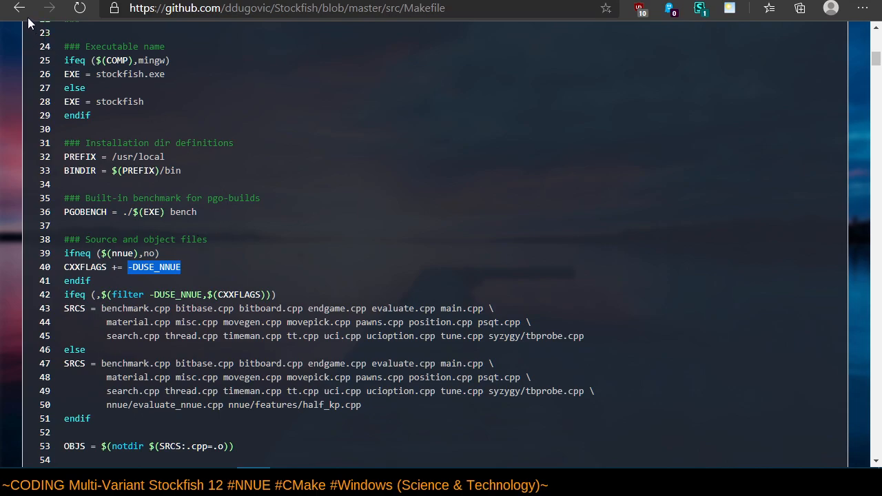
Revisit the src listing, return to src/Makefile, and highlight the -DUSE_NNUE flag.
click(19, 9)
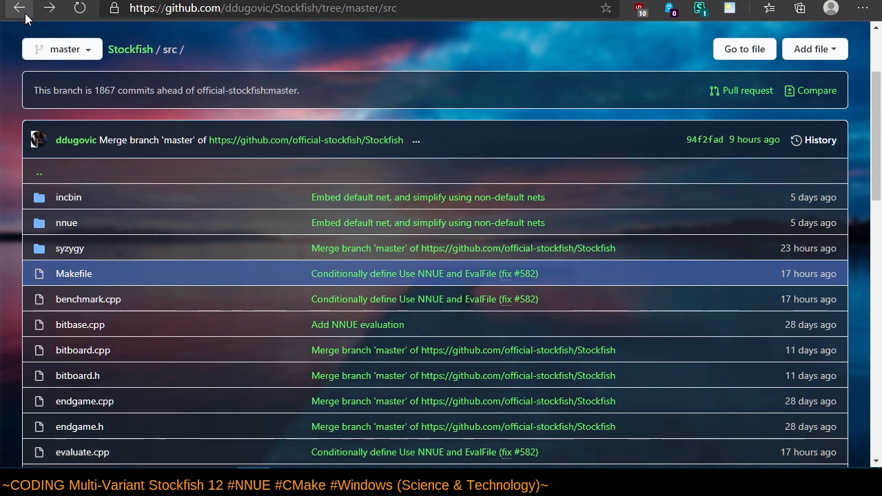
mouse_move(196, 292)
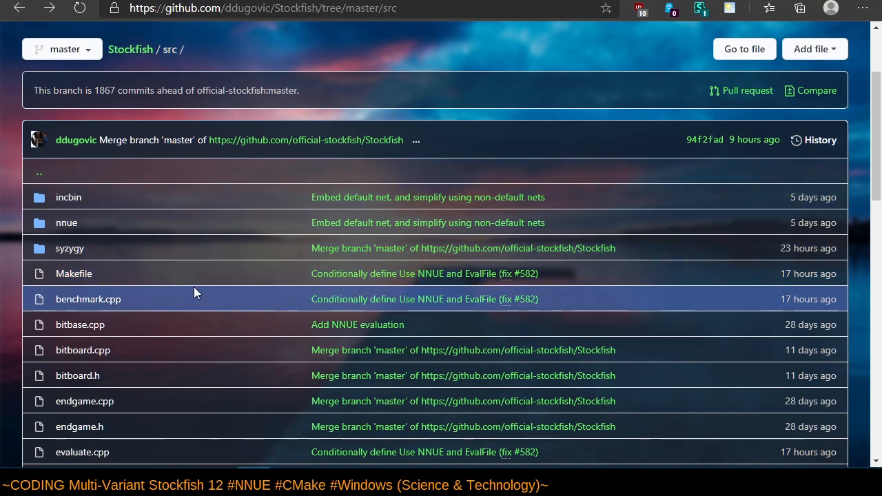
mouse_move(193, 277)
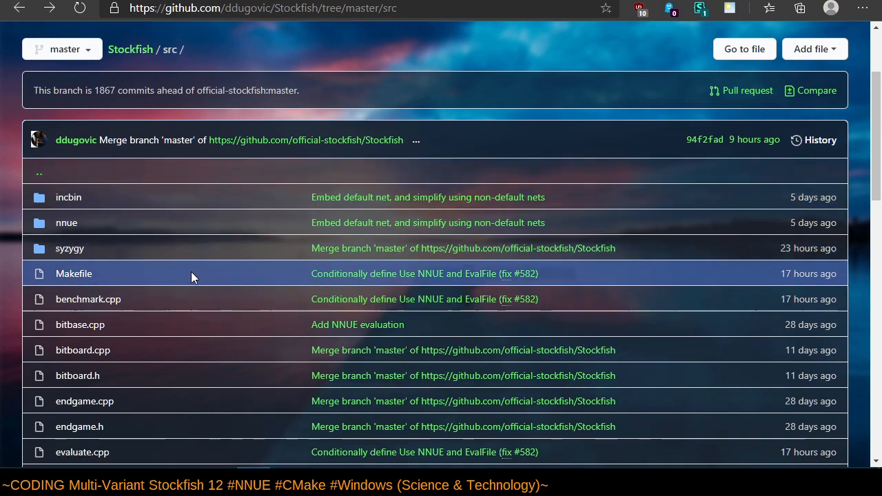
click(73, 274)
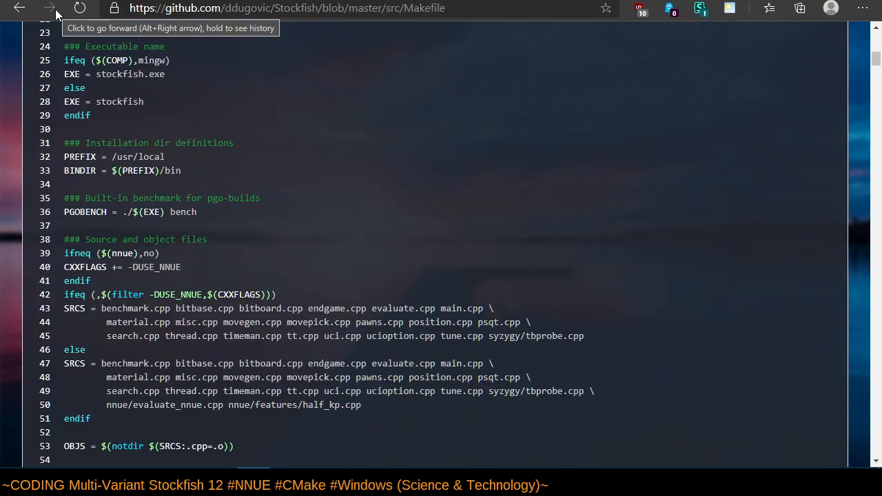
mouse_move(183, 258)
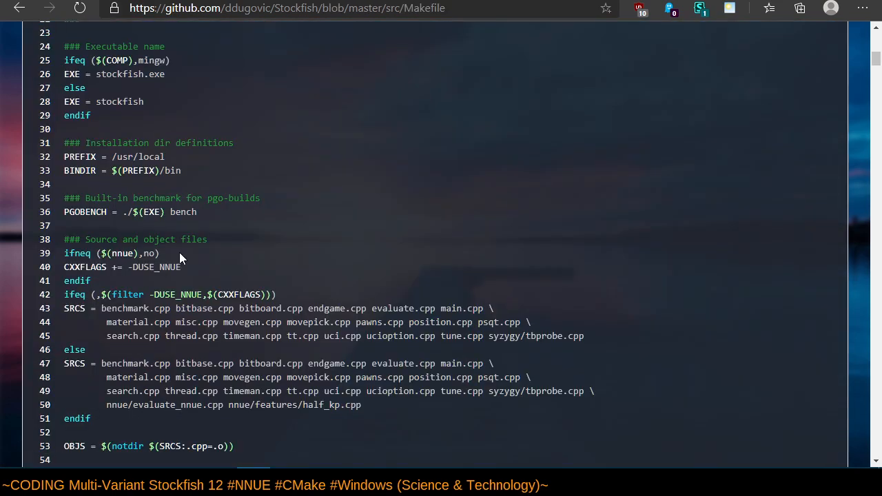
mouse_move(183, 253)
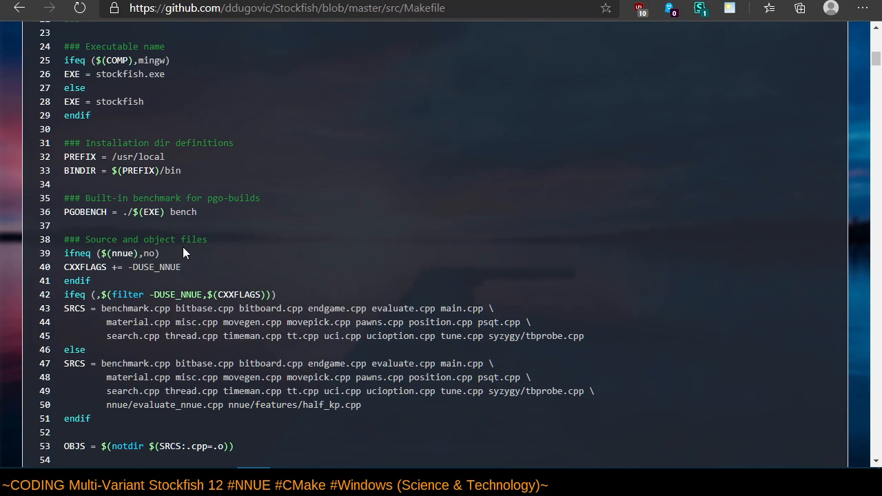
mouse_move(204, 288)
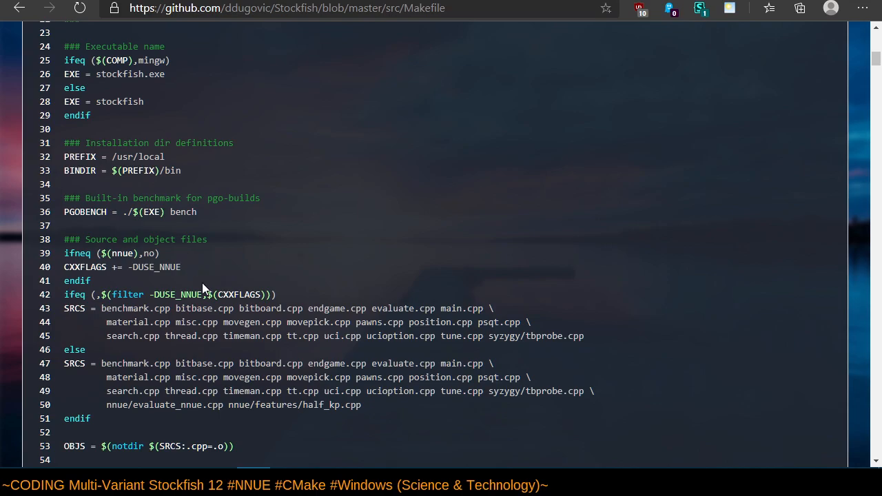
mouse_move(531, 258)
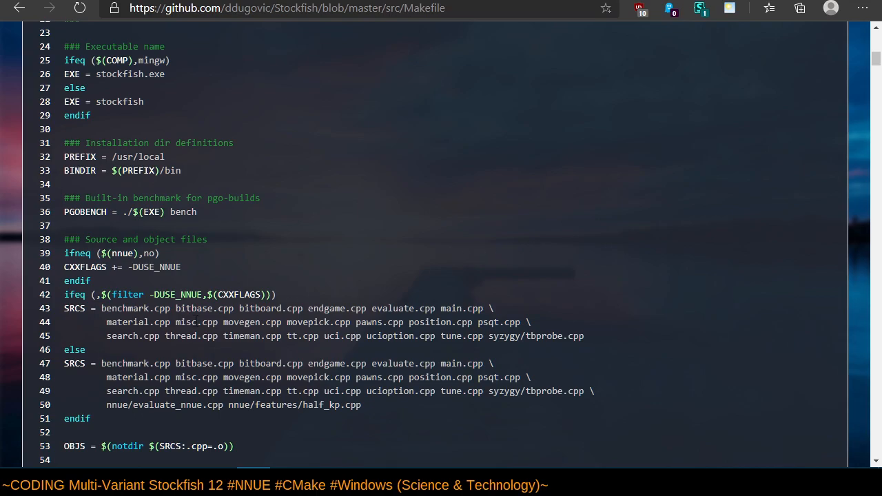
double_click(156, 267)
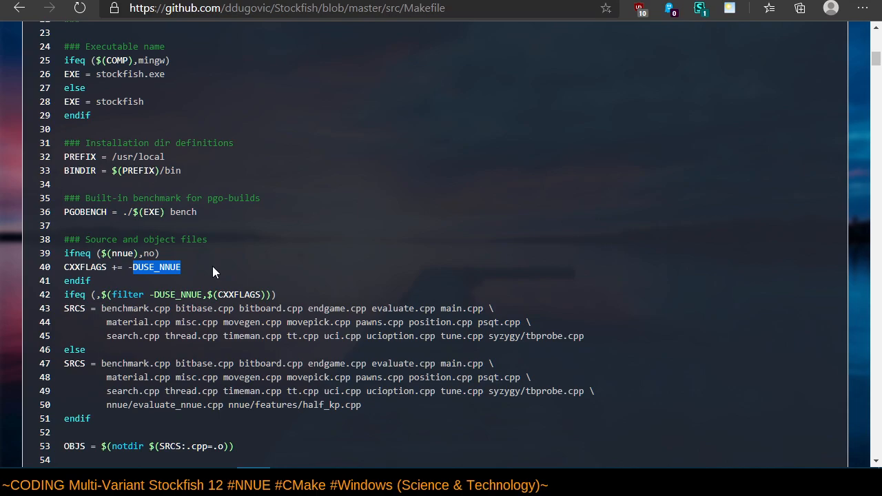
mouse_move(406, 286)
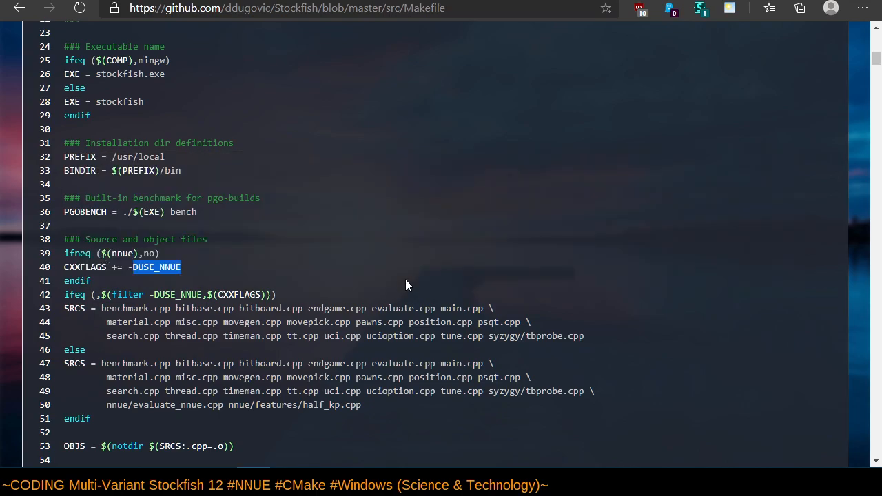
mouse_move(276, 274)
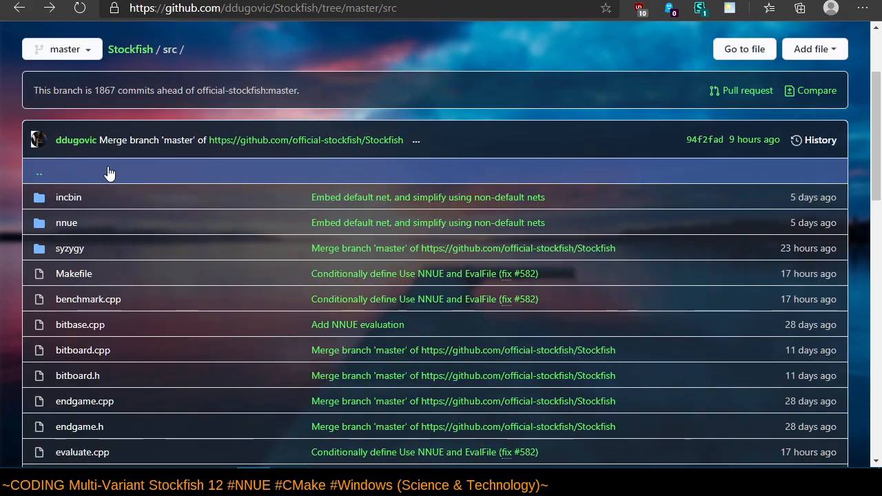
mouse_move(66, 222)
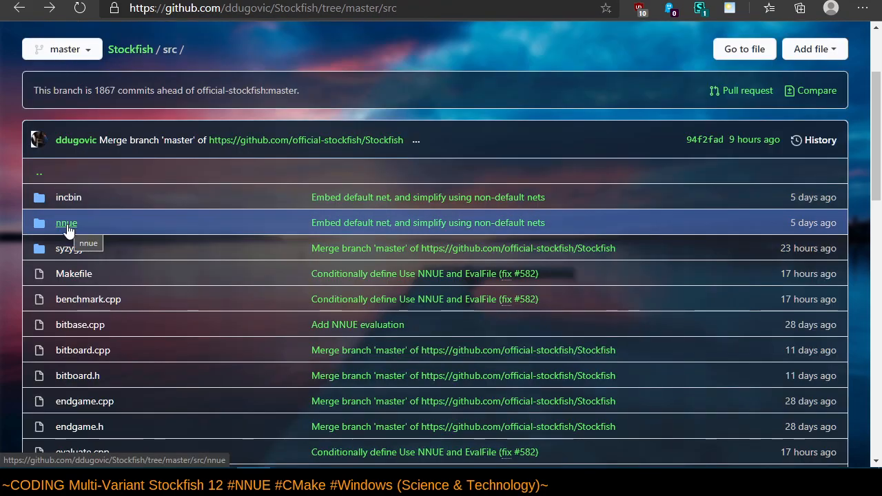
click(67, 223)
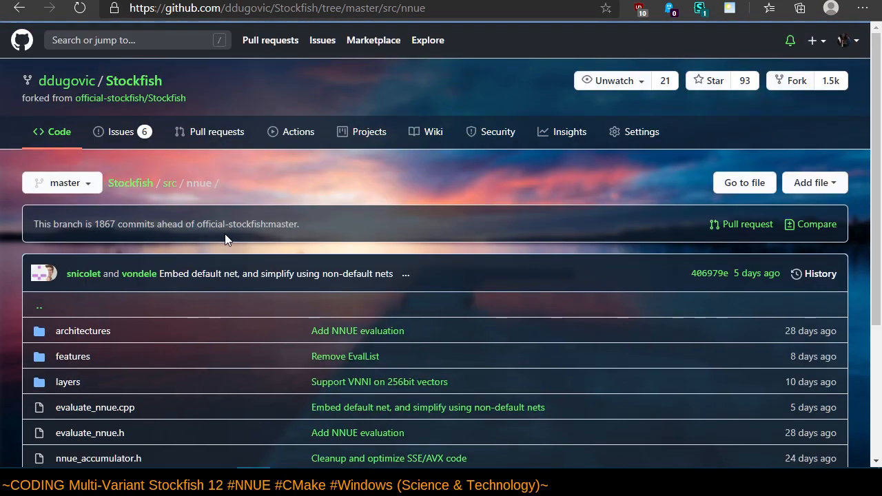
scroll(down, 3)
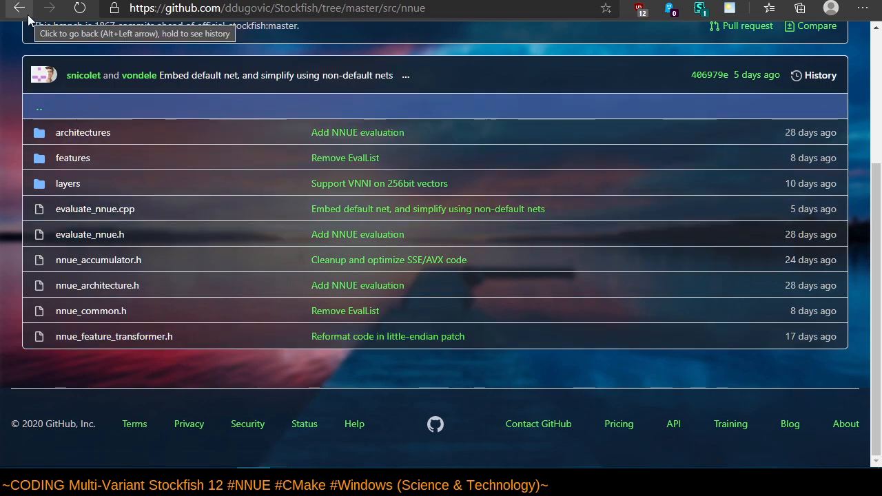
click(19, 7)
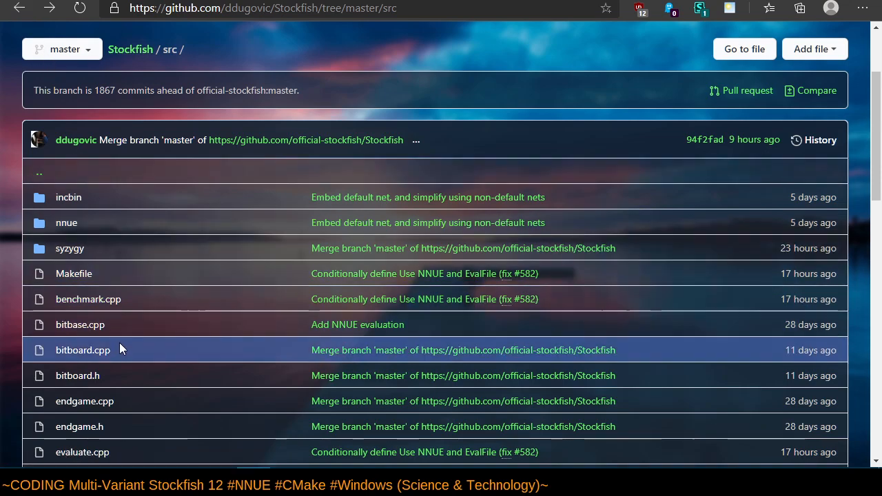
scroll(down, 3)
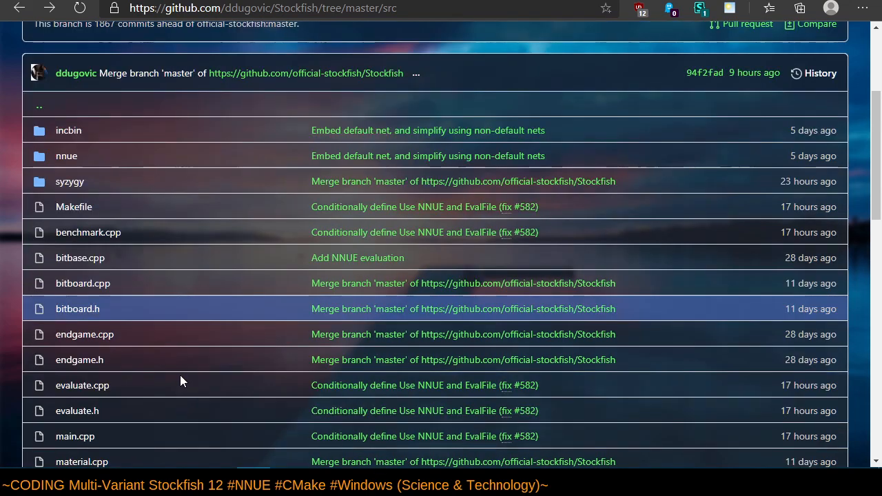
scroll(down, 3)
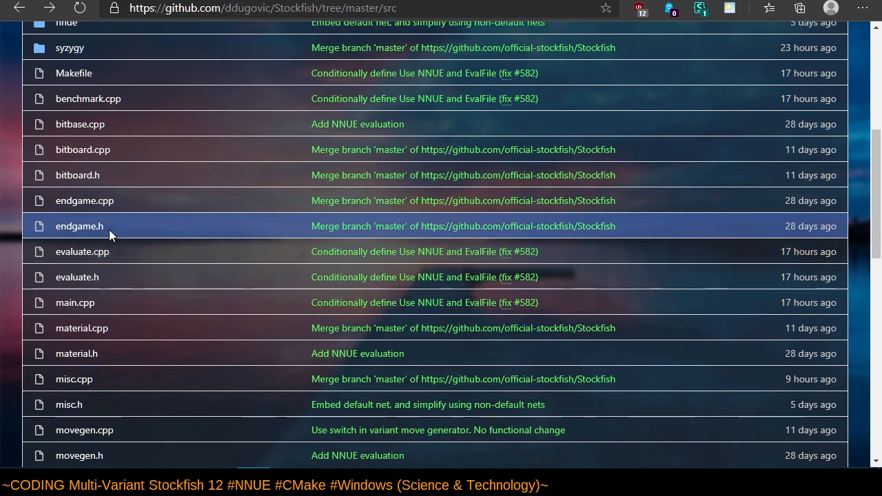
click(76, 277)
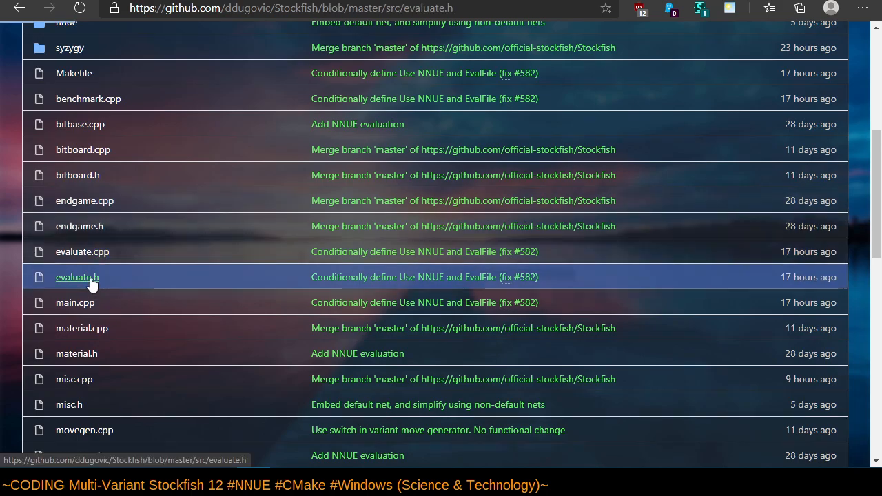
click(76, 278)
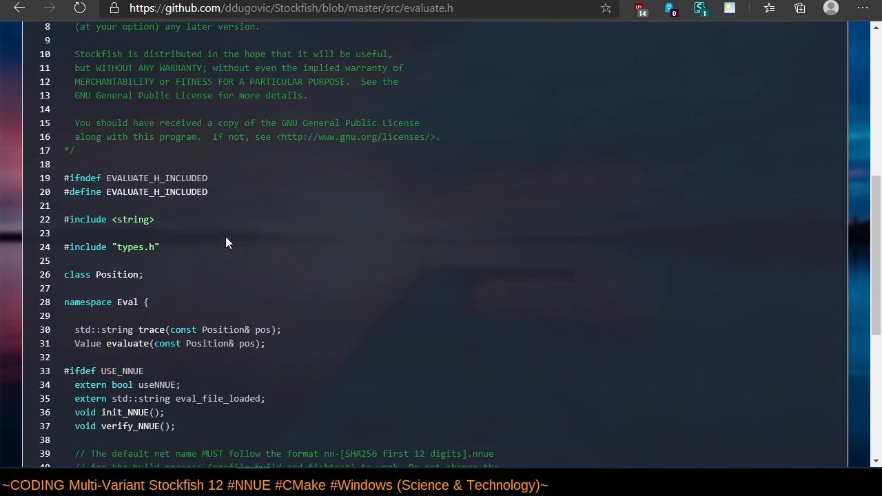
scroll(down, 3)
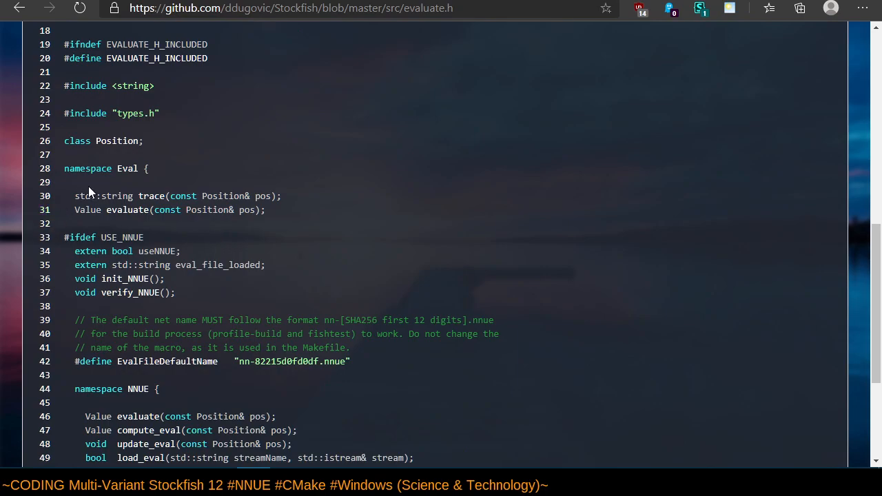
drag(75, 196, 266, 210)
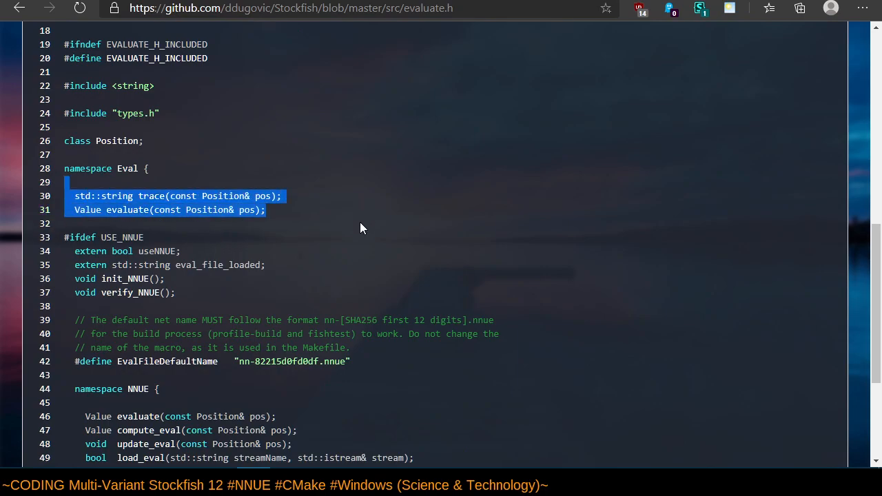
mouse_move(341, 191)
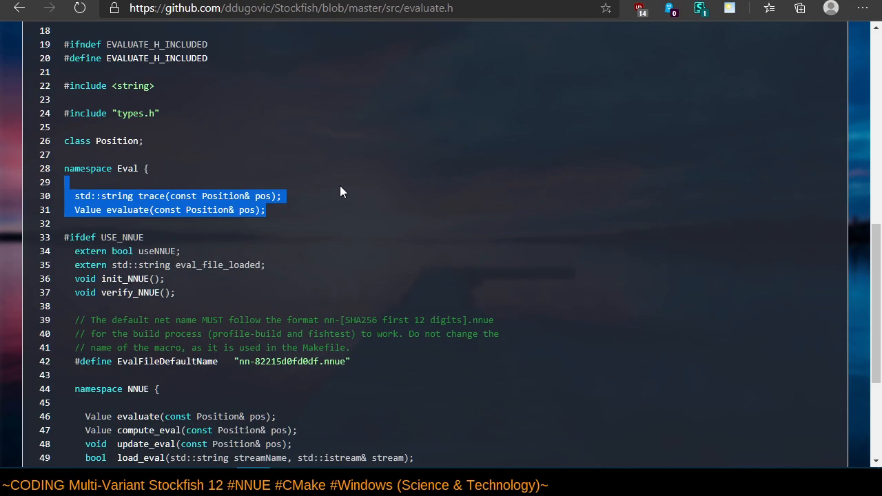
scroll(down, 3)
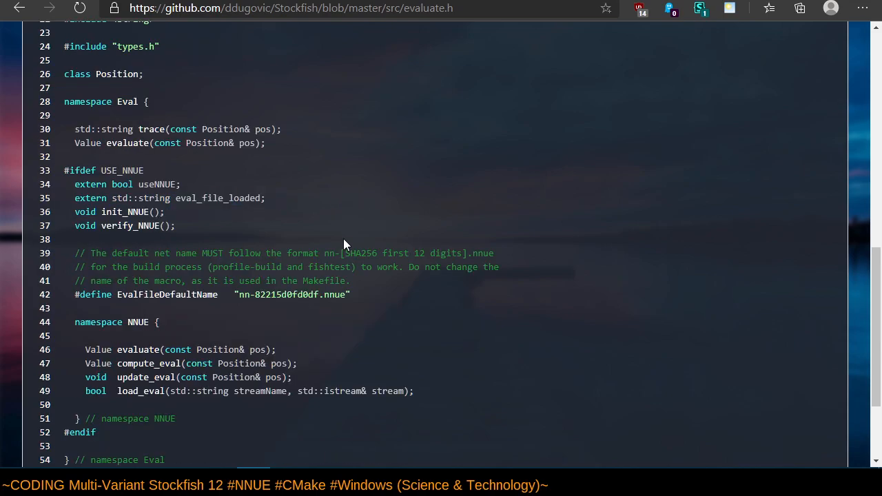
mouse_move(64, 173)
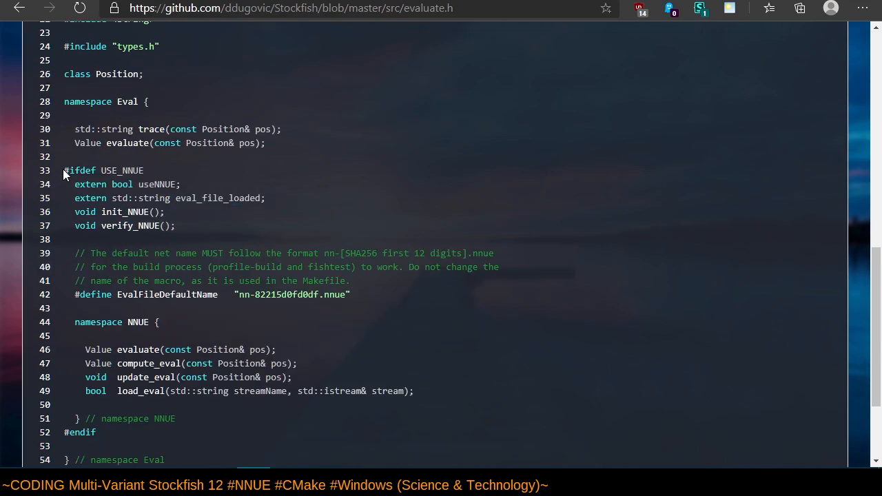
drag(64, 170, 175, 226)
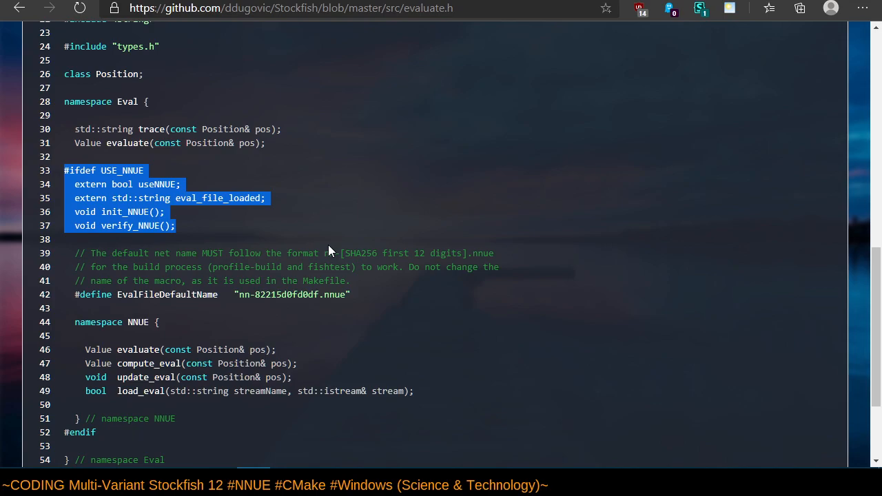
mouse_move(300, 205)
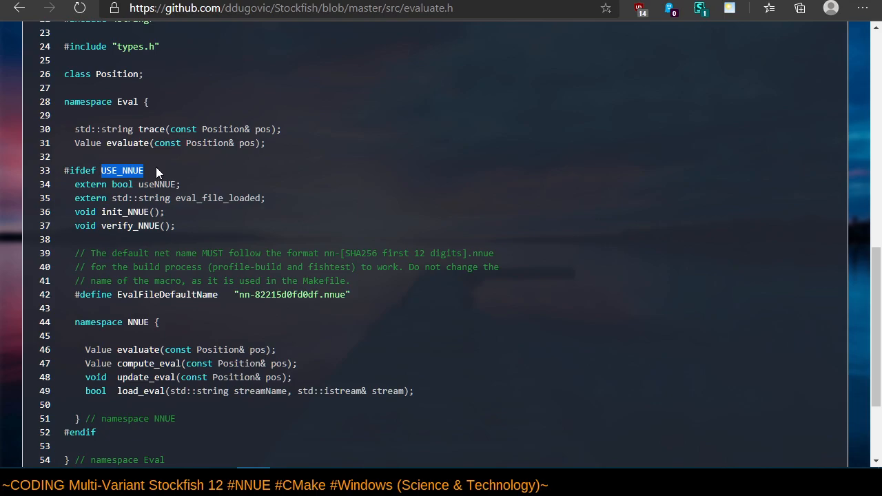
mouse_move(298, 197)
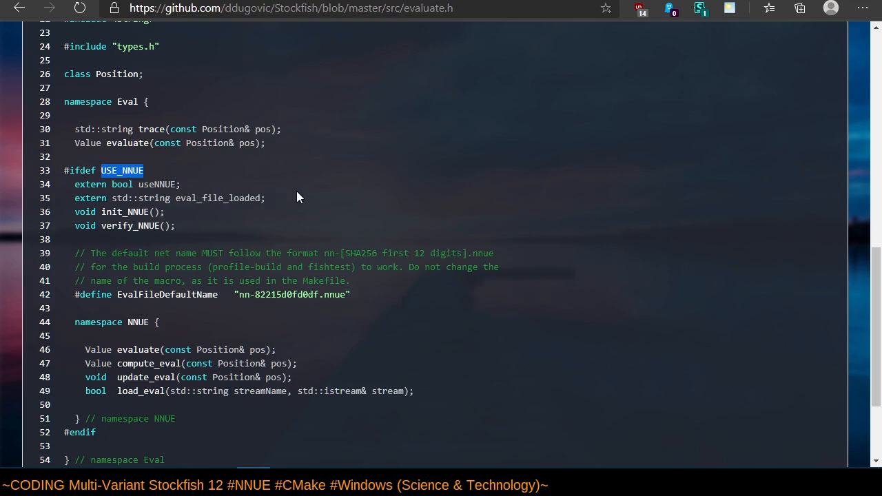
mouse_move(318, 203)
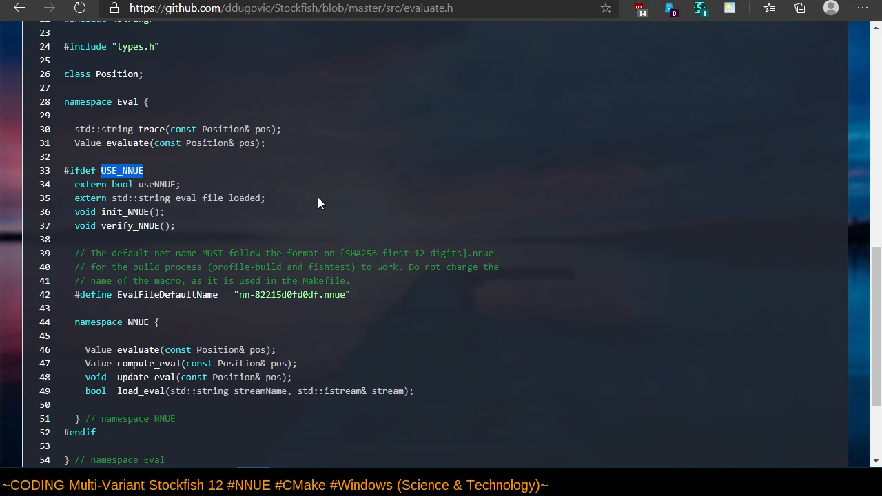
mouse_move(317, 189)
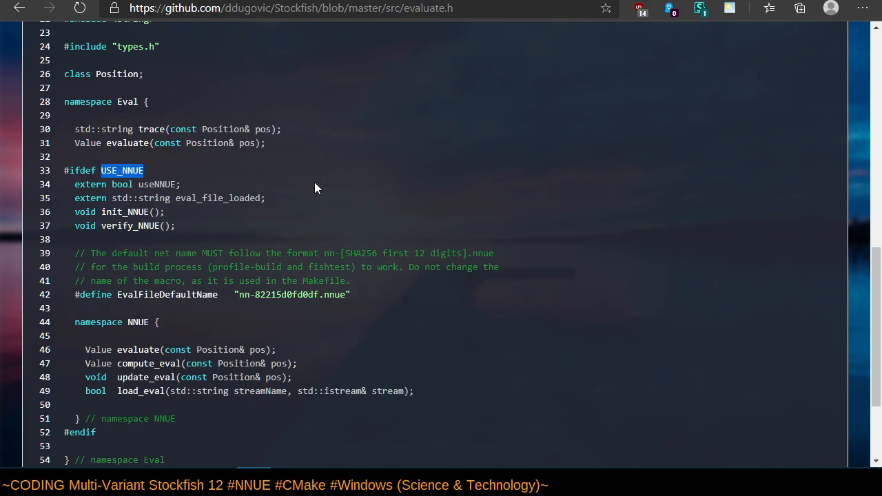
mouse_move(186, 184)
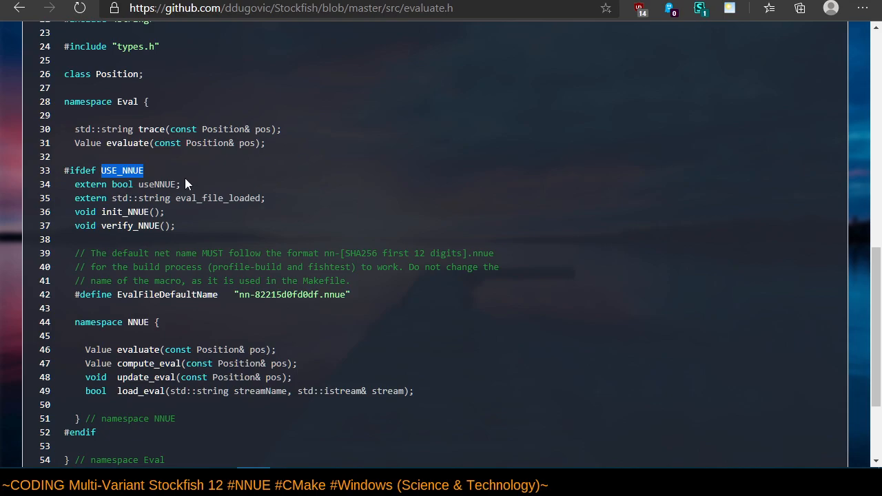
Go back from evaluate.h to the src listing, then open the ddugovic/Stockfish repository root.
click(19, 7)
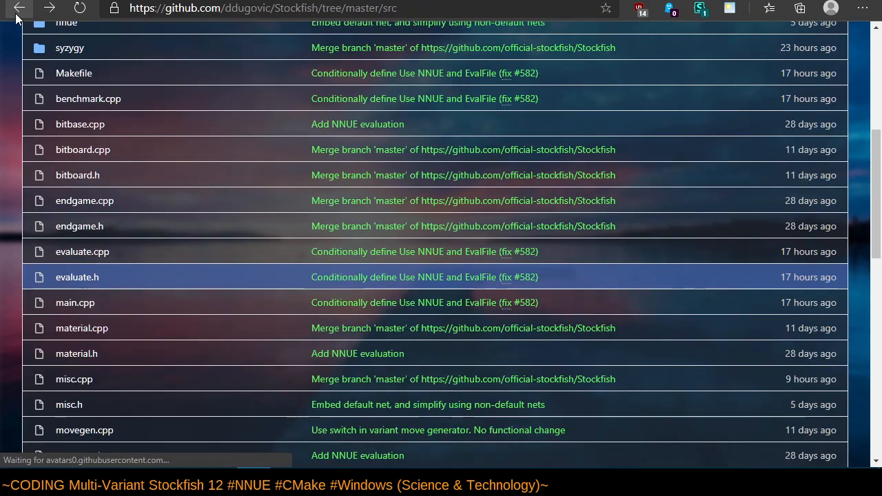
mouse_move(161, 243)
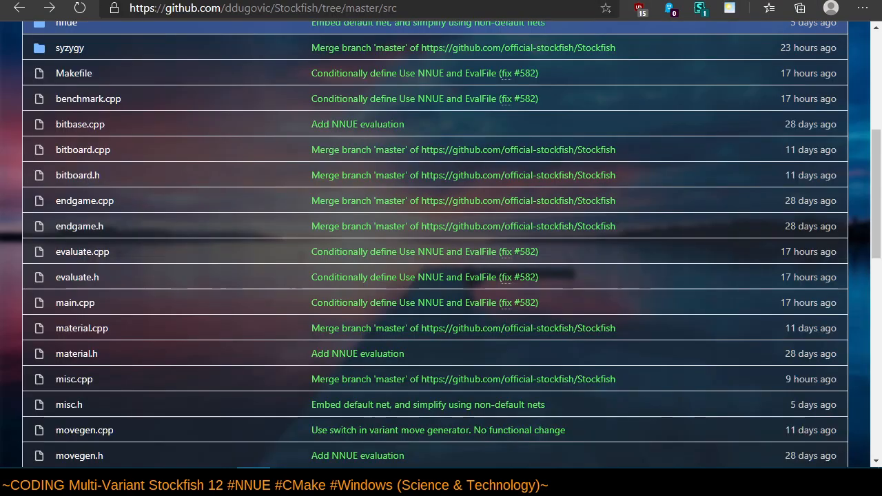
mouse_move(187, 226)
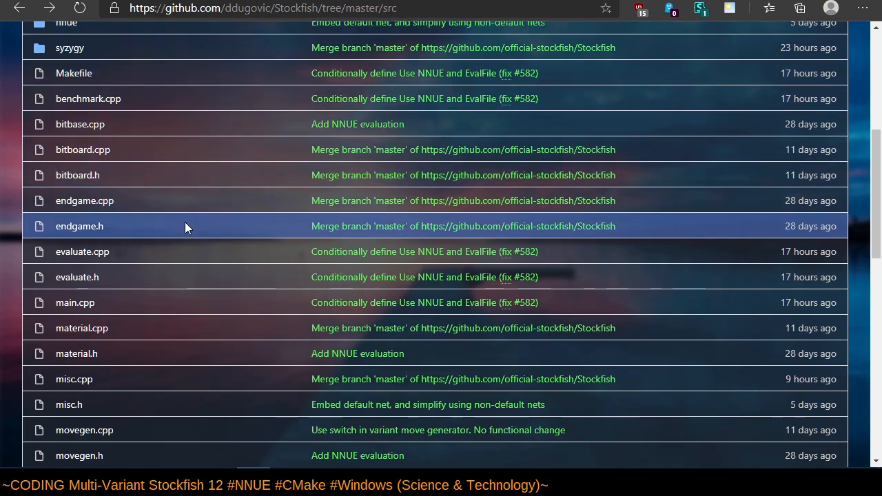
scroll(up, 3)
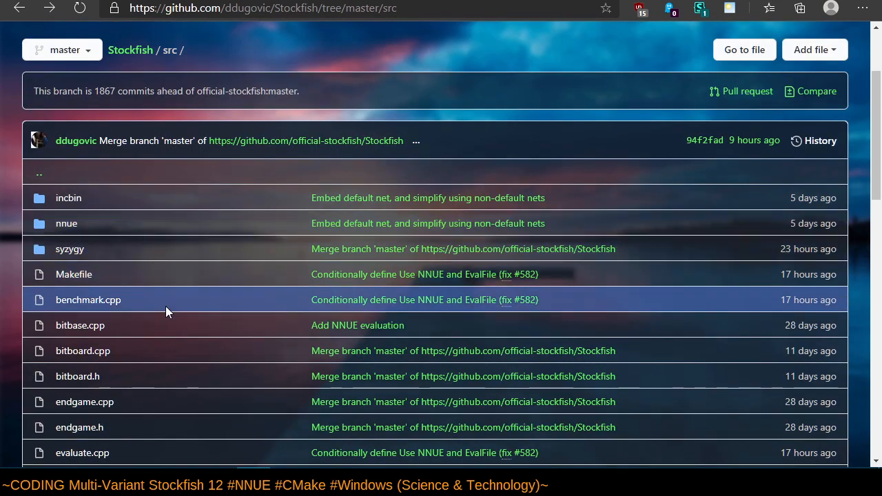
scroll(up, 3)
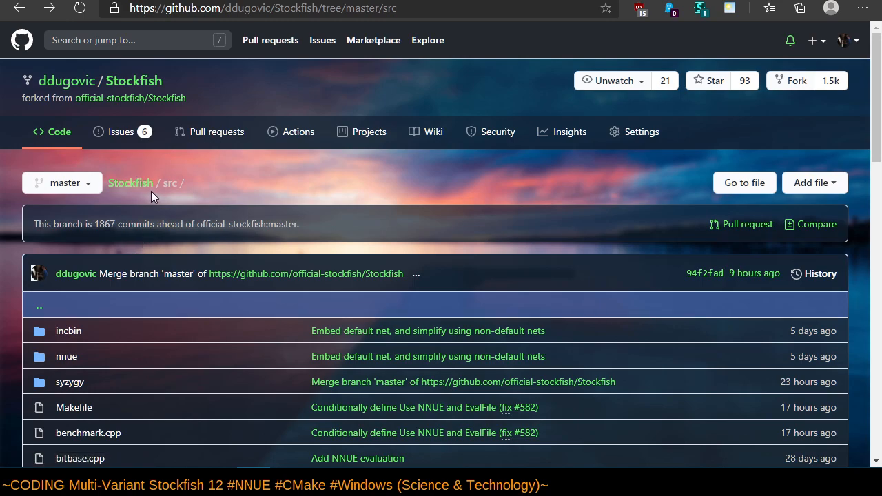
mouse_move(130, 183)
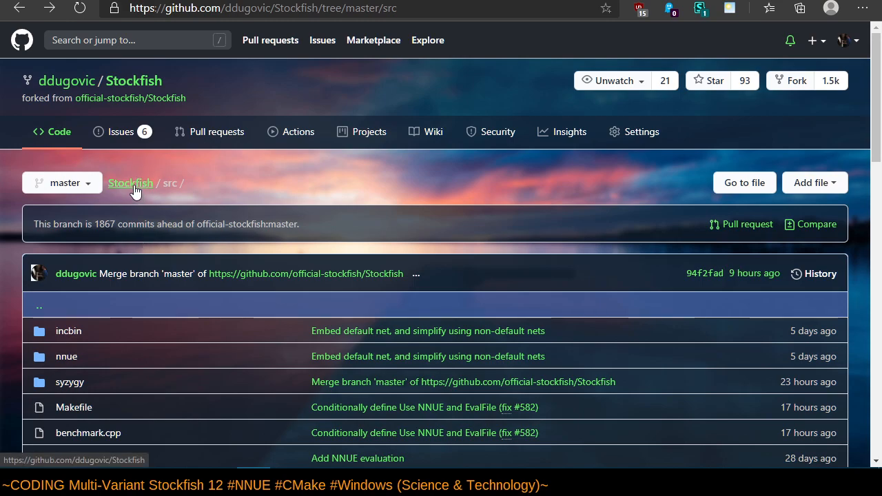
click(130, 183)
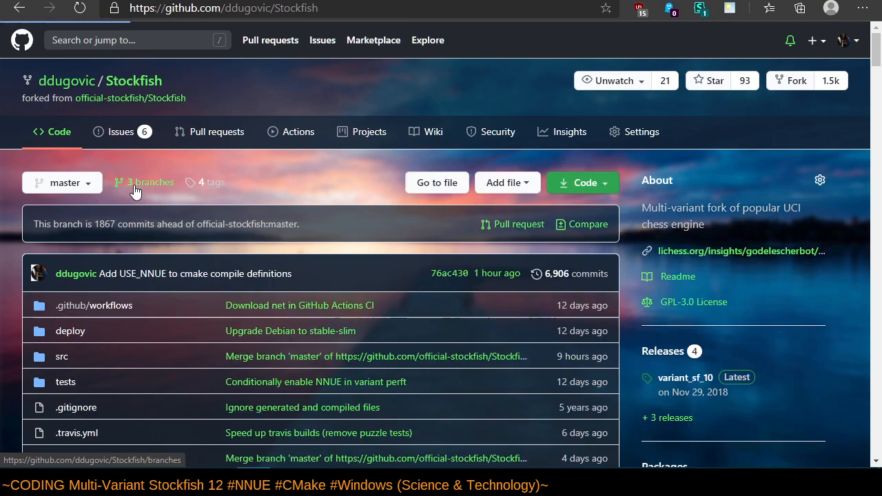
mouse_move(324, 153)
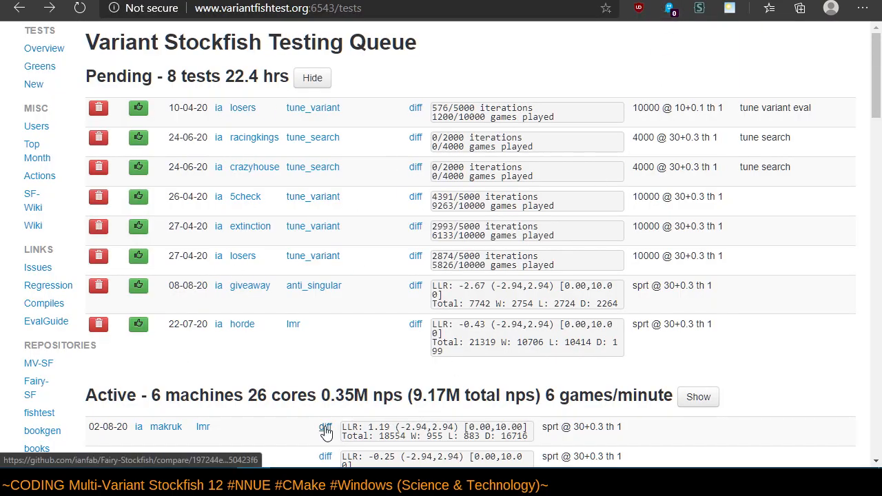
mouse_move(312, 351)
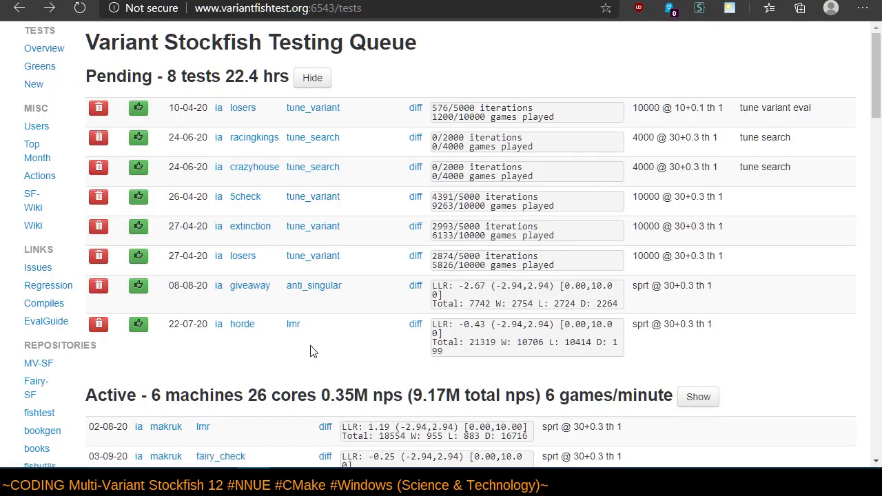
mouse_move(386, 70)
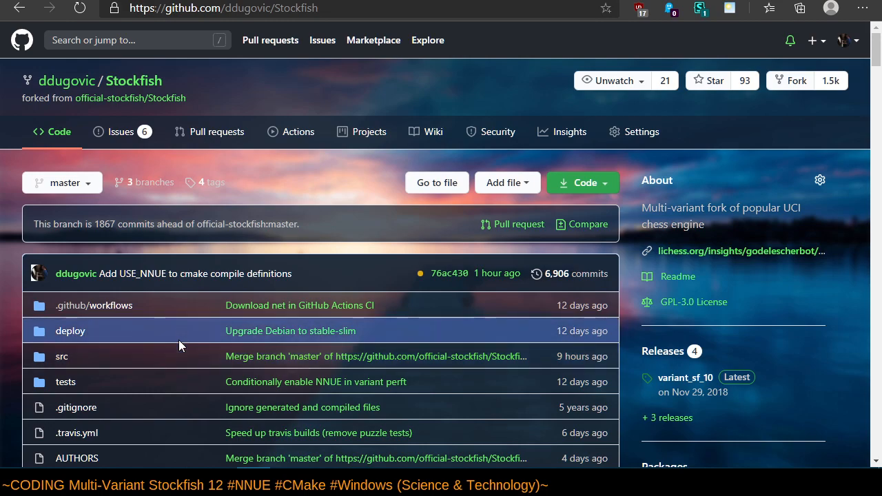
mouse_move(152, 305)
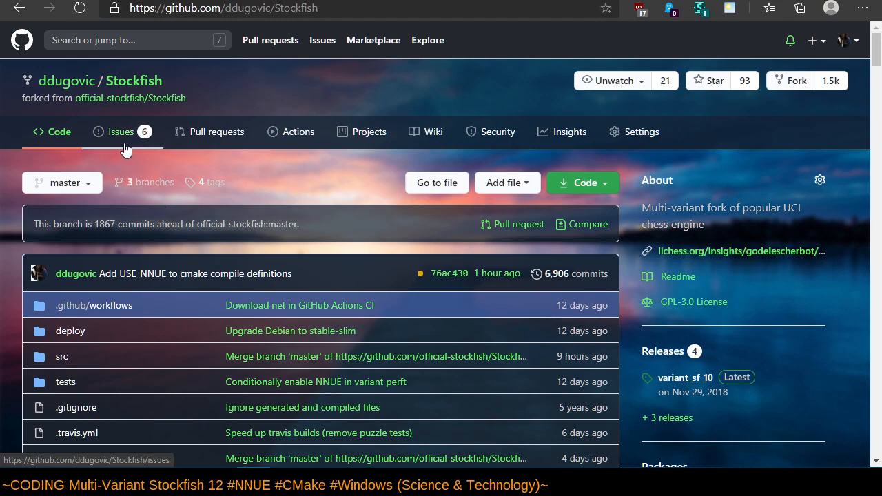
Check the 'forked from' link's context menu, then open the 6,906-commit master history.
right_click(130, 98)
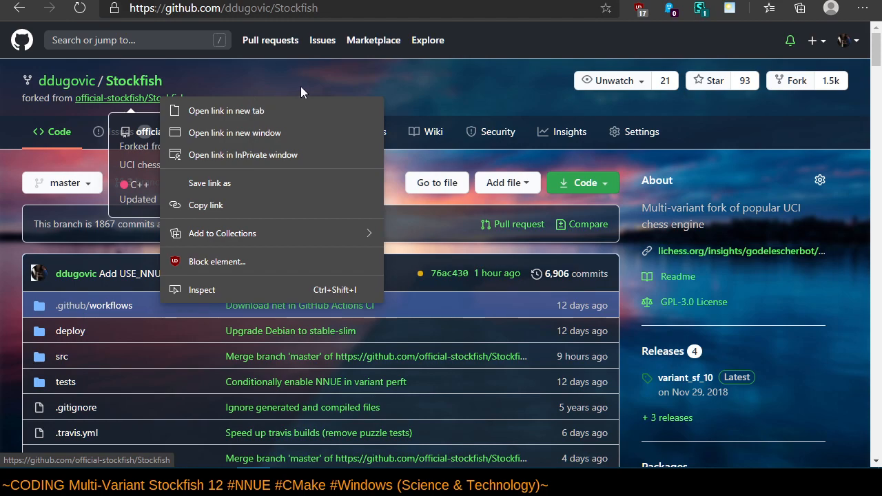
click(317, 84)
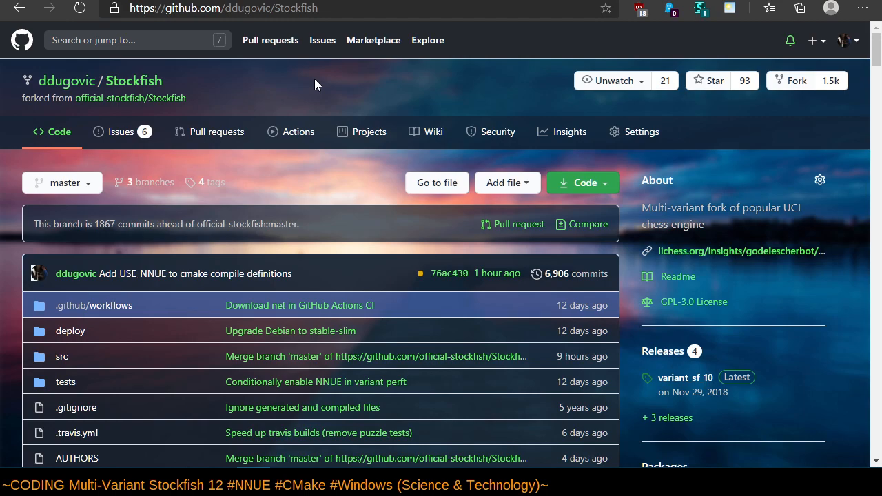
mouse_move(195, 273)
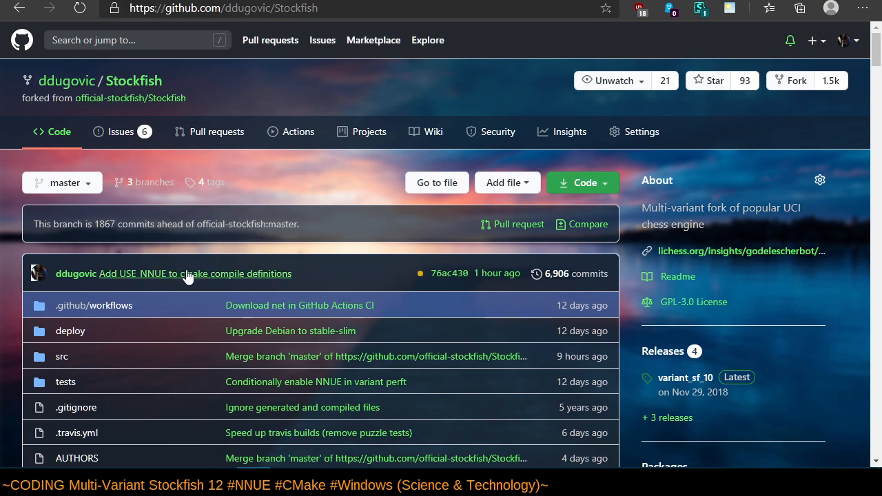
mouse_move(590, 271)
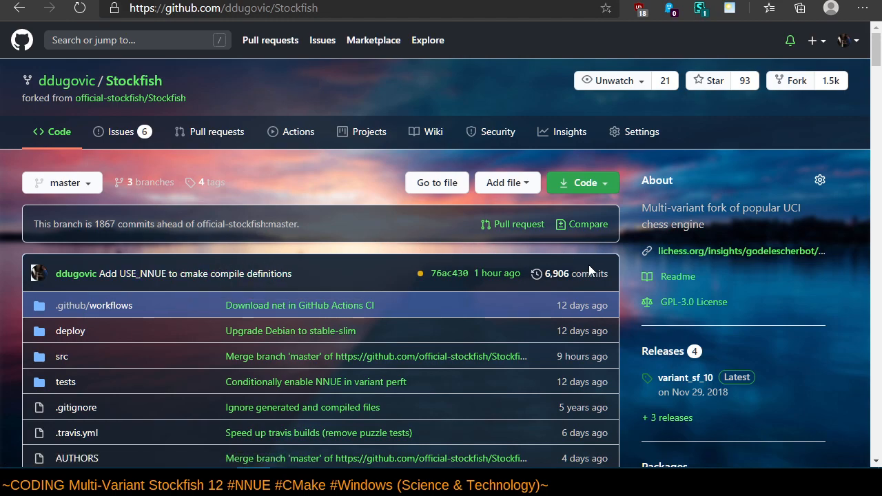
click(577, 274)
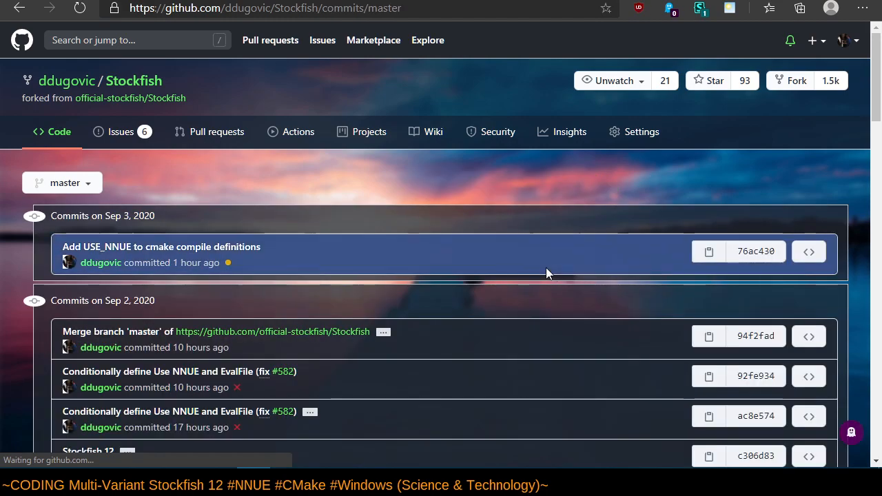
Open the Stockfish 12 commit, select its bench 3624569, and return to the commit list.
scroll(down, 3)
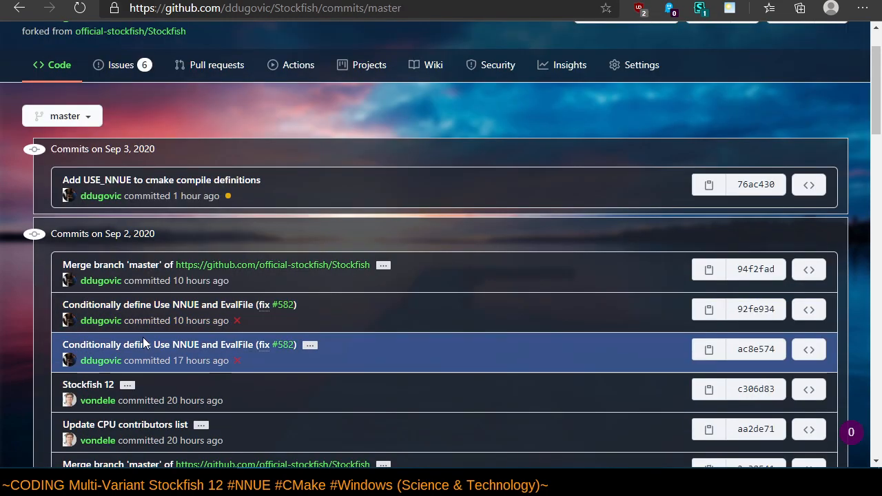
scroll(down, 3)
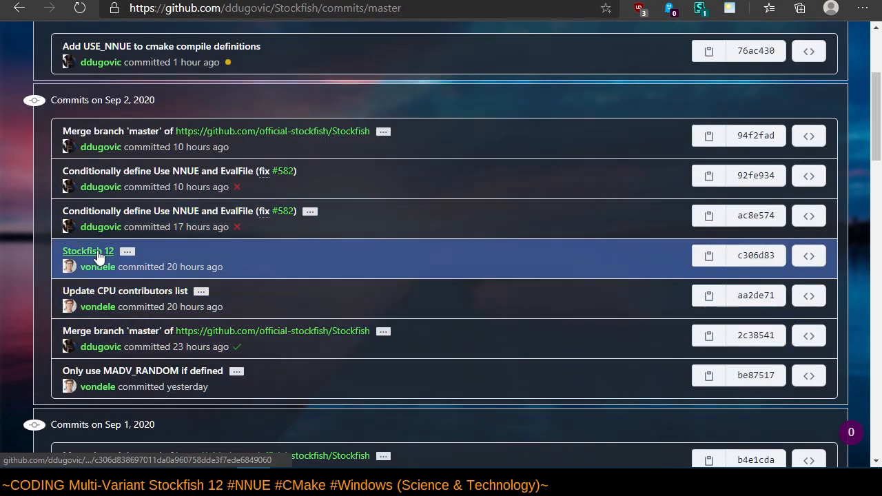
click(88, 251)
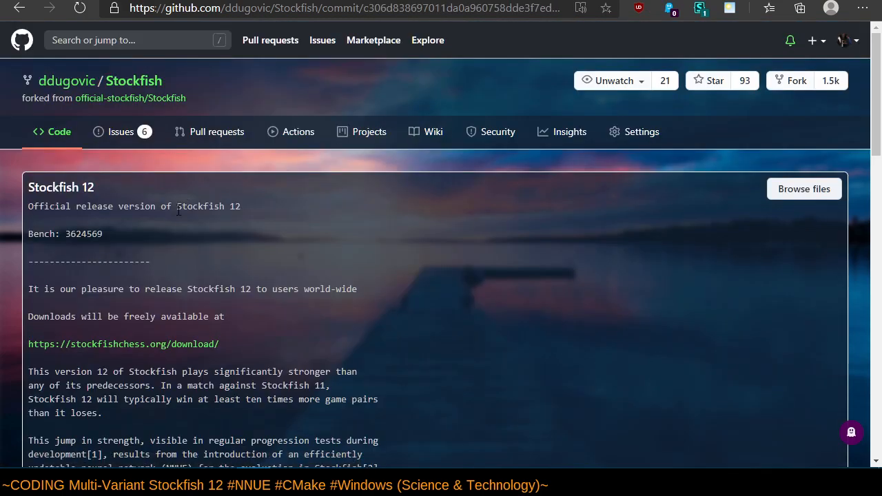
mouse_move(9, 242)
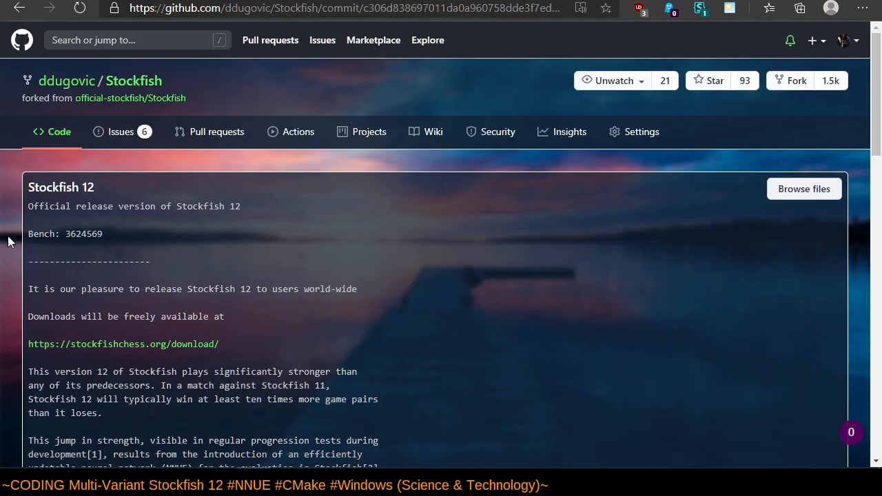
double_click(83, 234)
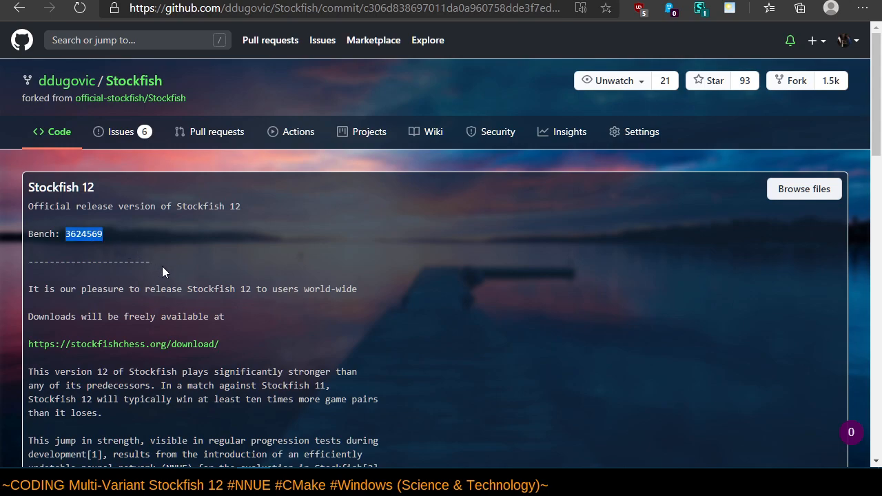
mouse_move(84, 249)
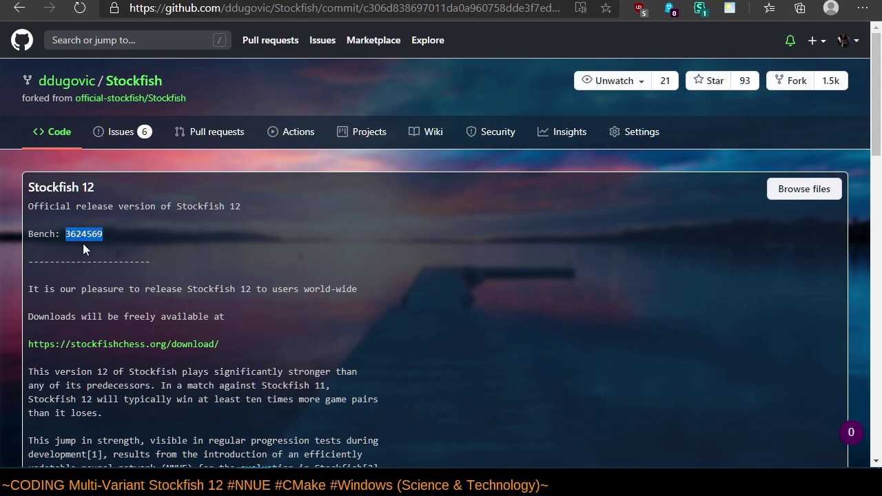
mouse_move(199, 278)
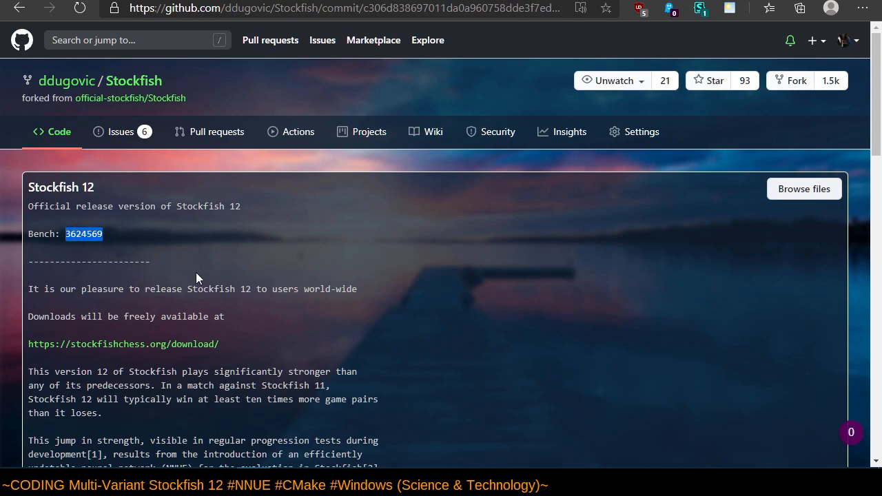
mouse_move(88, 210)
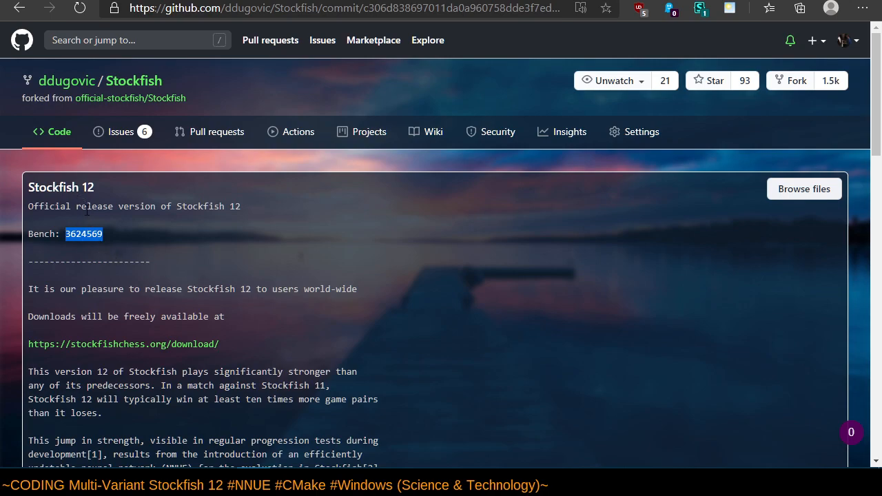
mouse_move(104, 255)
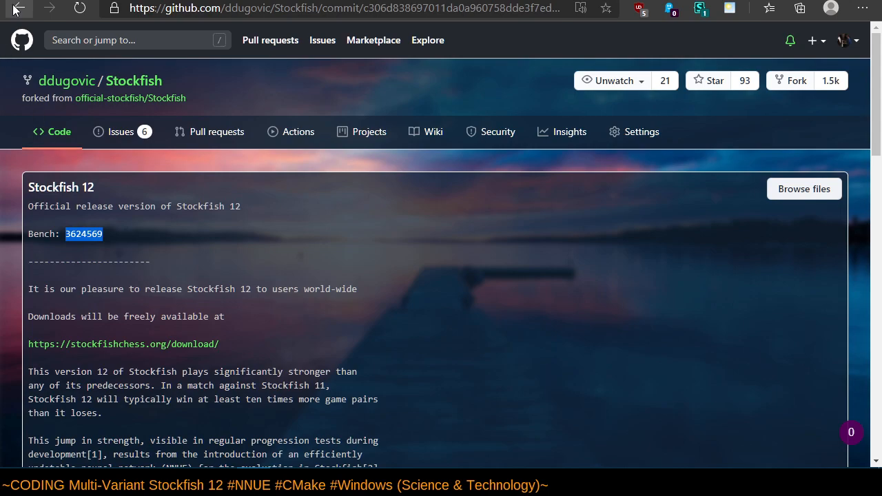
mouse_move(19, 9)
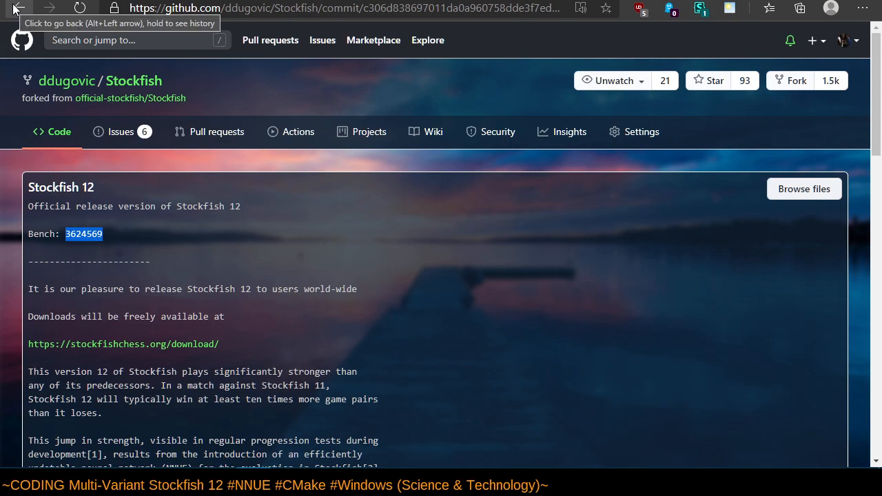
click(19, 7)
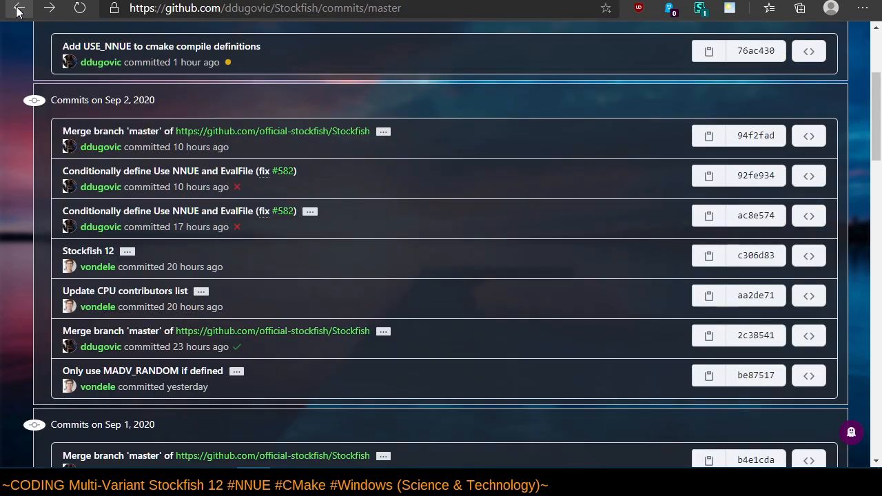
From the fork's home page, open src/benchmark.cpp and scroll through its per-variant default positions.
click(19, 7)
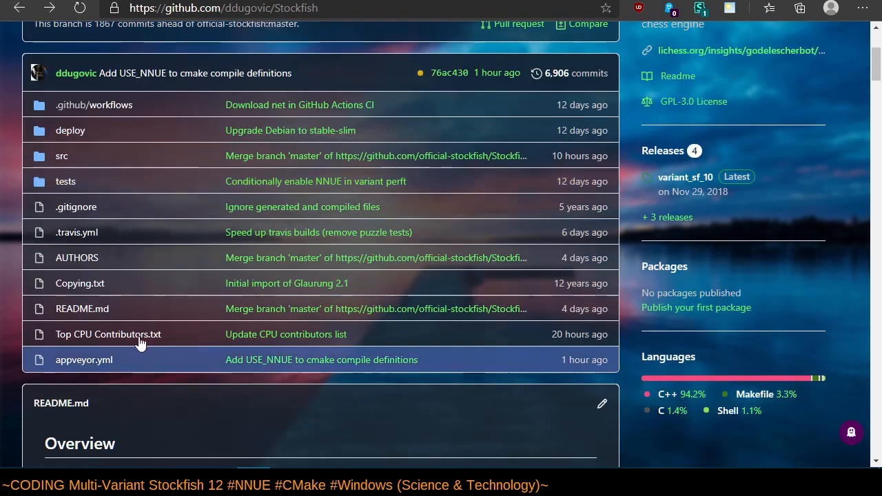
scroll(up, 3)
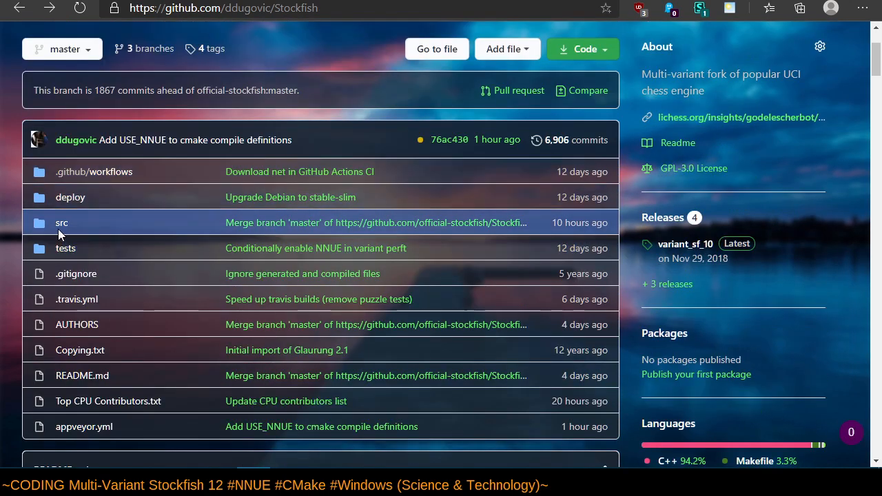
click(63, 222)
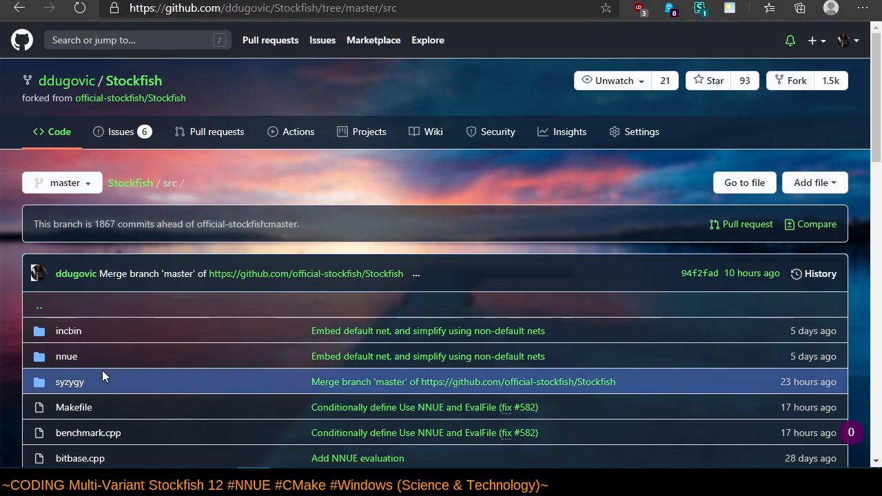
click(87, 432)
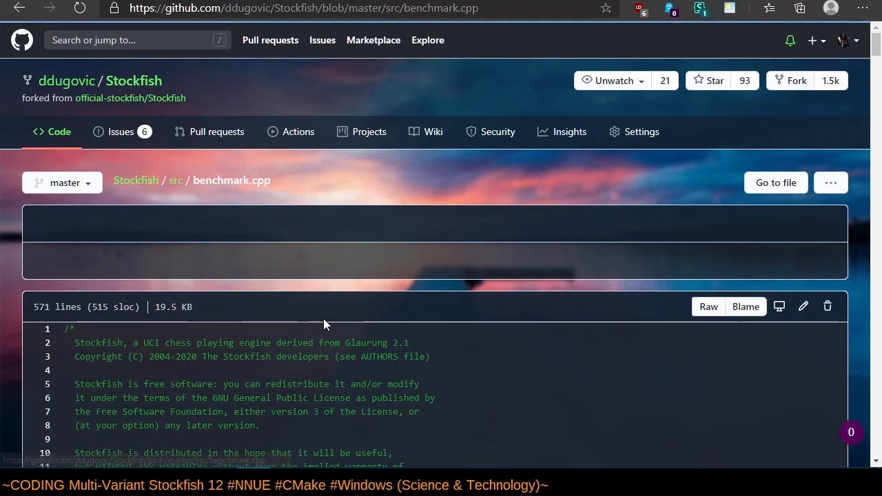
scroll(down, 3)
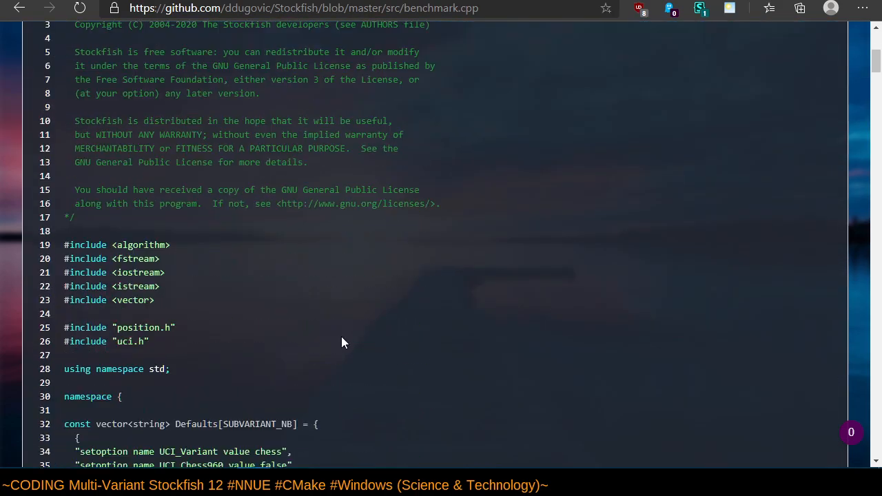
scroll(down, 3)
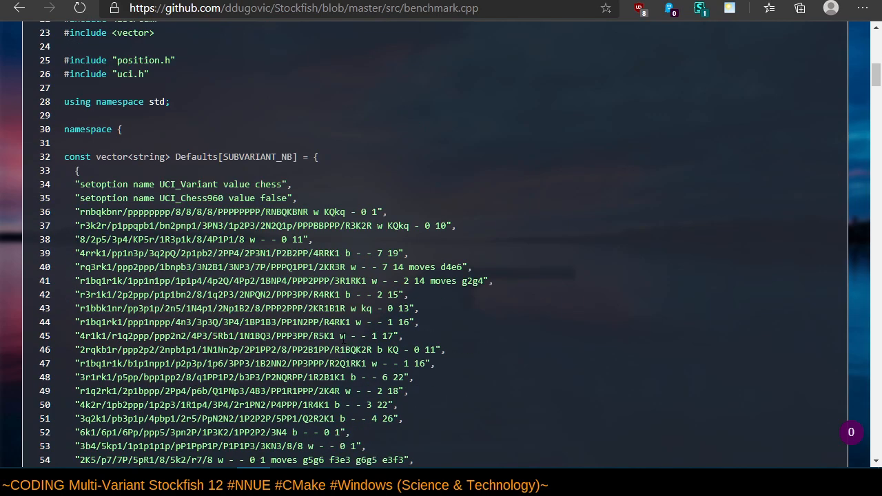
scroll(down, 3)
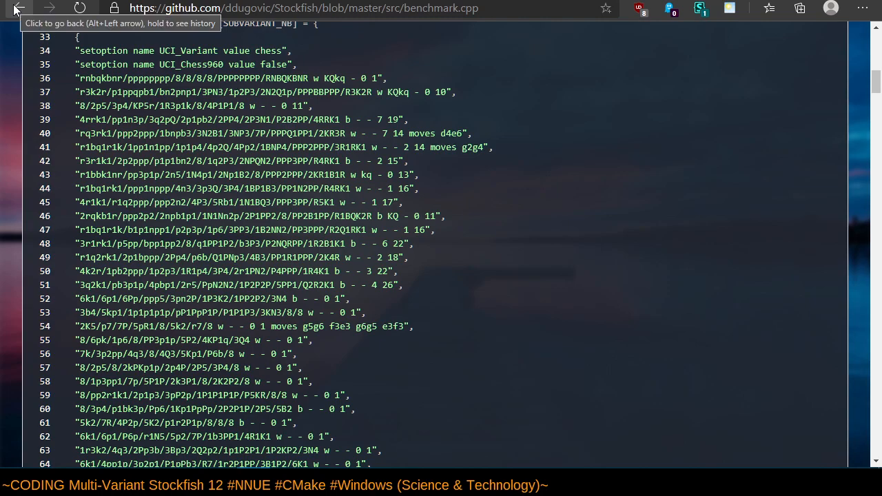
Return through the src listing to the ddugovic/Stockfish home page.
click(19, 8)
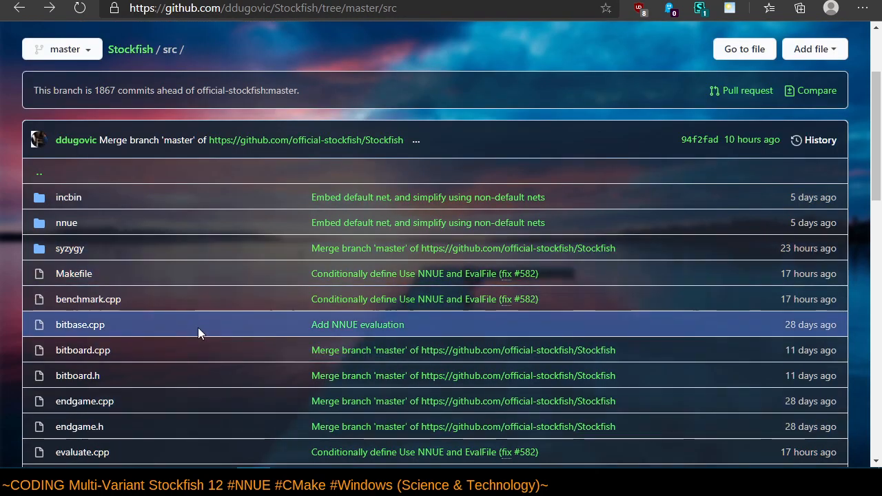
scroll(up, 3)
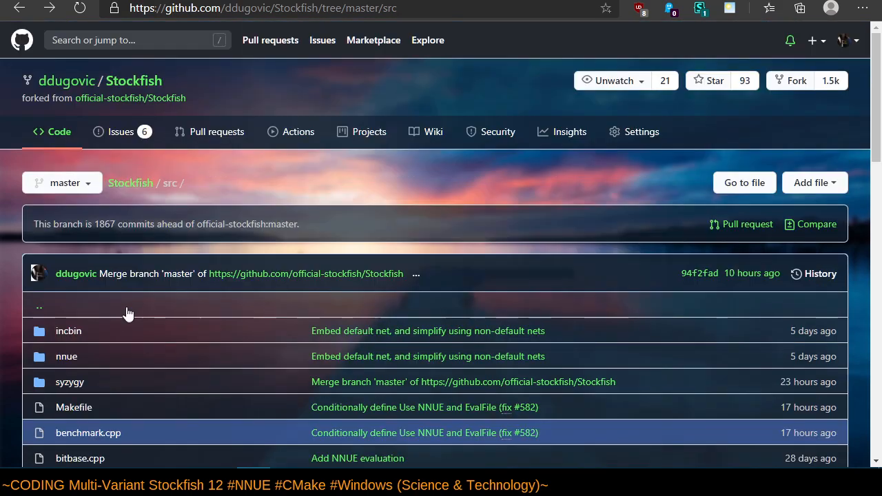
click(20, 8)
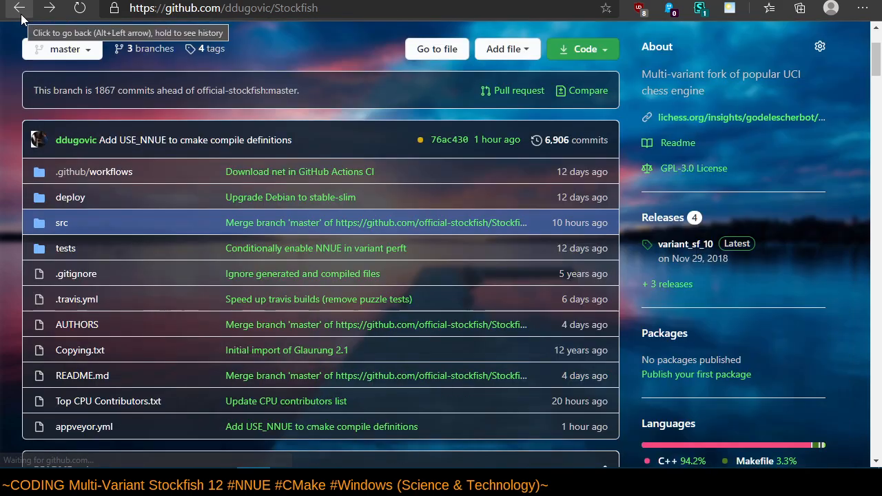
mouse_move(152, 345)
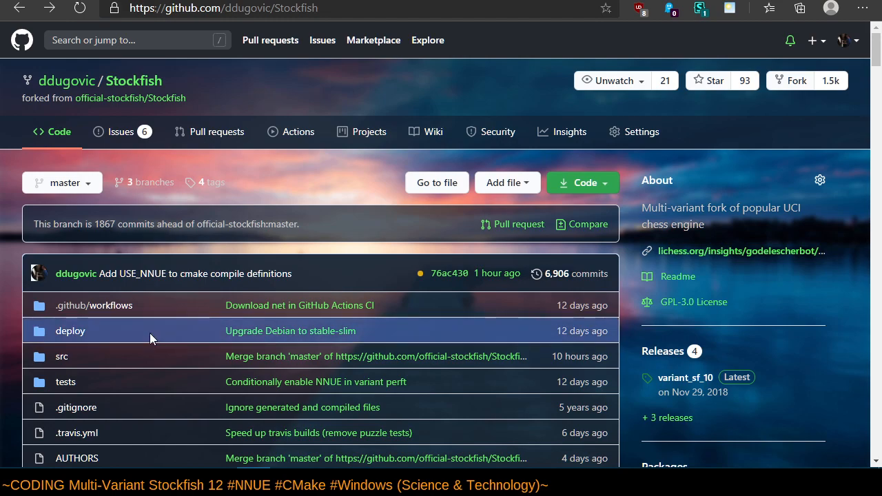
mouse_move(441, 305)
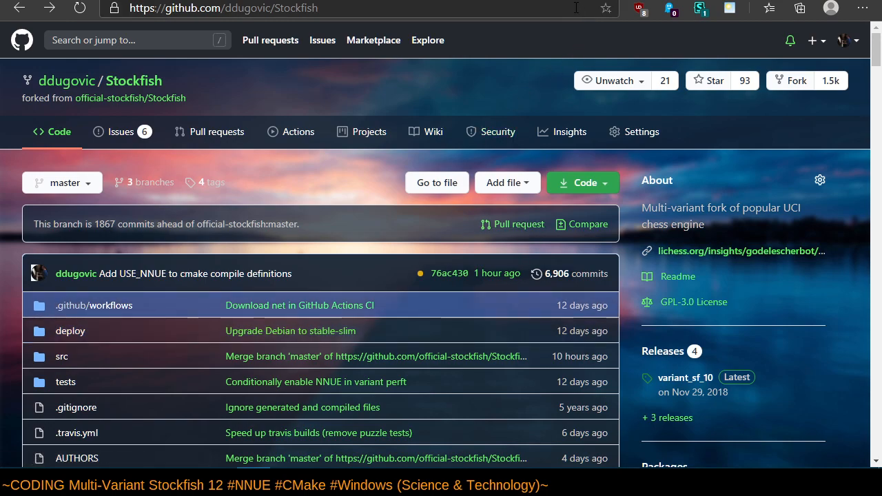
mouse_move(164, 360)
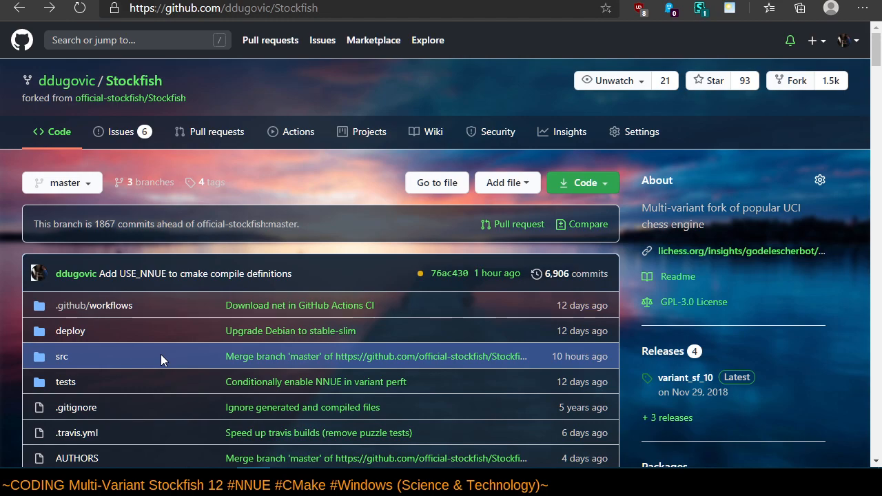
mouse_move(117, 381)
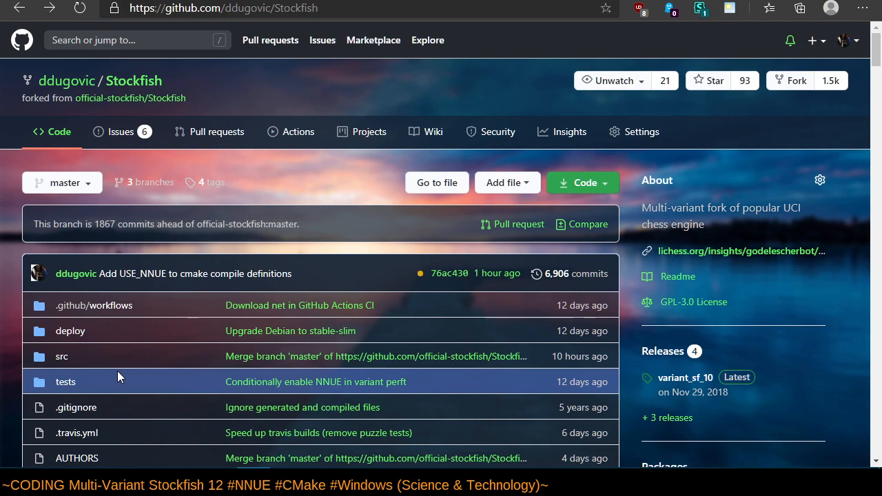
mouse_move(112, 301)
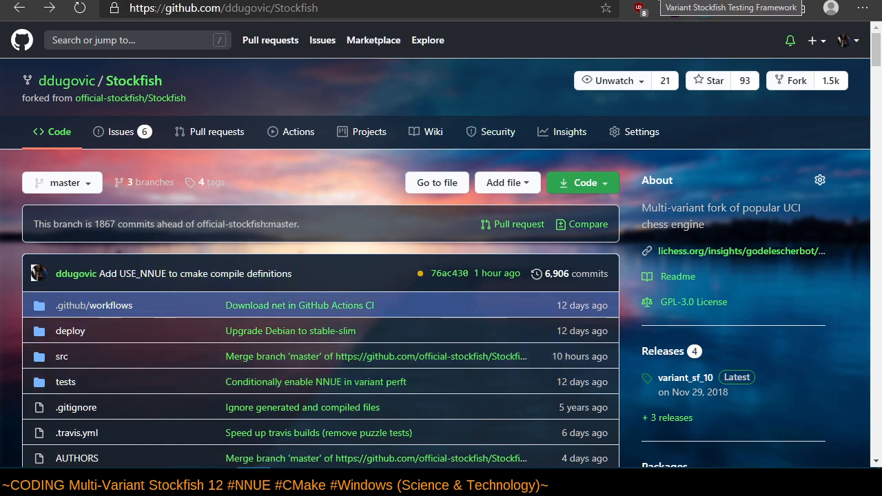
mouse_move(76, 274)
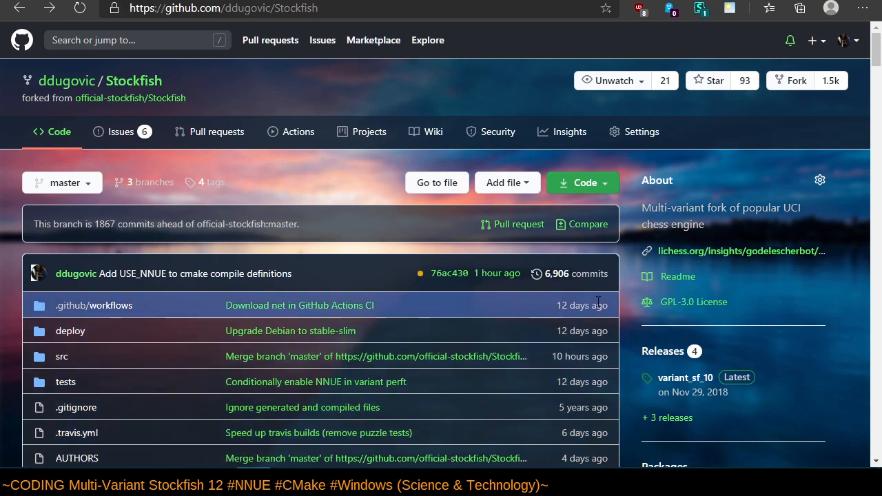
Open the 6,906-commit history of the ddugovic/Stockfish master branch.
click(582, 274)
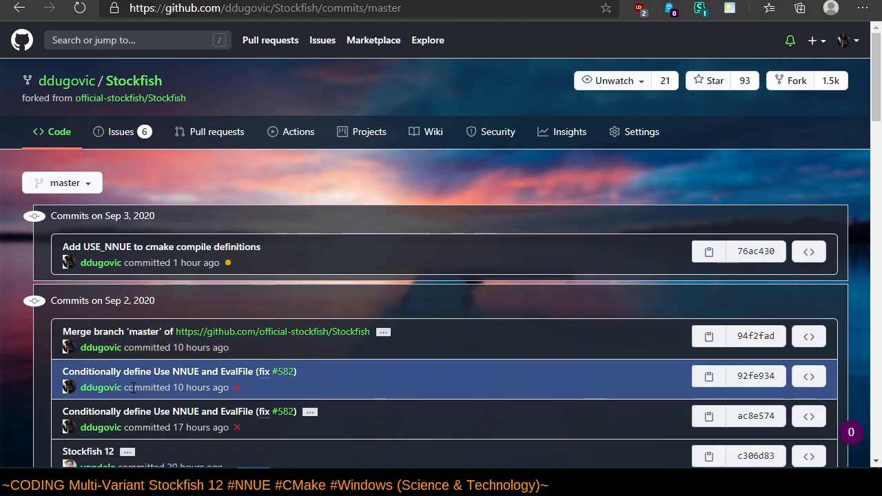
Scroll the commit list and open the 'Only use MADV_RANDOM if defined' commit.
scroll(down, 3)
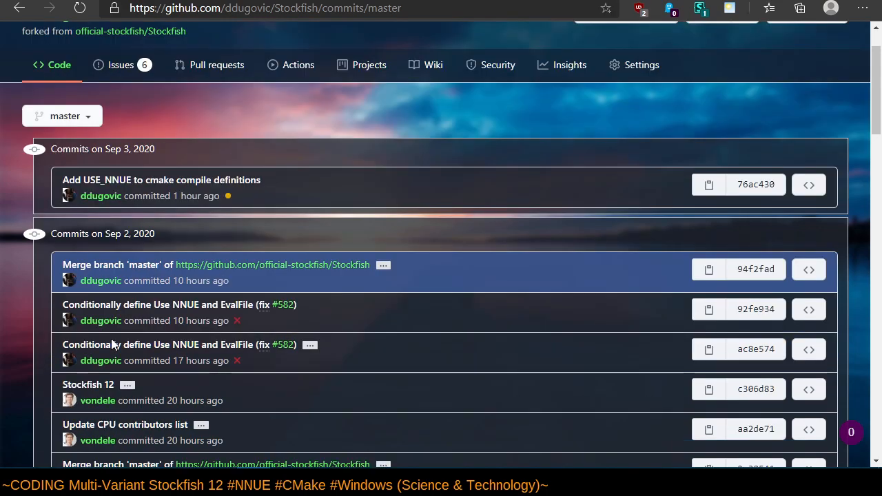
scroll(down, 3)
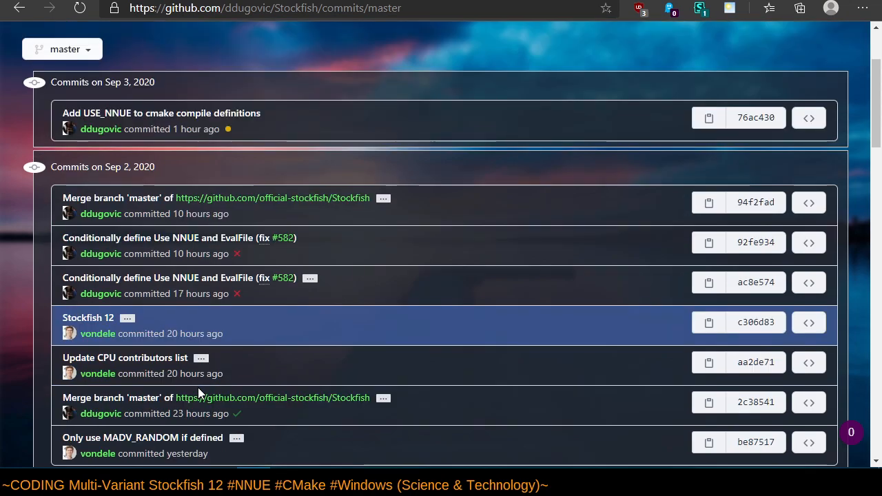
scroll(down, 3)
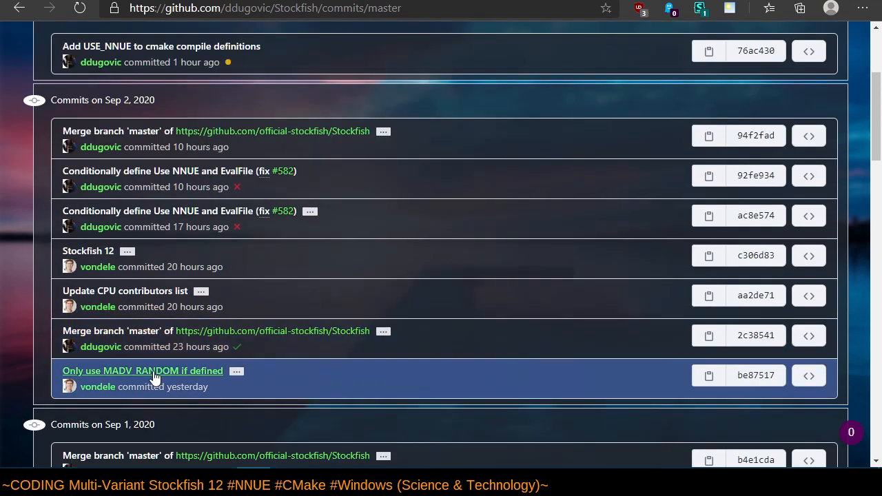
click(143, 370)
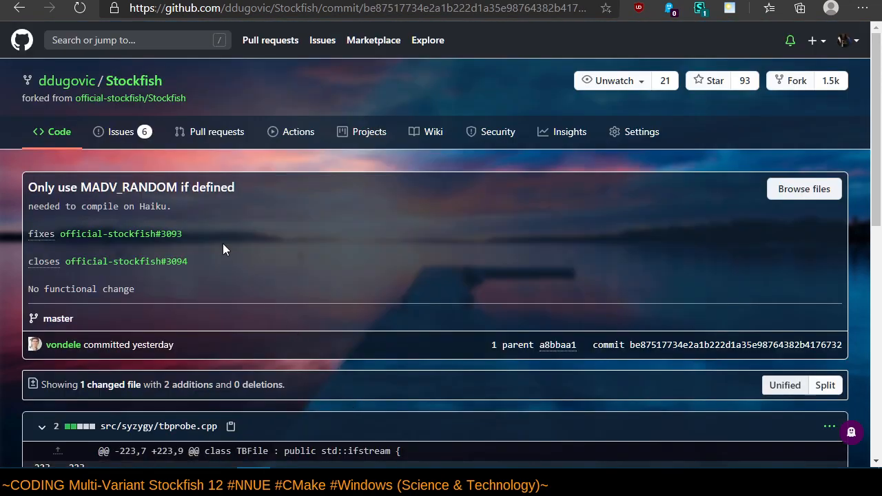
Scroll to the src/syzygy/tbprobe.cpp diff showing madvise wrapped in #if defined(MADV_RANDOM).
scroll(down, 3)
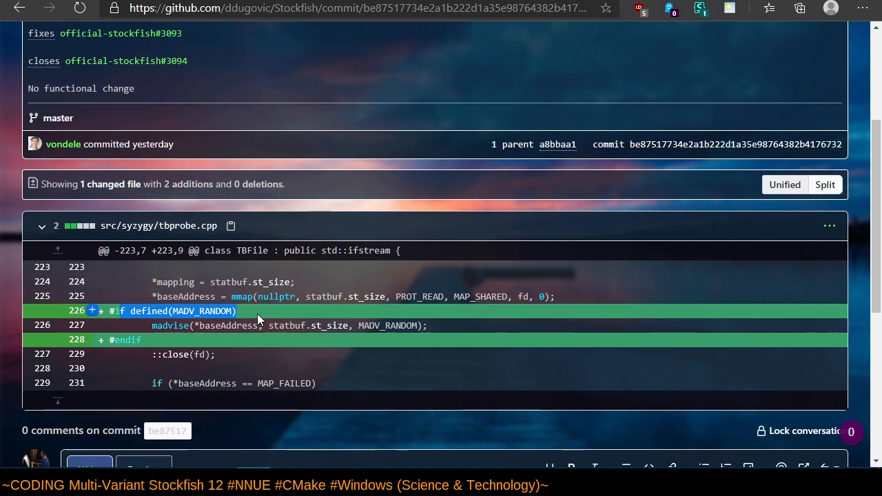
mouse_move(184, 237)
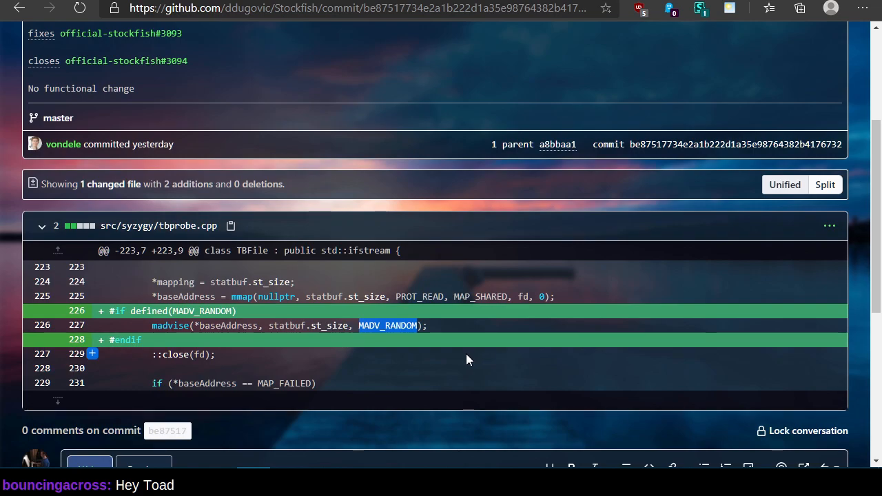
mouse_move(401, 352)
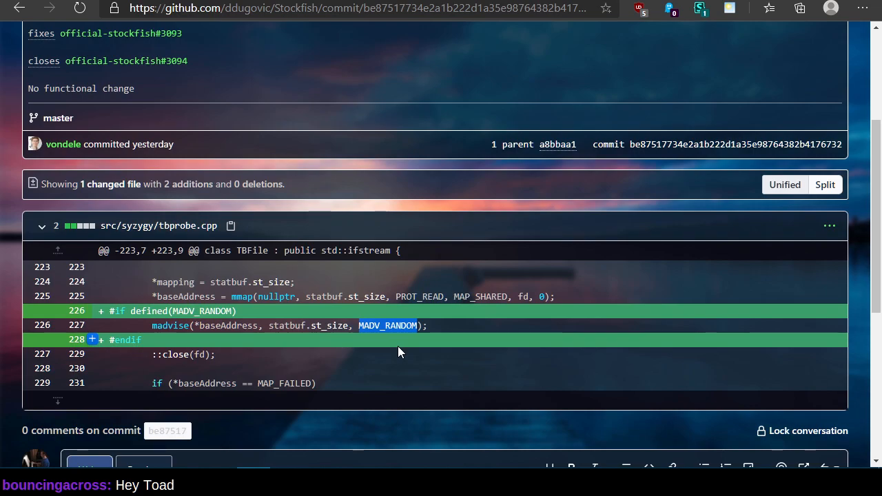
mouse_move(294, 378)
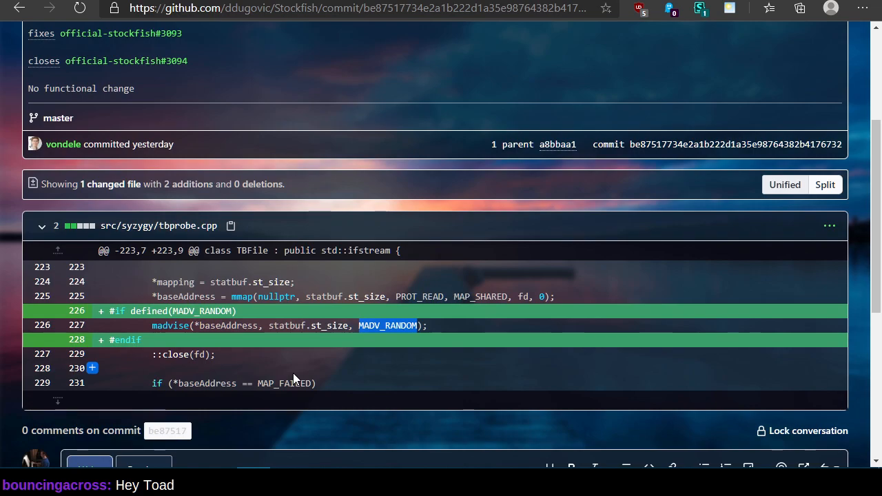